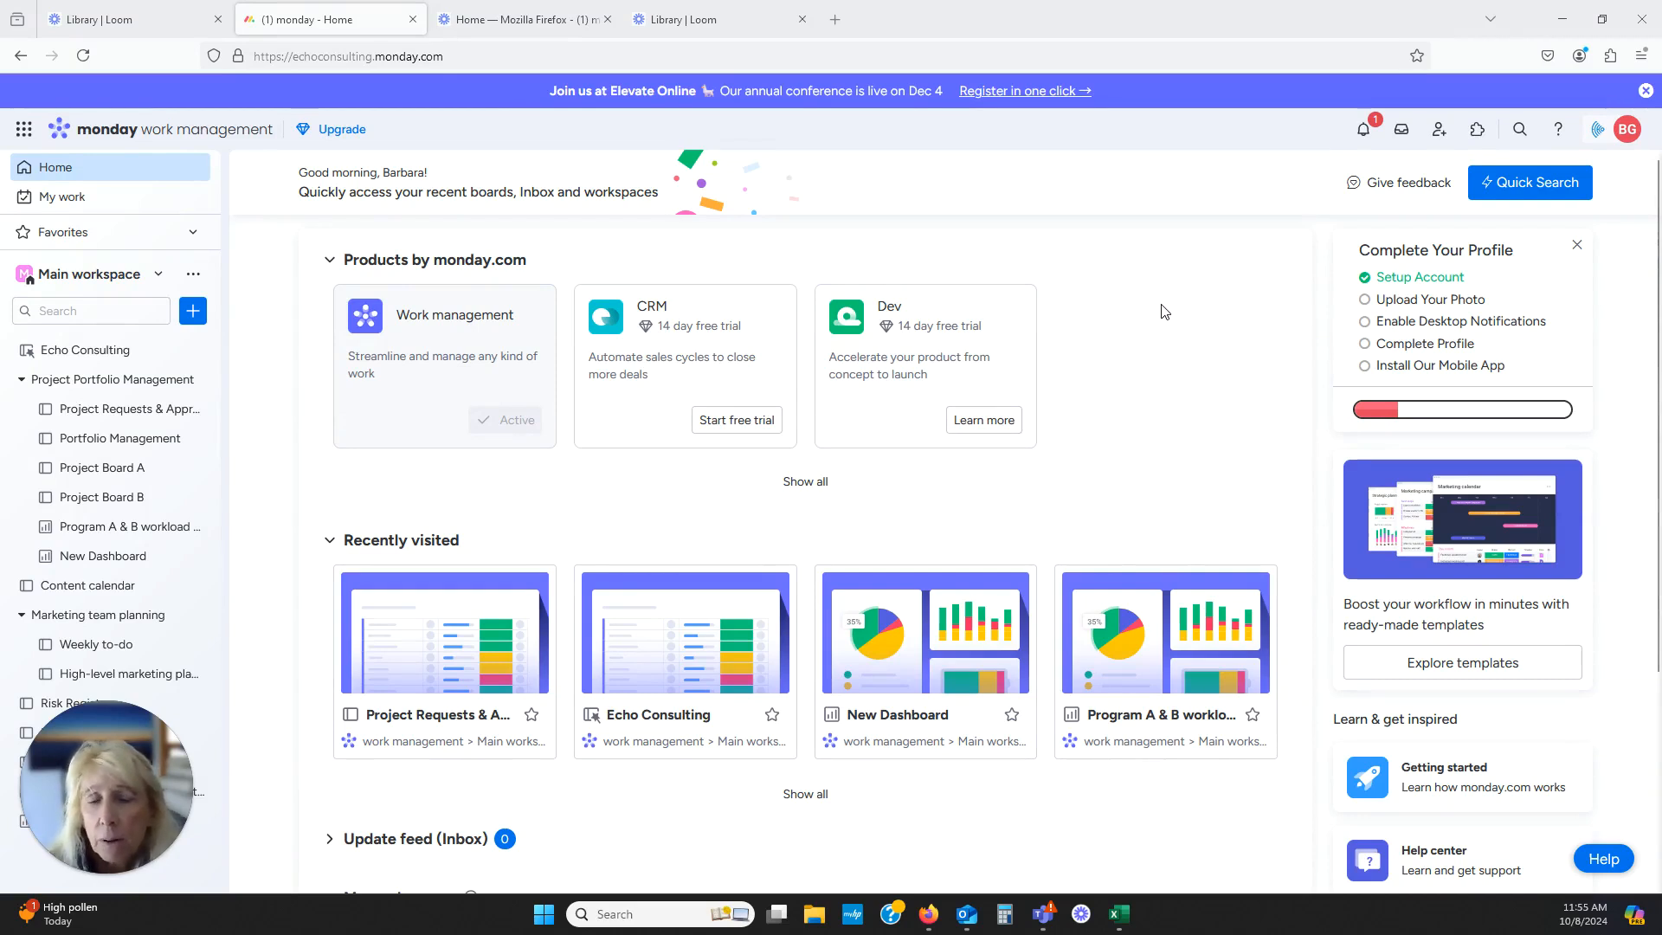
mouse_move(1151, 321)
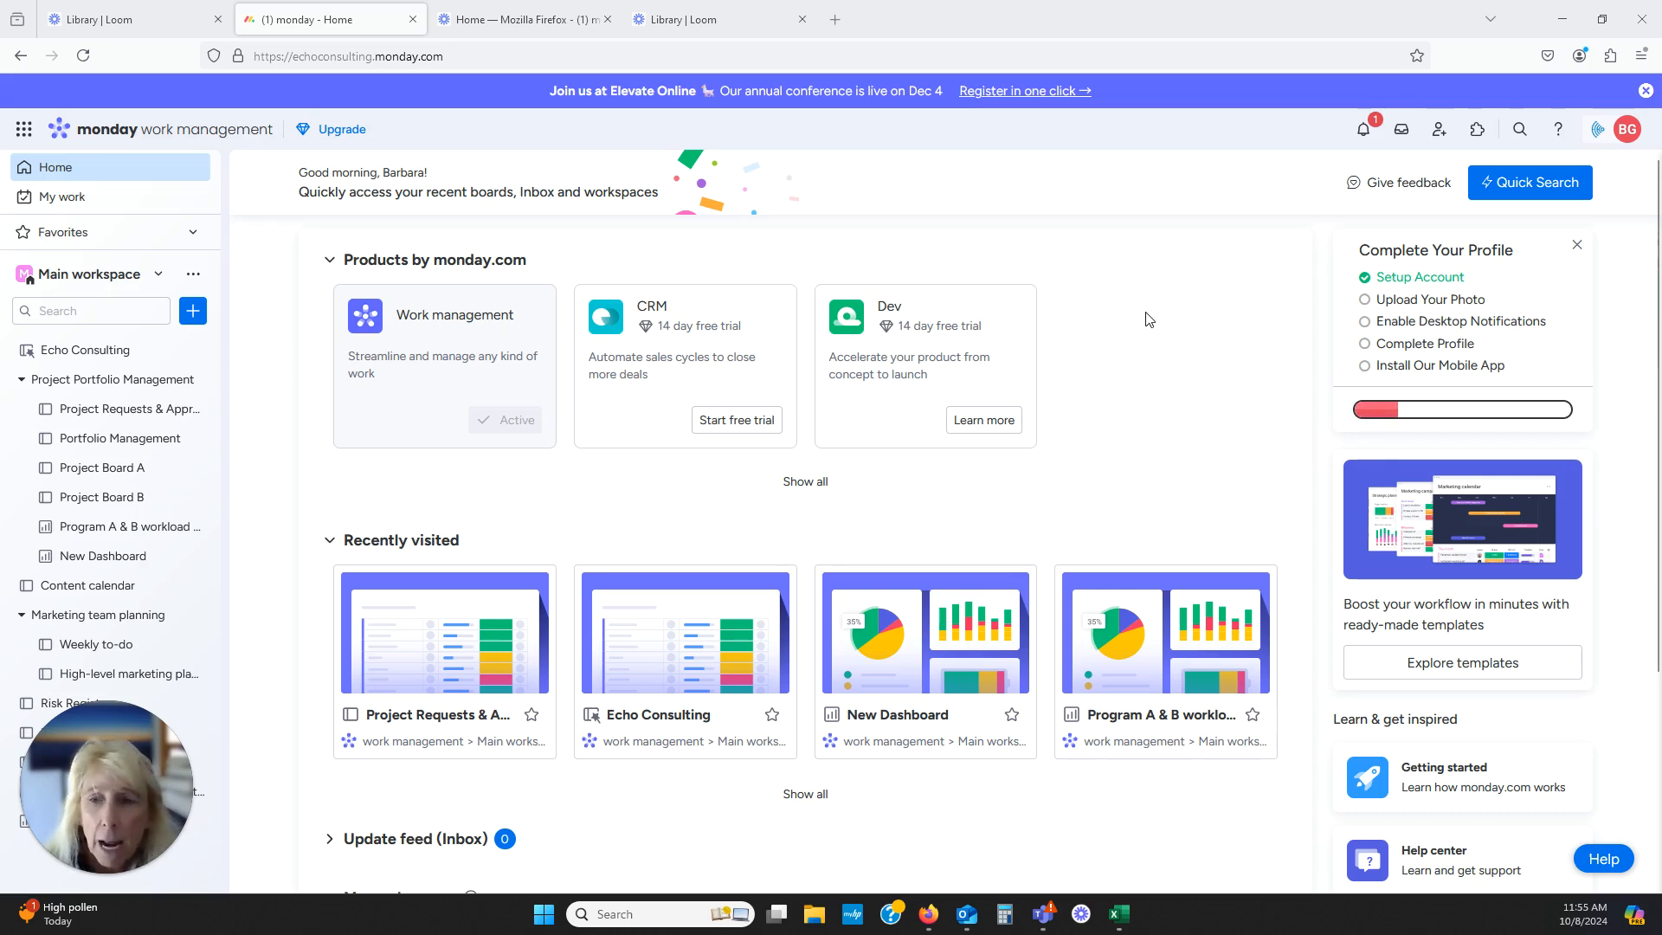
mouse_move(1116, 303)
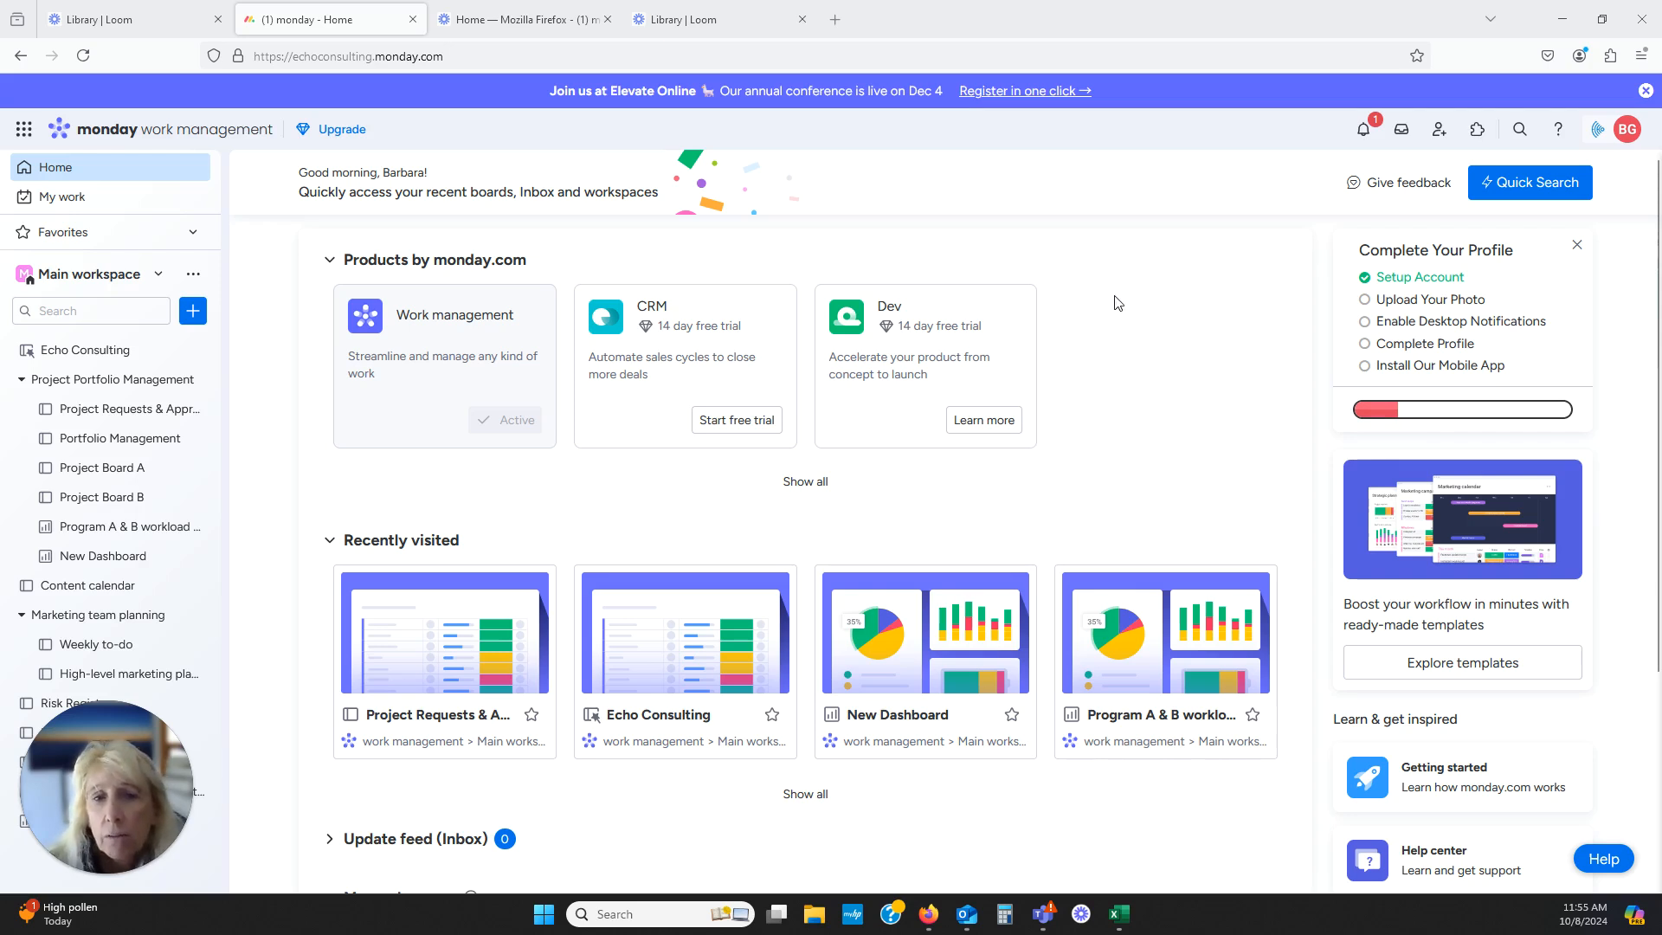
mouse_move(1156, 287)
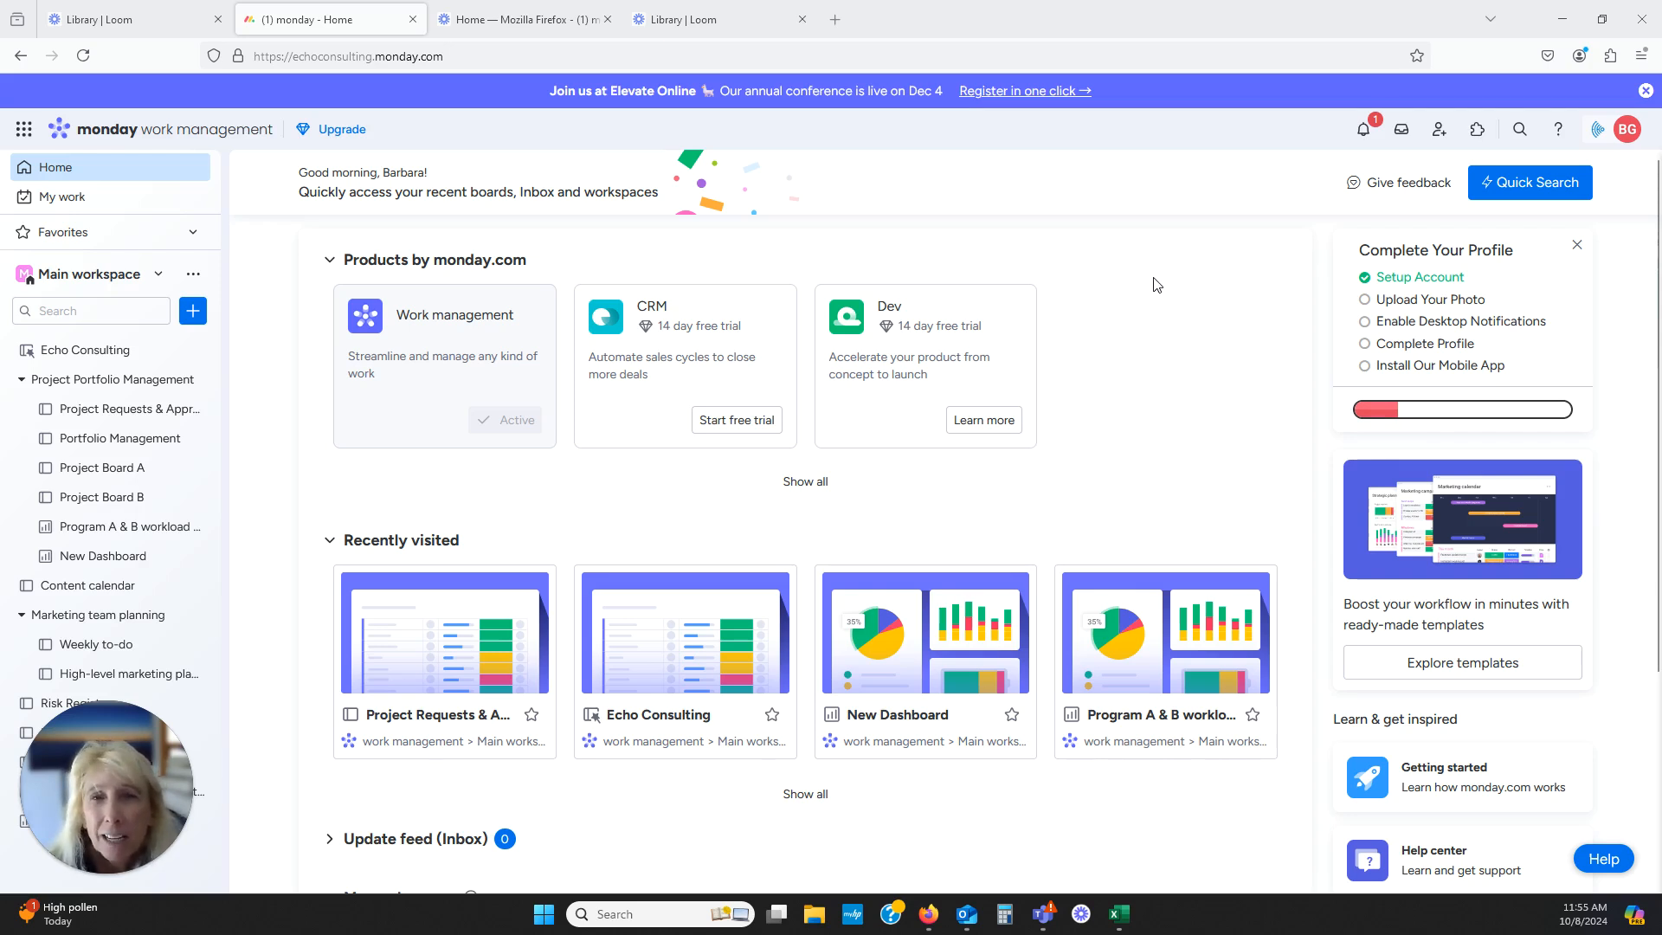
mouse_move(1147, 283)
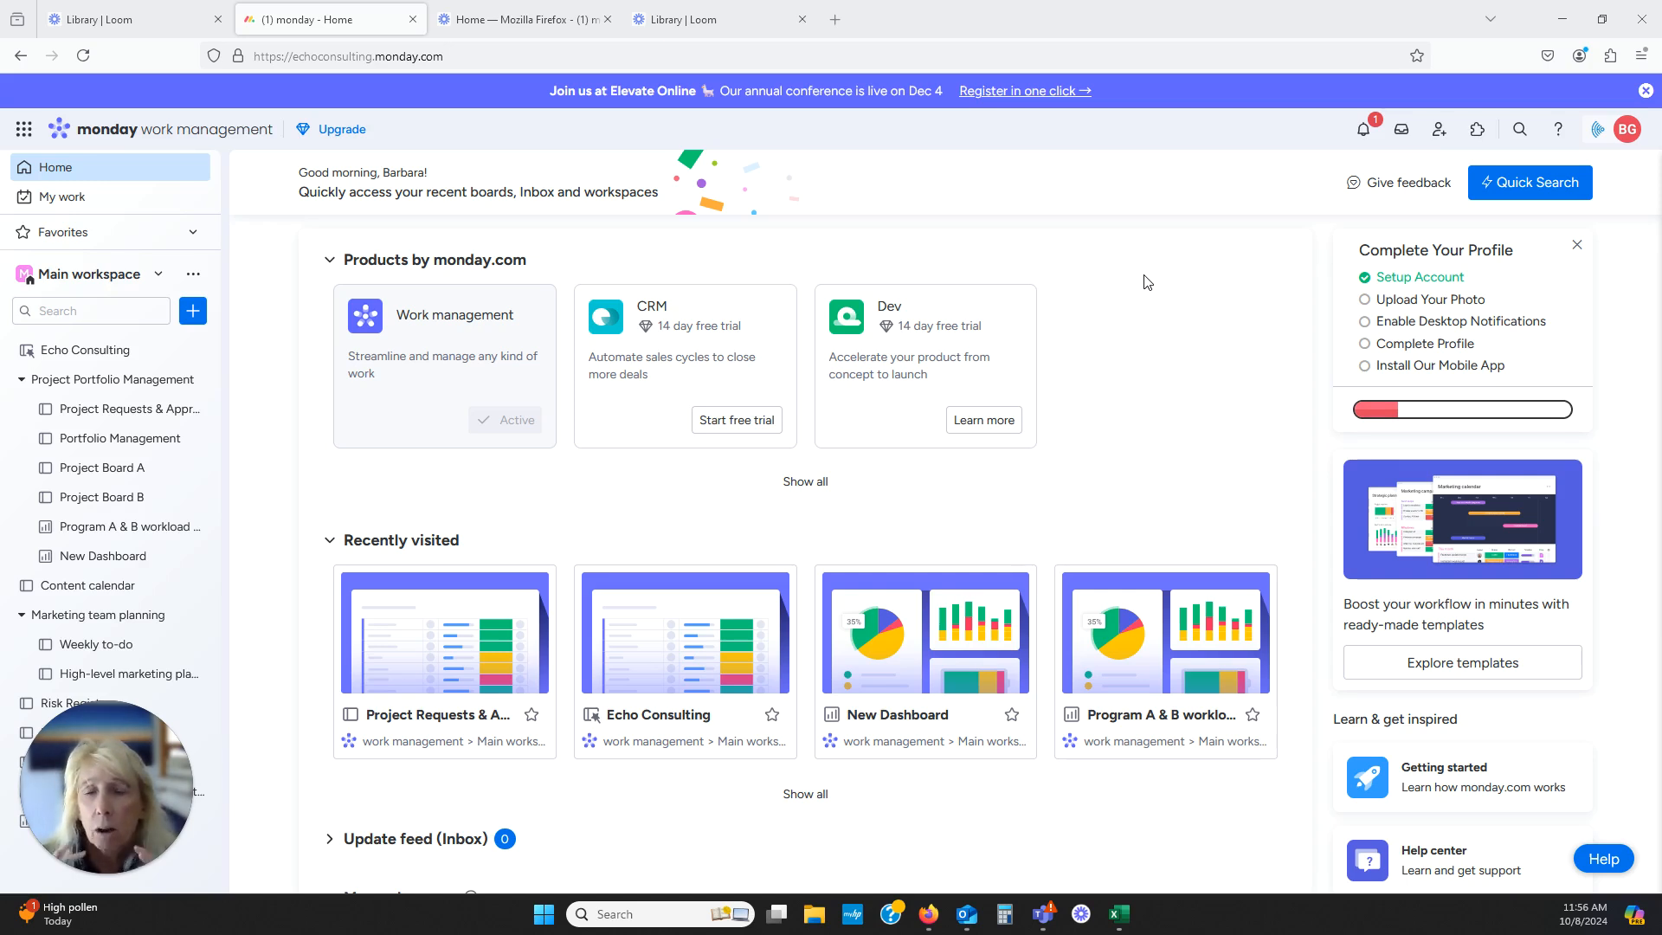
mouse_move(1158, 263)
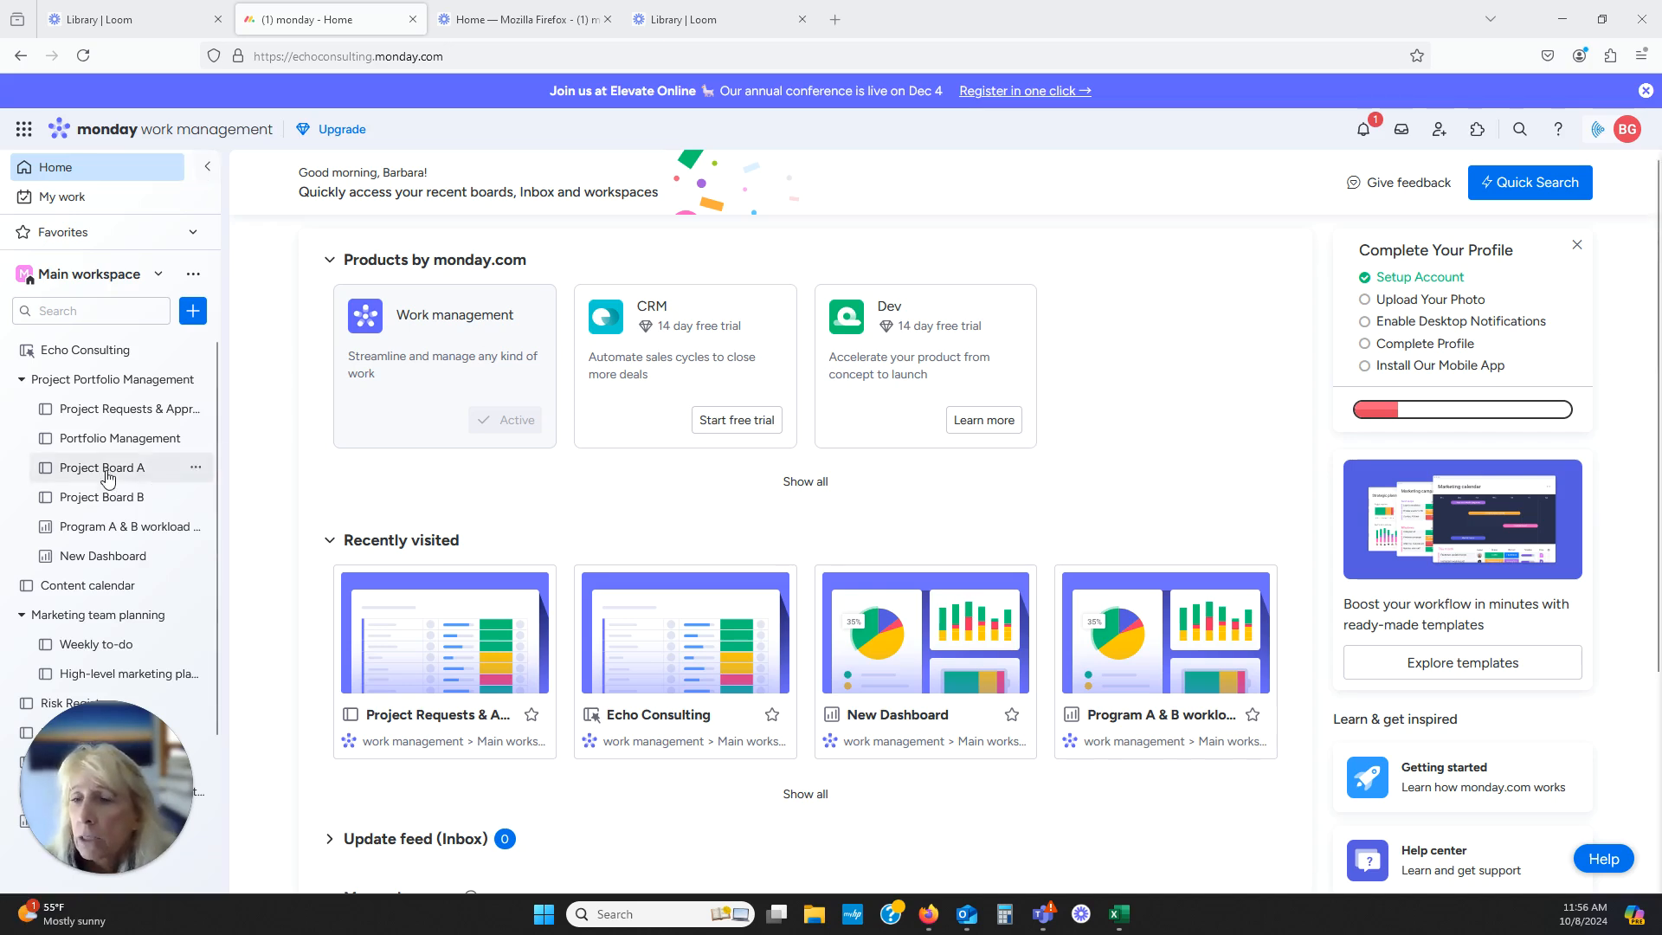
mouse_move(192, 311)
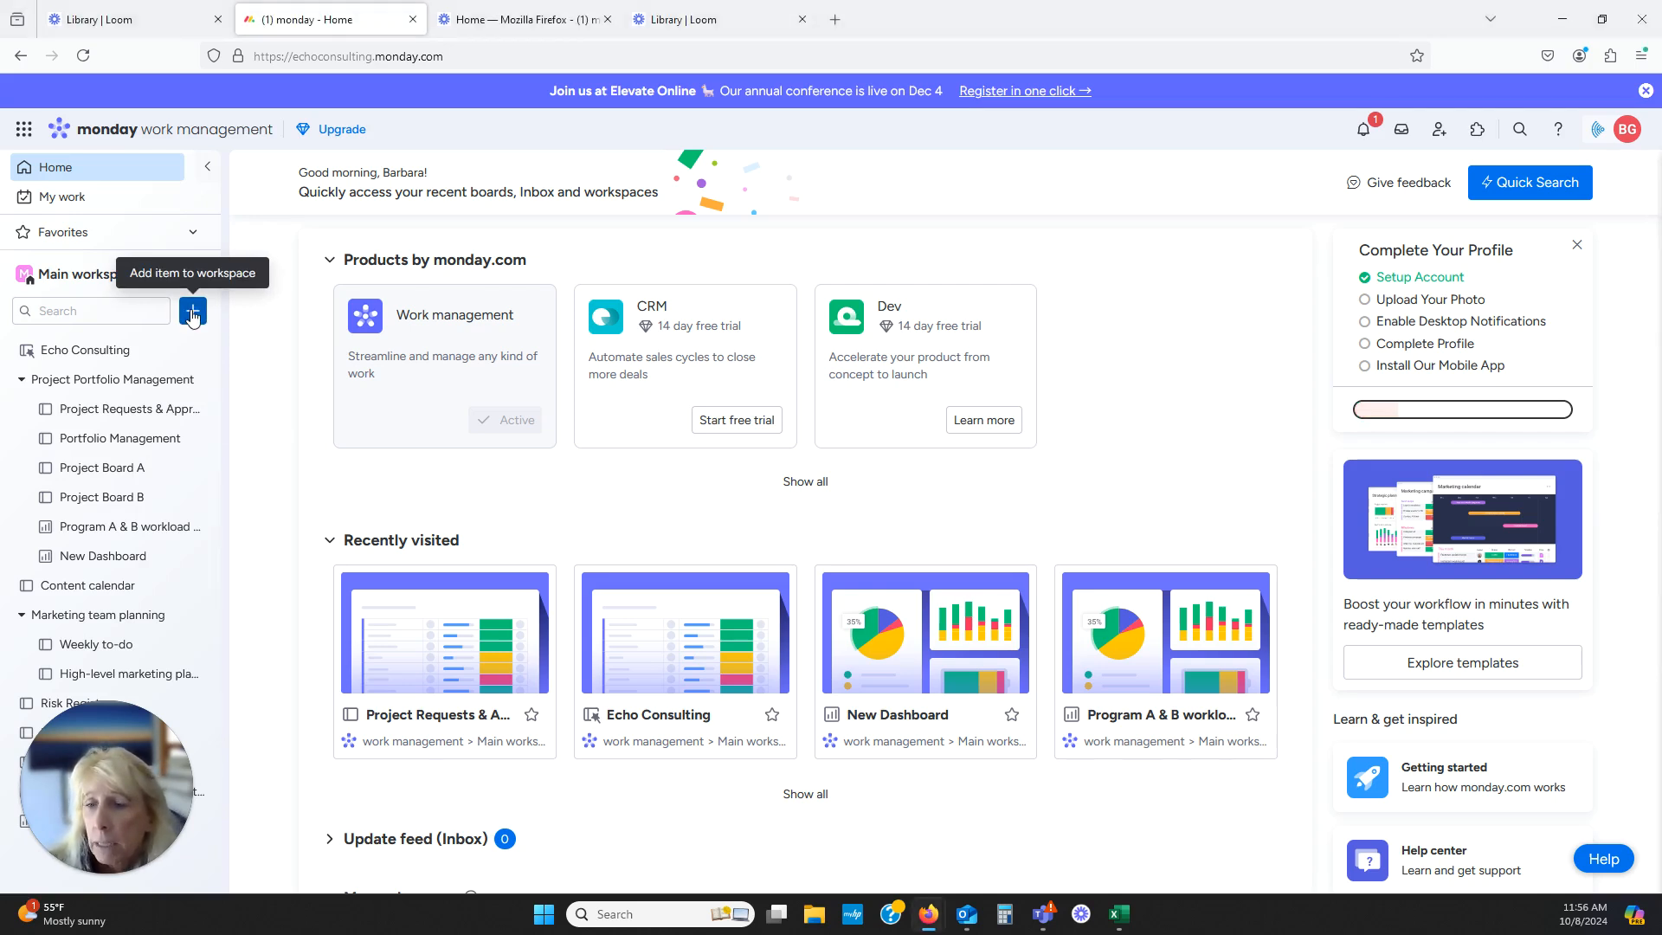
Create a new dashboard inside the Project Portfolio Management folder from its menu
left_click(193, 310)
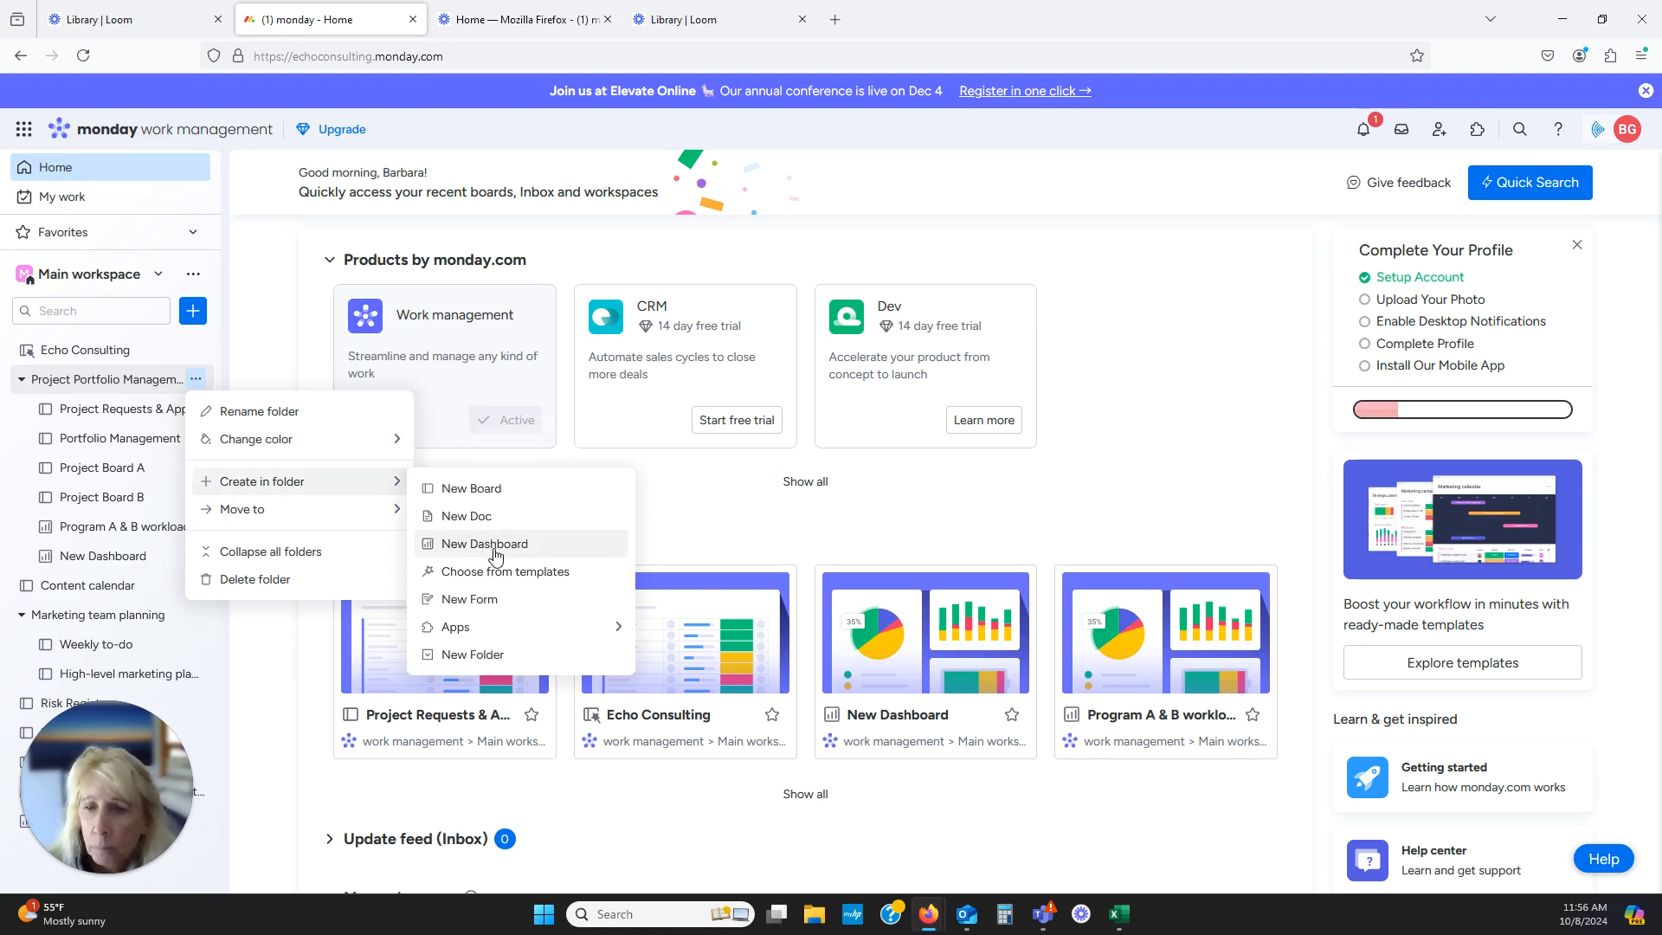
left_click(484, 543)
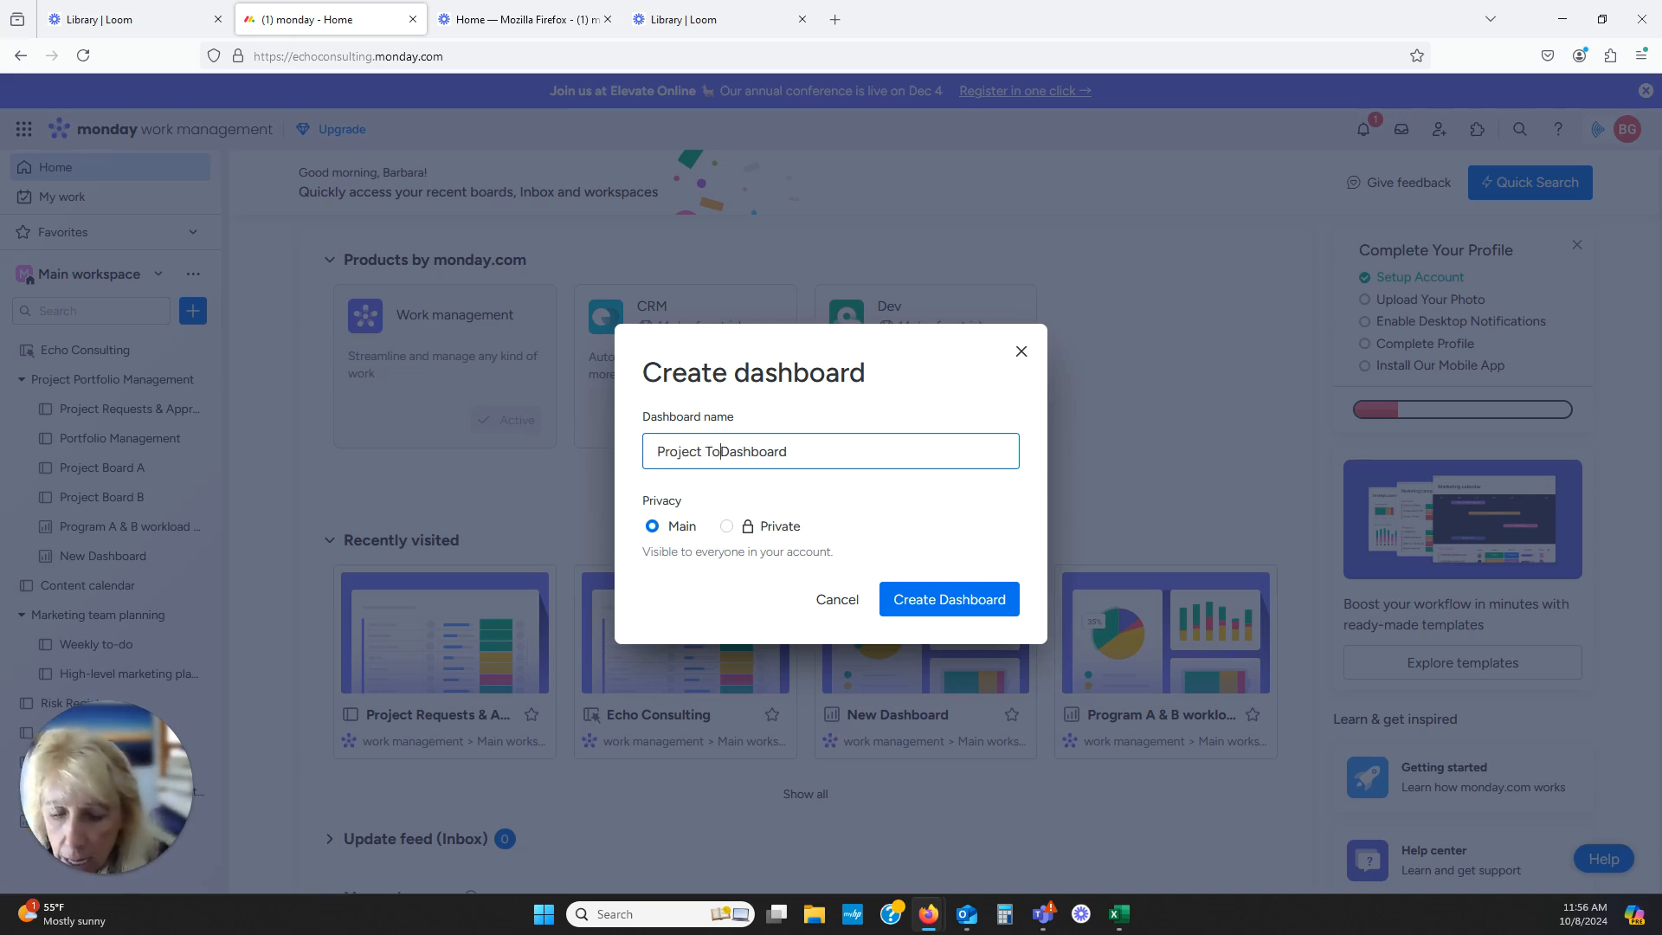
Complete the name as 'Project Today Dashboard', keep Main privacy, and submit Create Dashboard
type("day")
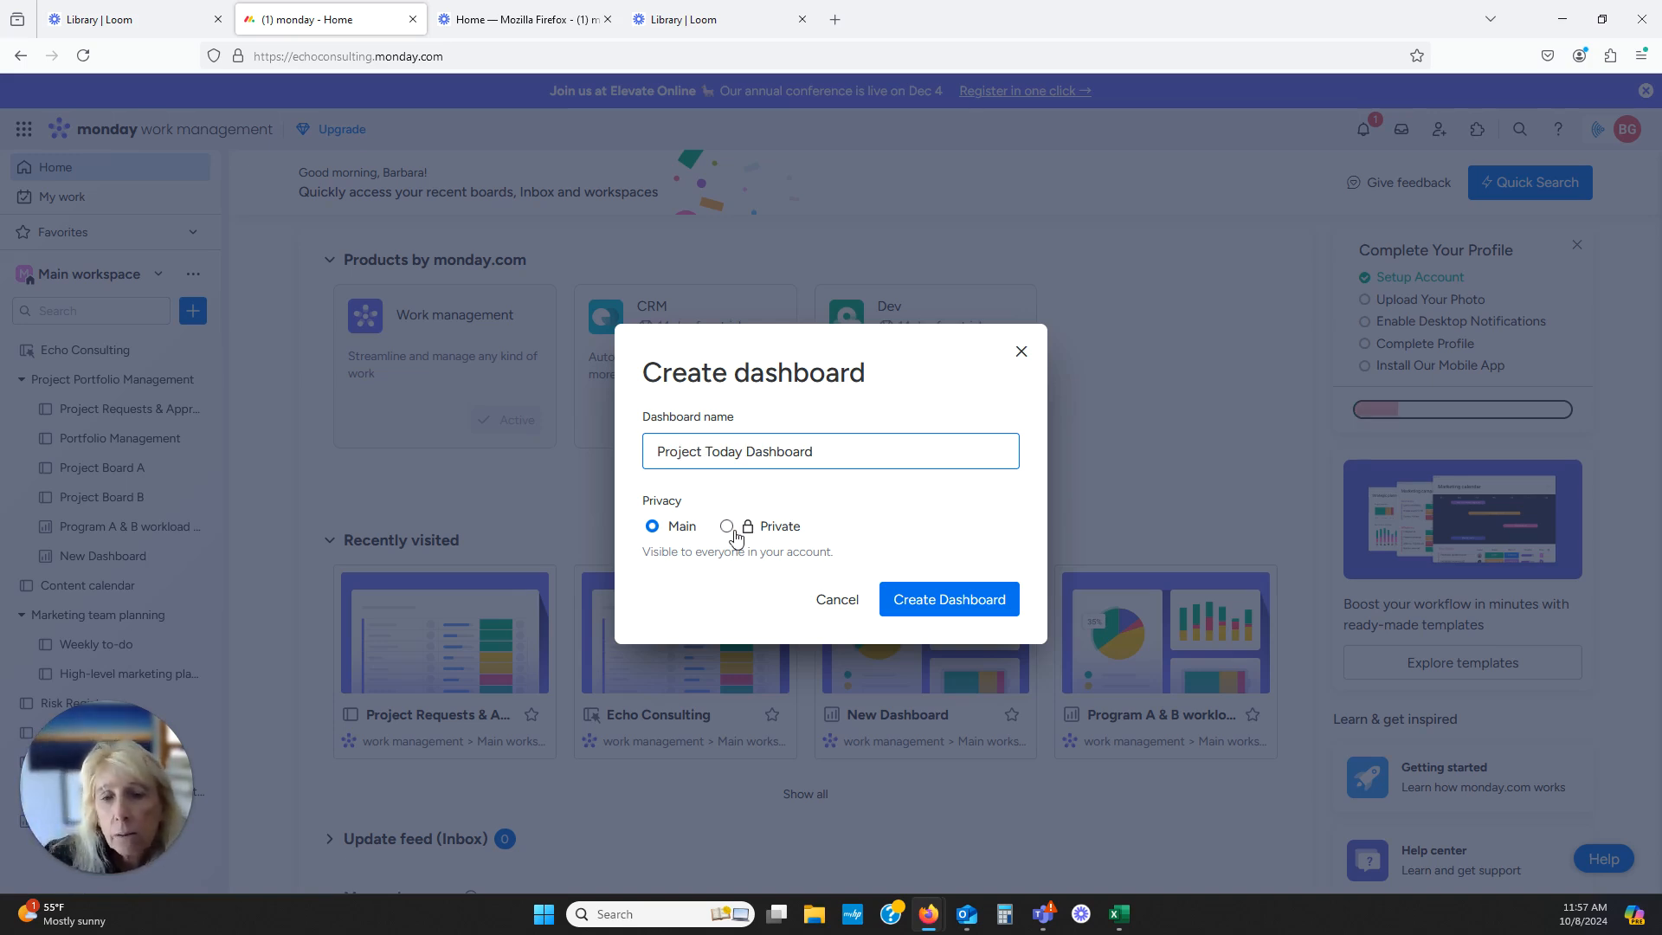
mouse_move(727, 528)
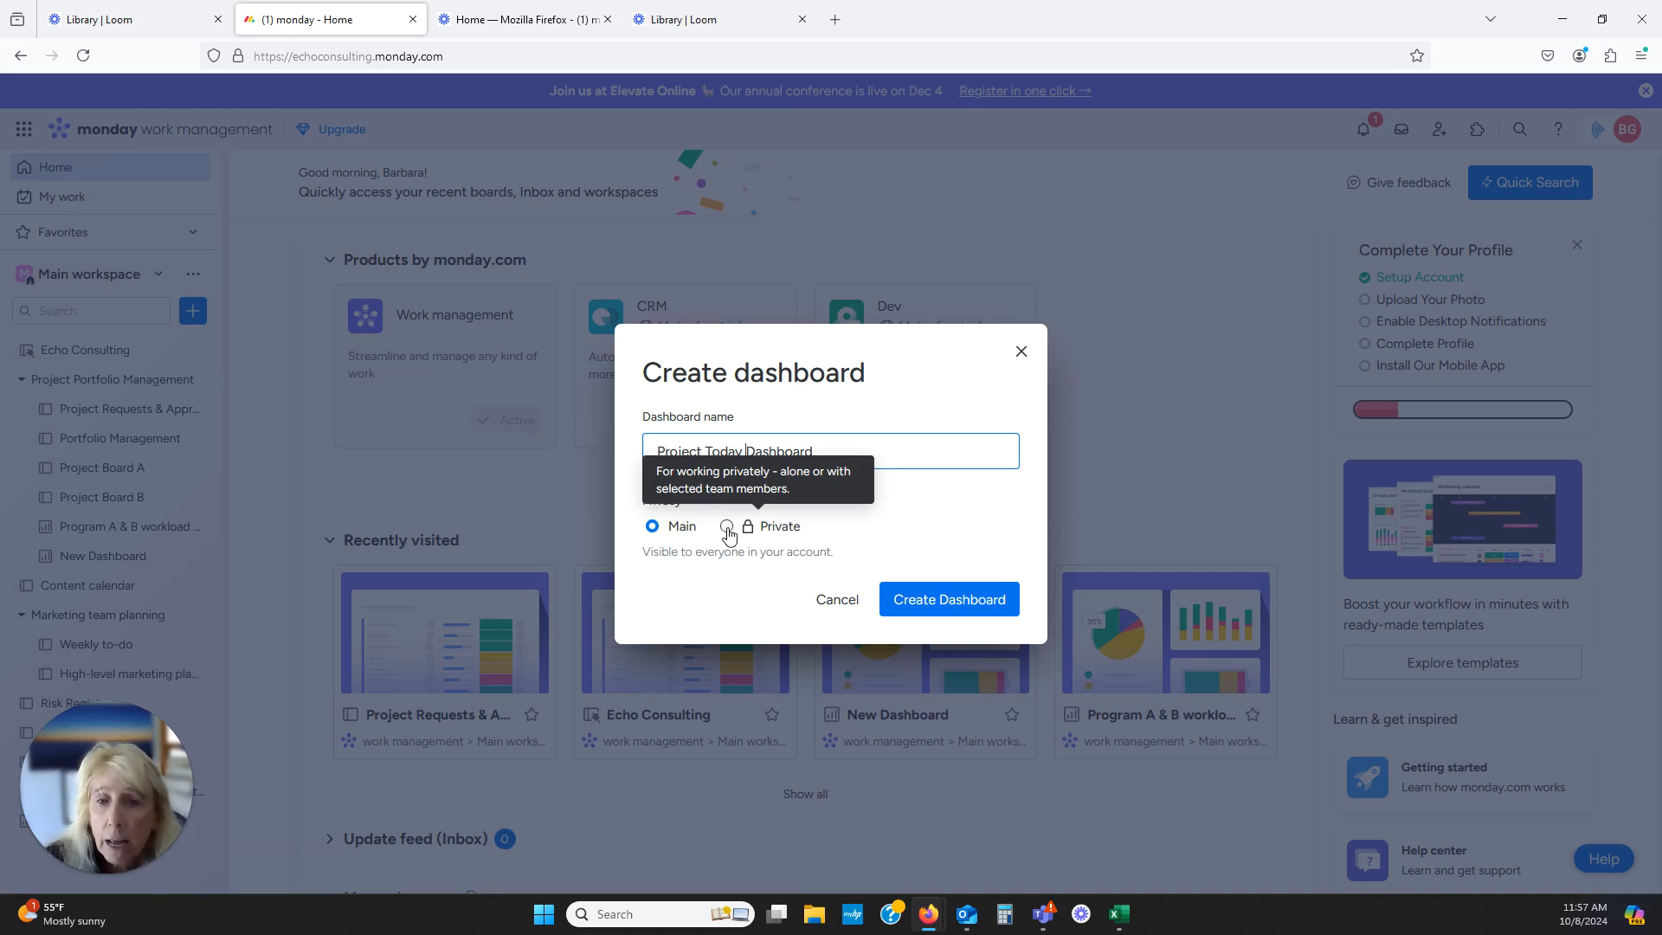
left_click(726, 527)
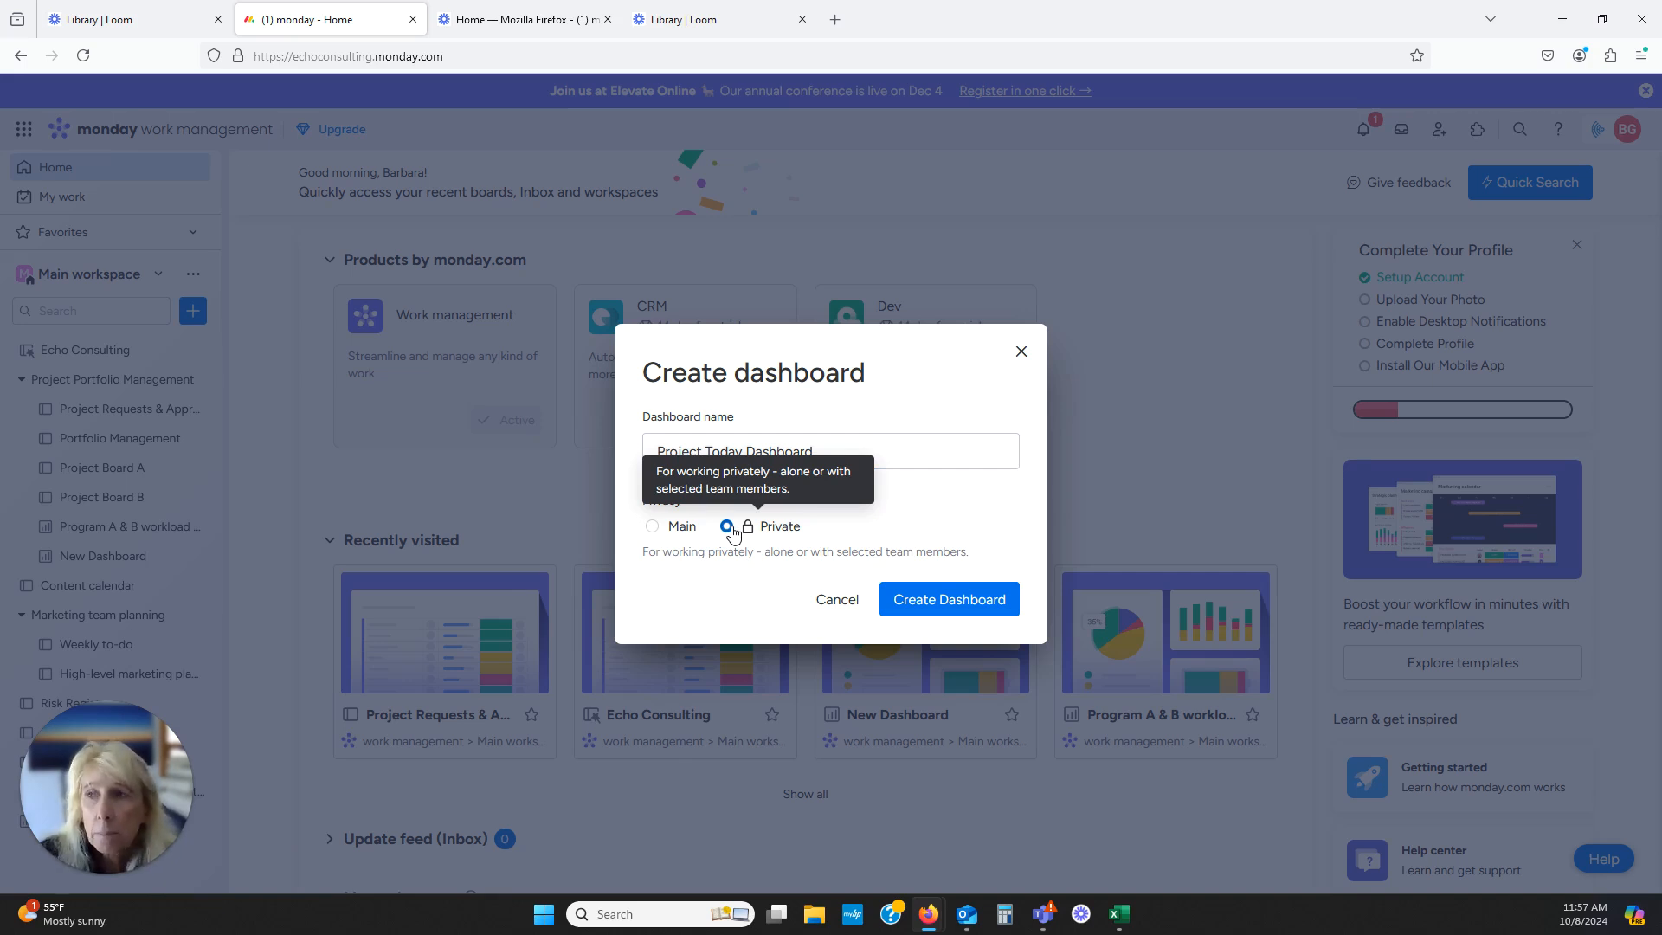
left_click(651, 525)
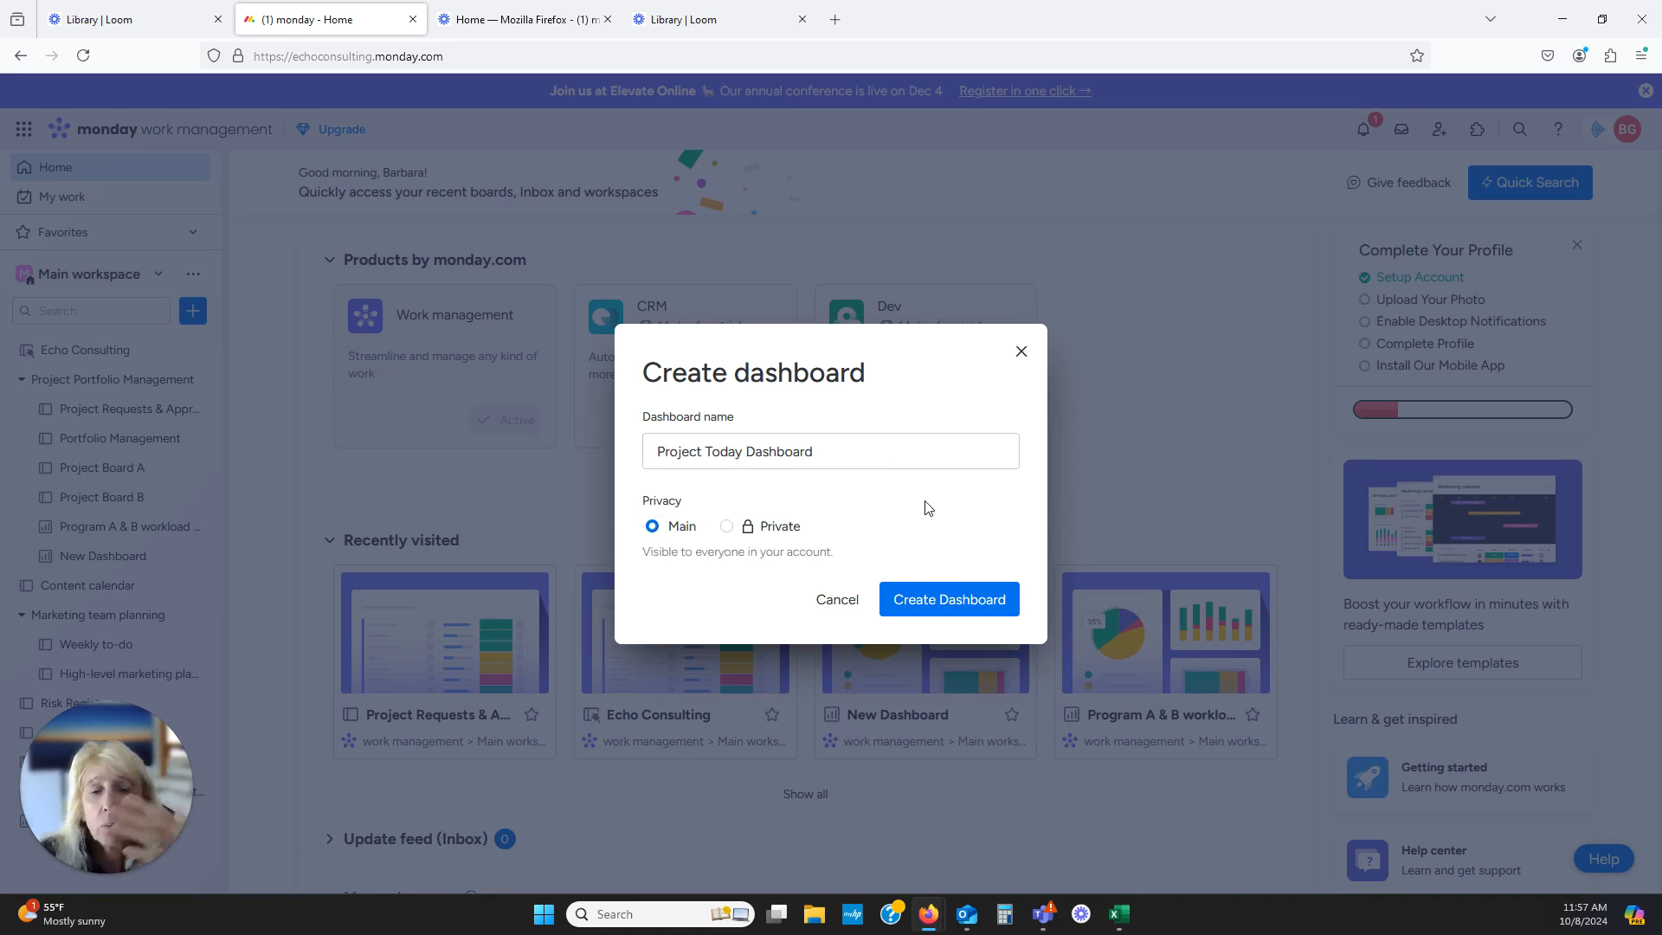
mouse_move(920, 504)
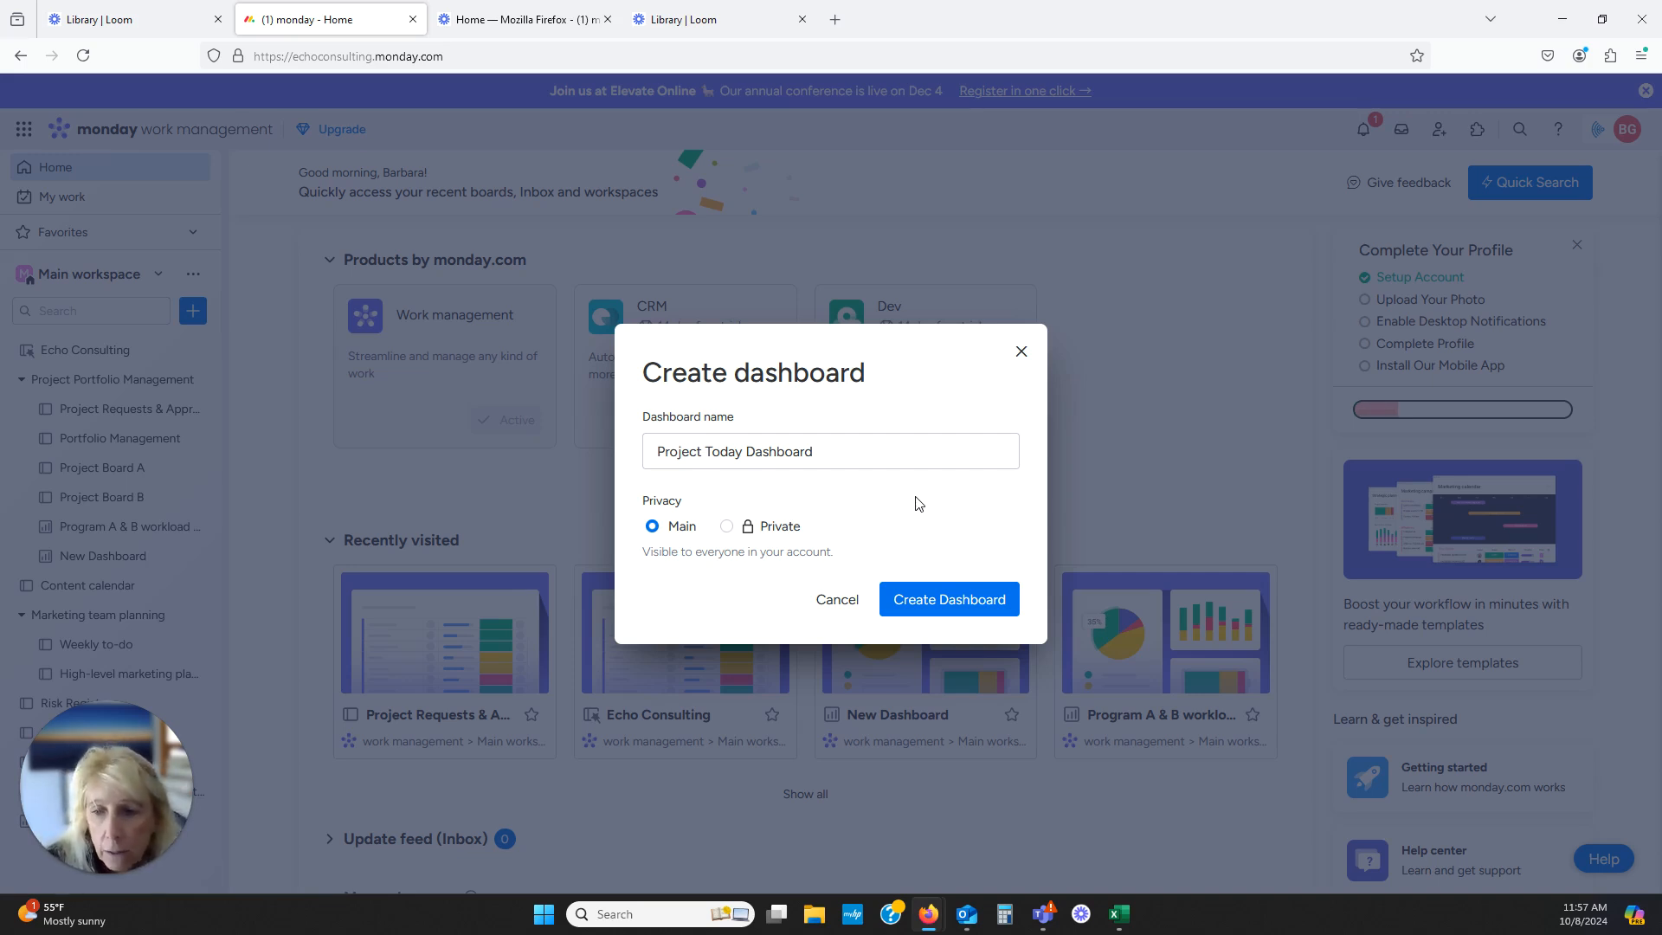
left_click(947, 599)
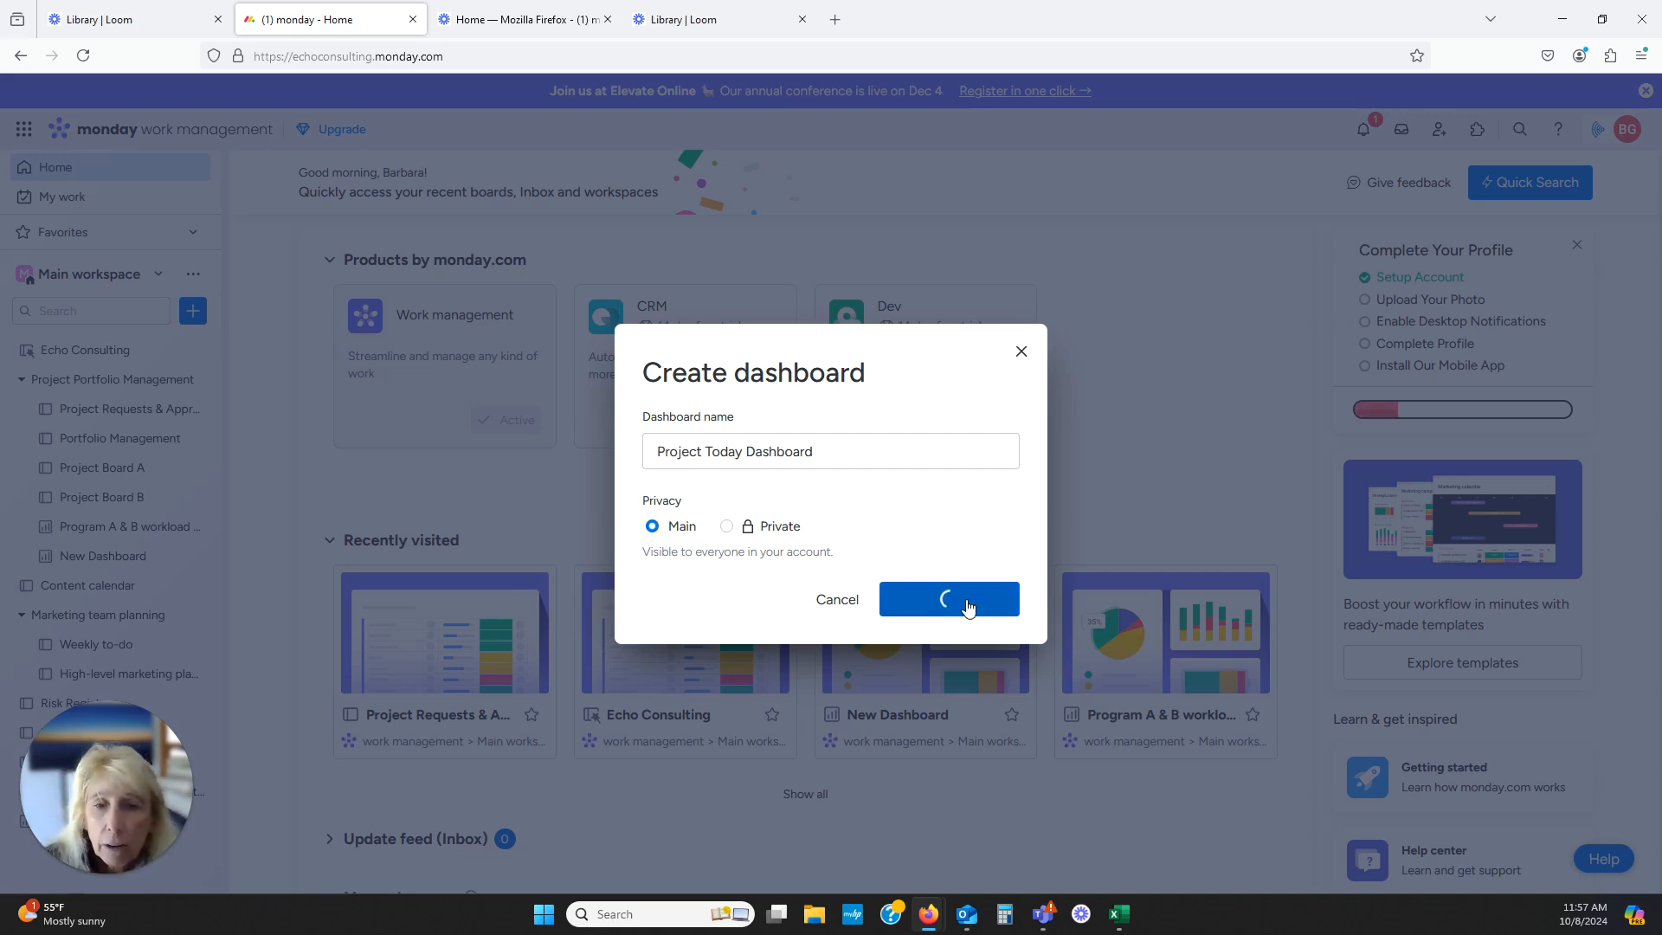
Finish creating Project Today Dashboard, then open the existing New Dashboard from the sidebar
left_click(948, 599)
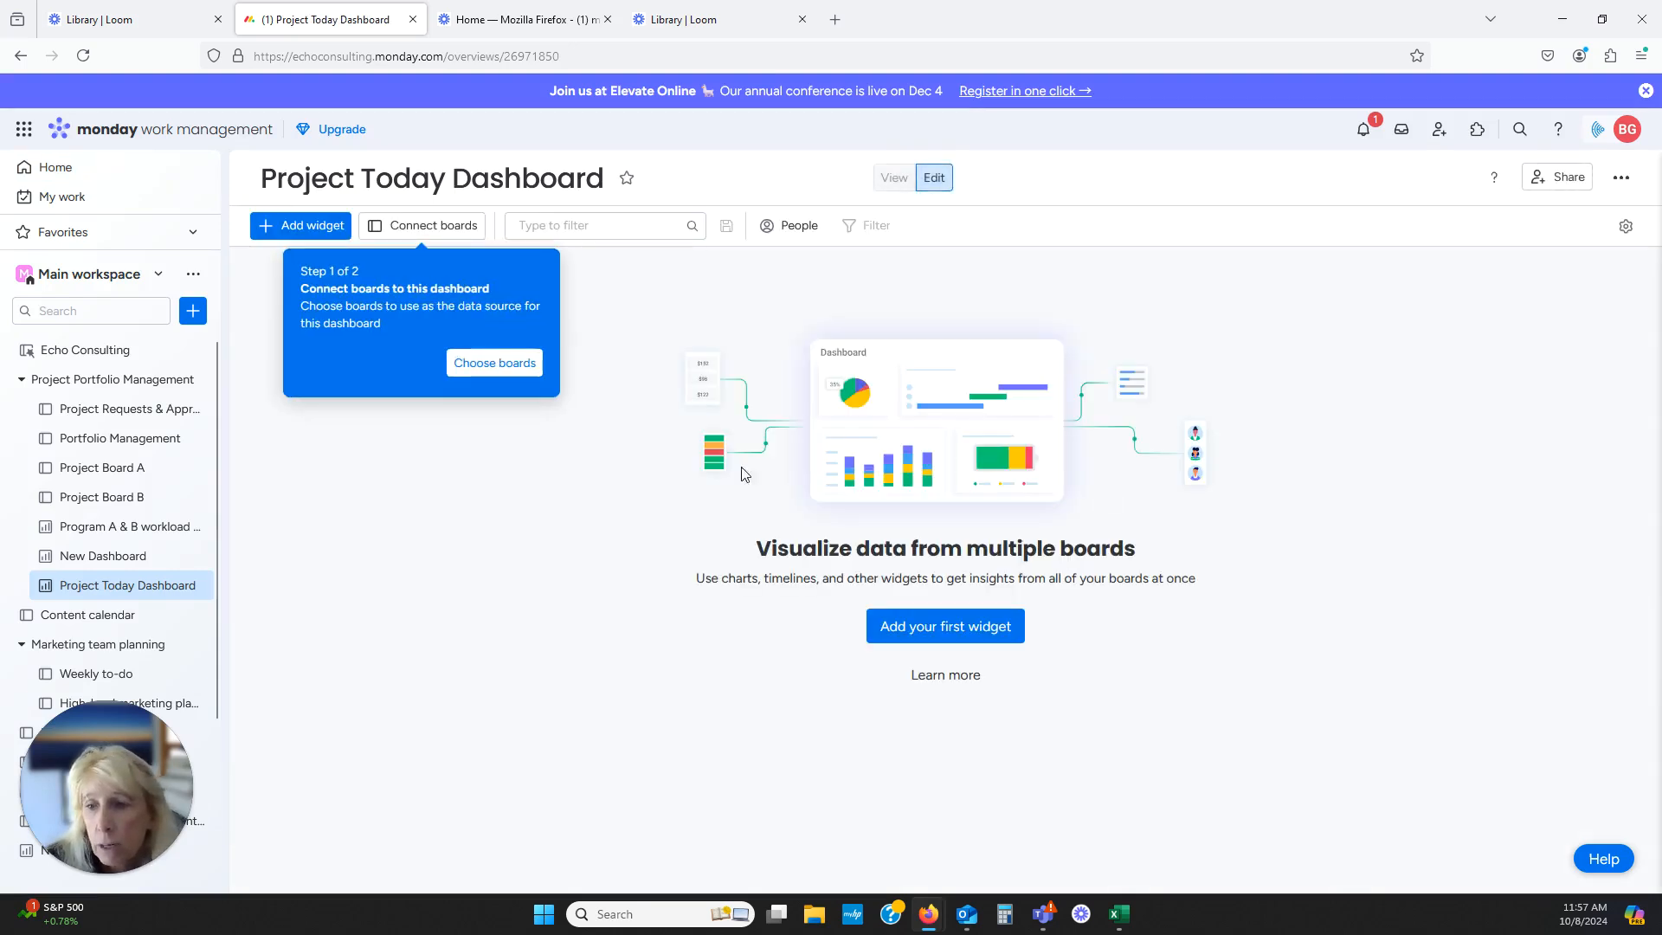
mouse_move(75, 585)
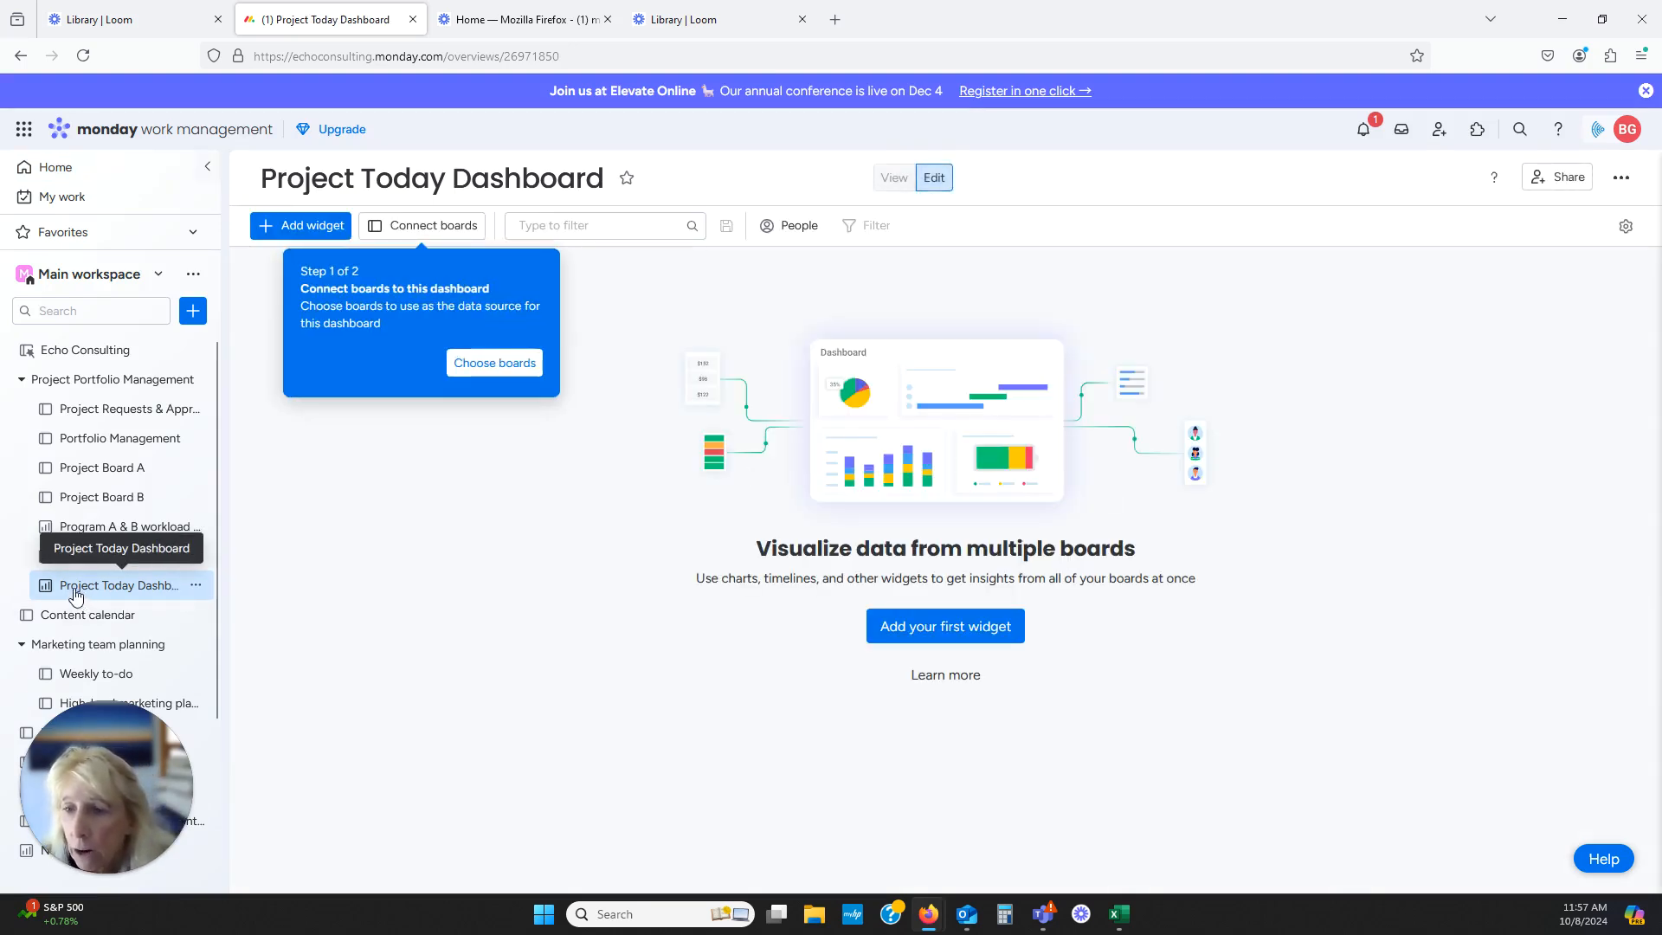
mouse_move(169, 593)
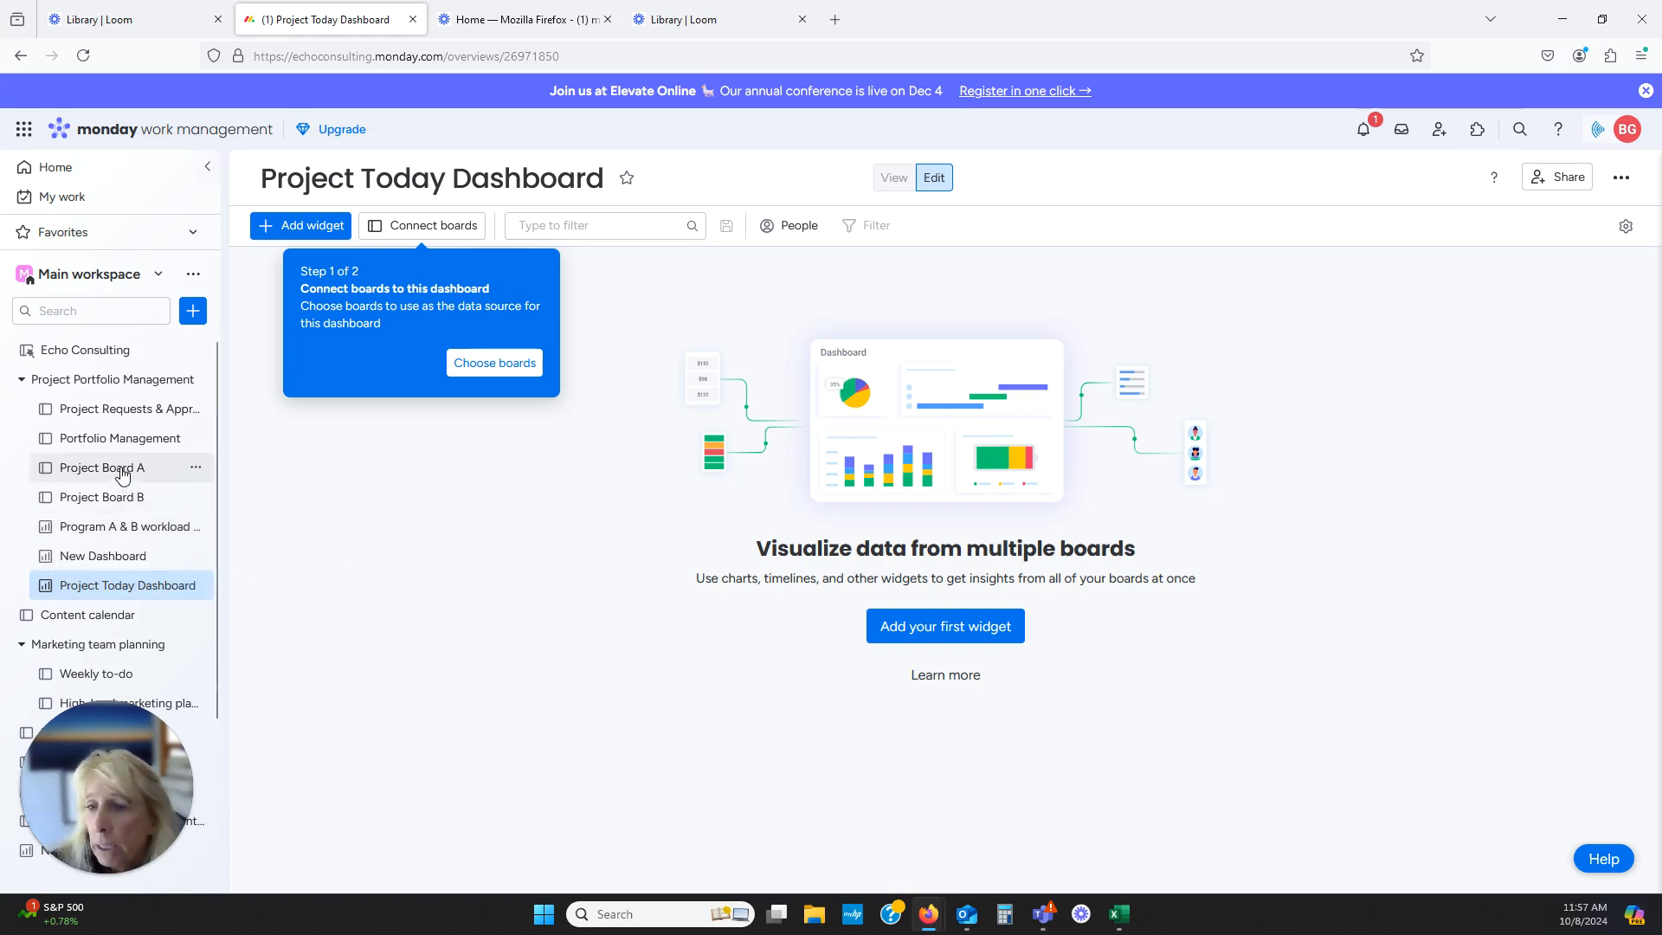
mouse_move(119, 527)
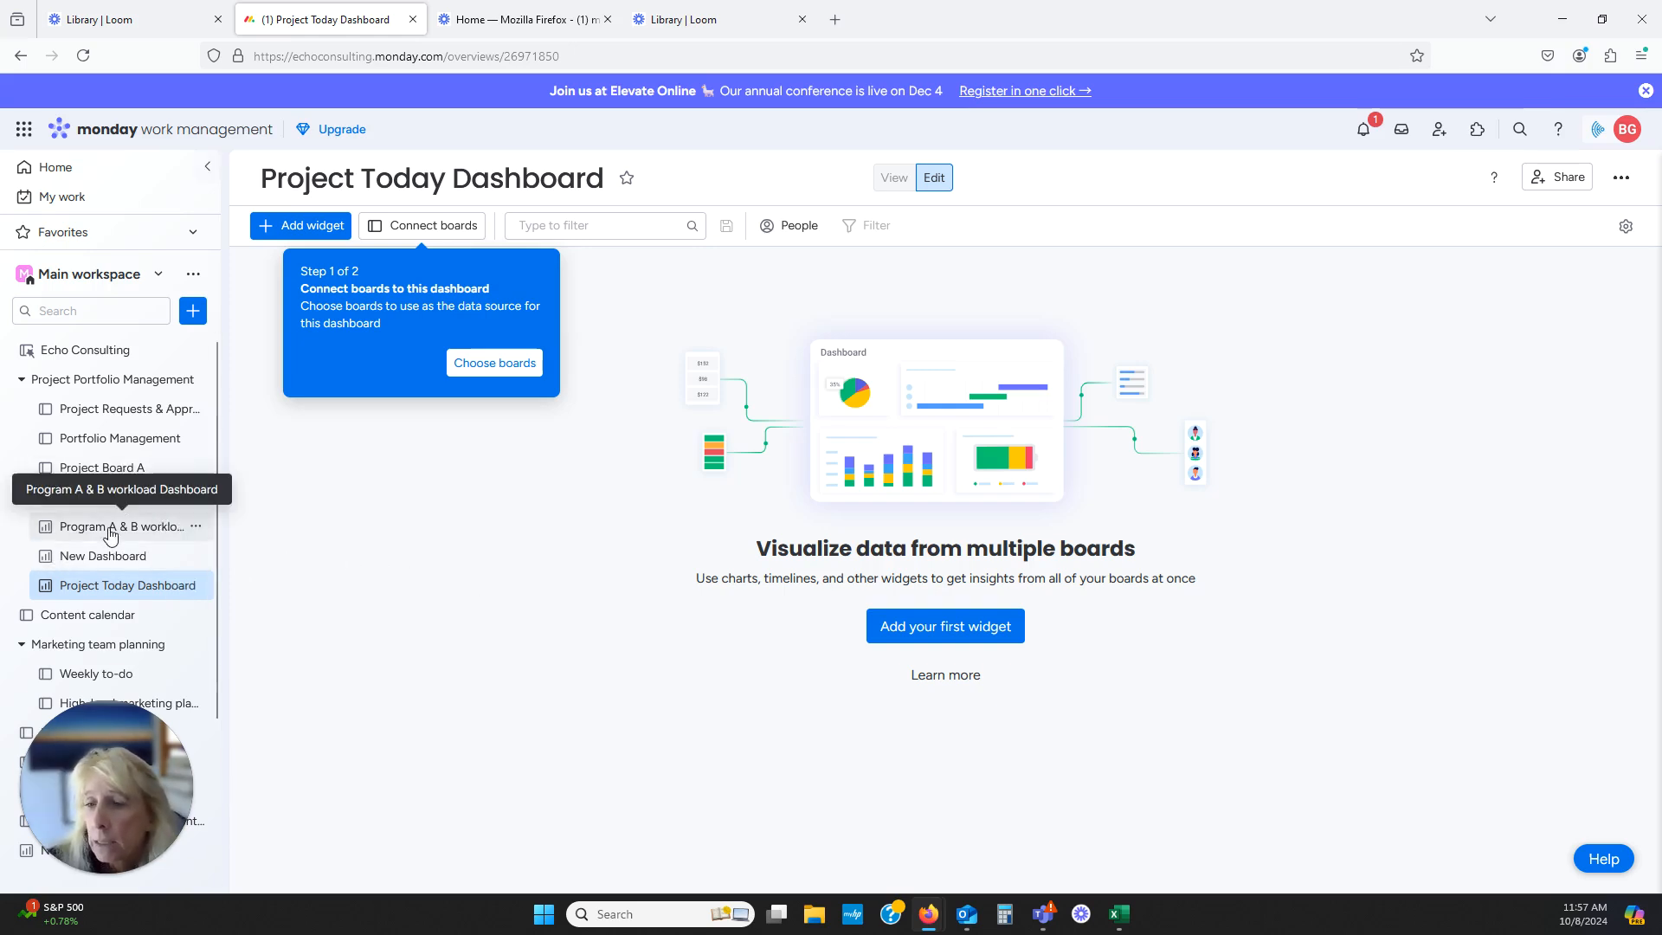
mouse_move(125, 415)
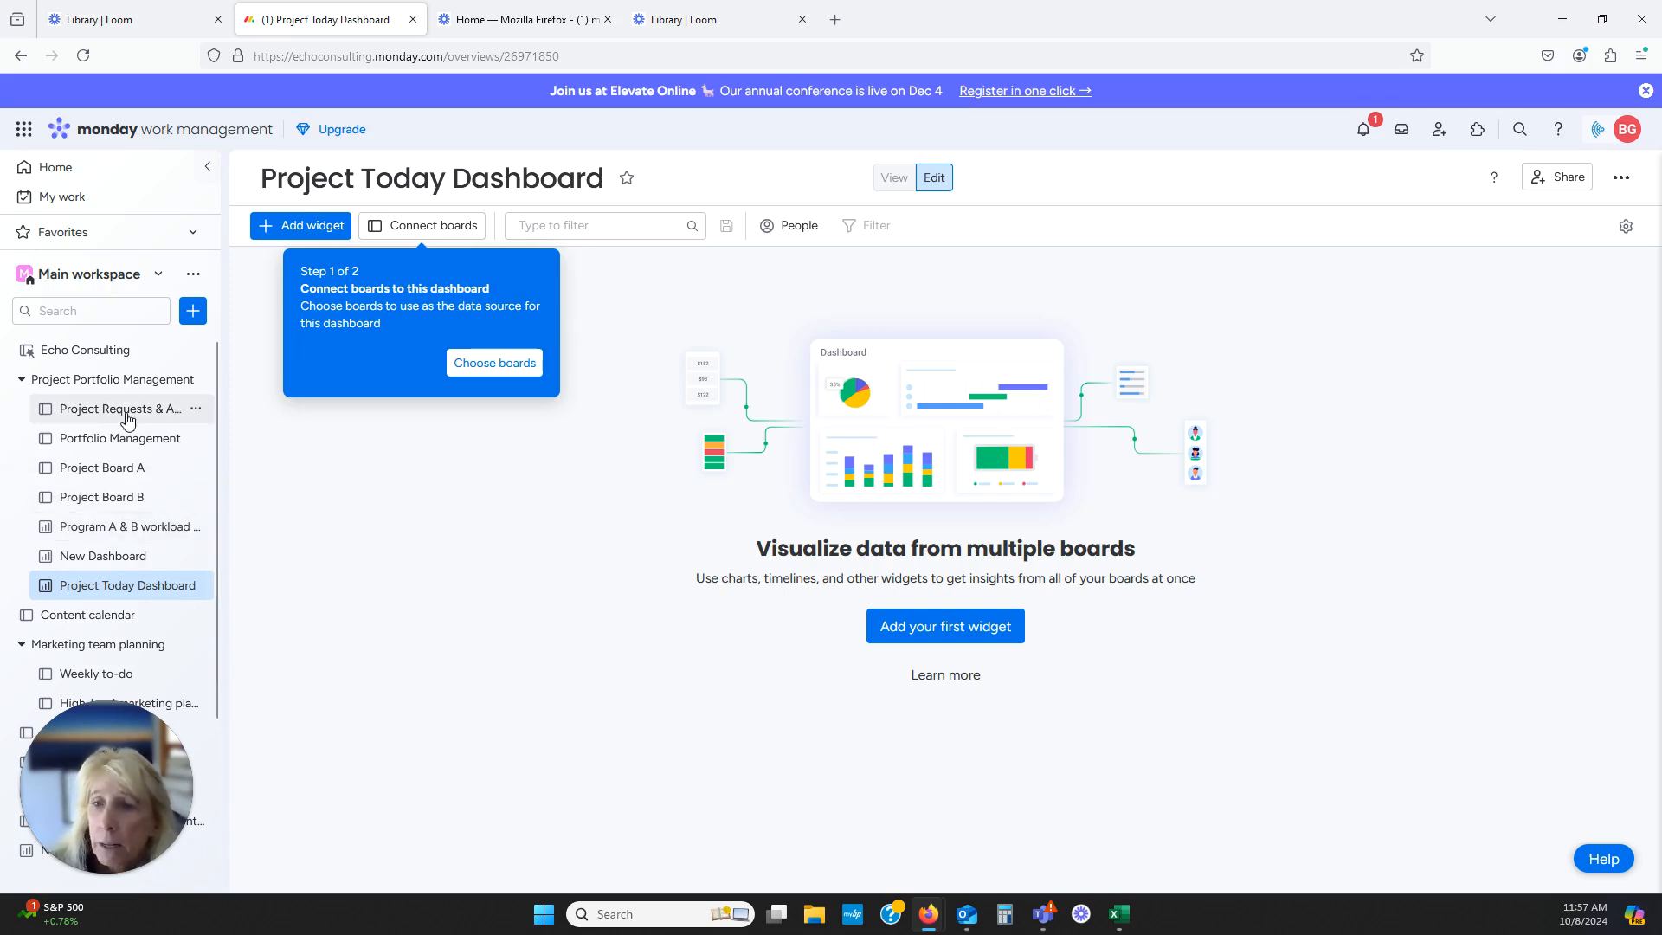
mouse_move(148, 433)
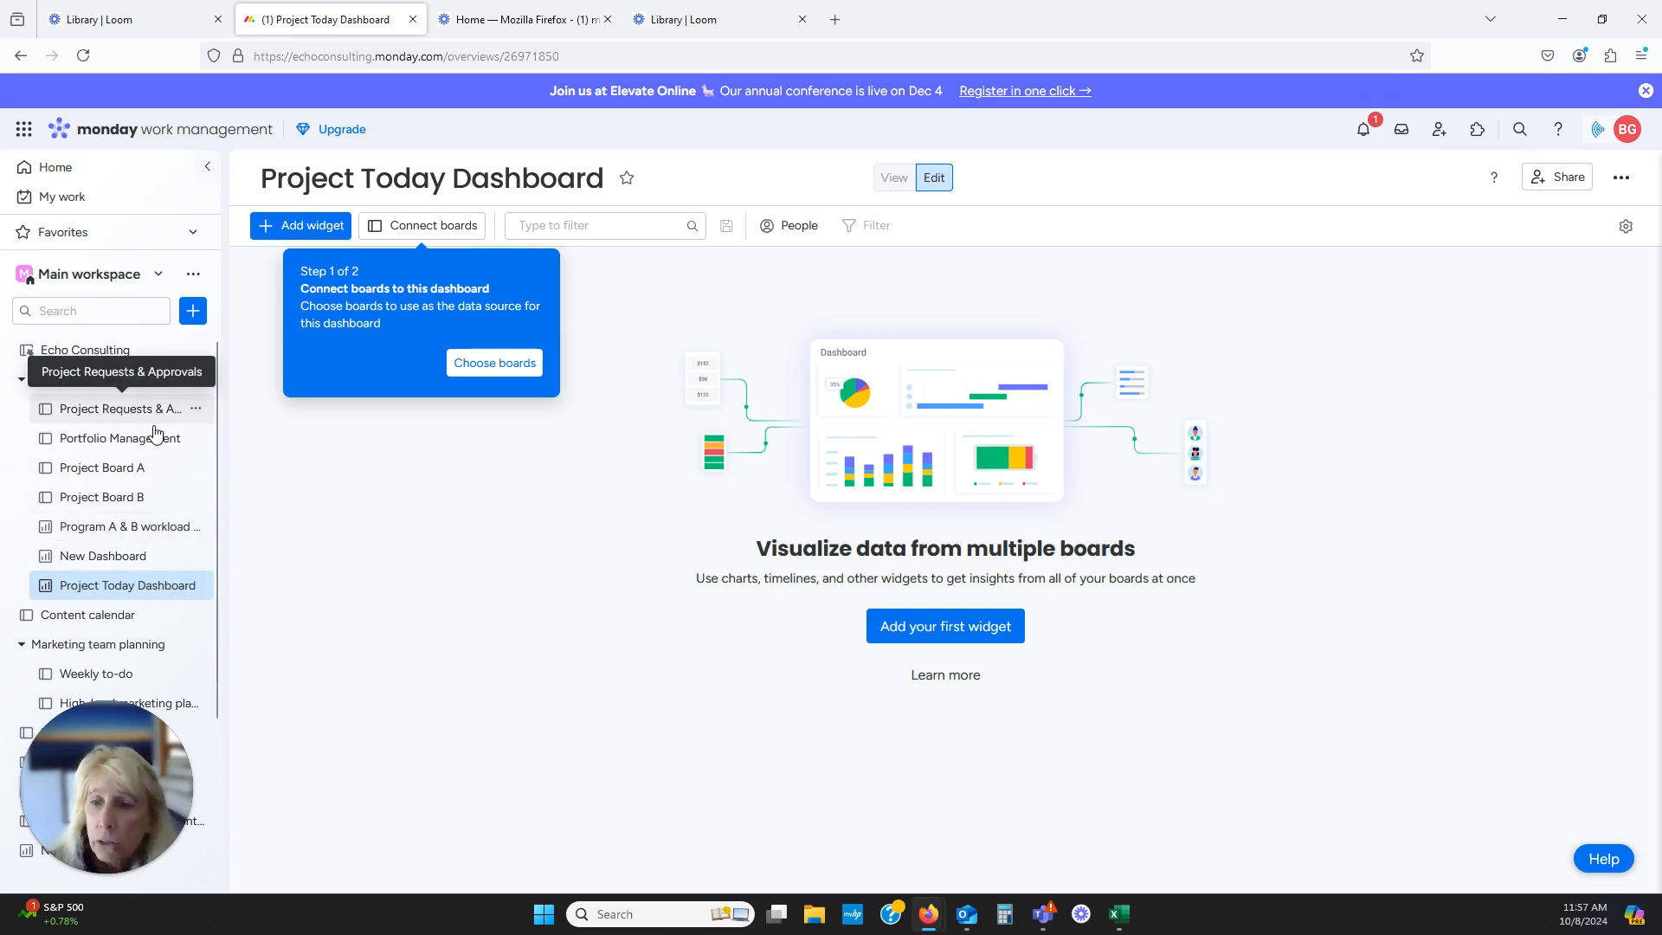
left_click(102, 556)
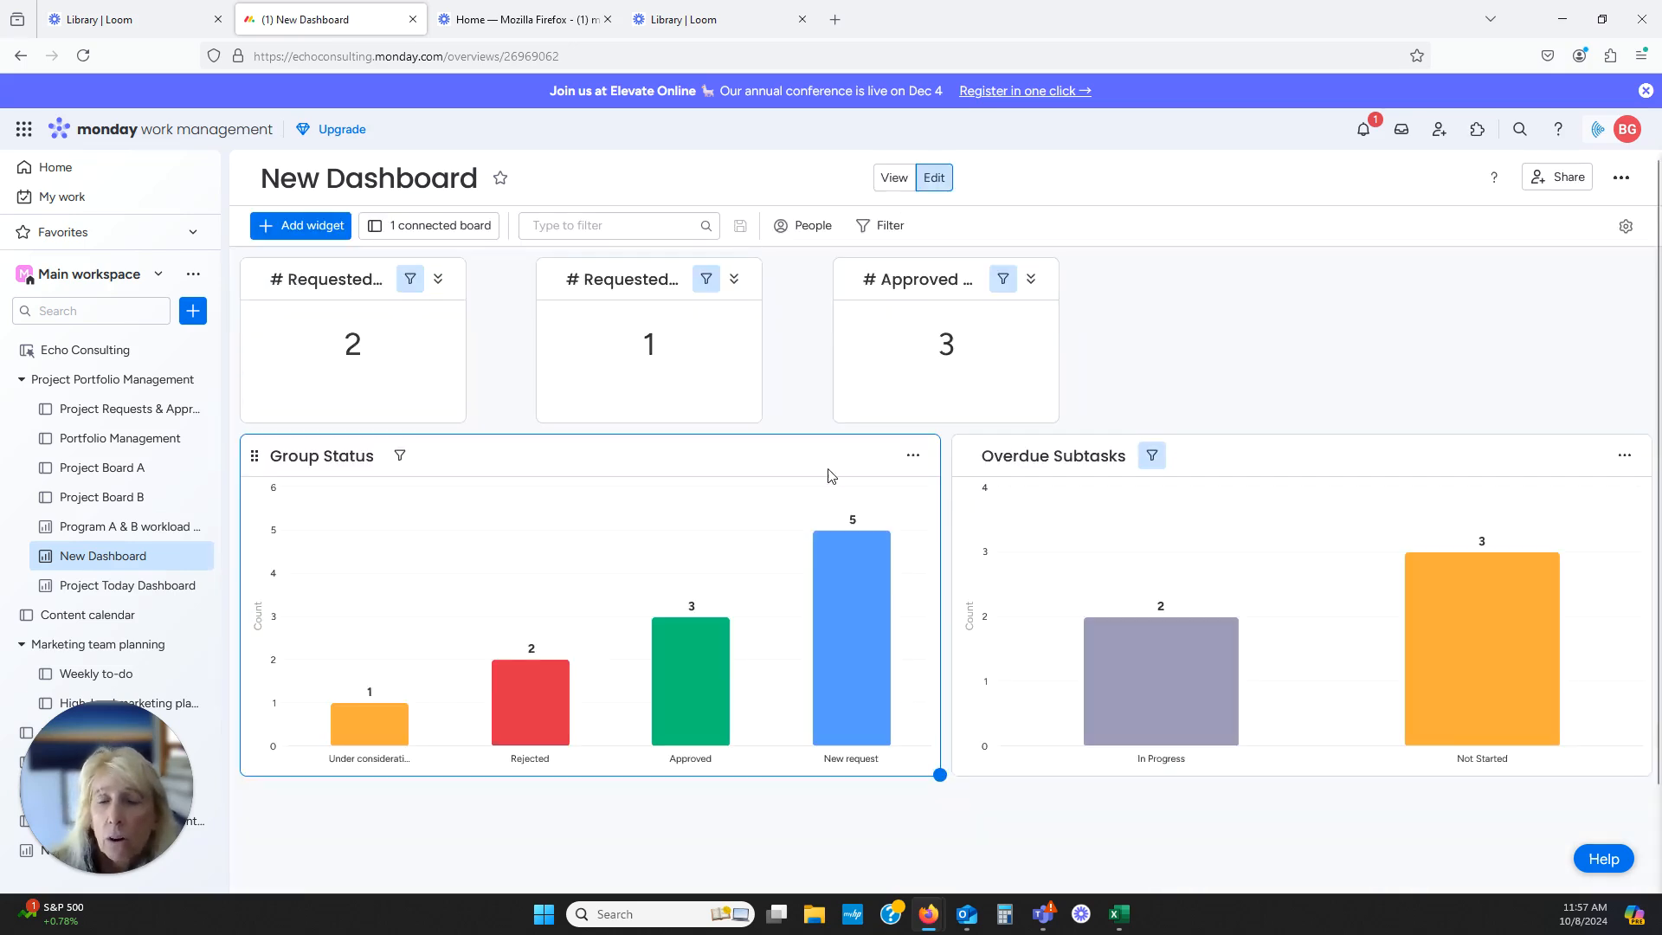
mouse_move(301, 226)
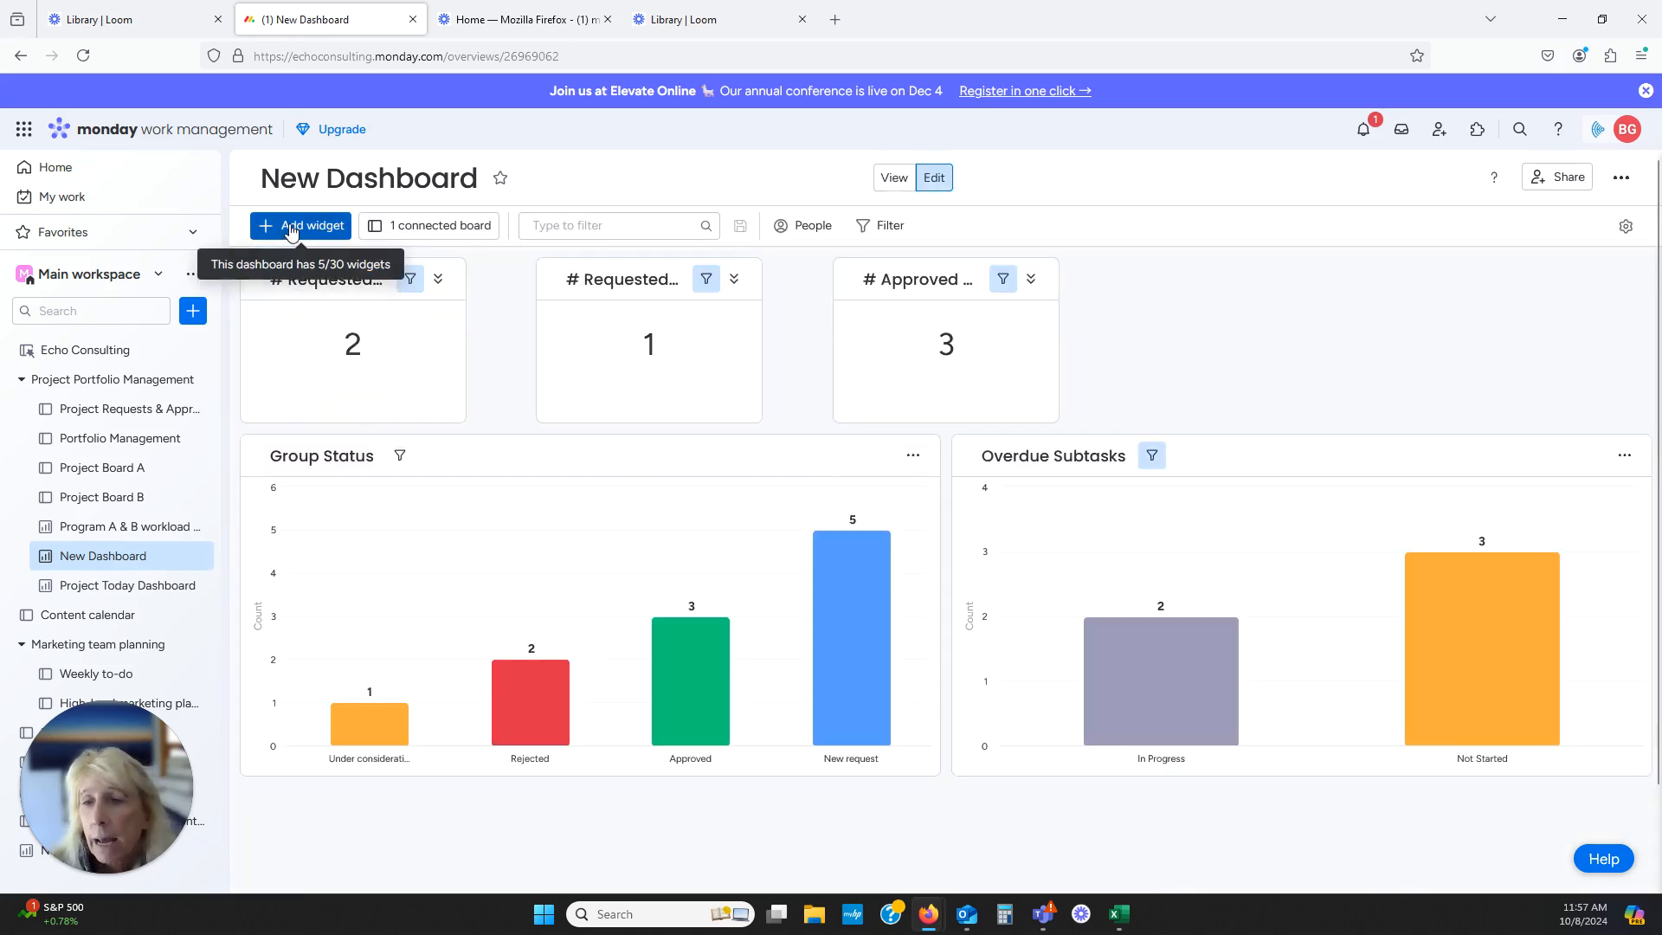
Open the Add widget menu on New Dashboard
left_click(311, 226)
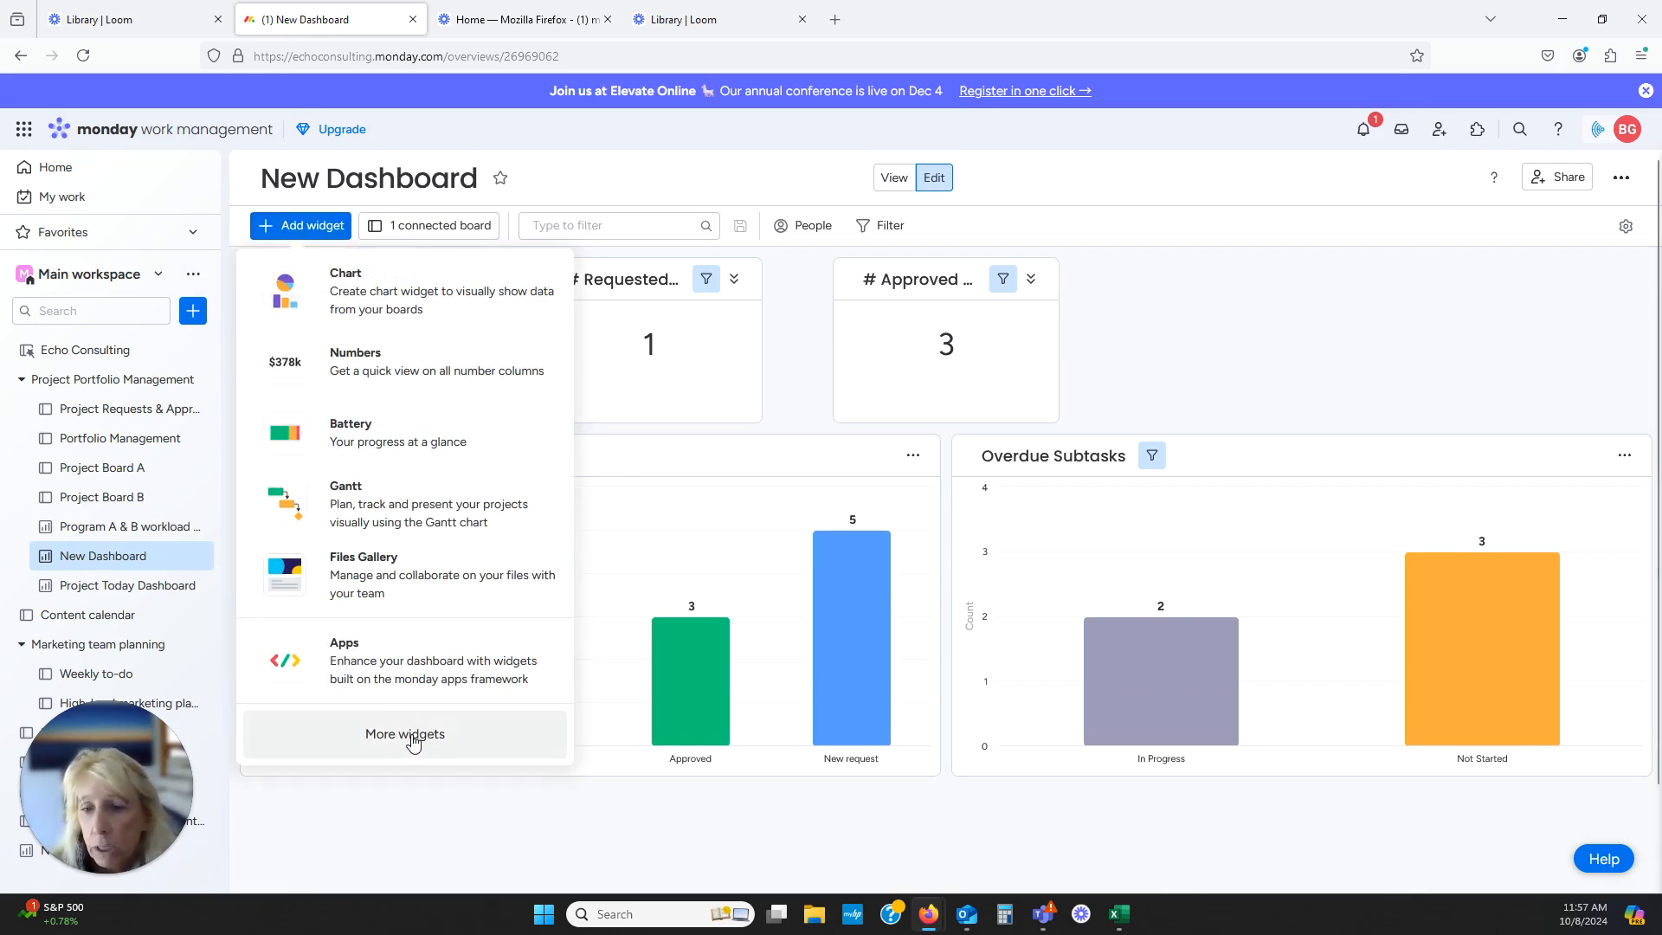
left_click(405, 733)
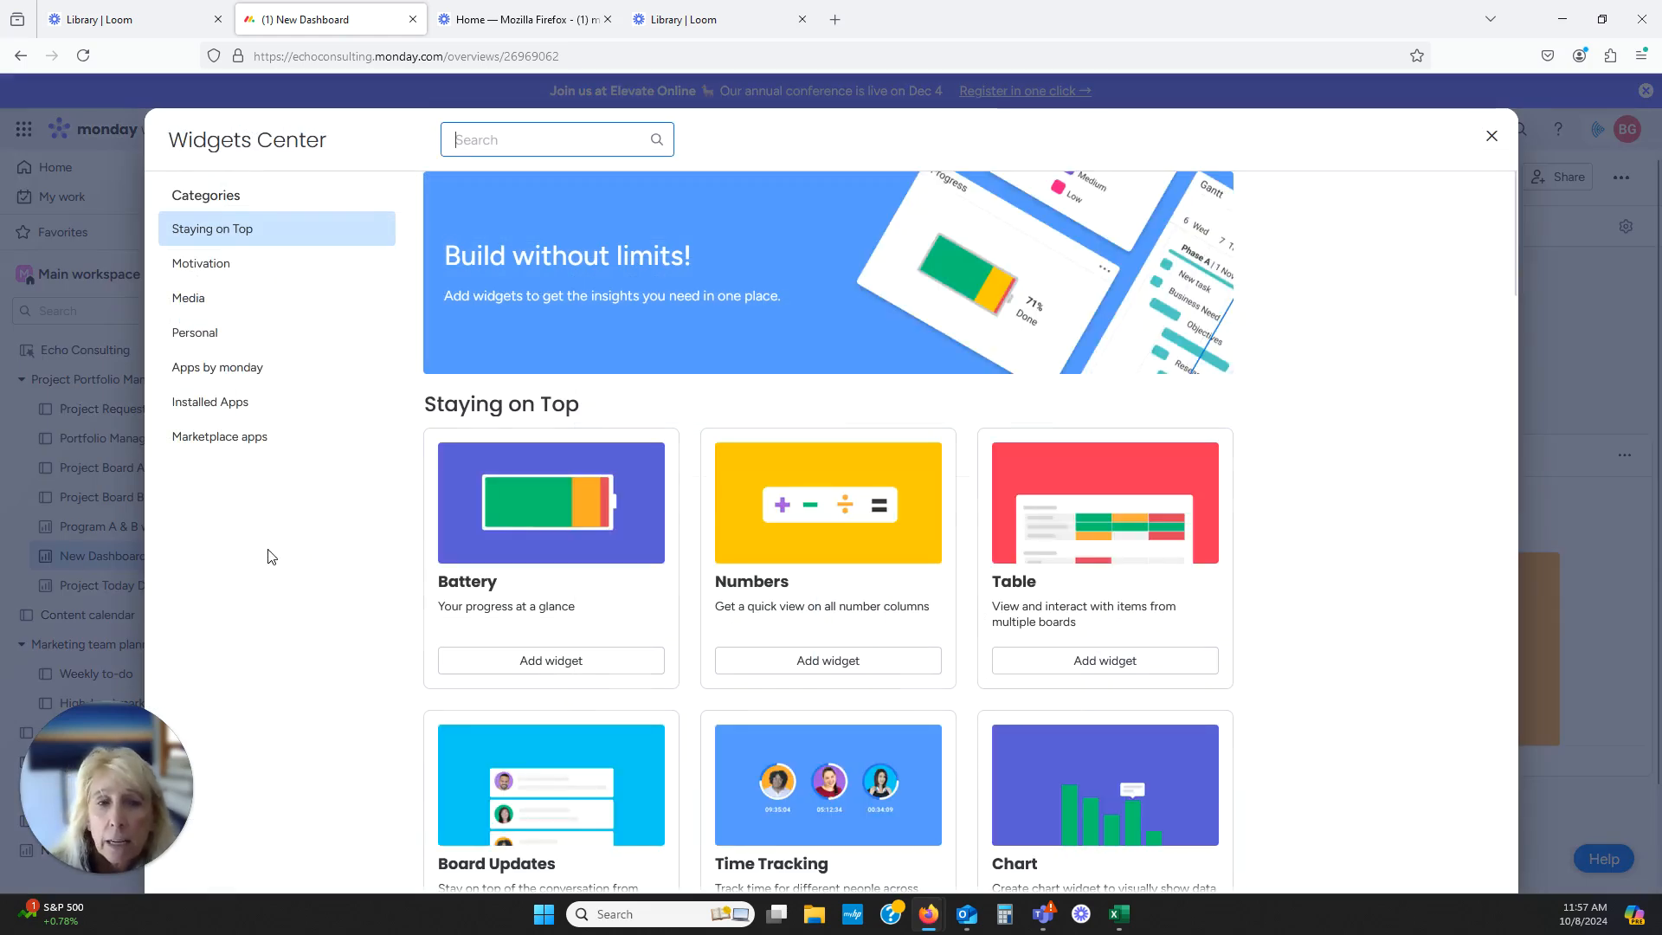
mouse_move(662, 419)
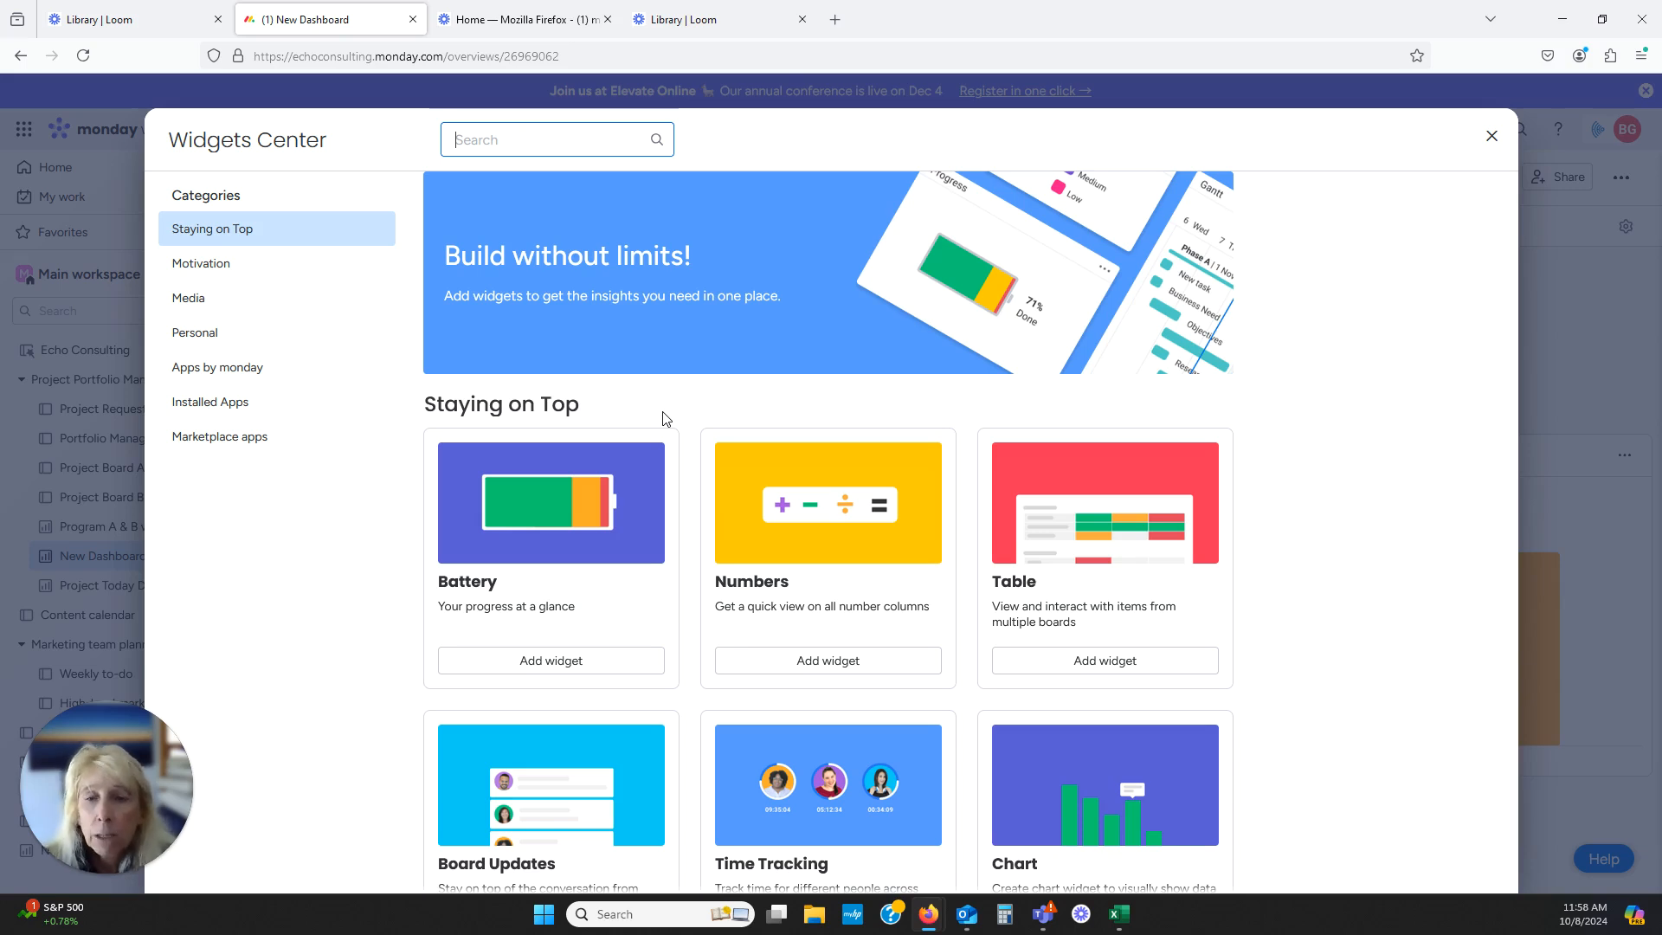
mouse_move(842, 415)
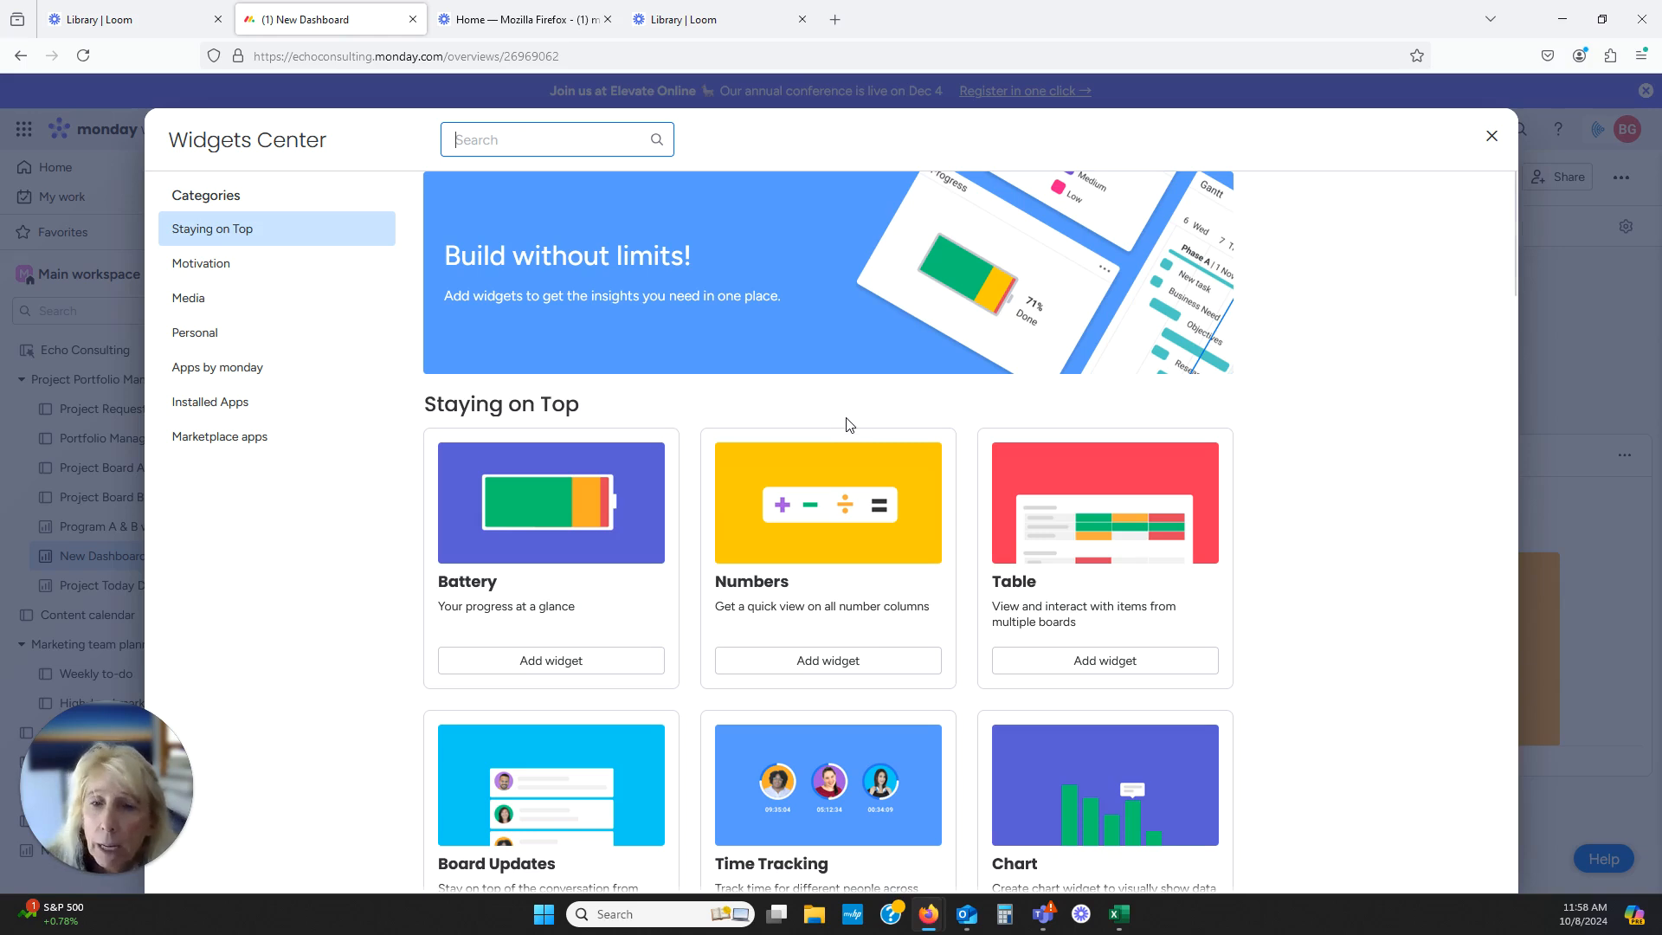
mouse_move(1373, 552)
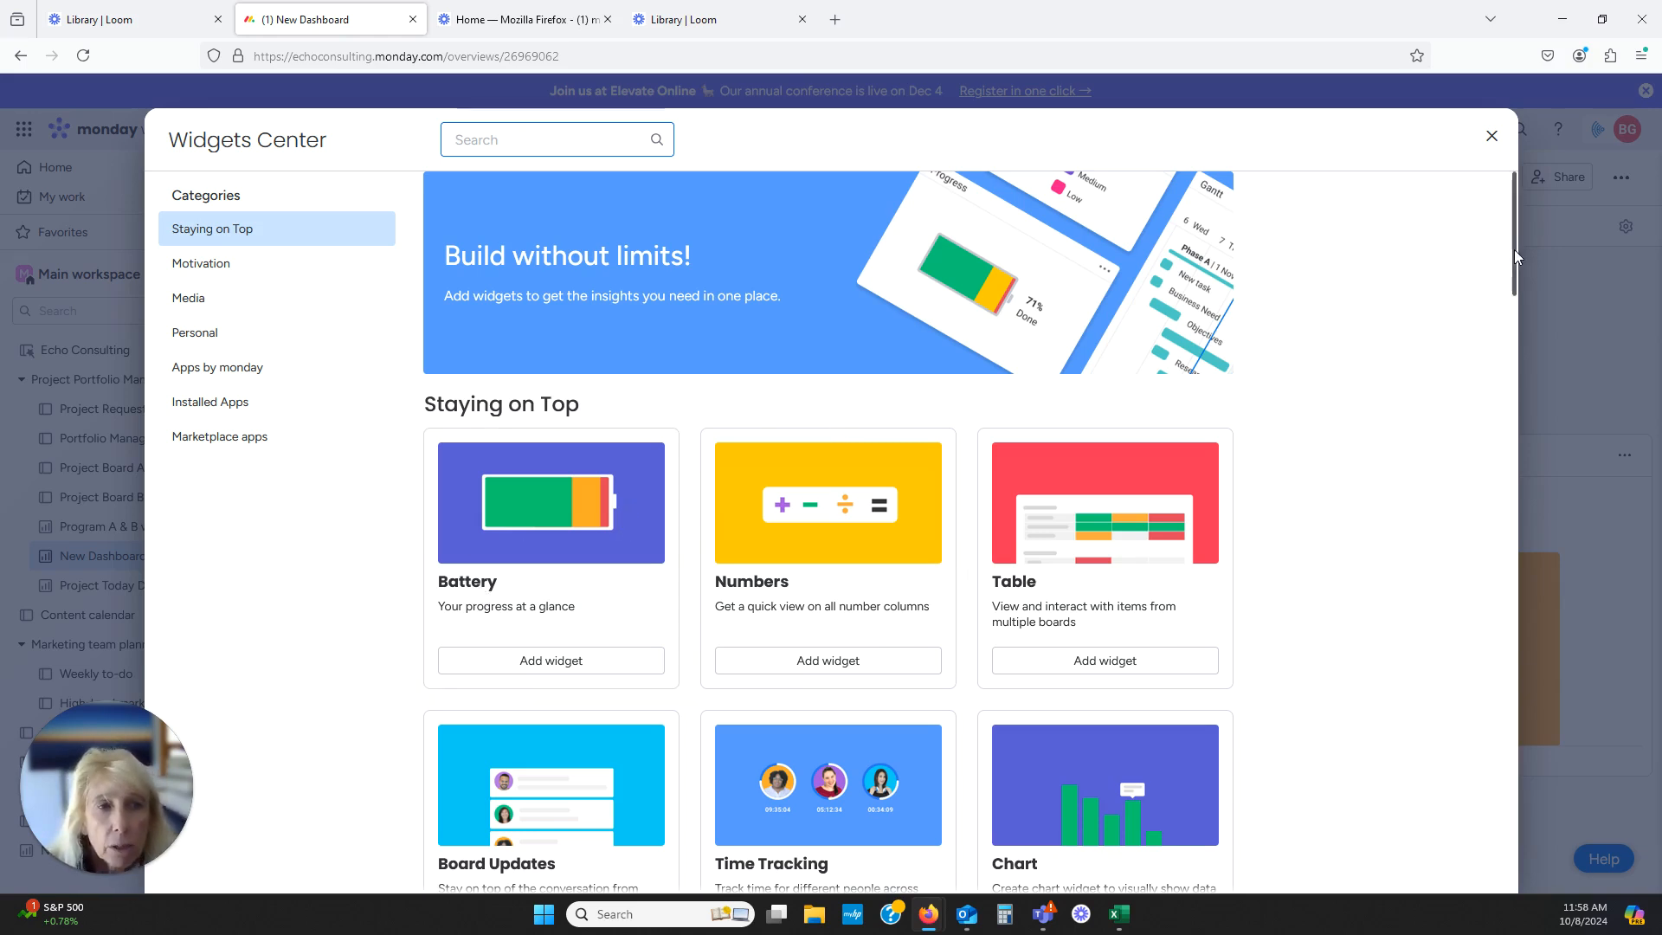
scroll("down", 3)
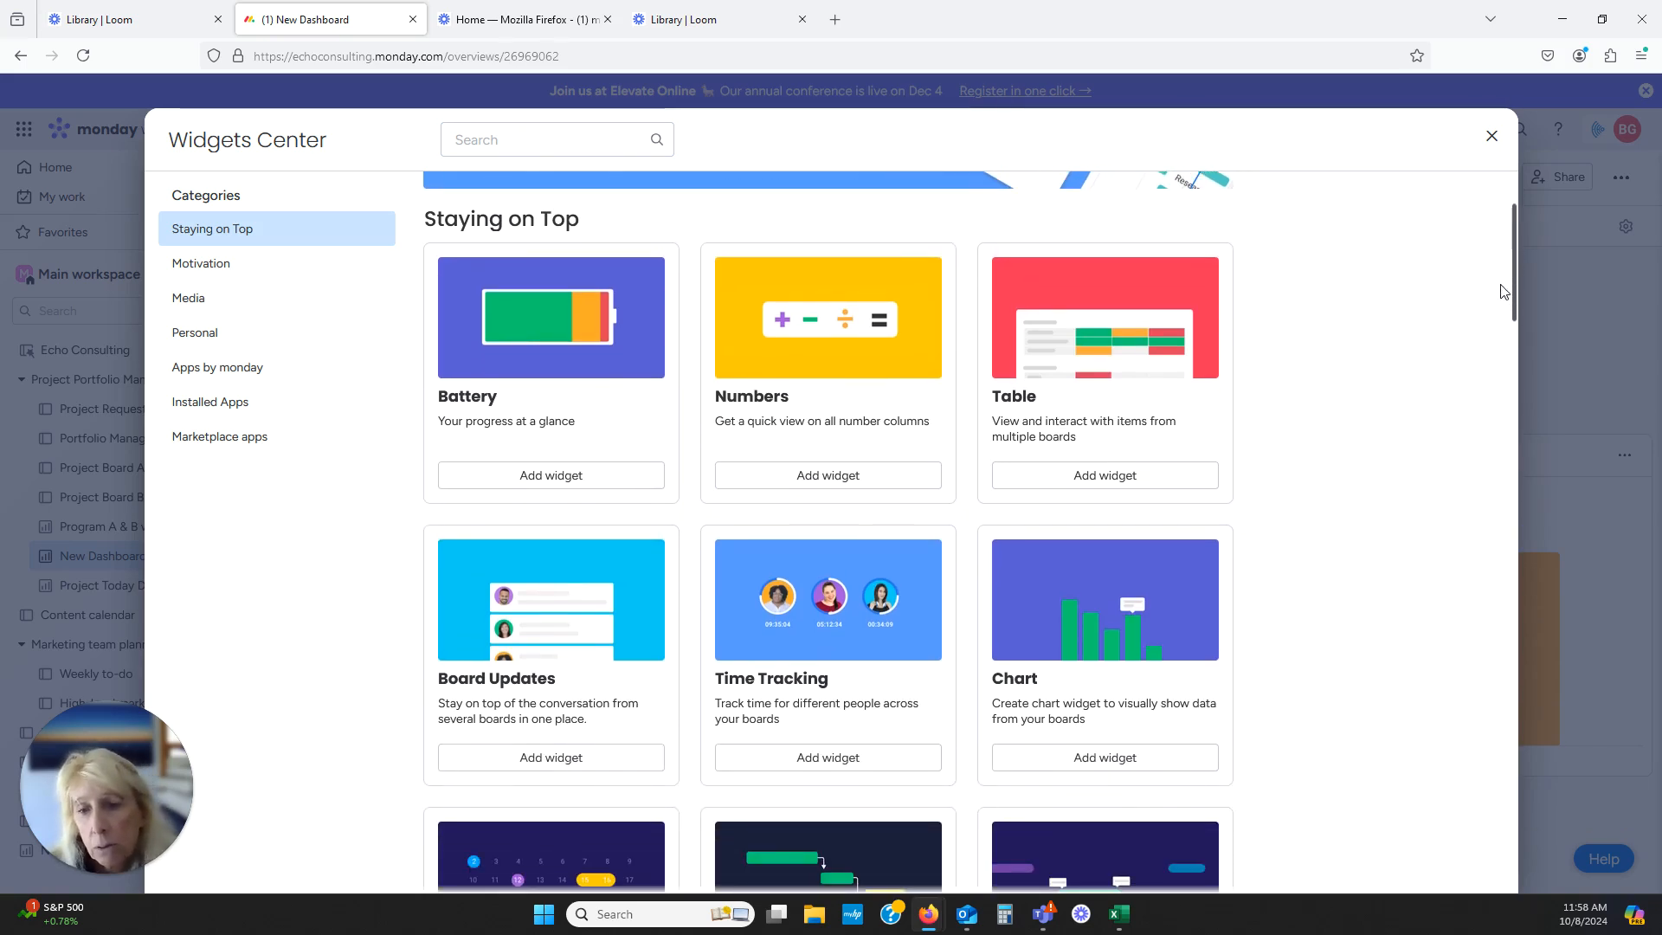
scroll("down", 3)
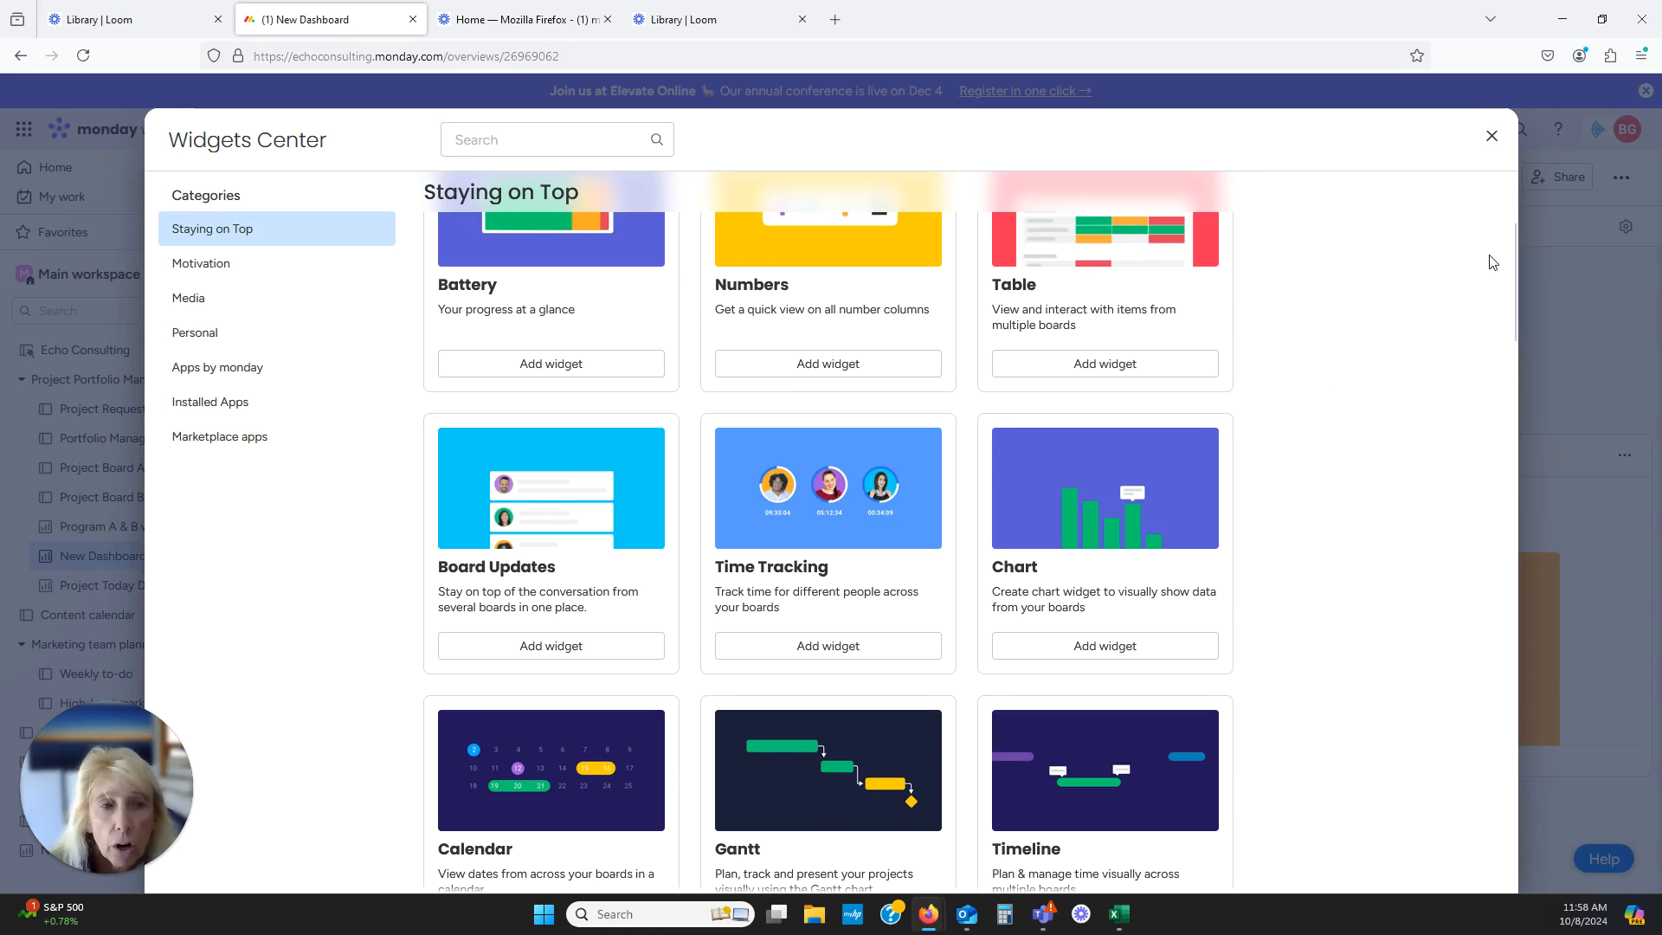
scroll("down", 3)
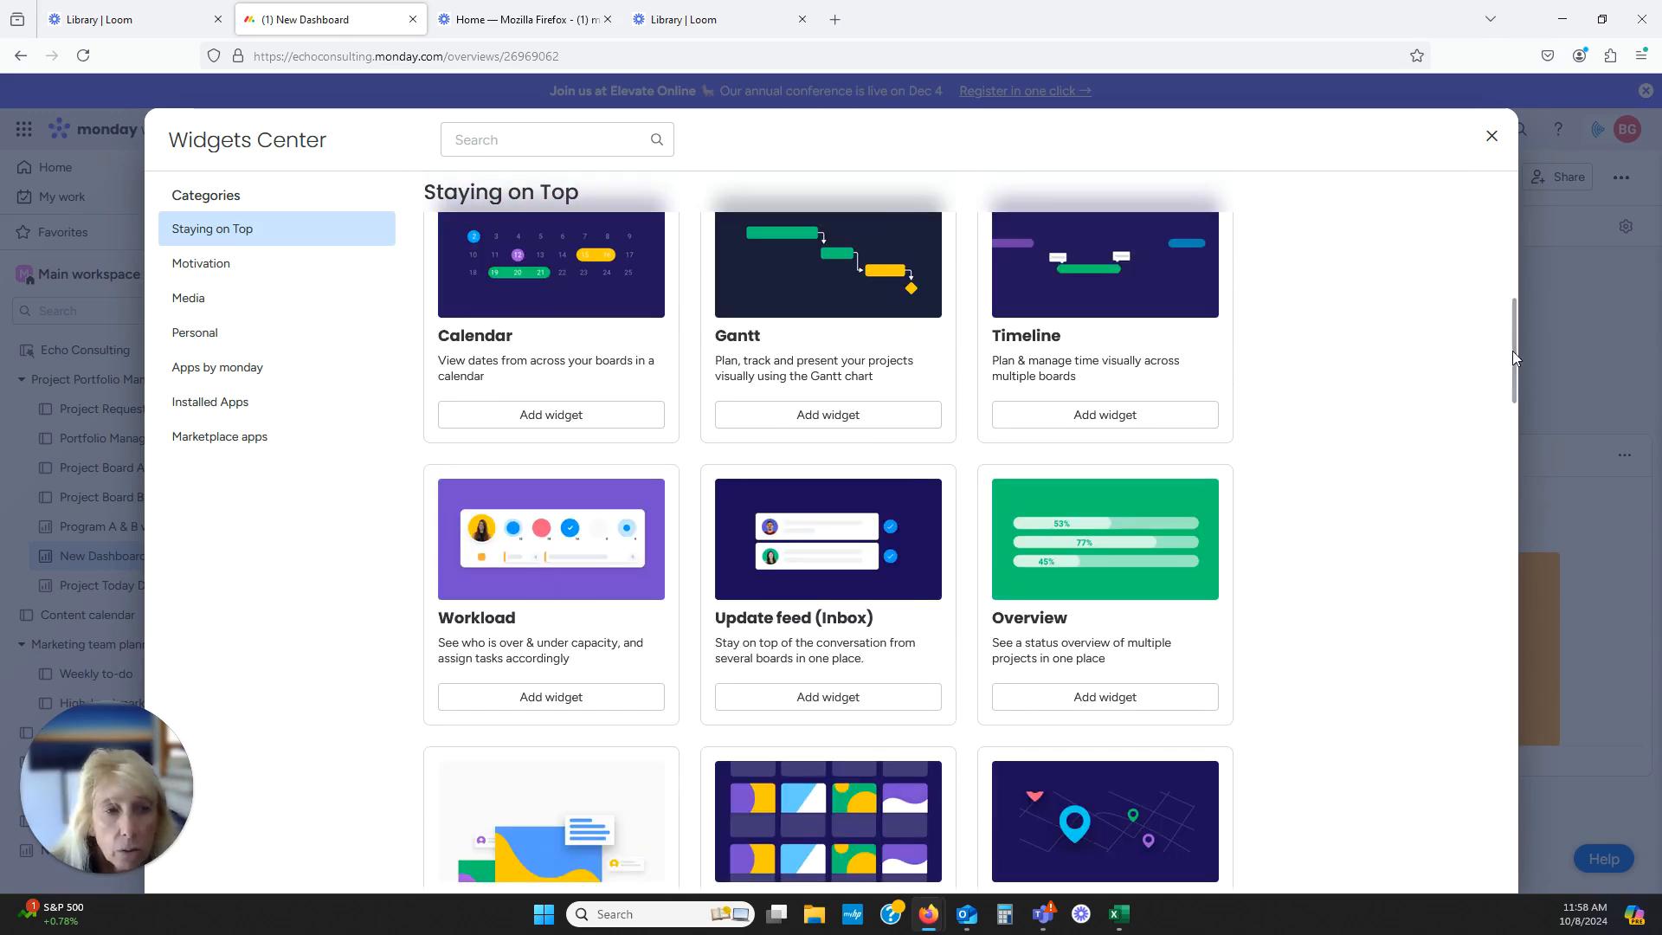
left_click(218, 367)
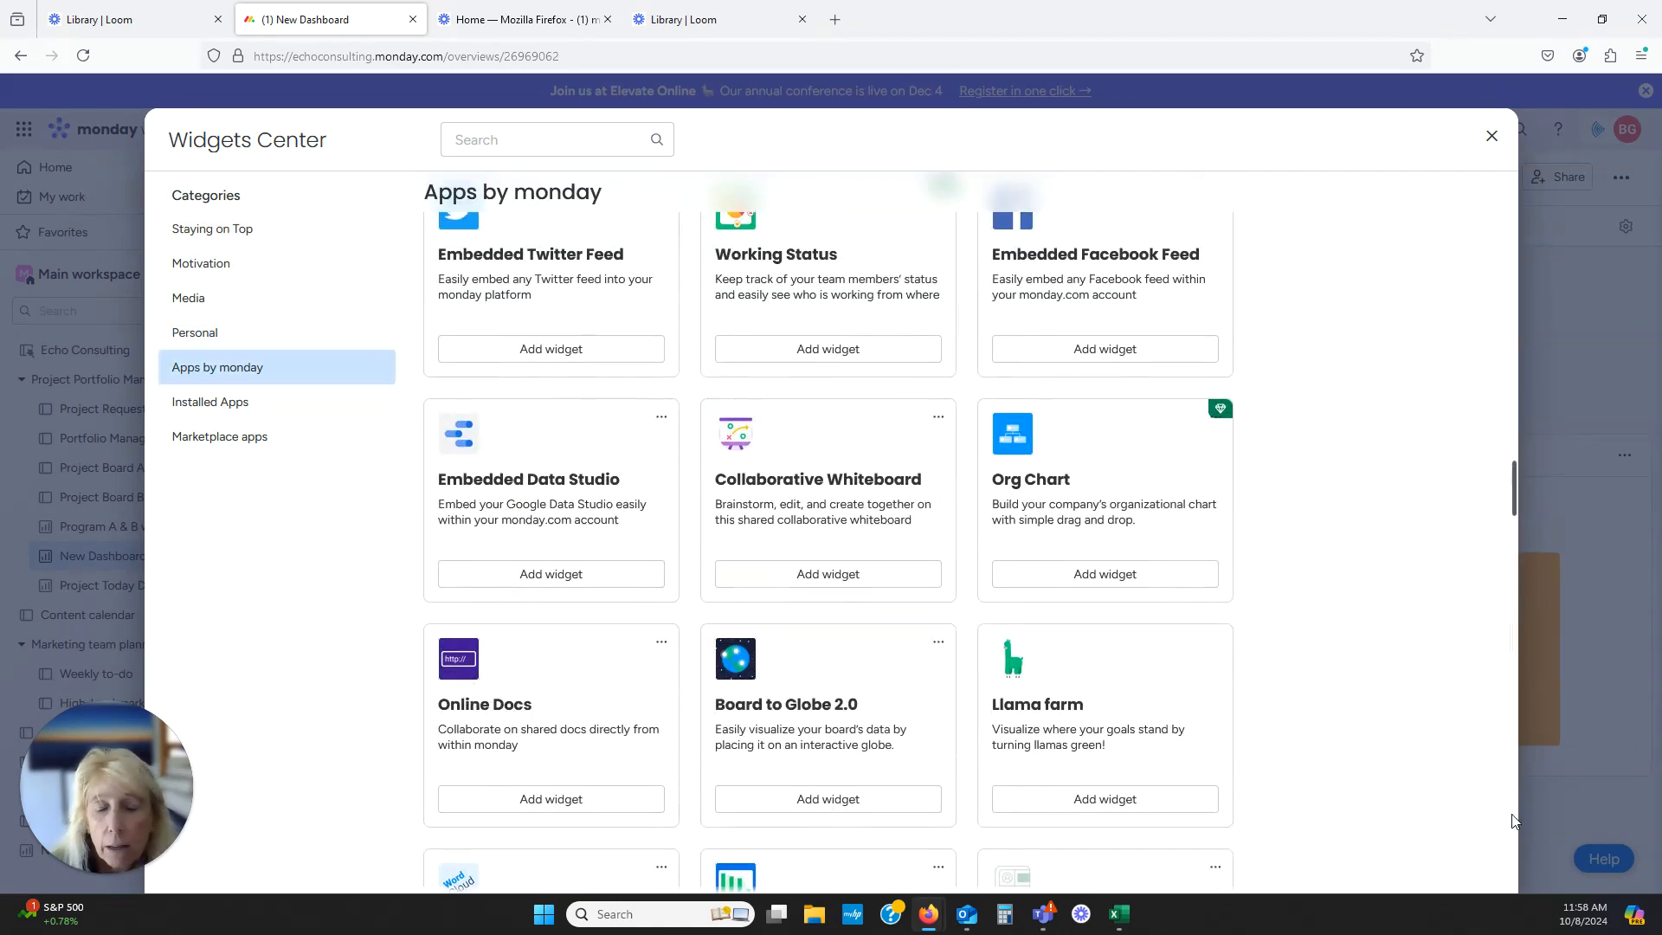
scroll("up", 3)
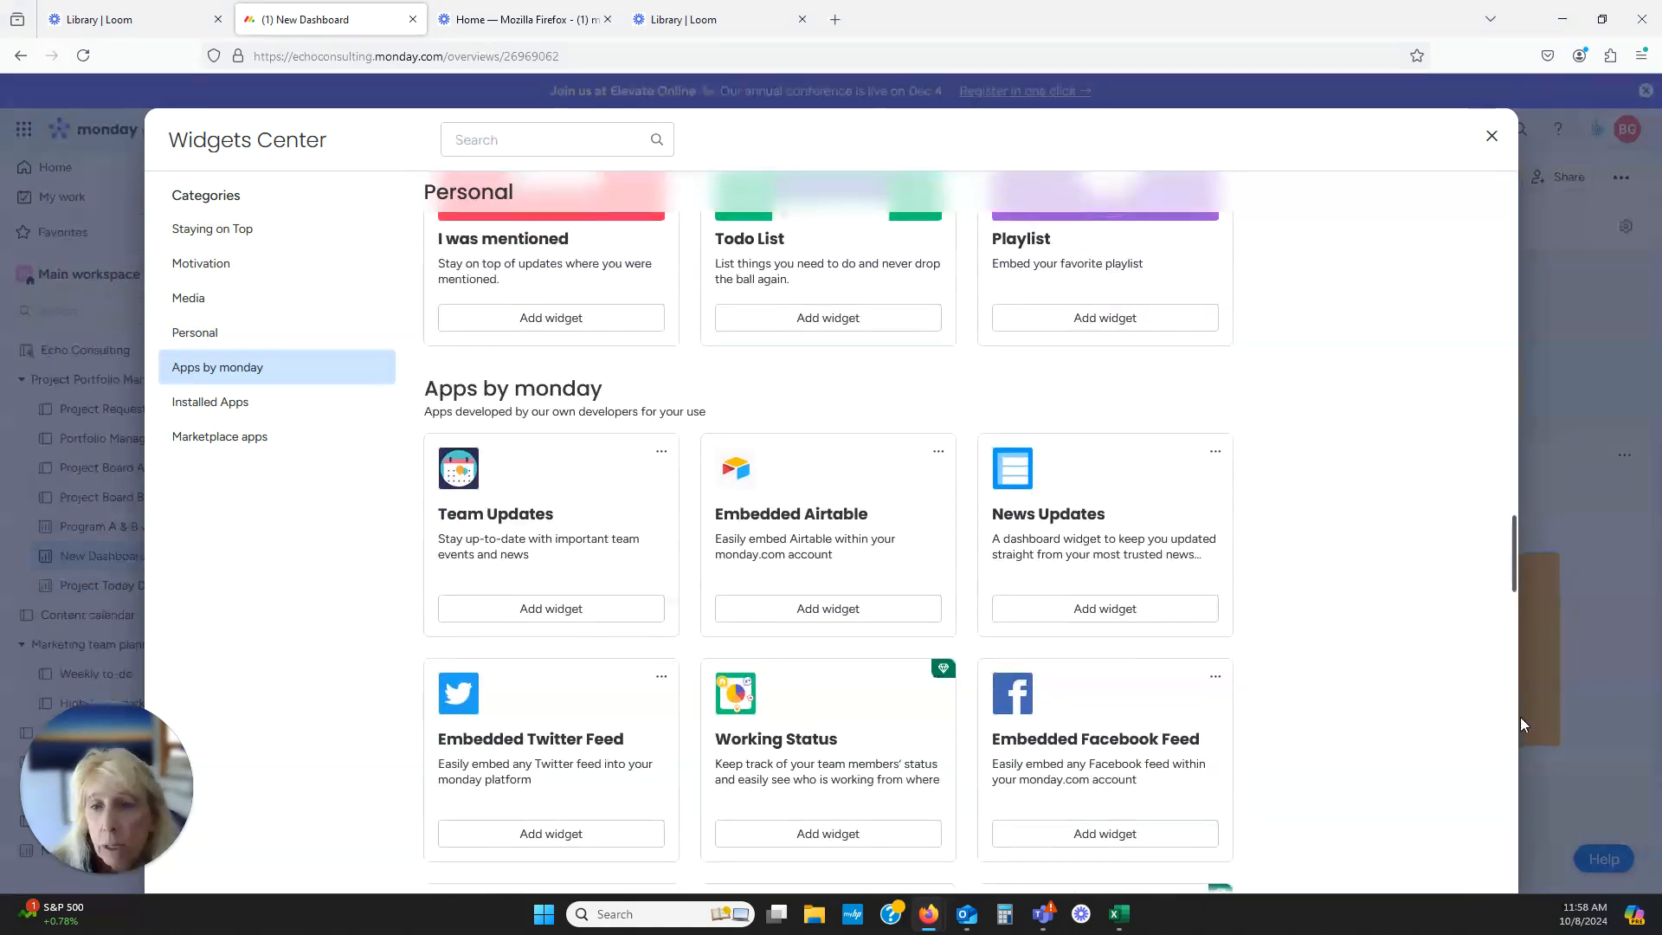
scroll("down", 3)
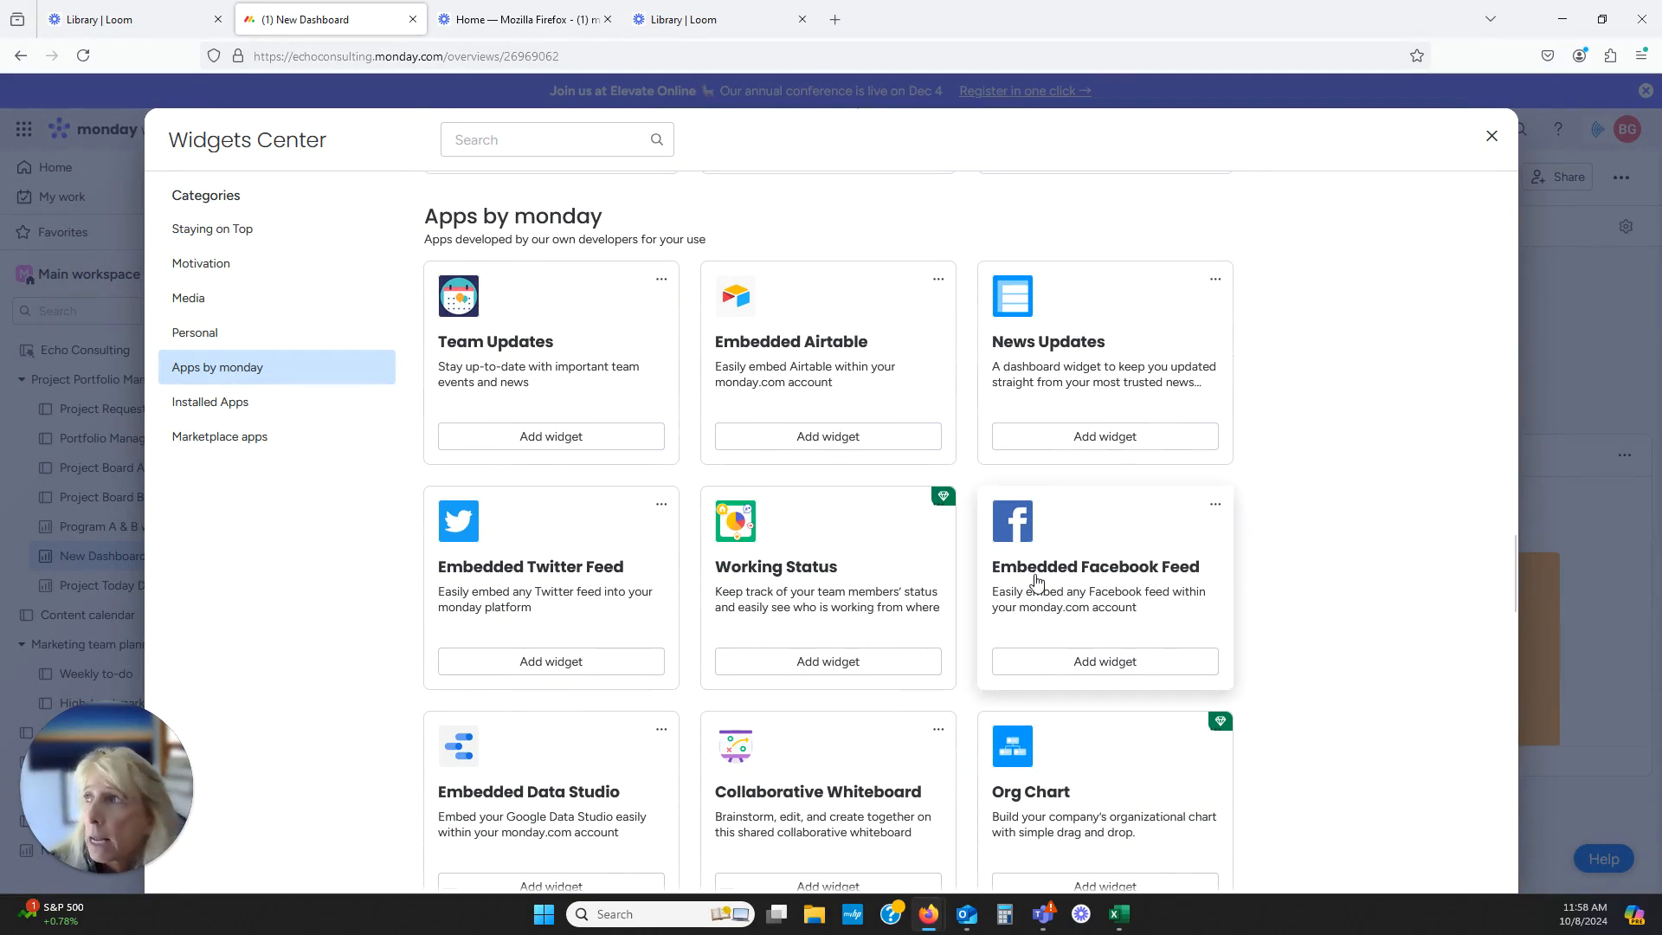
mouse_move(869, 516)
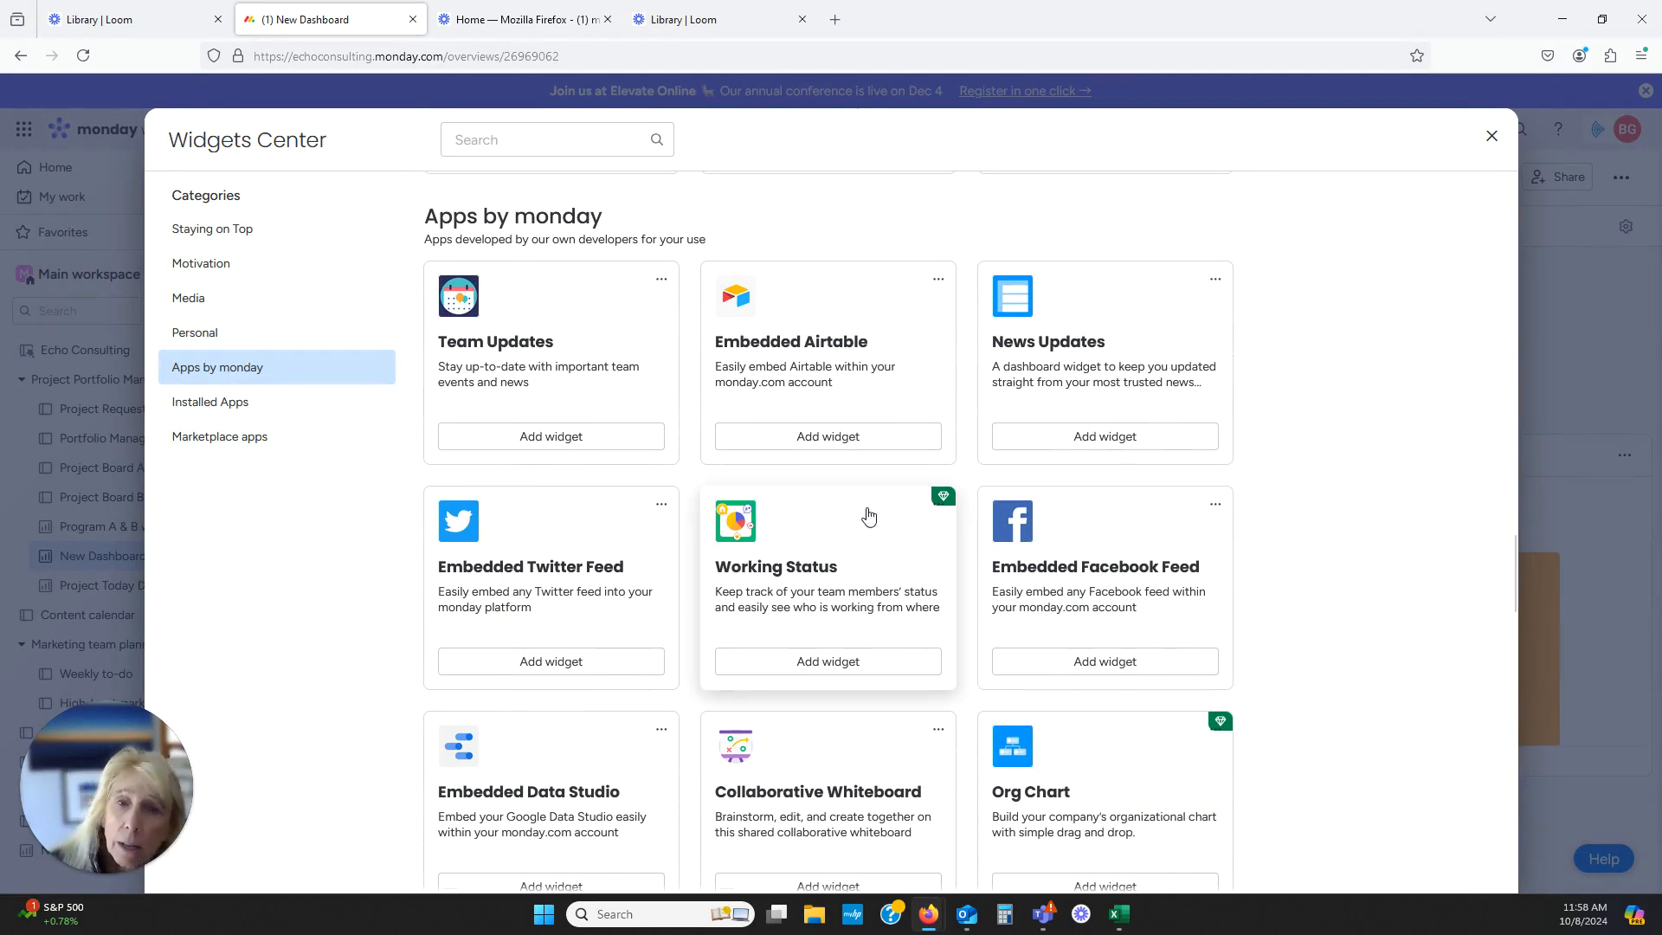
mouse_move(1247, 549)
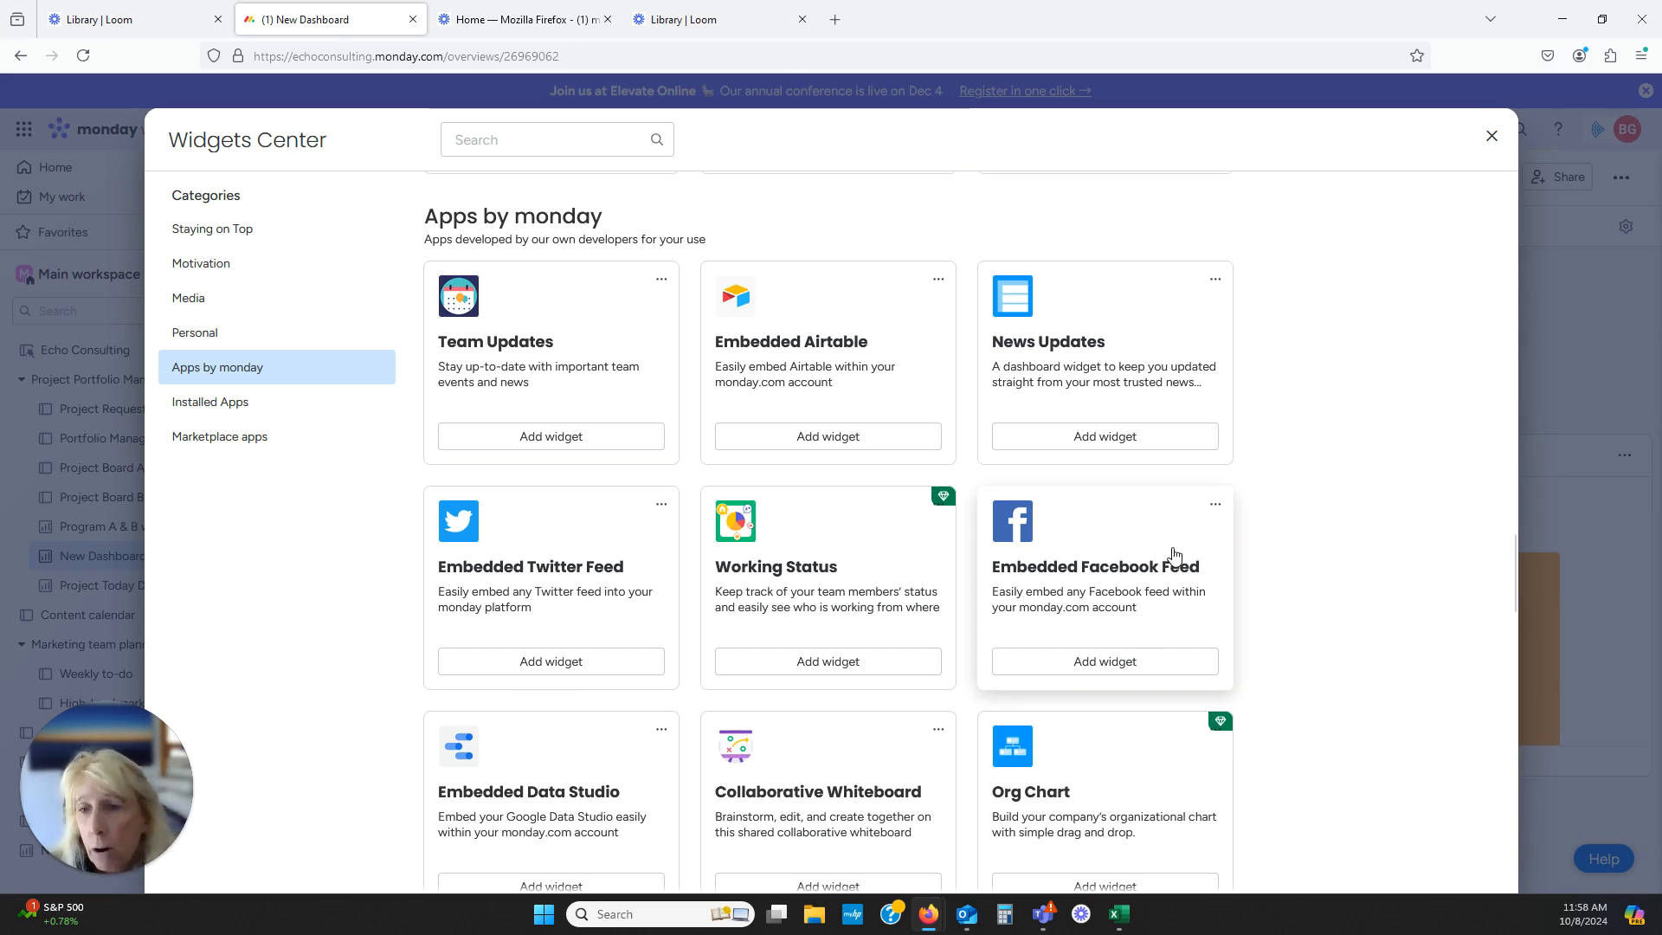
mouse_move(1487, 201)
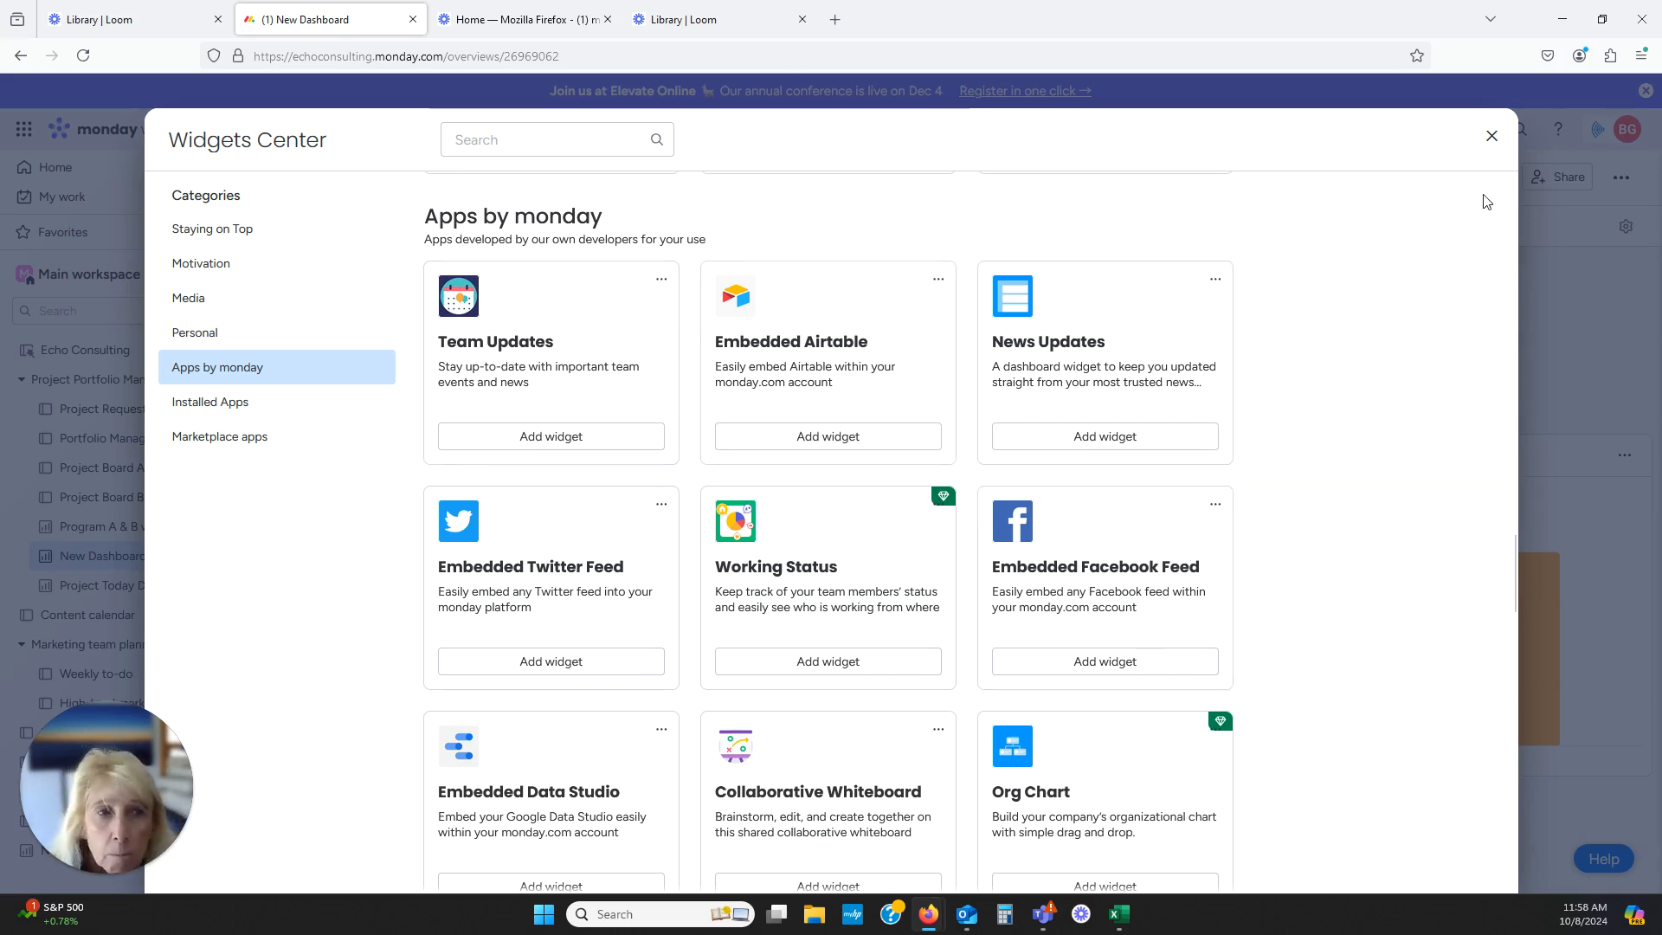
left_click(1491, 136)
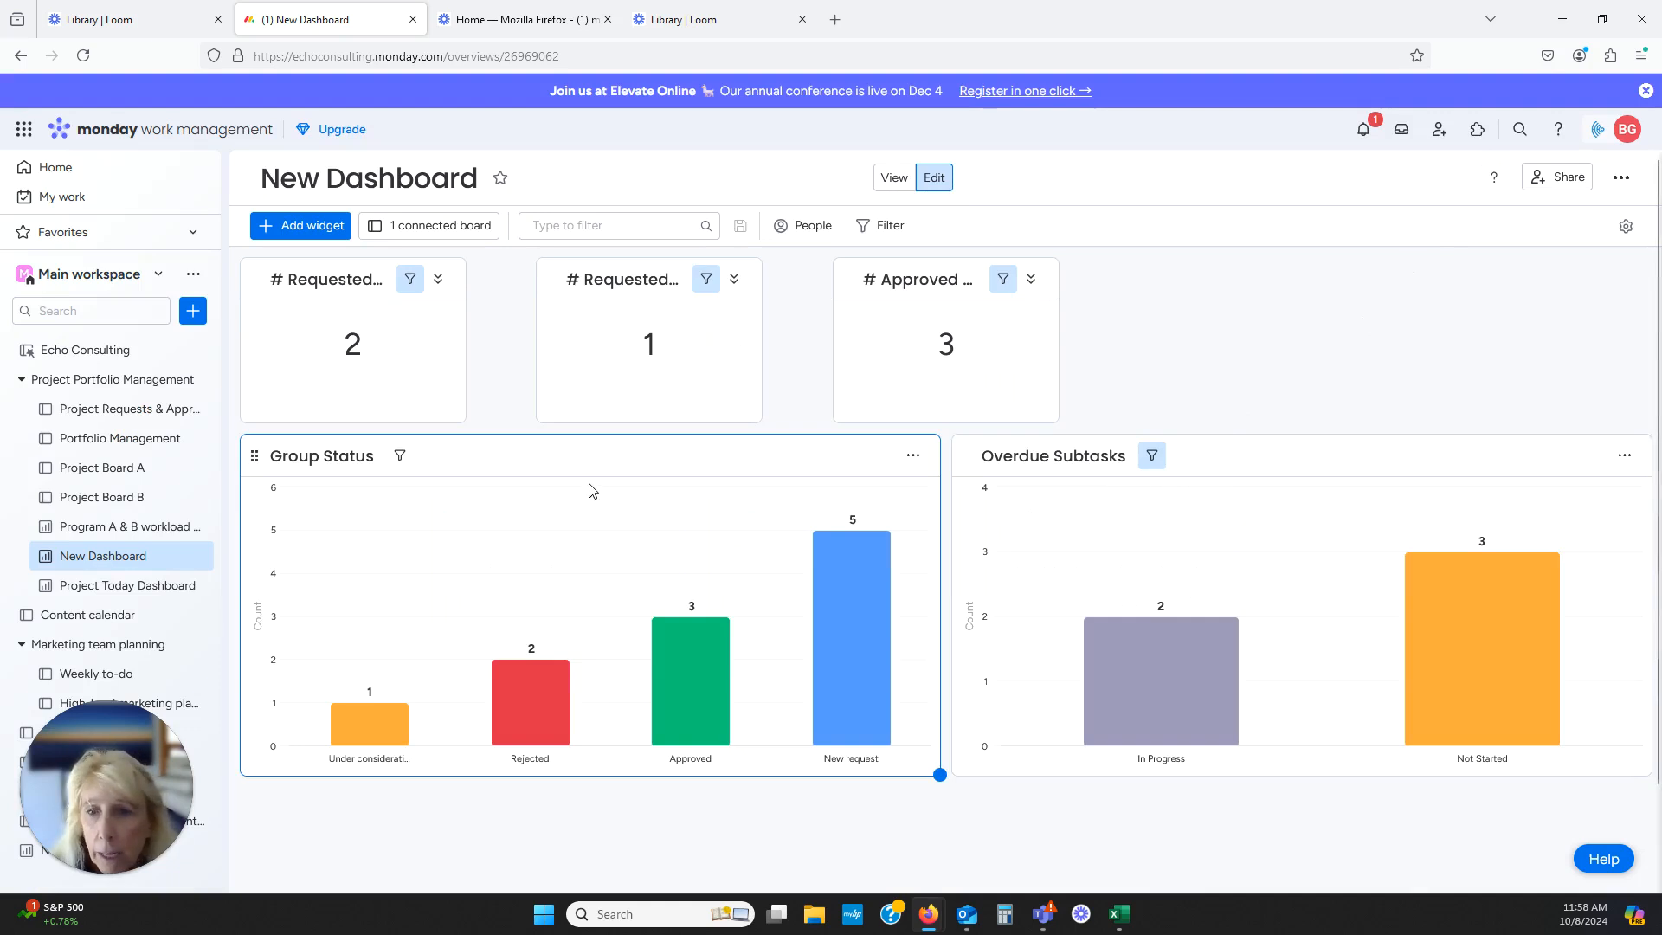
Add a Numbers widget, try $ and Average, then settle on a plain Sum of 1,170,000
left_click(312, 225)
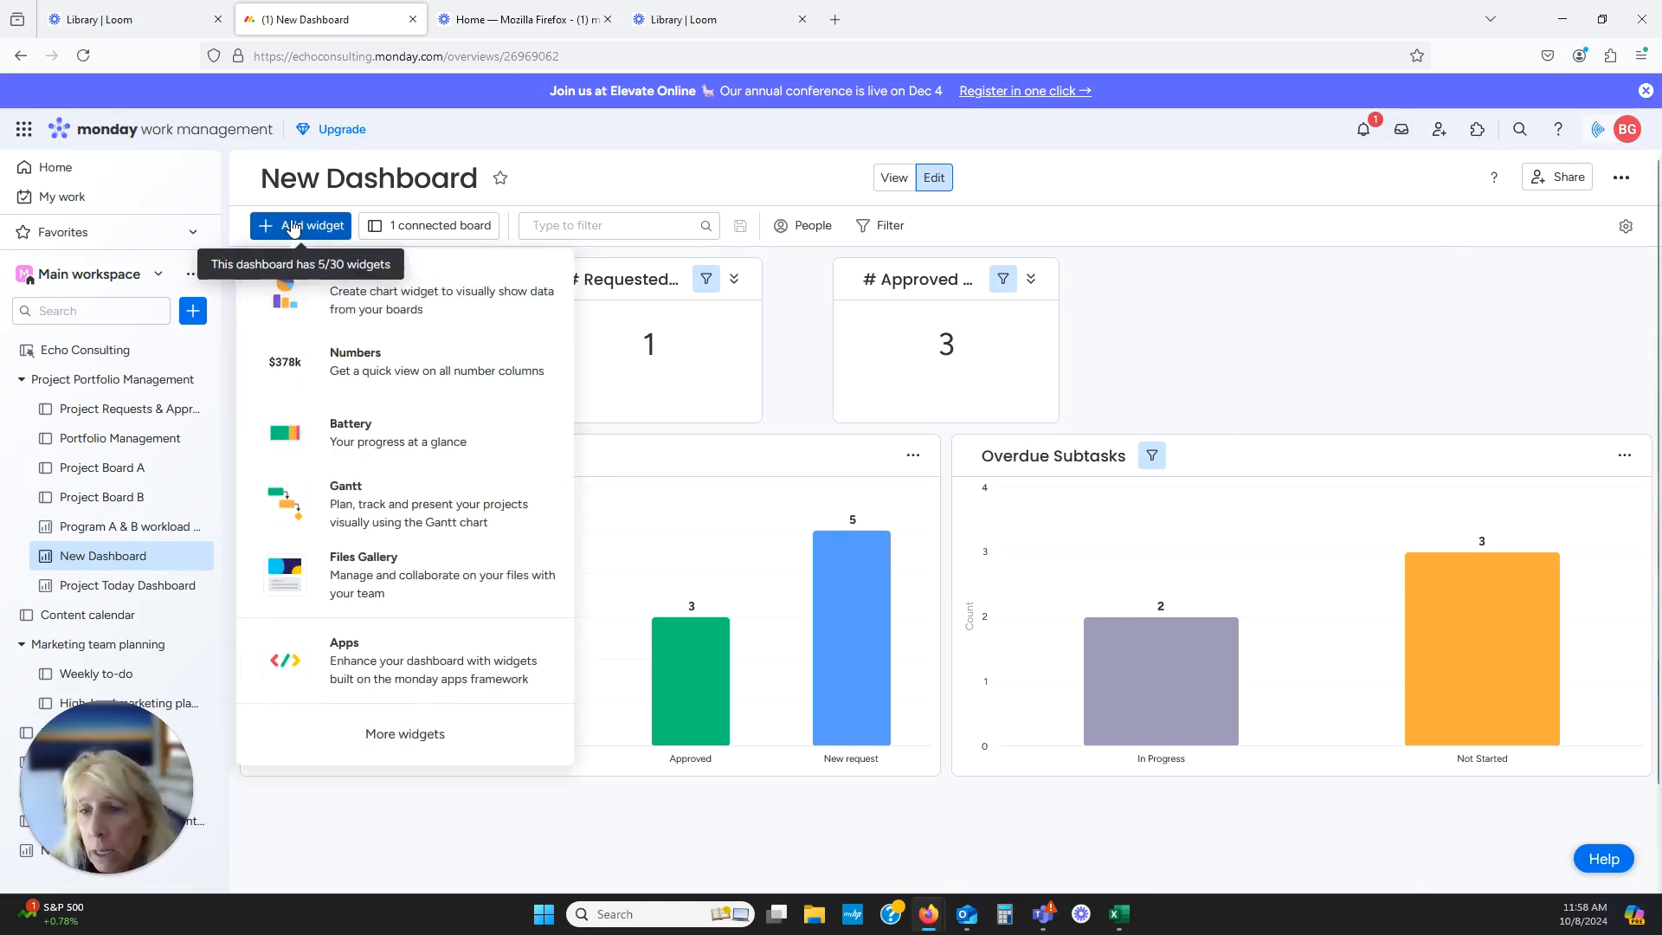
mouse_move(365, 301)
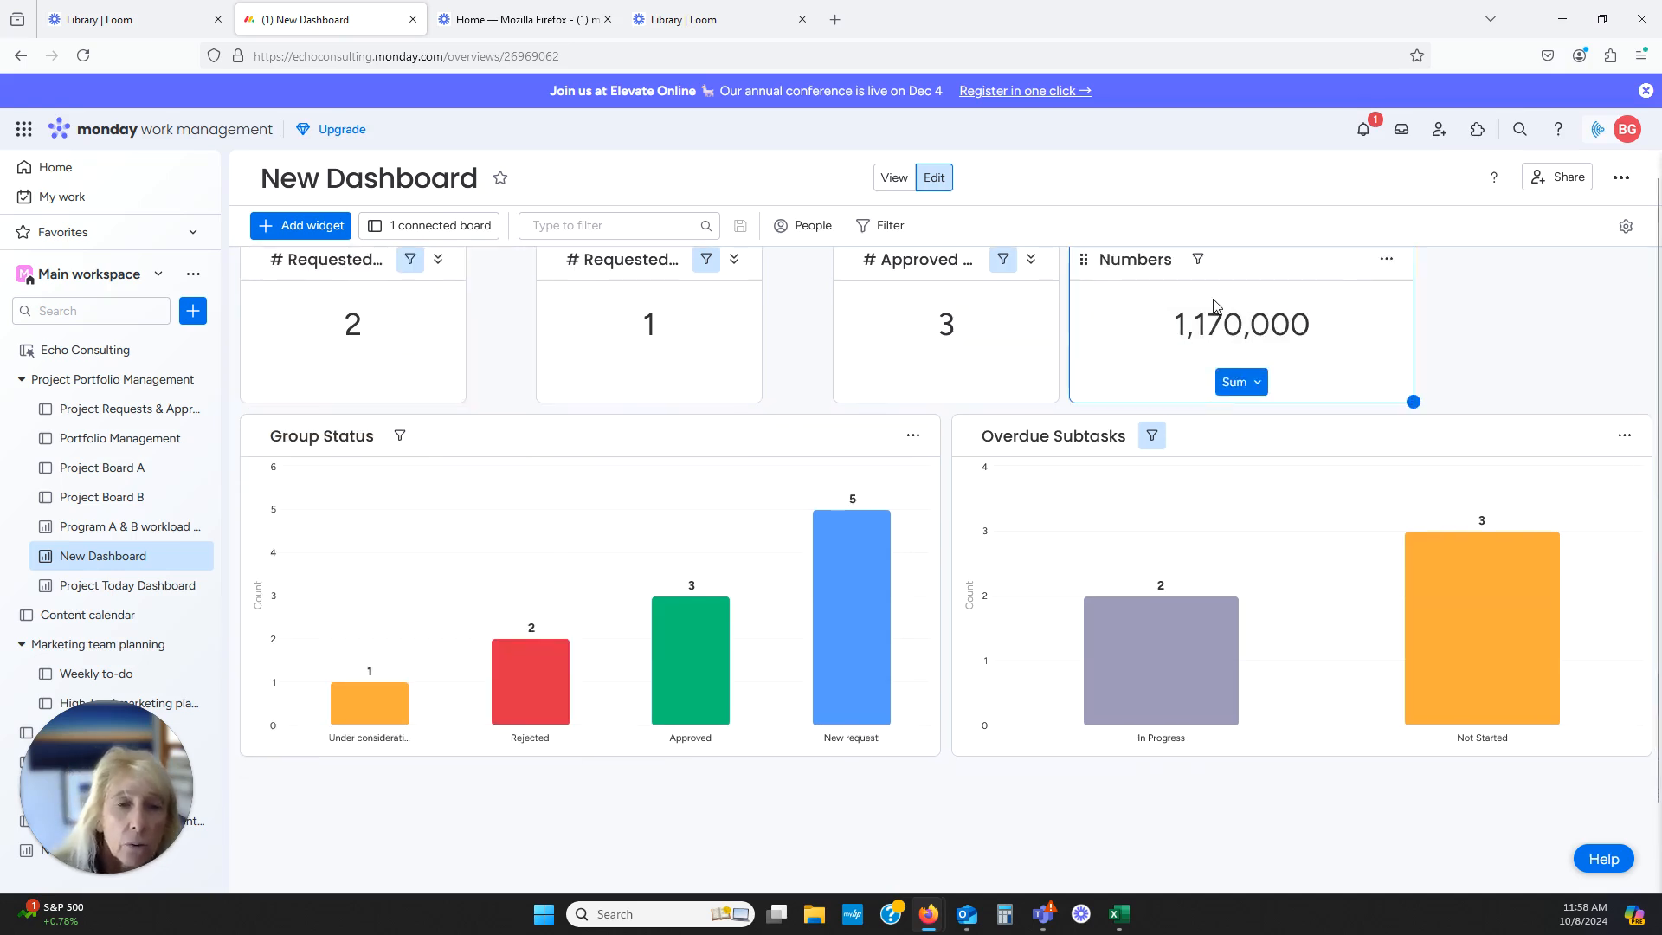
mouse_move(1304, 345)
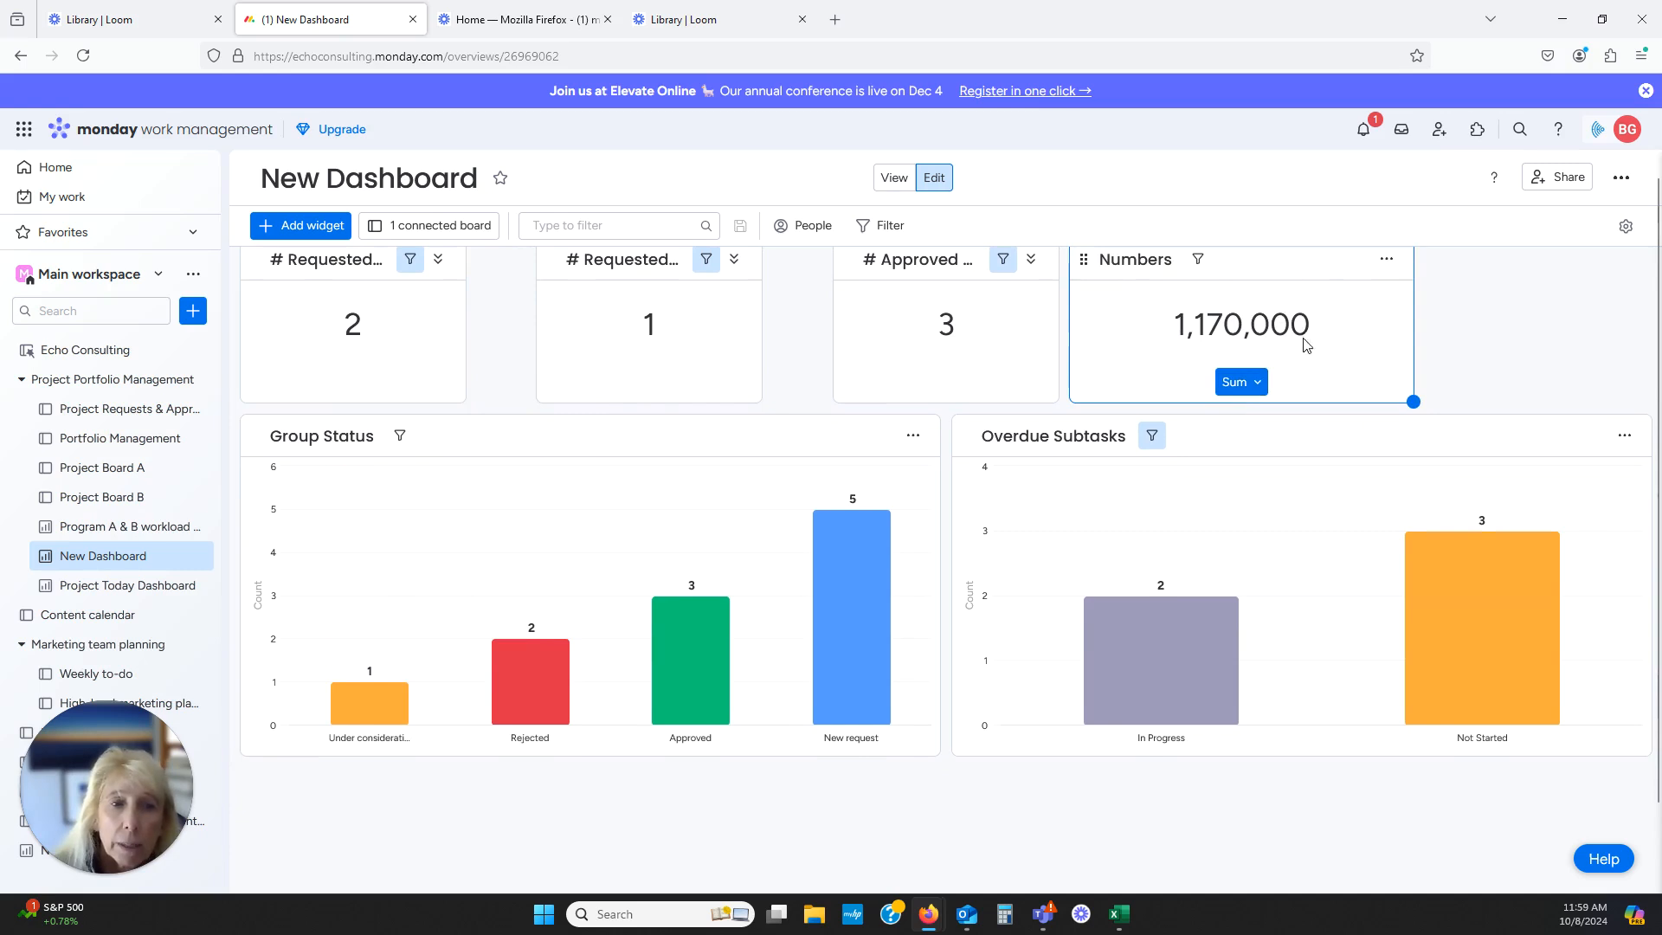
left_click(1238, 382)
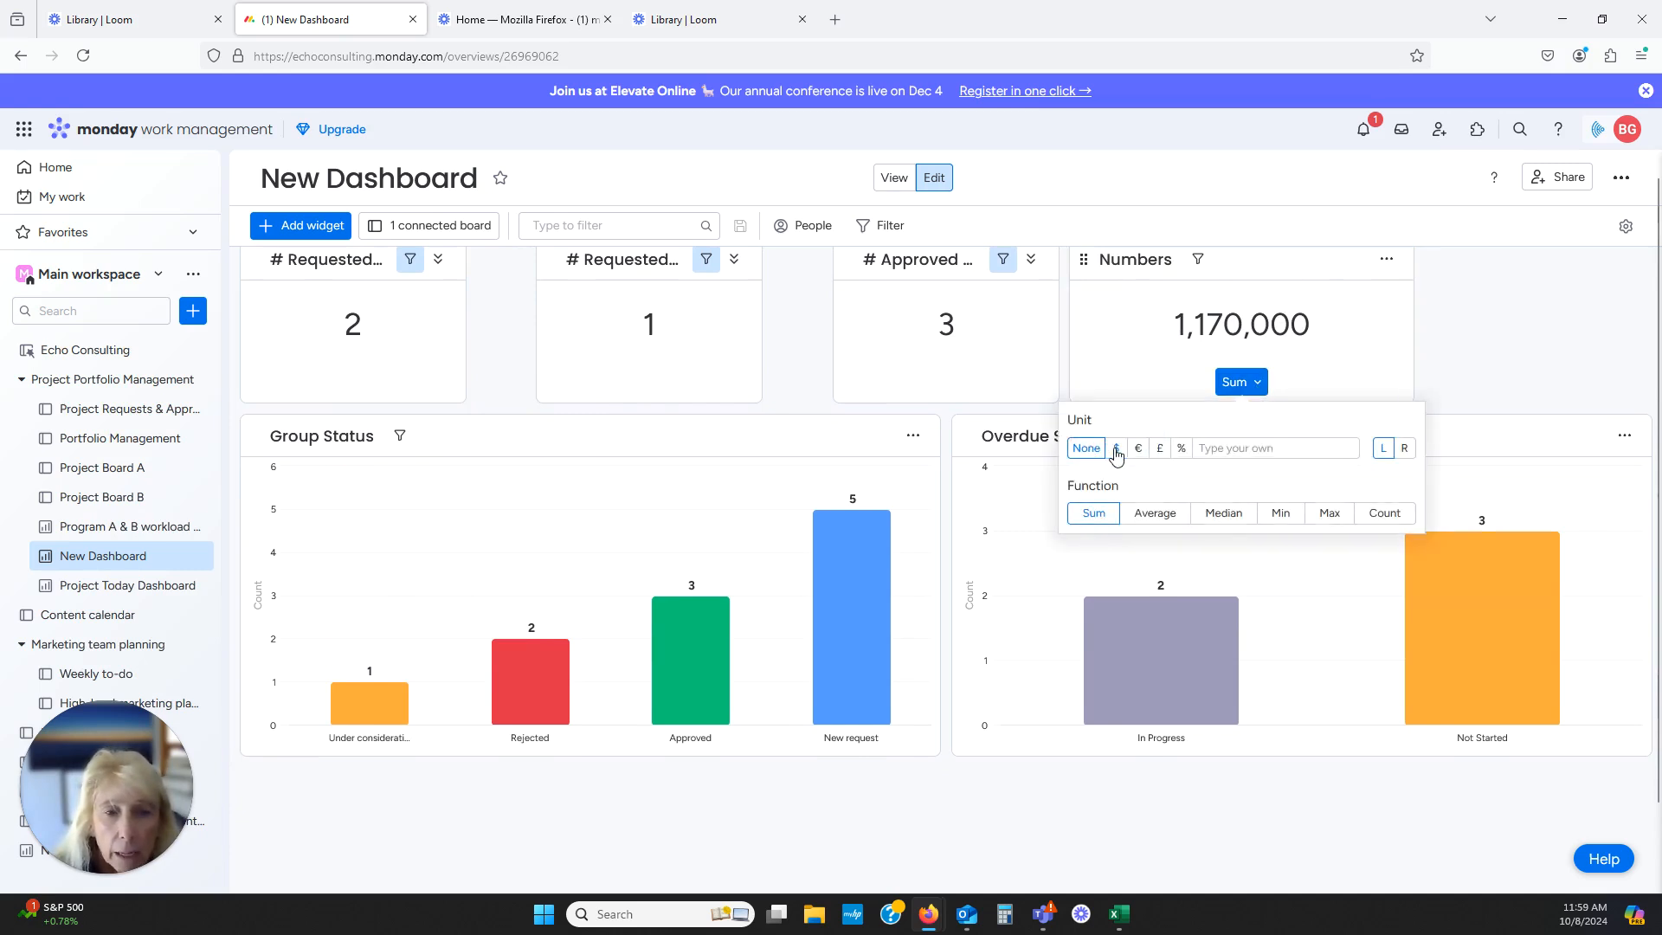
left_click(1115, 447)
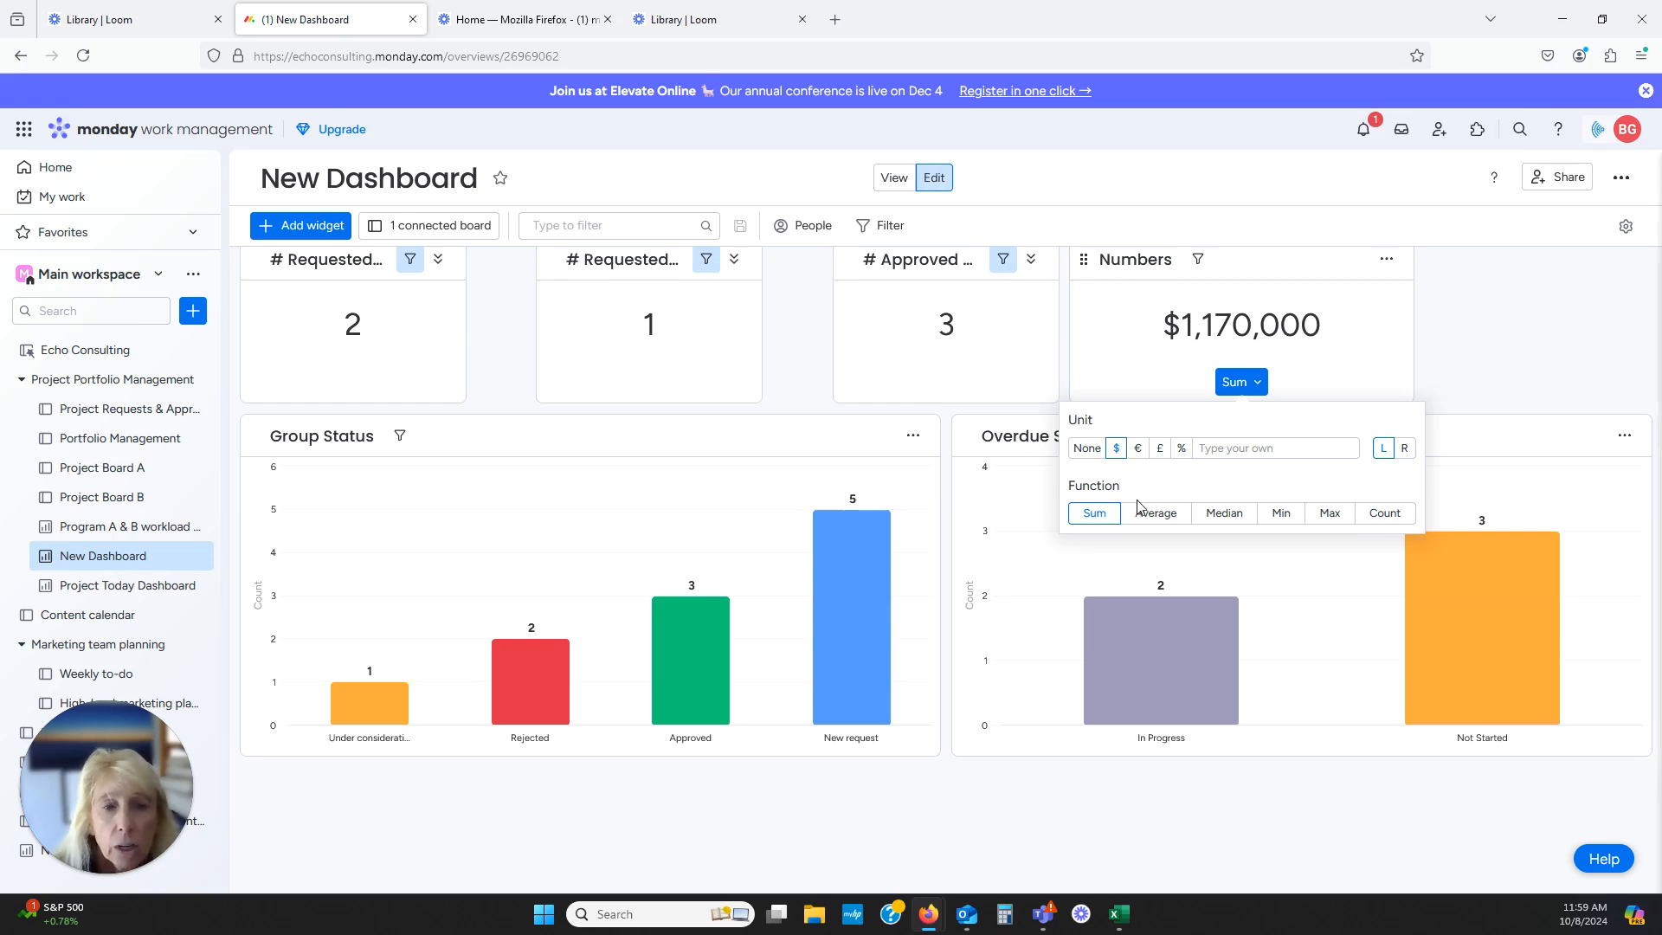
left_click(1155, 513)
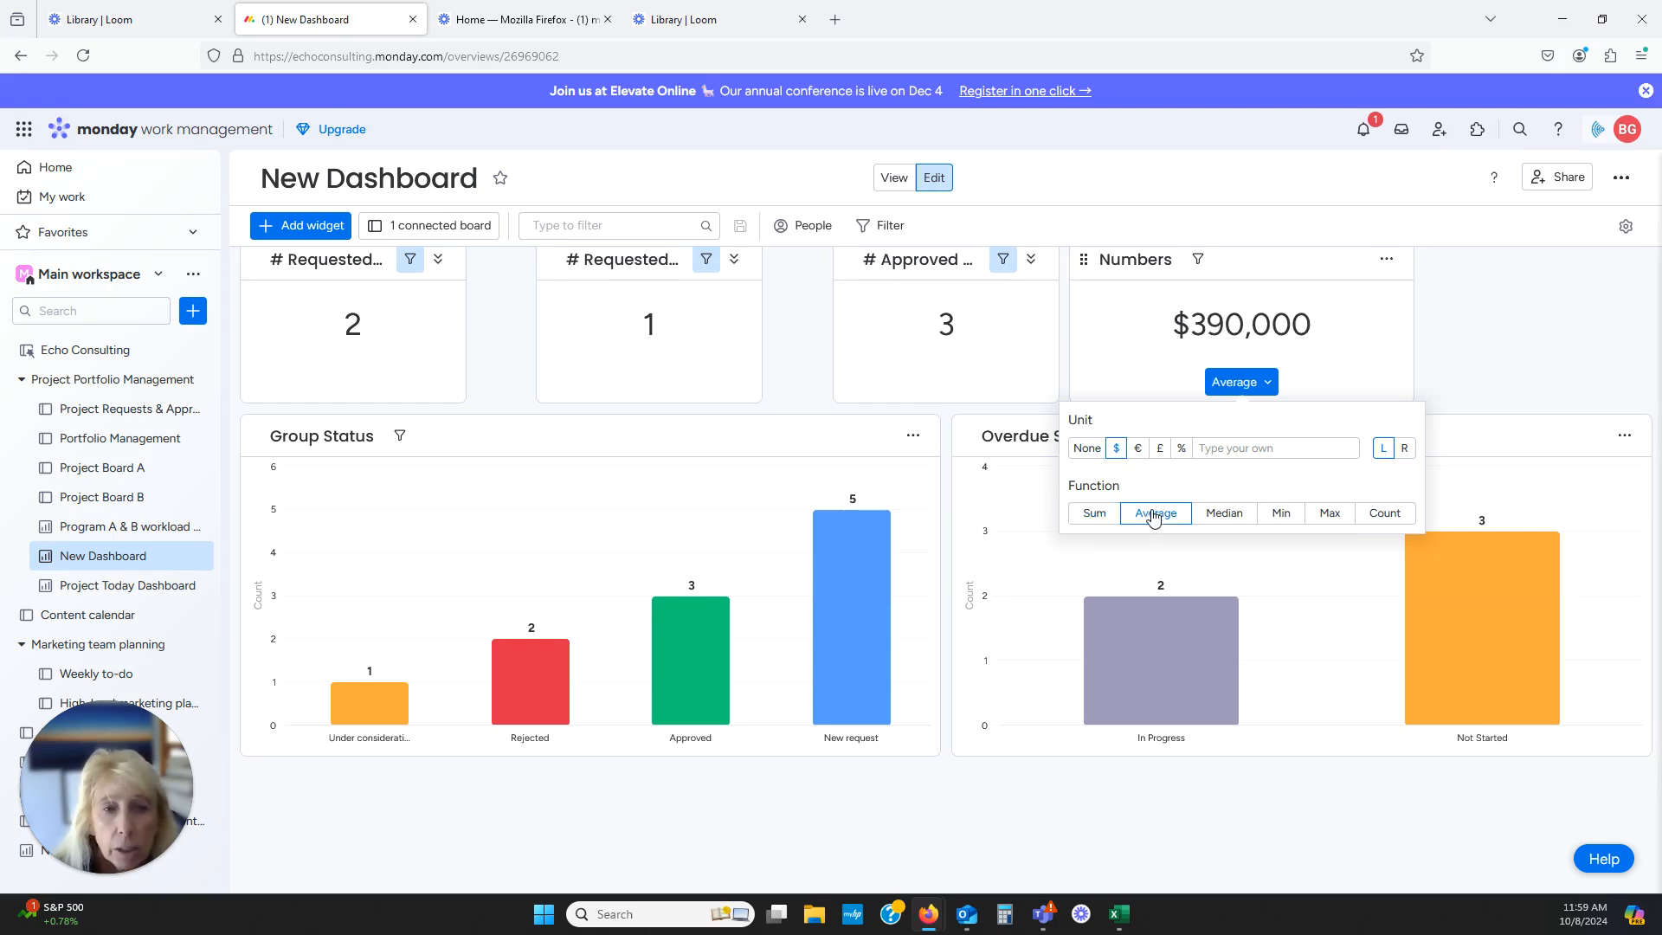
left_click(1092, 513)
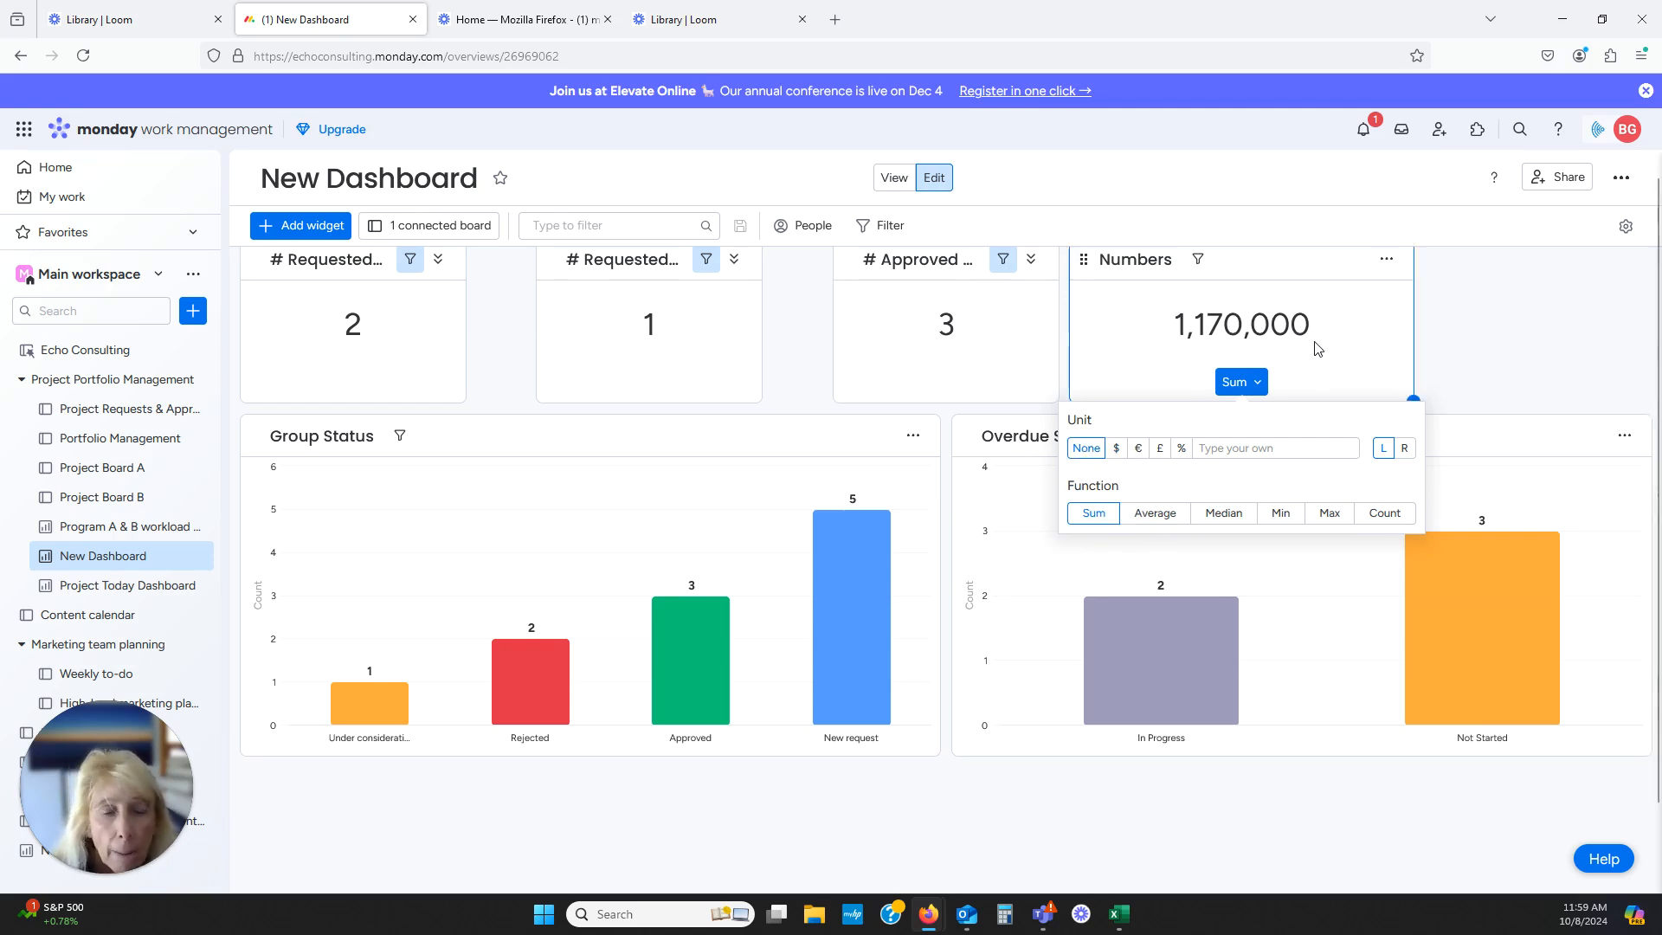
left_click(1385, 259)
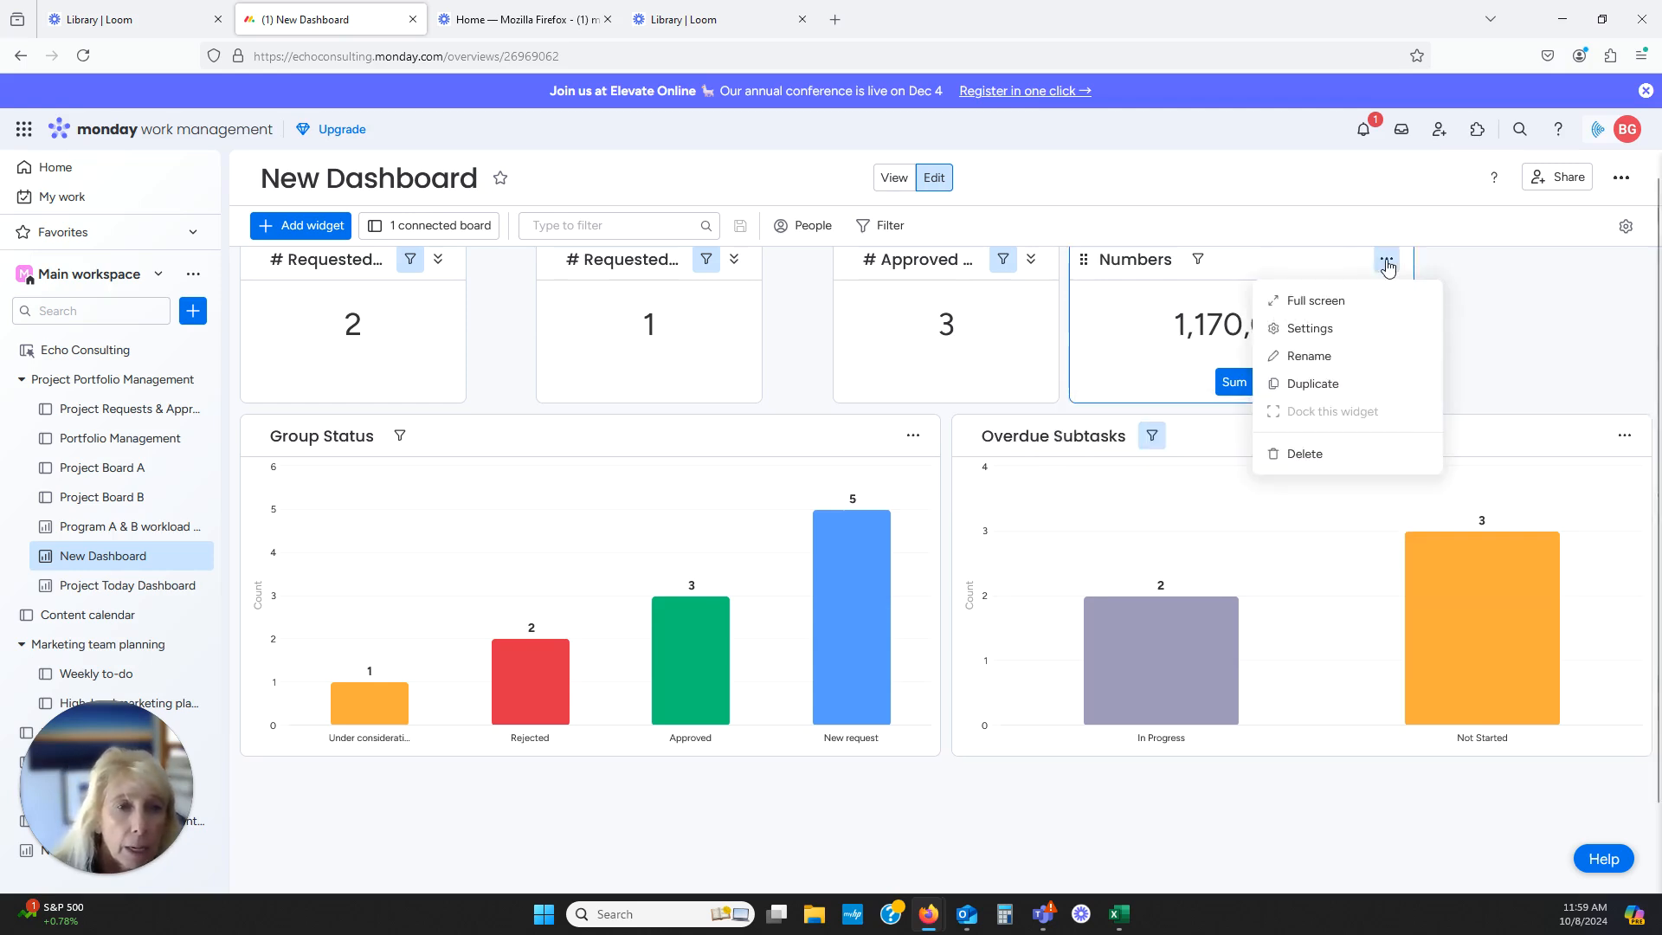
Switch the Numbers widget to Count with only Subitems ticked, showing 8
left_click(1309, 328)
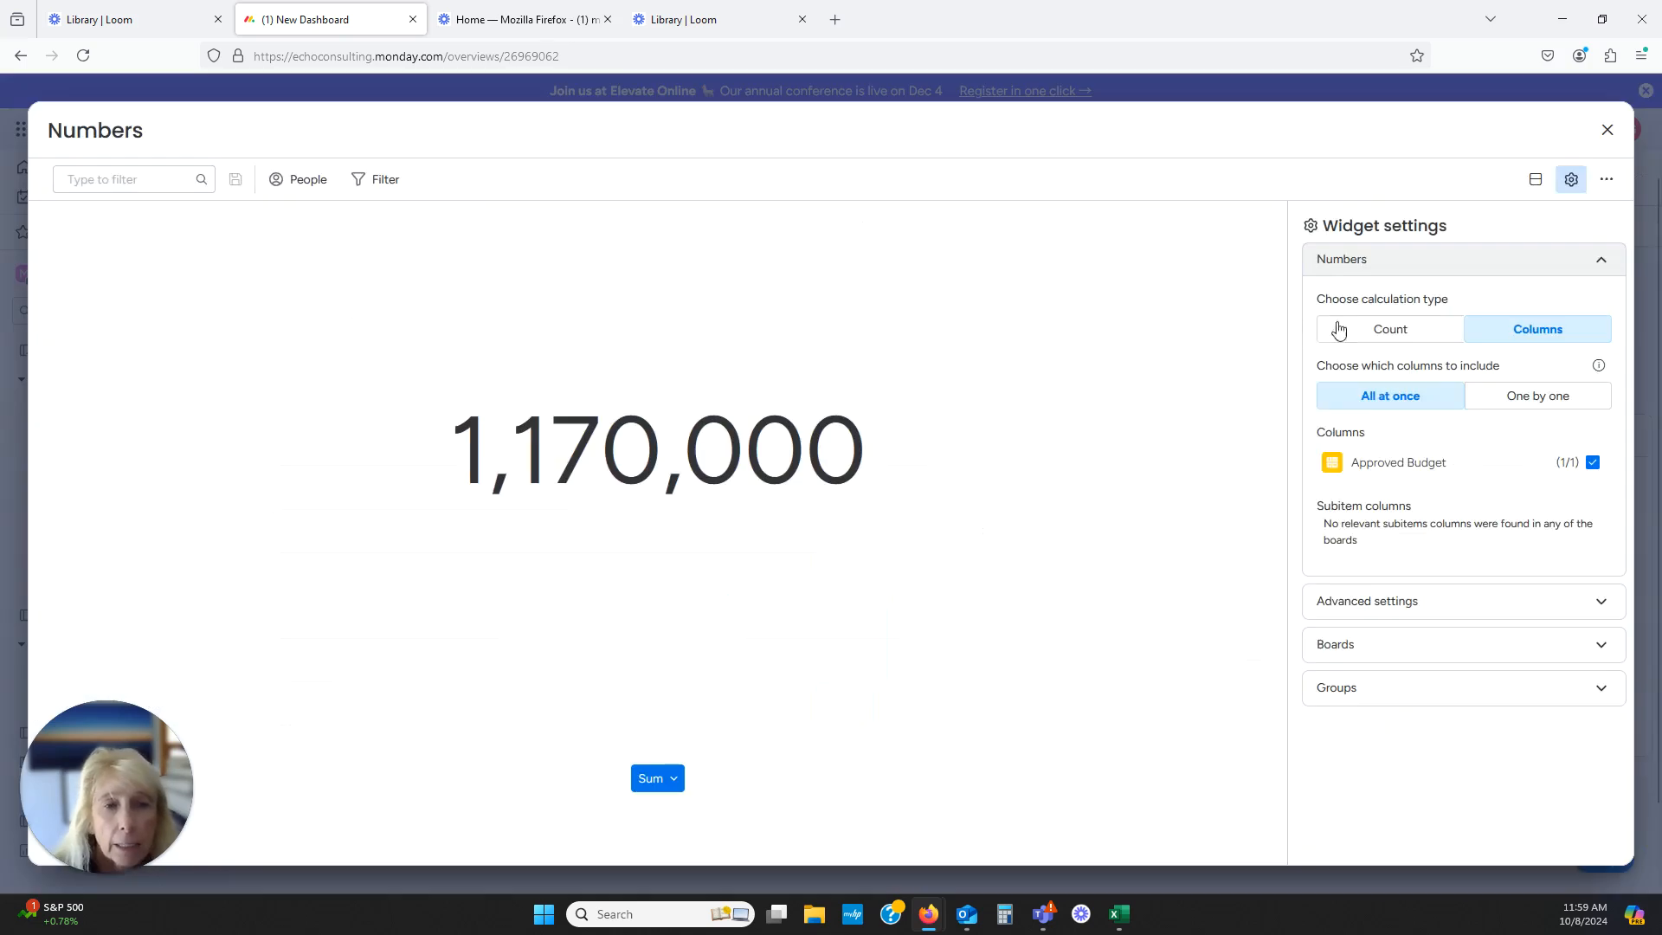
mouse_move(1495, 383)
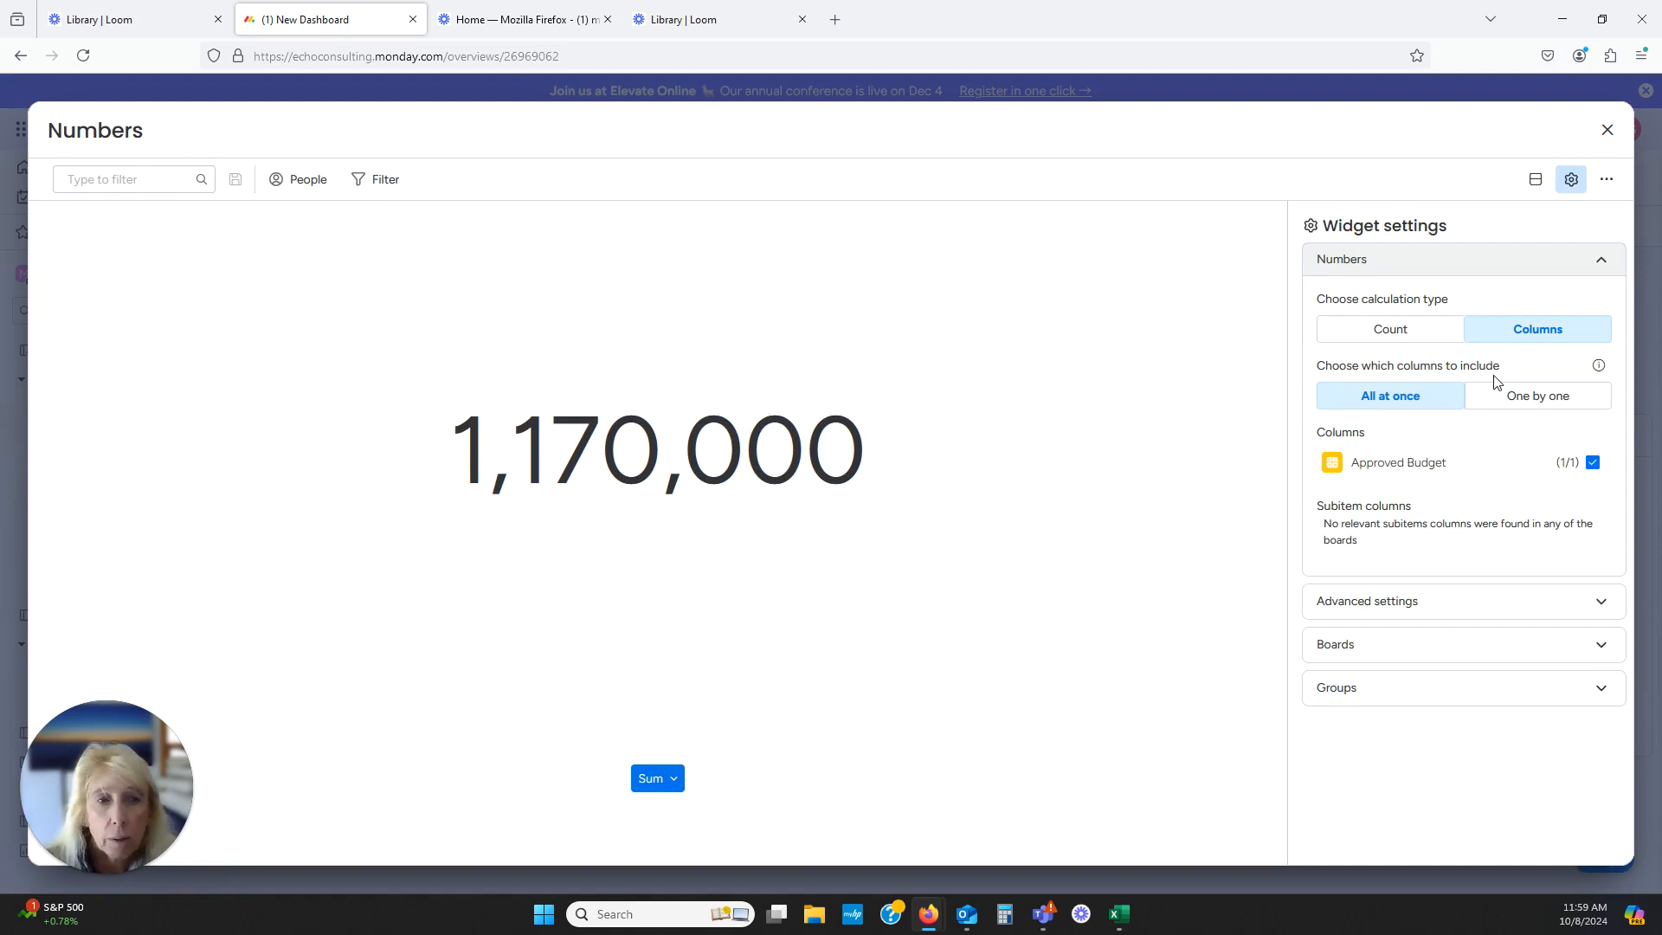
left_click(1389, 329)
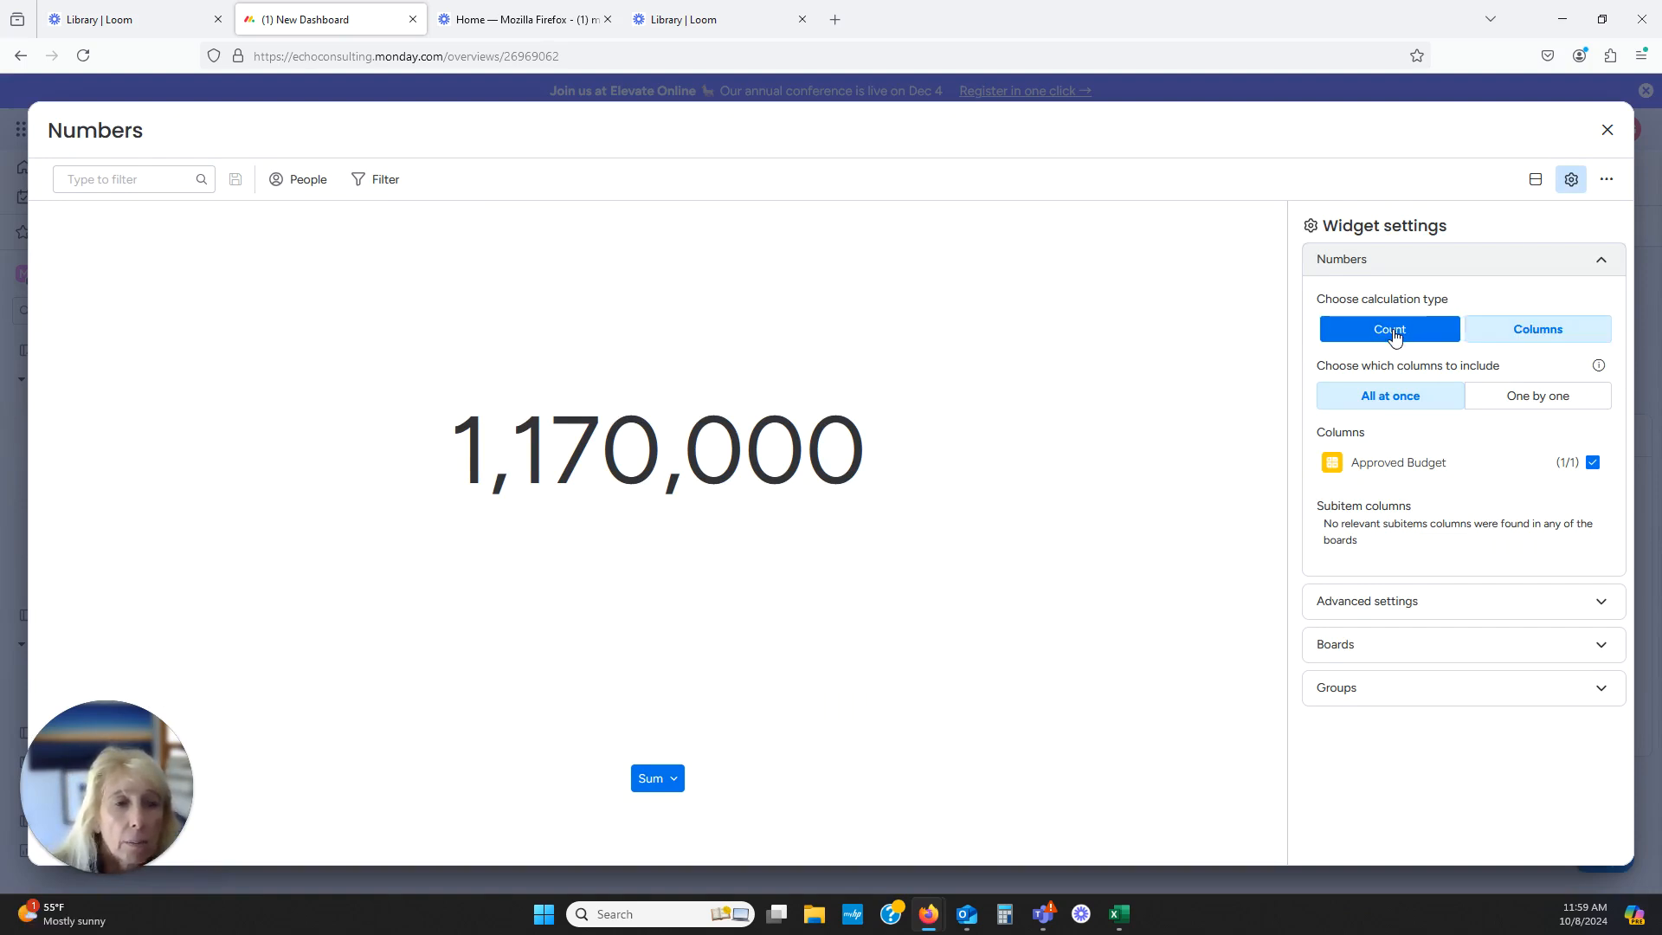
left_click(1388, 328)
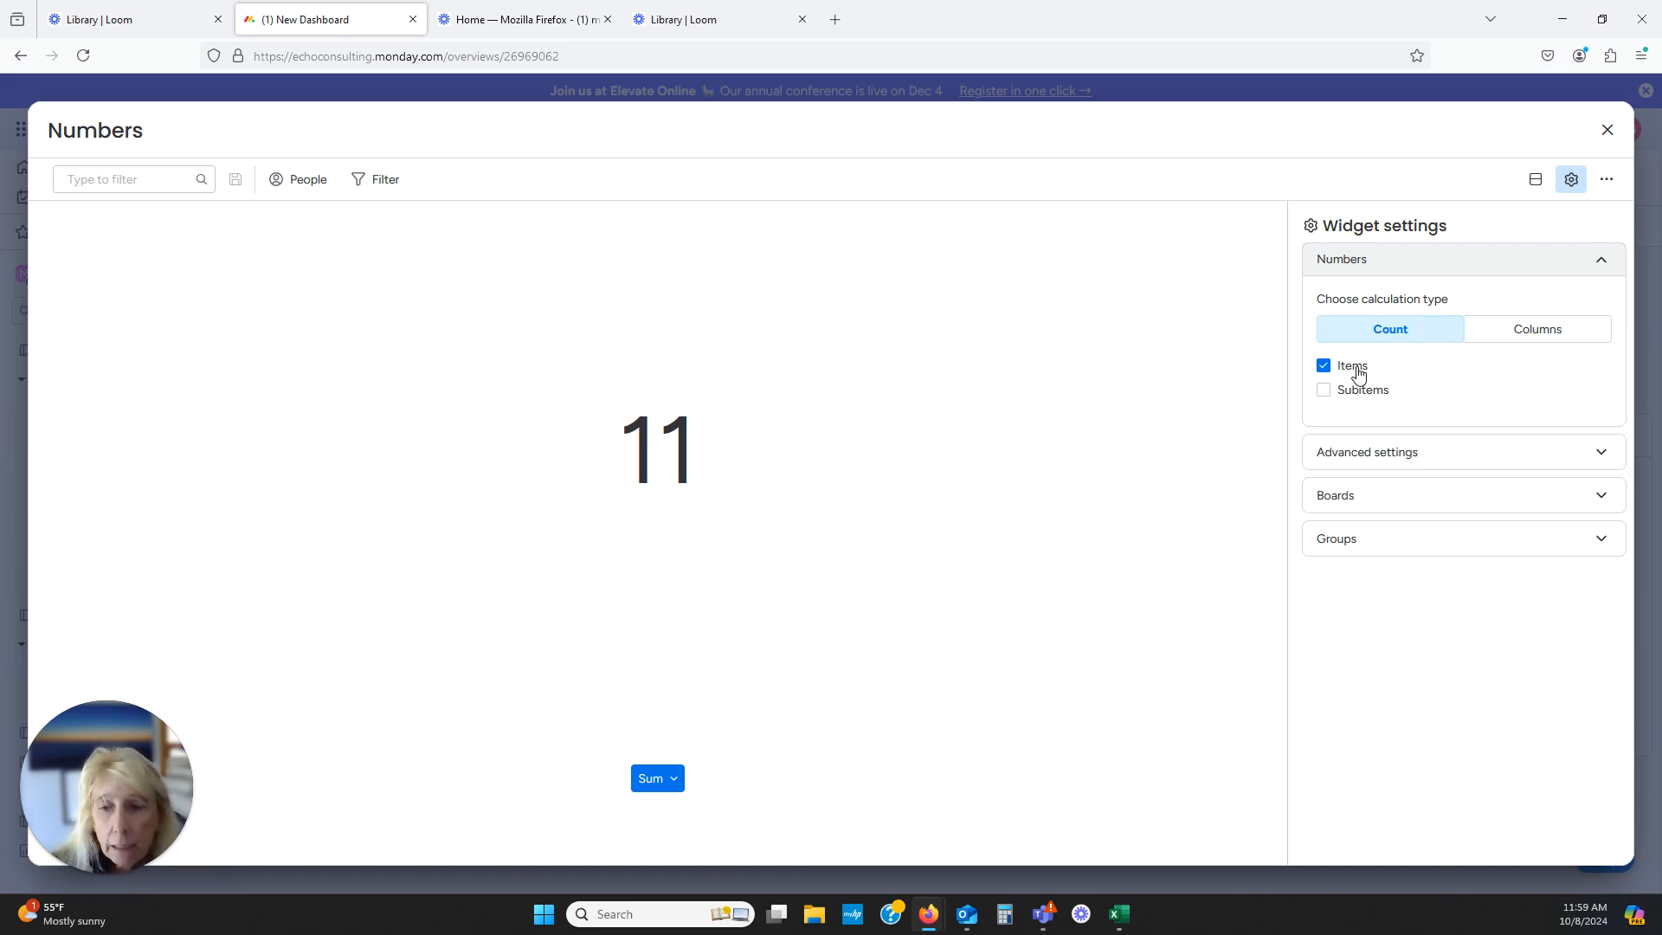
mouse_move(1375, 393)
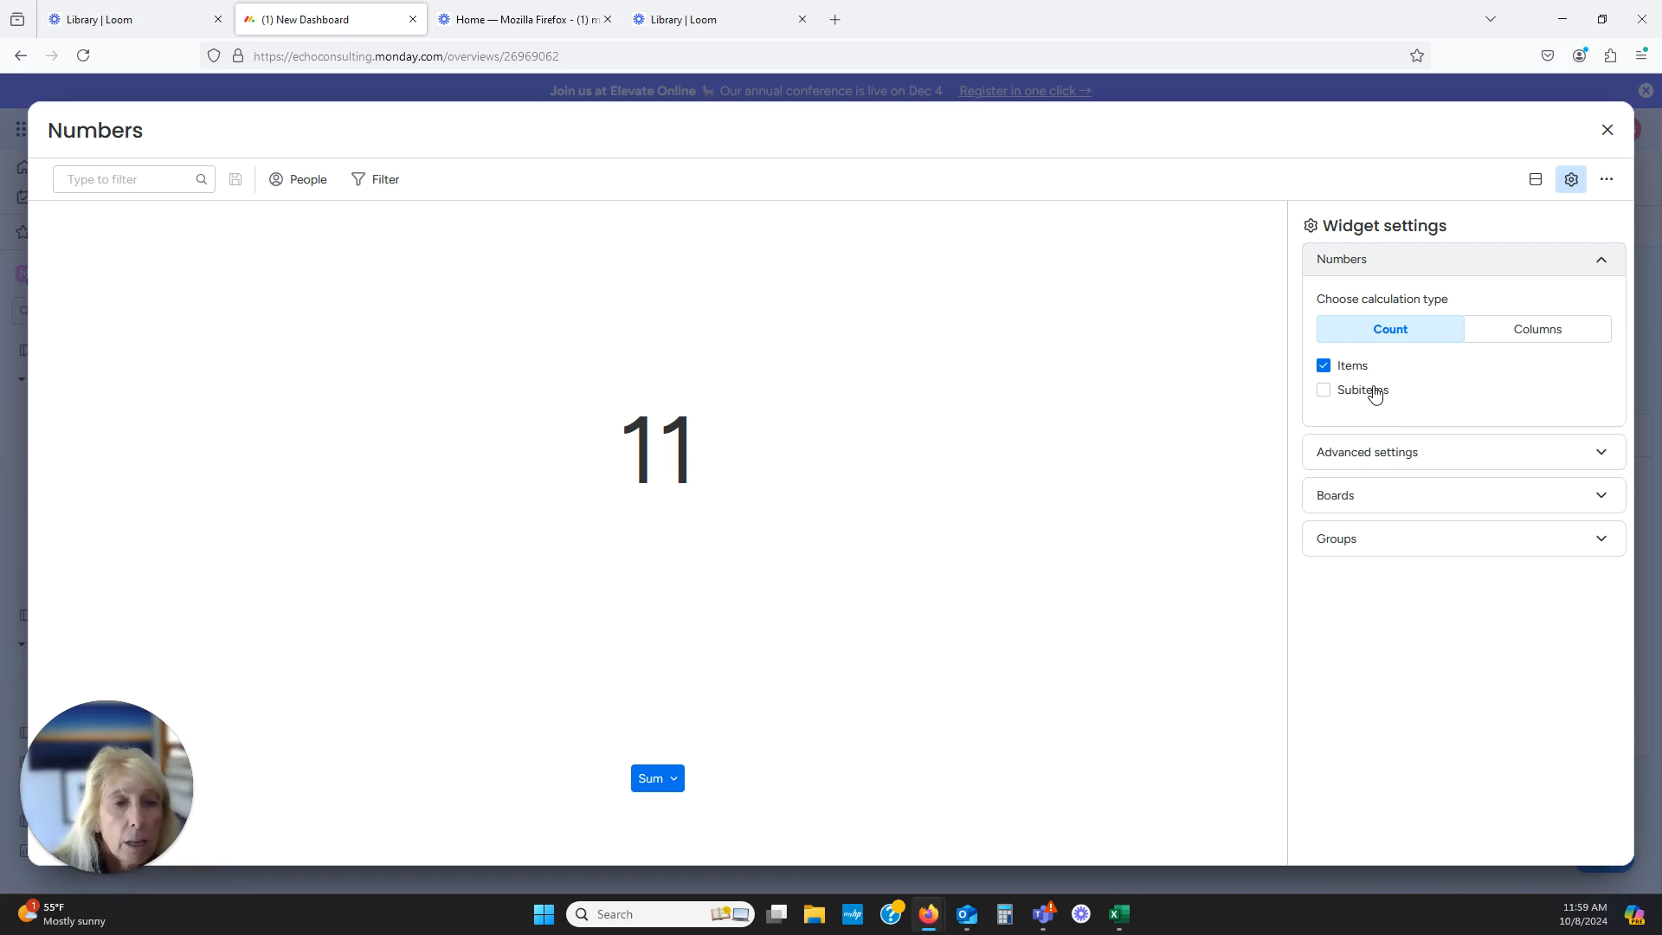
left_click(1322, 389)
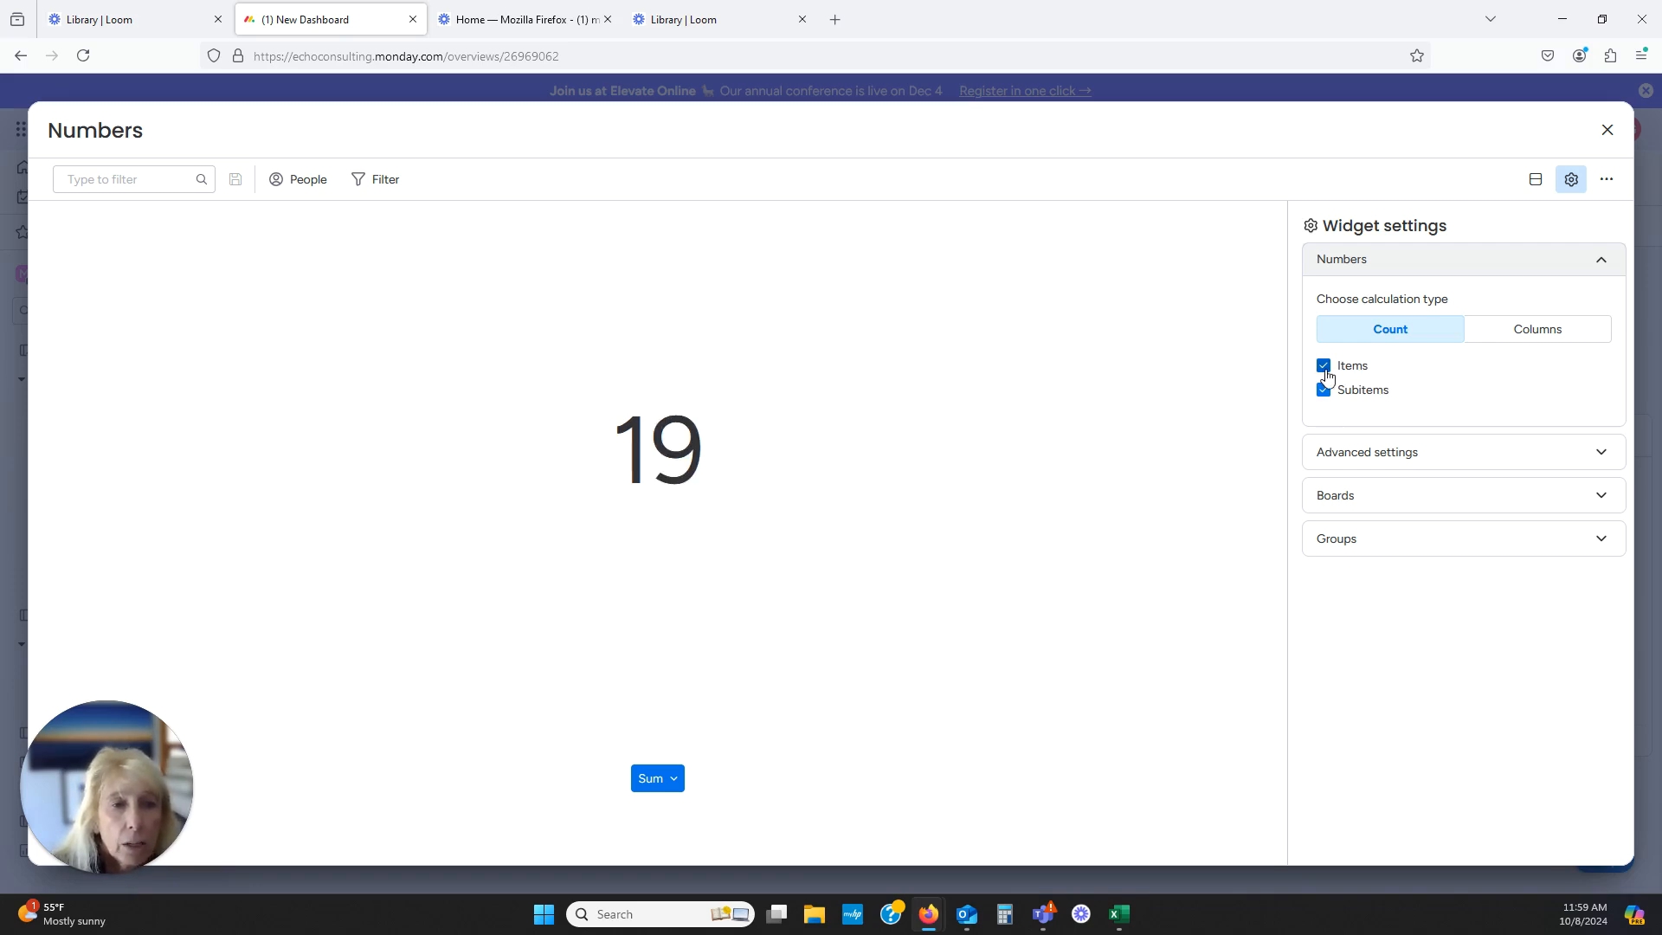
left_click(1323, 365)
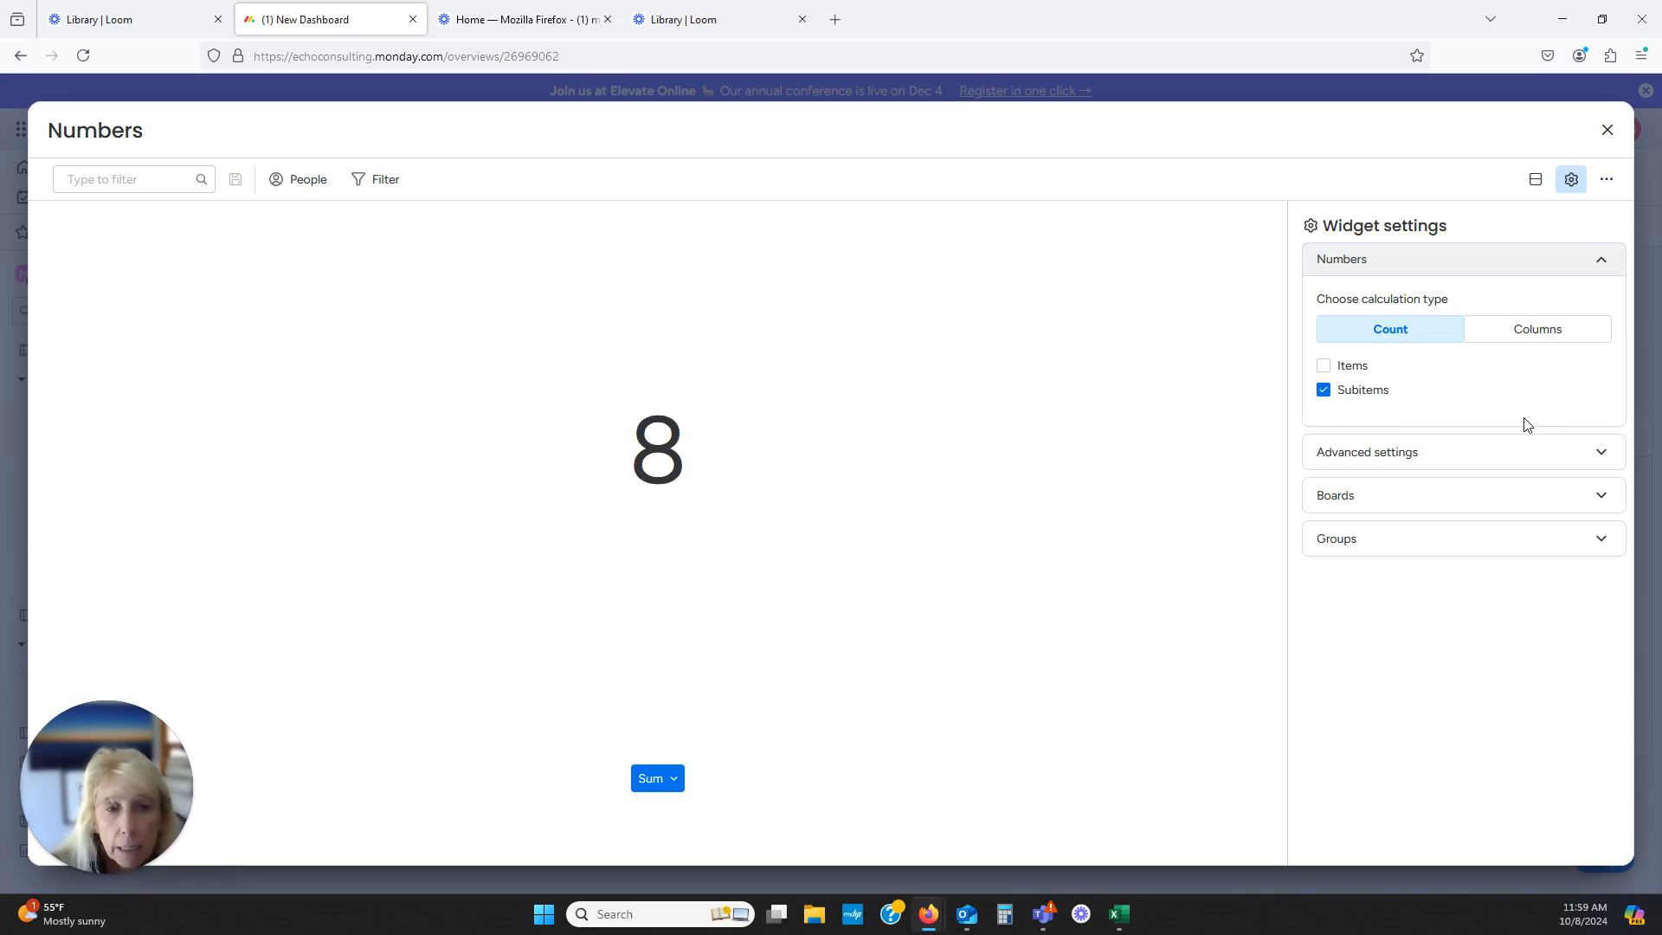
mouse_move(1331, 408)
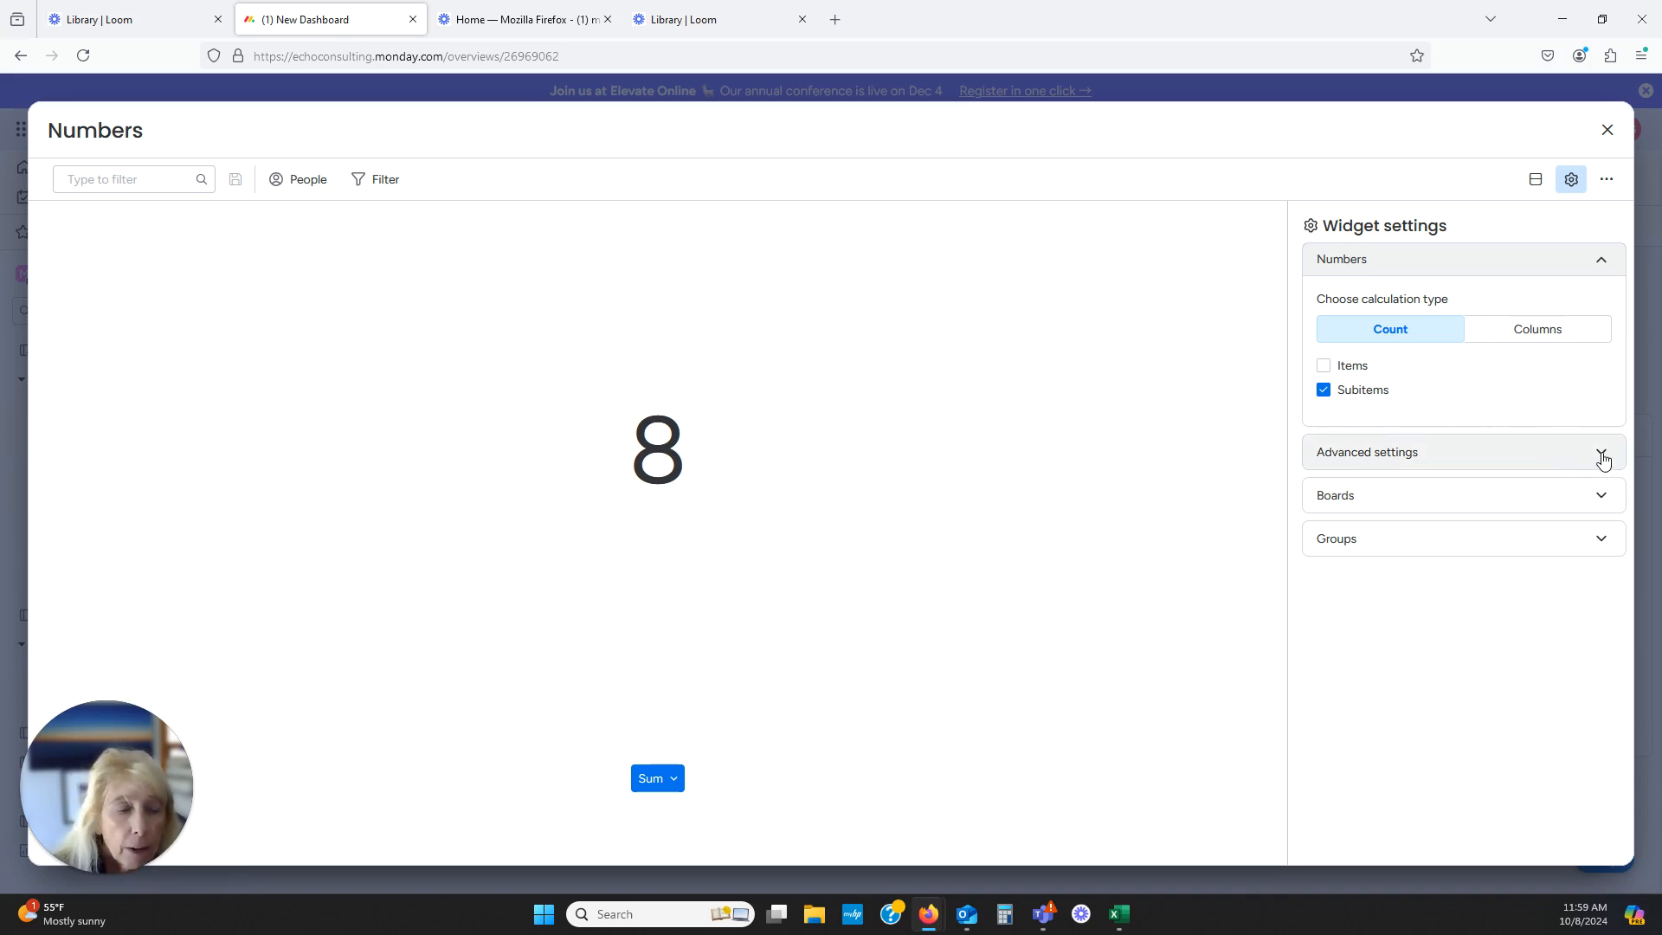
Expand Advanced settings and Boards to see the Project Requests & Approvals source
left_click(1366, 452)
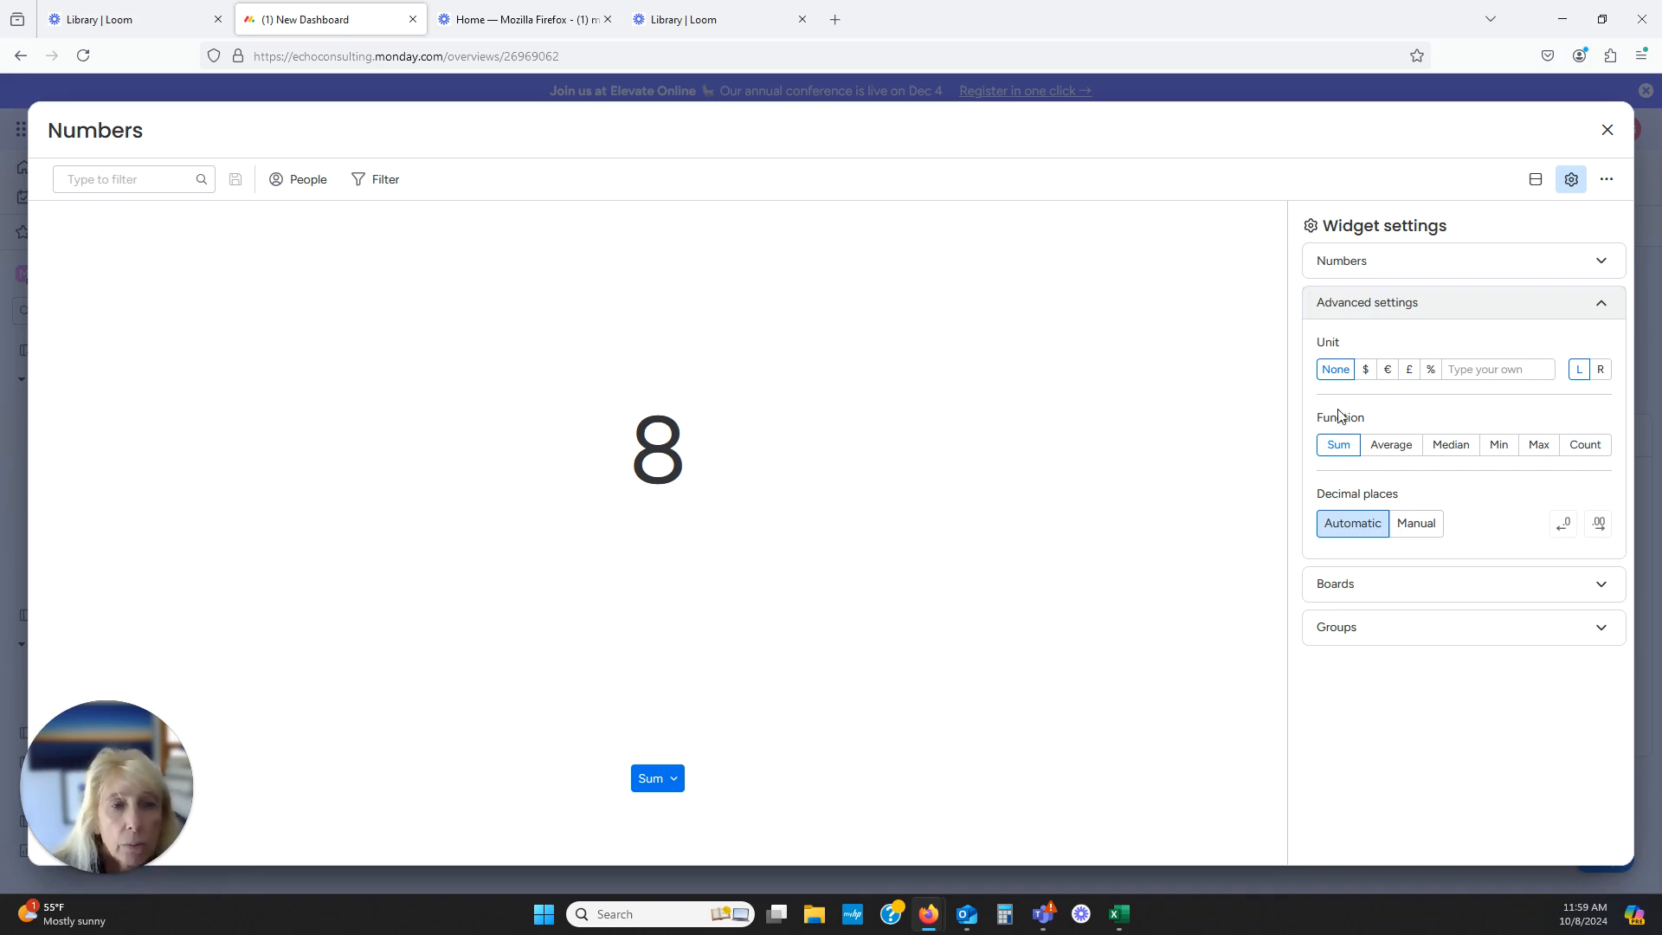
mouse_move(1608, 538)
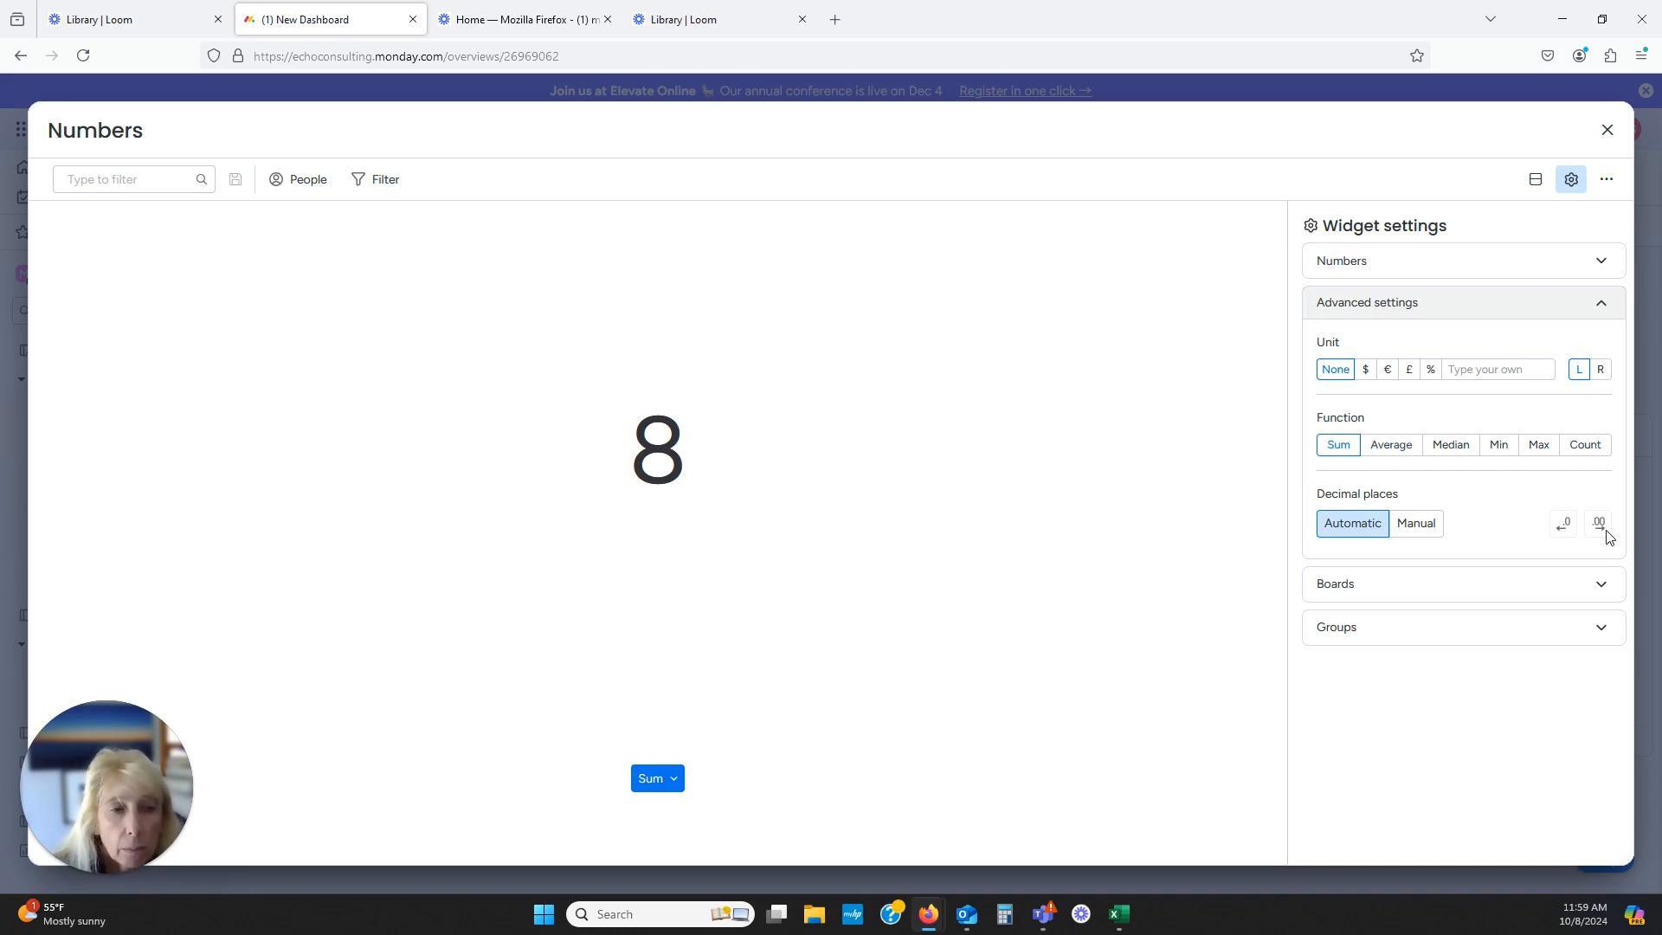
left_click(1462, 582)
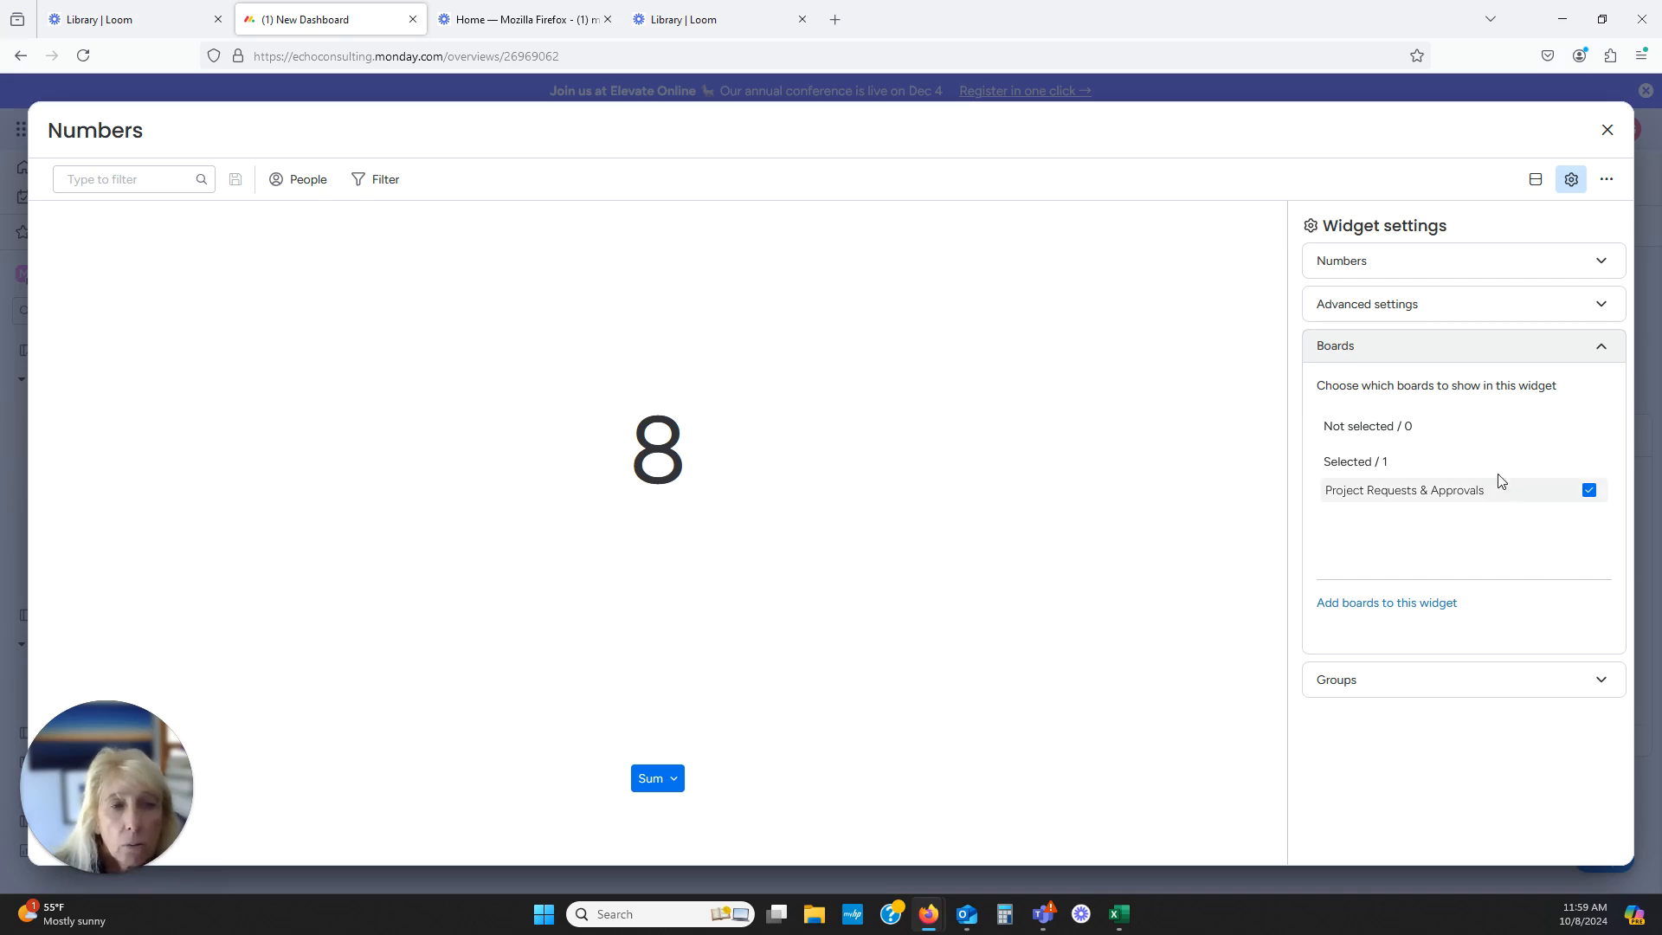
mouse_move(1482, 533)
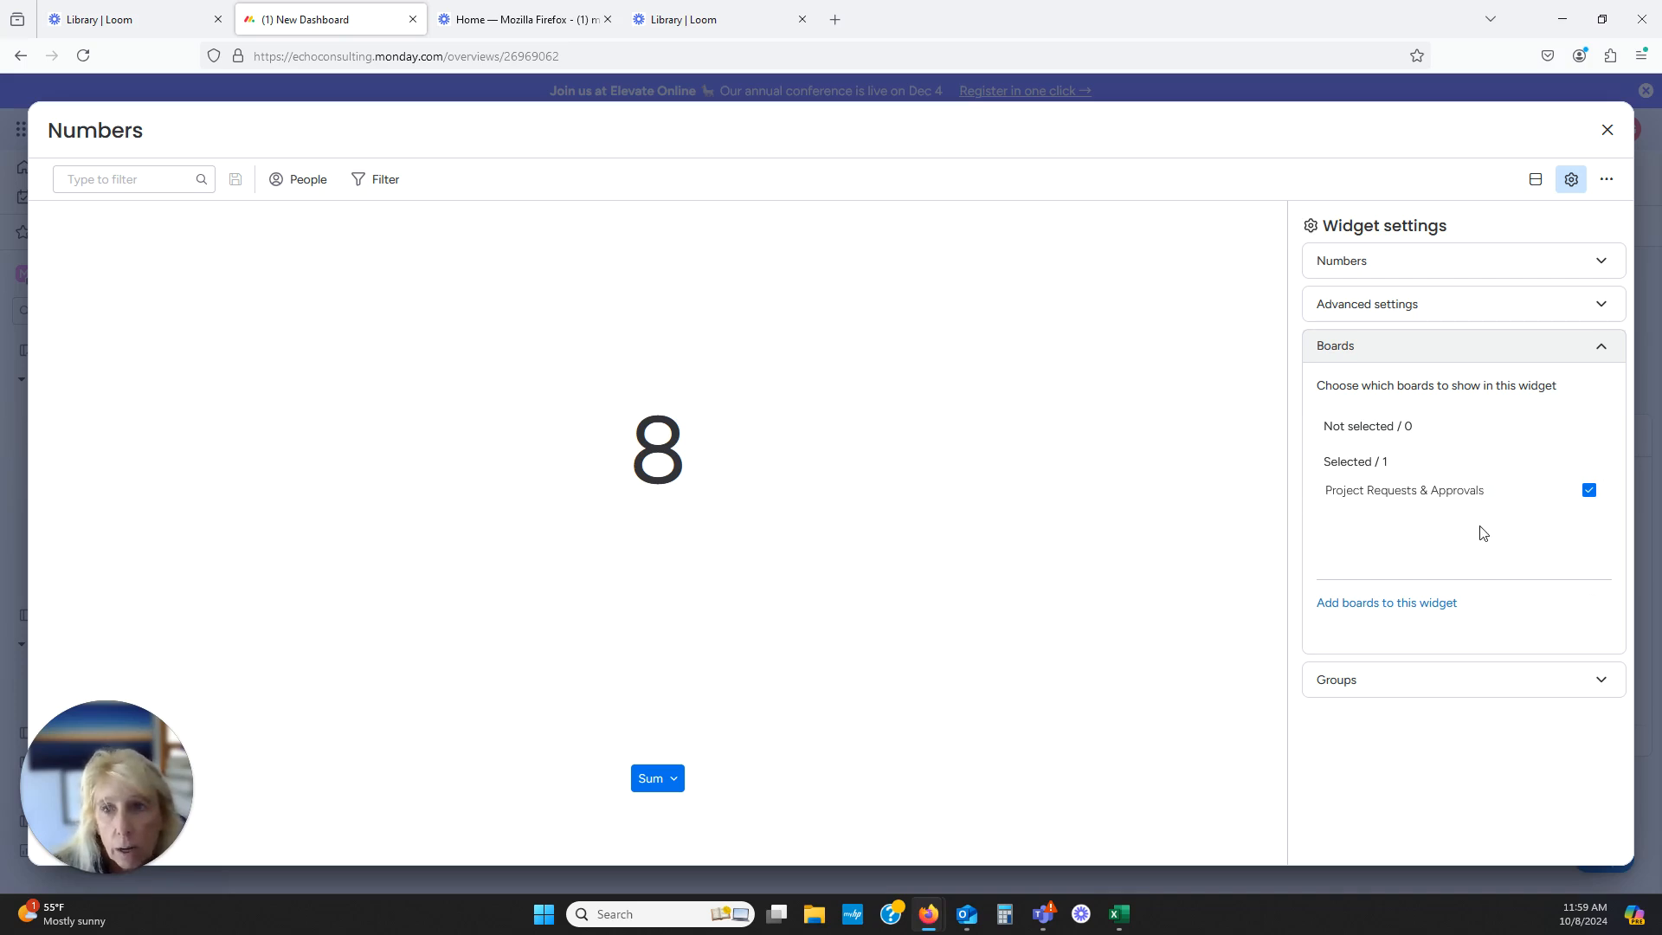
mouse_move(1433, 524)
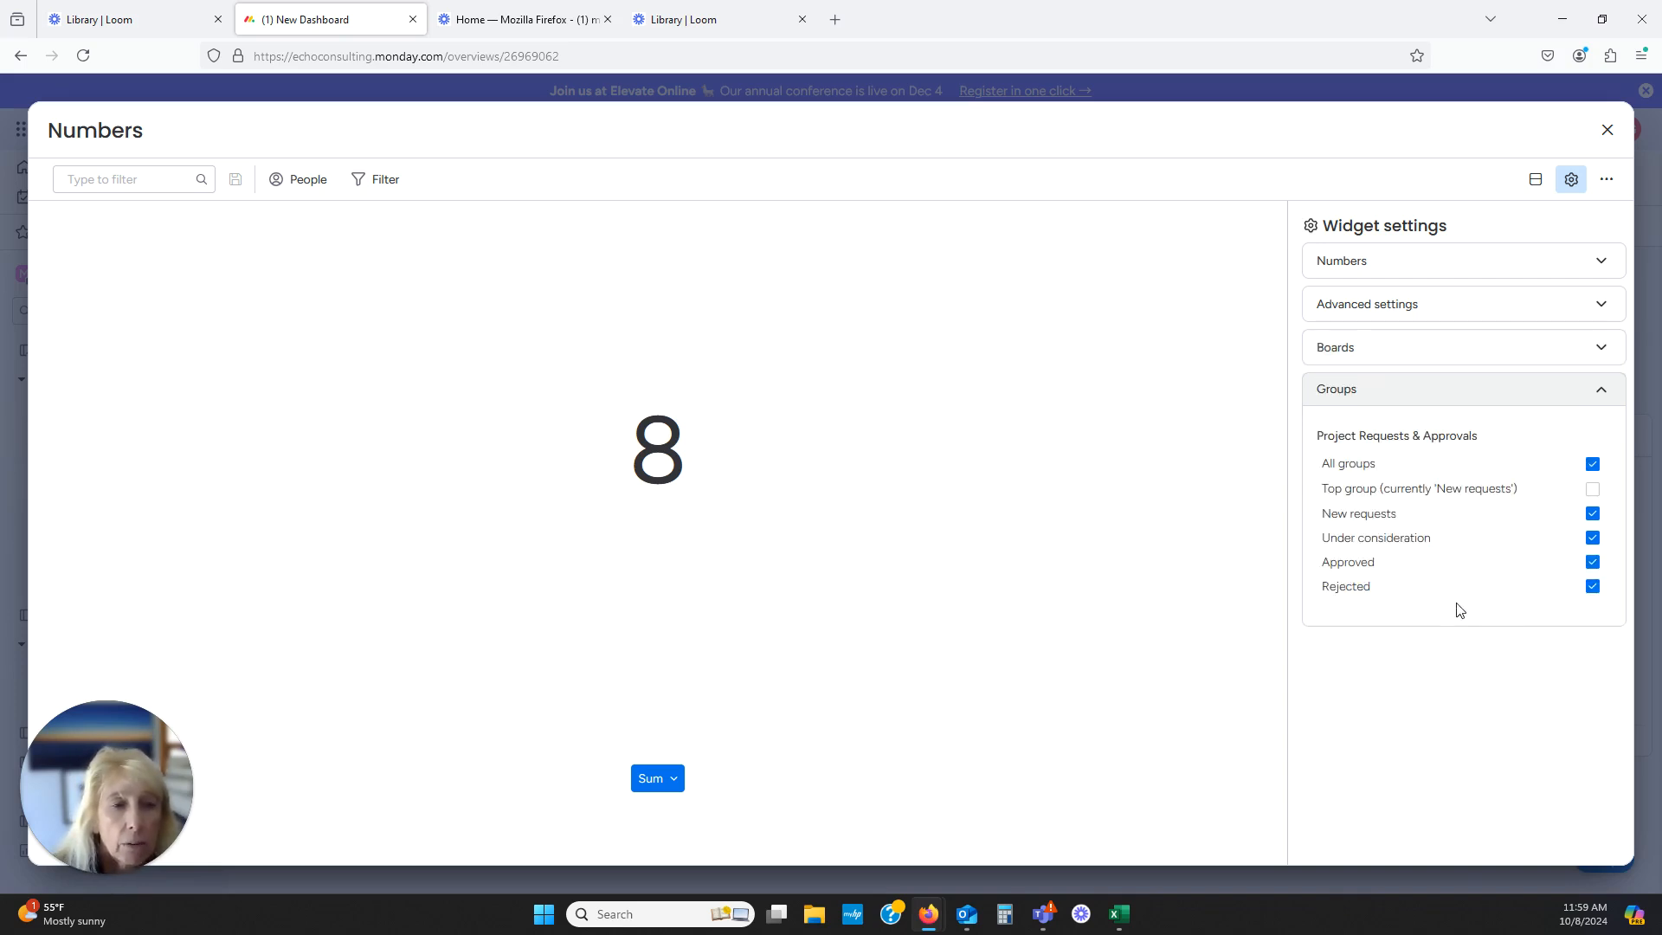
mouse_move(1199, 483)
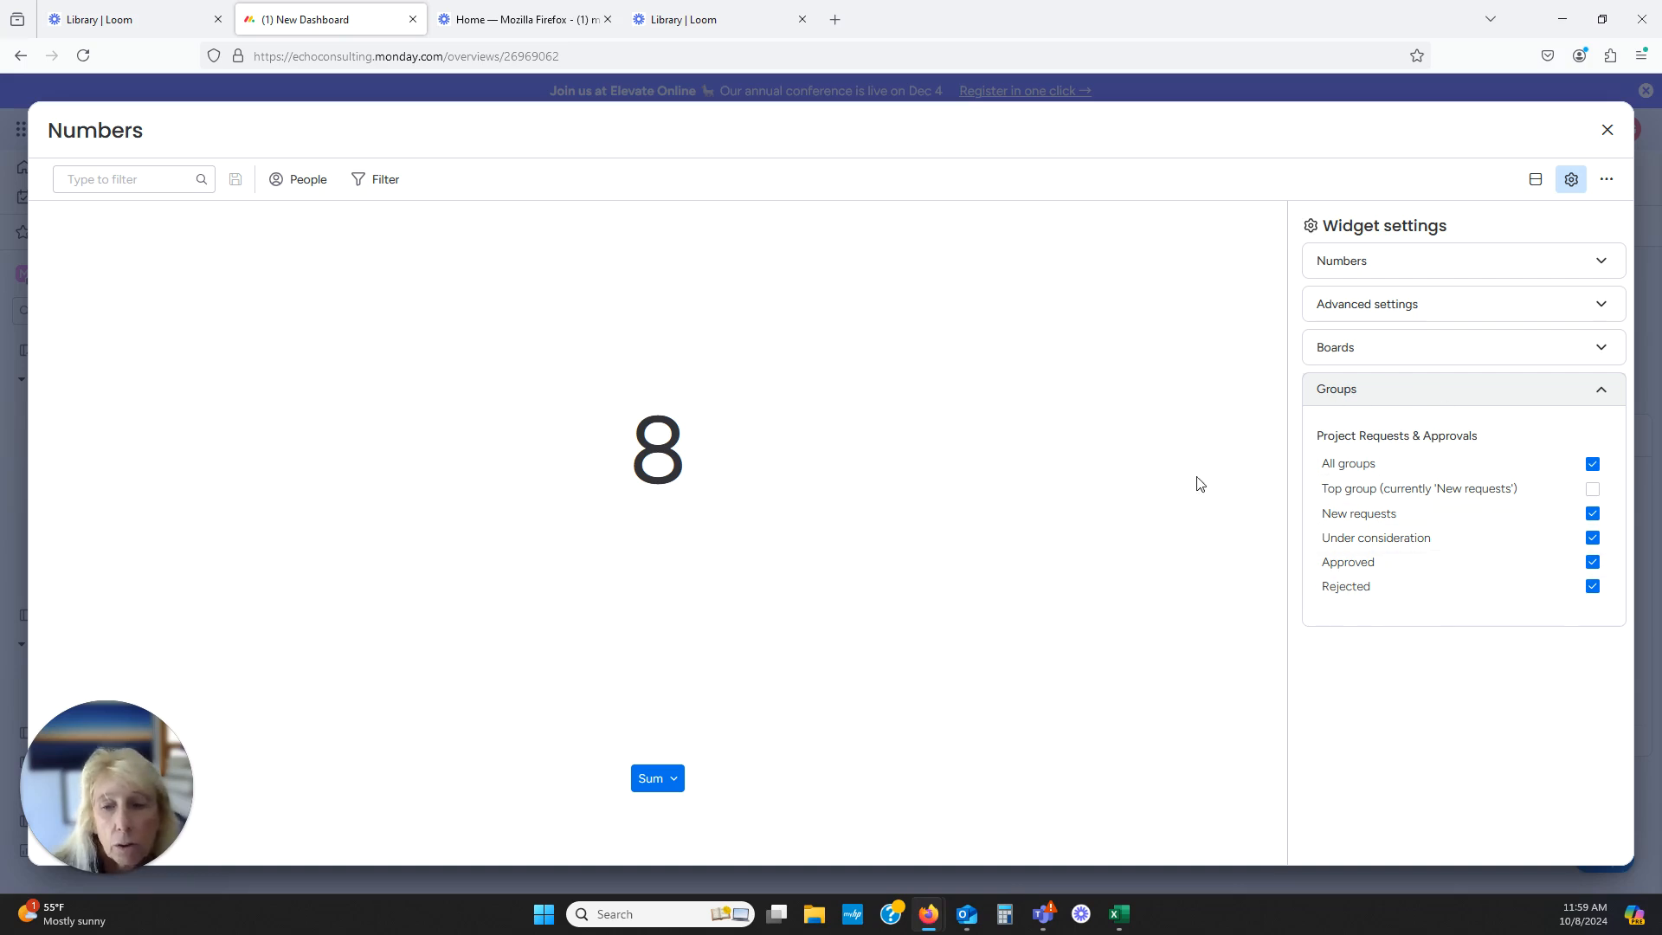
mouse_move(1491, 610)
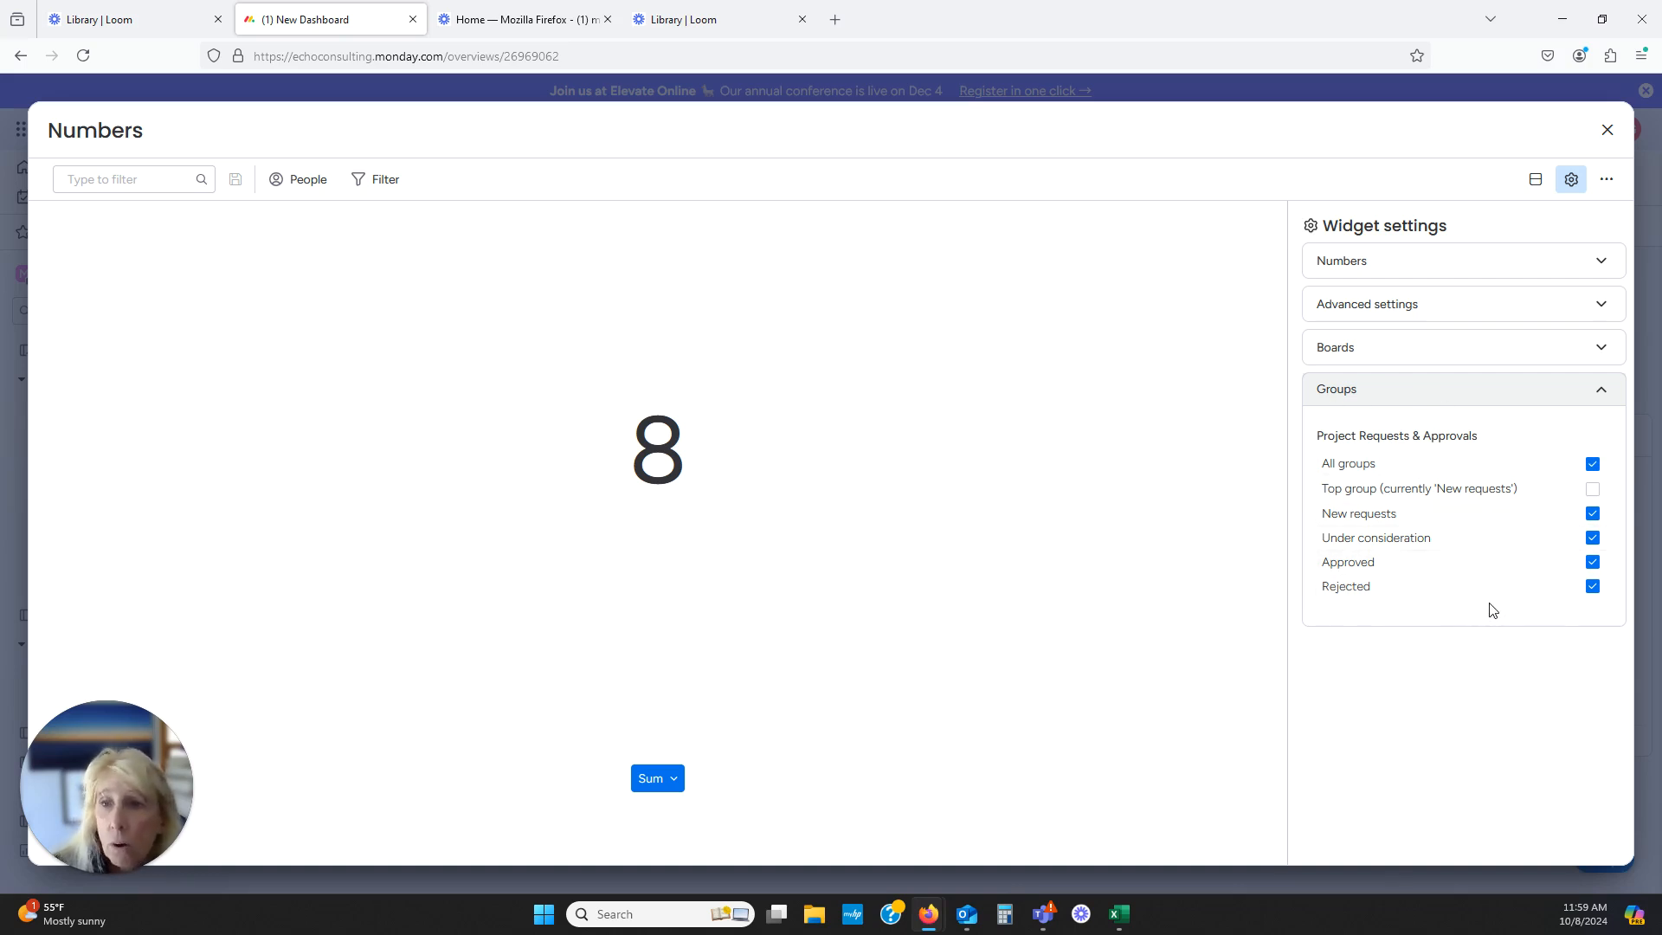
mouse_move(1496, 600)
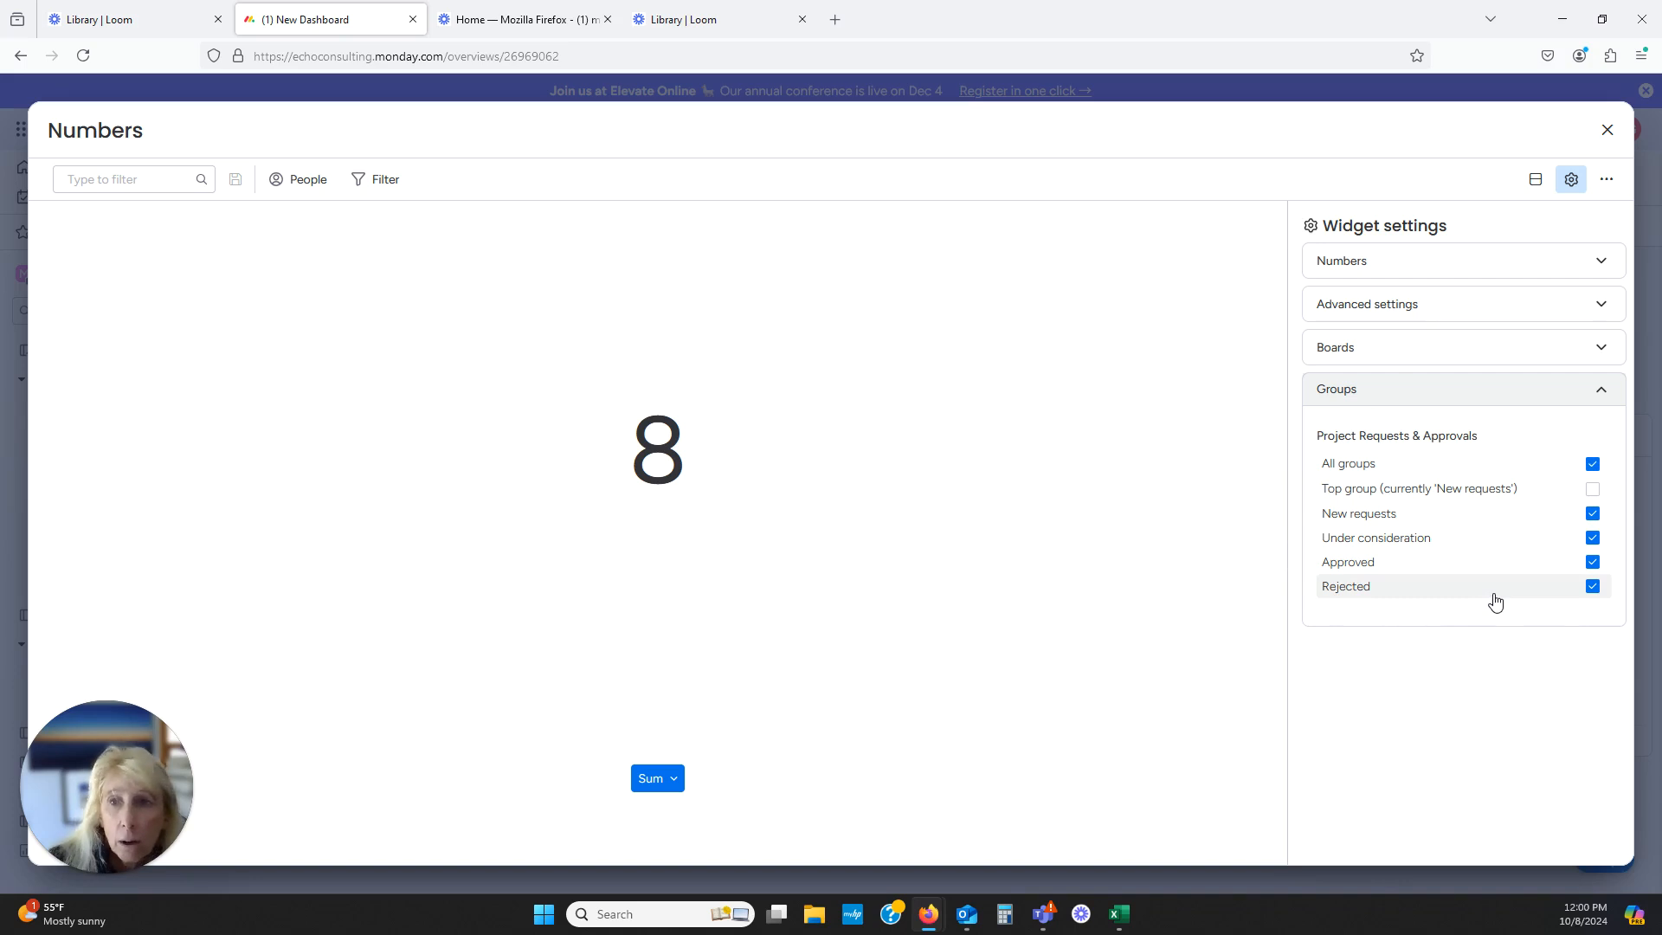
mouse_move(1498, 591)
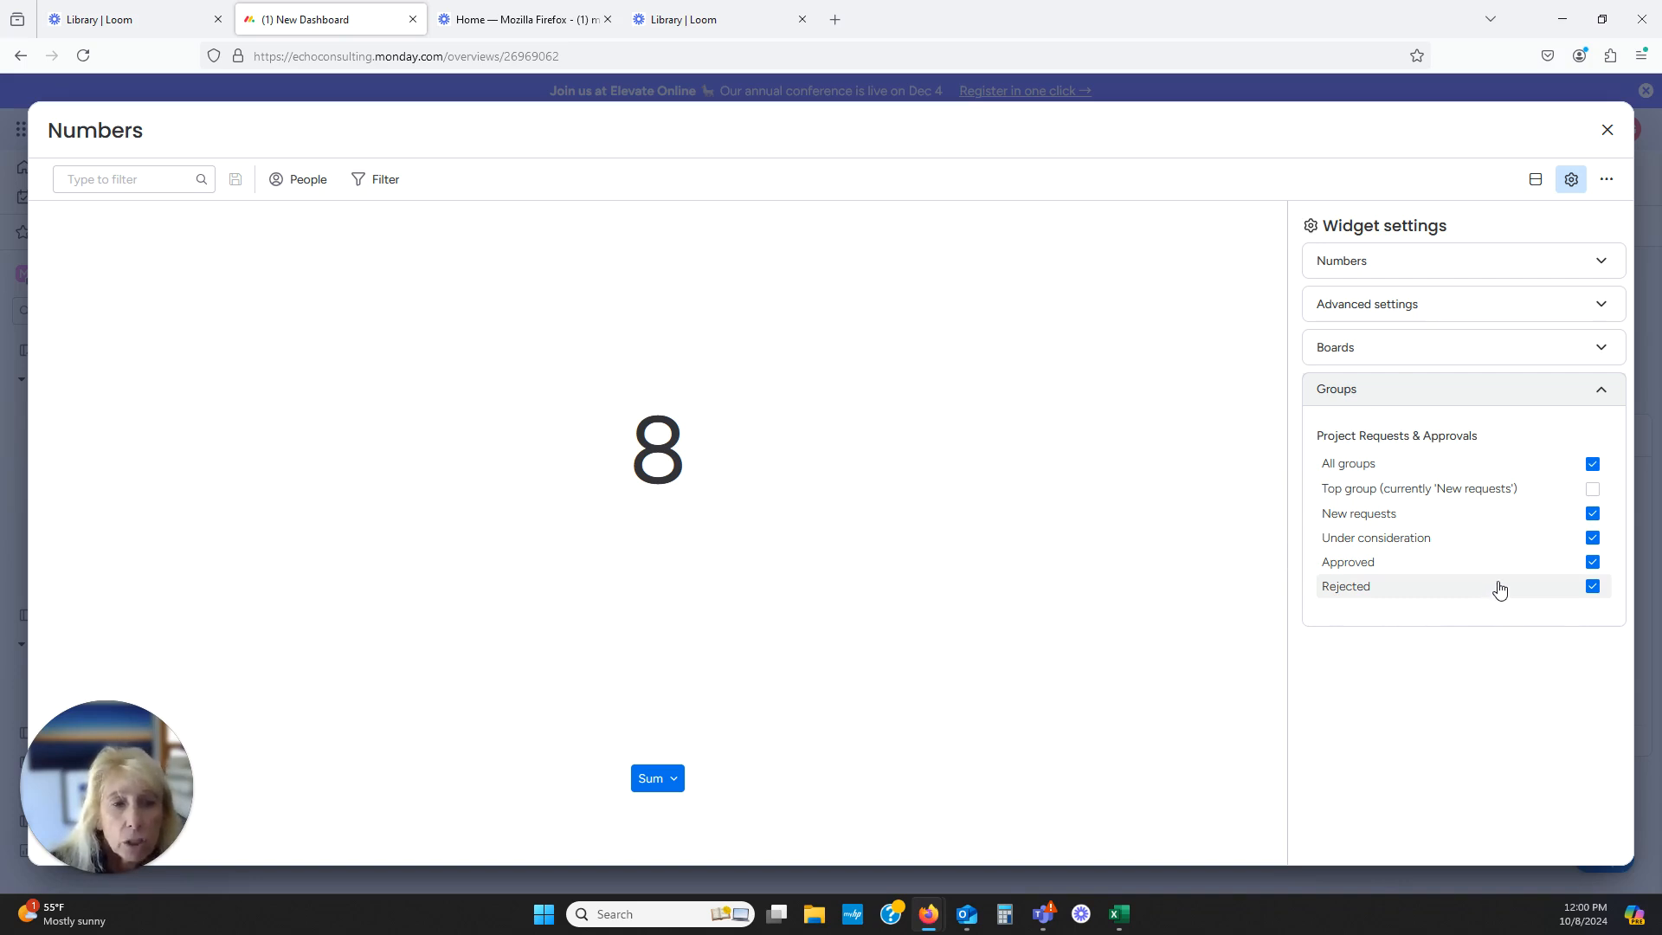
Restrict the widget's groups to Approved only
left_click(1592, 463)
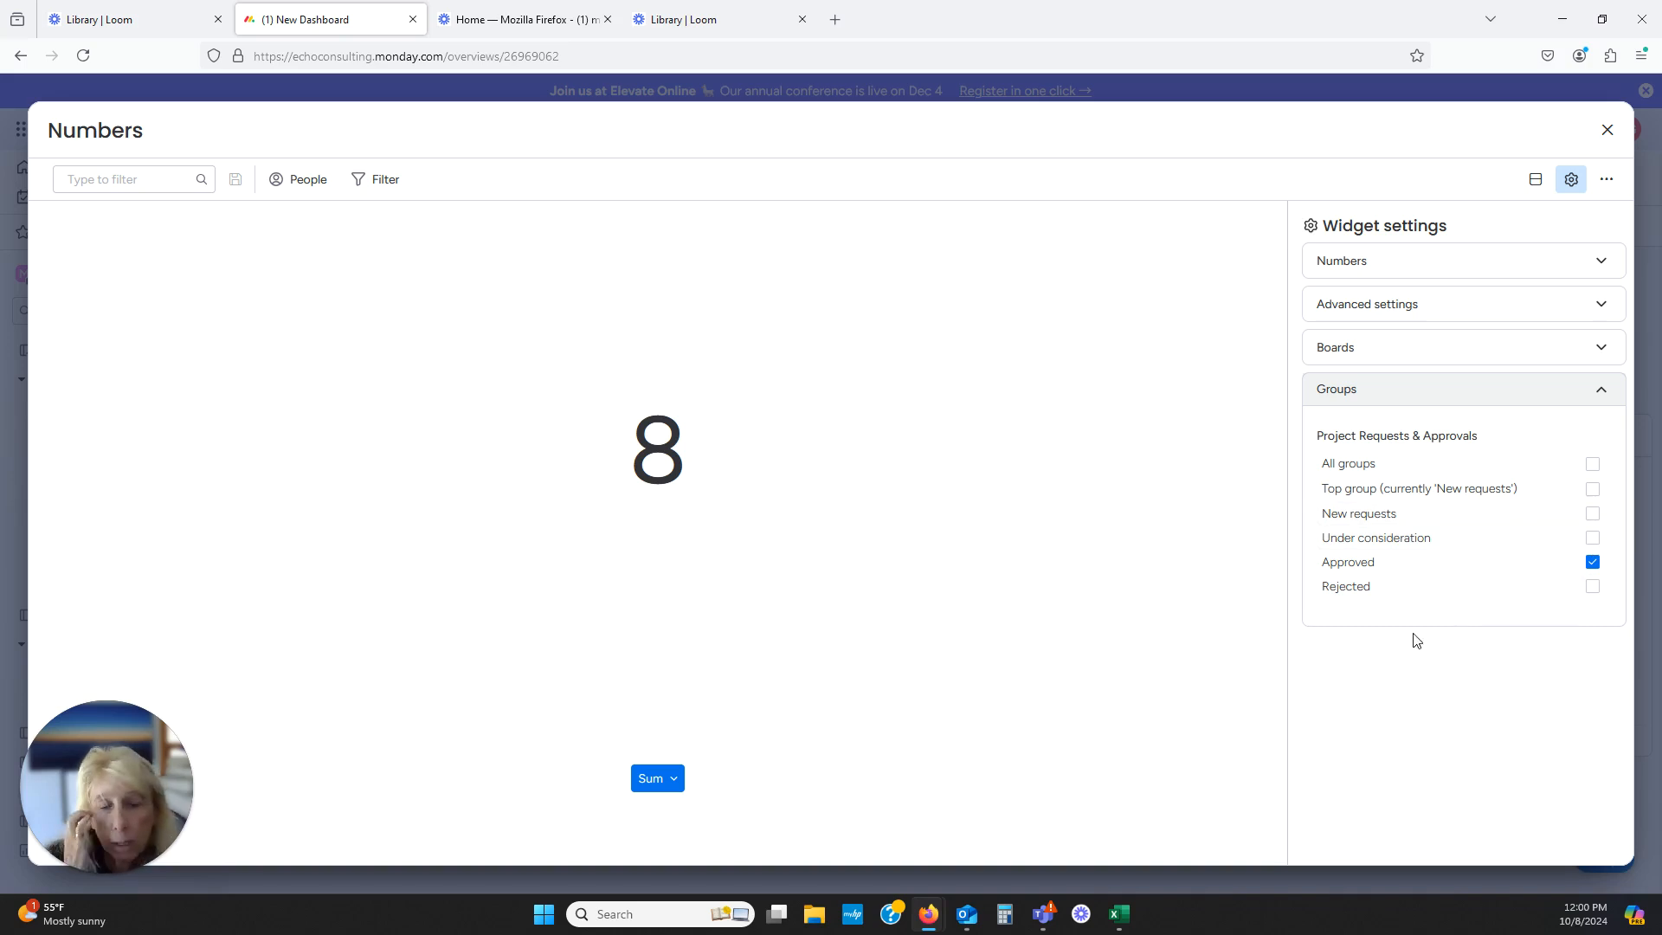
mouse_move(1561, 585)
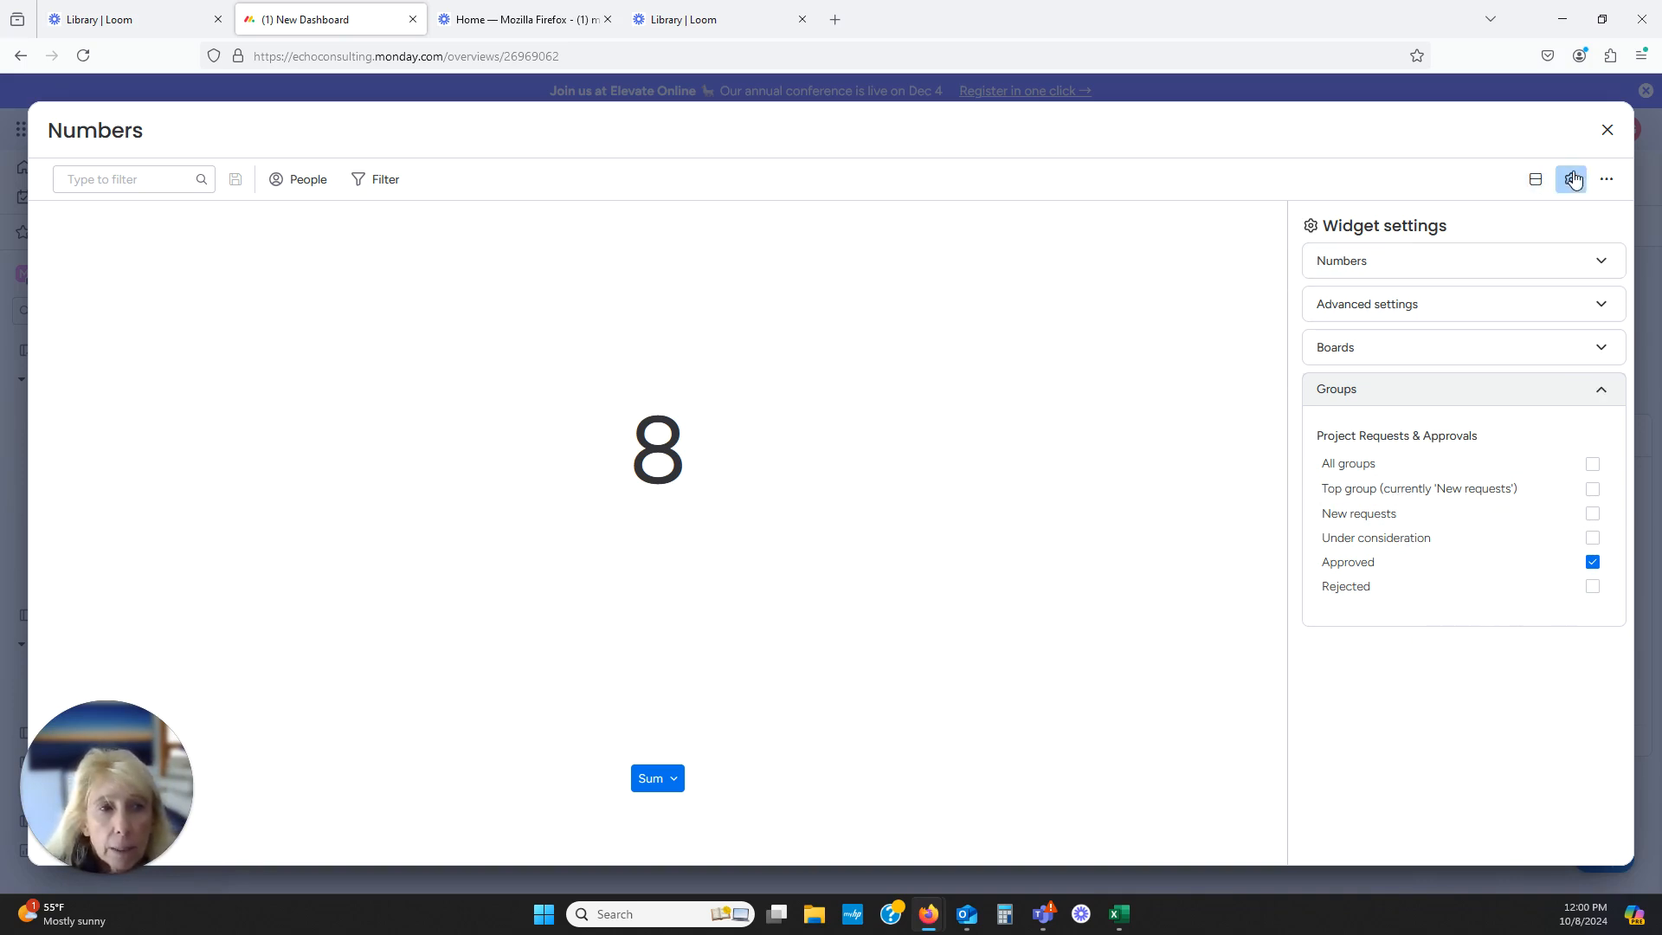
mouse_move(1572, 179)
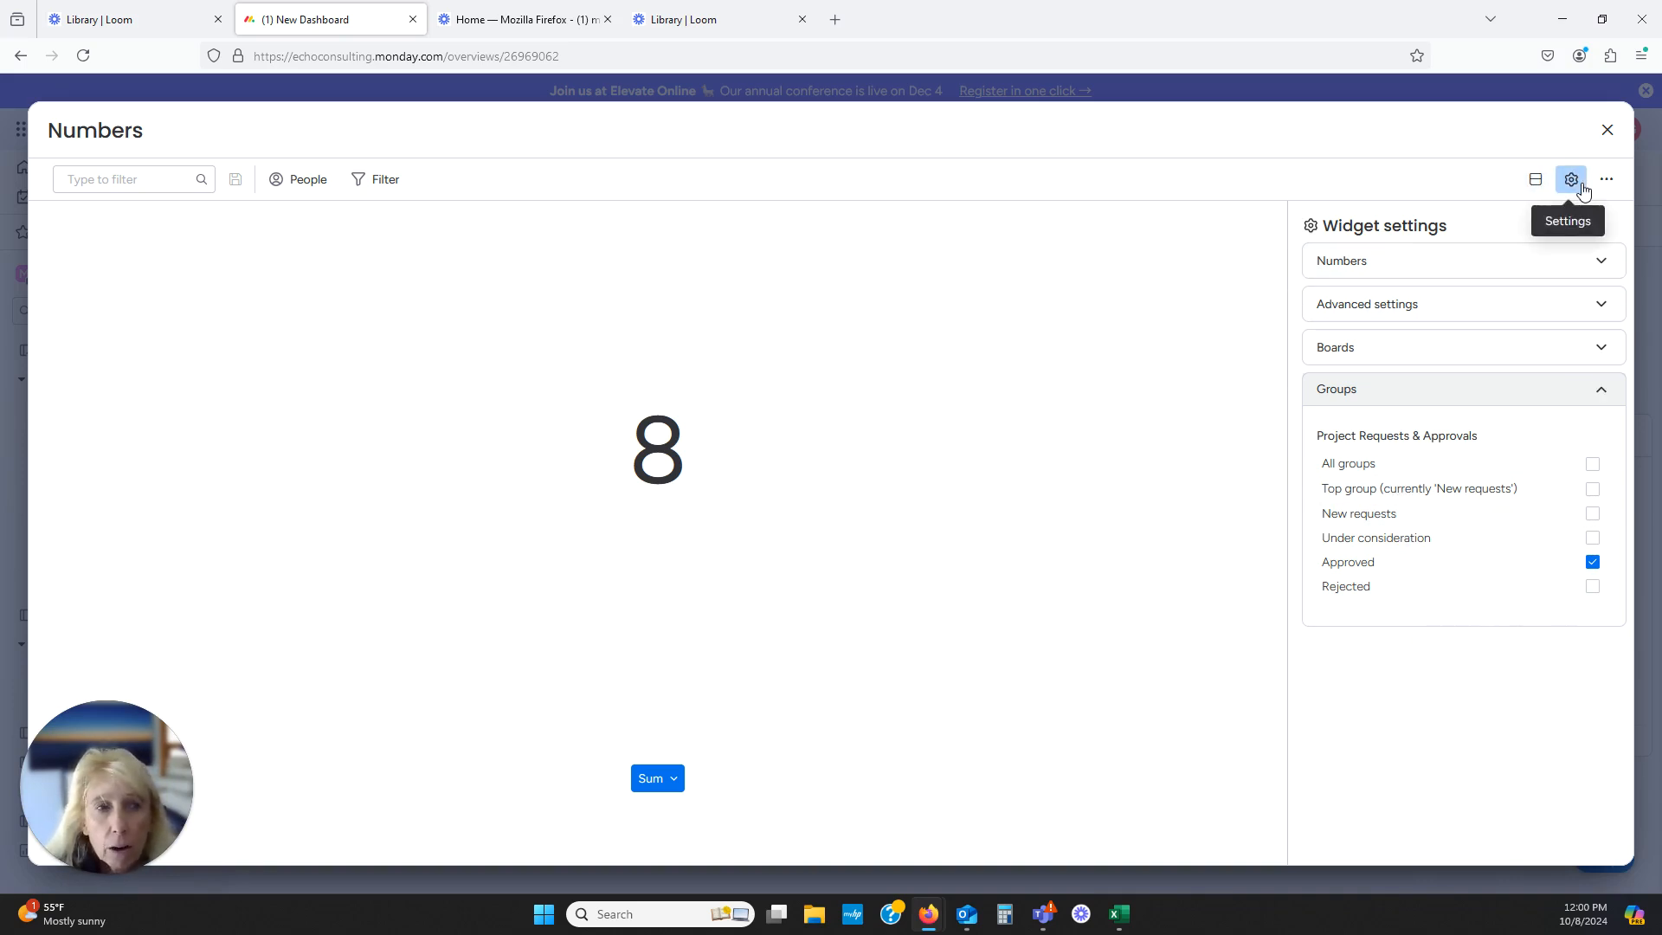
mouse_move(375, 179)
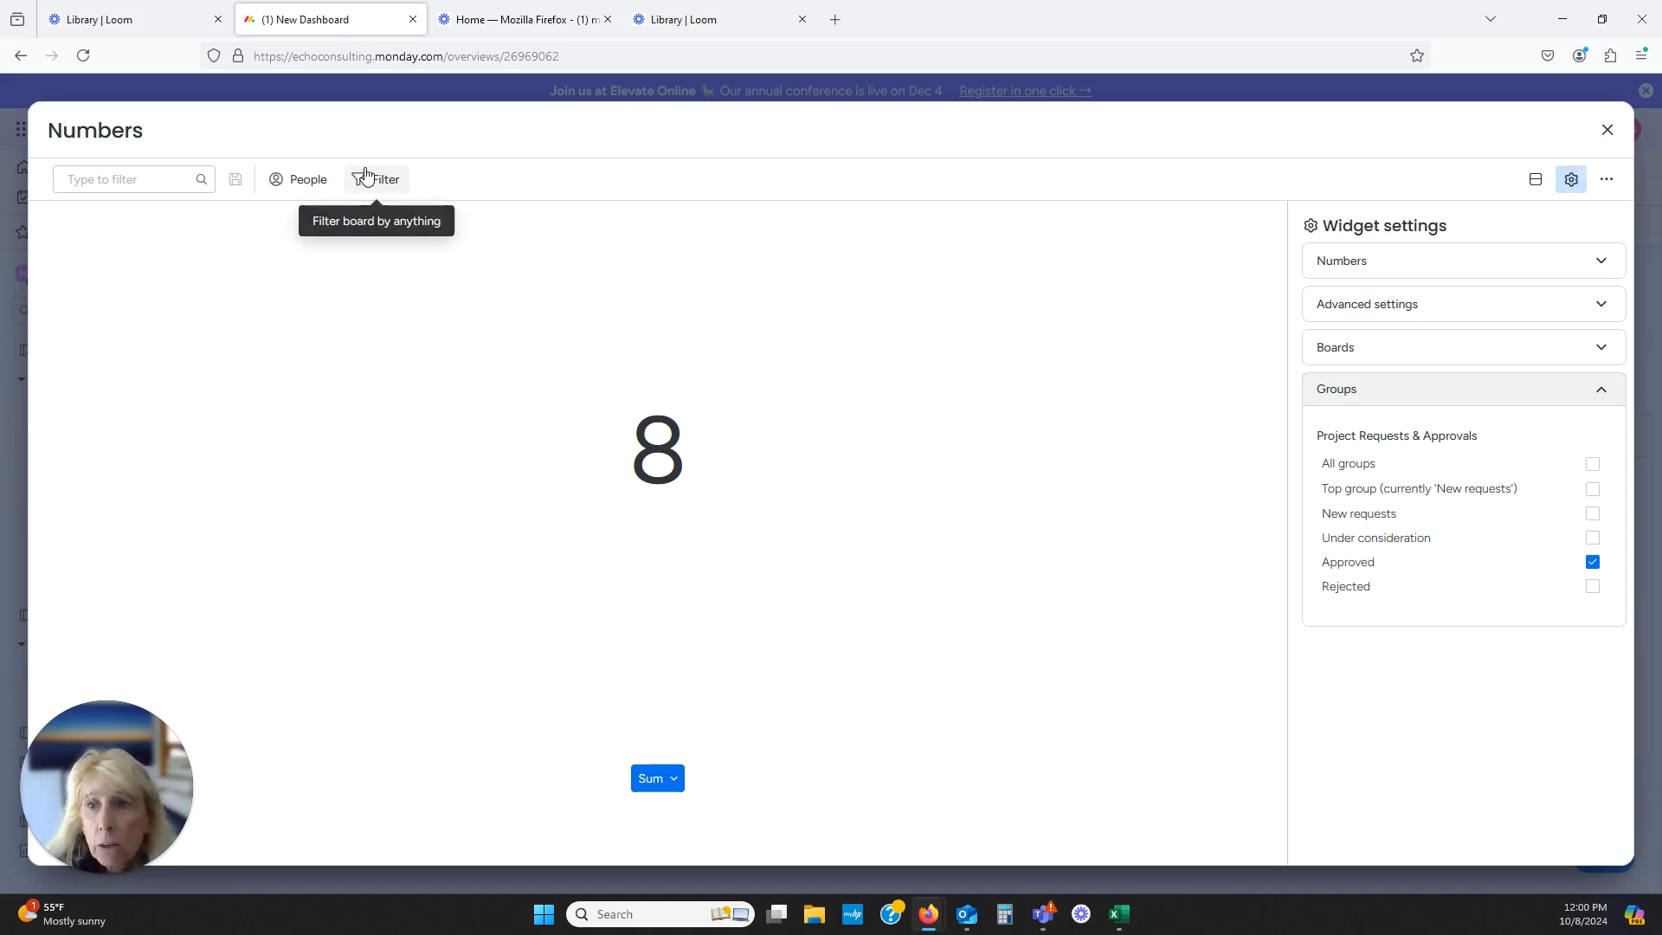
mouse_move(1606, 129)
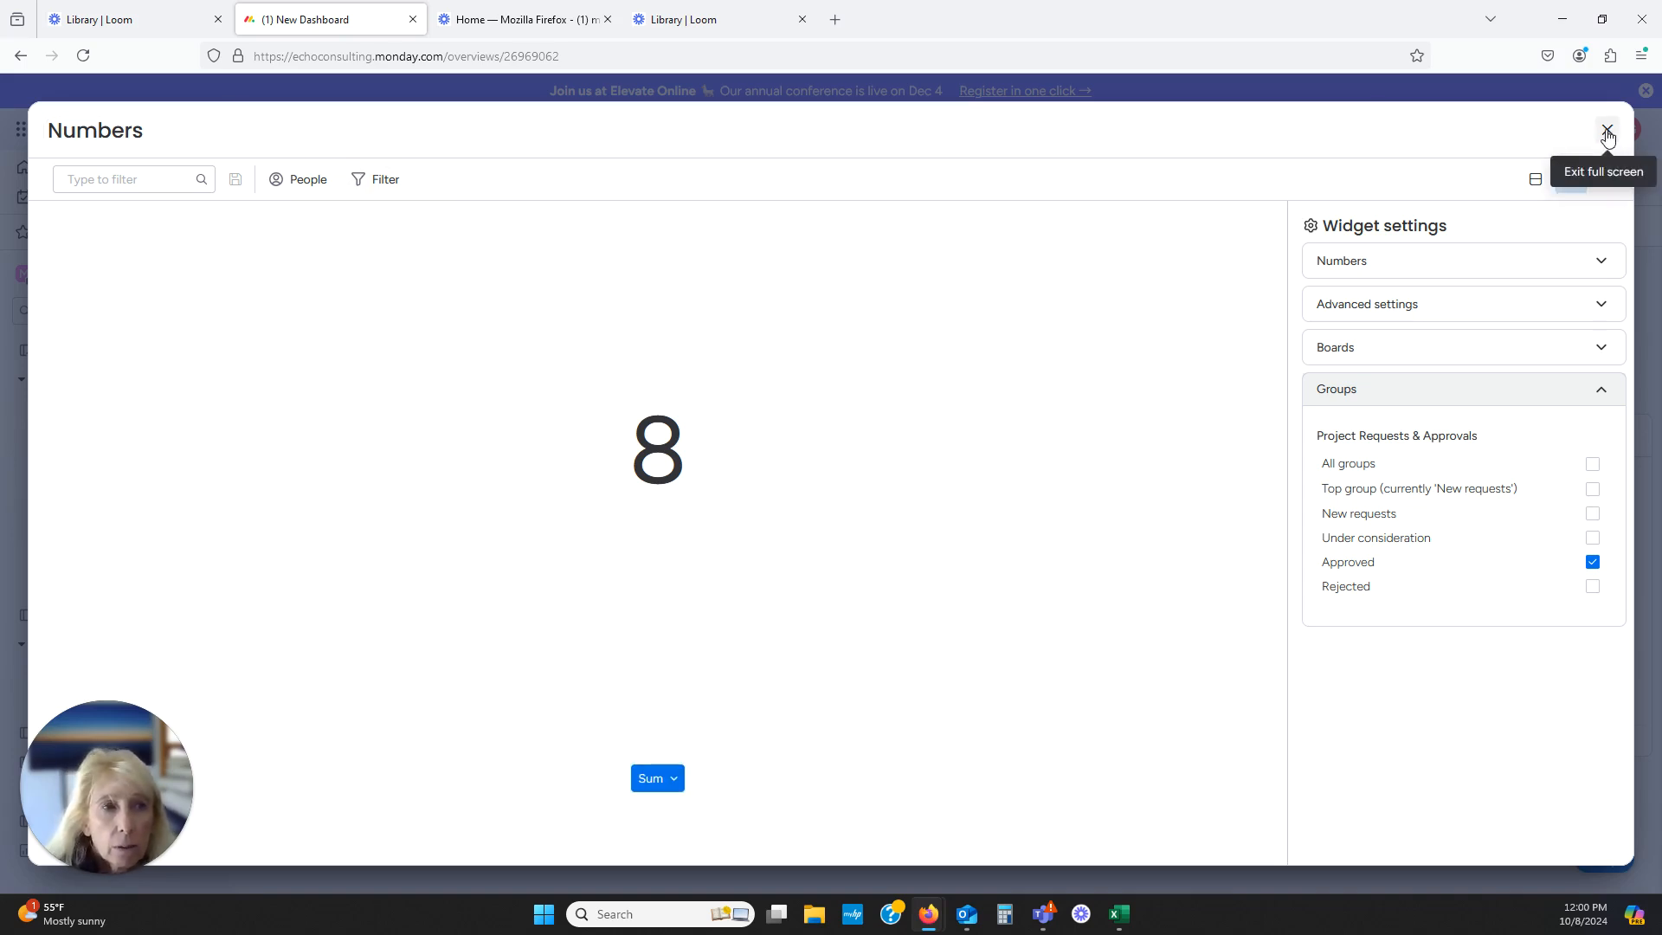
Exit full screen and start editing the Numbers widget's title
left_click(1607, 129)
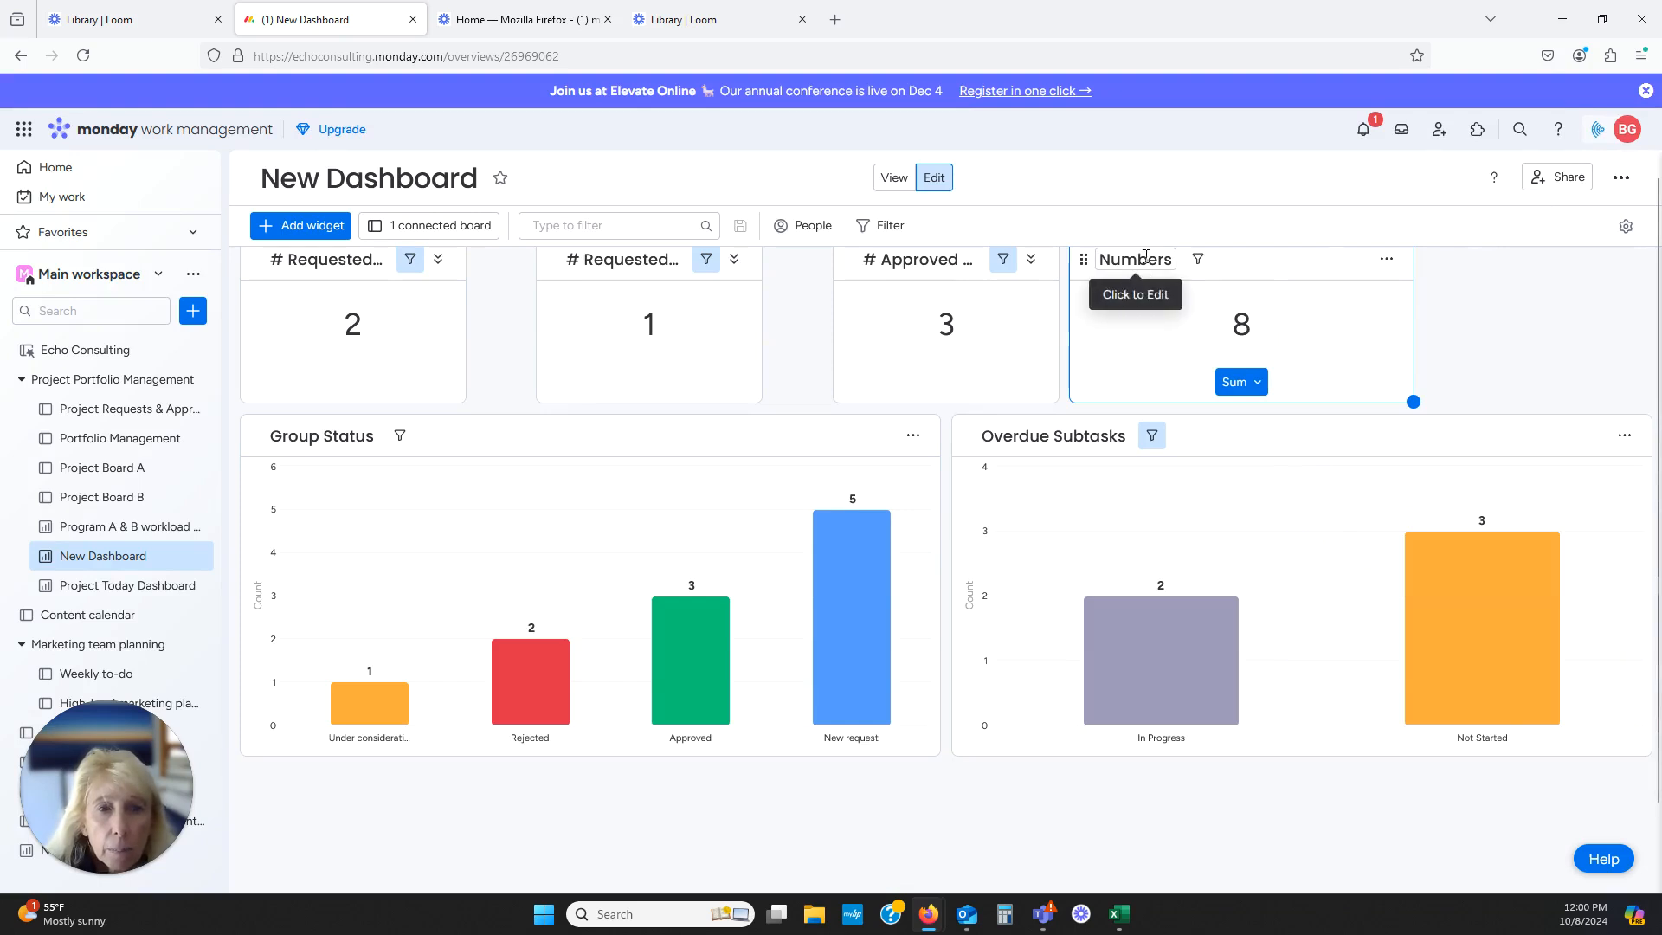
left_click(1135, 259)
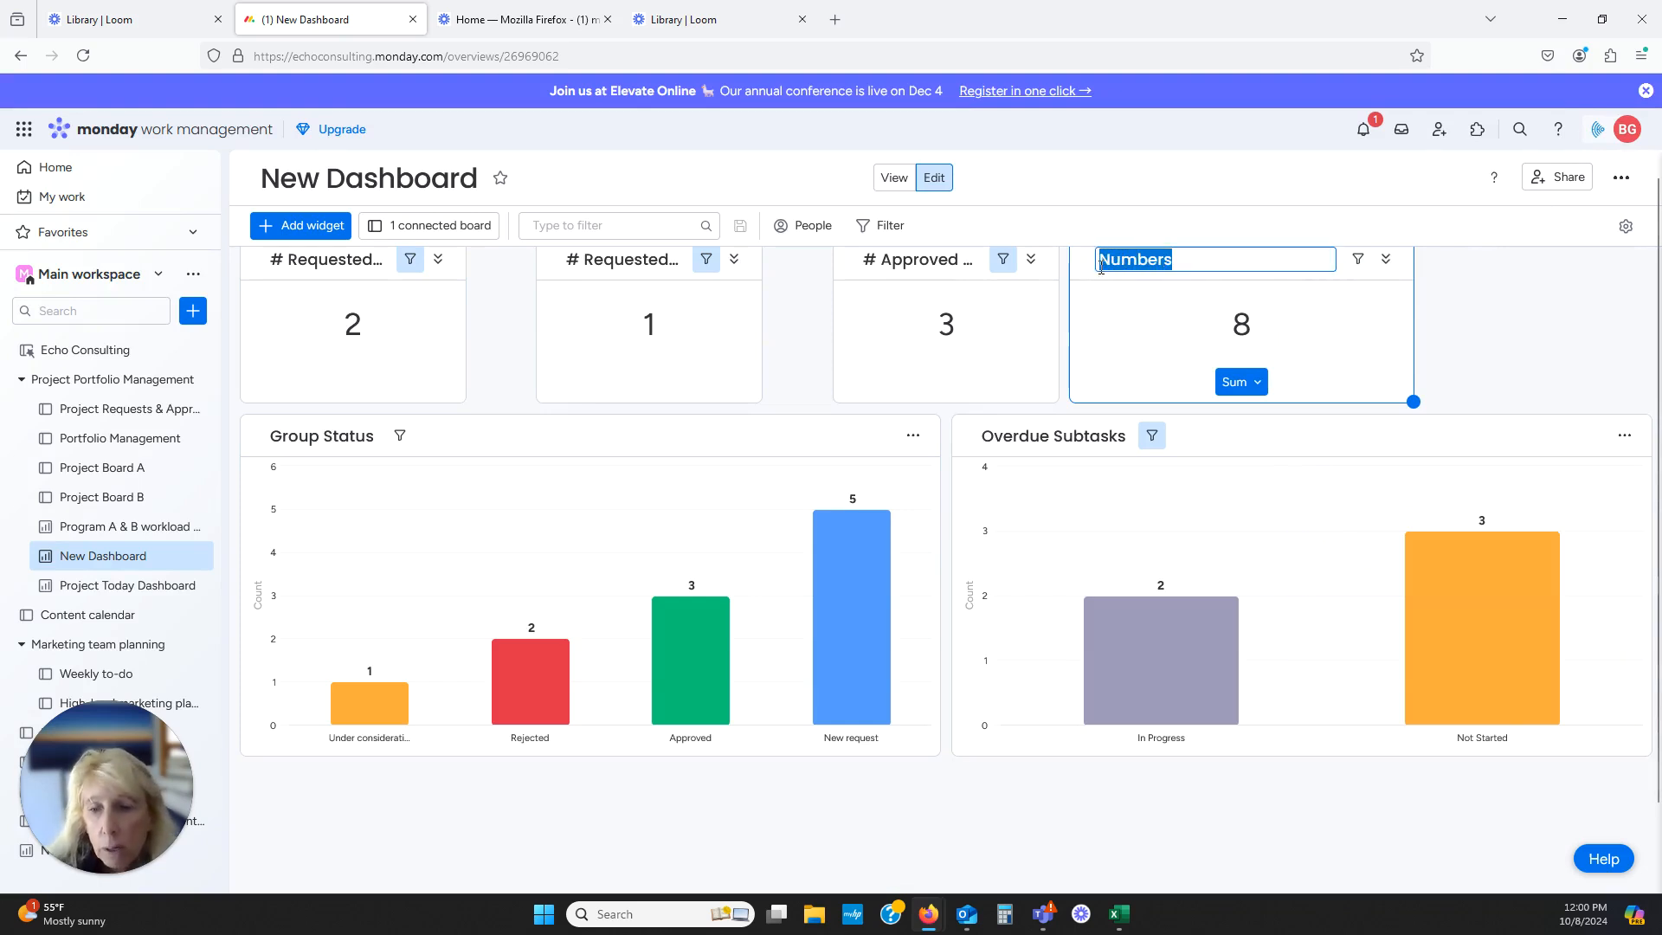
mouse_move(1189, 287)
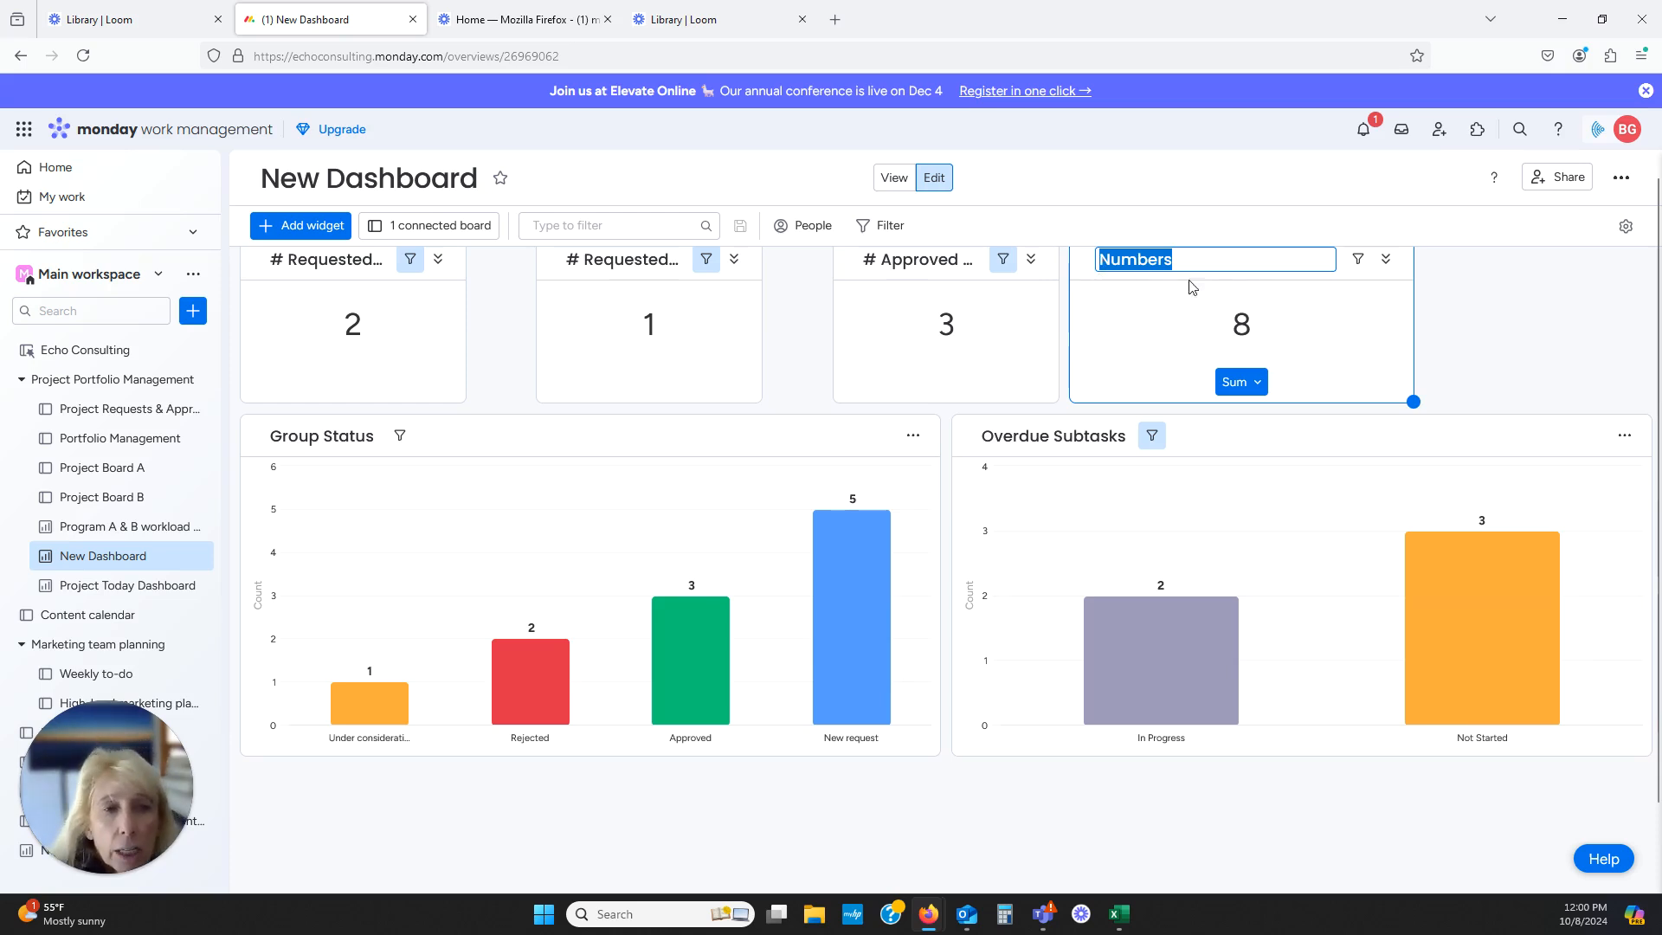
mouse_move(1385, 335)
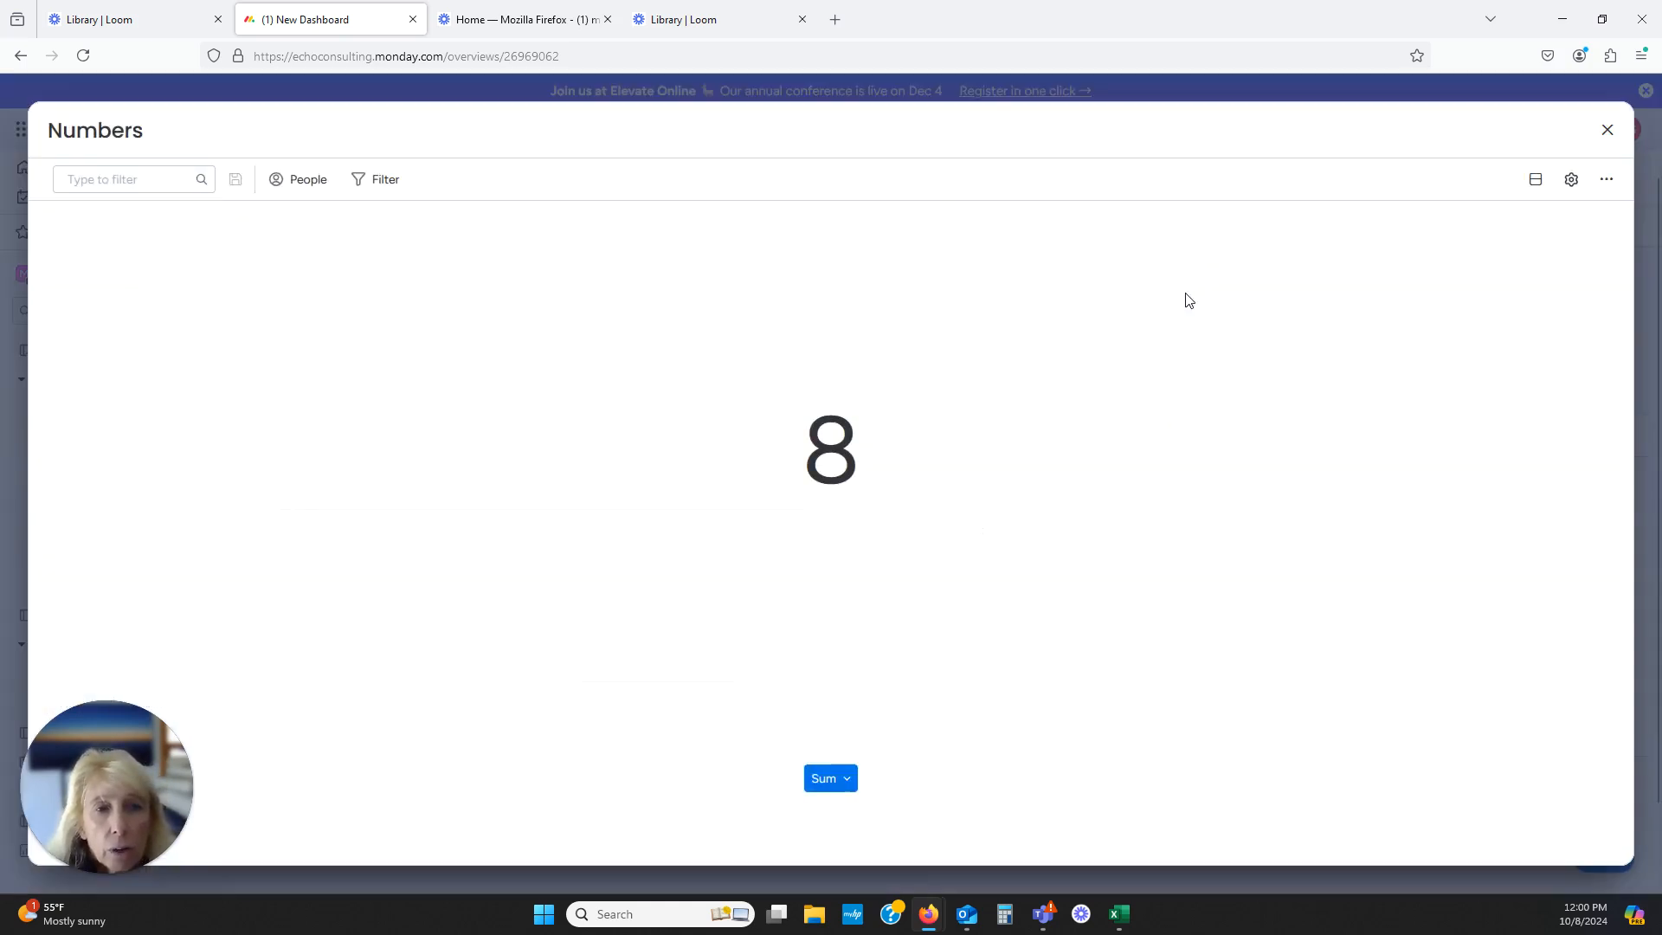
Add a widget filter on the subitem Status column
left_click(378, 179)
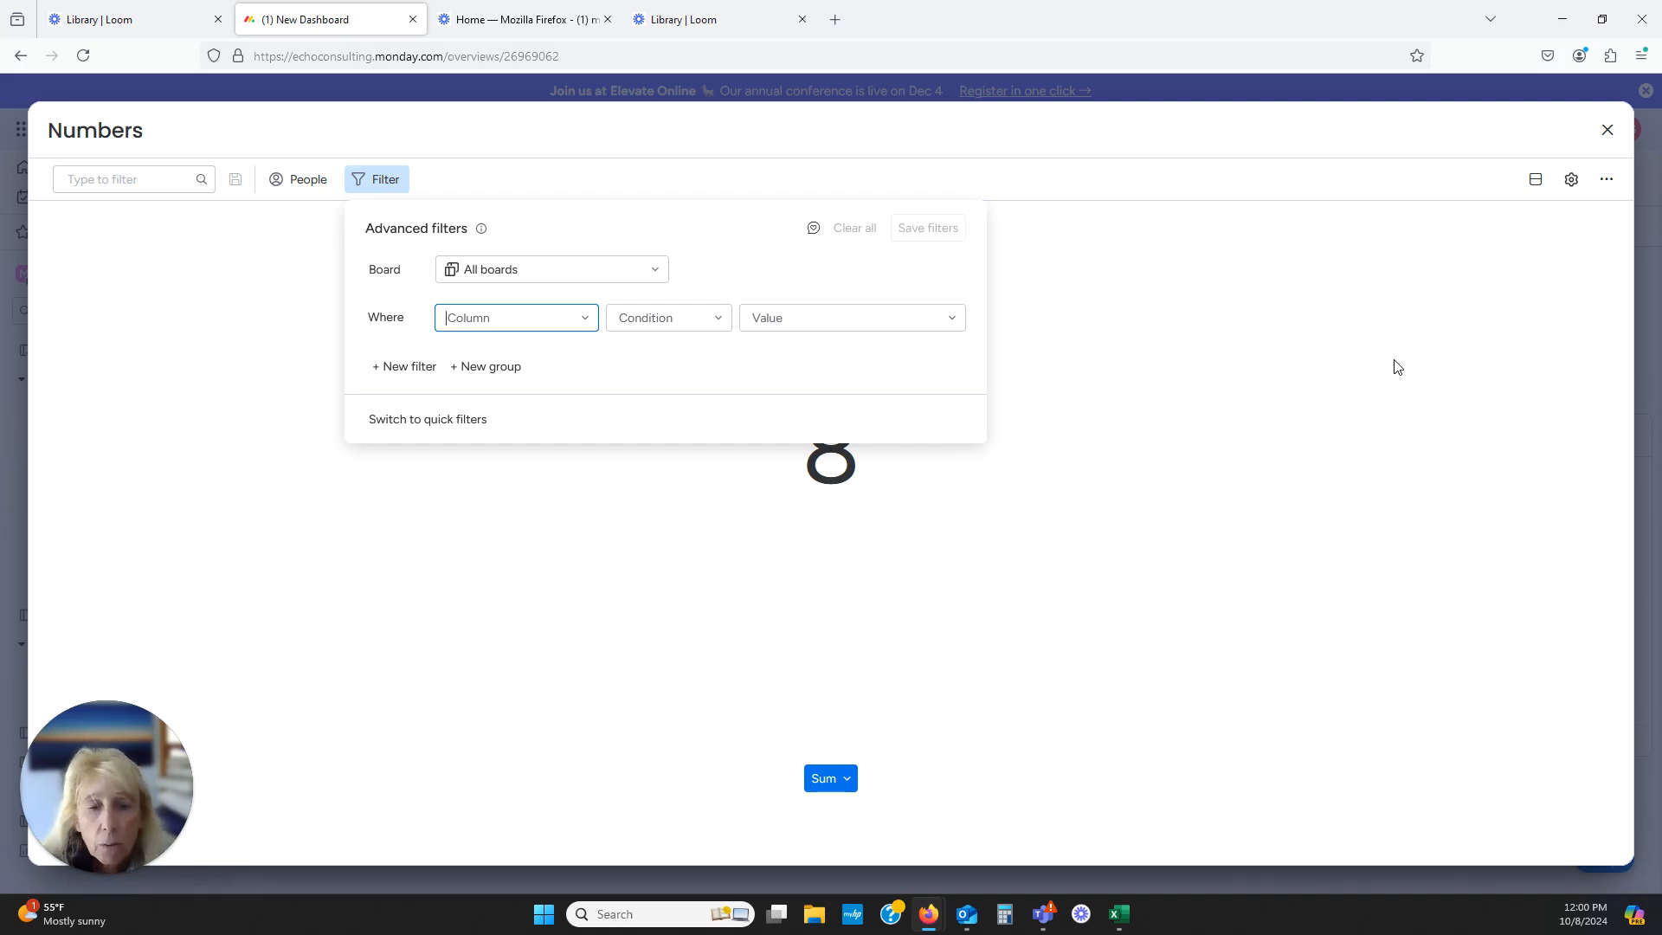
mouse_move(589, 323)
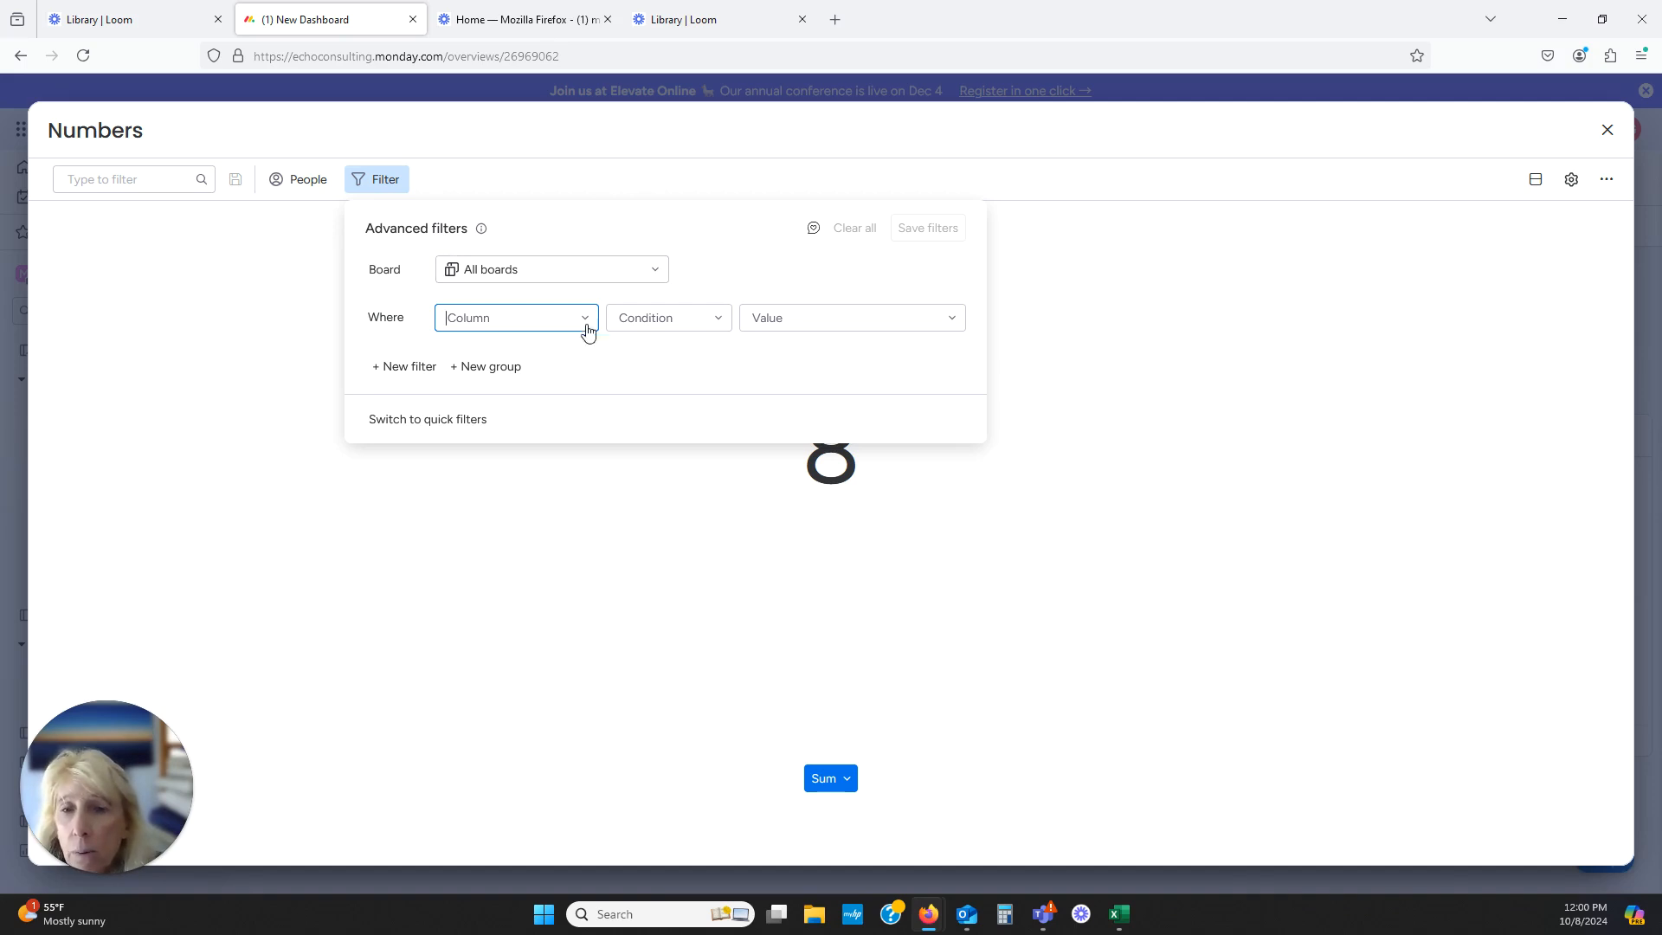
left_click(515, 317)
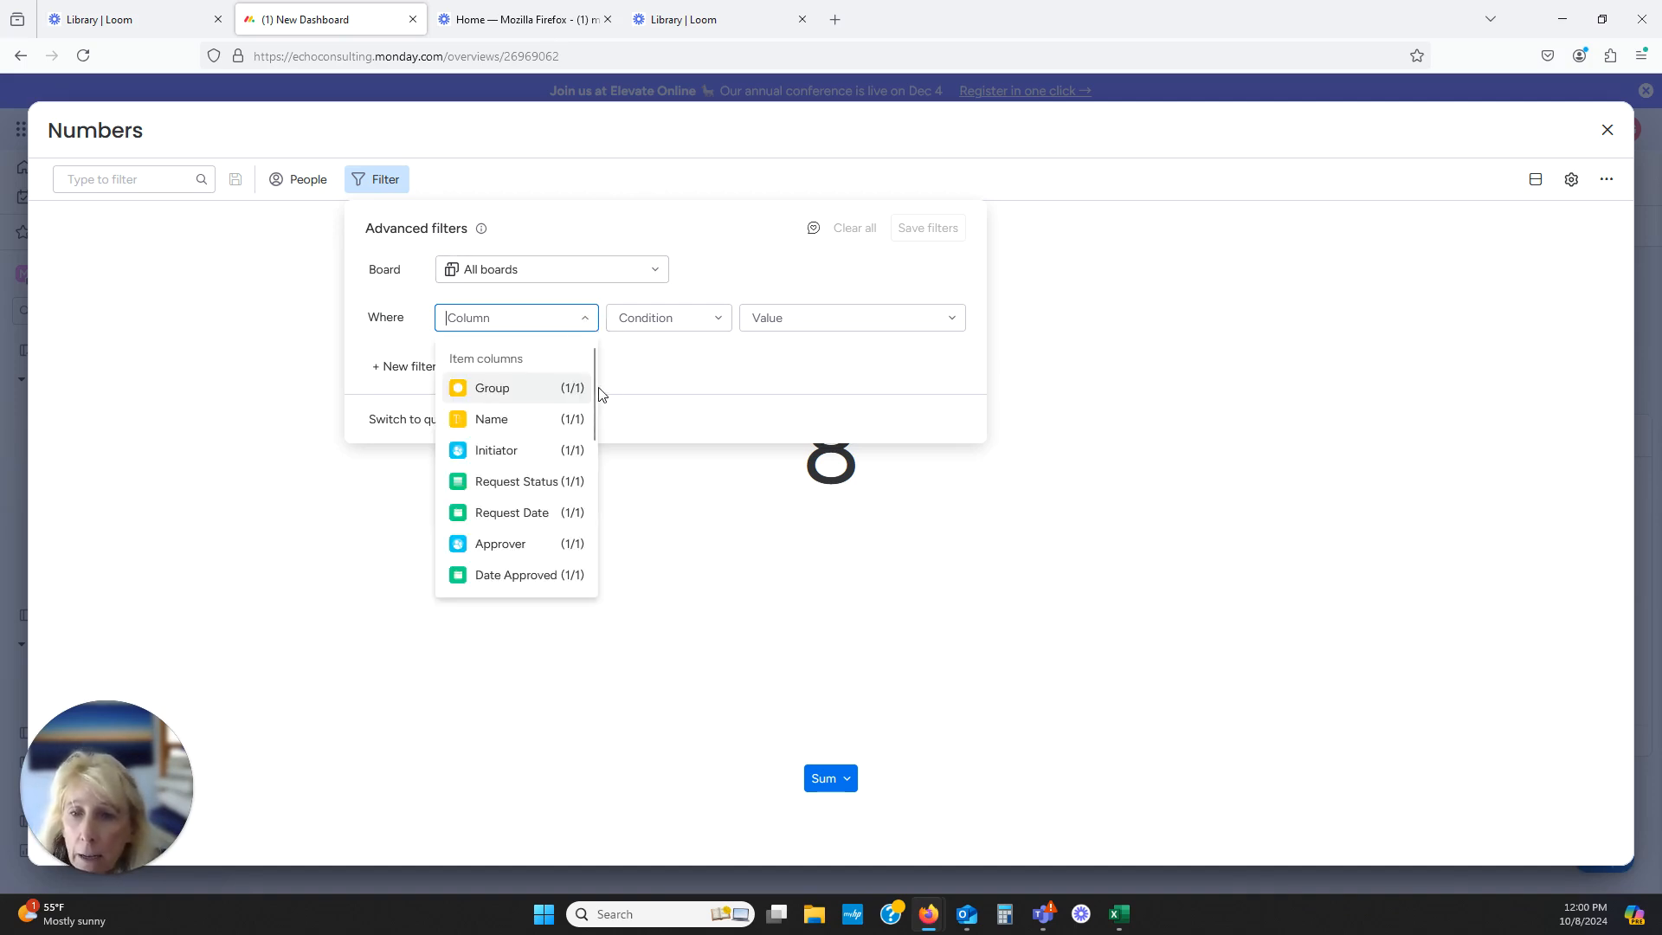
scroll("down", 3)
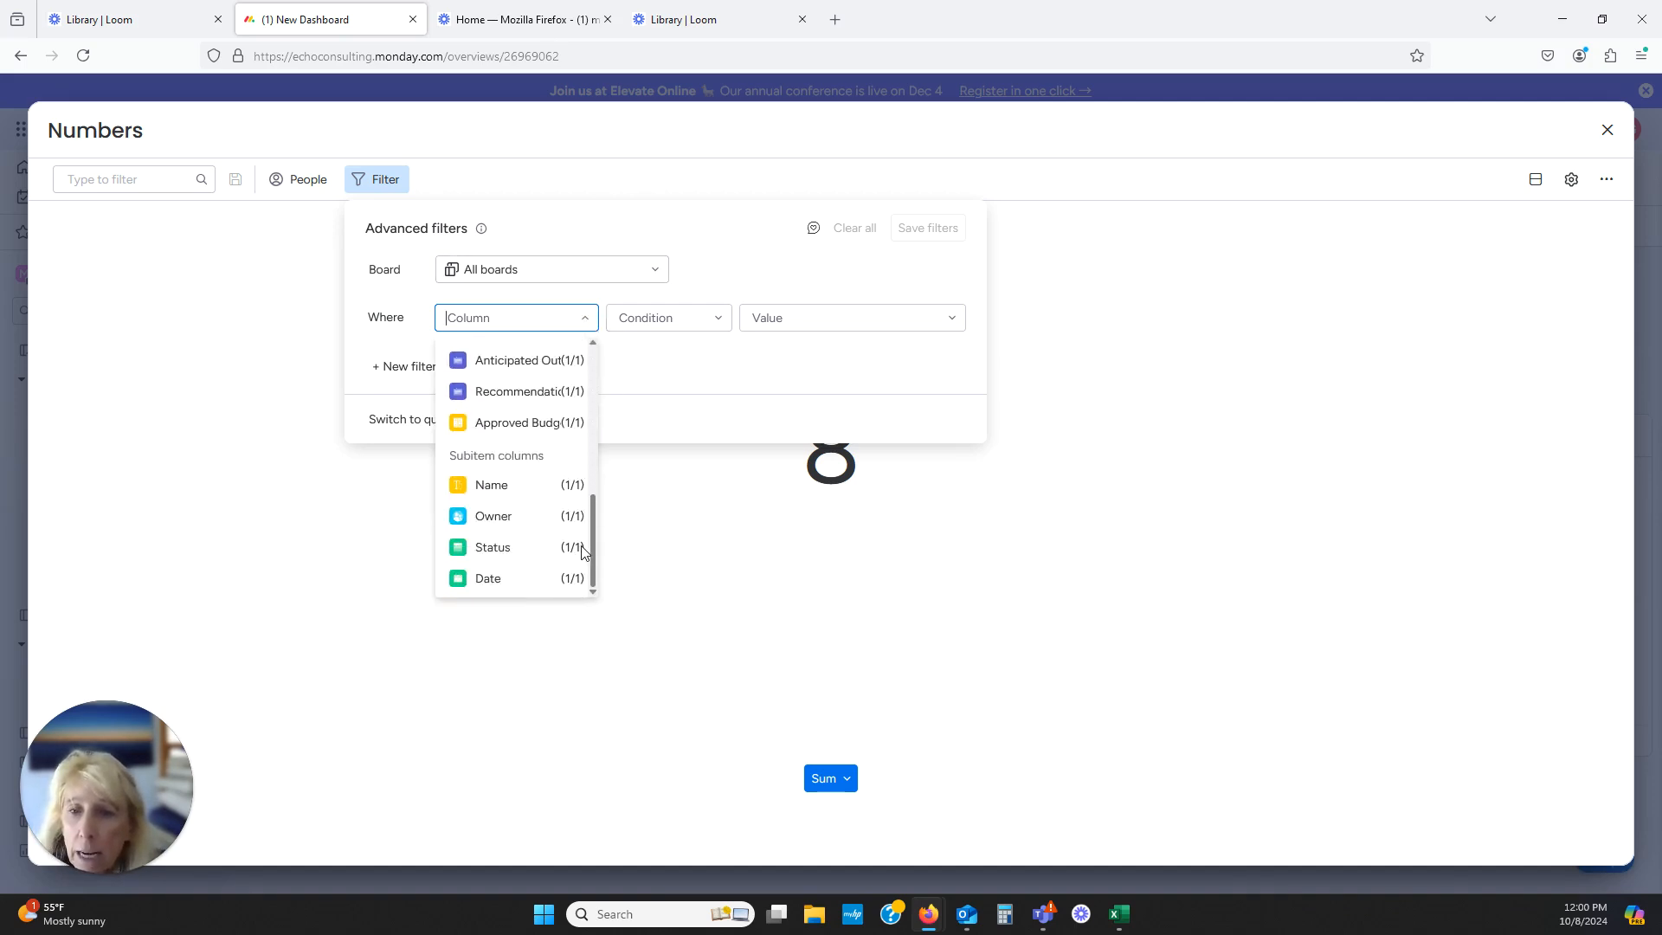
left_click(491, 547)
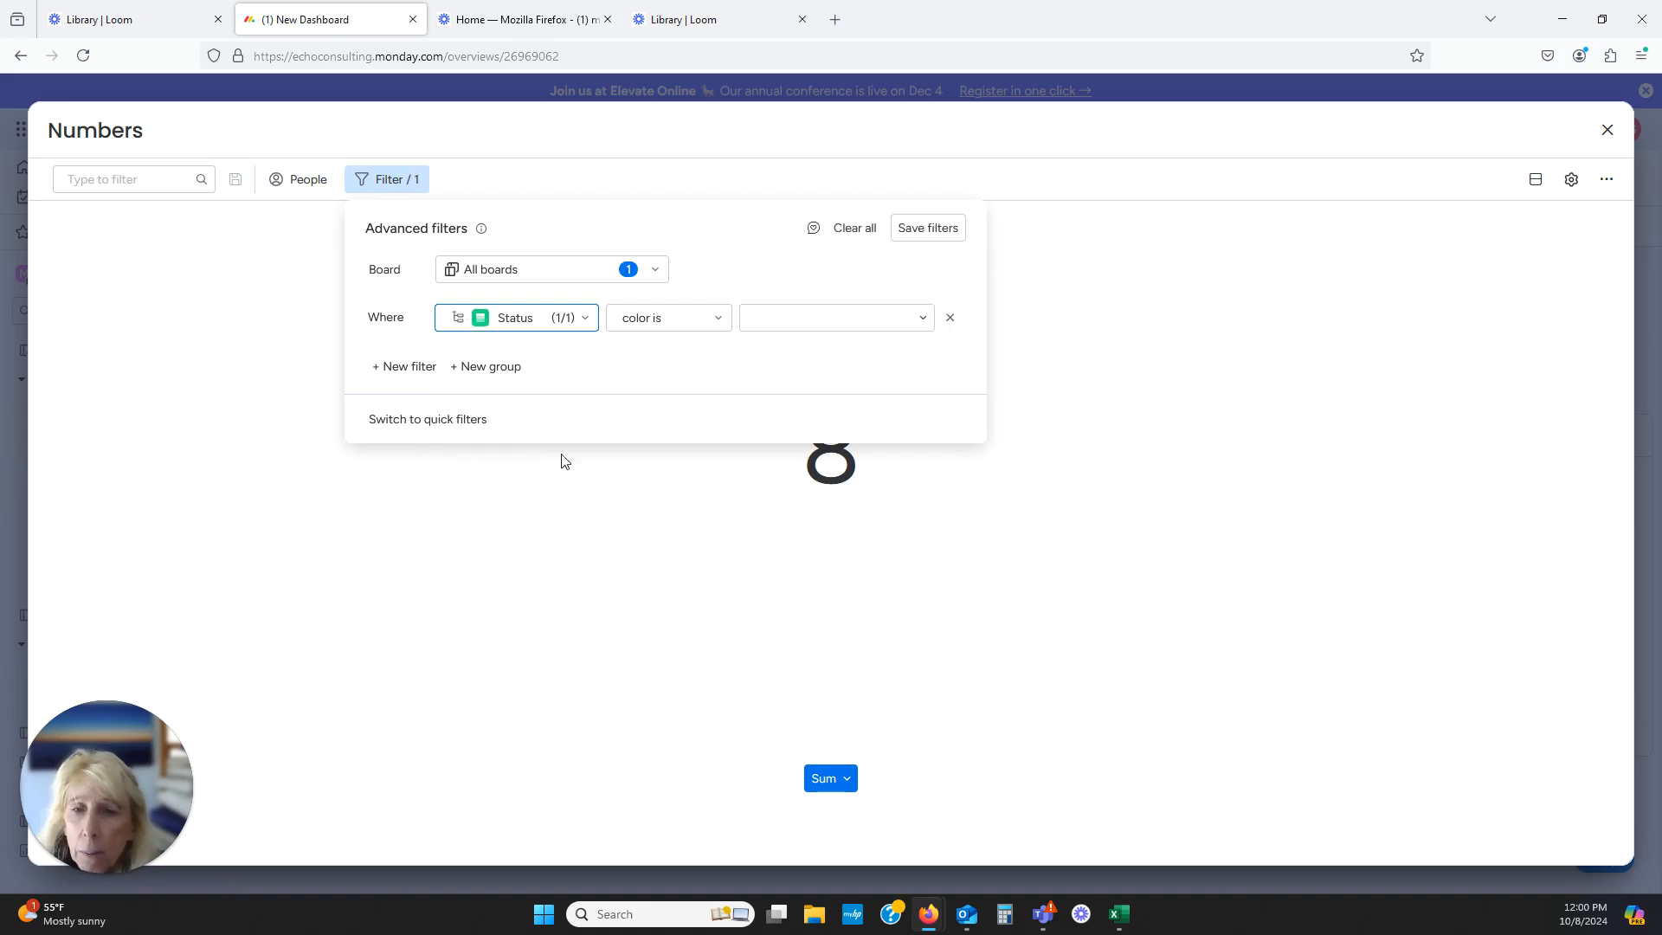
mouse_move(621, 340)
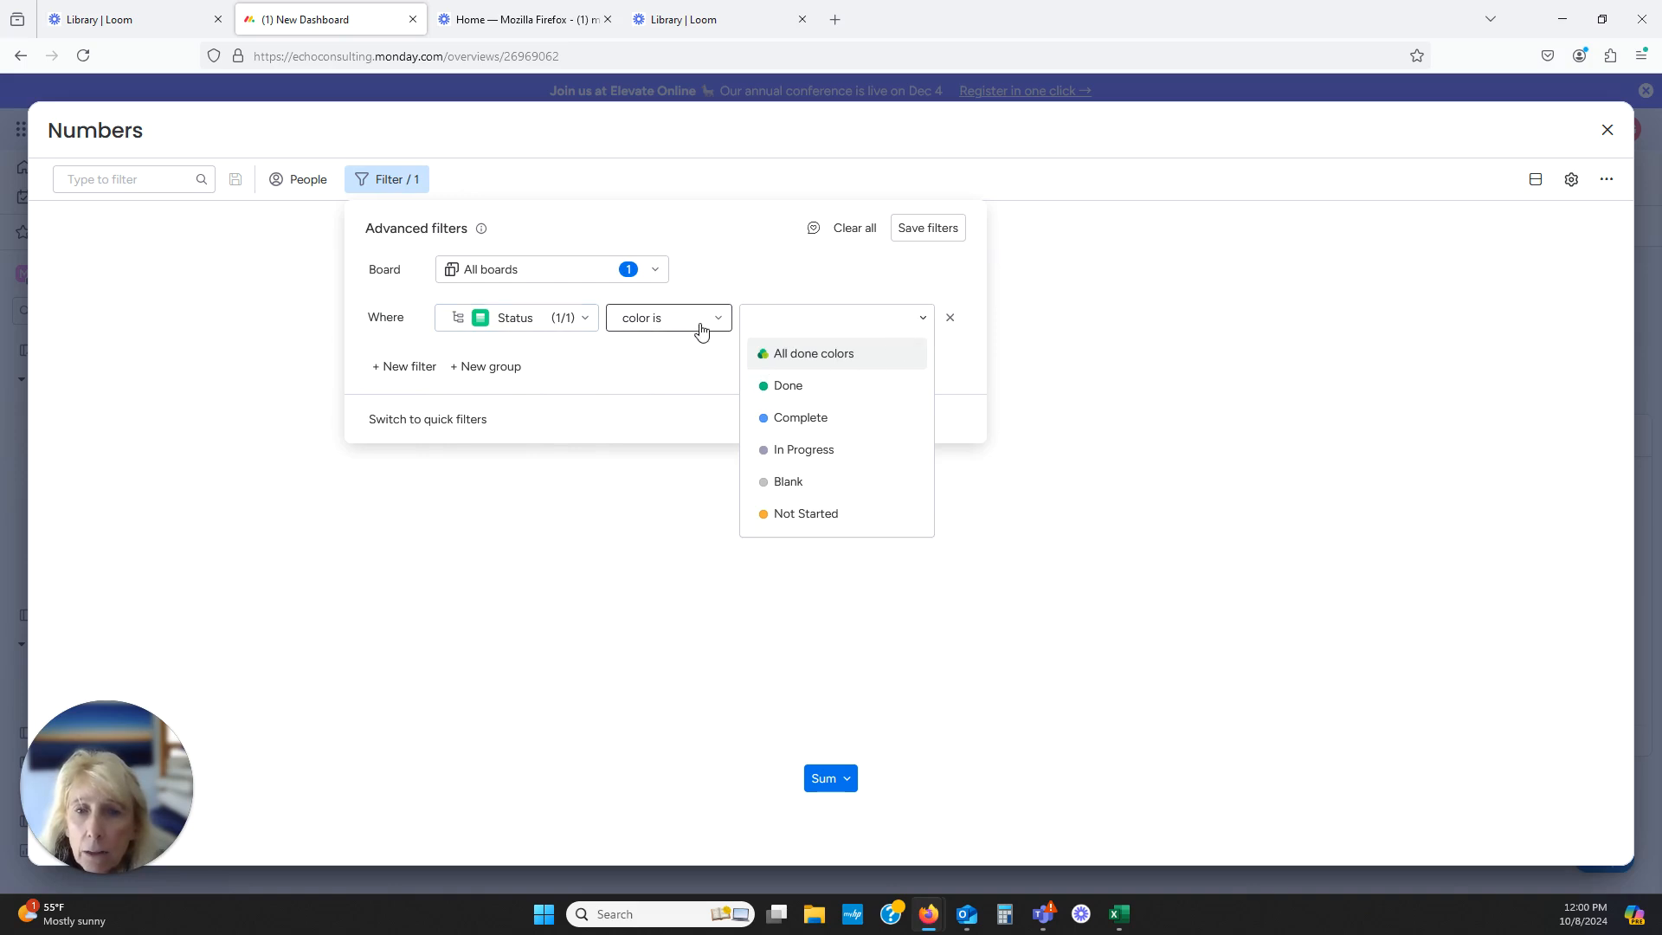
Set the filter to Status color is not Done, save it, and return to the dashboard
left_click(668, 317)
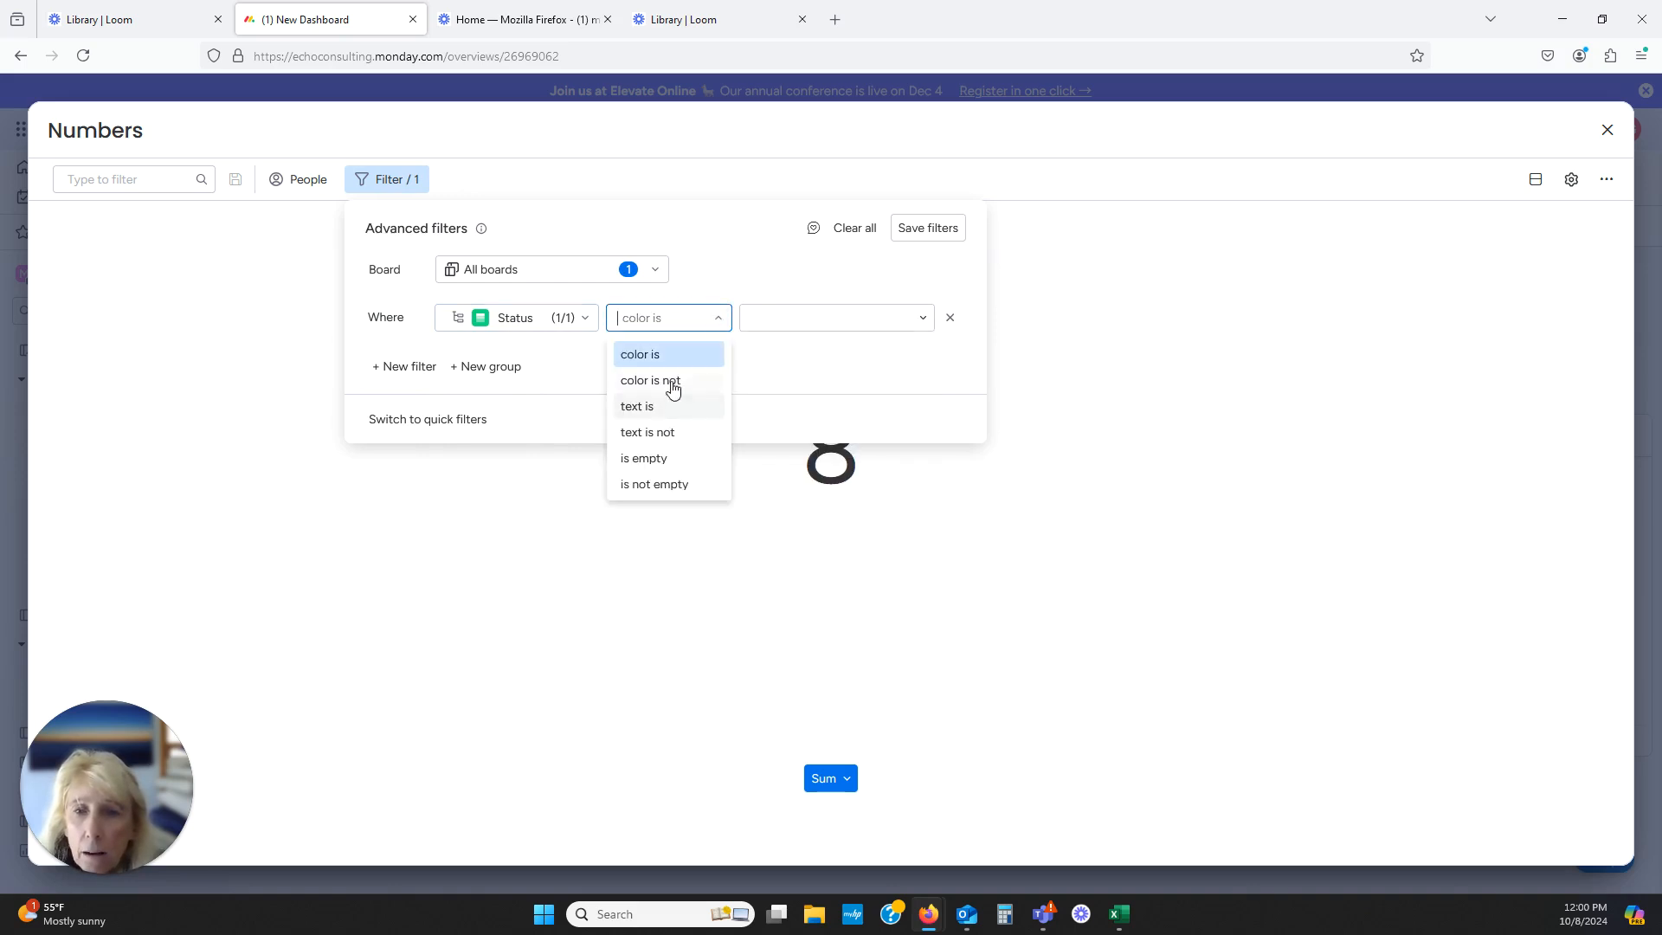
mouse_move(707, 431)
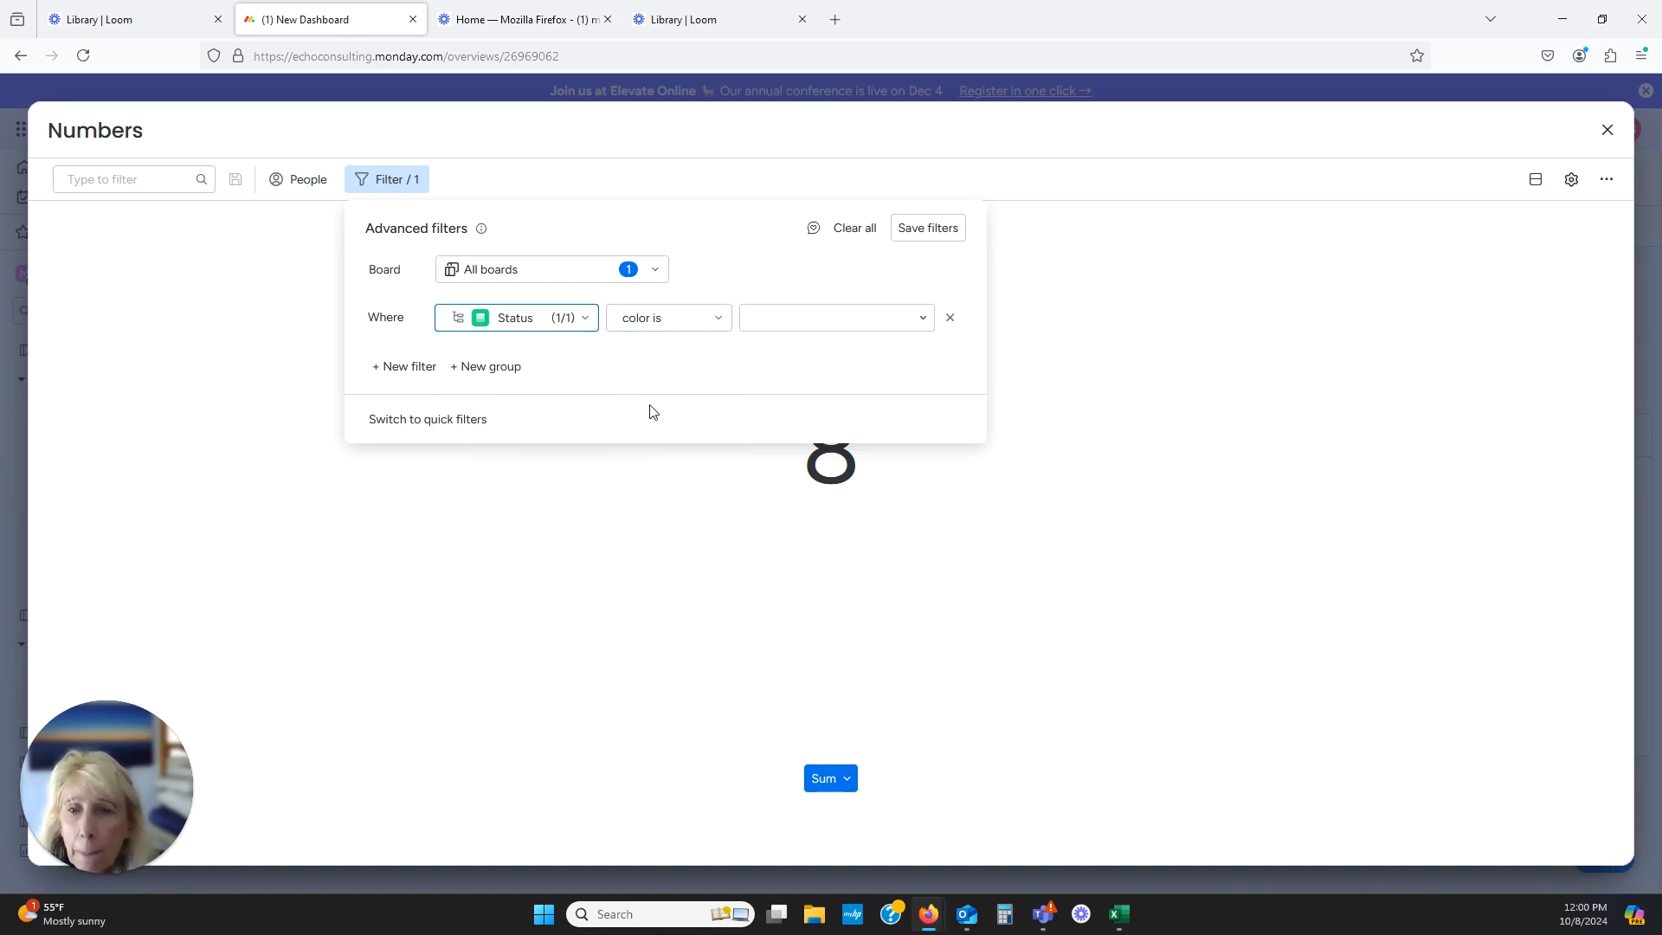
mouse_move(927, 326)
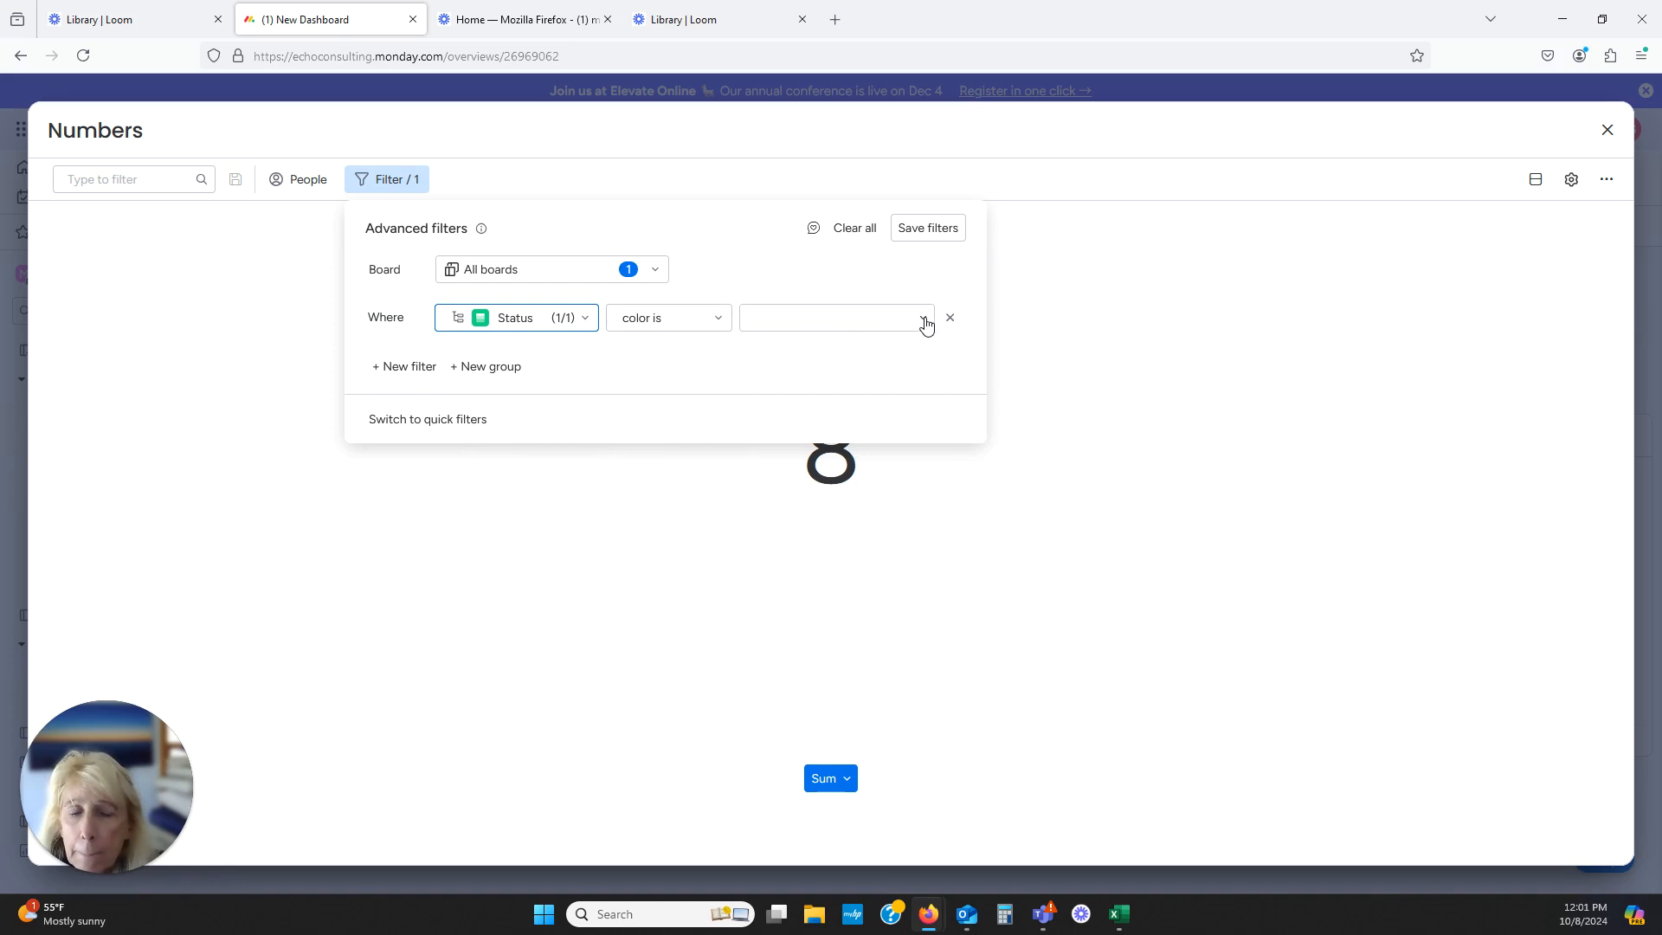
left_click(835, 317)
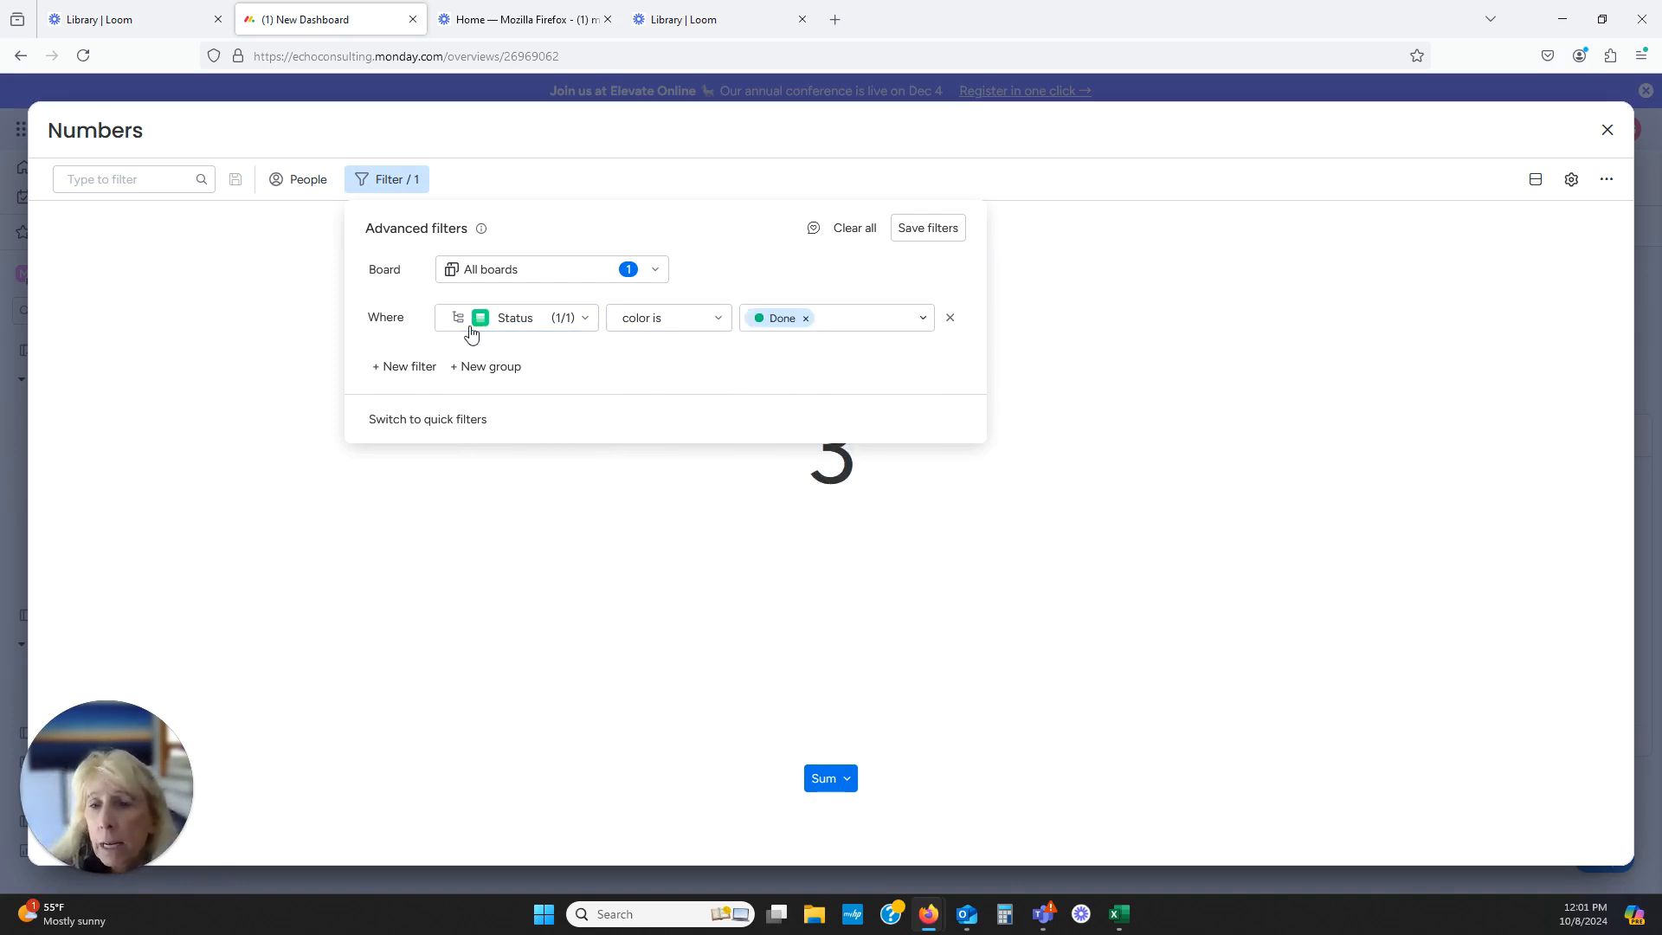
left_click(869, 318)
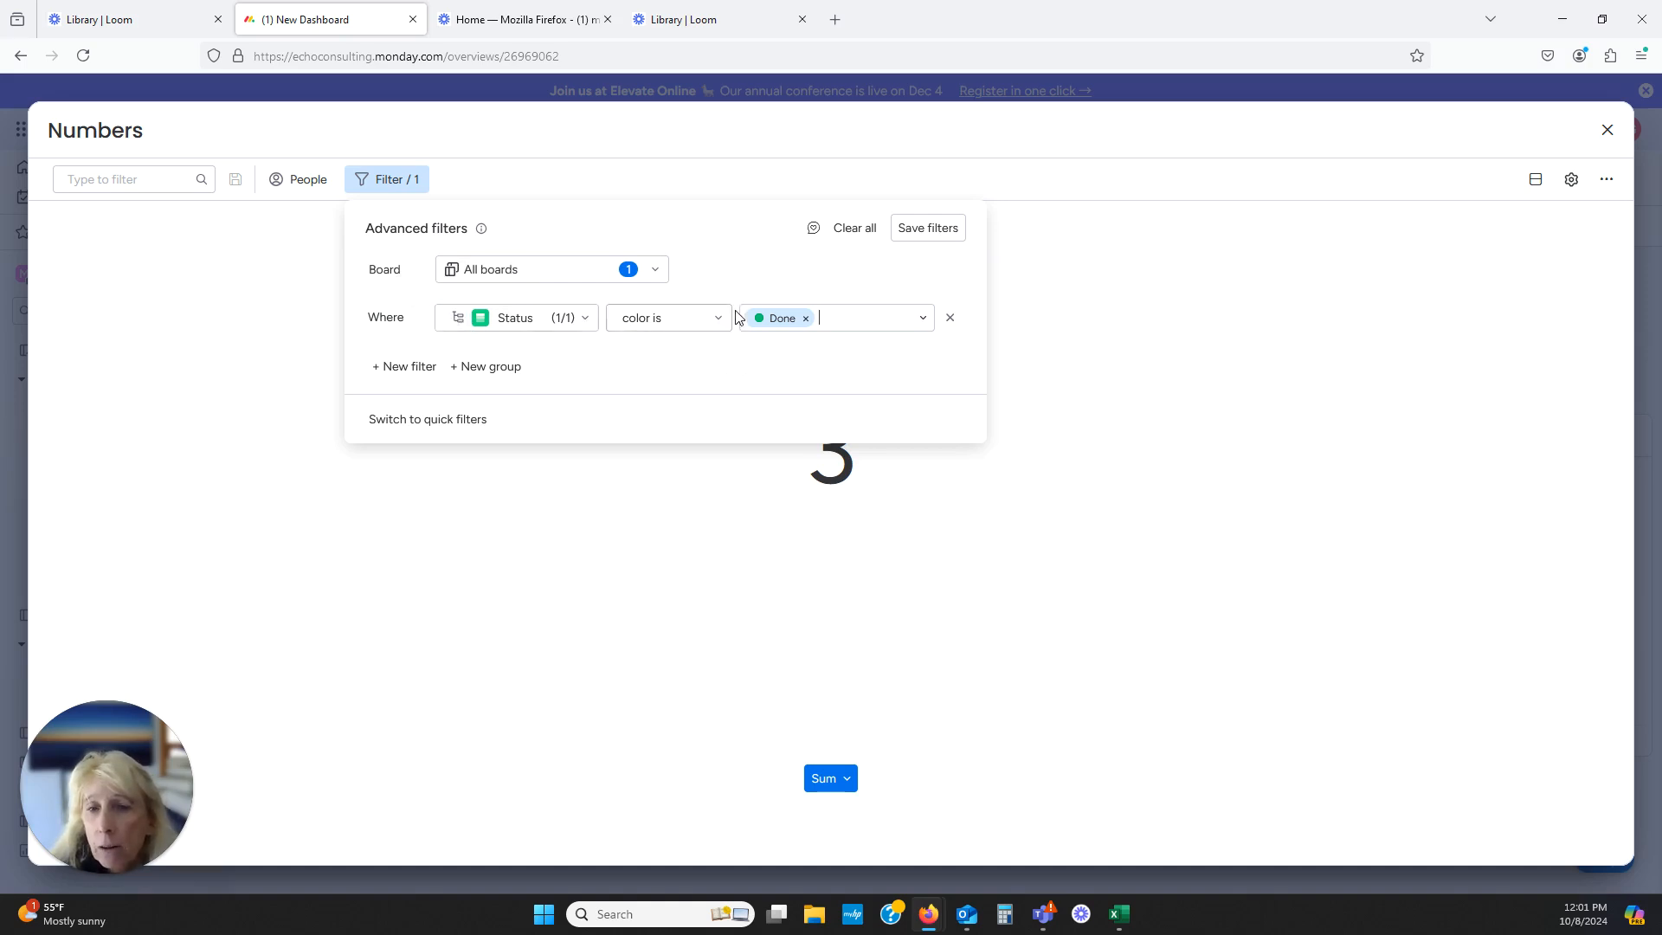
left_click(667, 316)
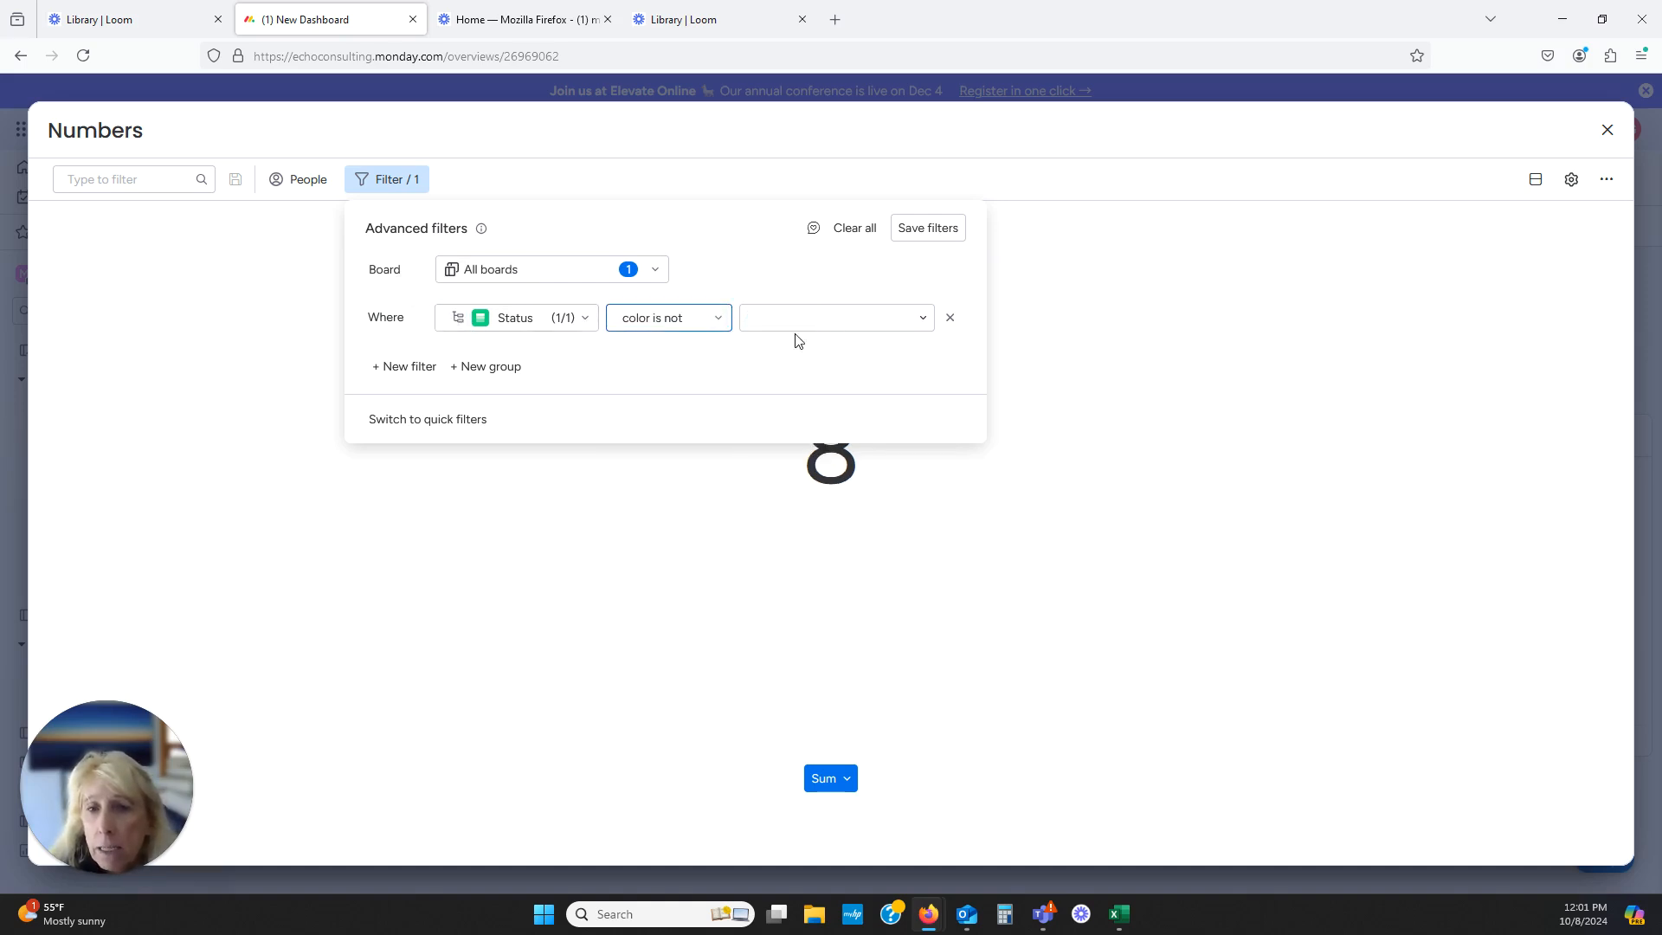
left_click(831, 317)
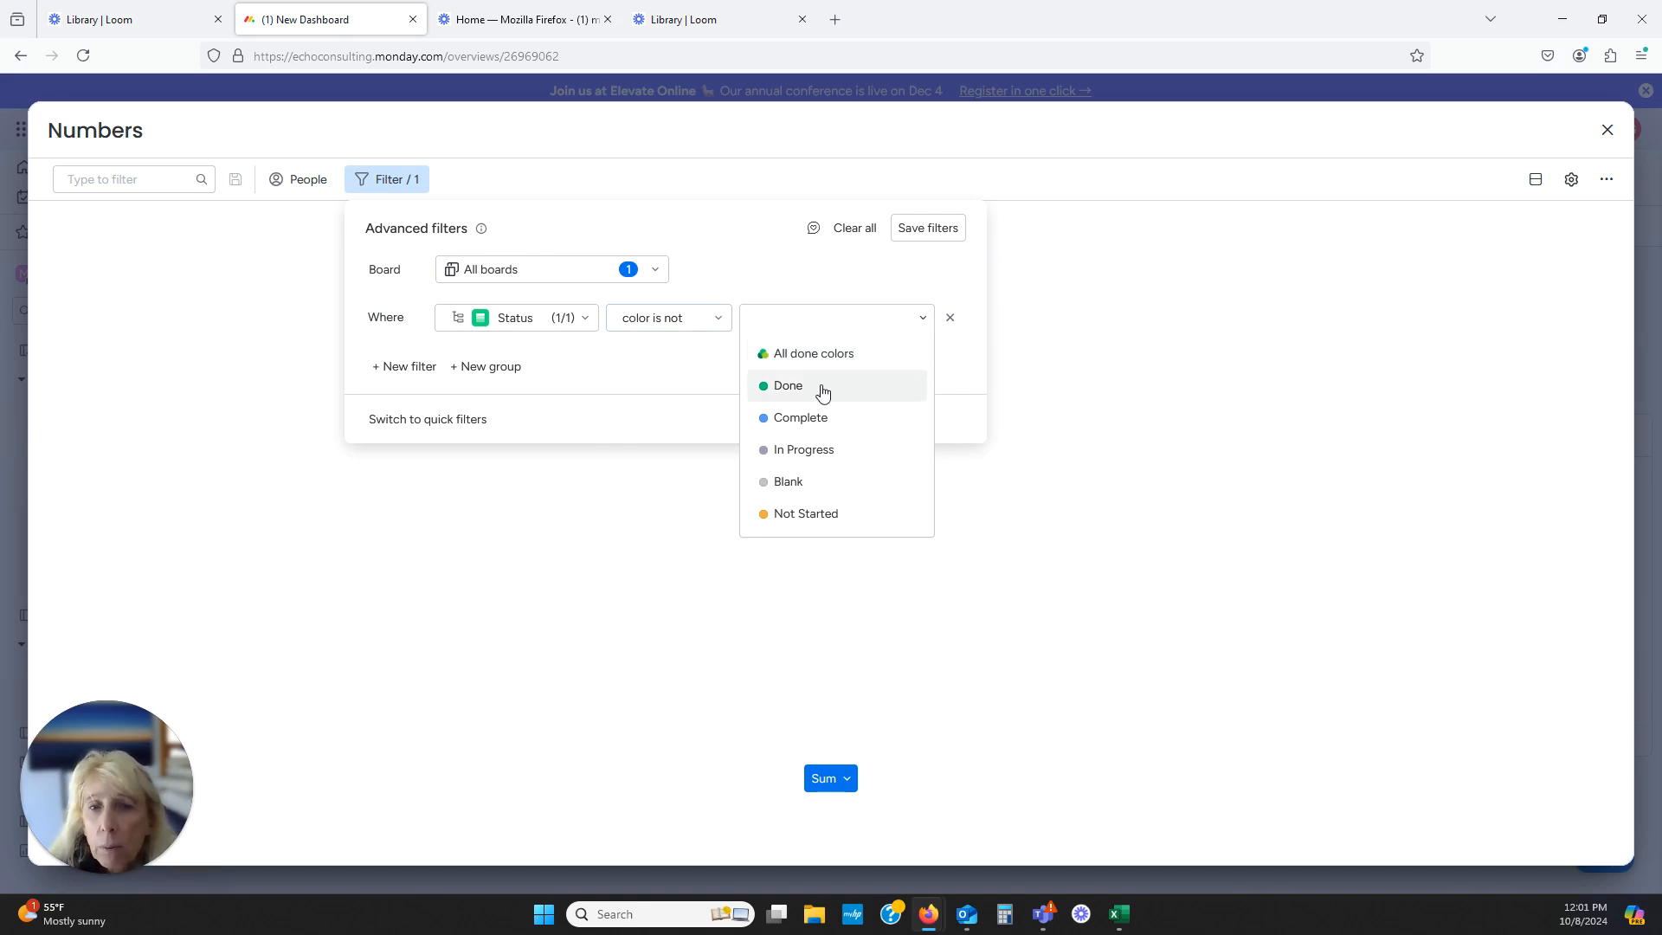
left_click(788, 384)
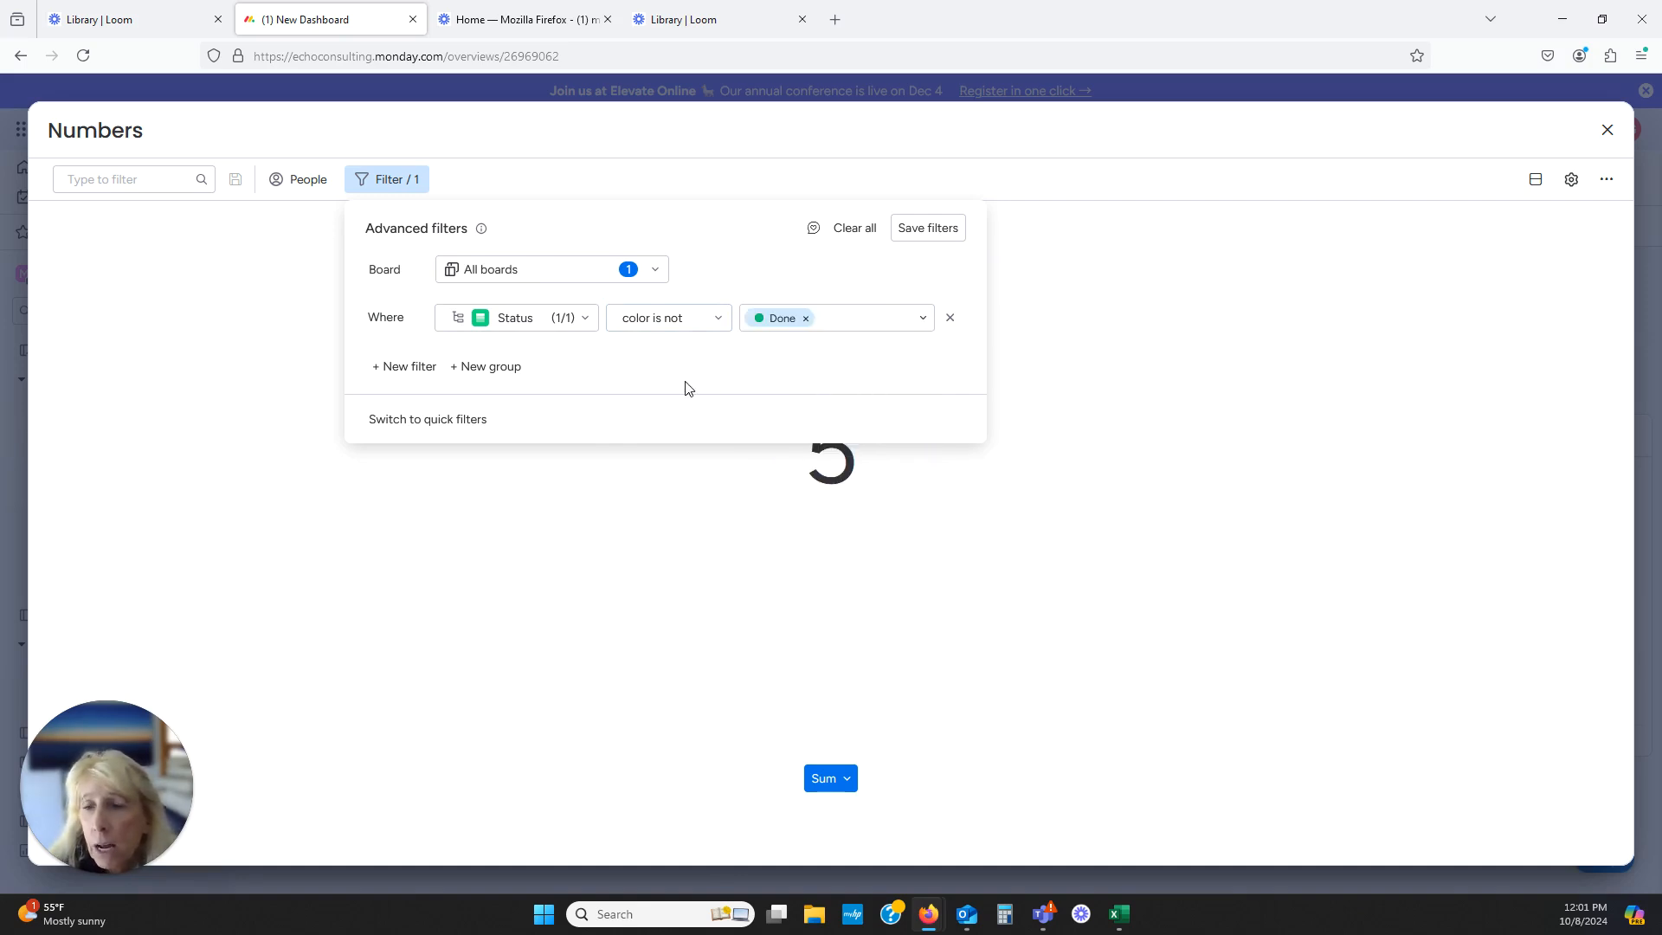
mouse_move(95, 128)
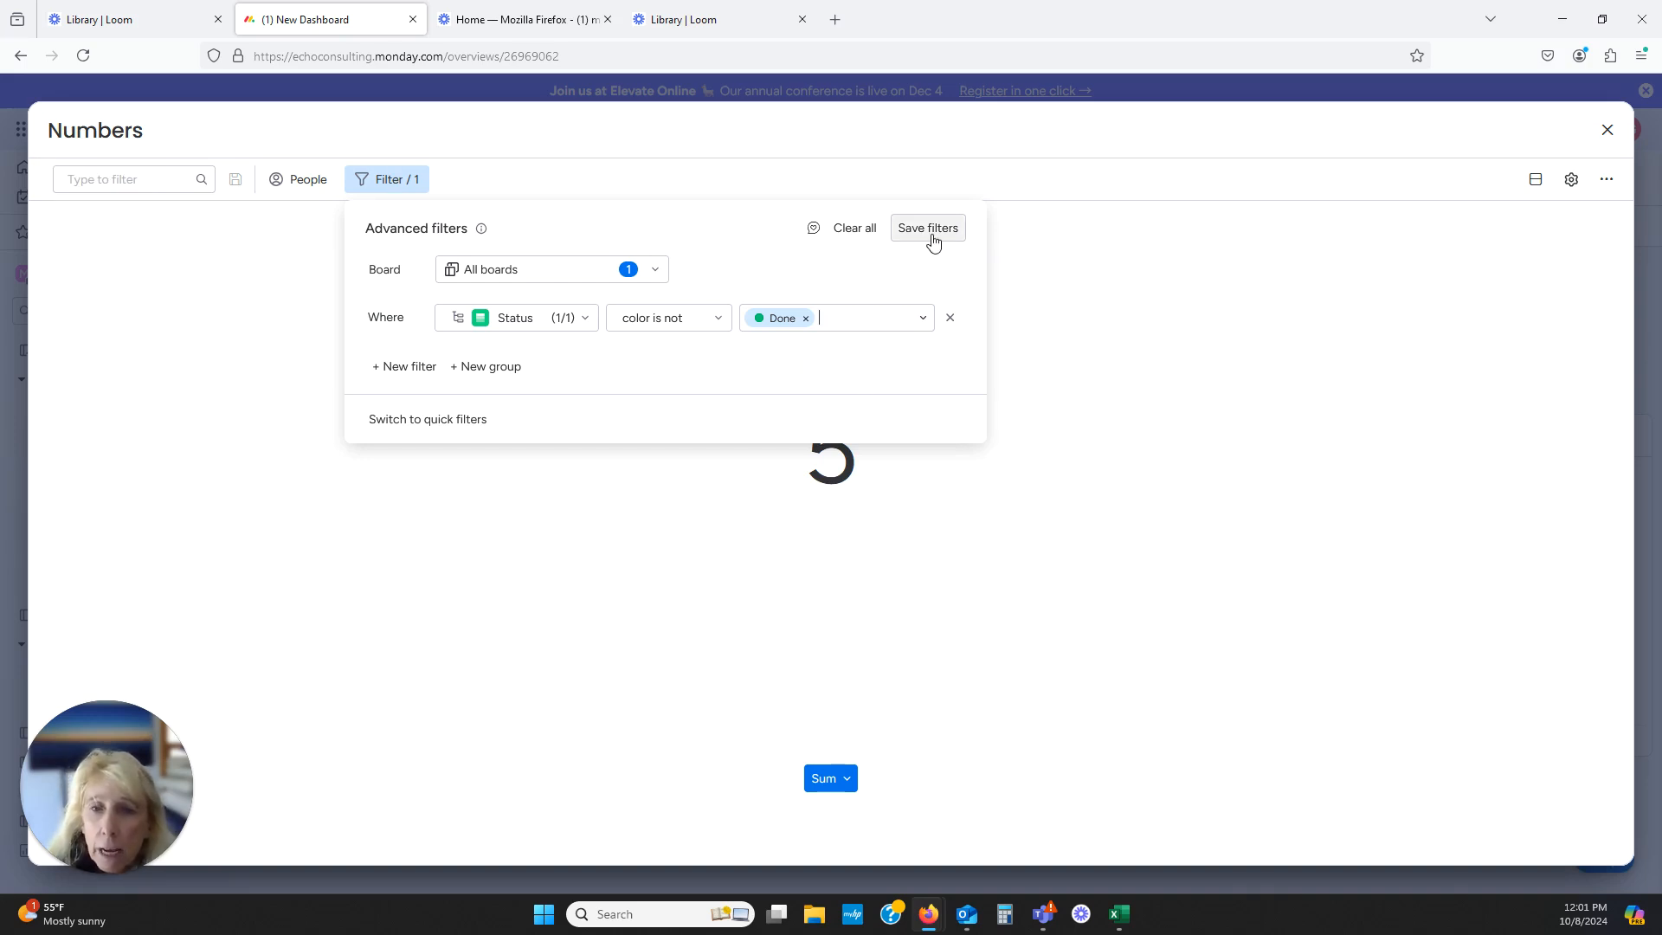
left_click(926, 227)
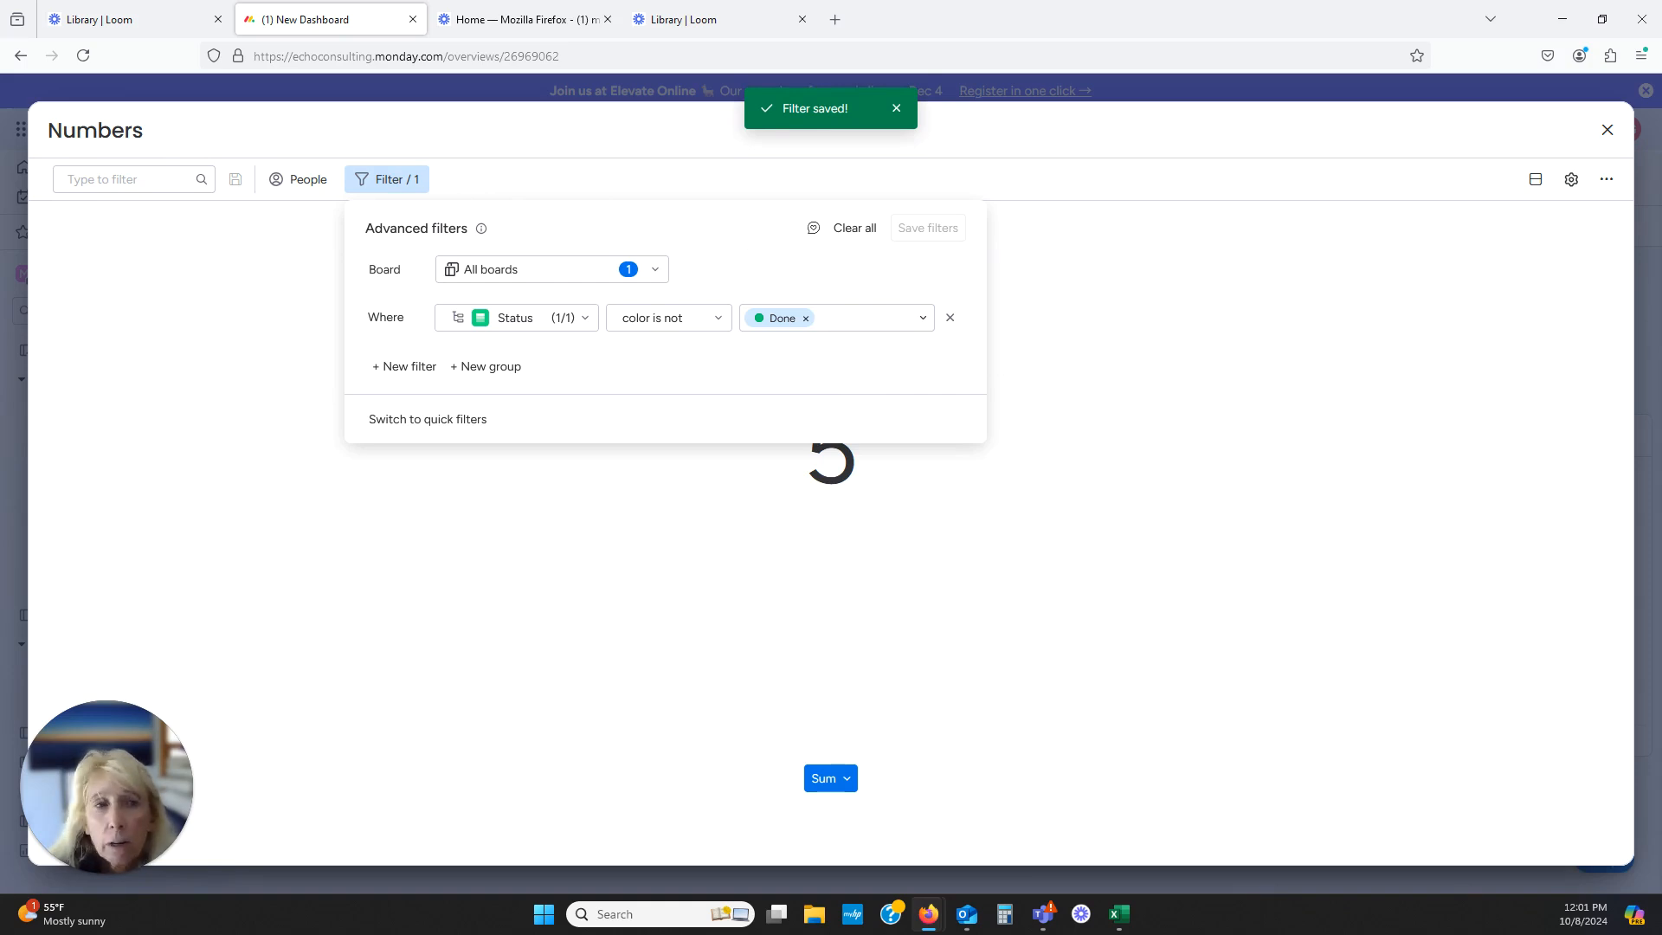
left_click(1606, 129)
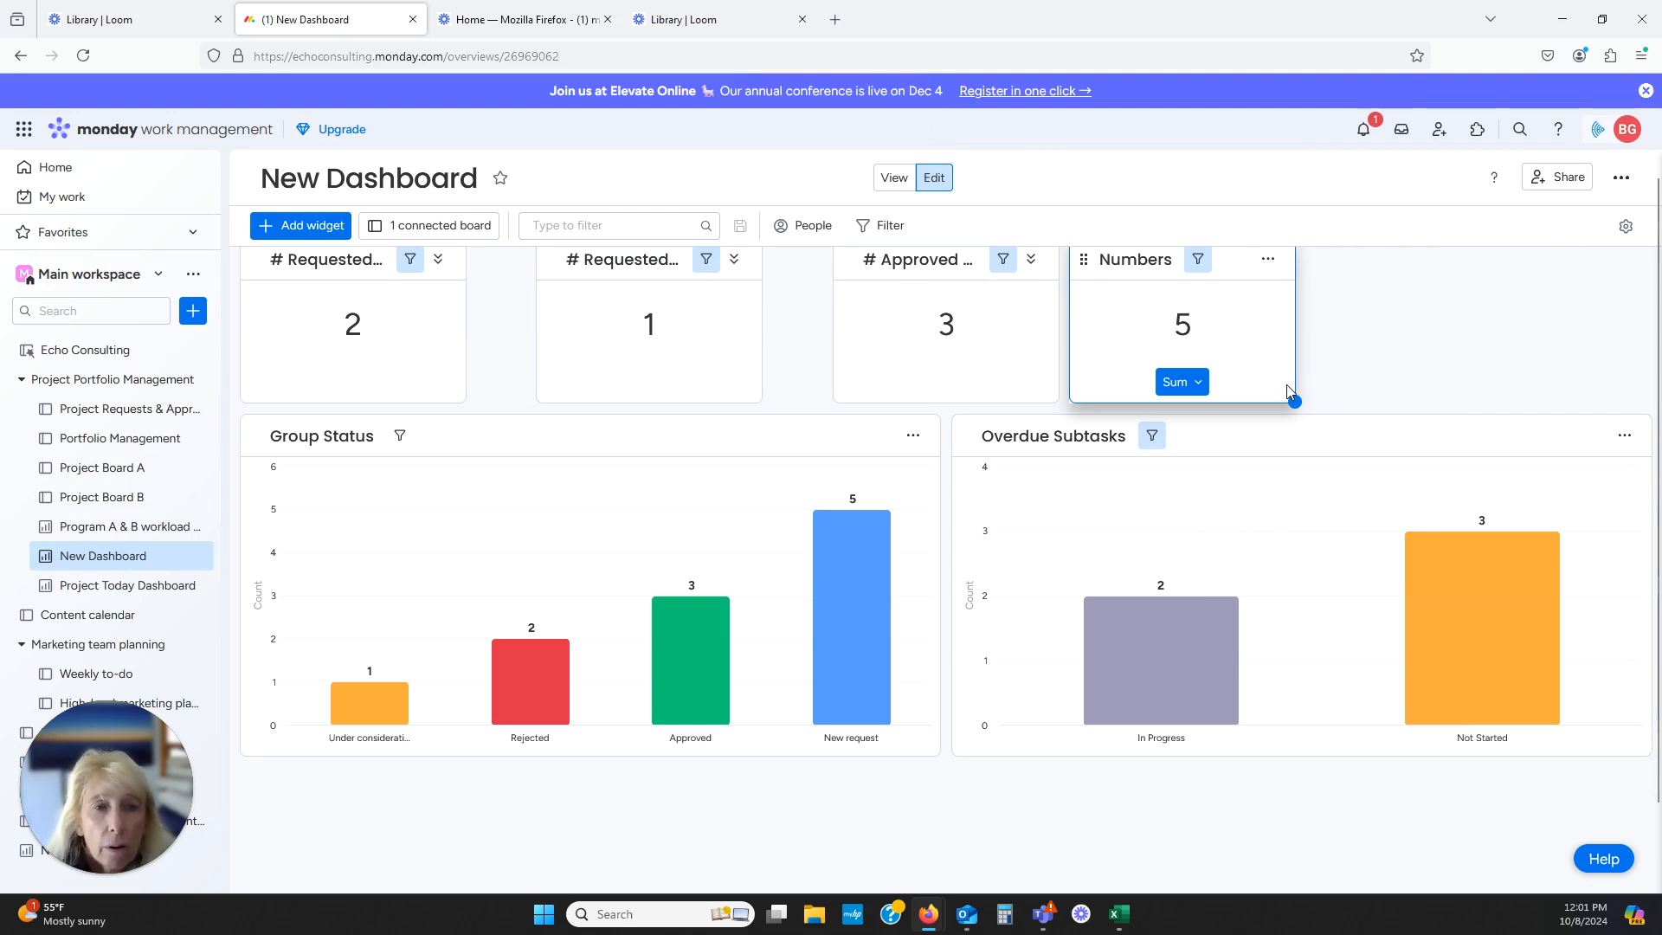
mouse_move(1365, 369)
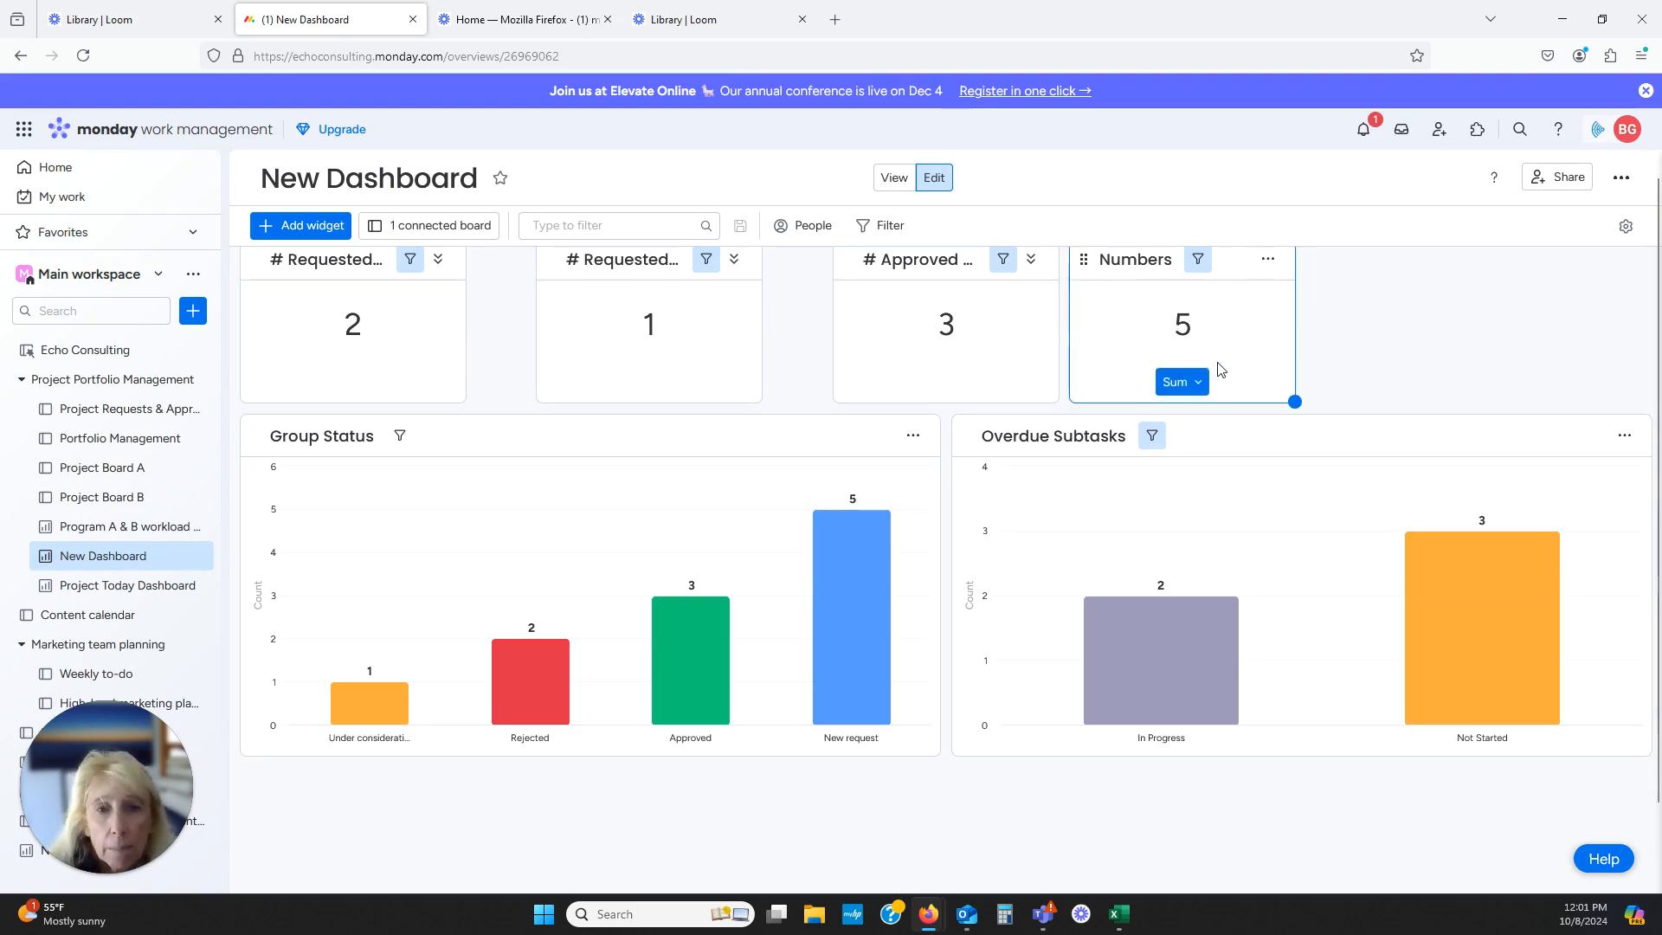
Back on New Dashboard, select the Numbers widget showing 5 and open its options menu
left_click(648, 318)
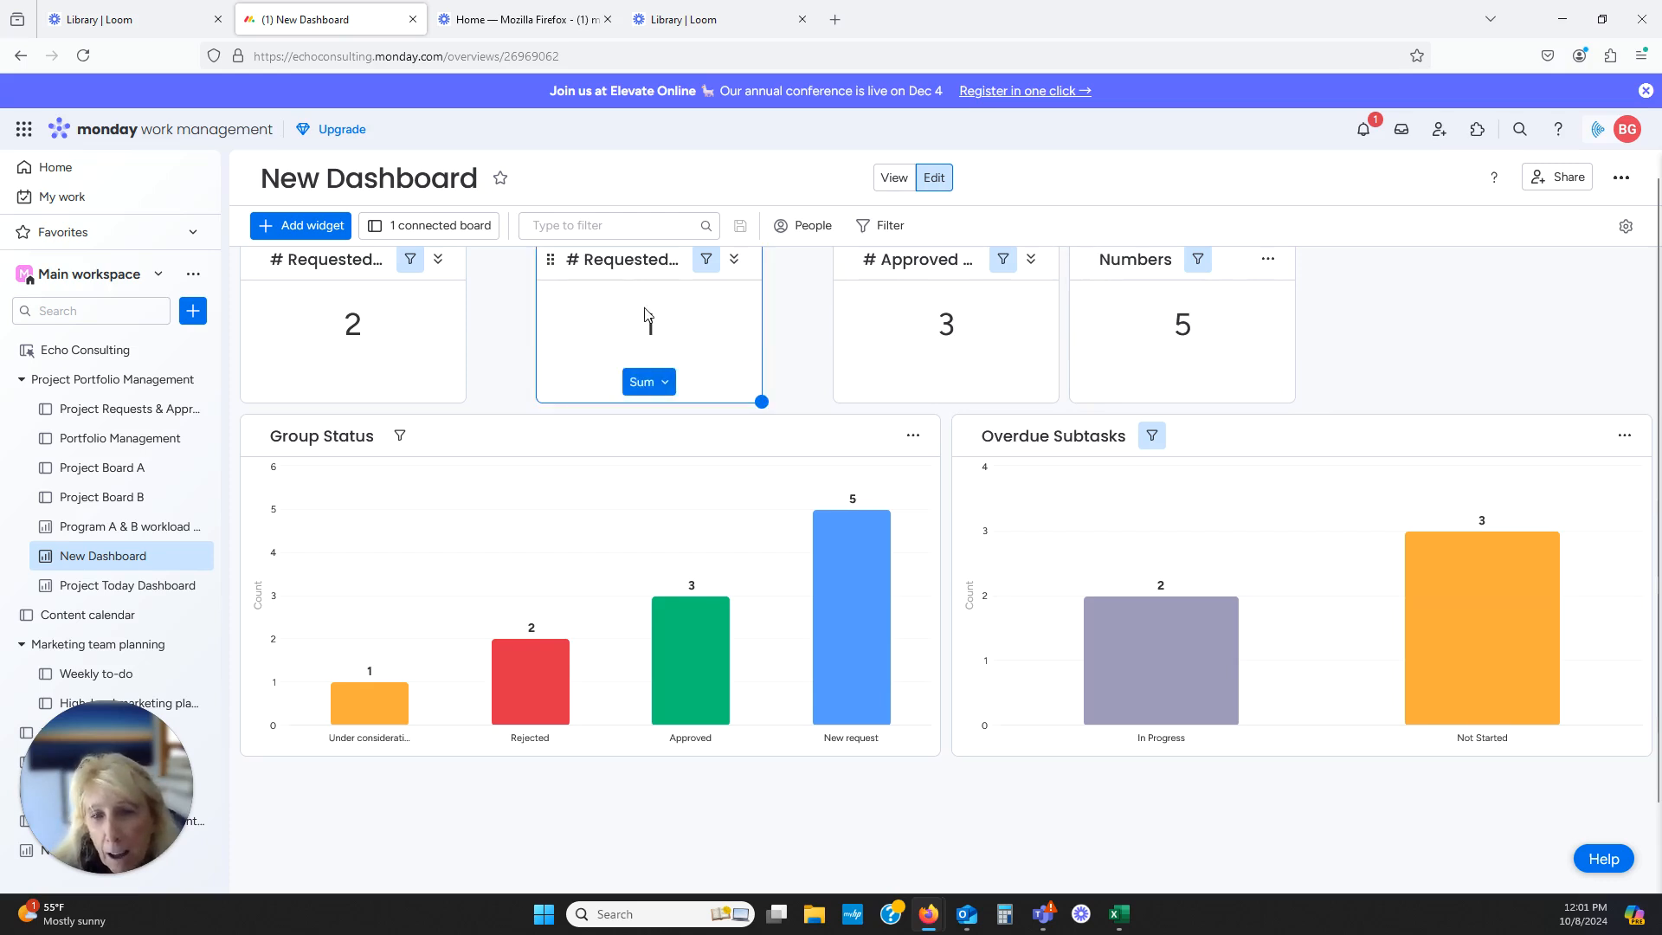
left_click(1181, 323)
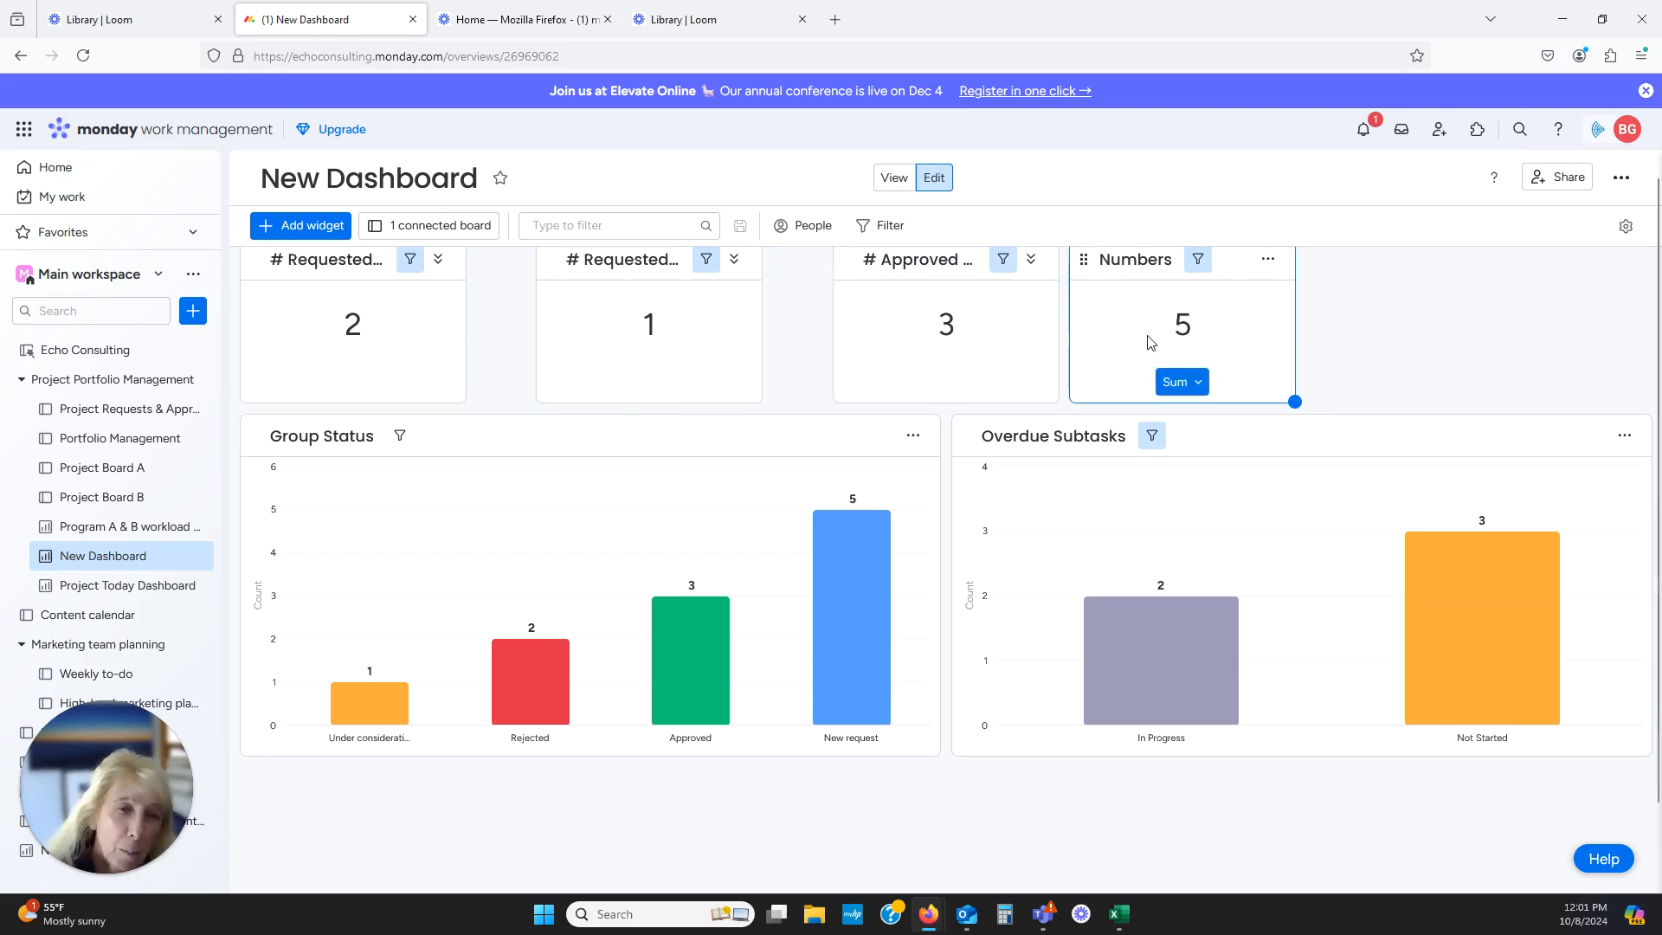
left_click(1267, 259)
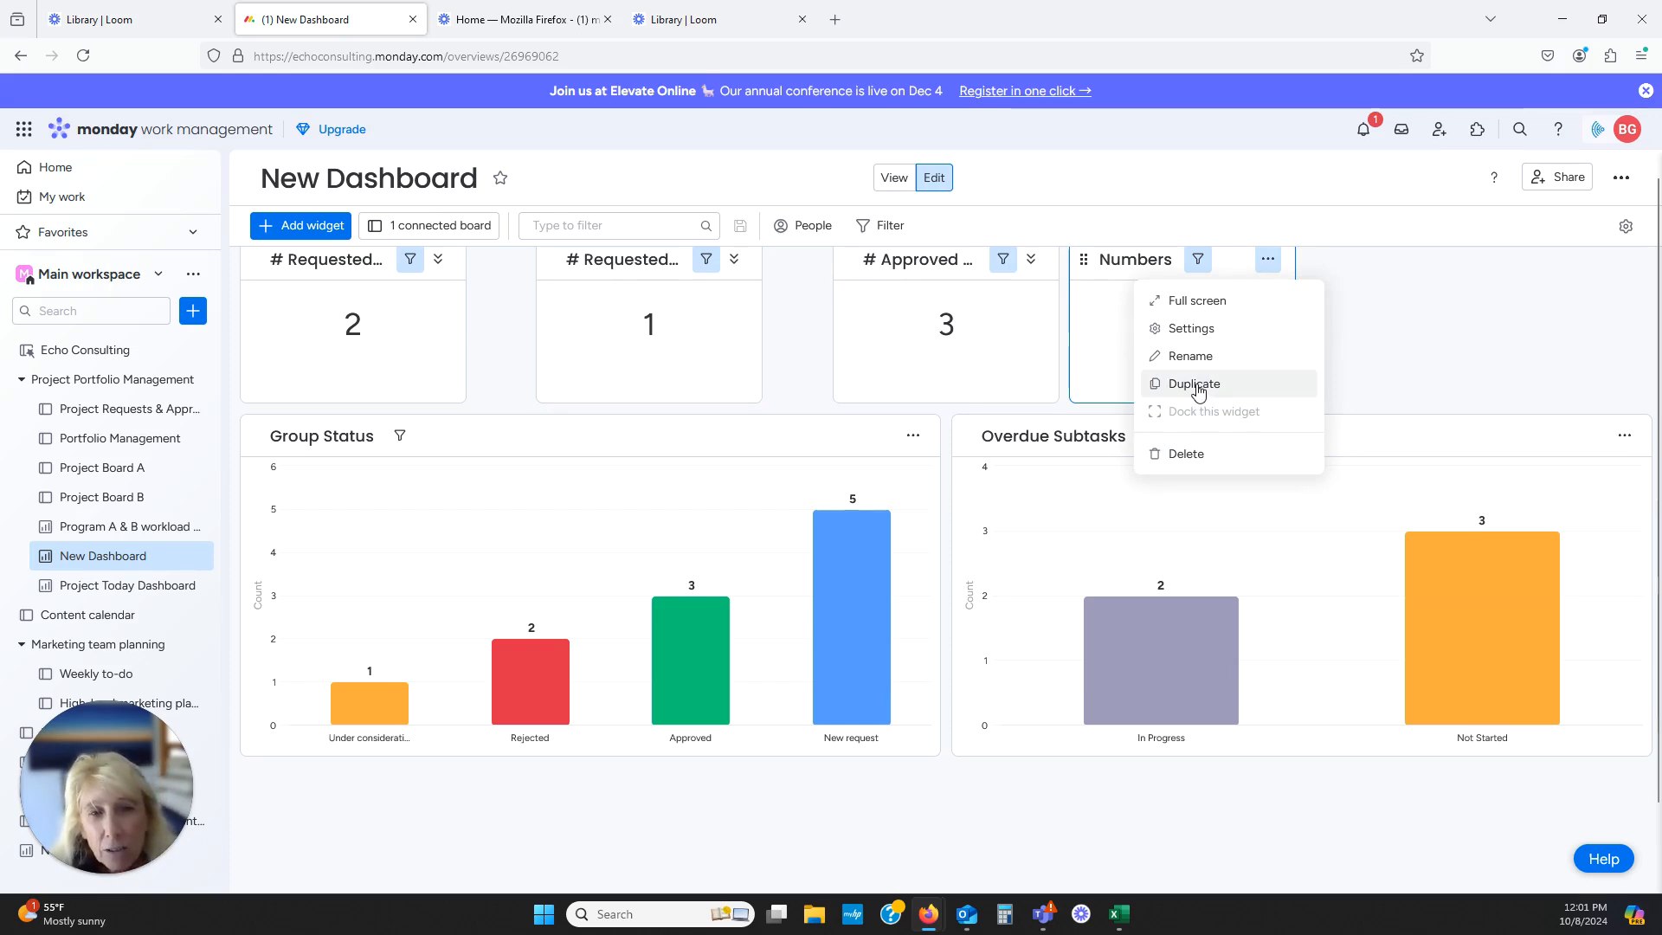
Choose Duplicate from the widget's options to place a copy beside the original
left_click(1191, 382)
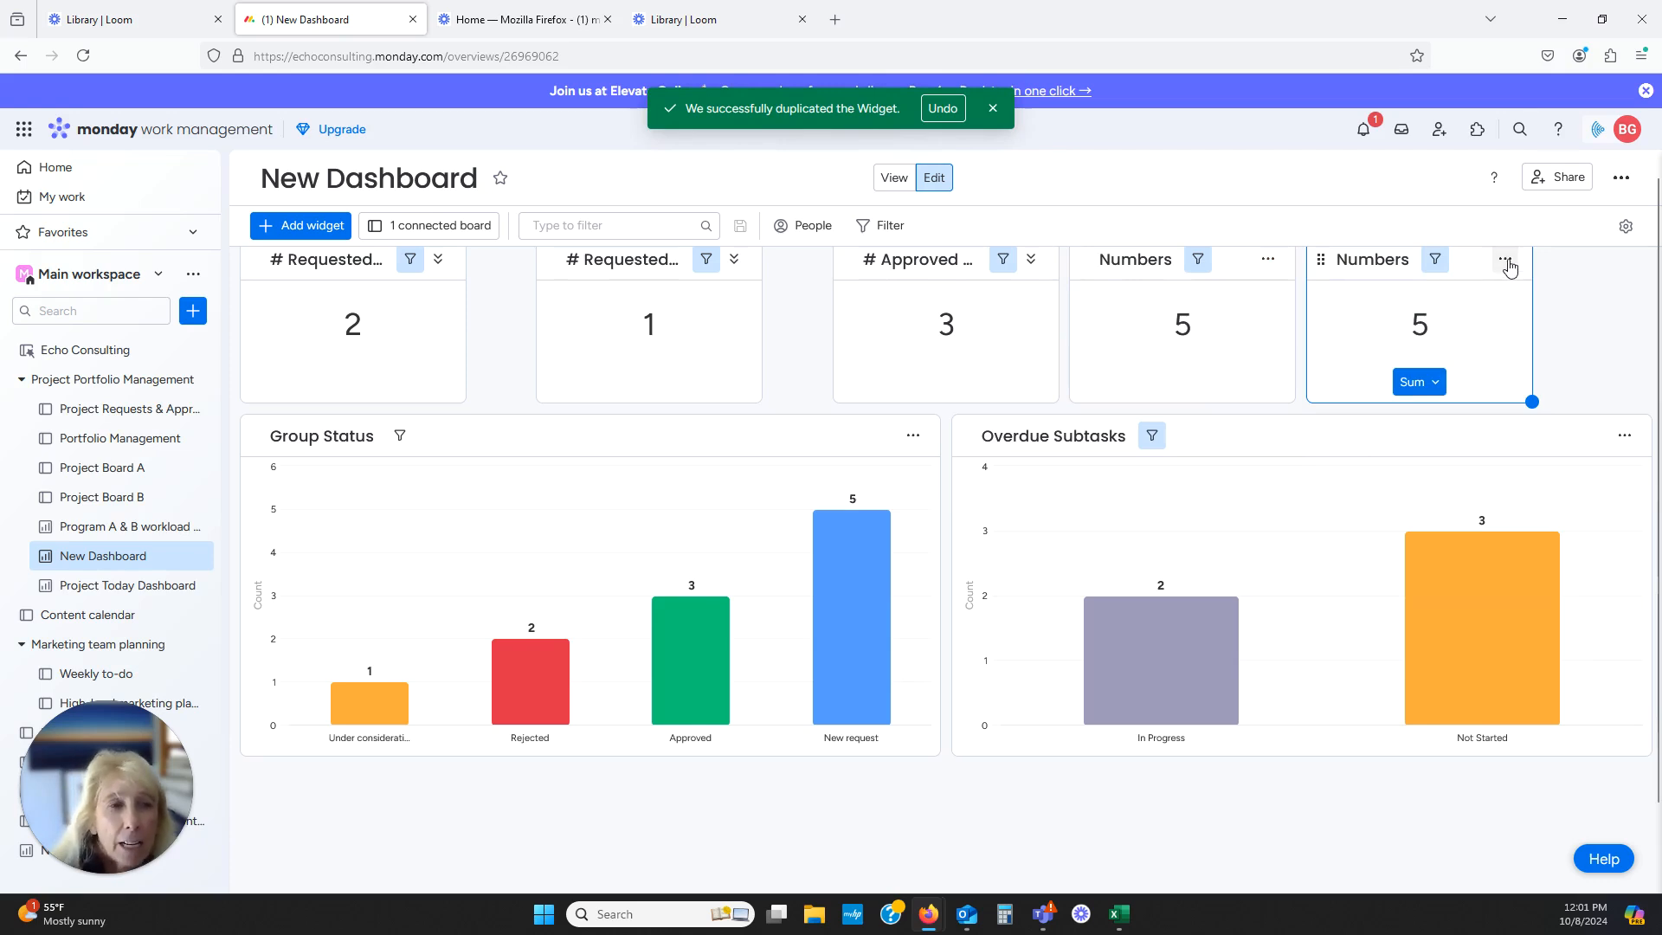
mouse_move(1435, 260)
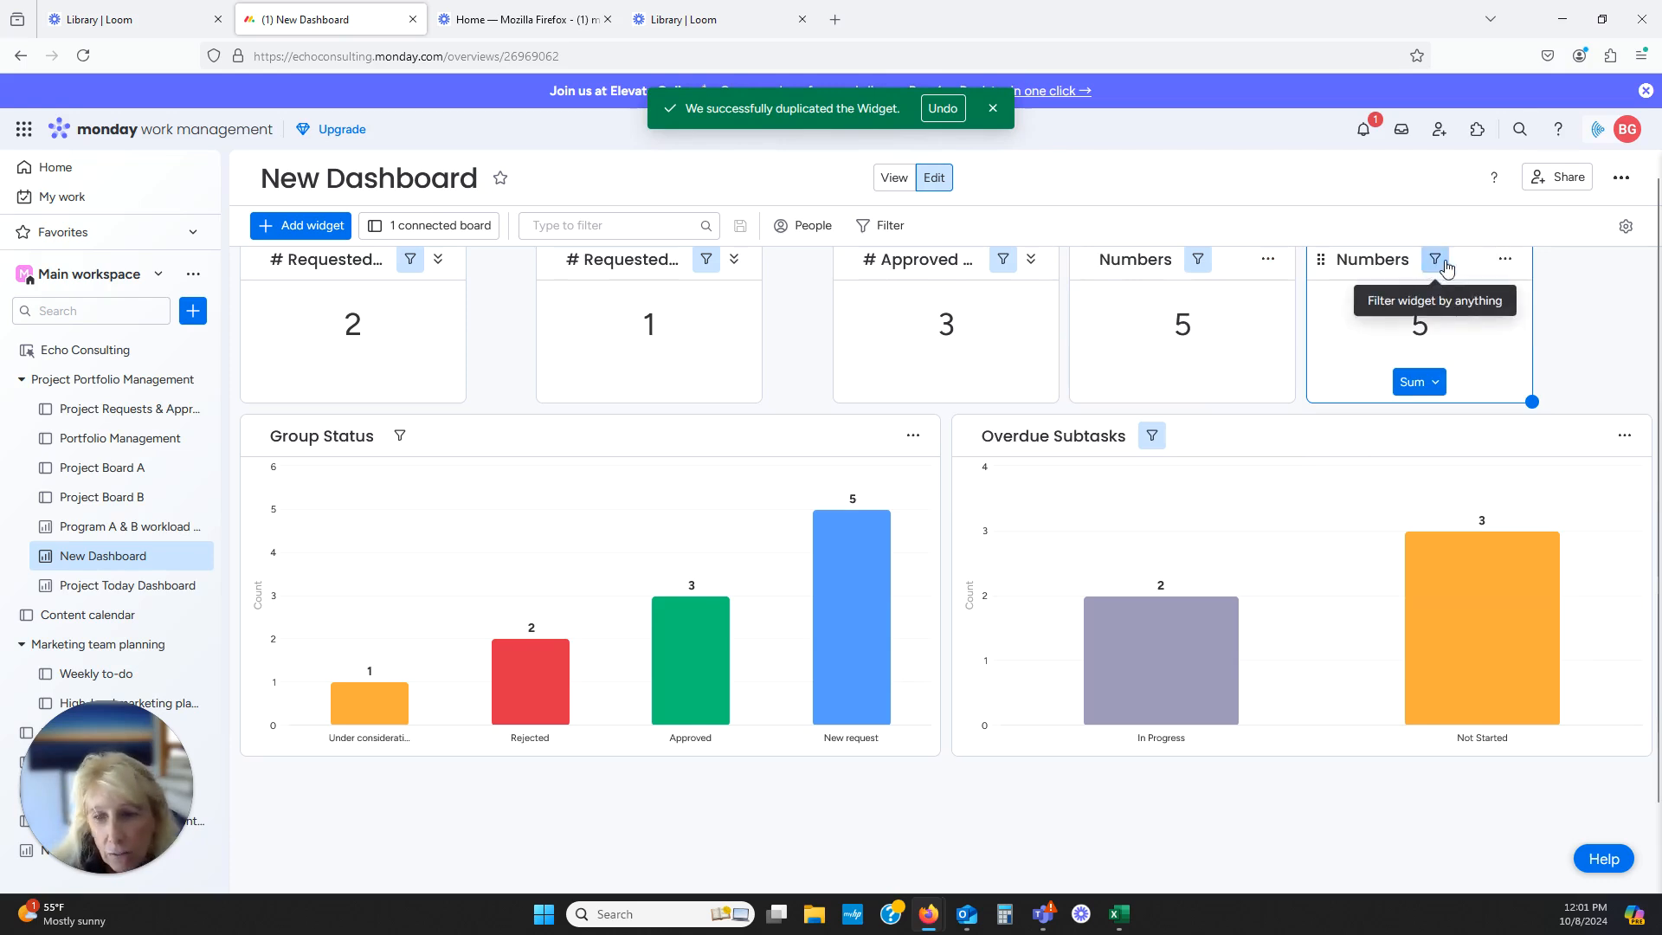
mouse_move(1529, 381)
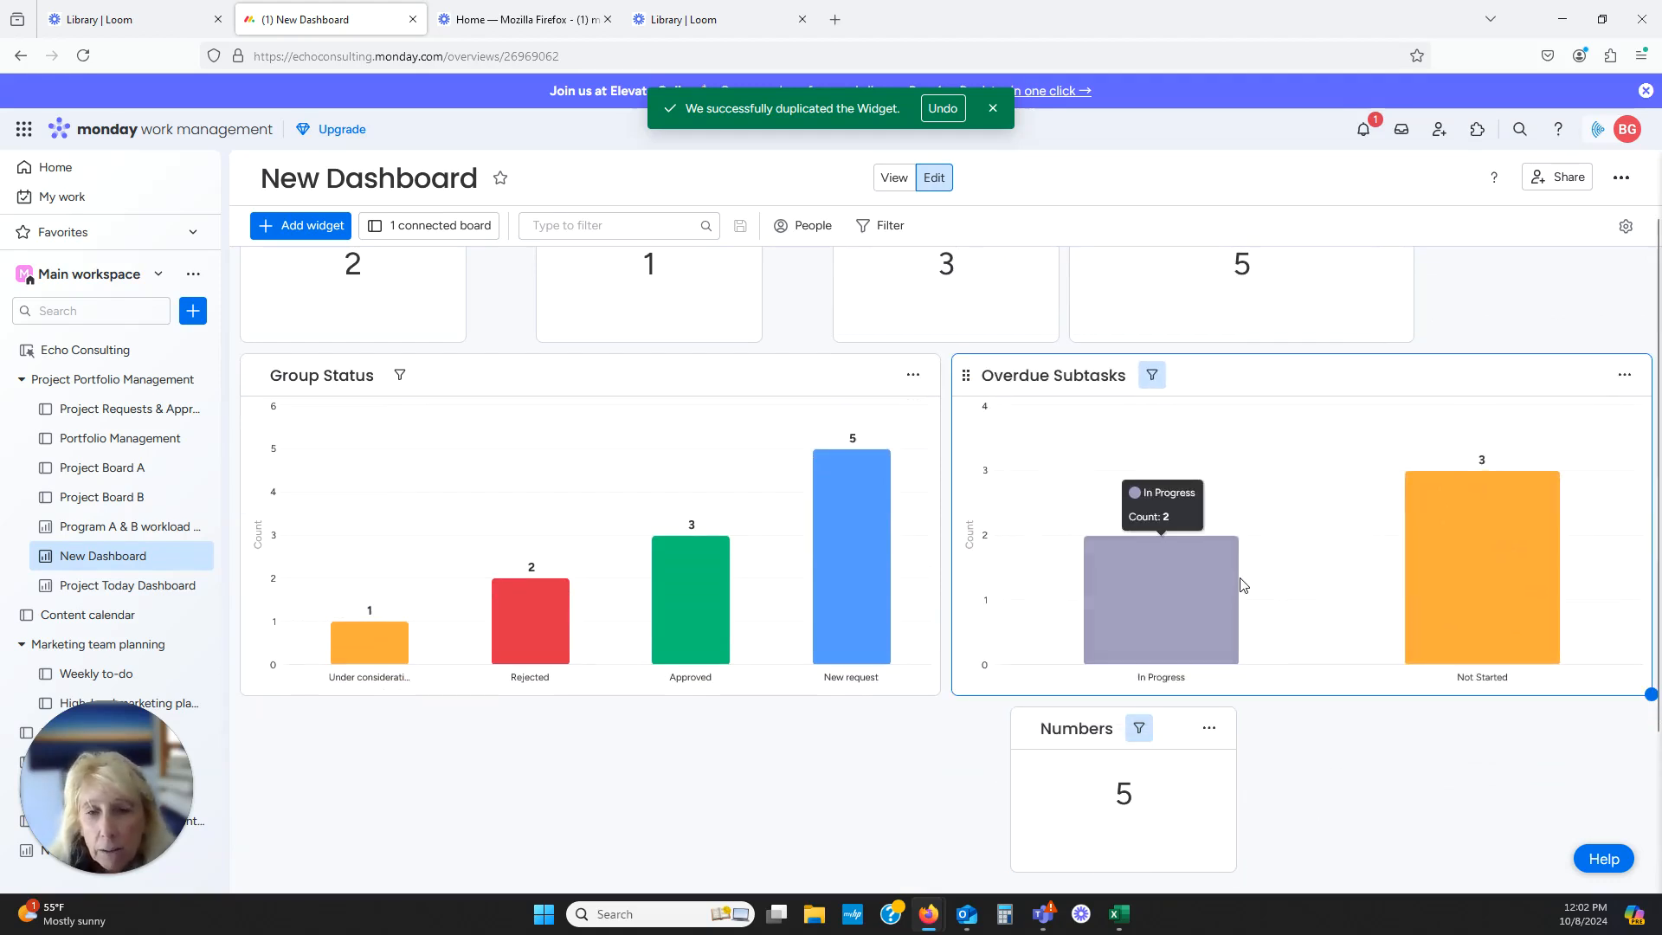
mouse_move(1524, 602)
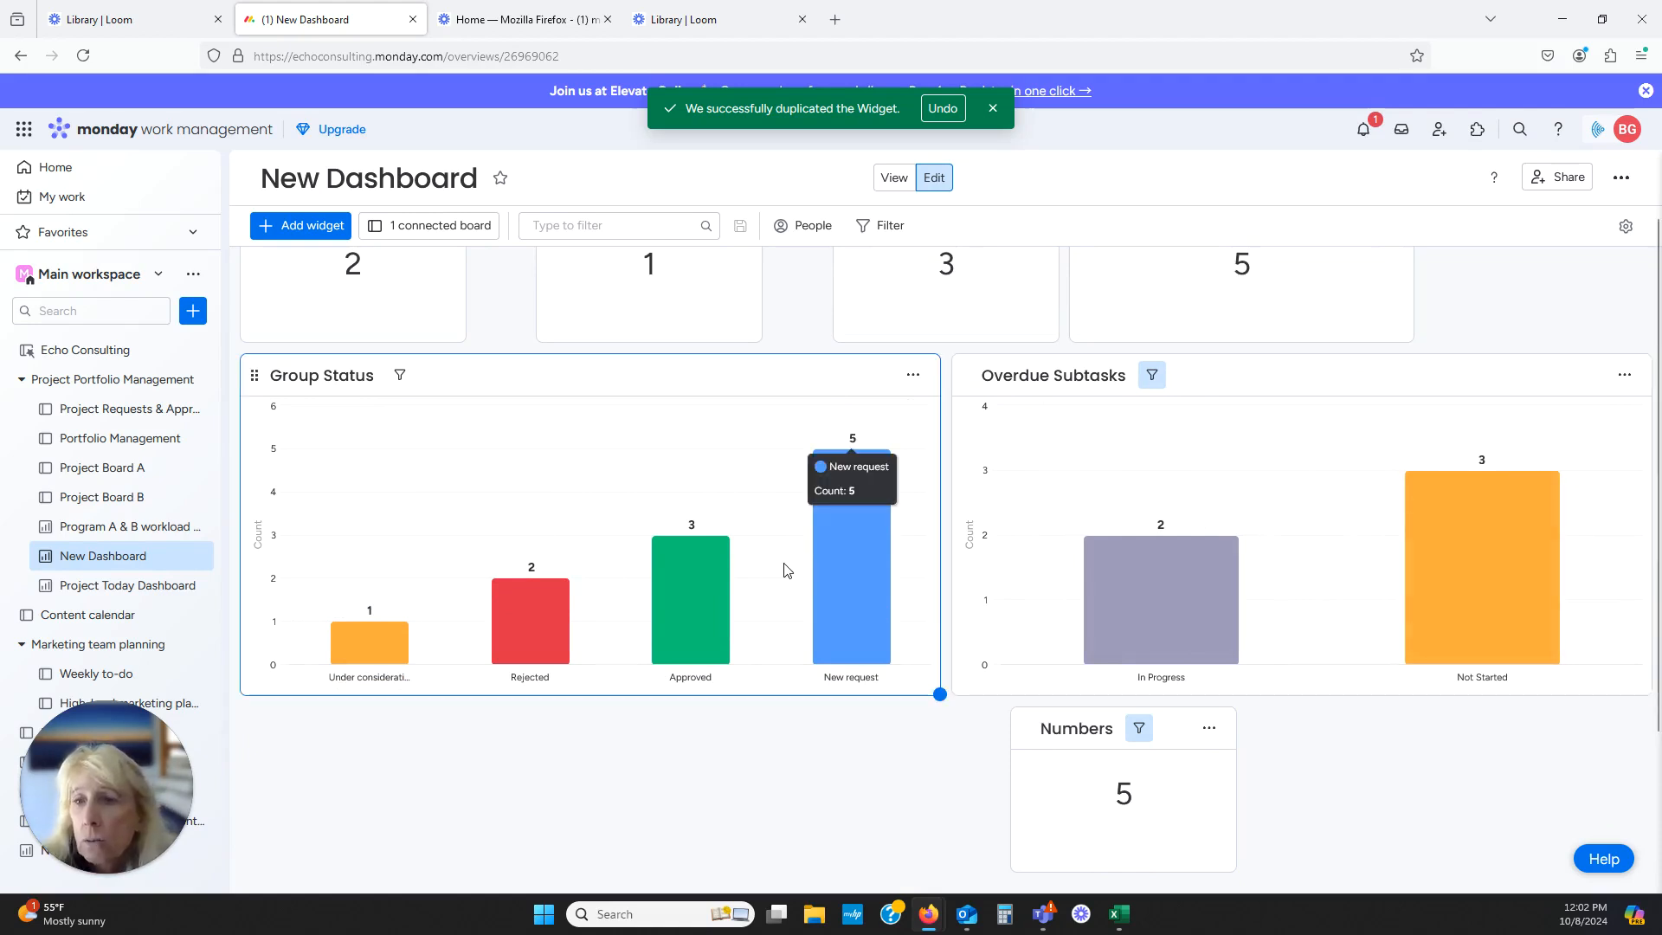
mouse_move(300, 225)
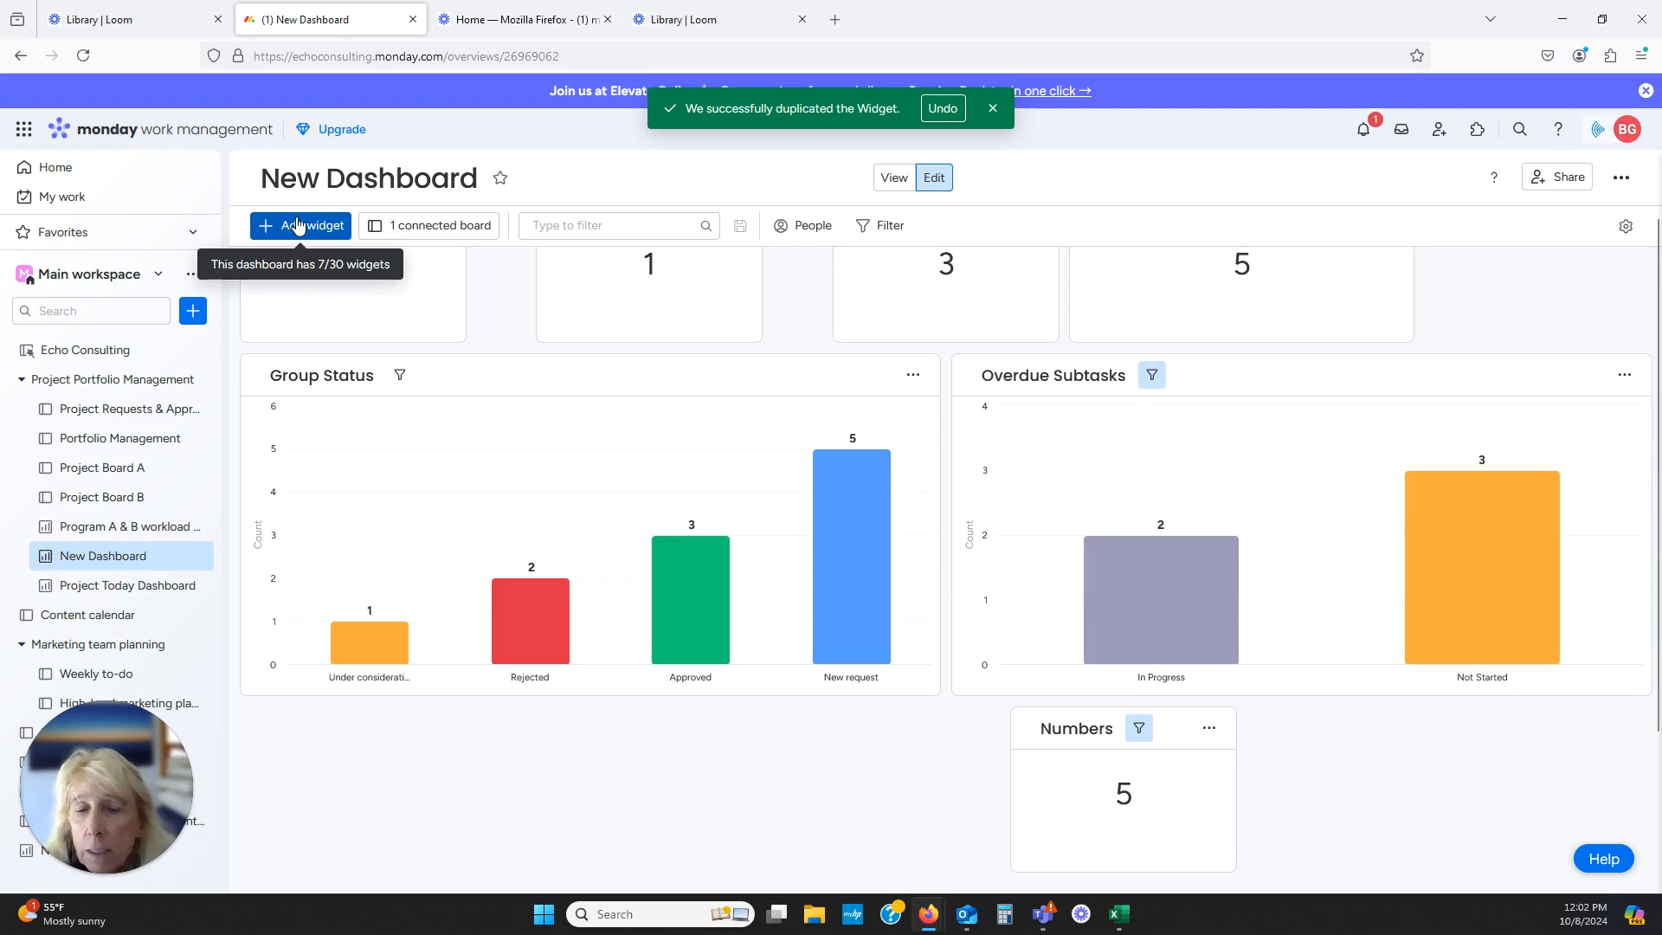
Scroll to the duplicated Chart widget and open its Settings from the More options menu
left_click(300, 225)
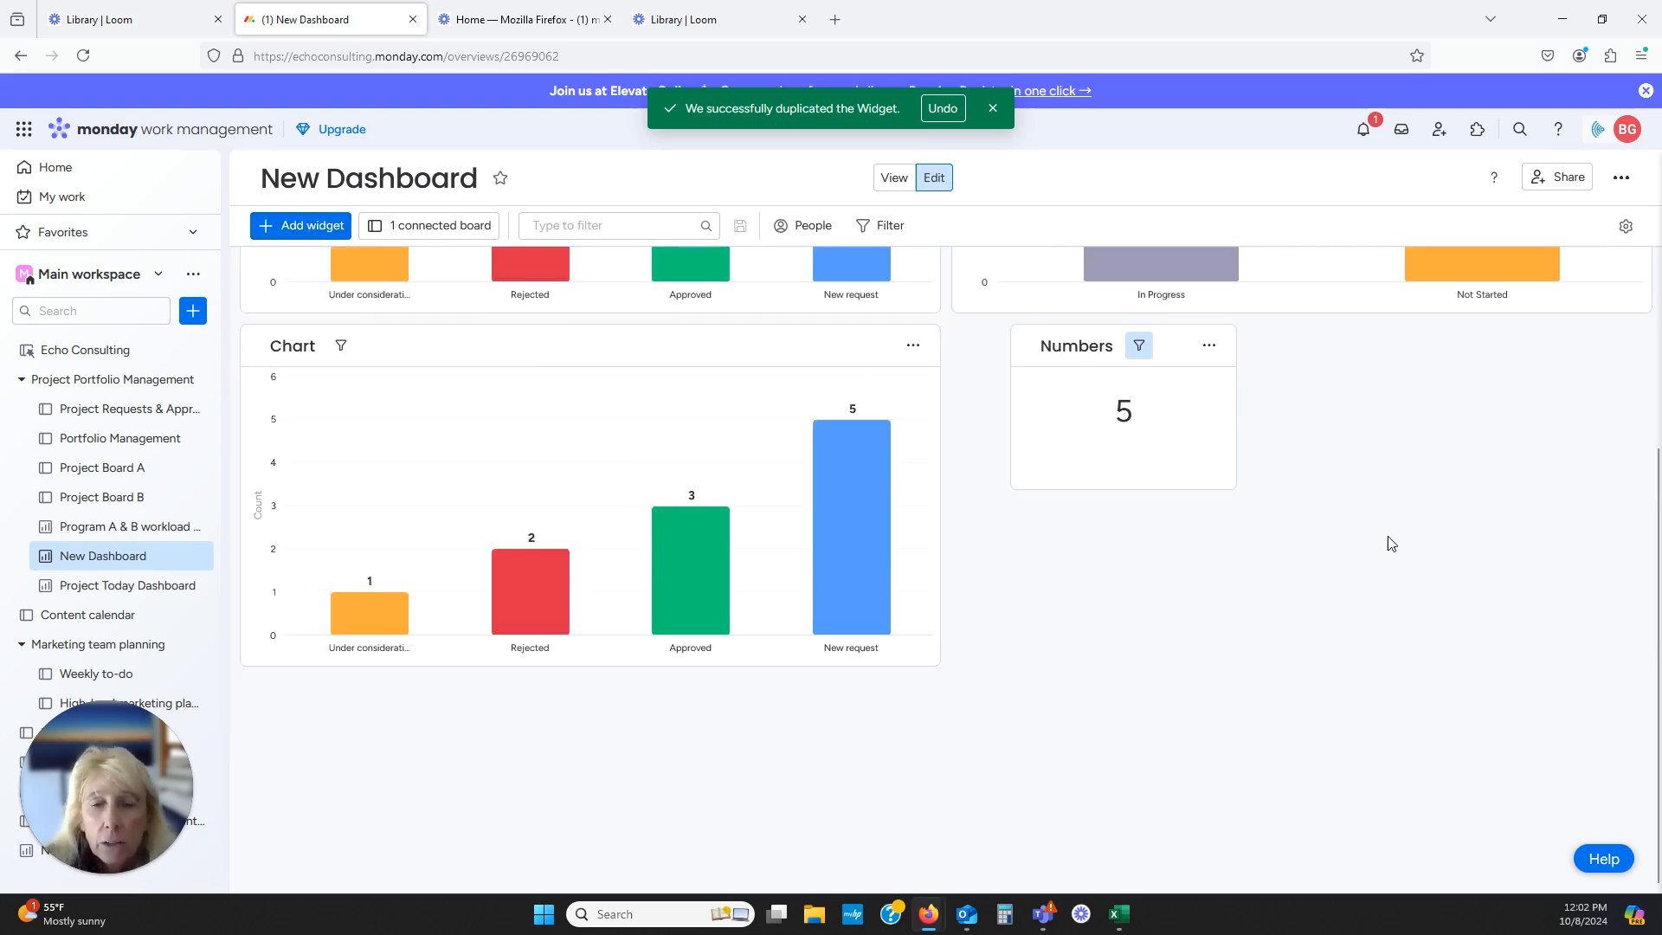
scroll("up", 3)
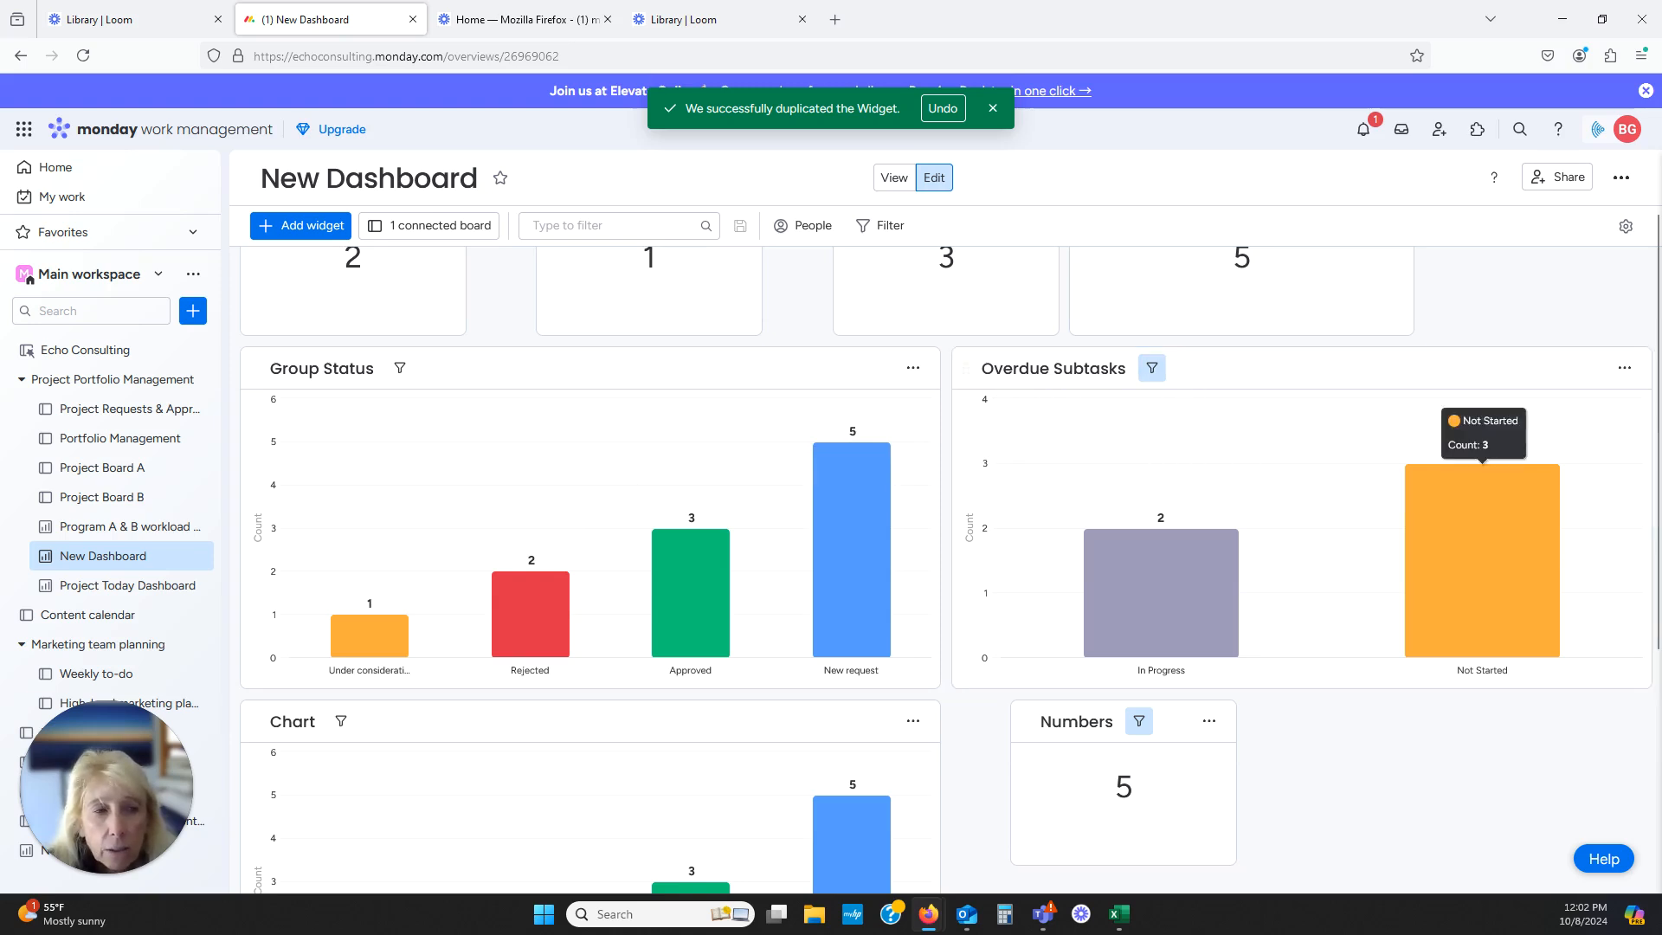
scroll("down", 3)
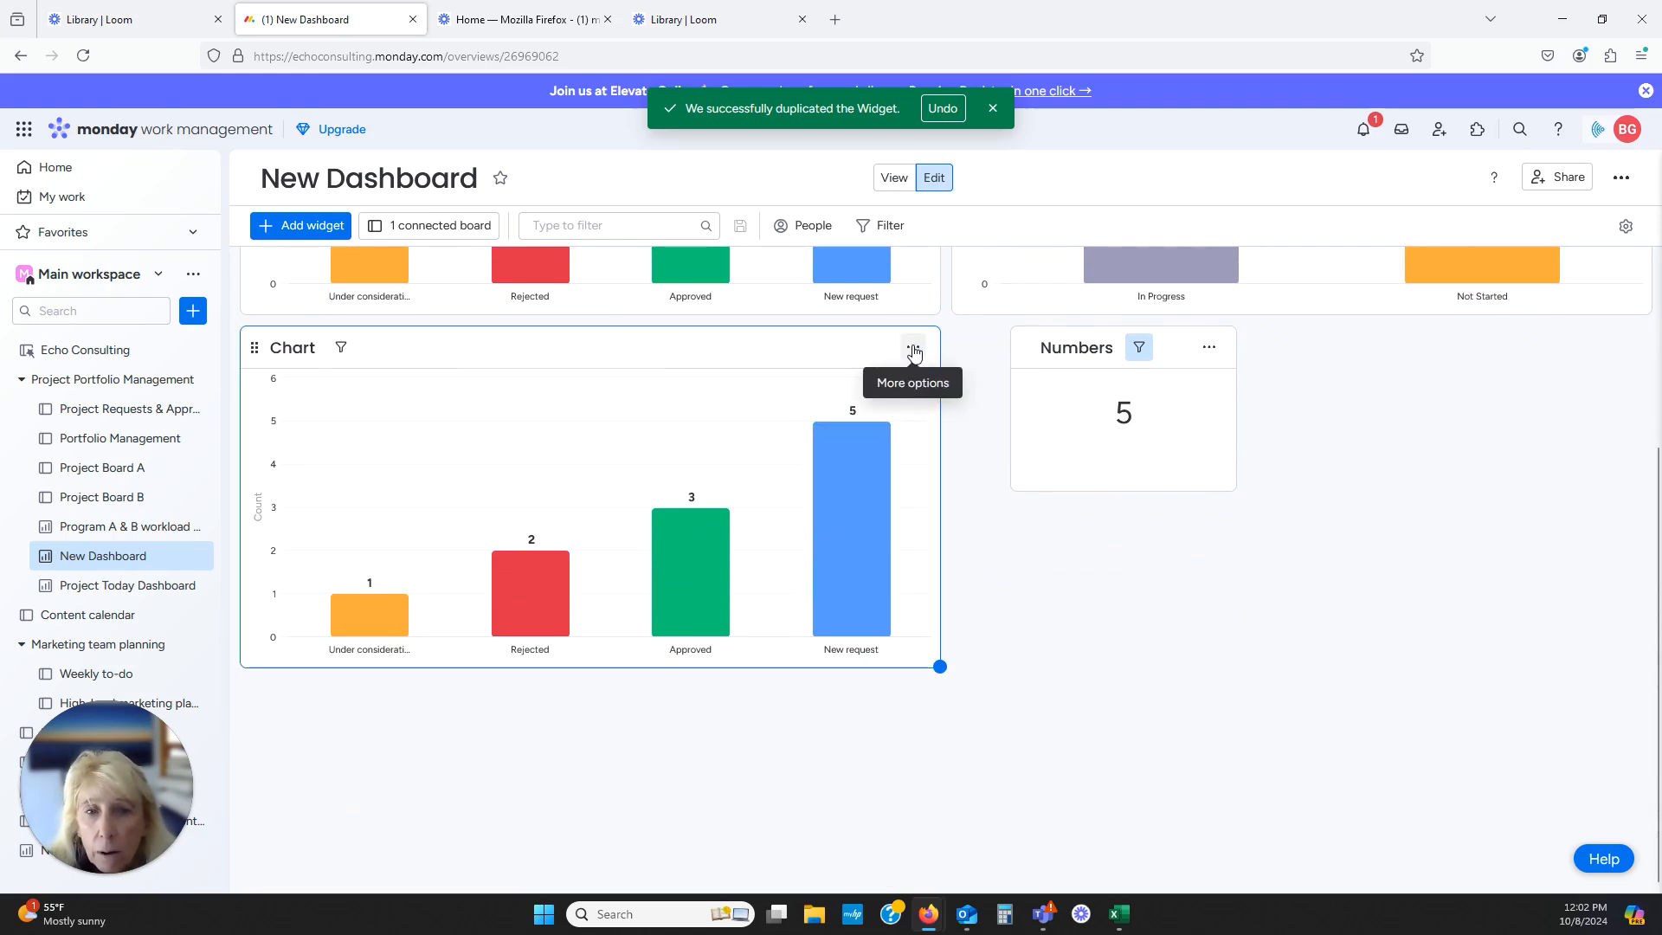
left_click(912, 346)
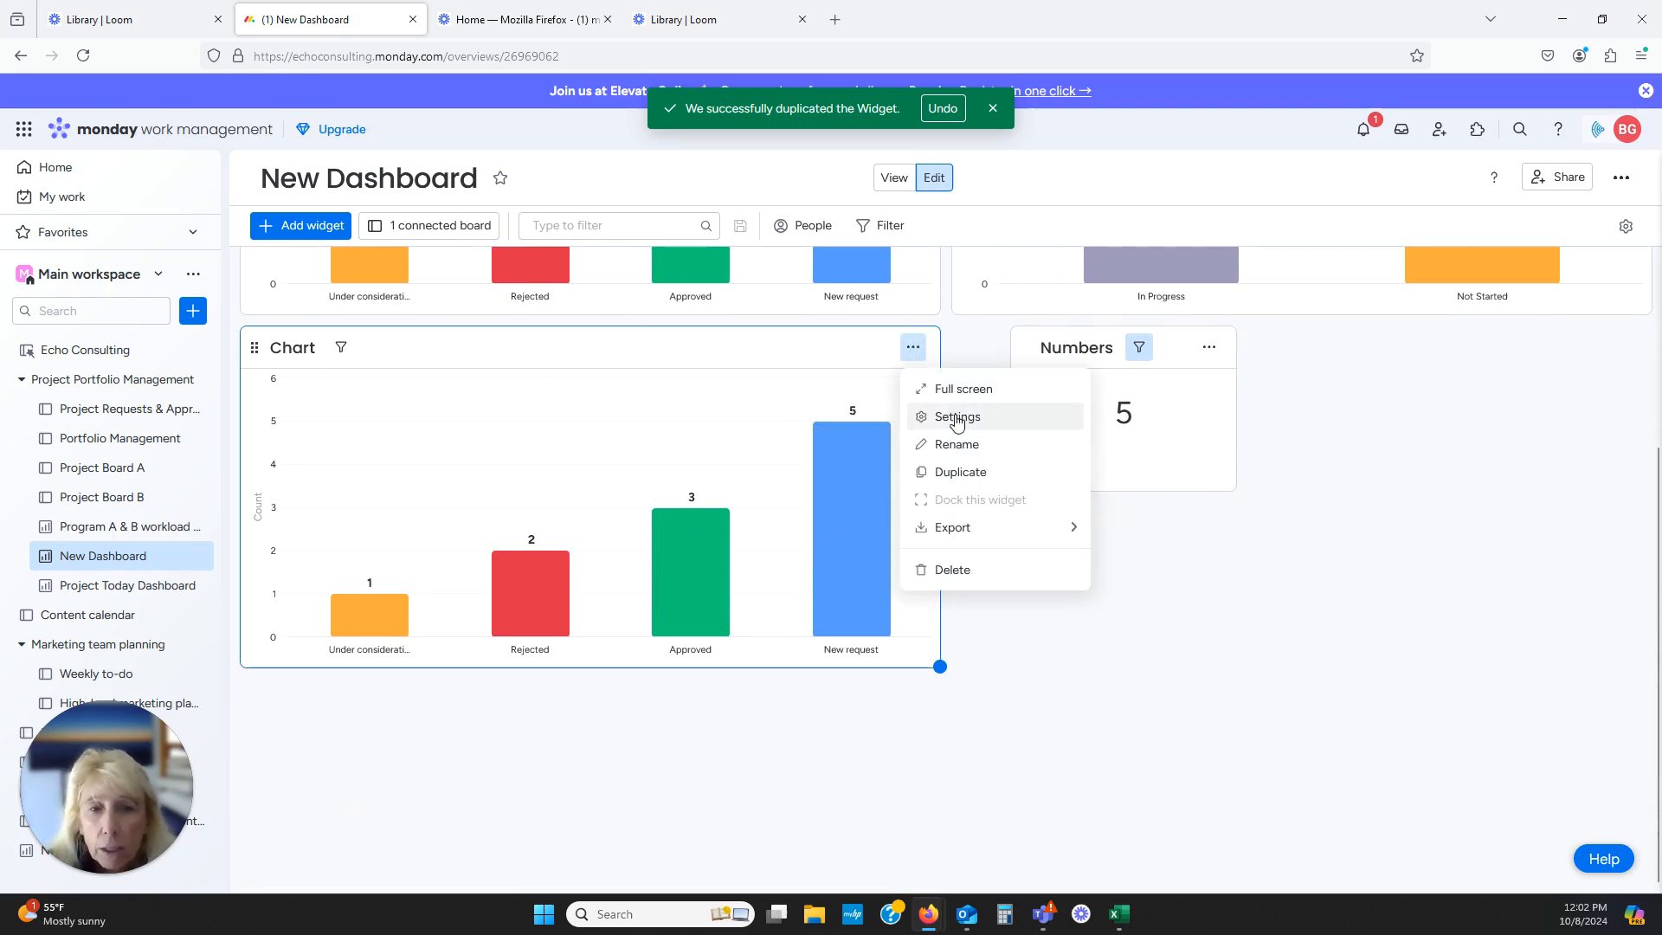
left_click(956, 416)
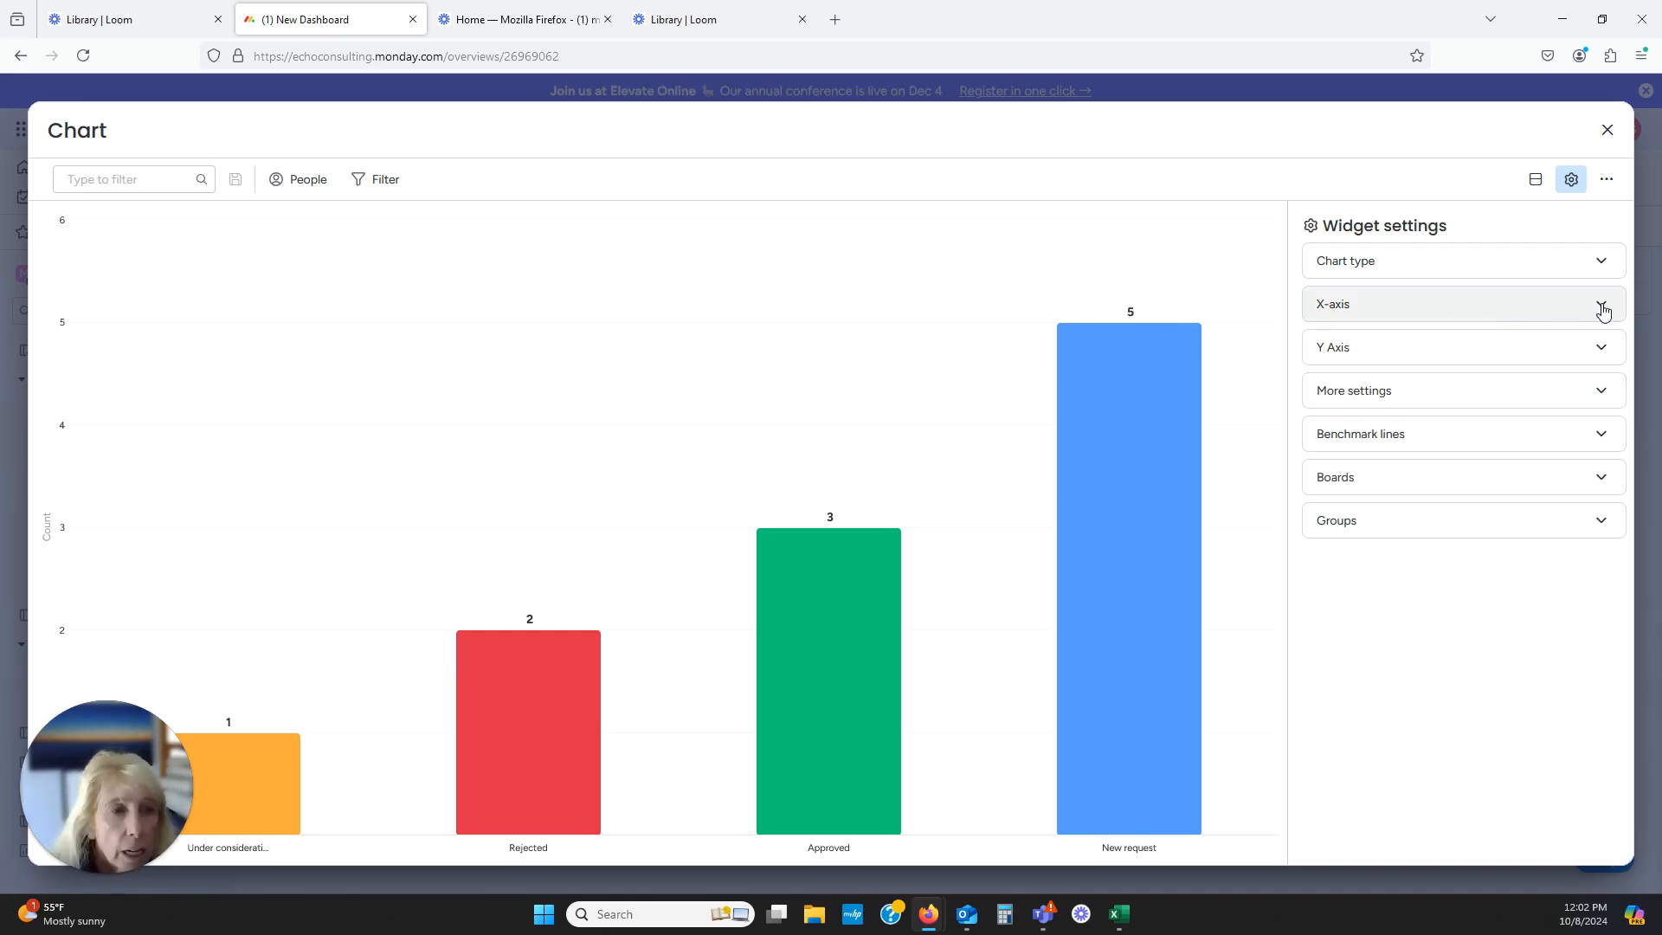
Set the chart's X-axis to subitem Owner and Y-axis to subitem Count items, giving bars 2 and 4
left_click(1600, 304)
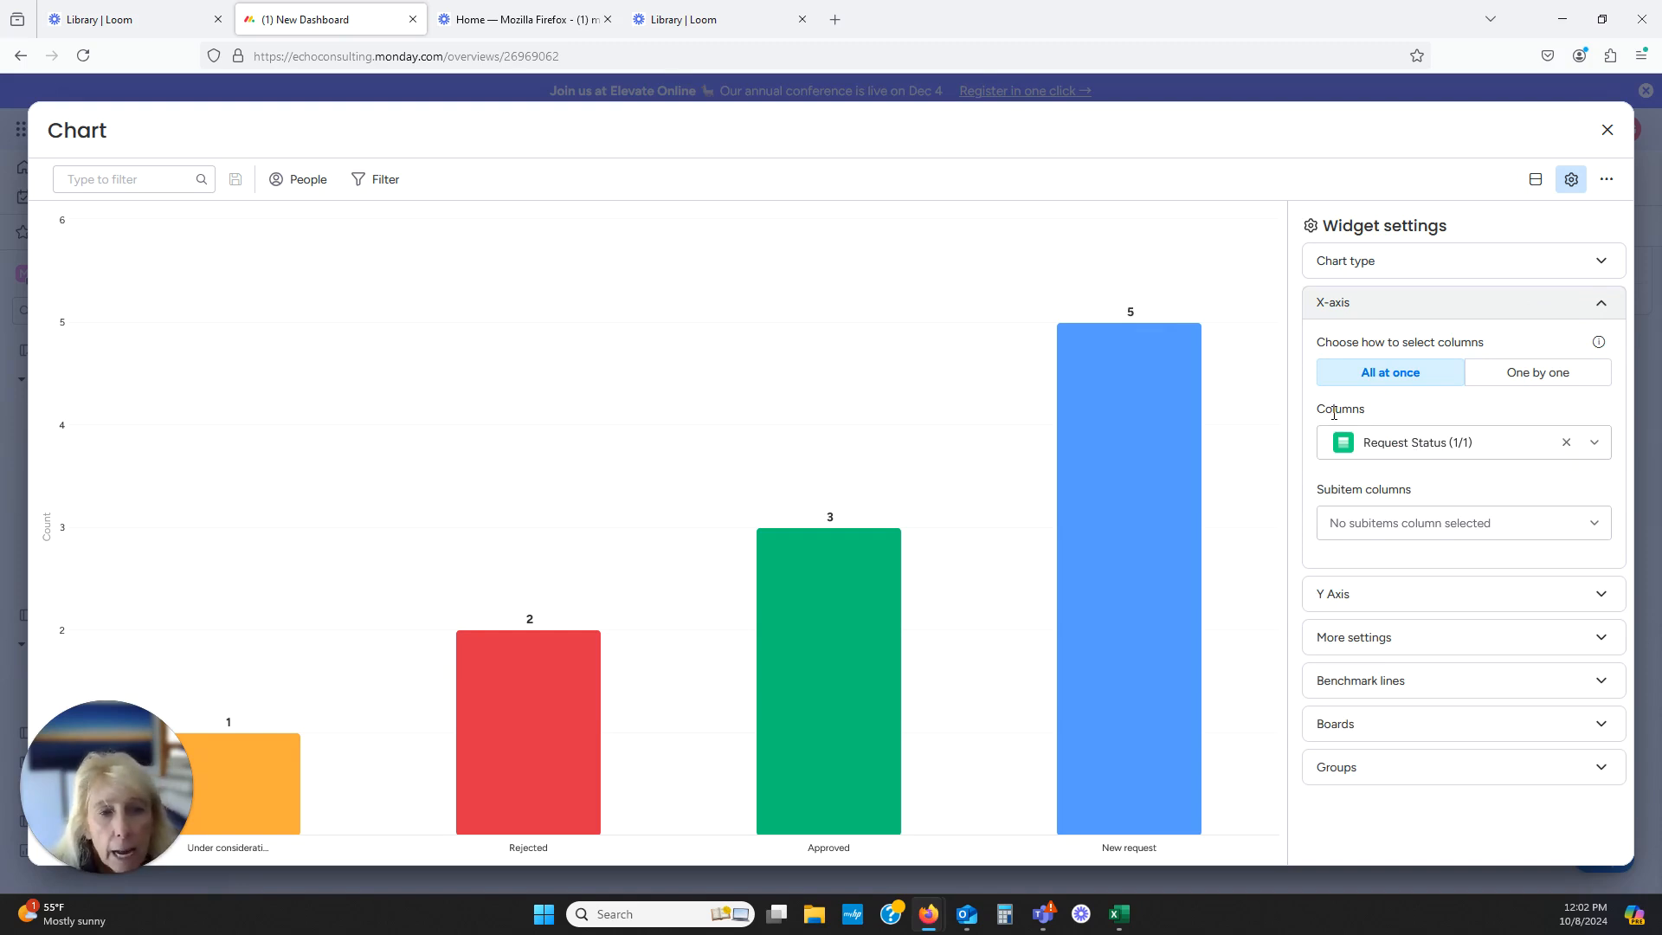
mouse_move(1415, 456)
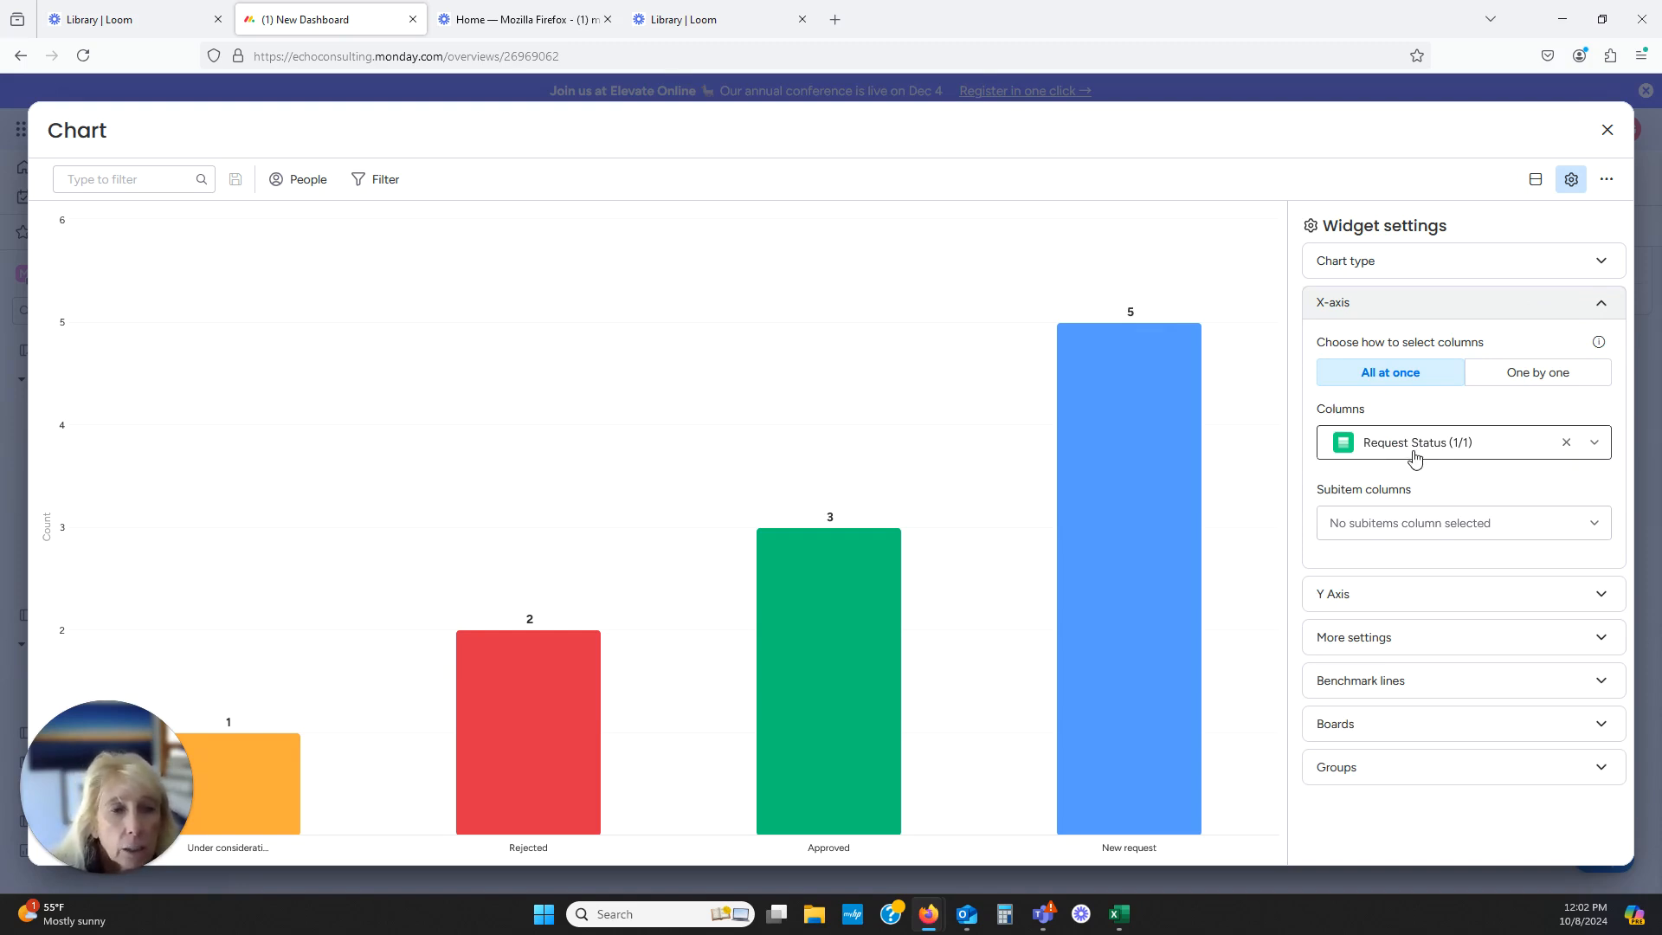
mouse_move(1523, 501)
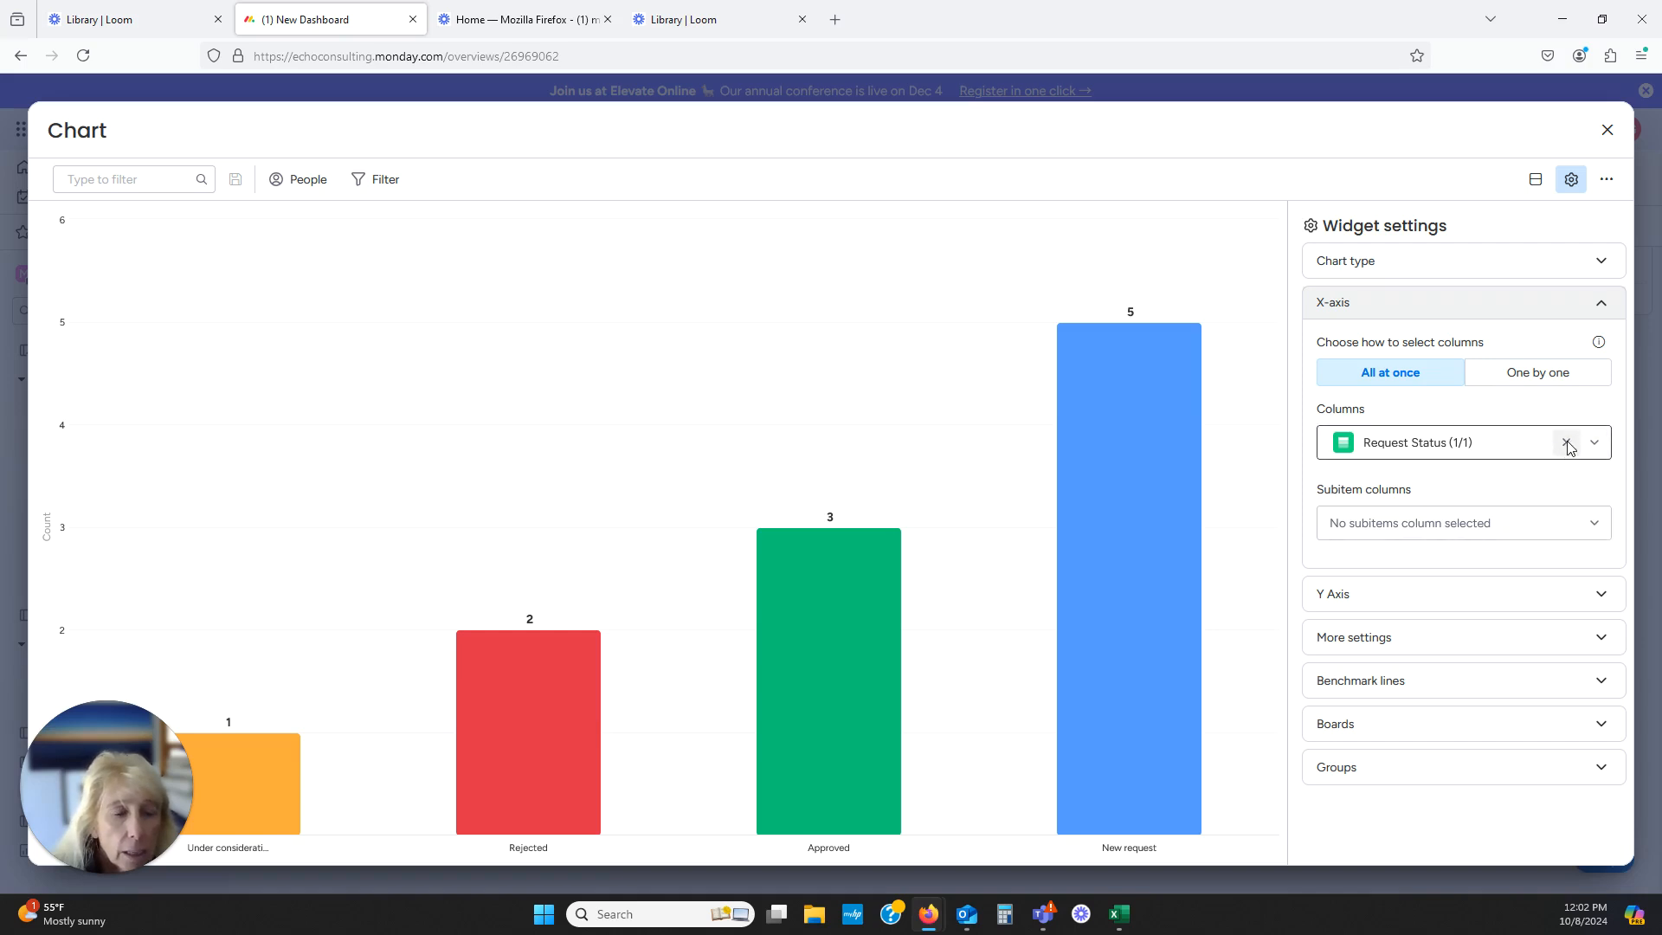
left_click(1567, 442)
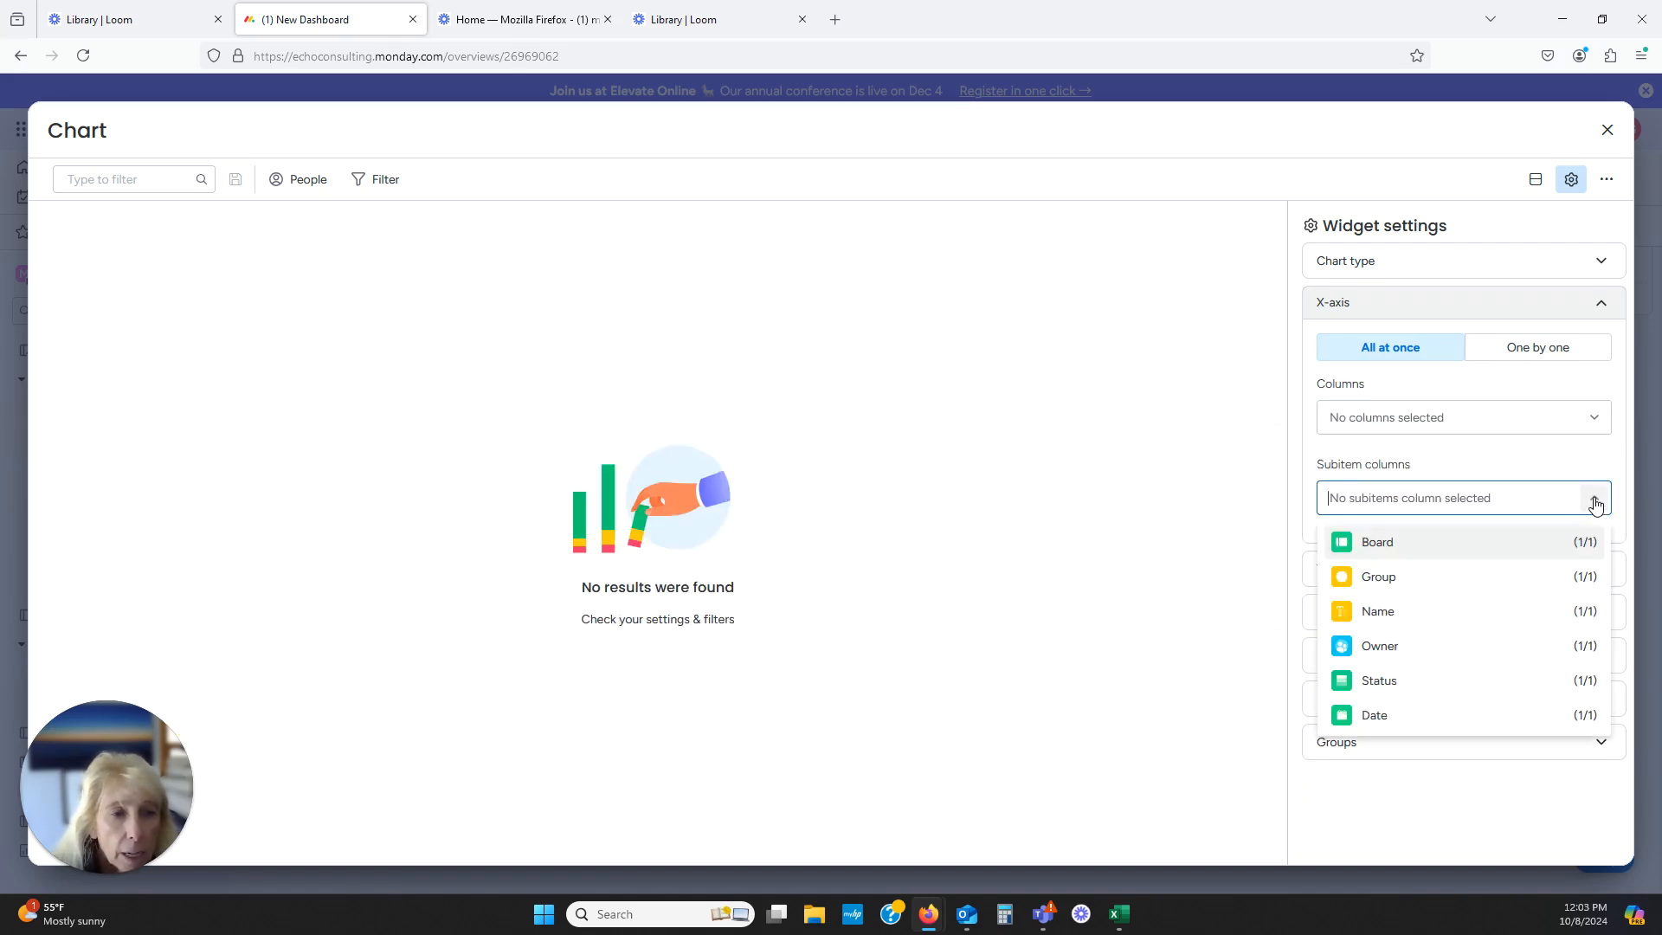
mouse_move(1543, 609)
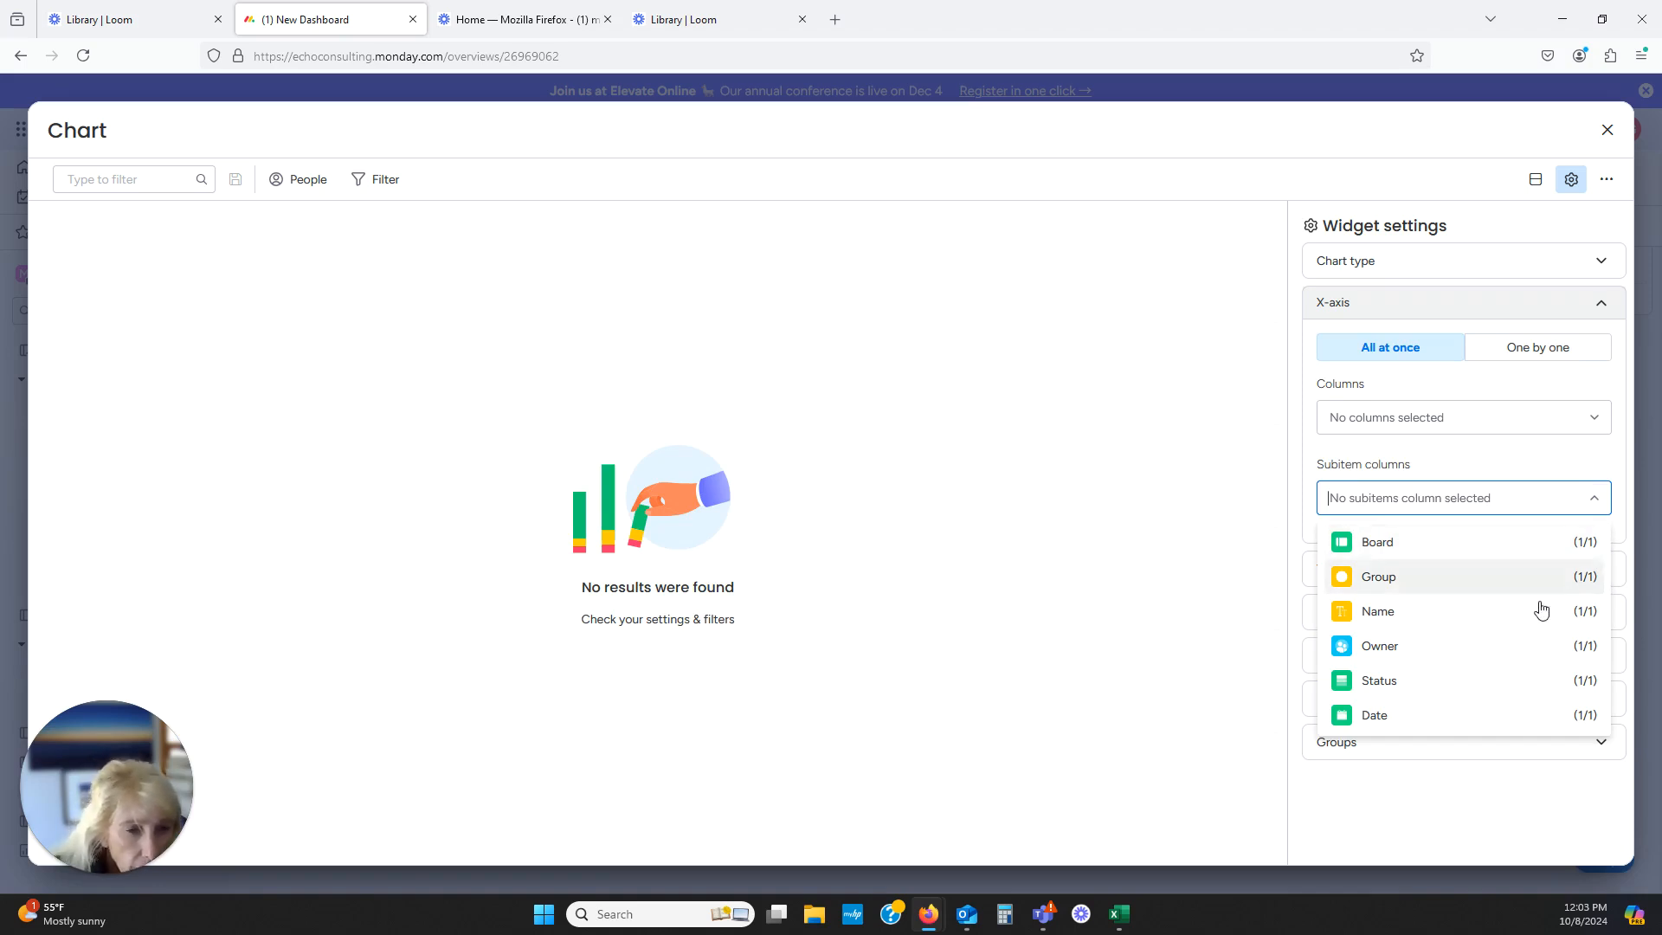
left_click(1379, 646)
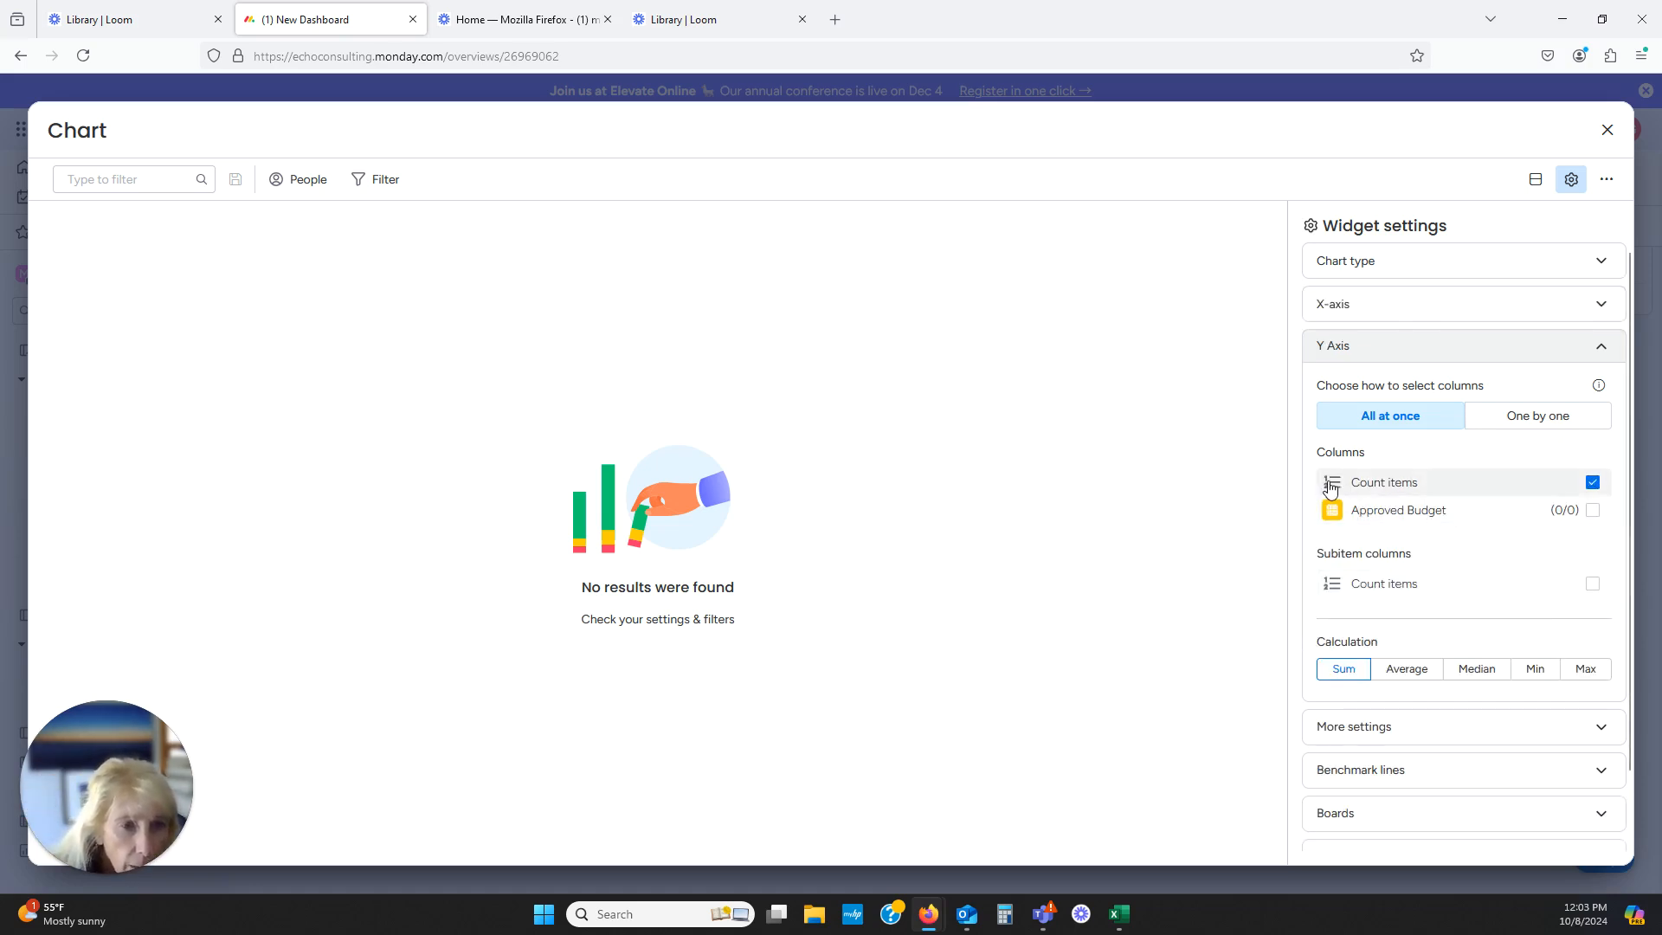
left_click(1590, 482)
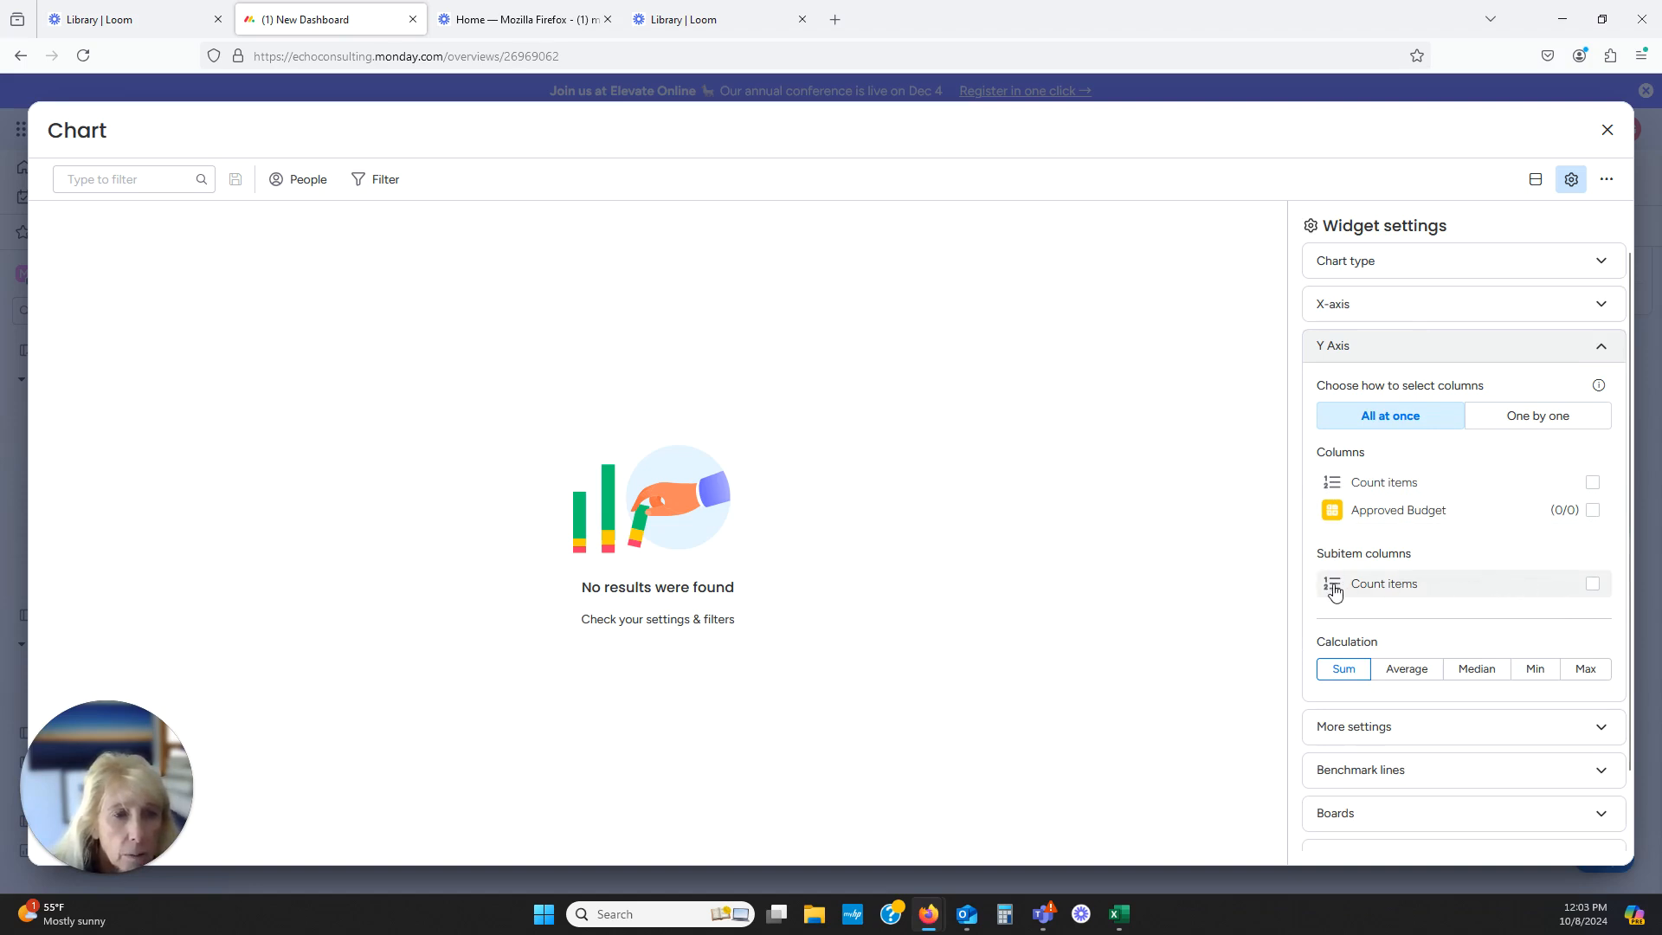
left_click(1591, 582)
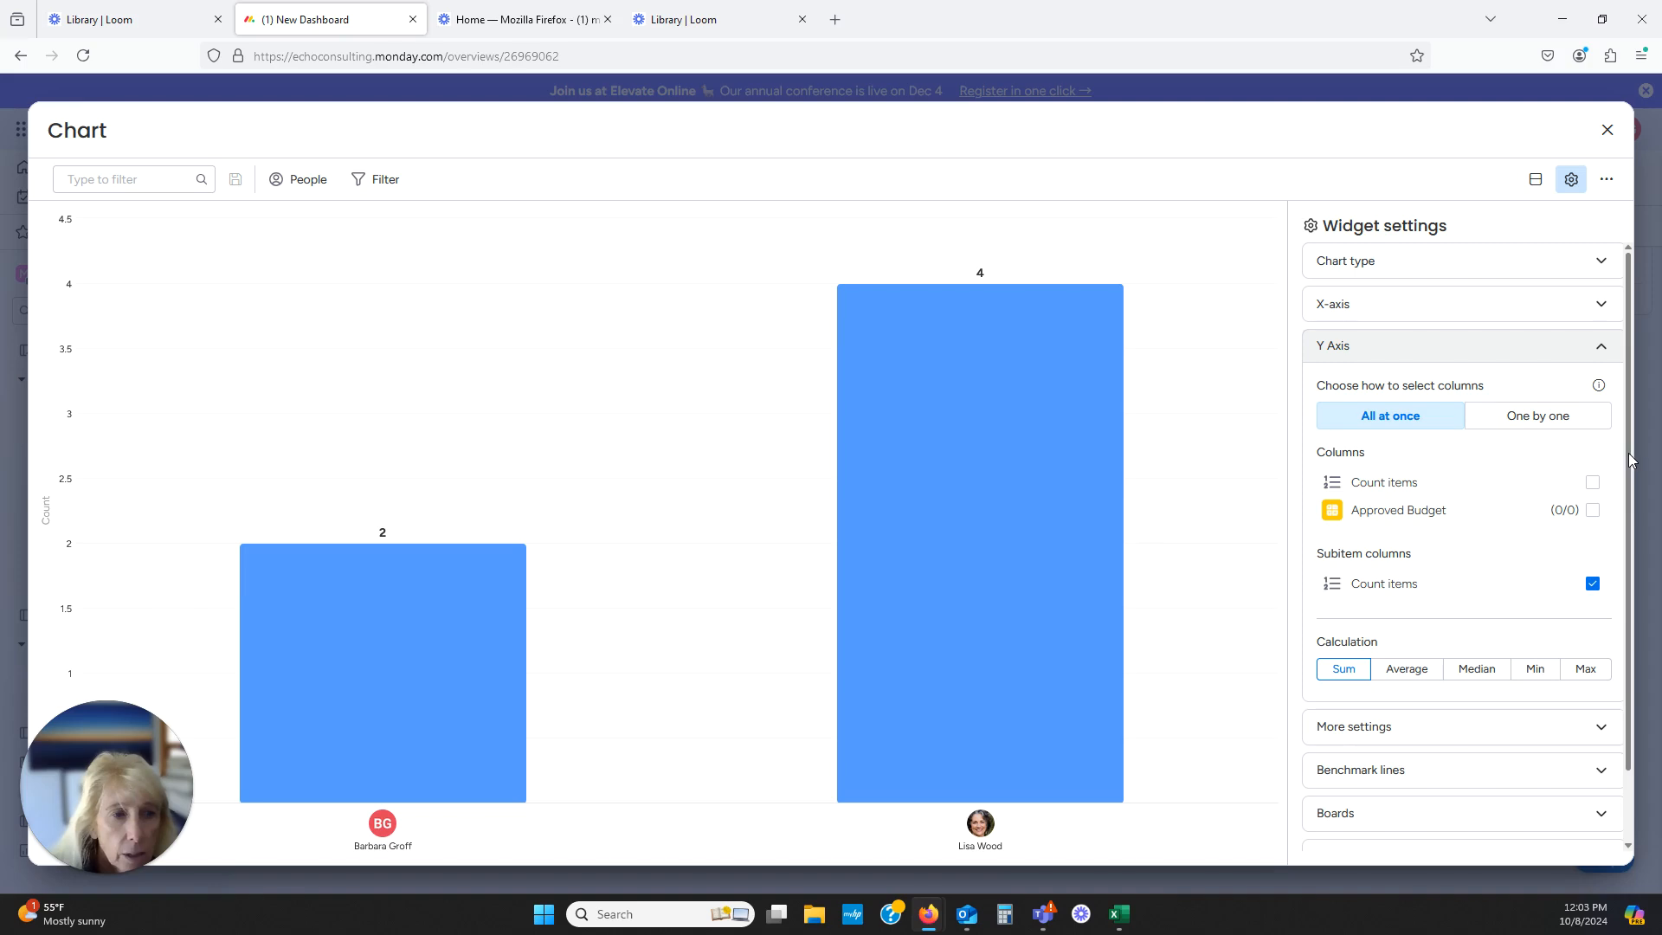
scroll("down", 3)
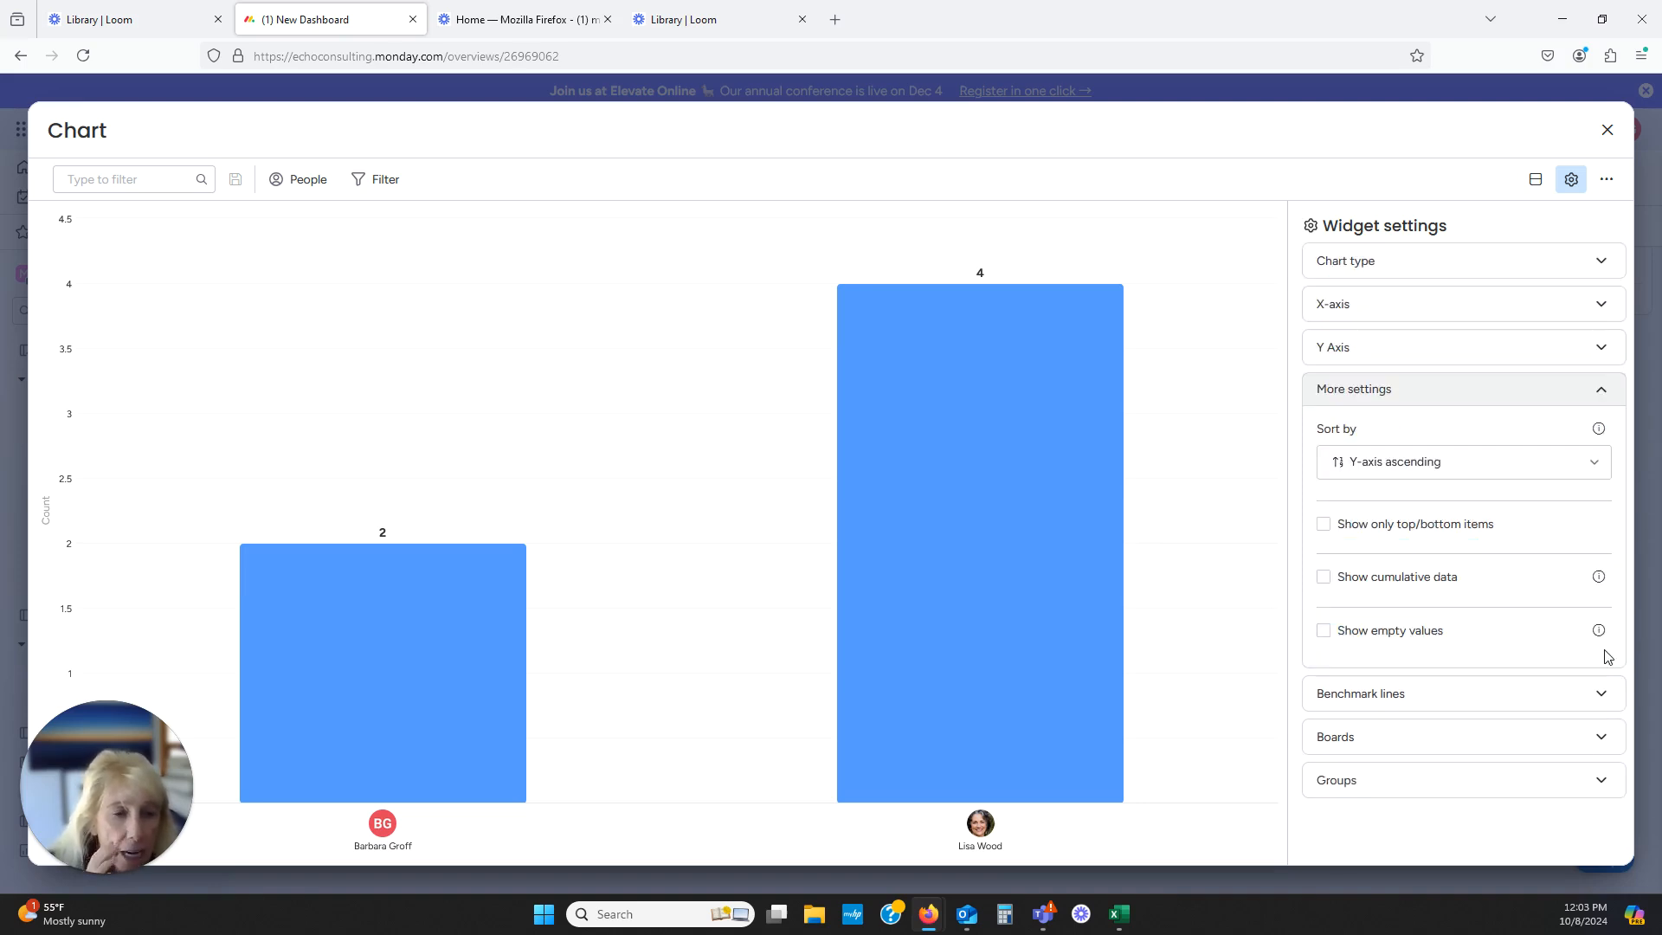
mouse_move(1337, 613)
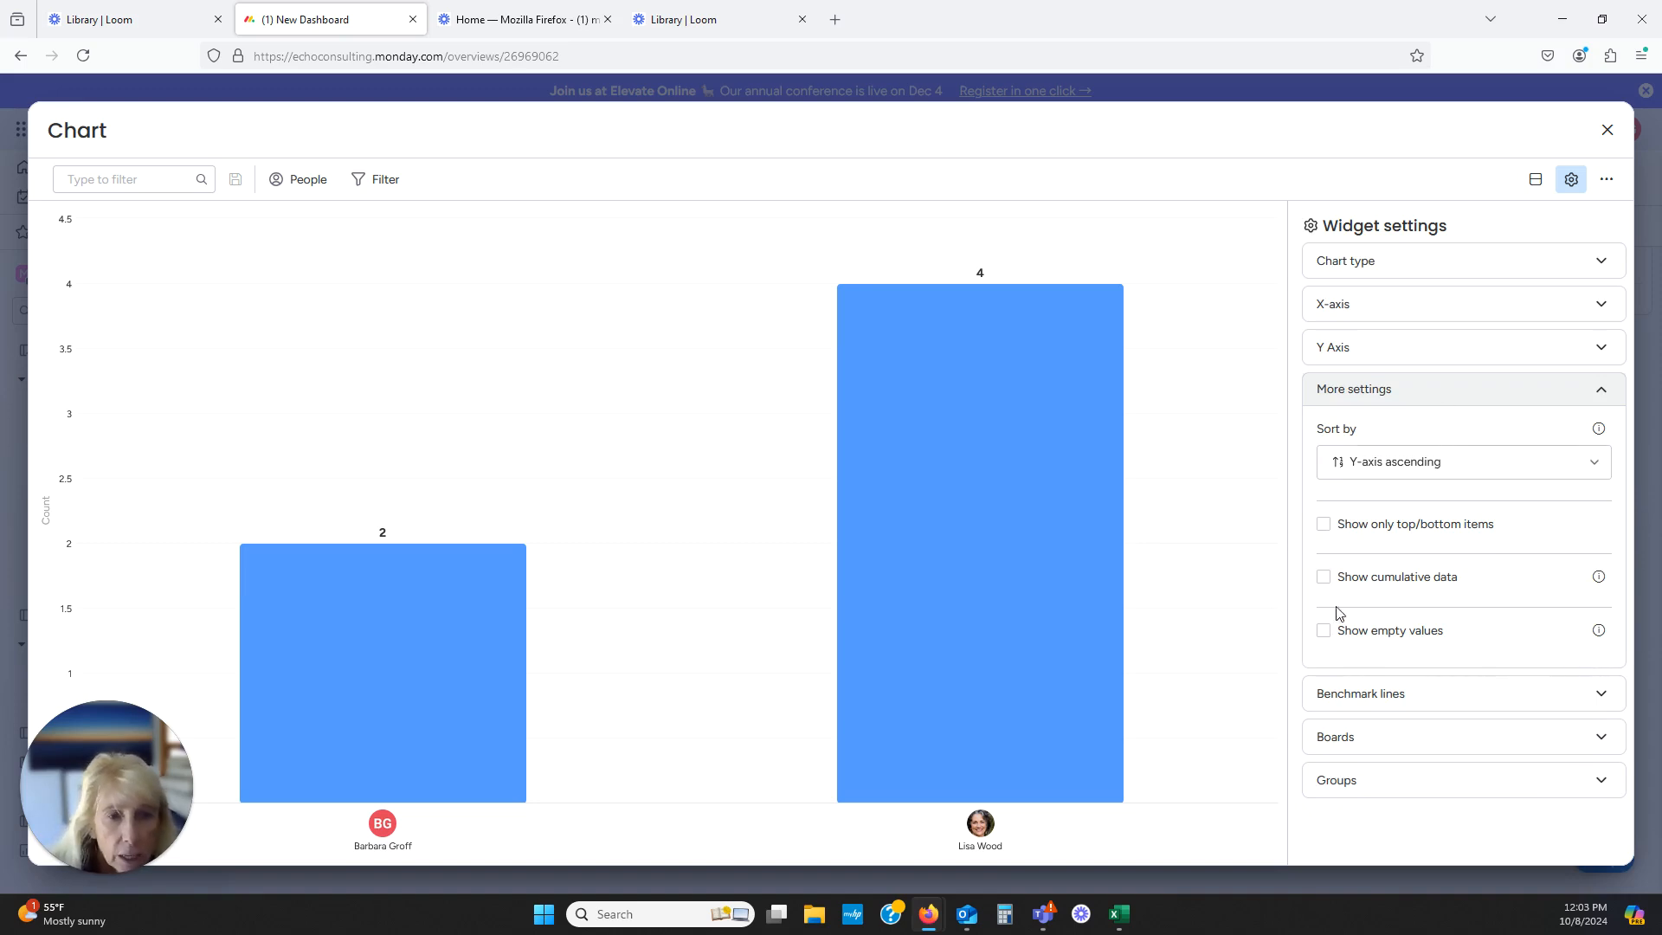
mouse_move(1529, 598)
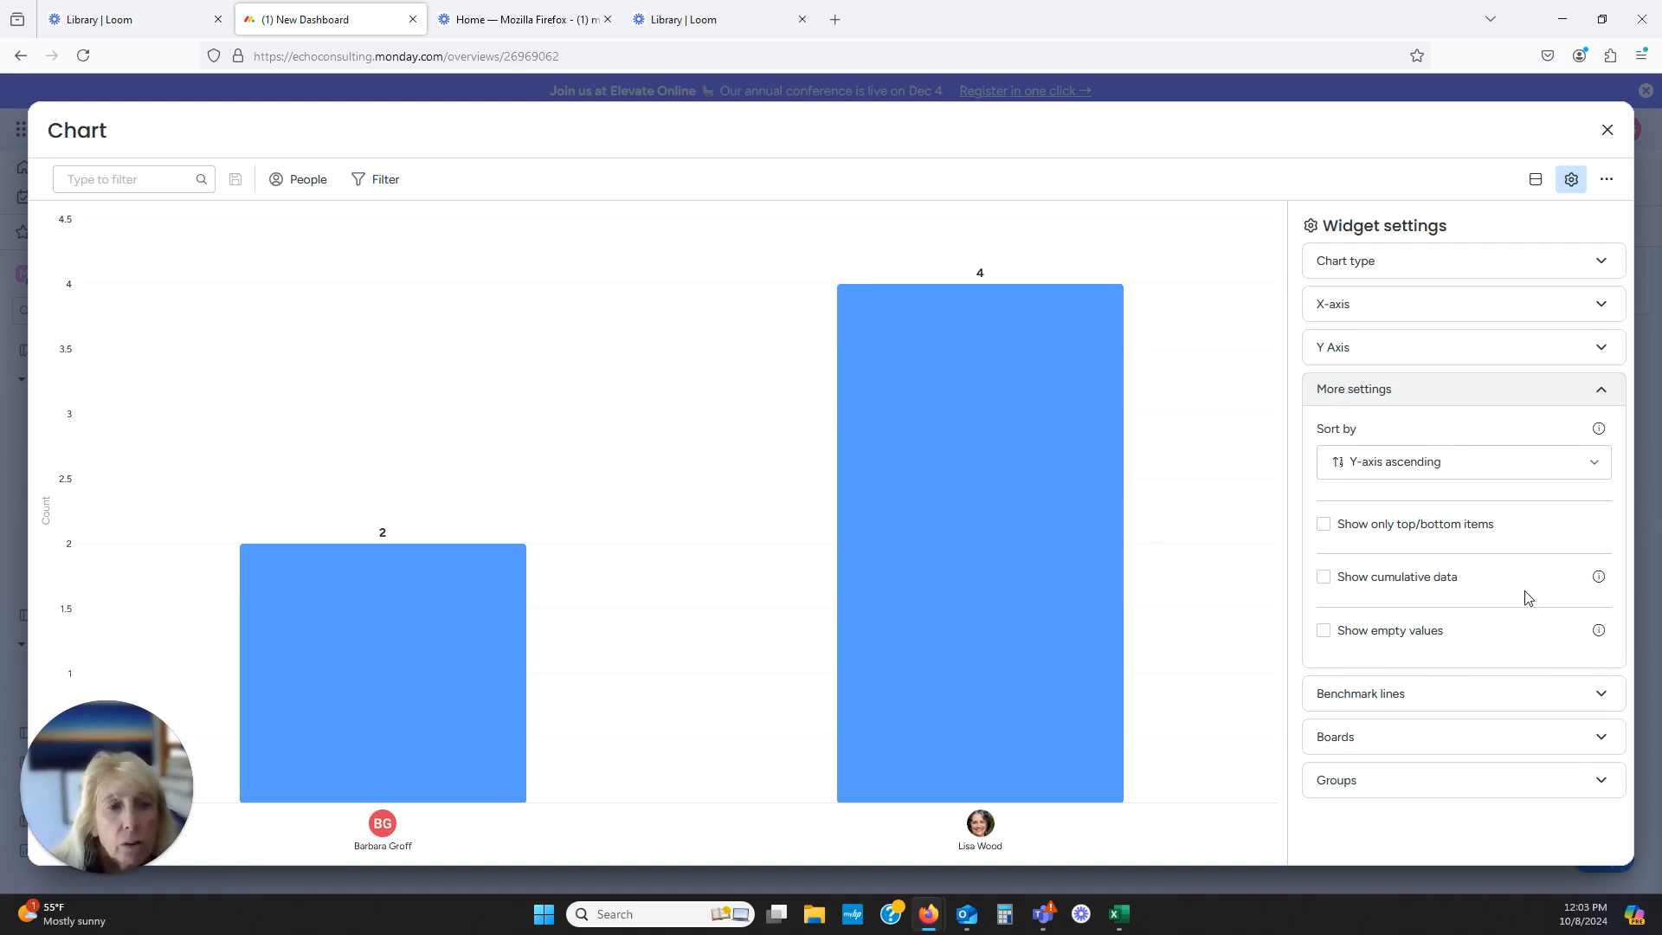
mouse_move(1460, 529)
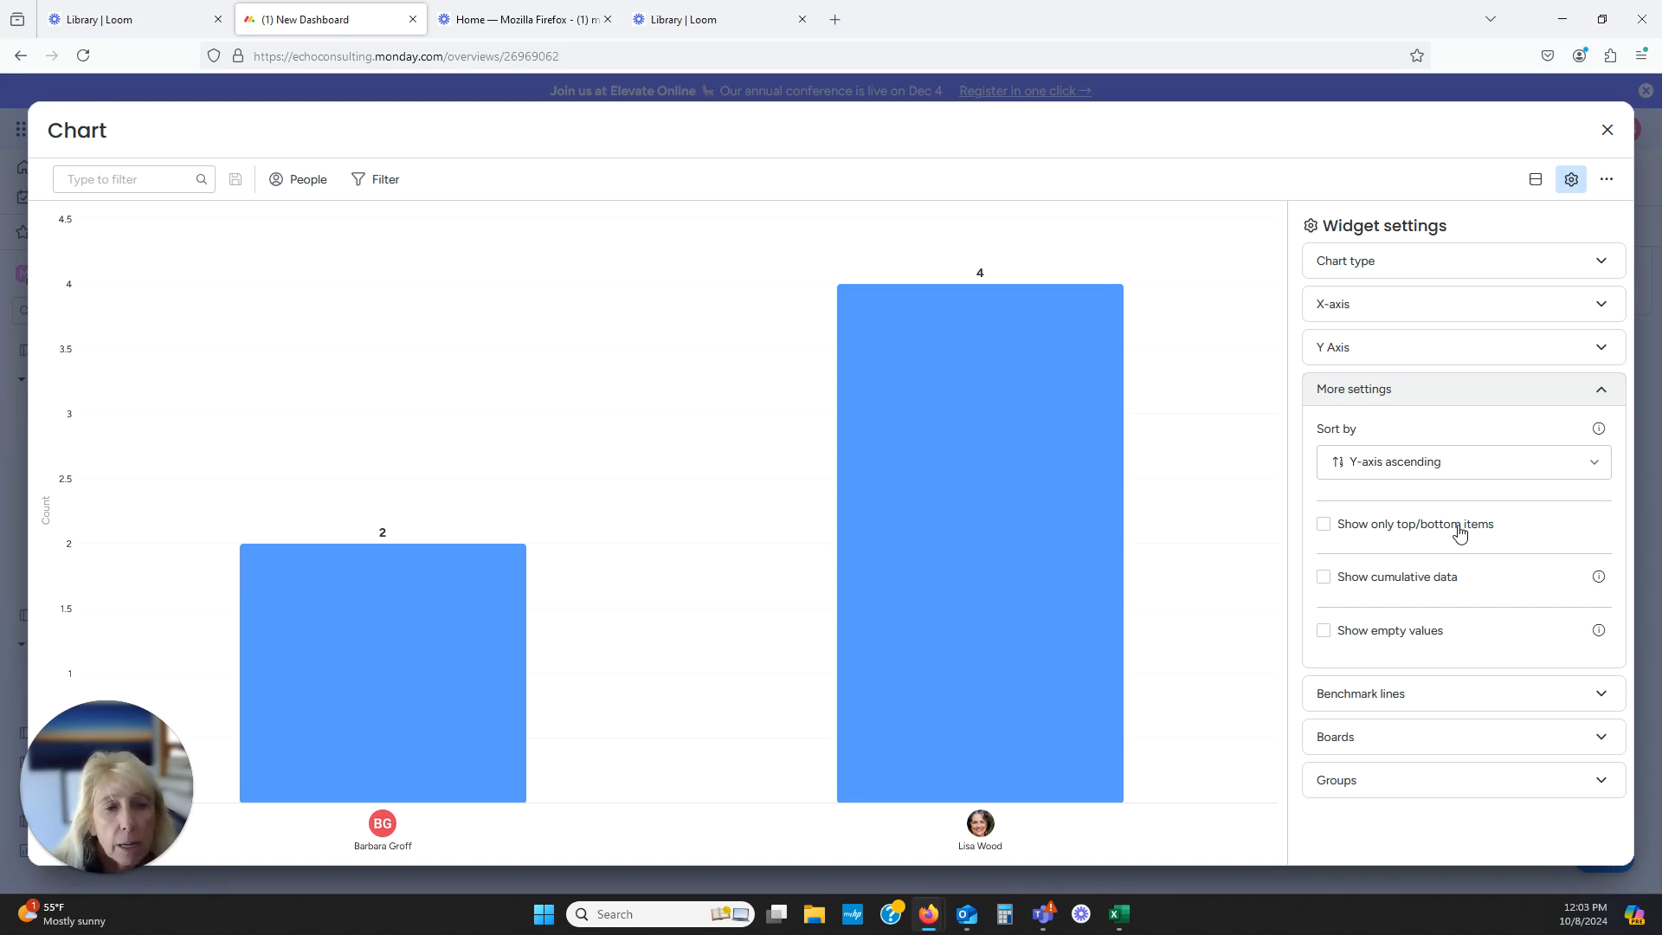
mouse_move(1453, 594)
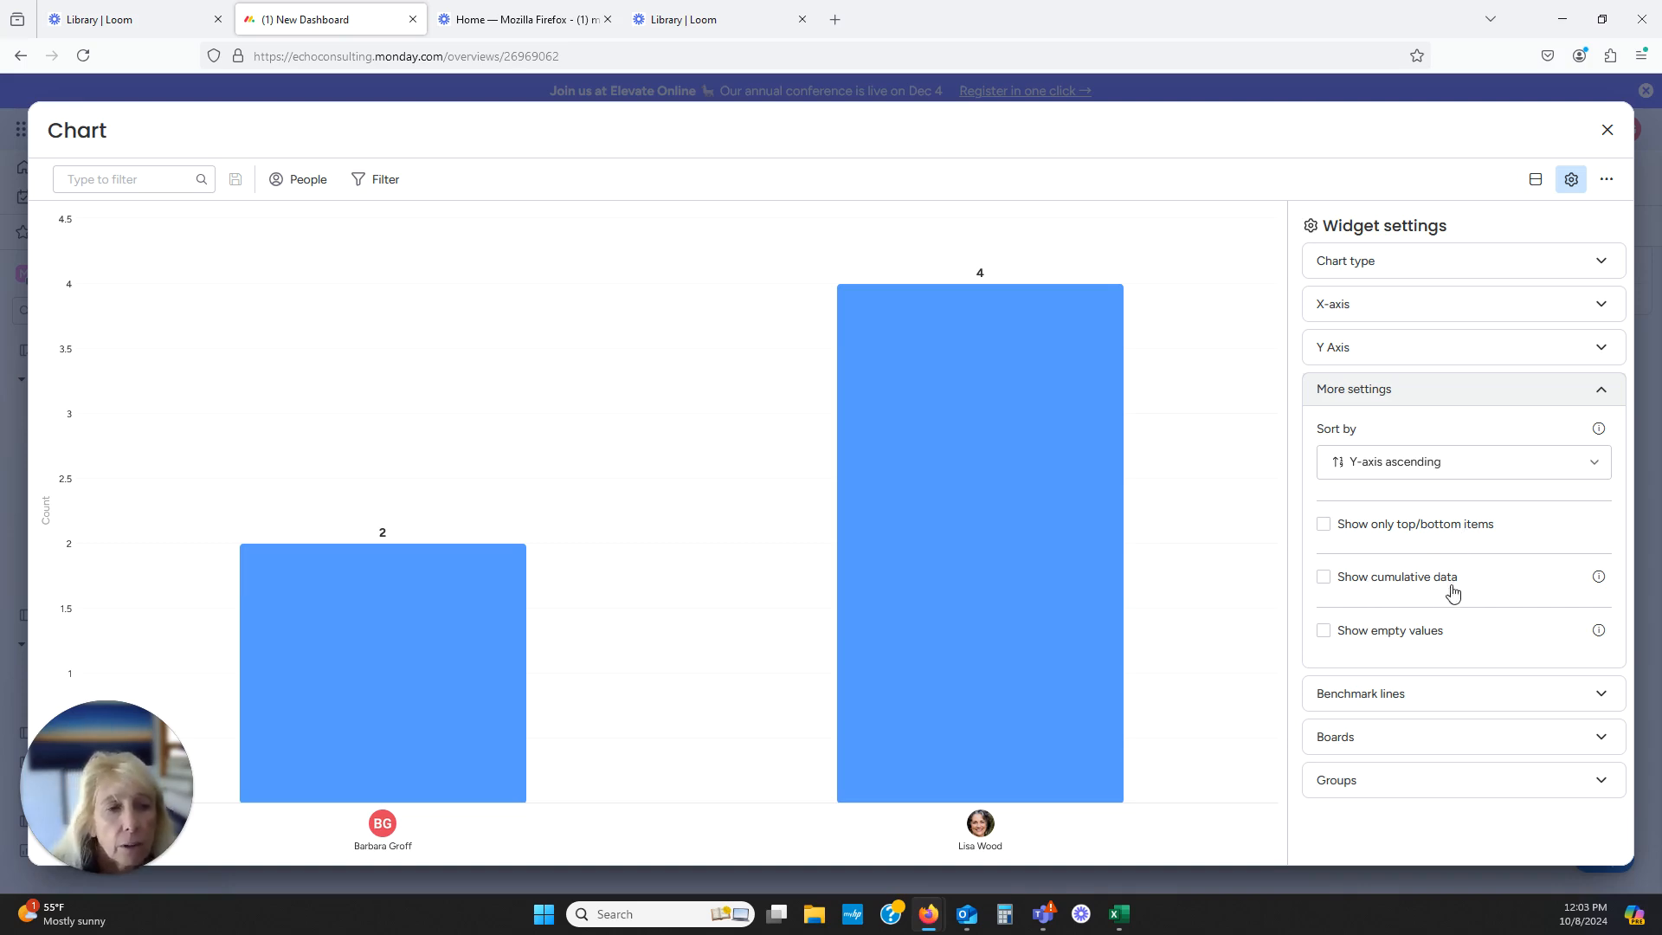
mouse_move(1351, 651)
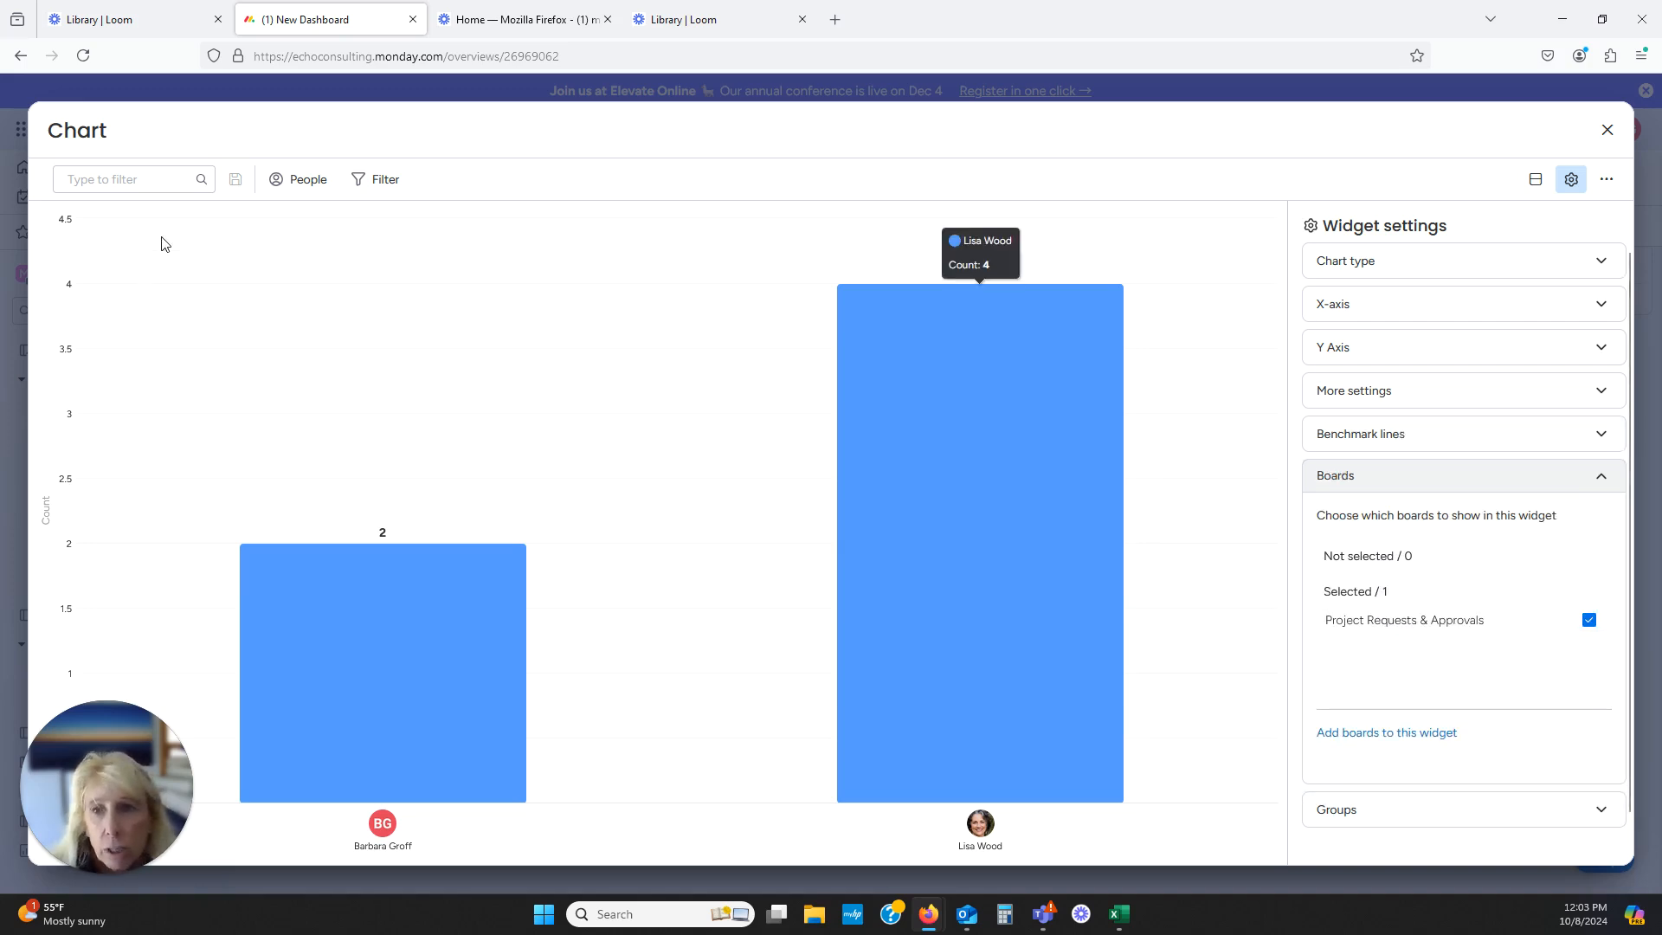
Review the chart's Groups settings, confirming all four Project Requests & Approvals groups feed it
left_click(1462, 808)
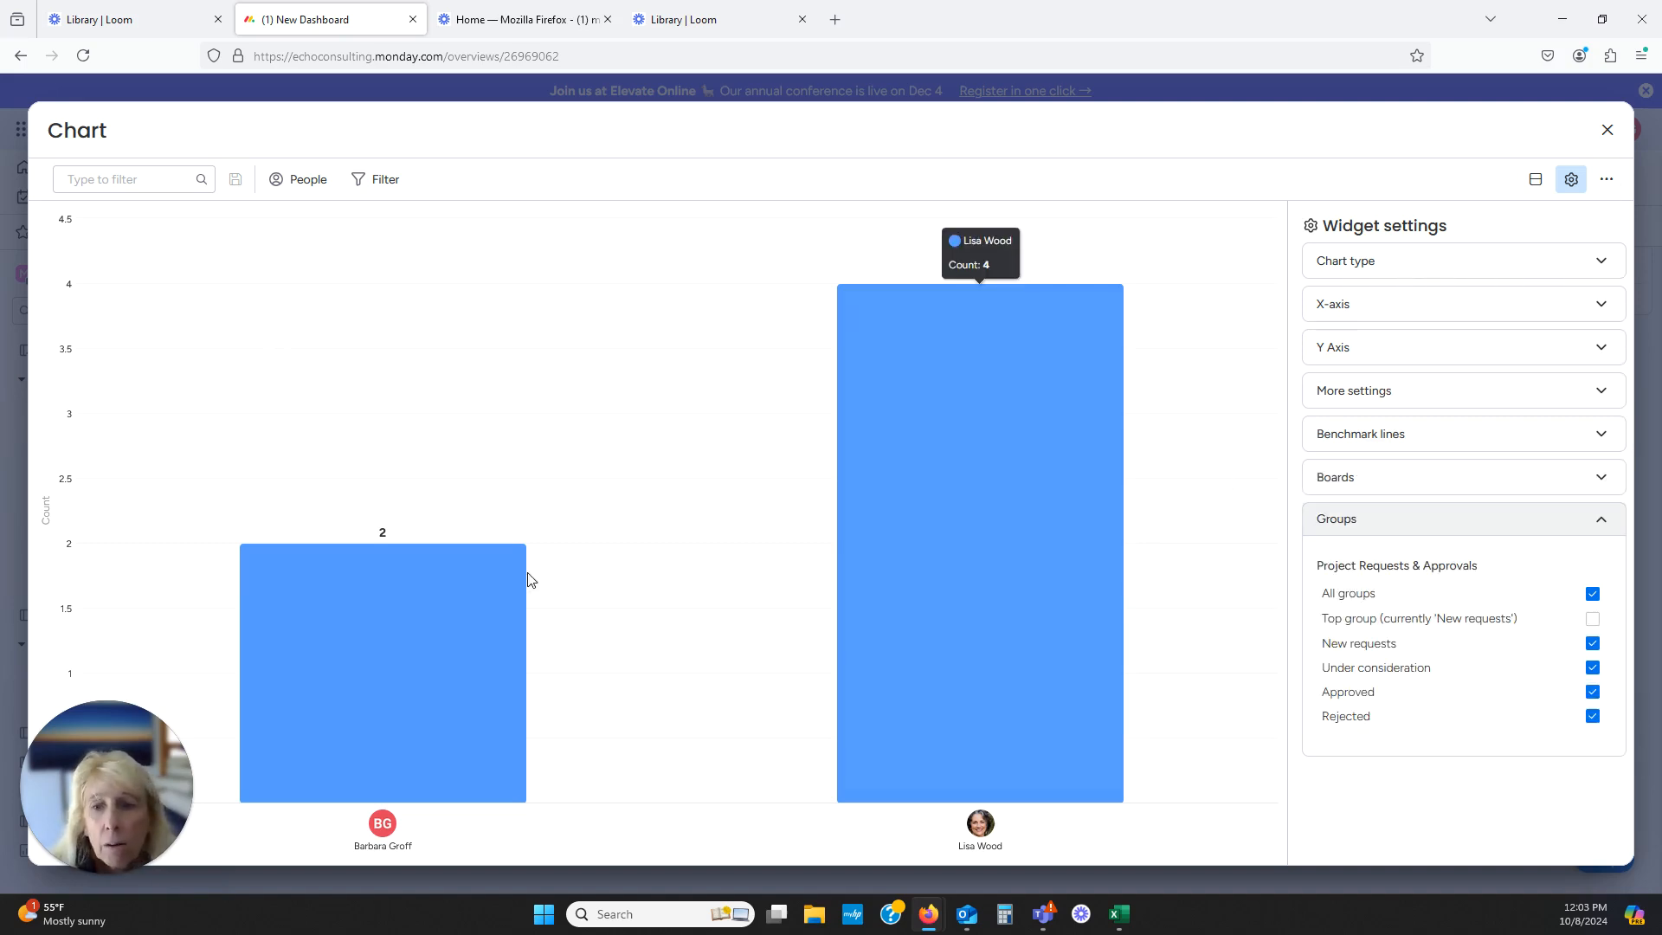
mouse_move(1578, 231)
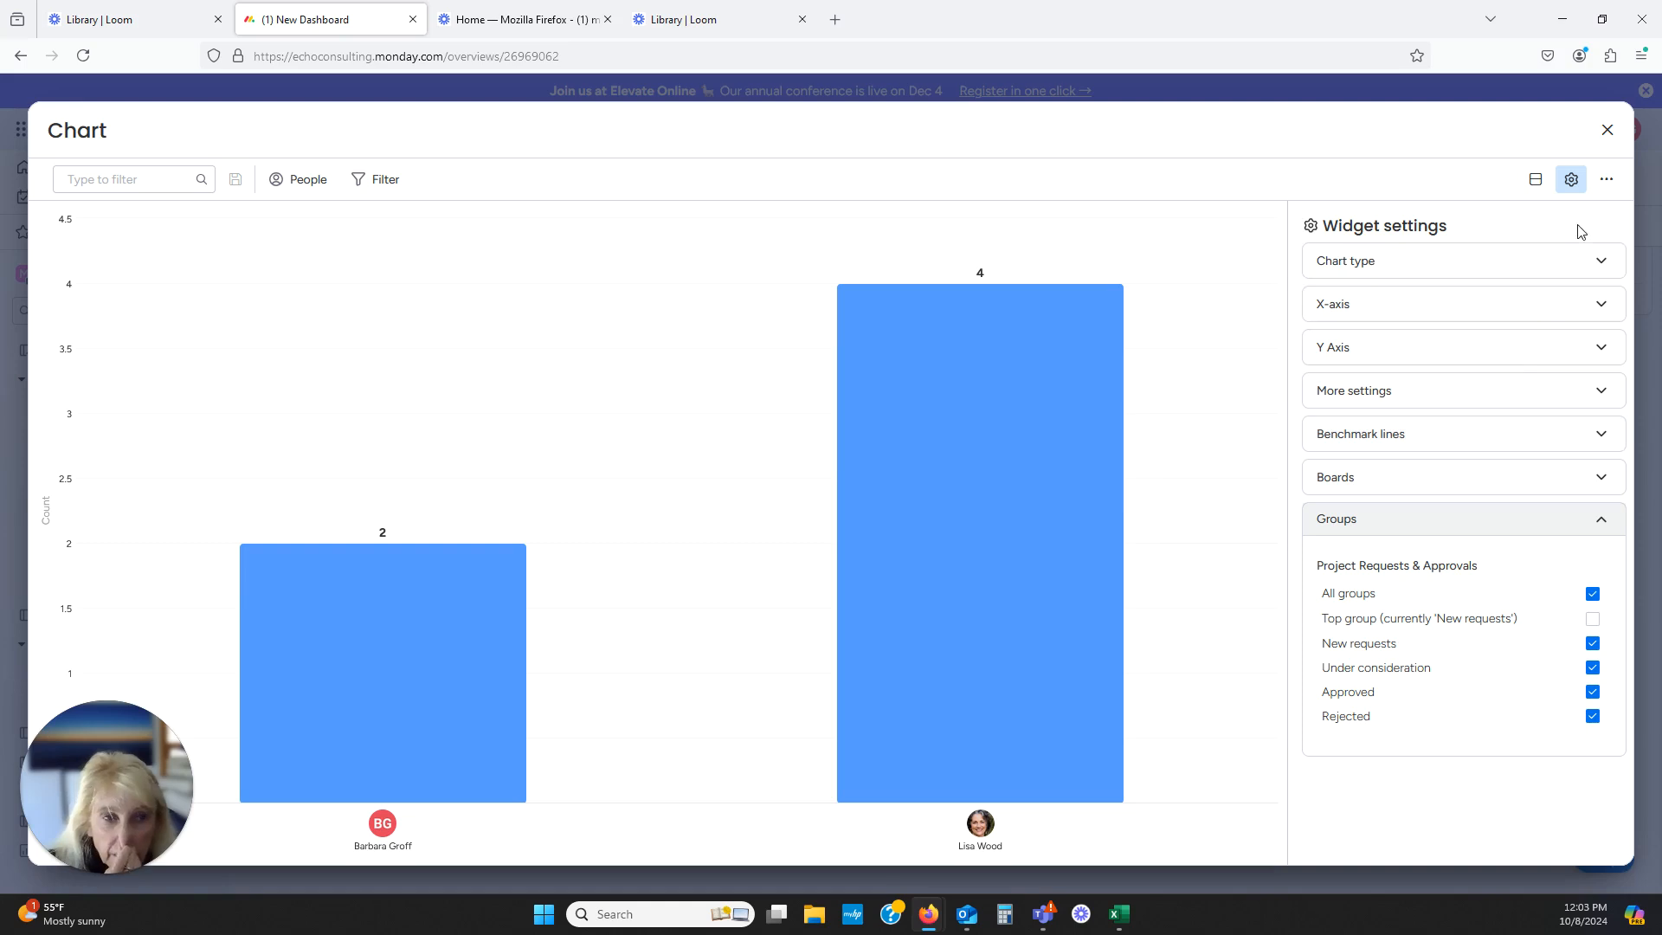
mouse_move(1572, 236)
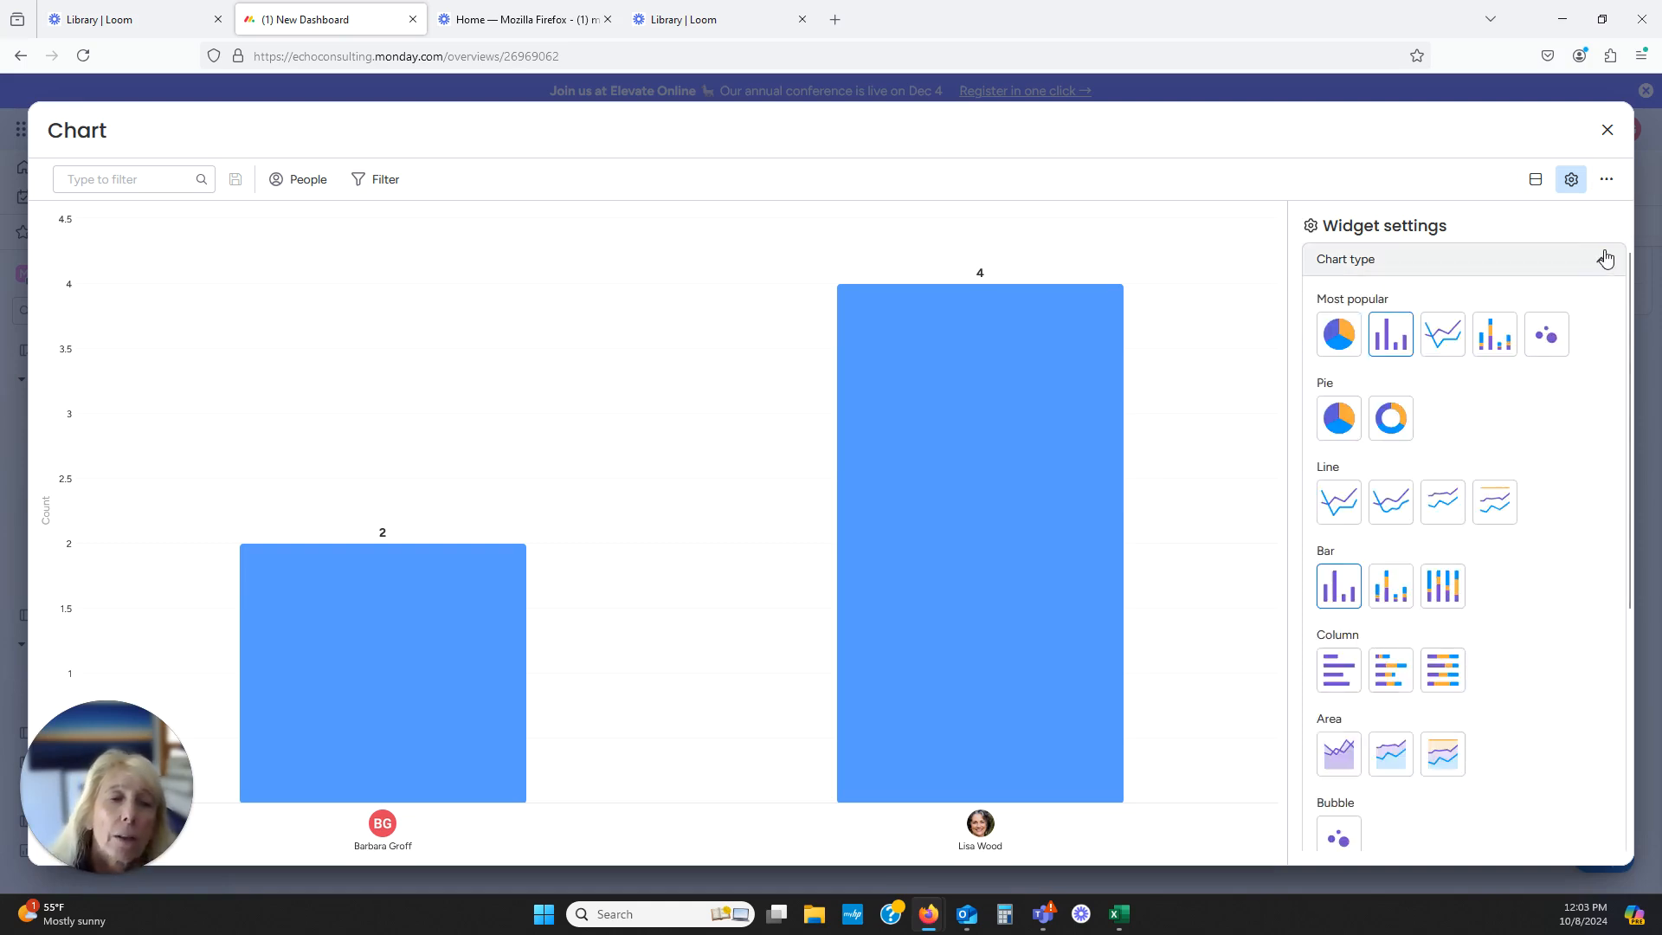
mouse_move(1338, 334)
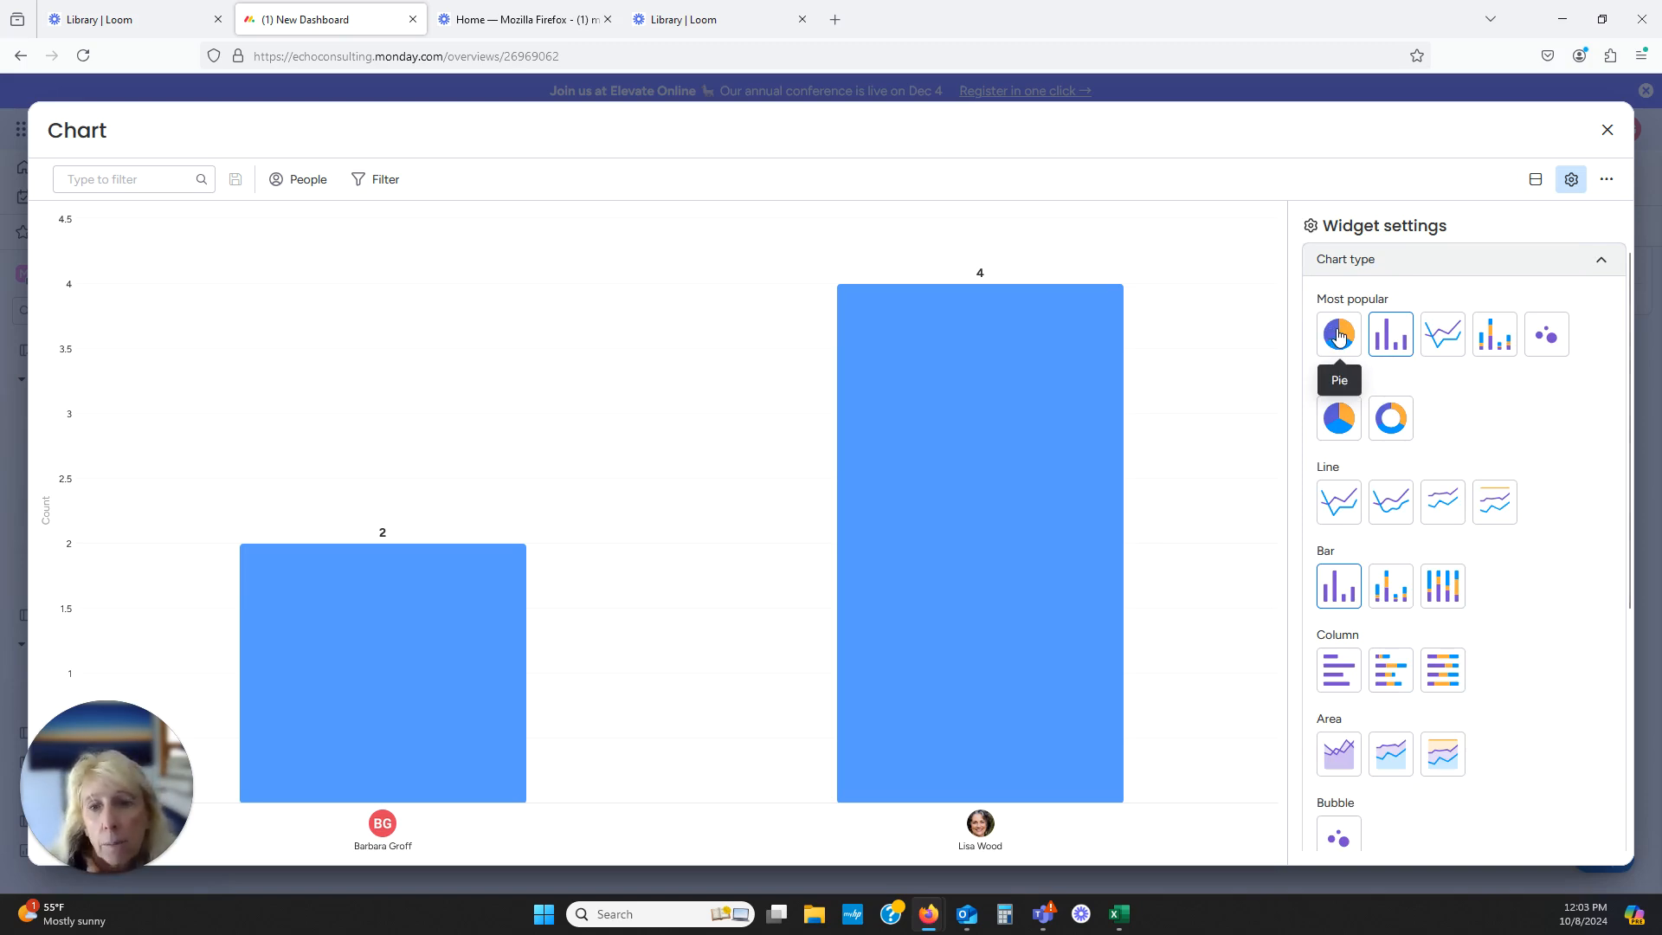
mouse_move(1389, 334)
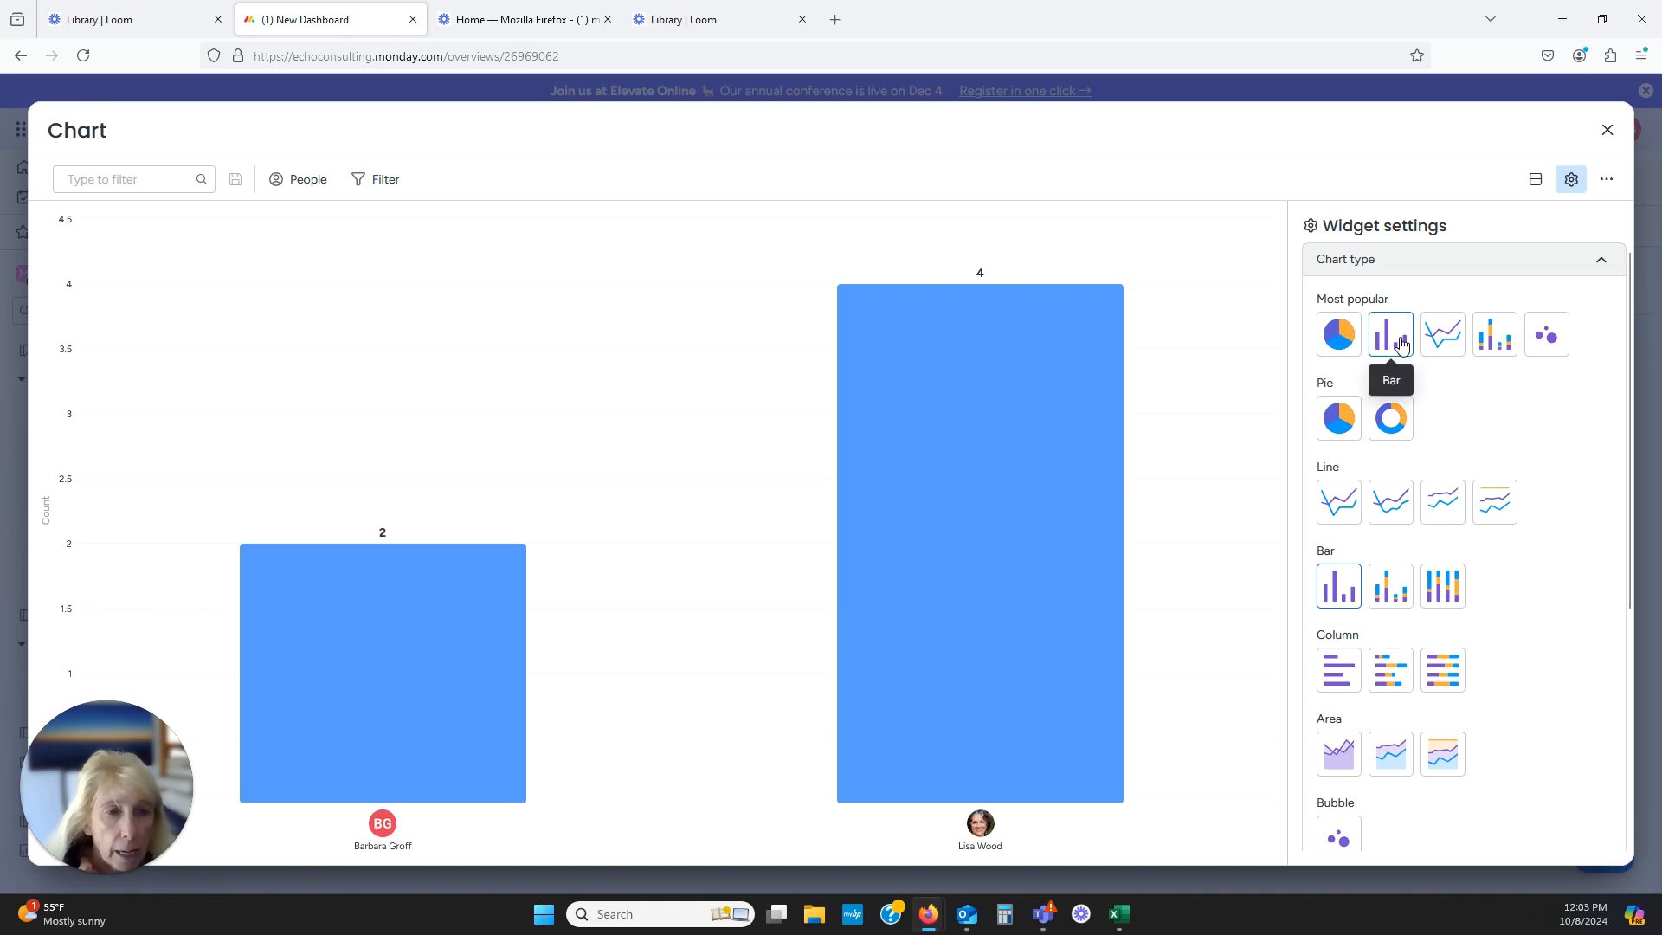
Try pie and line chart types, then exit full screen with the bar chart restored
left_click(1337, 334)
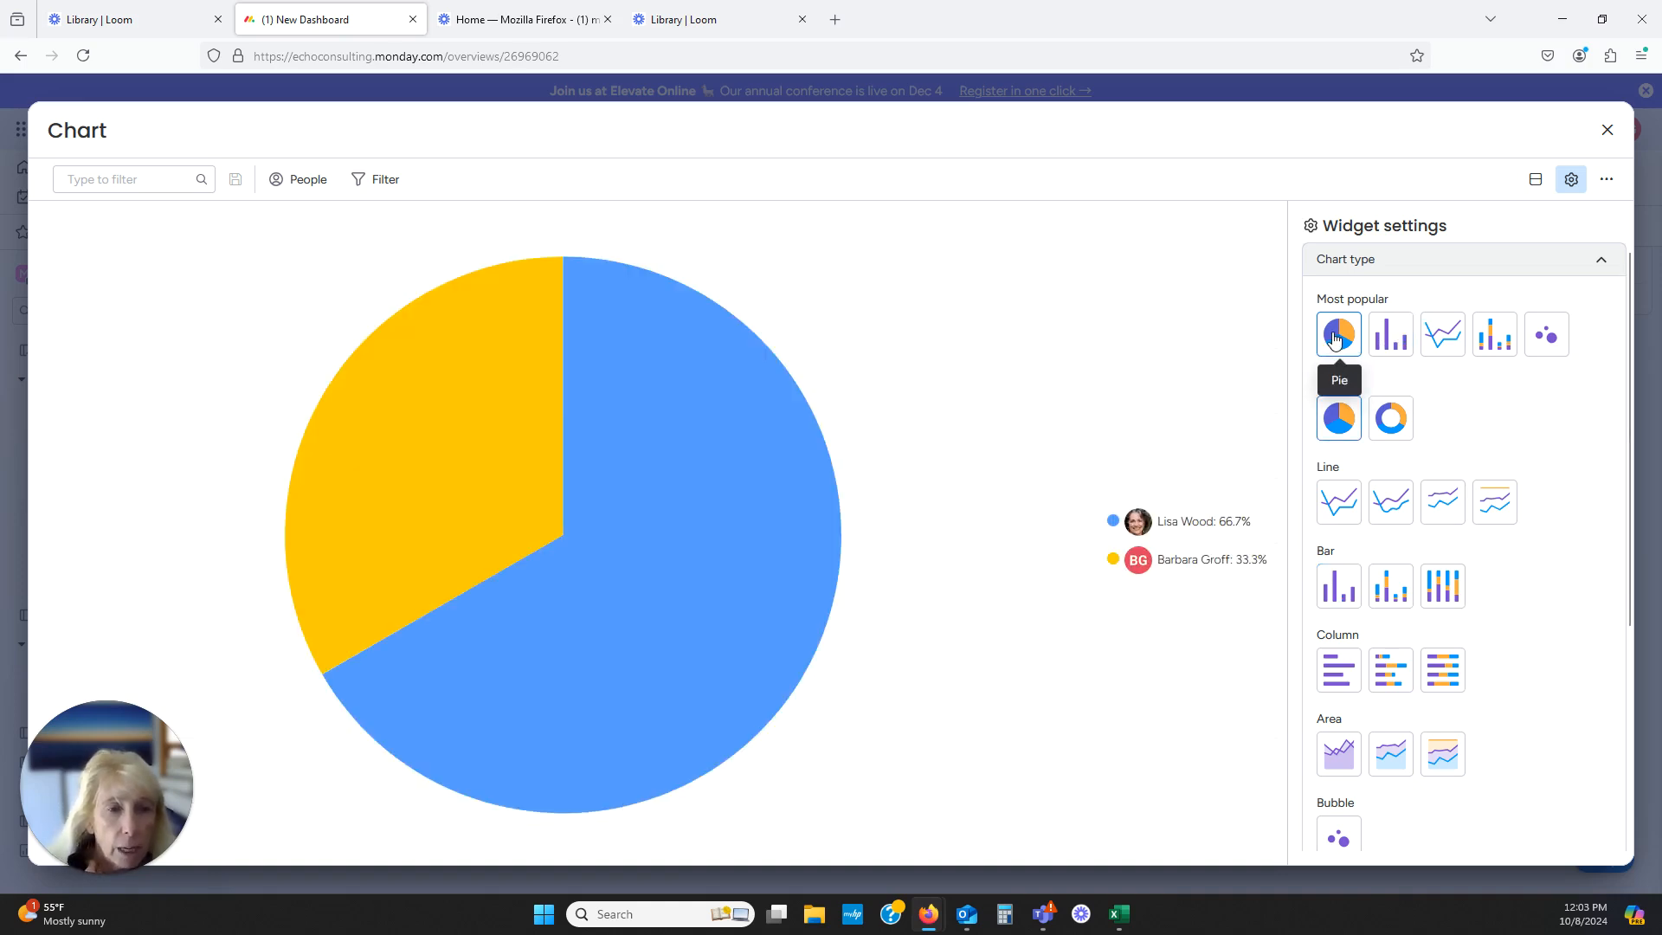
mouse_move(1441, 334)
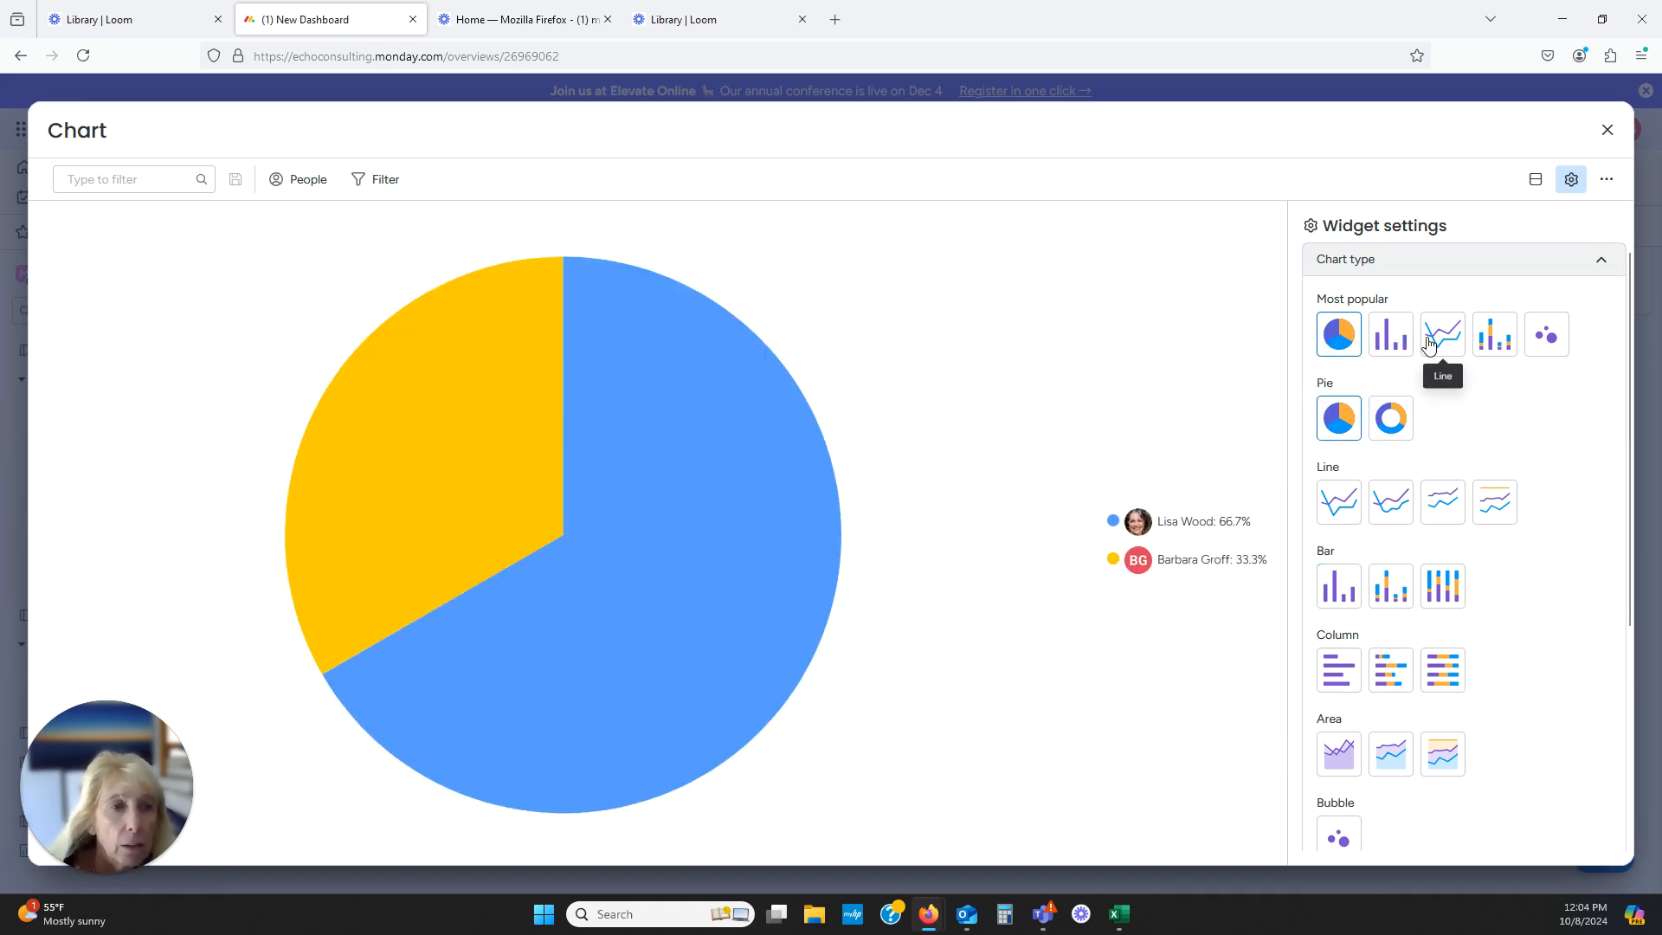
left_click(1441, 334)
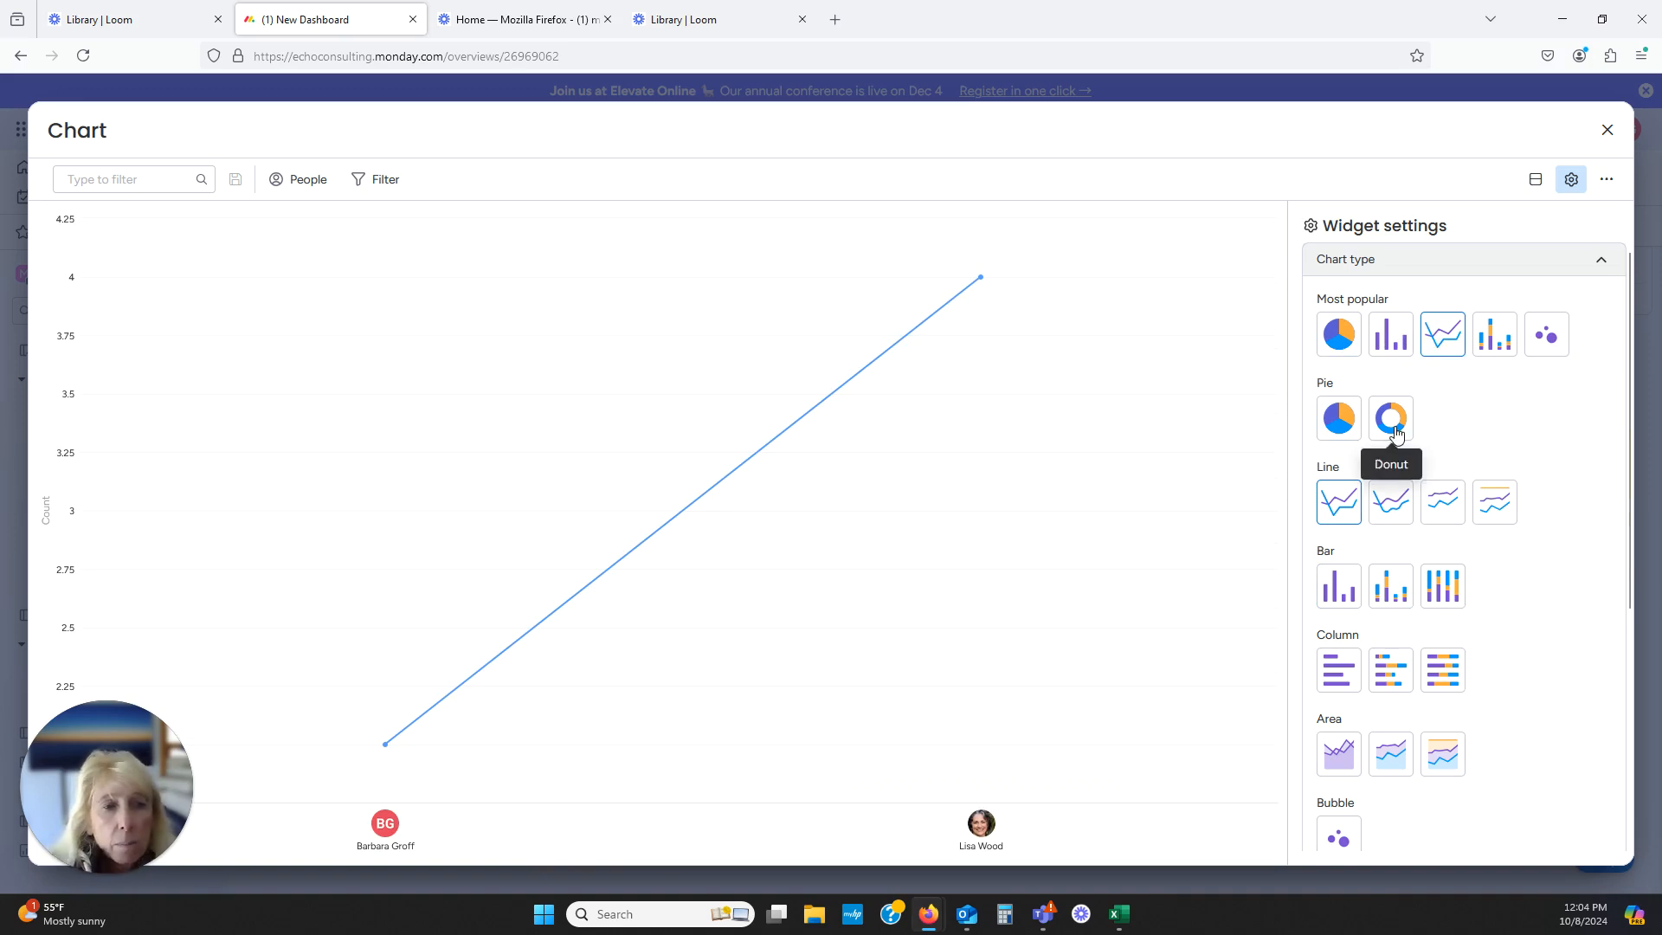
left_click(1441, 586)
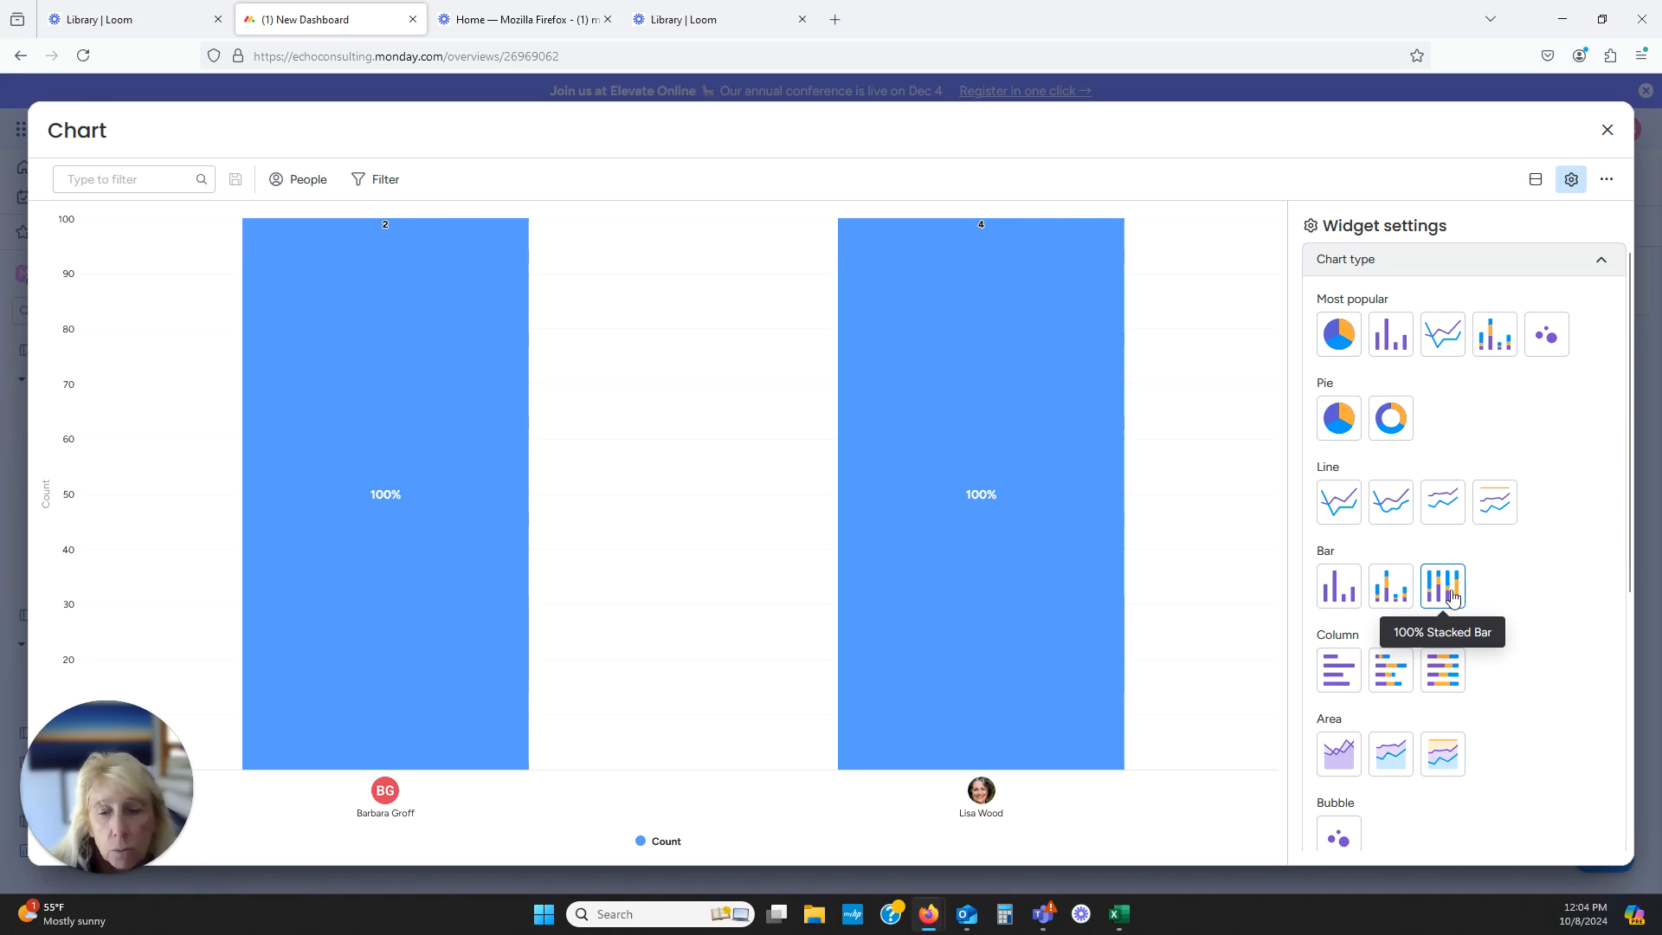
mouse_move(1319, 567)
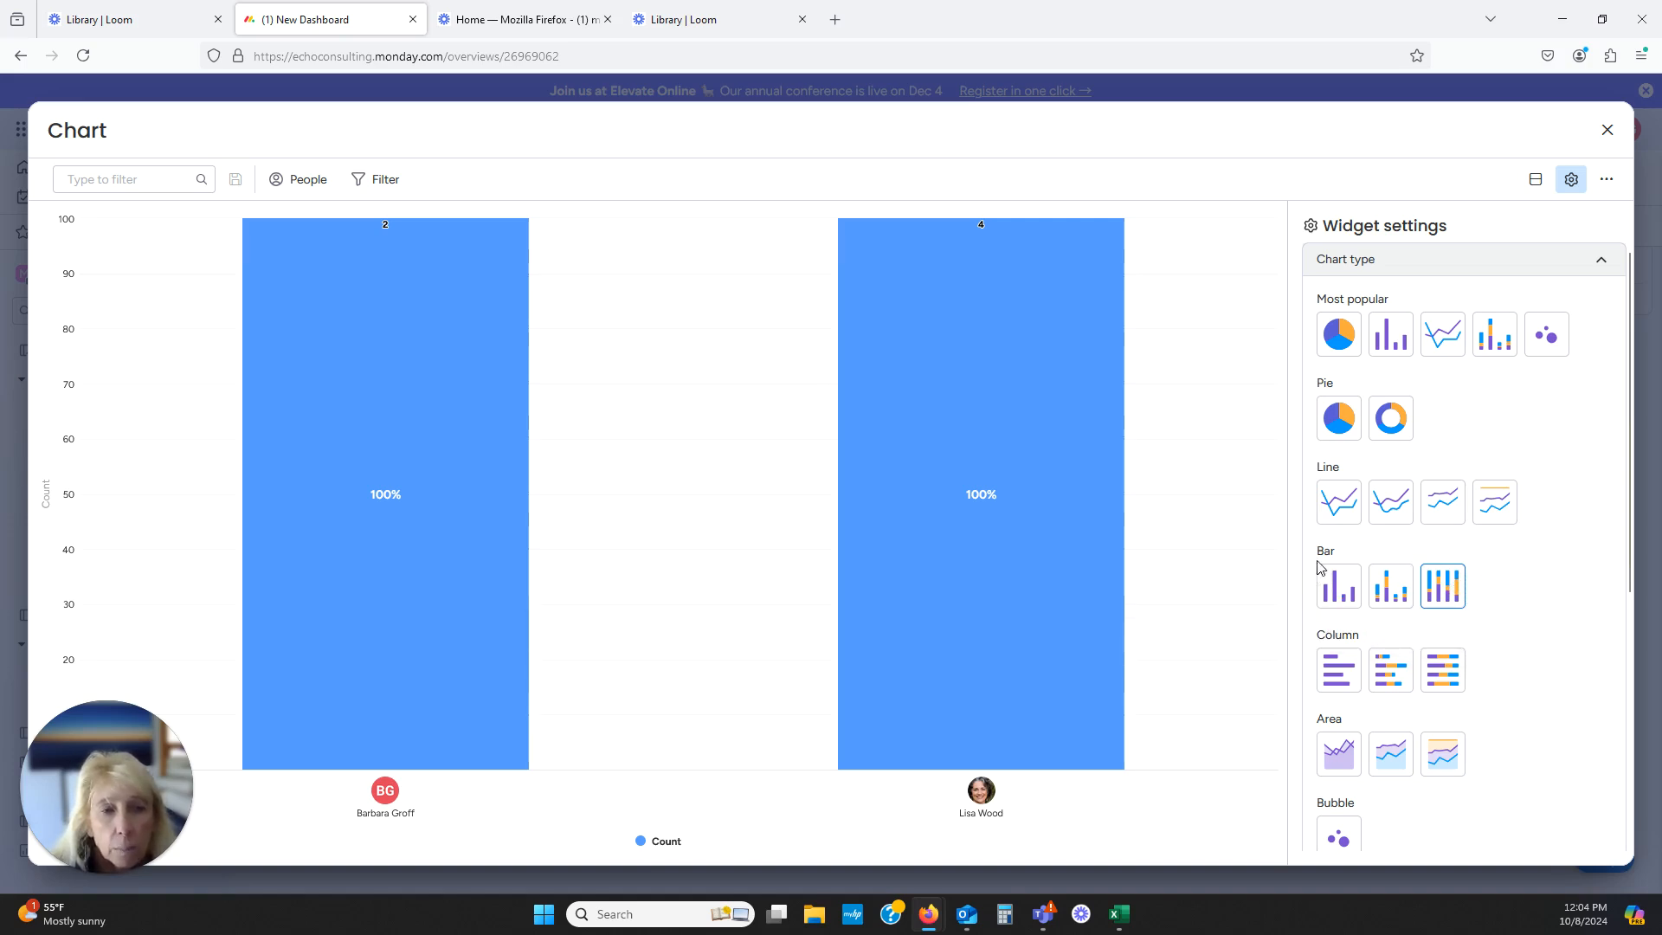
mouse_move(1389, 334)
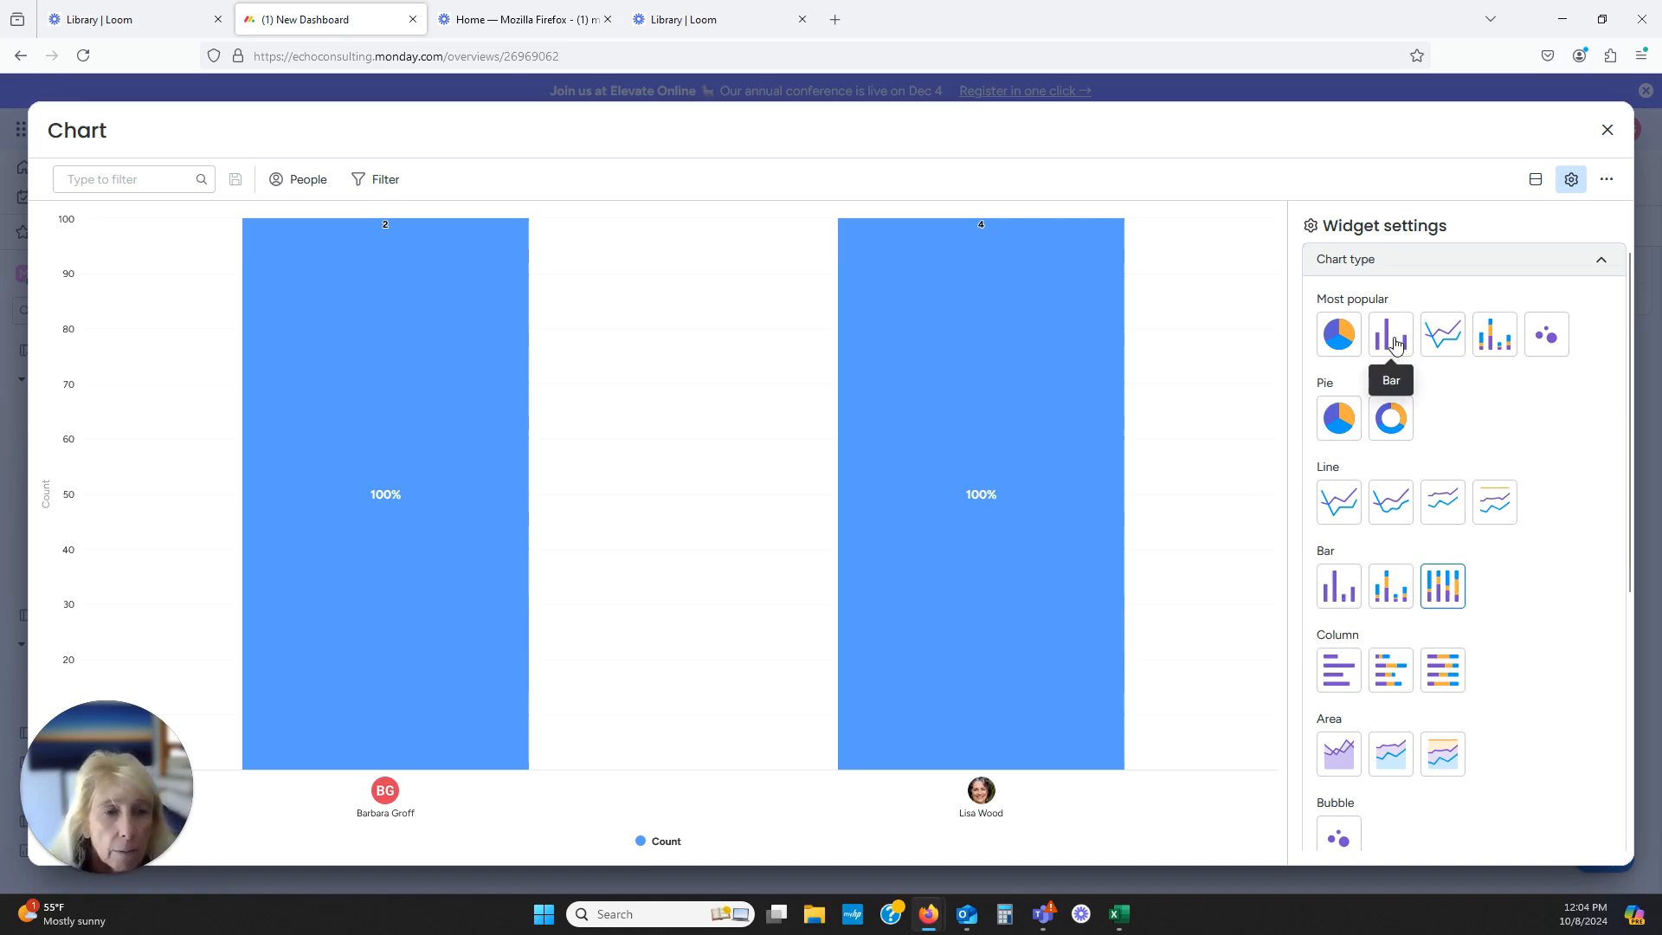
left_click(1389, 334)
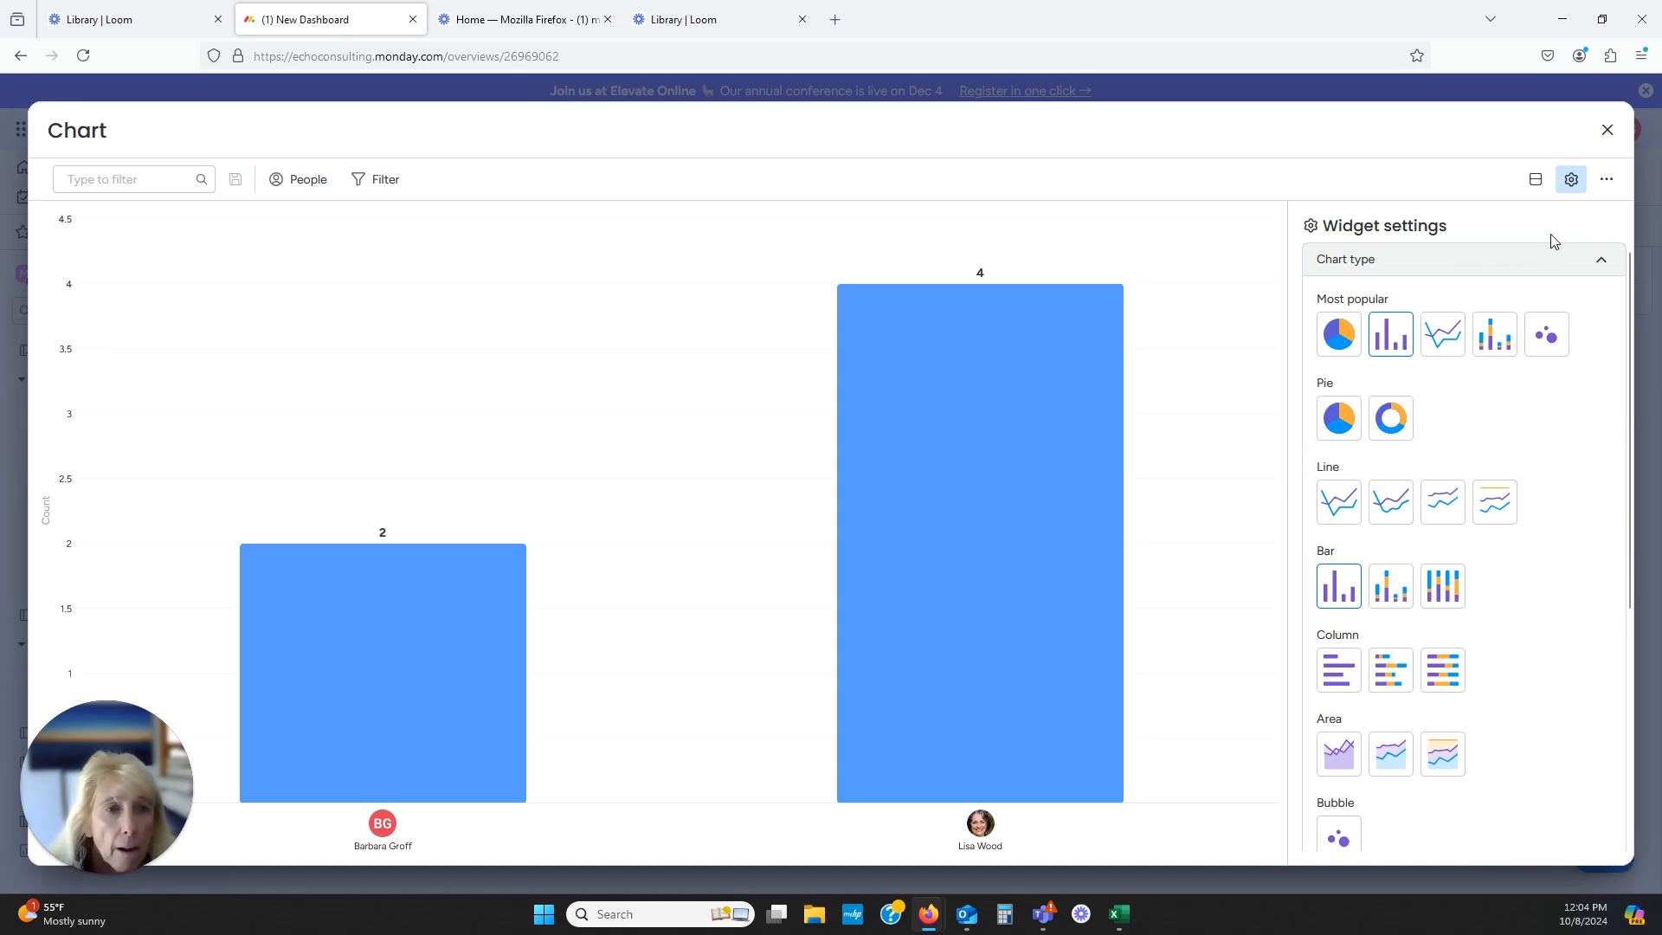
mouse_move(1608, 131)
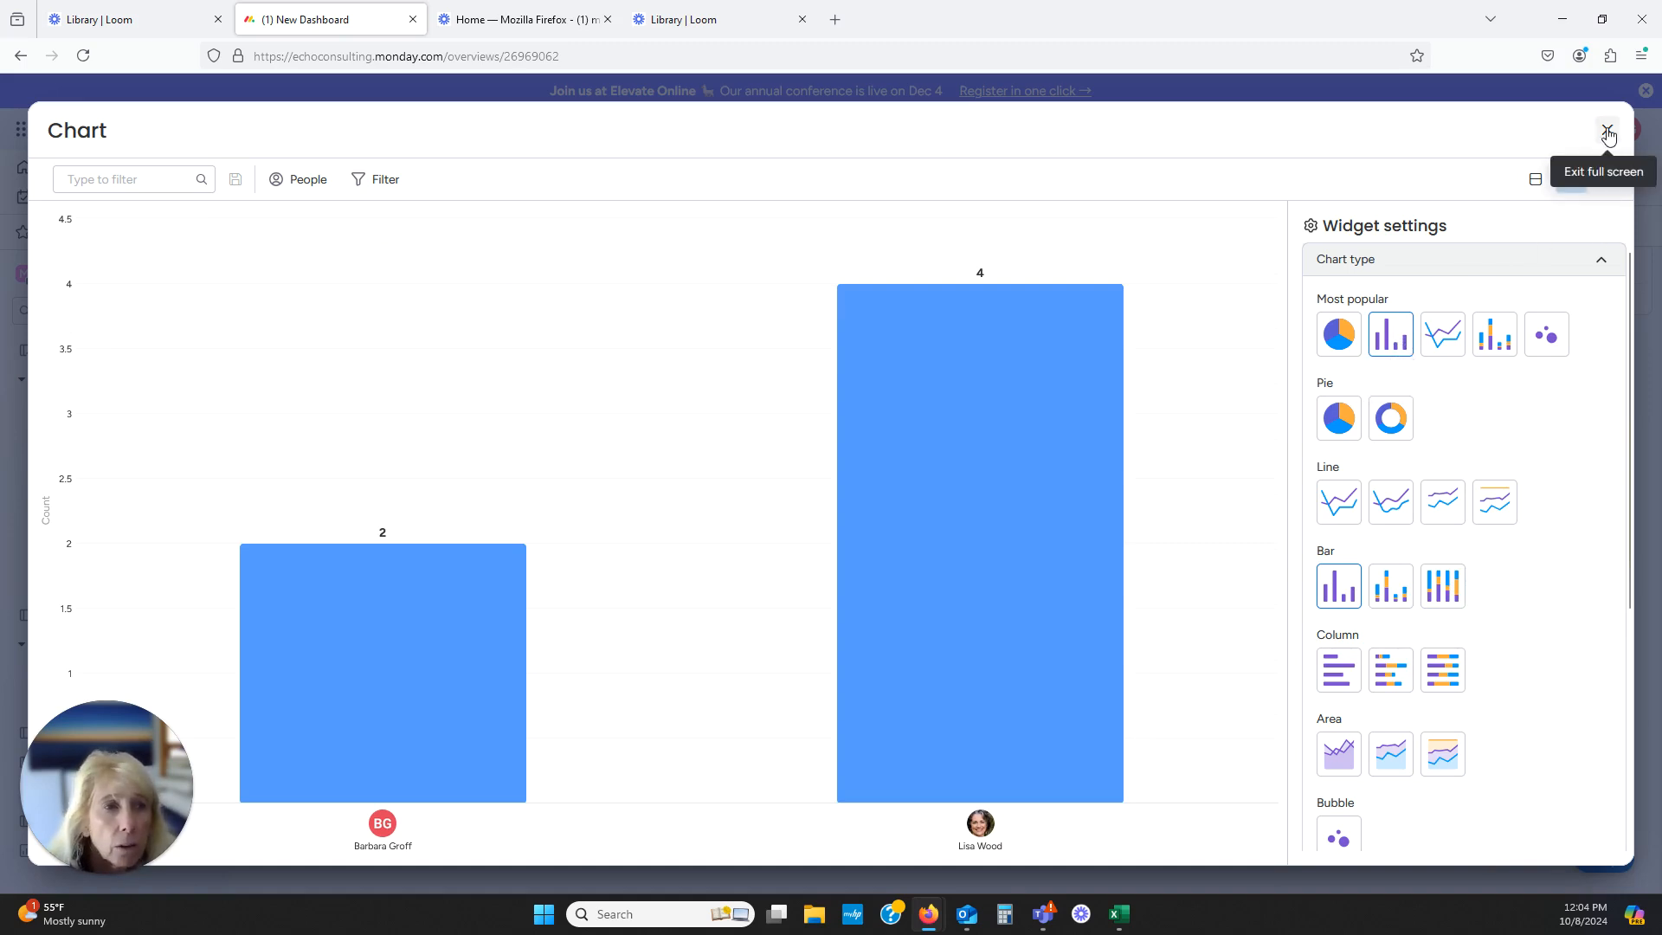
left_click(1608, 130)
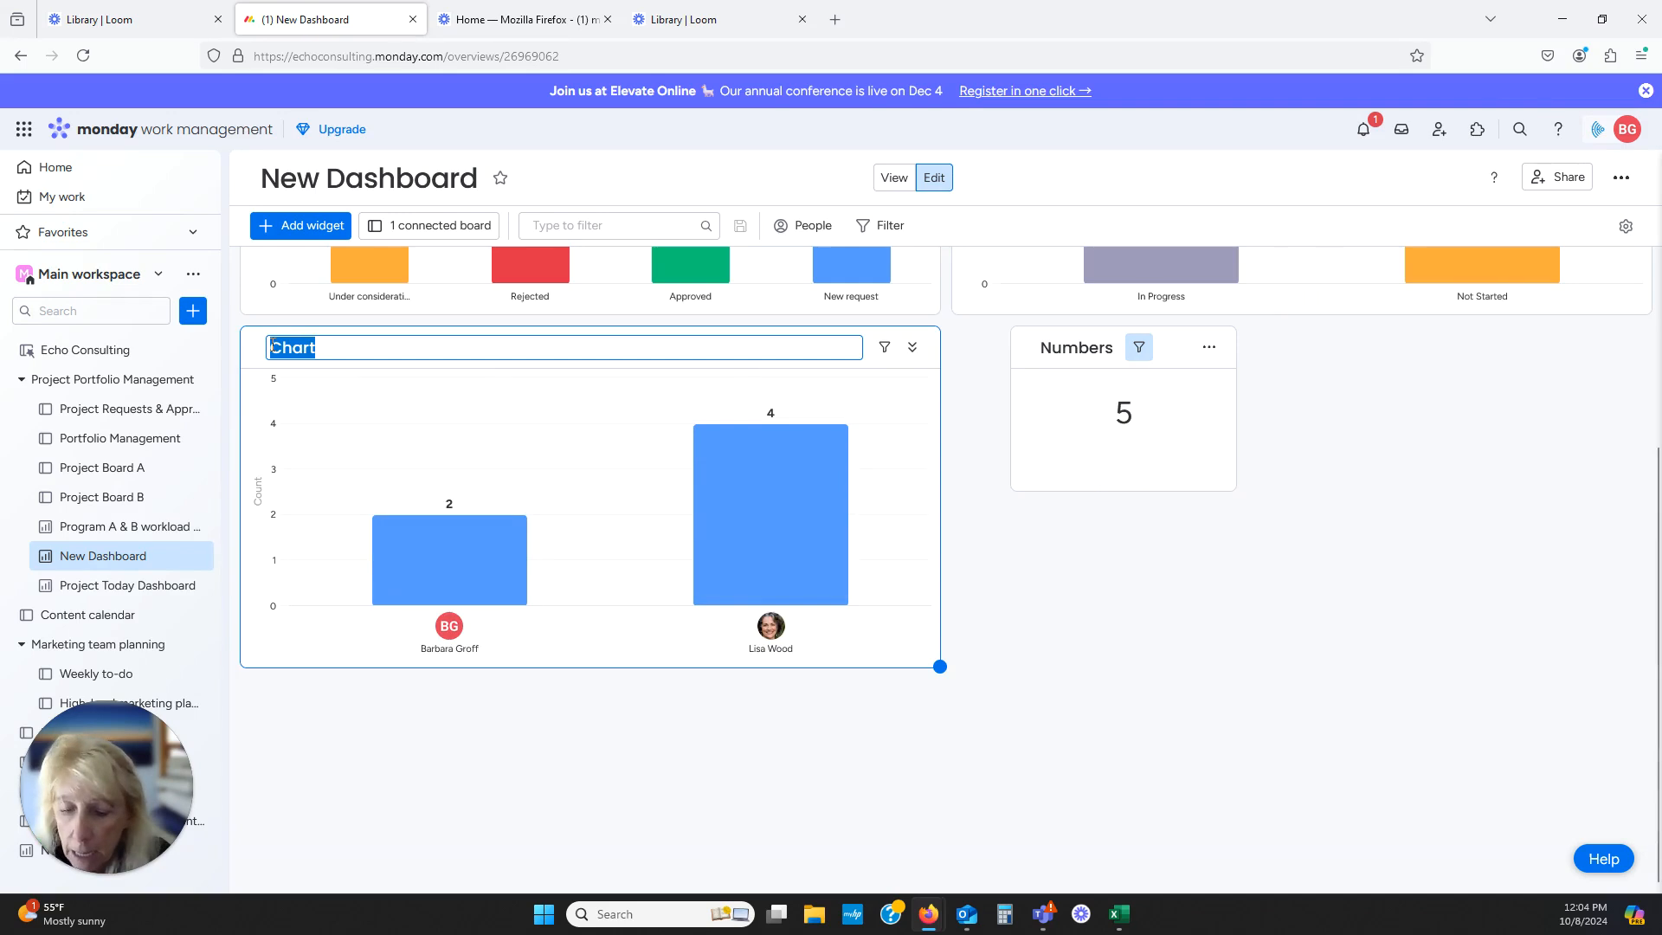
Type the new widget title 'Subtasks by Assigned To' in place of 'Chart'
type("Subta")
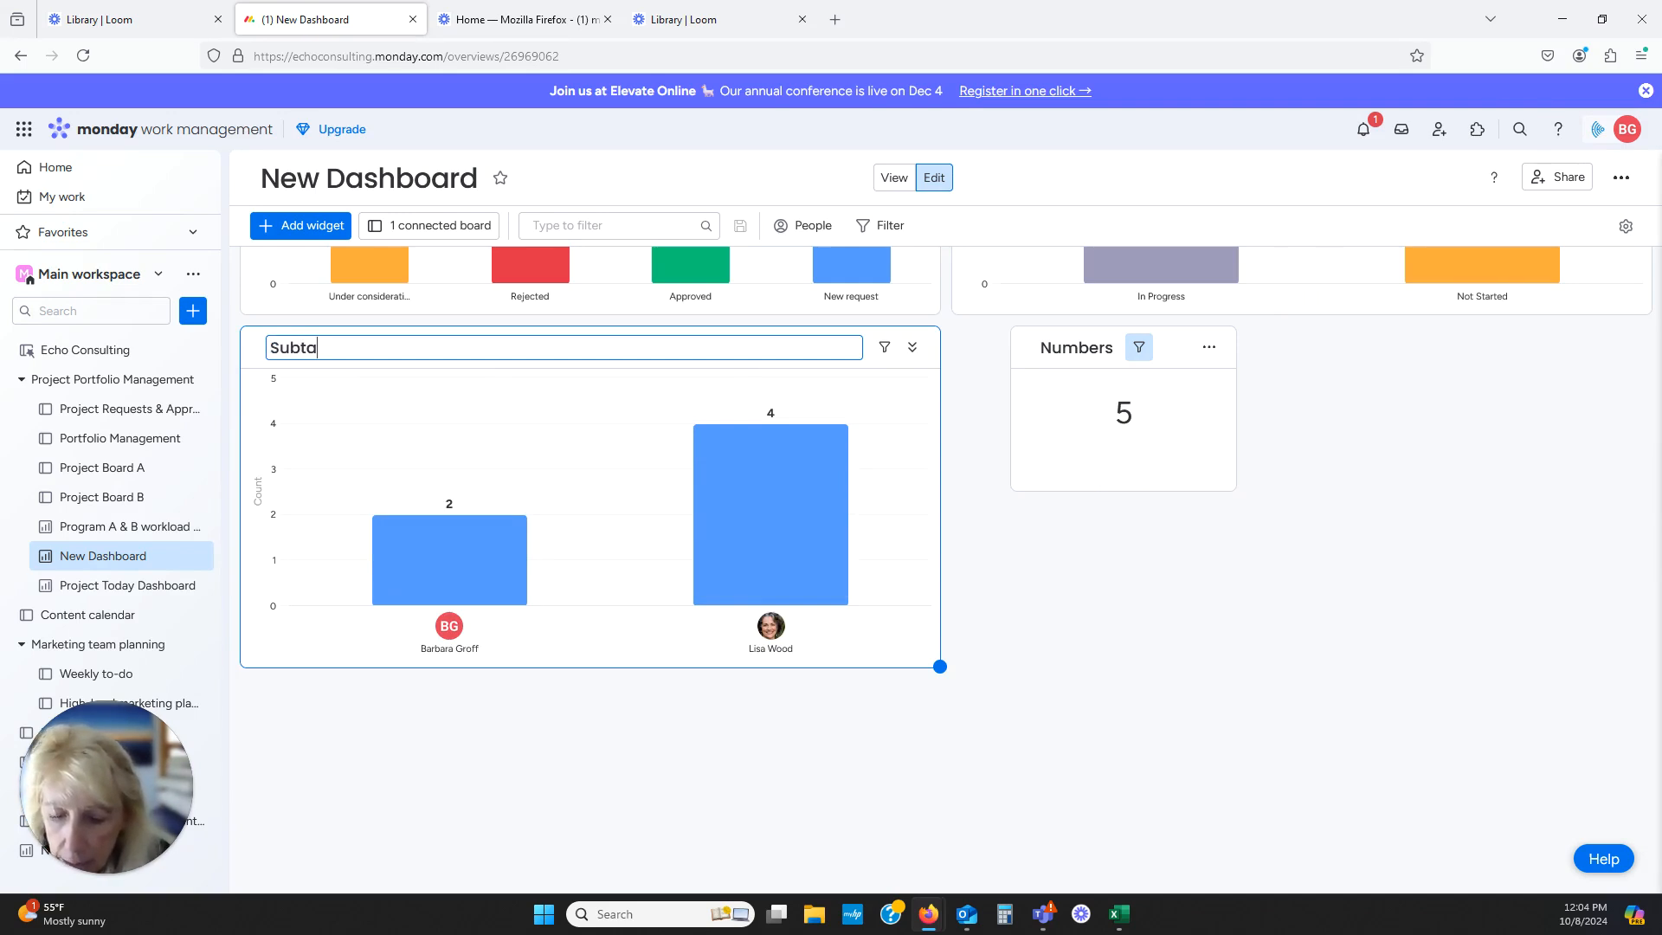
type("sks by Ass")
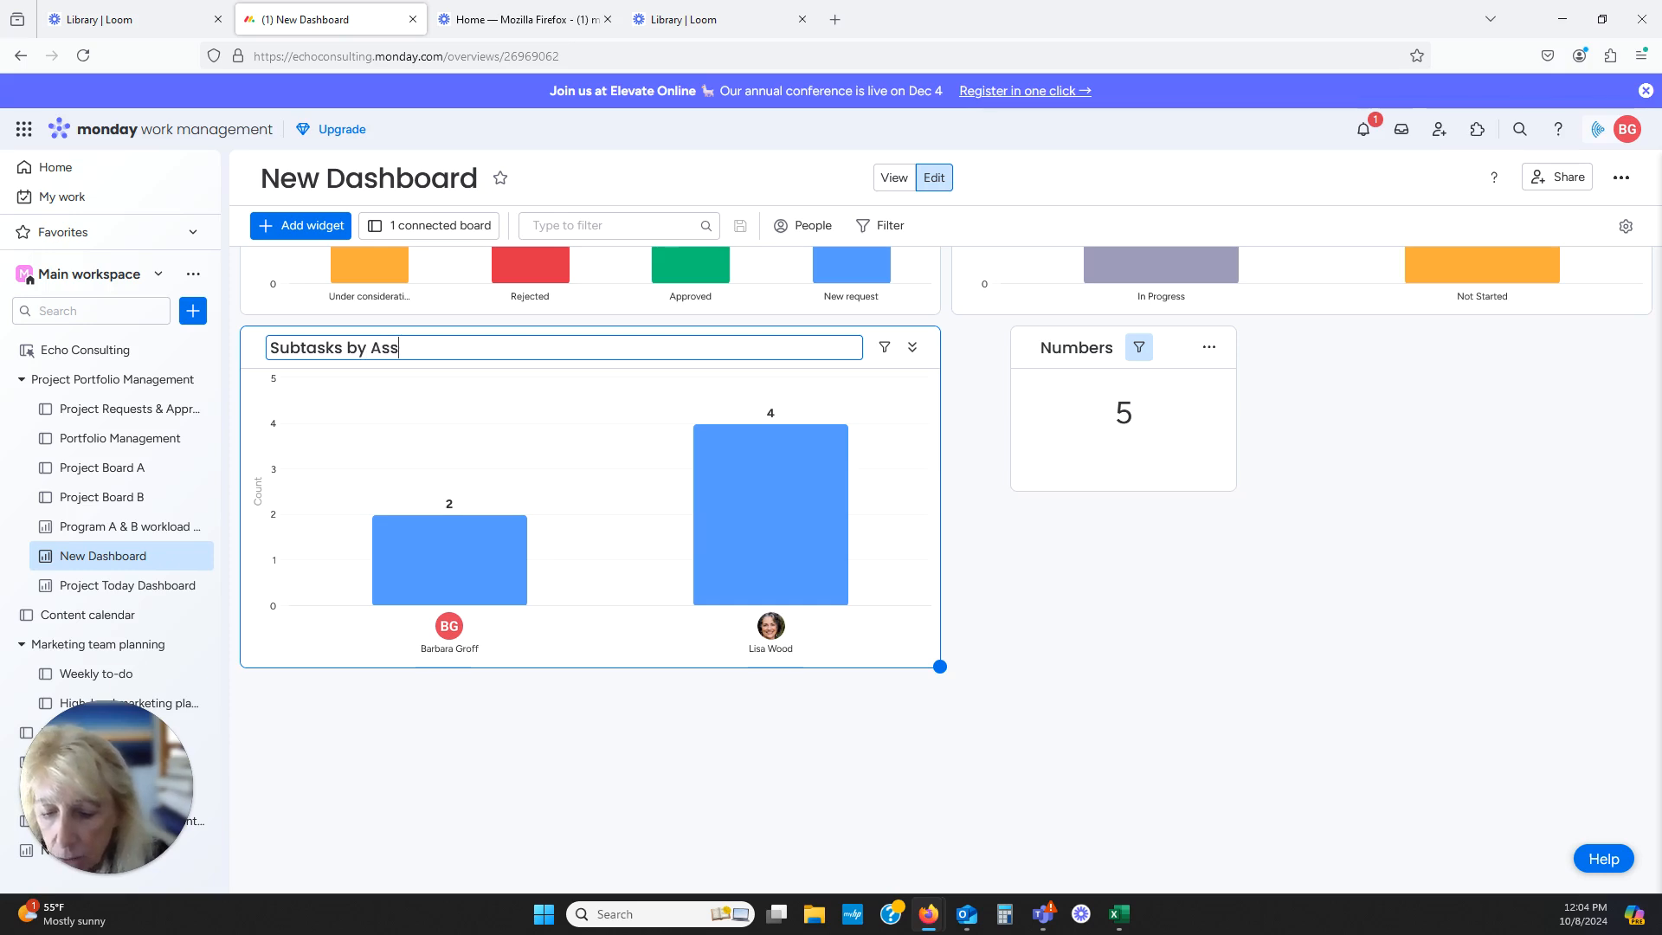
type("igned T")
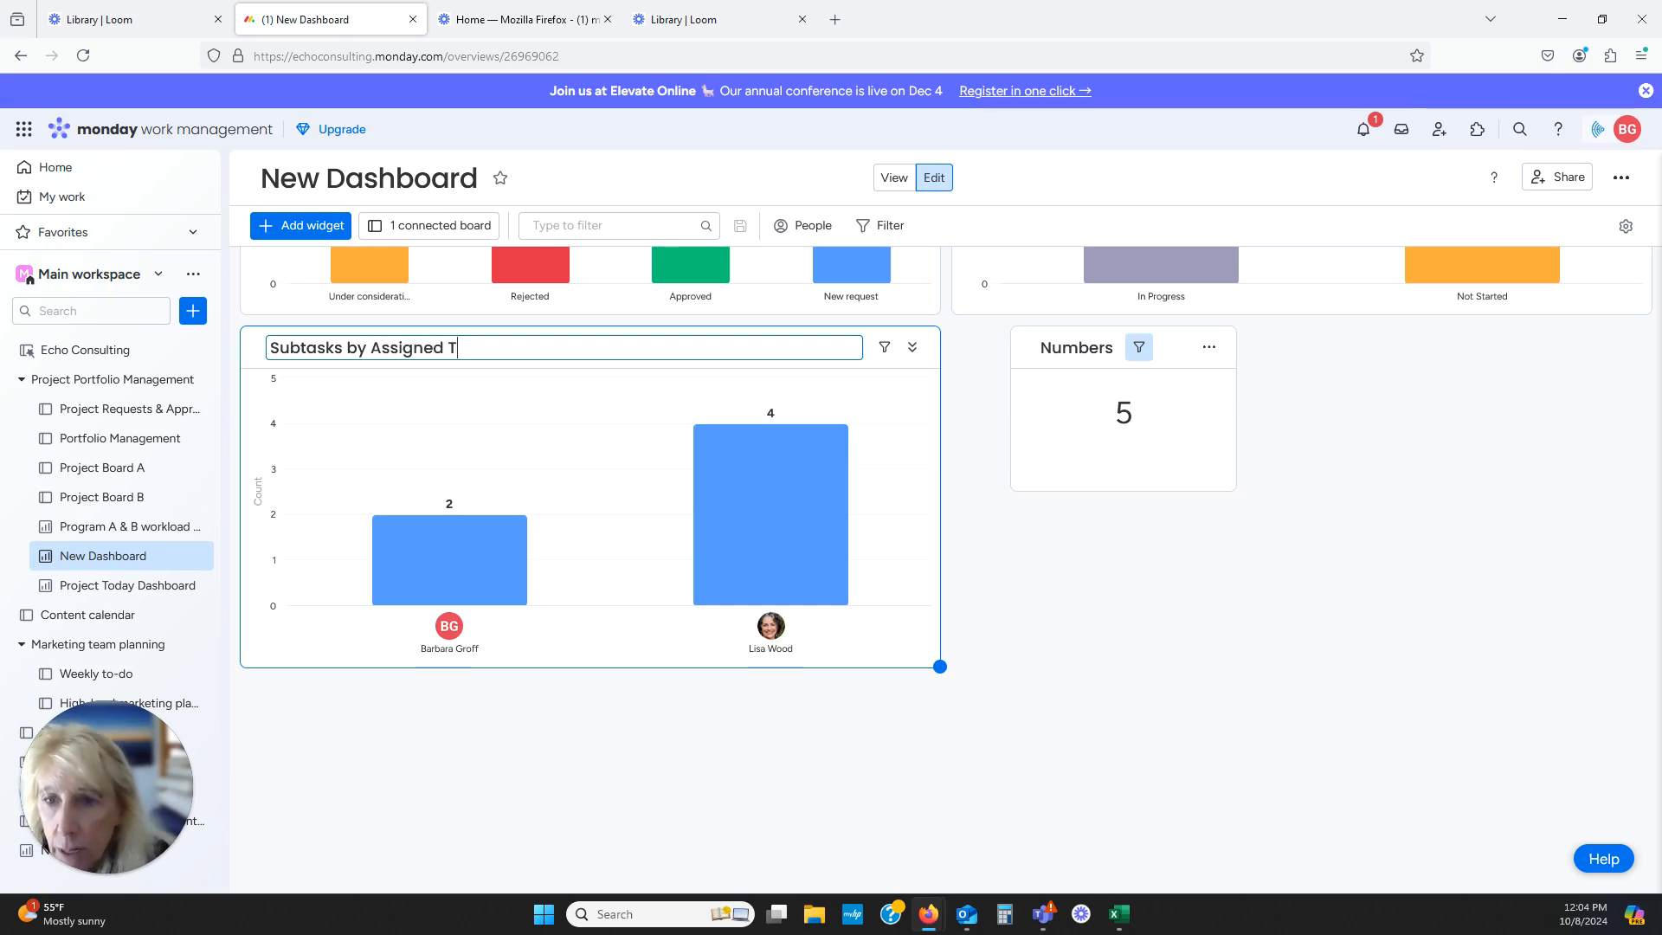
type("o")
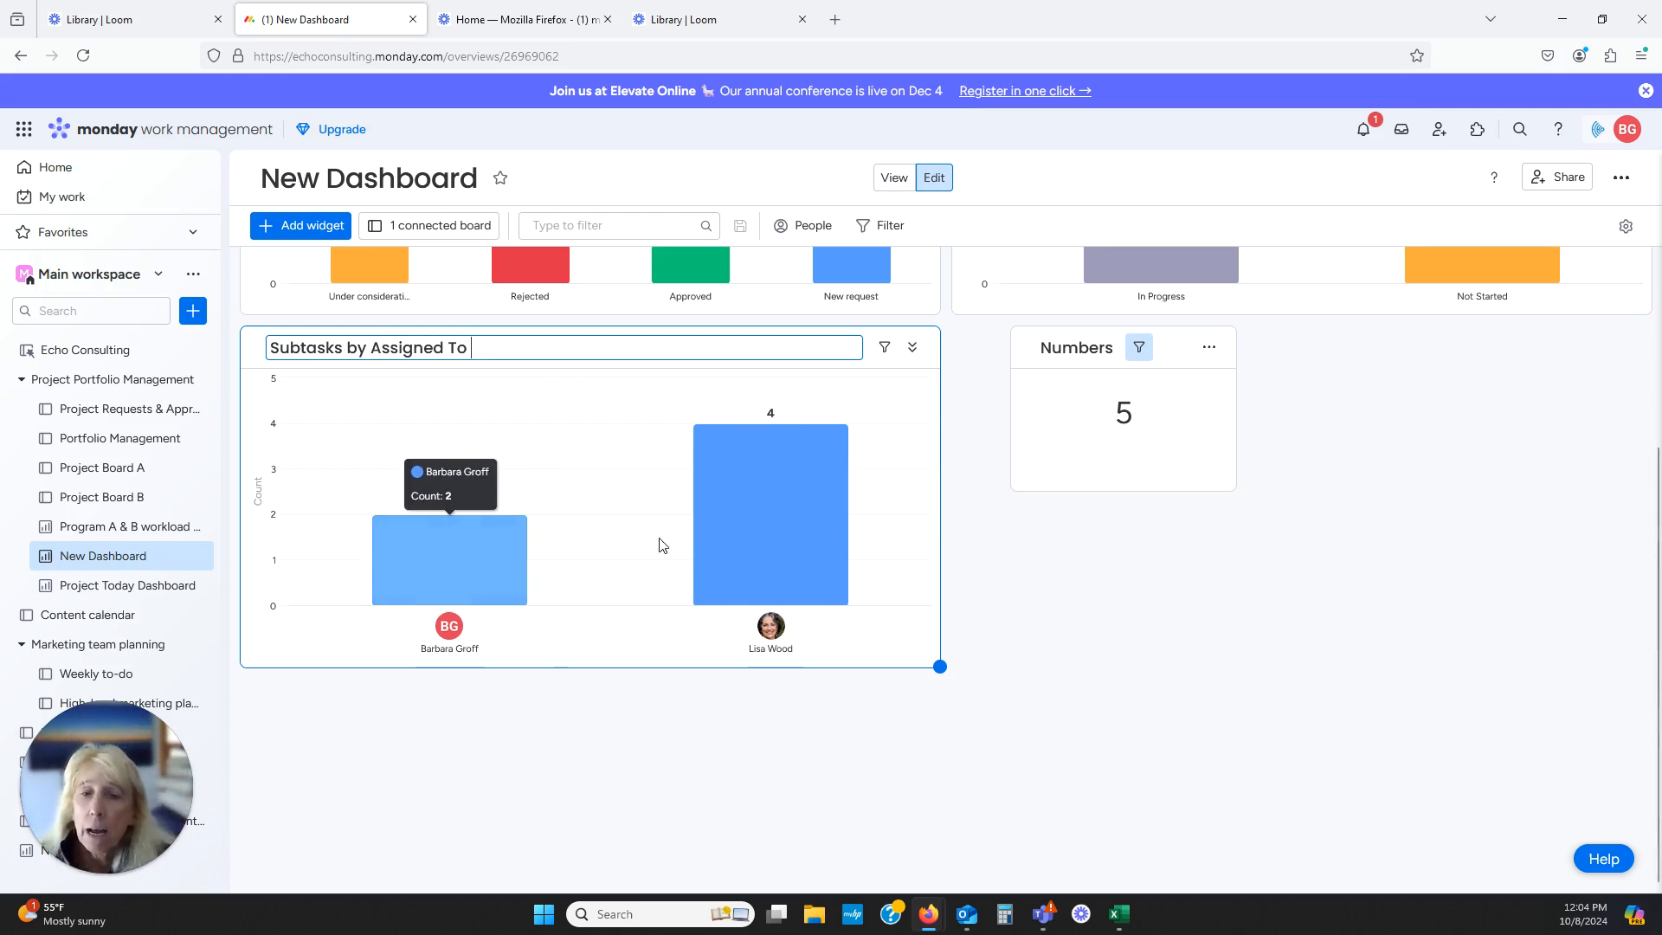
mouse_move(781, 524)
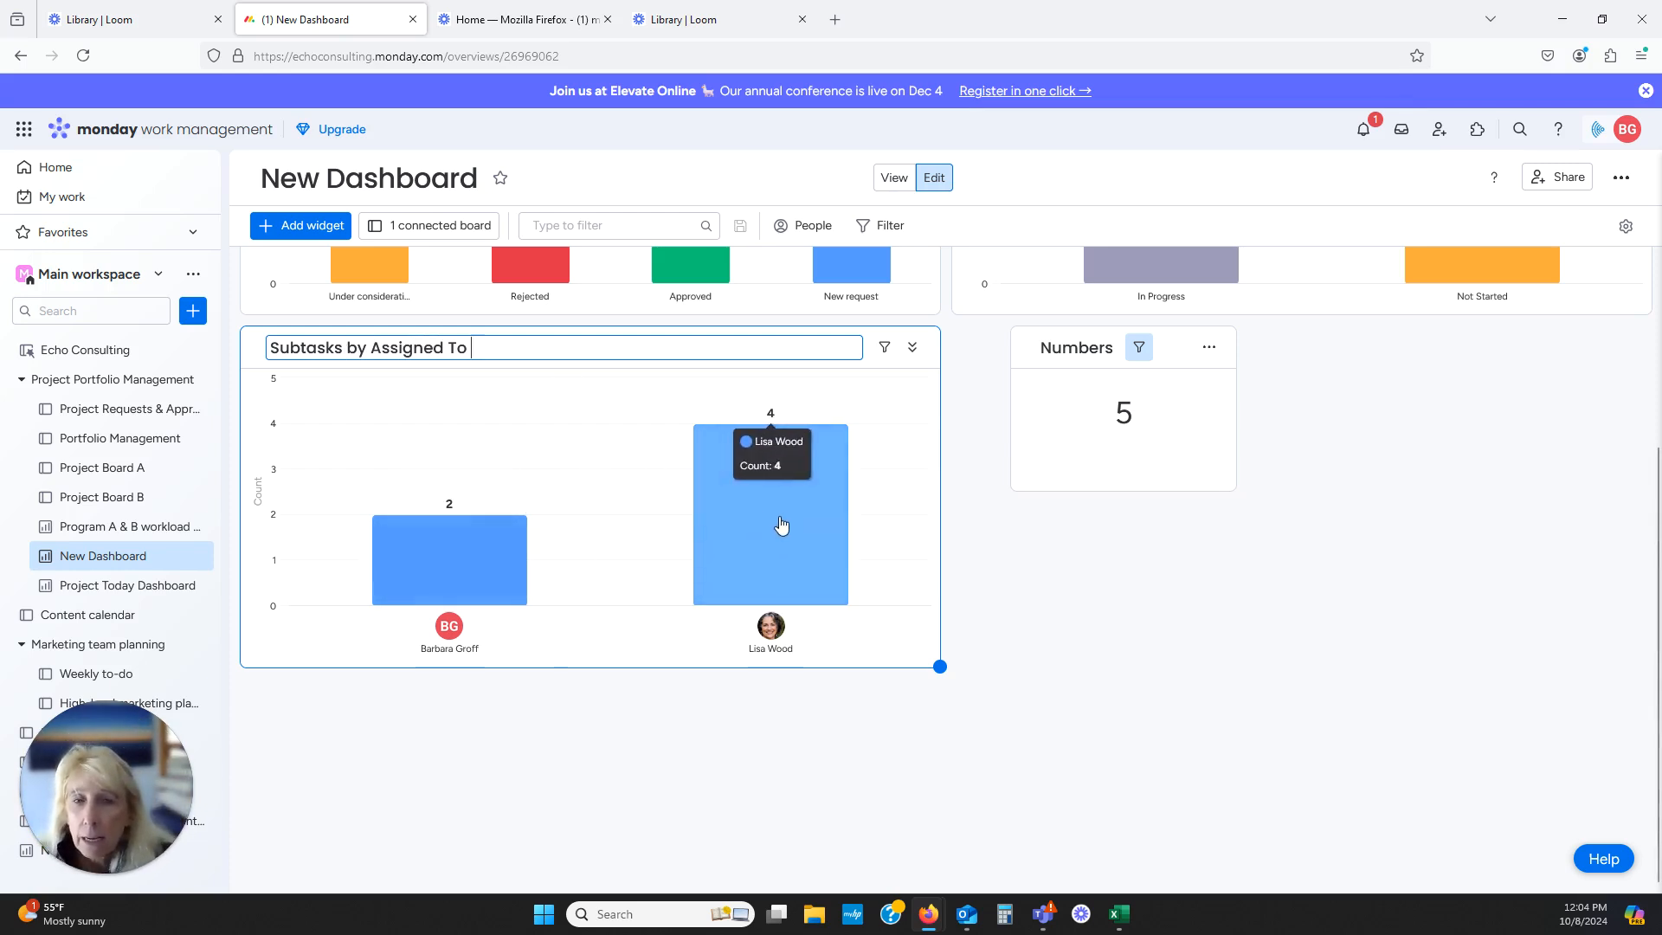
mouse_move(898, 509)
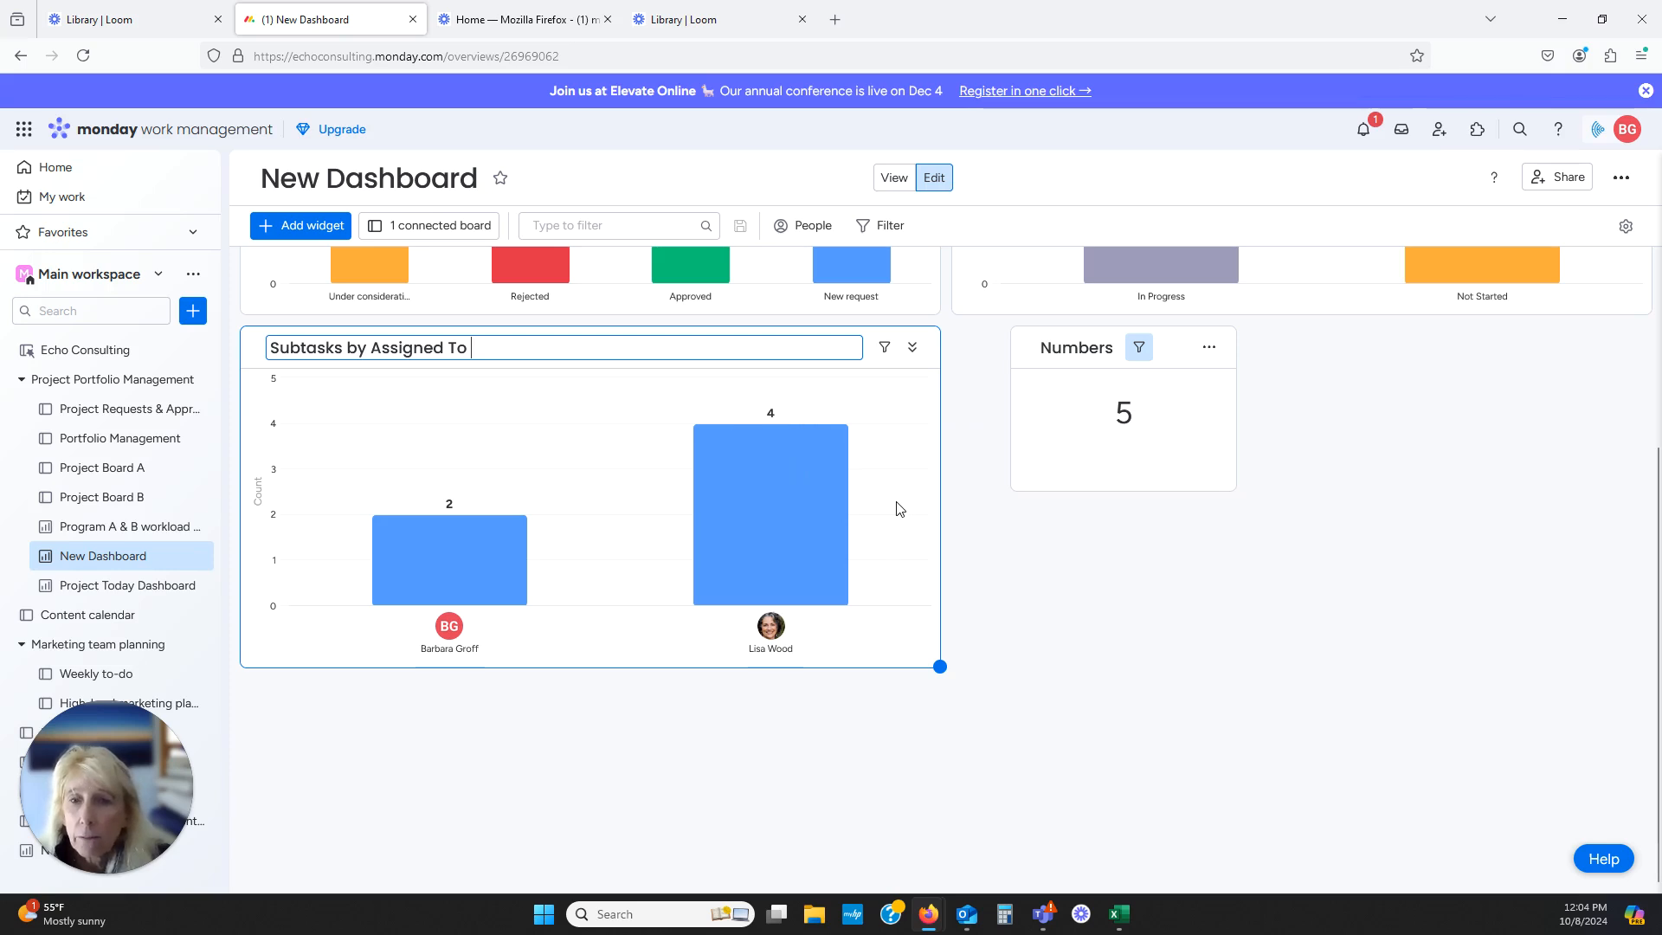
mouse_move(448, 559)
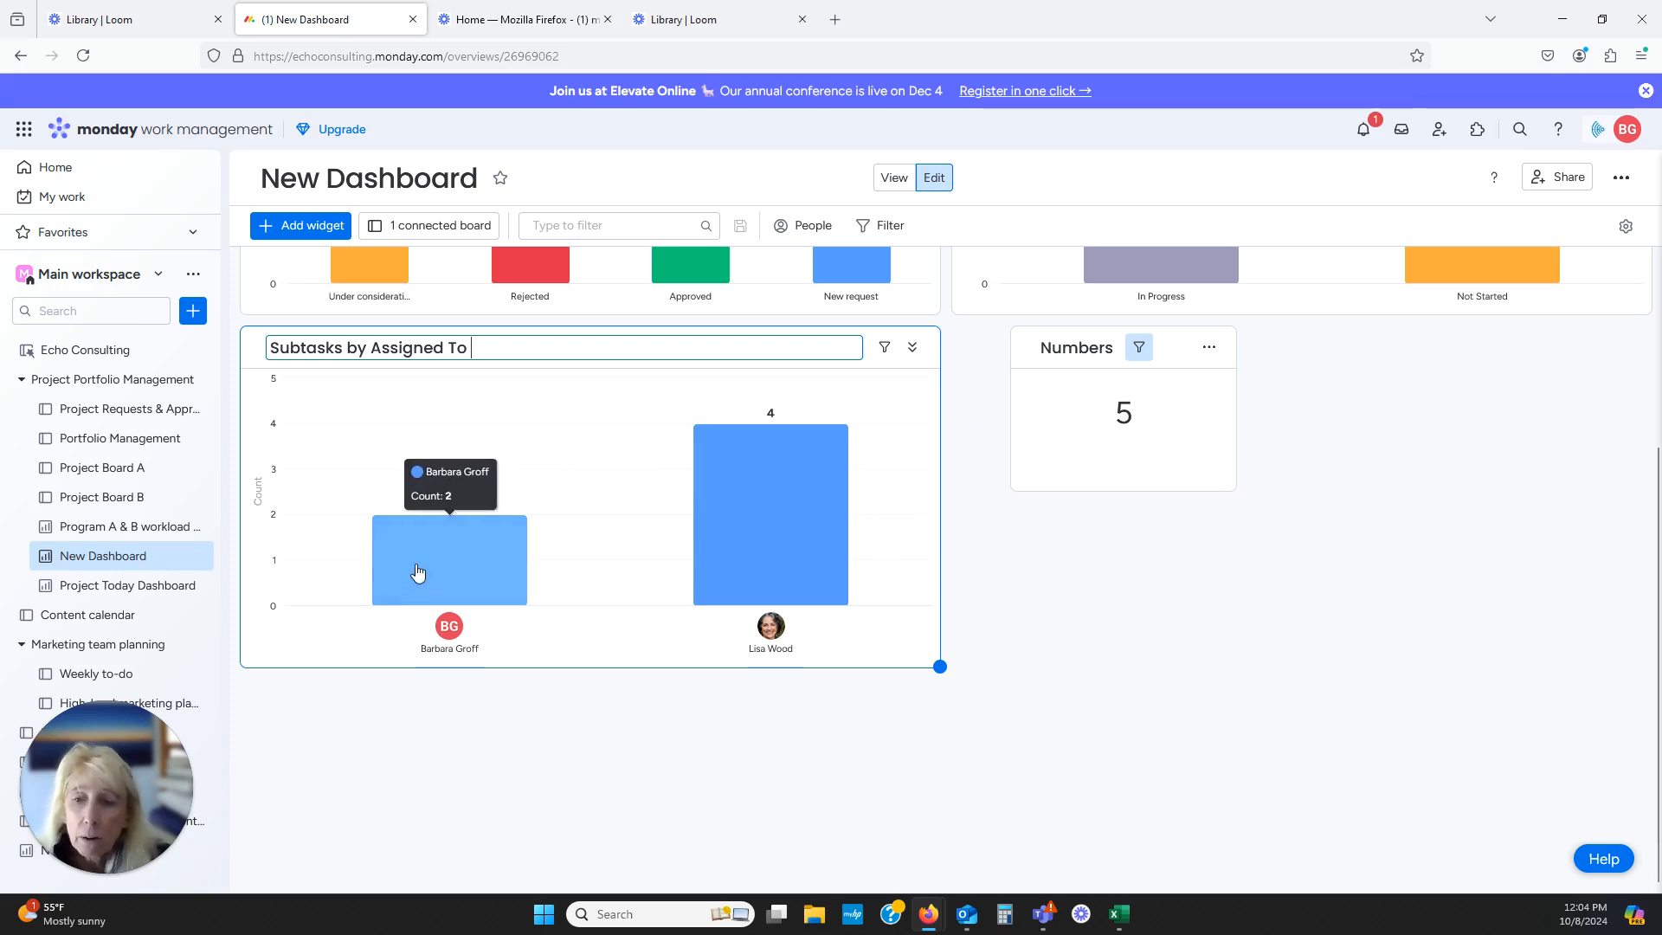
mouse_move(643, 509)
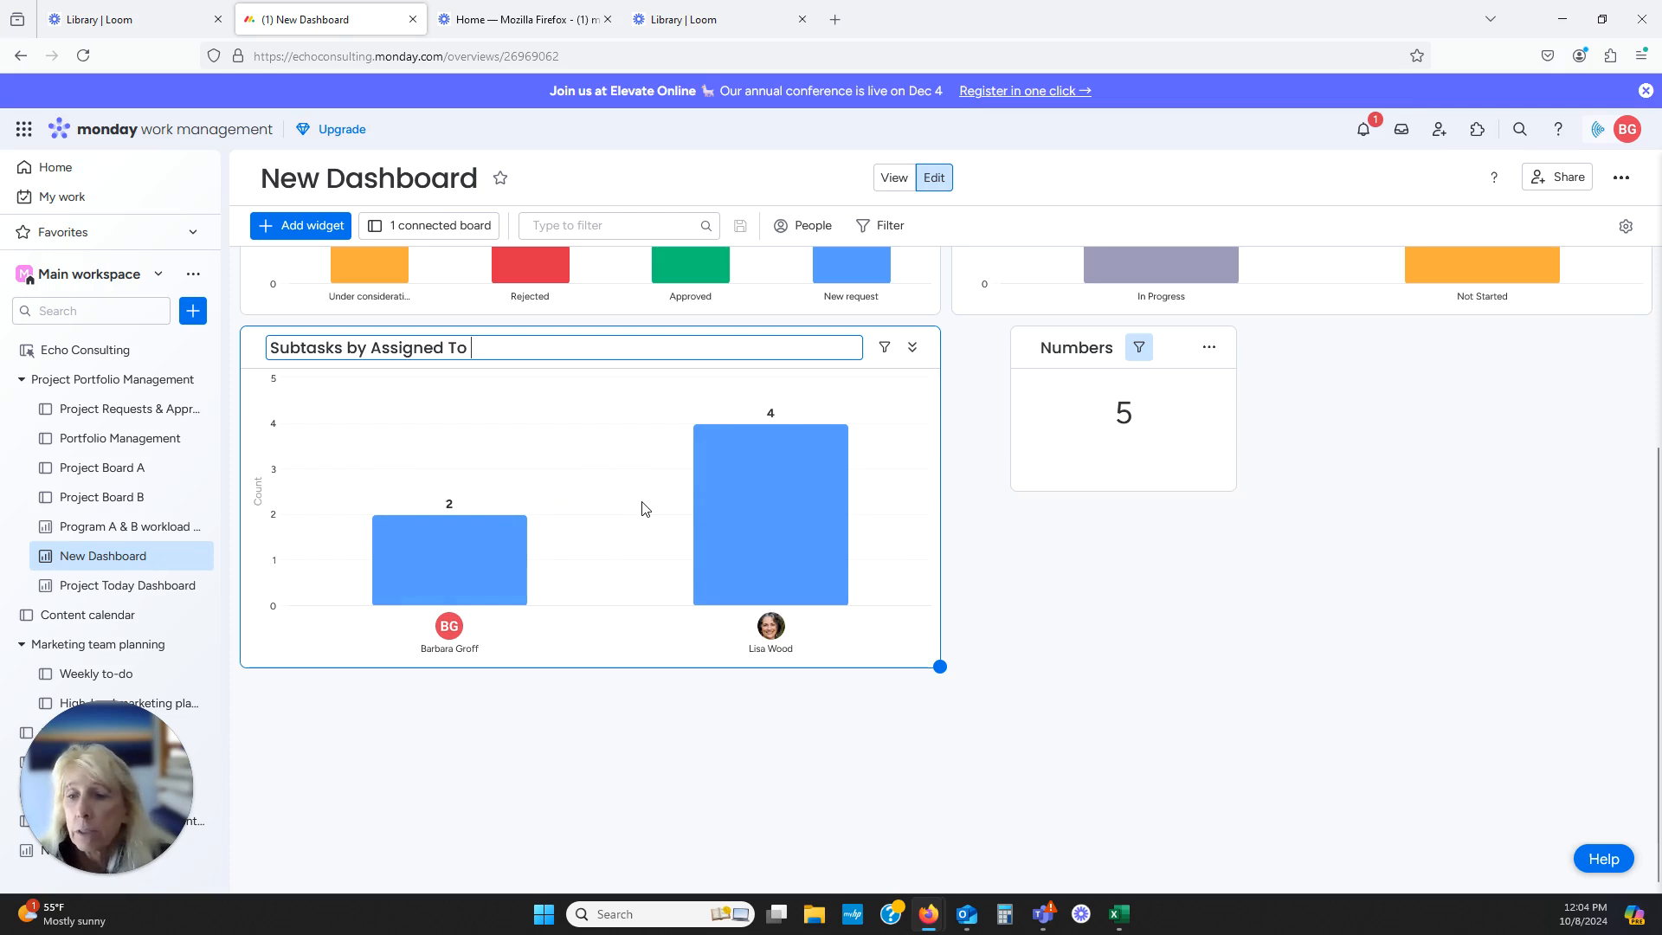
mouse_move(454, 577)
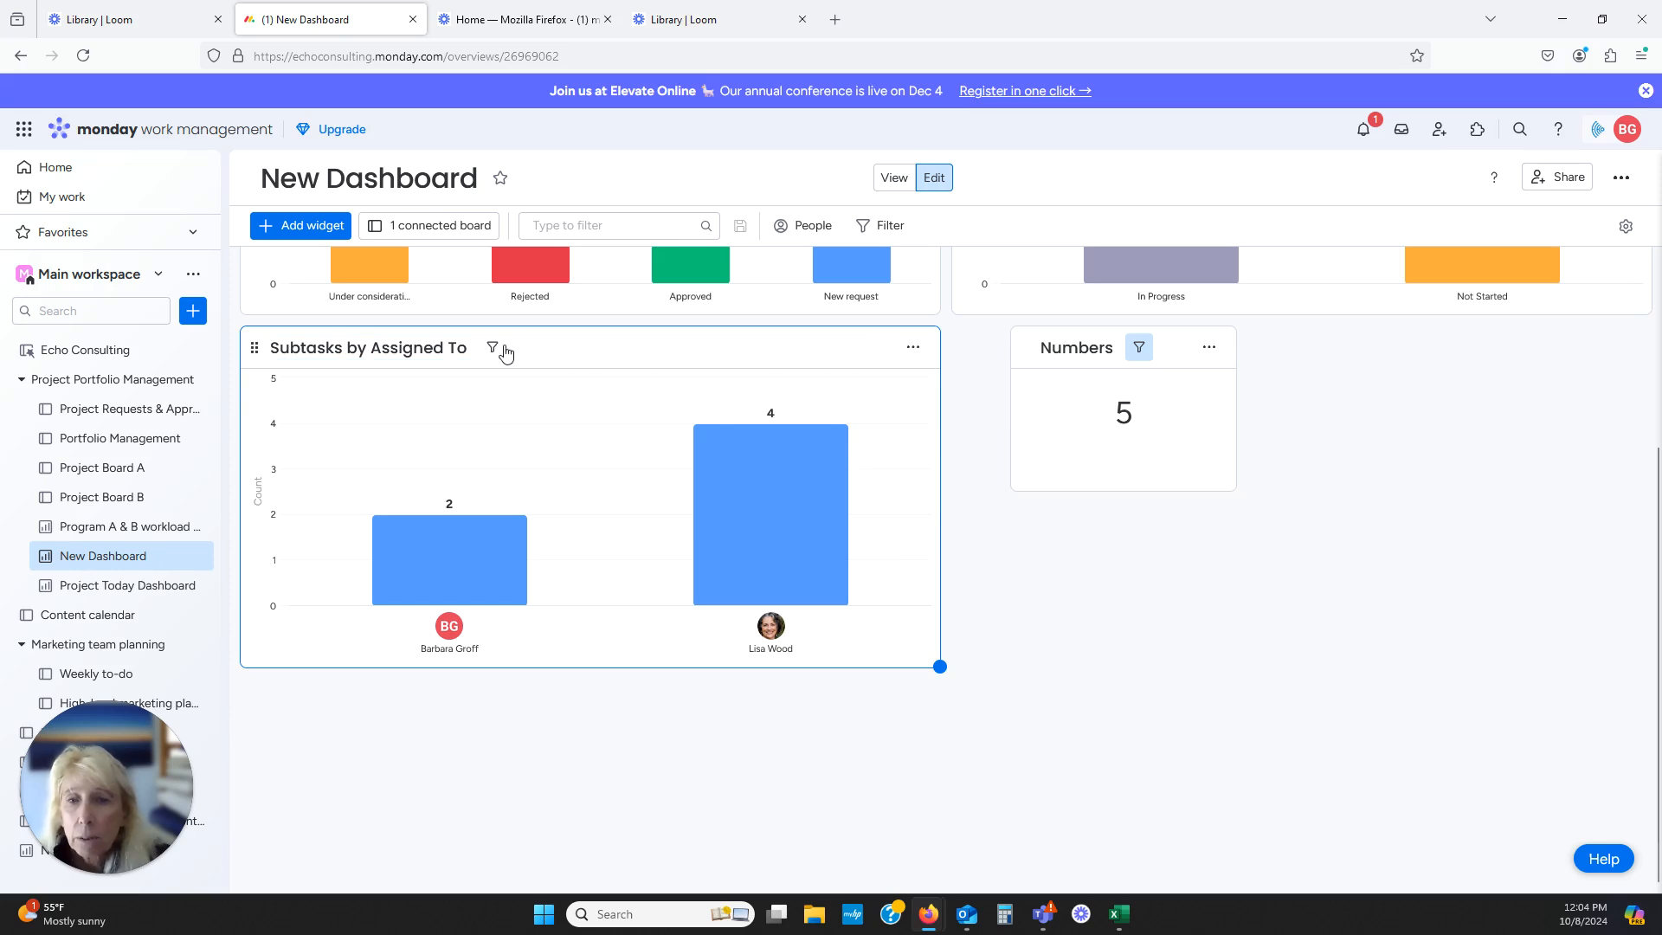
Filter the chart on subitem Status with condition 'is not' Done, leaving 3 subtasks
left_click(493, 349)
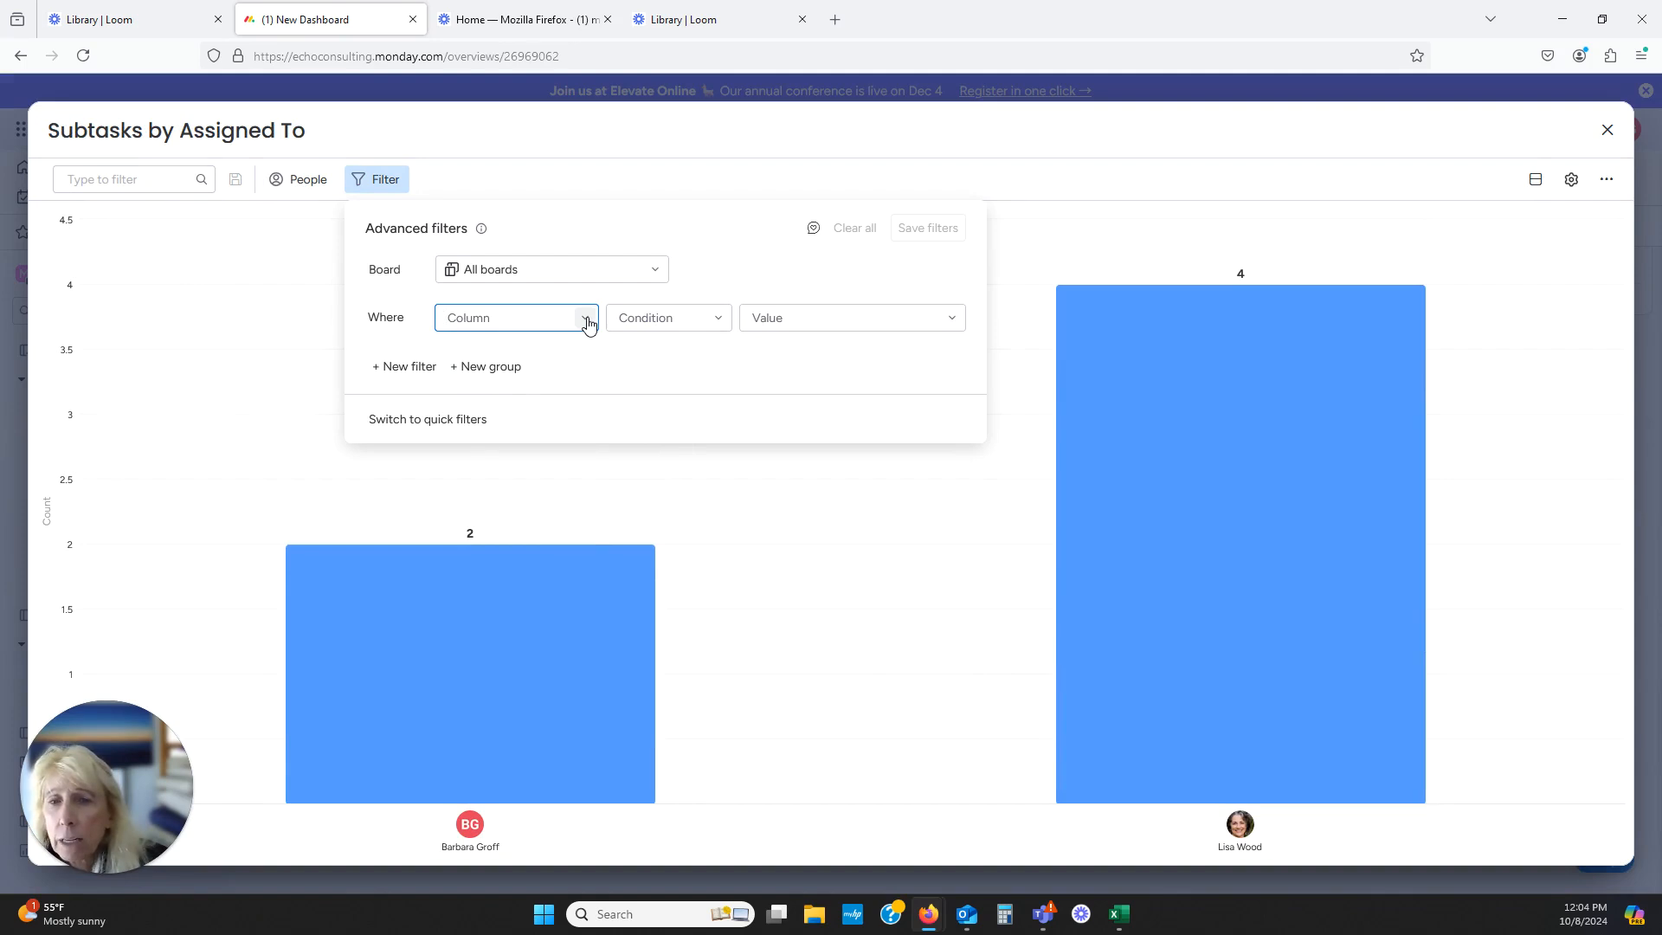
left_click(516, 317)
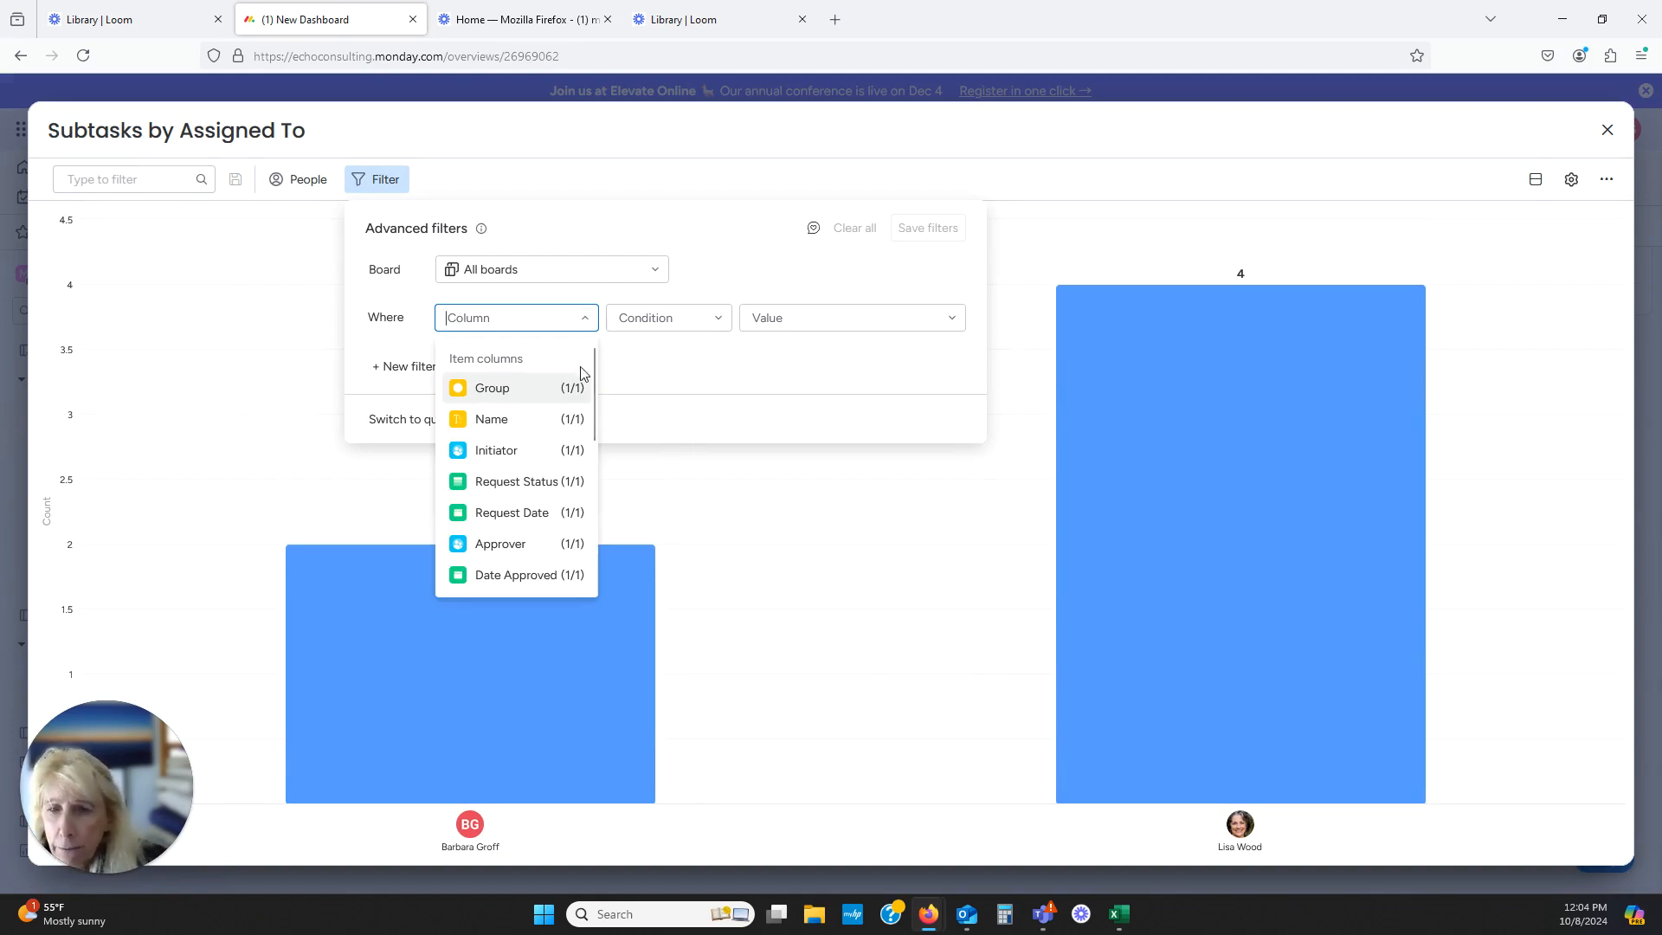
scroll("down", 3)
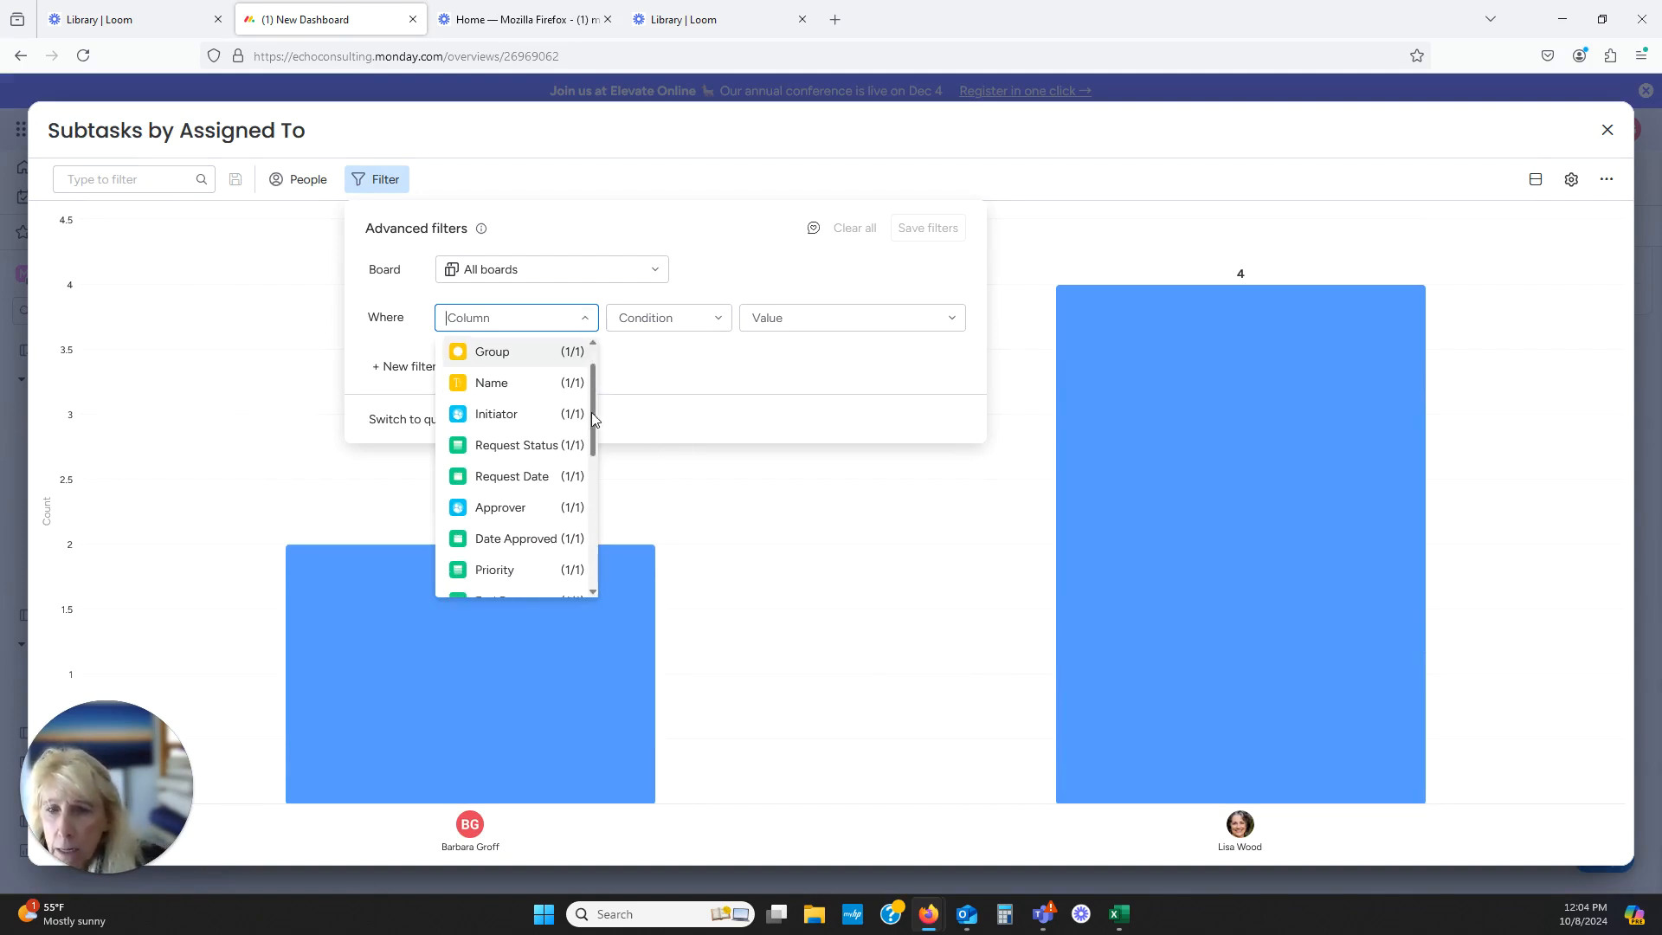
scroll("down", 3)
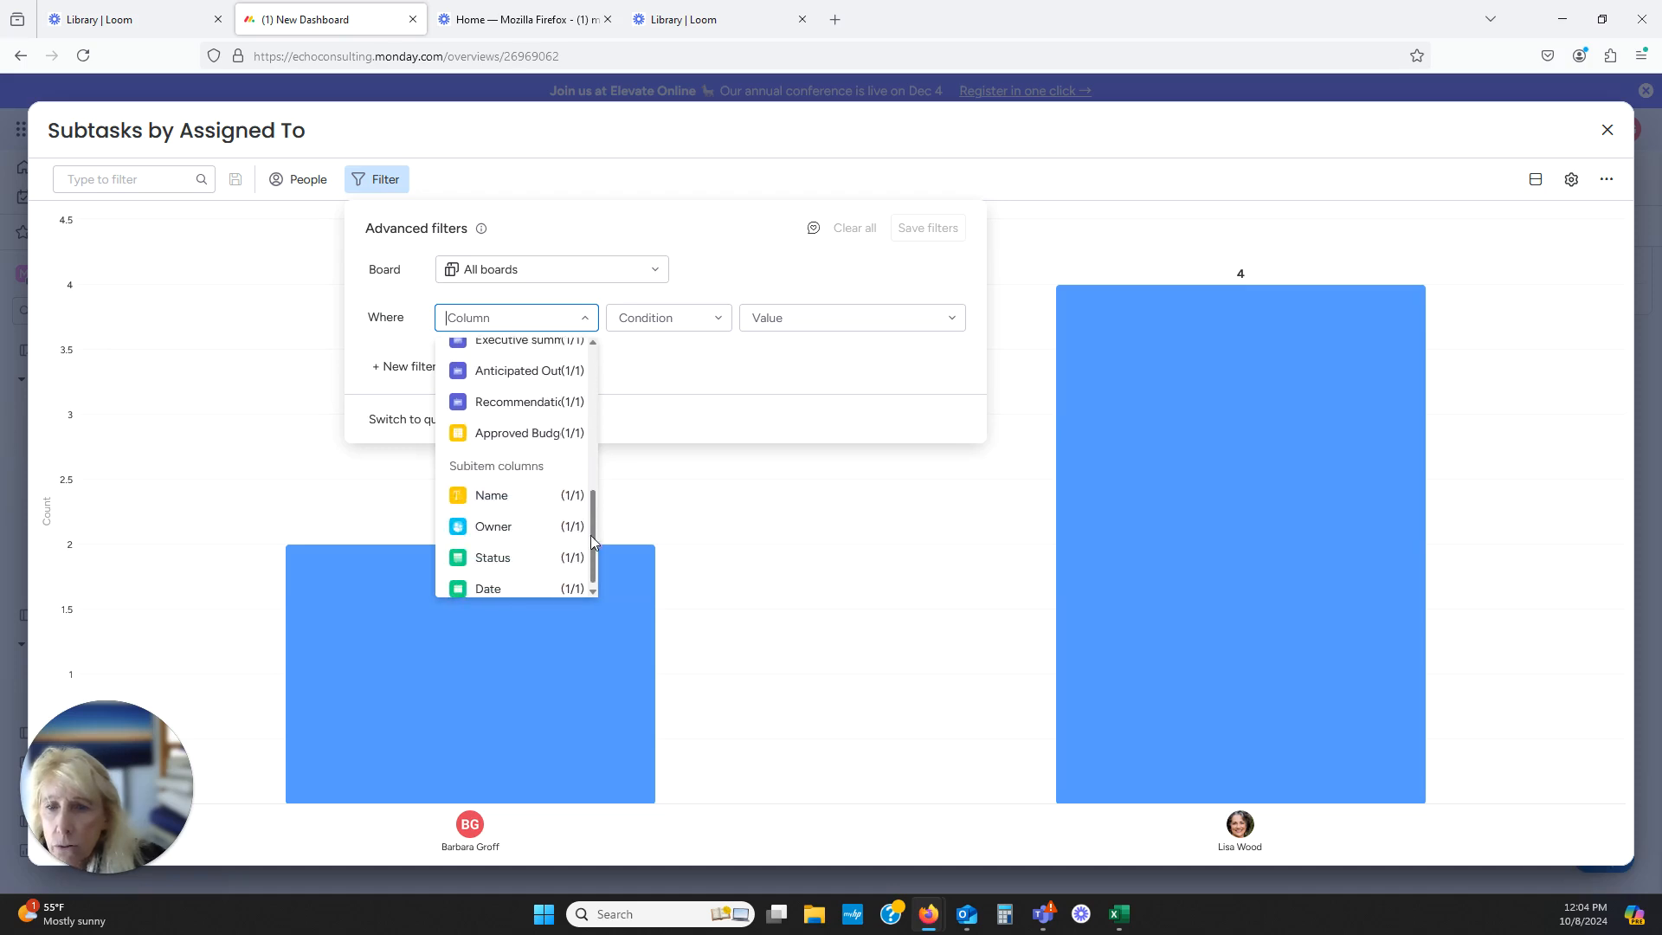
left_click(492, 526)
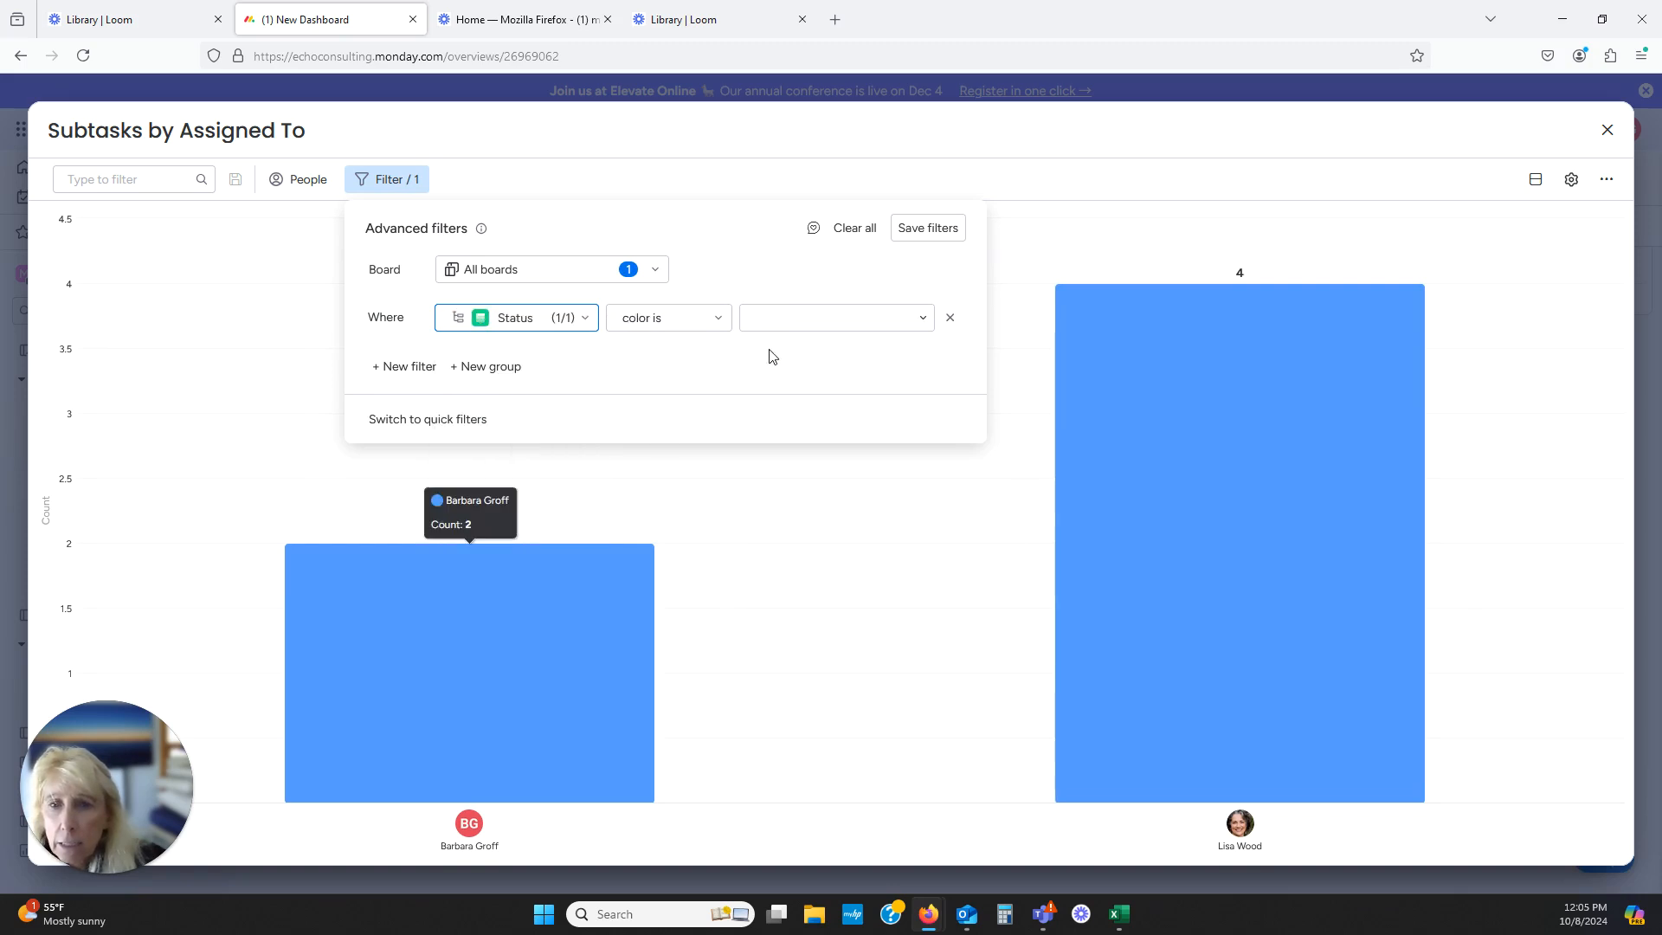
left_click(916, 318)
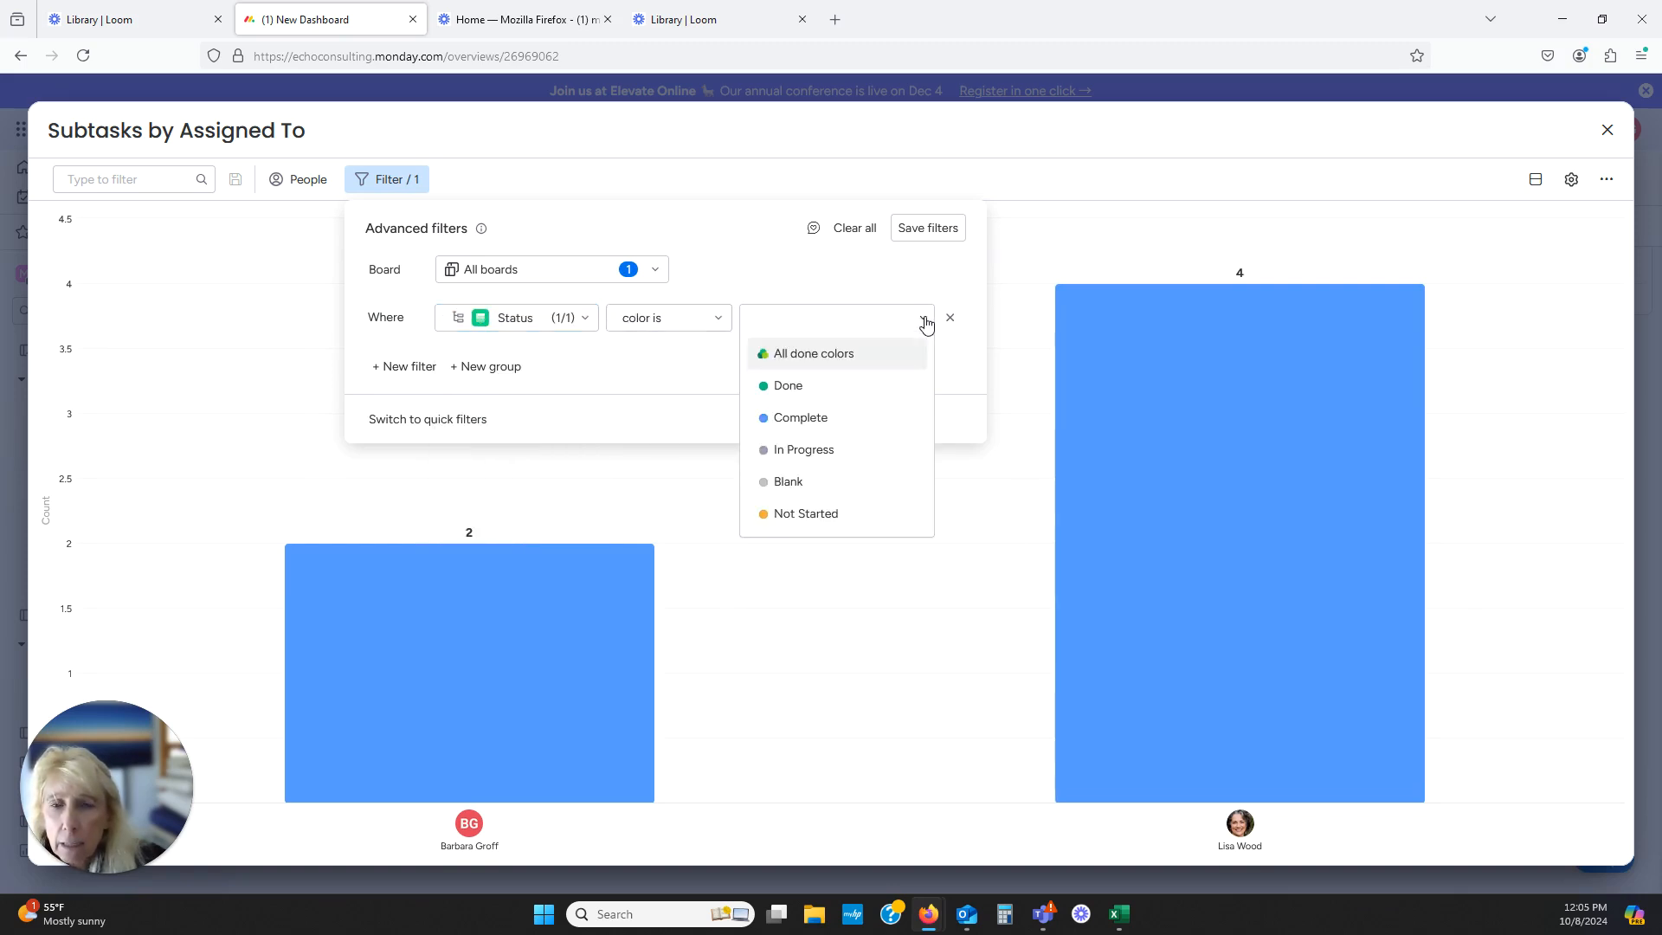
left_click(787, 384)
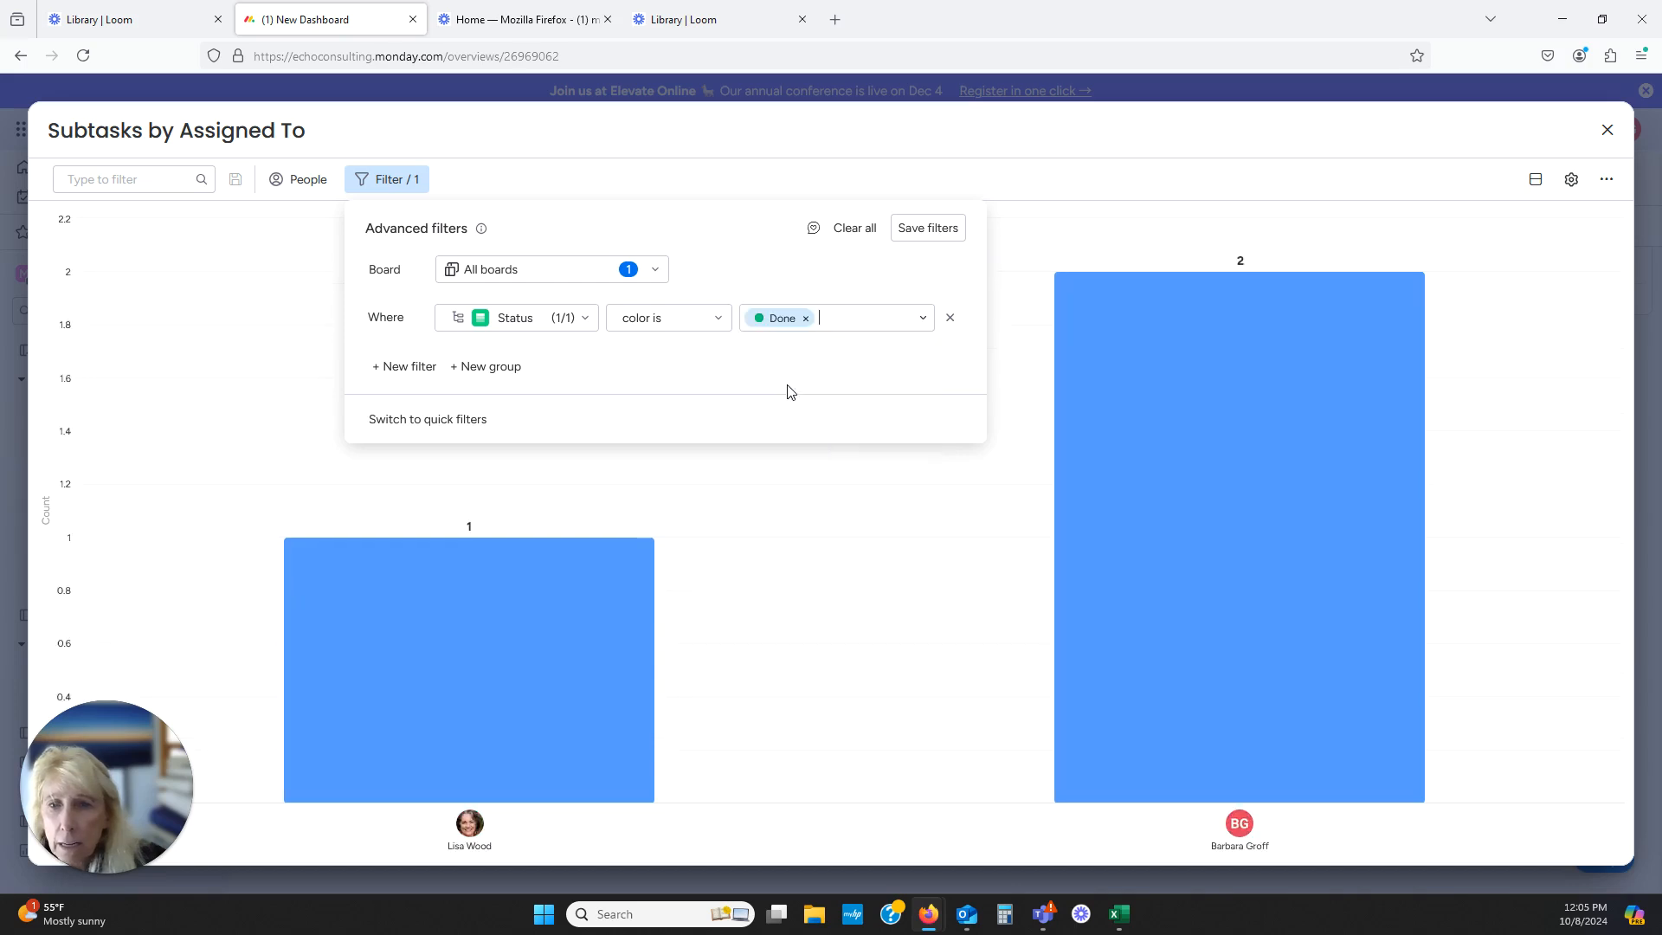
left_click(666, 317)
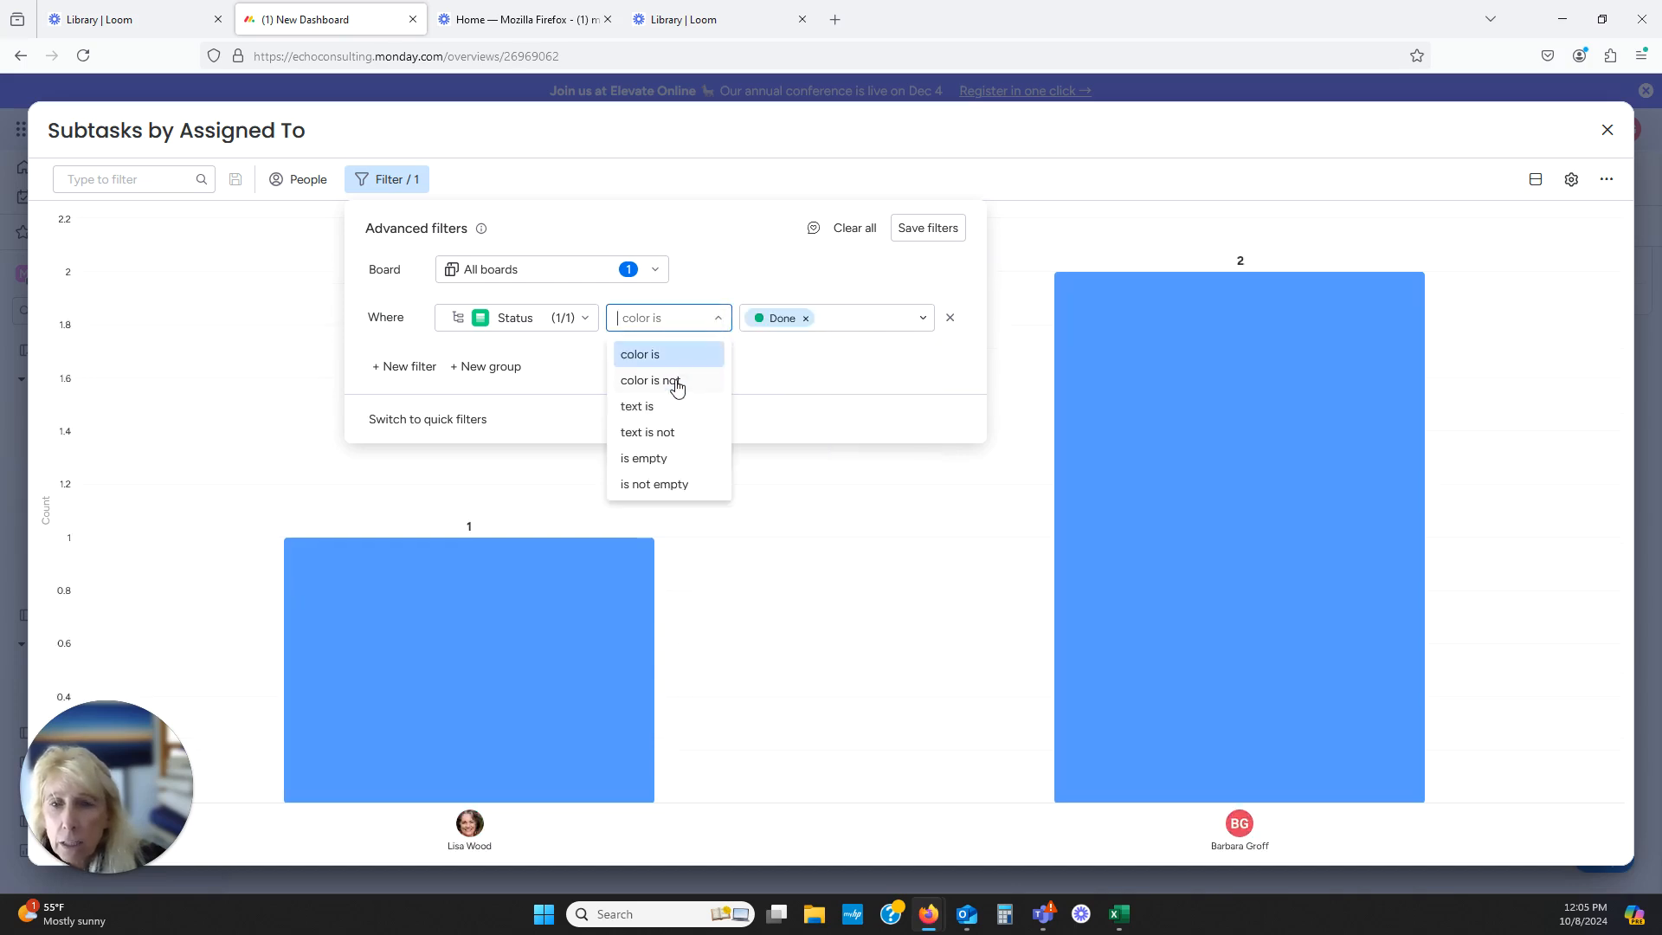
left_click(650, 381)
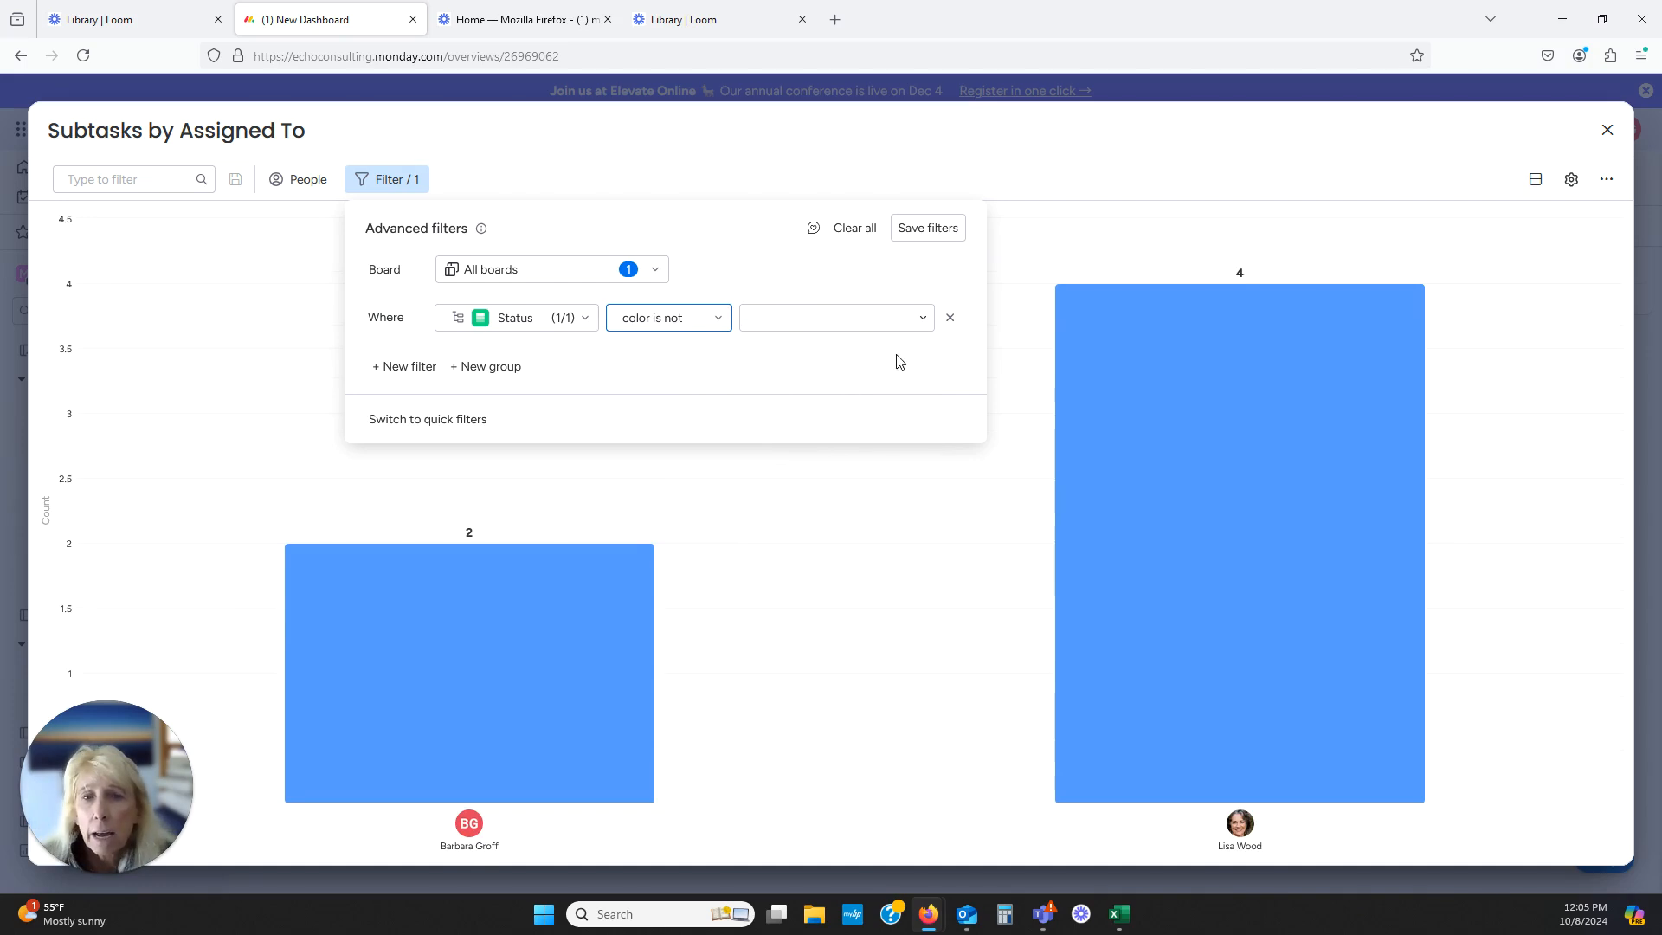
left_click(834, 316)
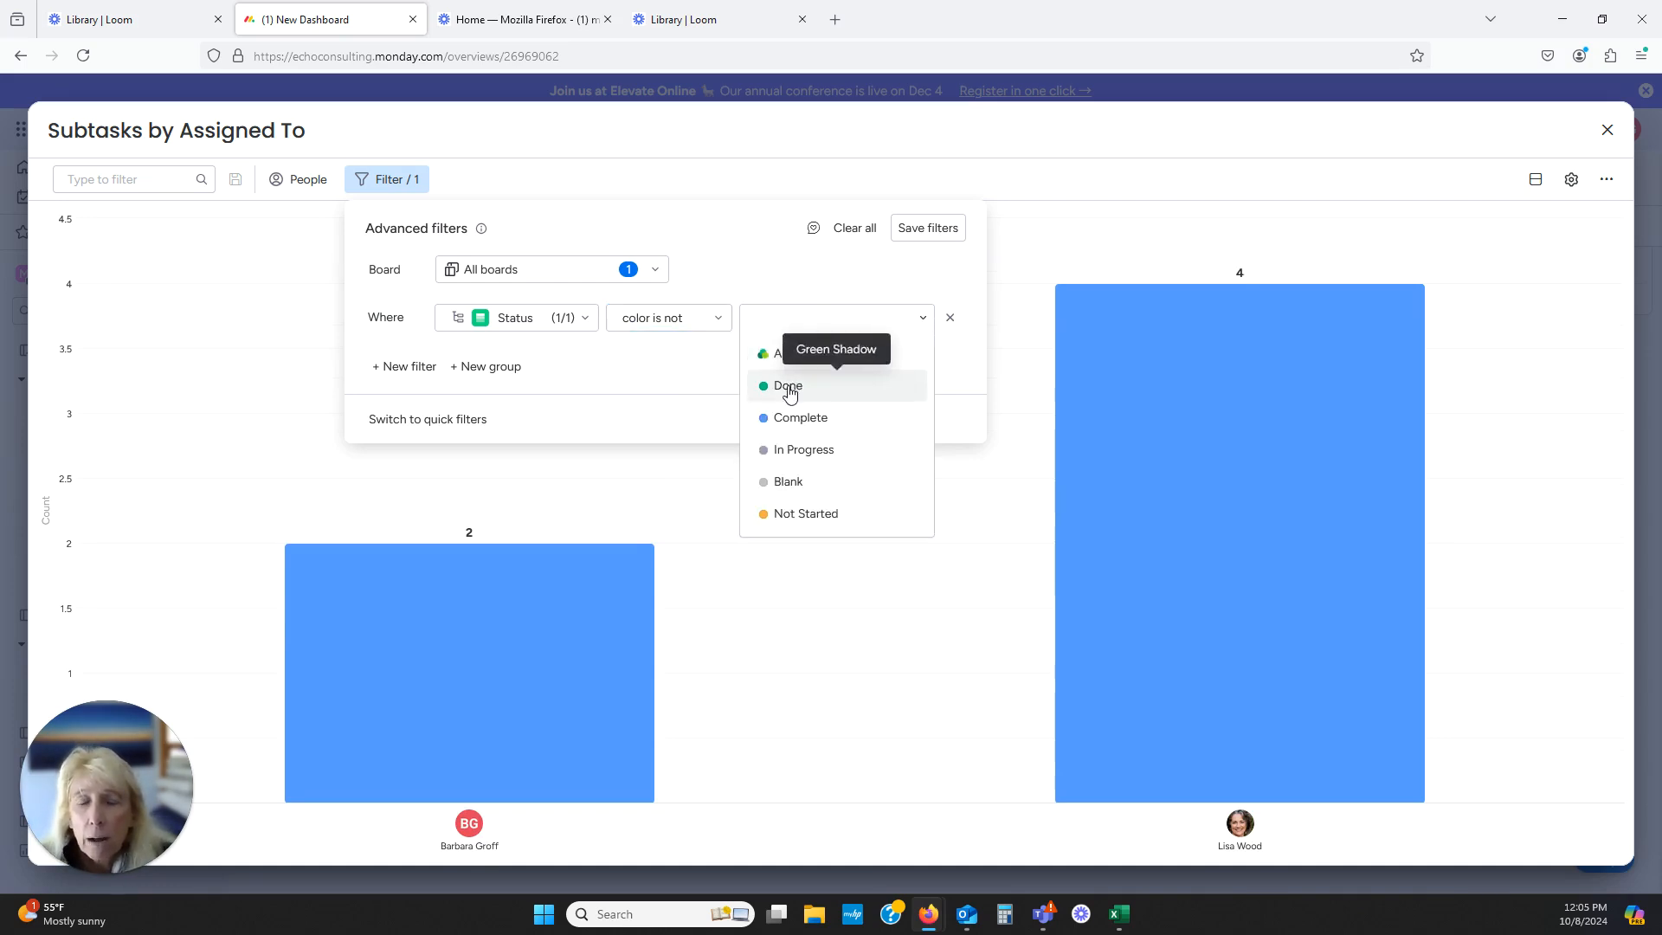
left_click(788, 384)
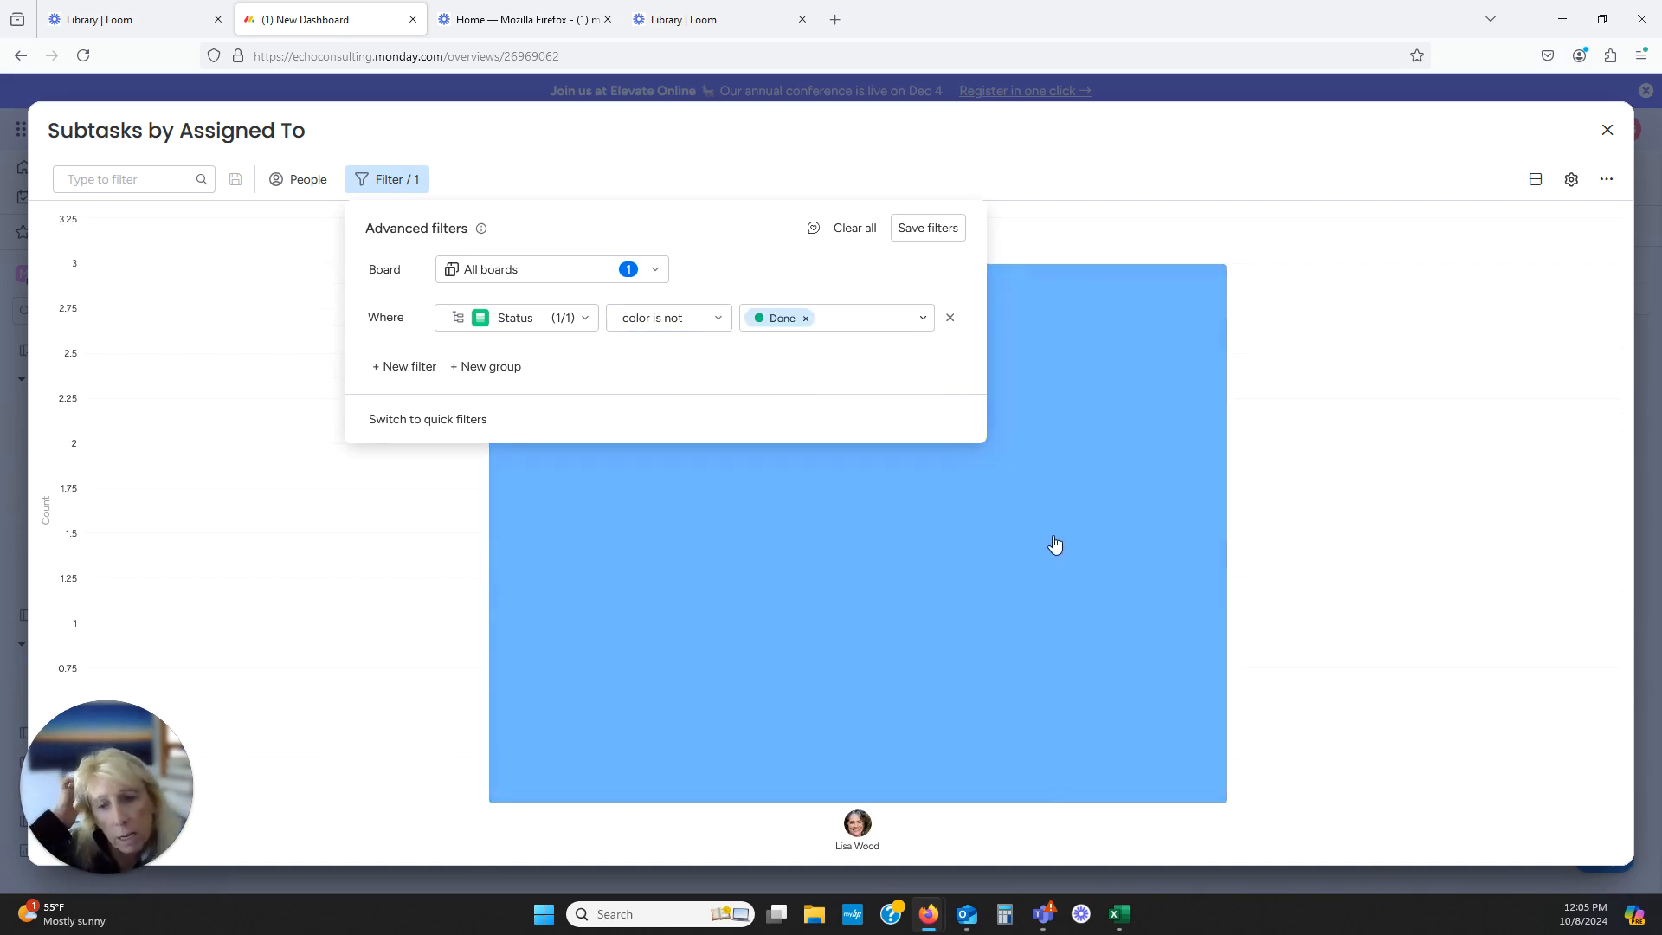
mouse_move(845, 620)
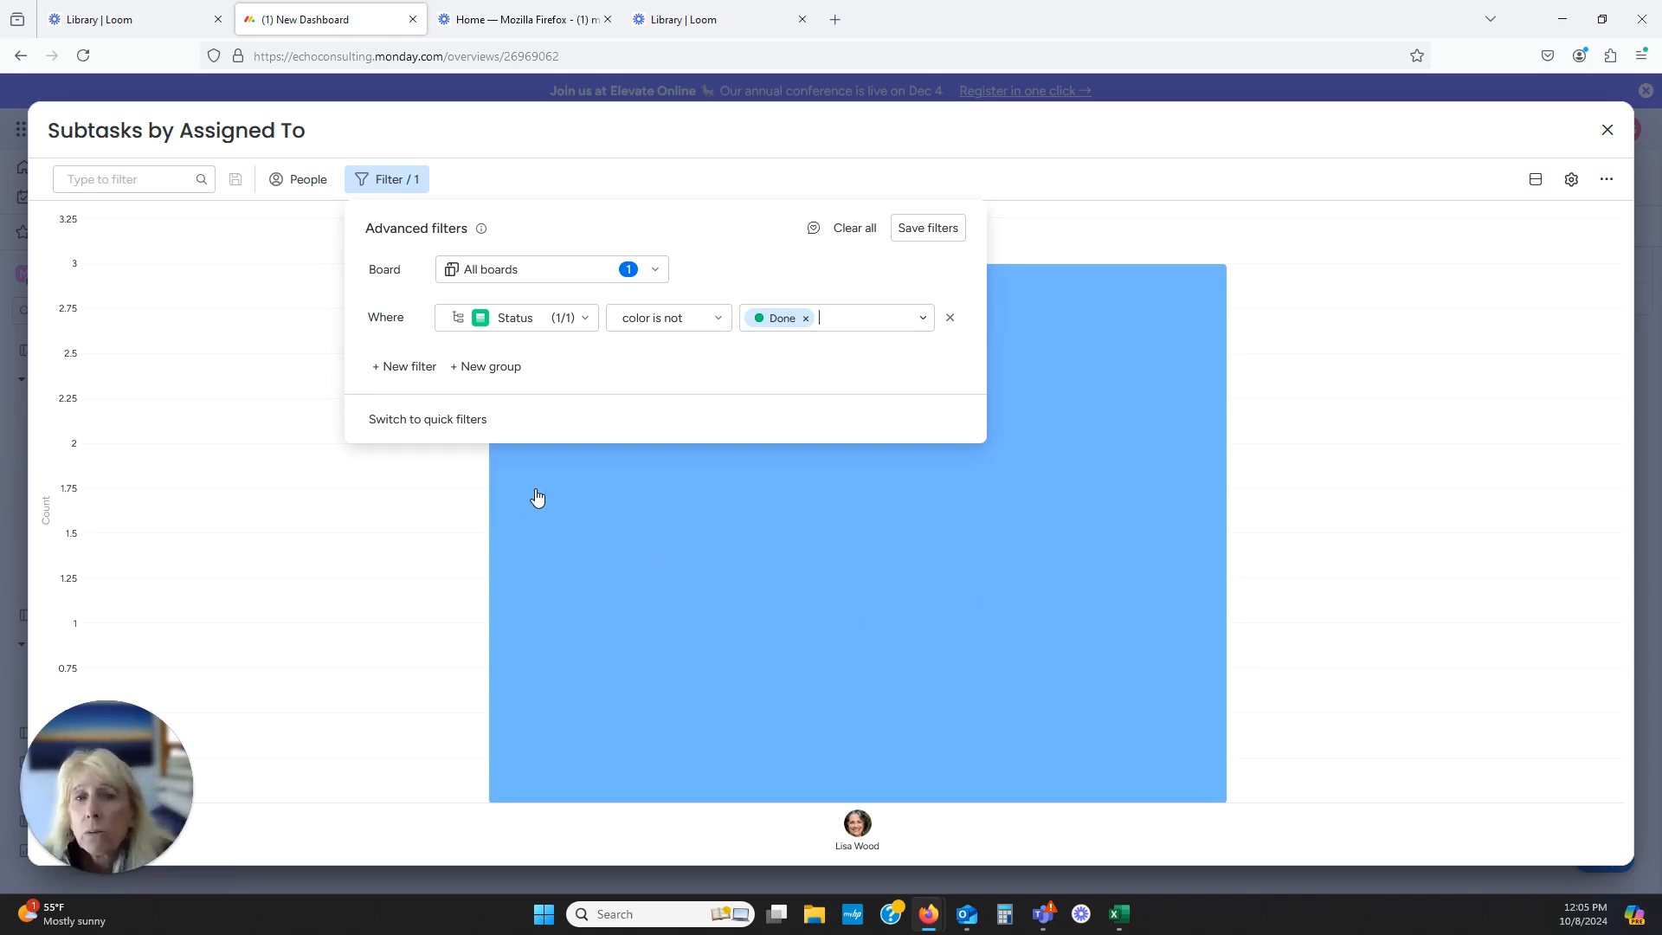
mouse_move(546, 348)
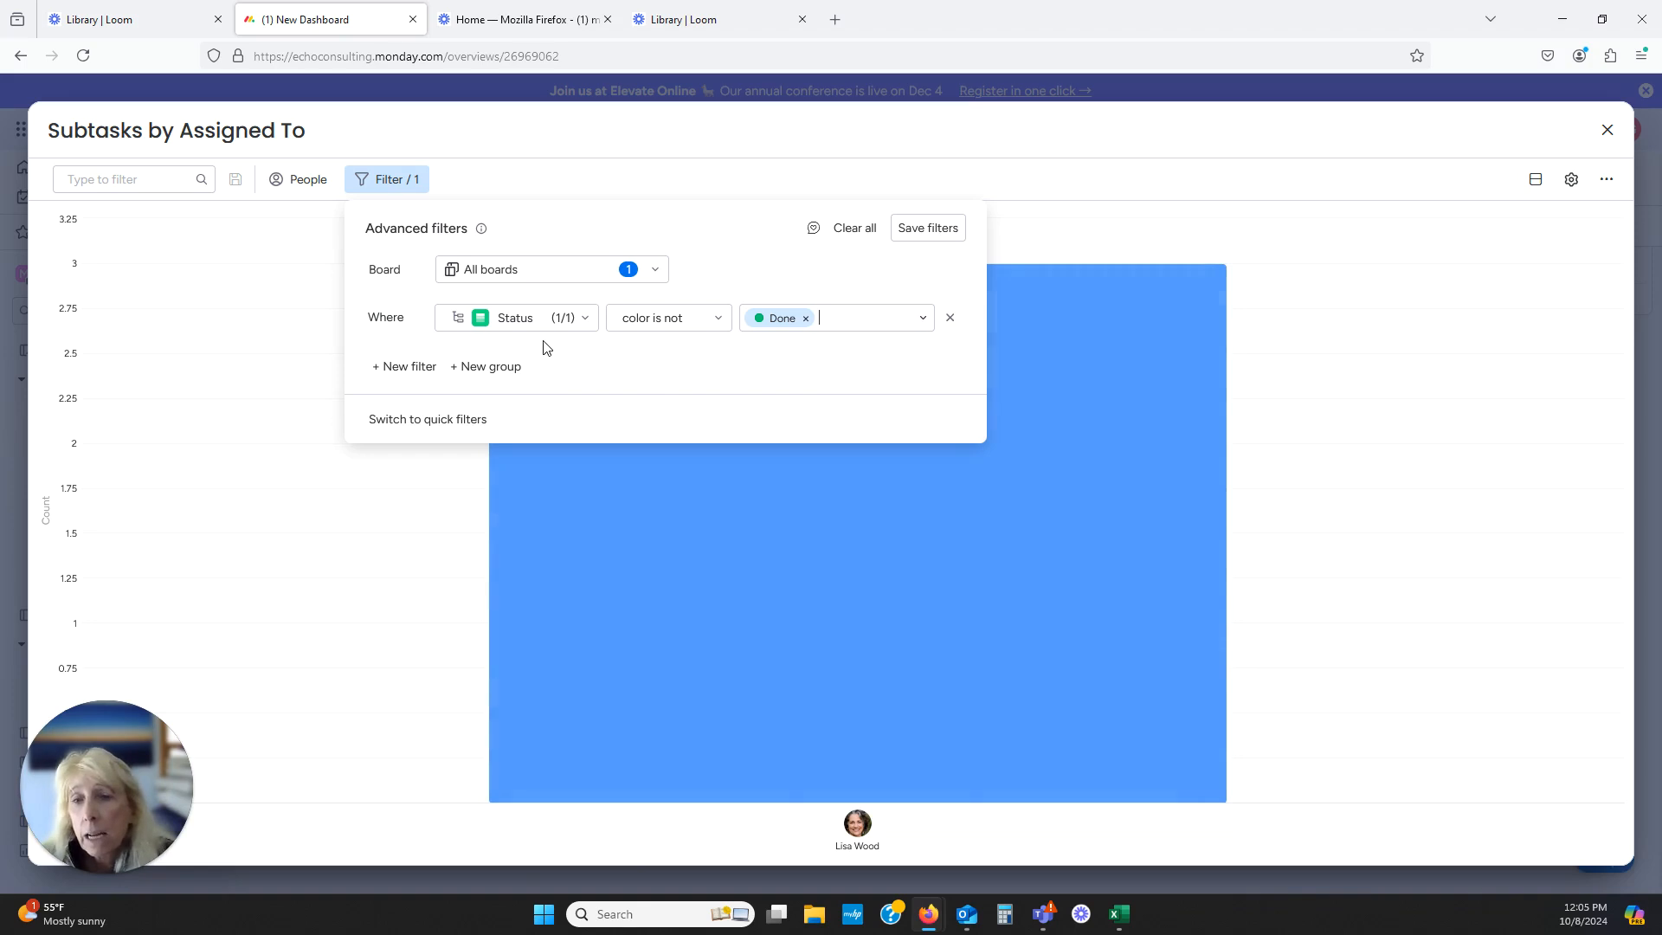
mouse_move(836, 343)
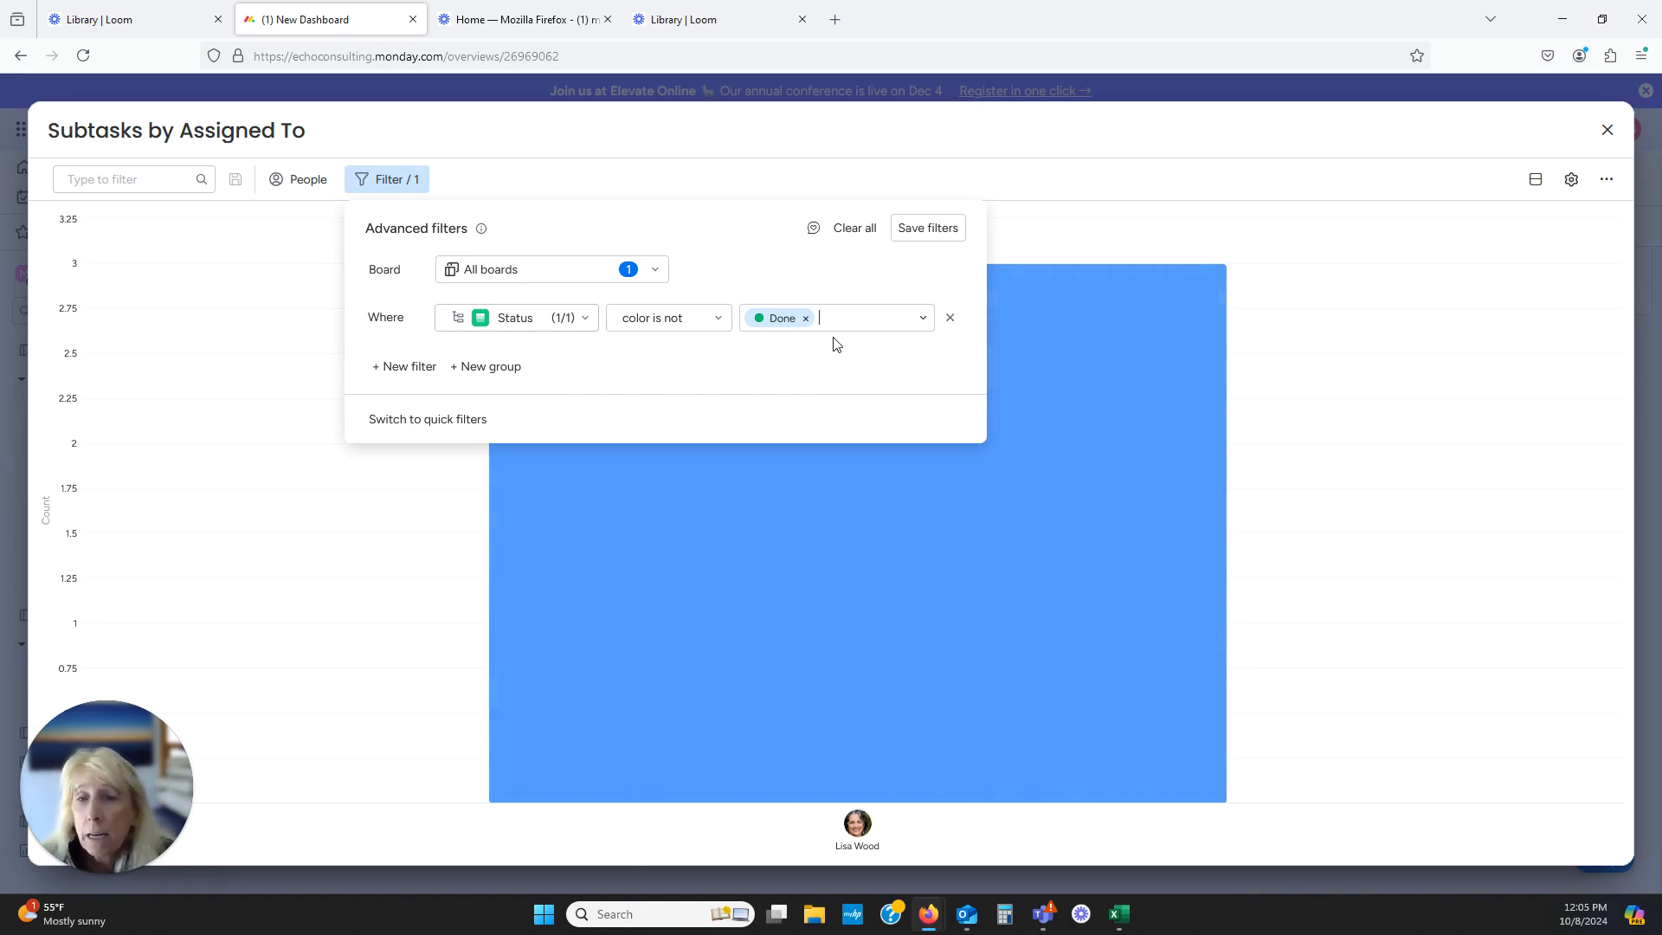
mouse_move(714, 456)
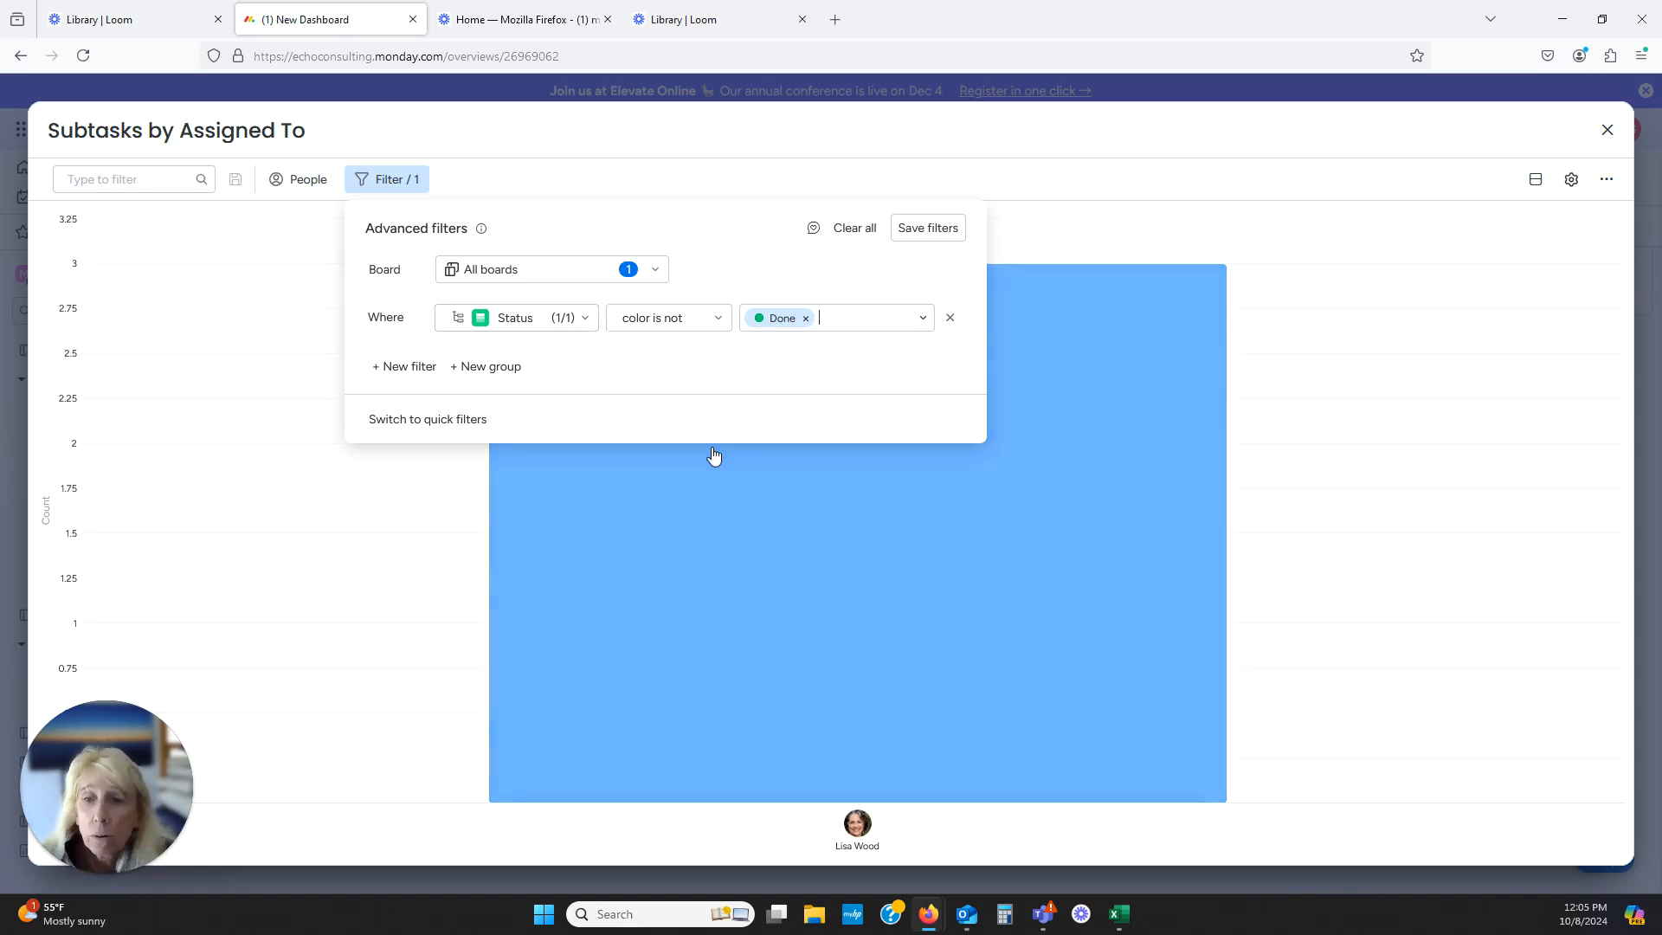
mouse_move(713, 397)
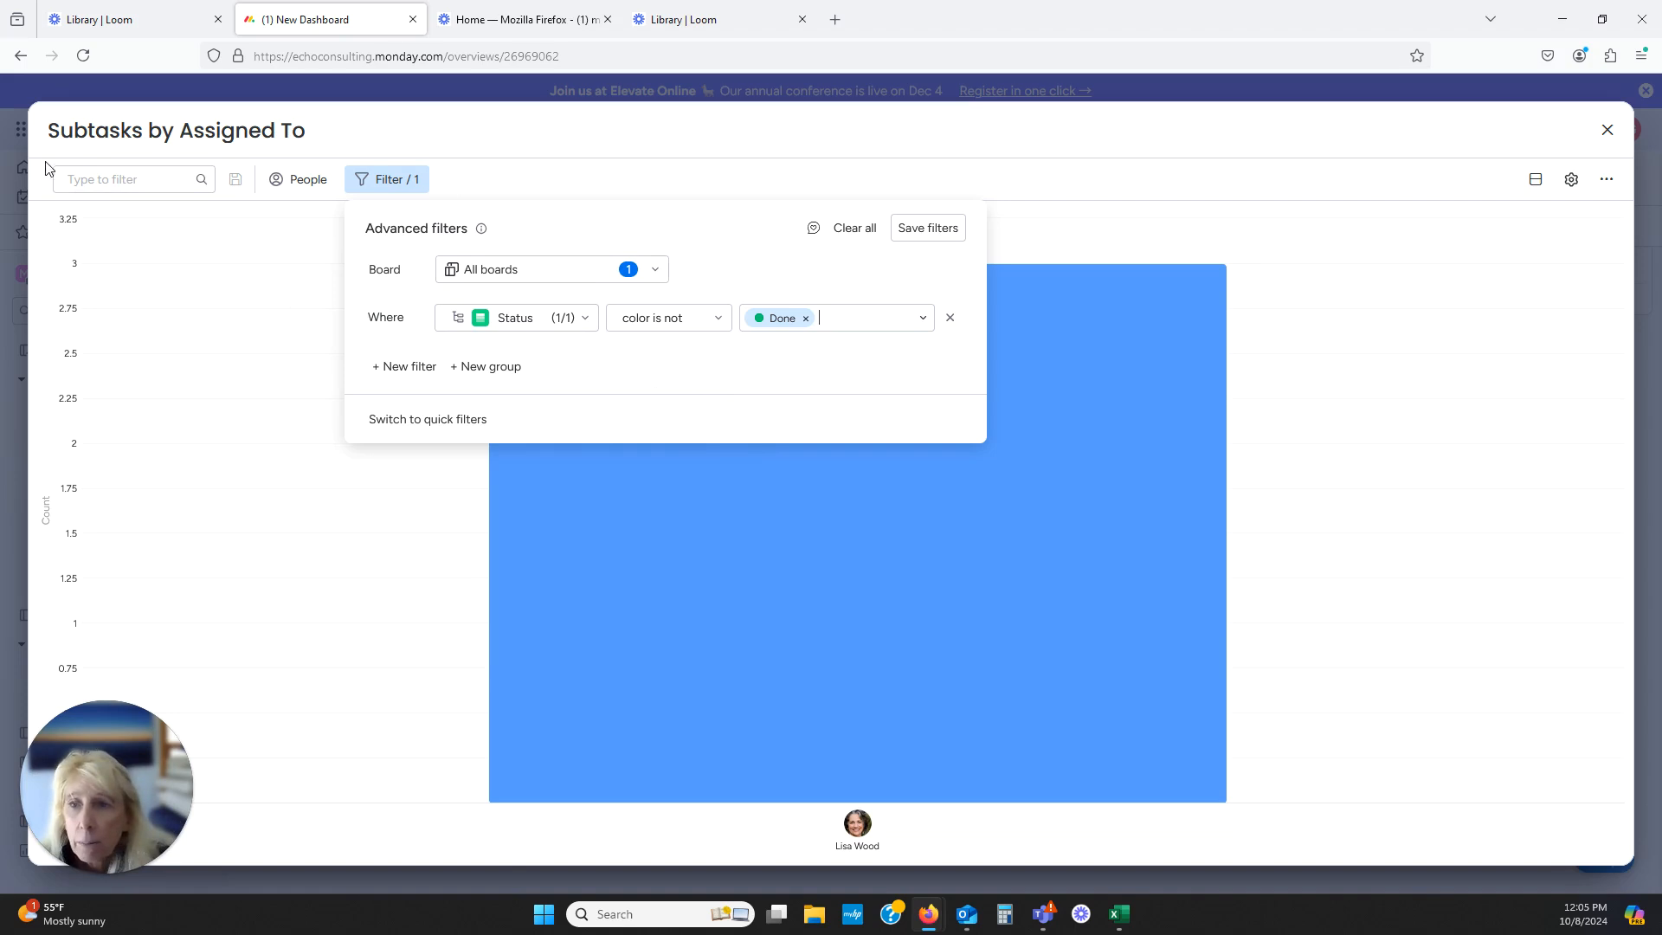
left_click(175, 129)
type("Open ")
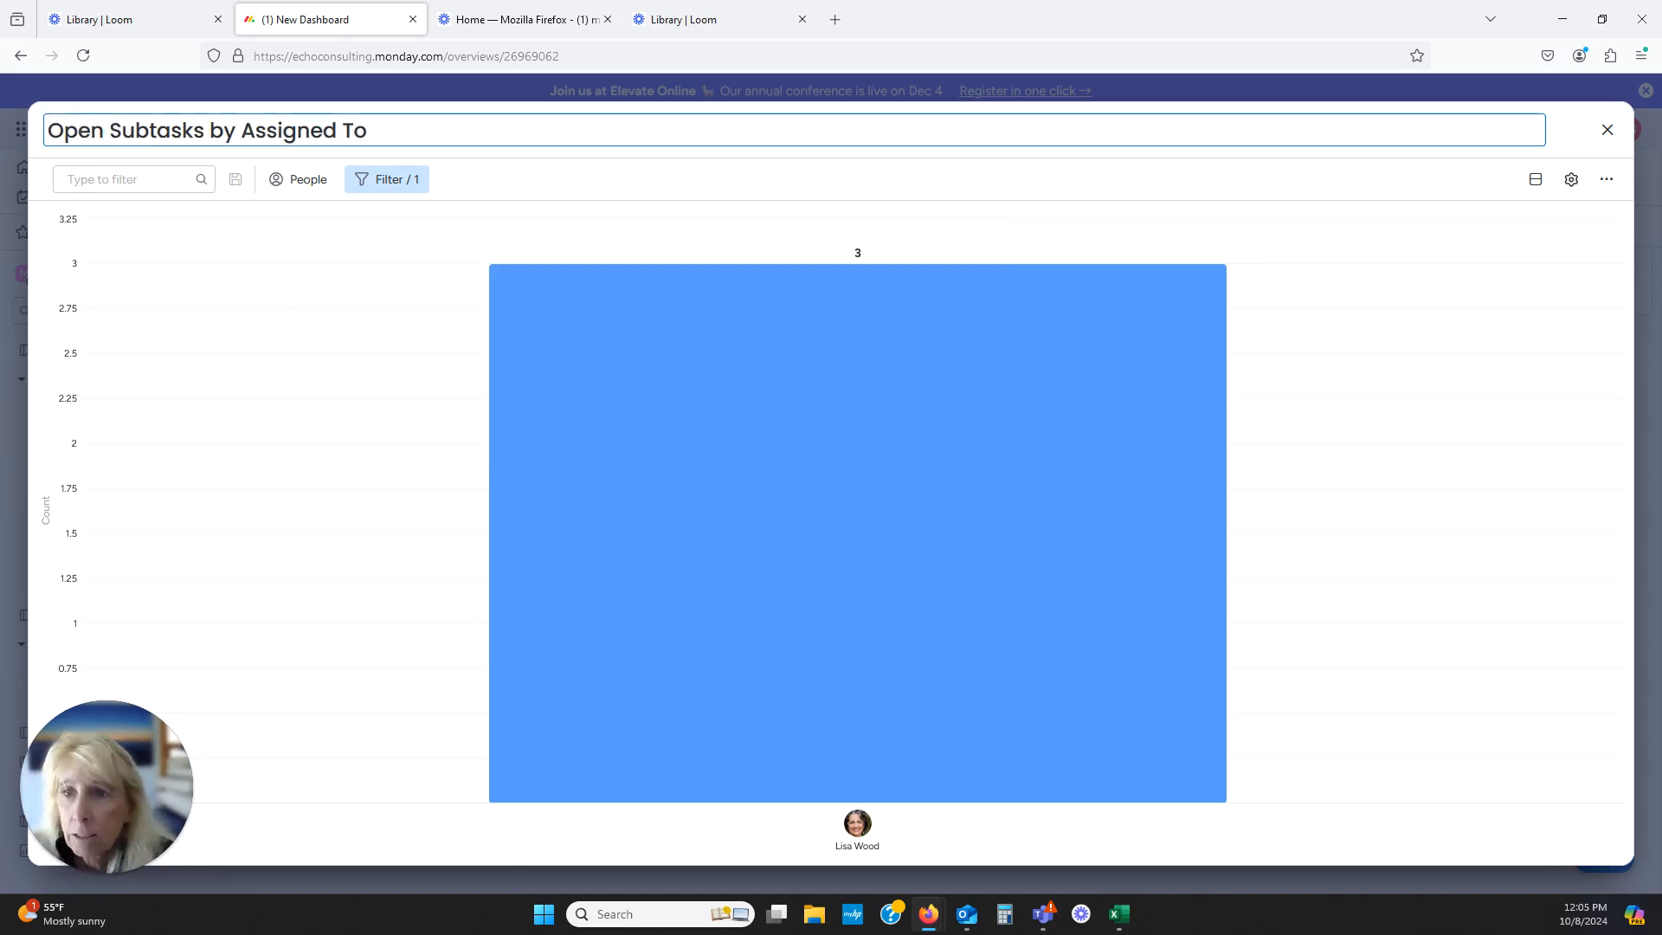
mouse_move(868, 379)
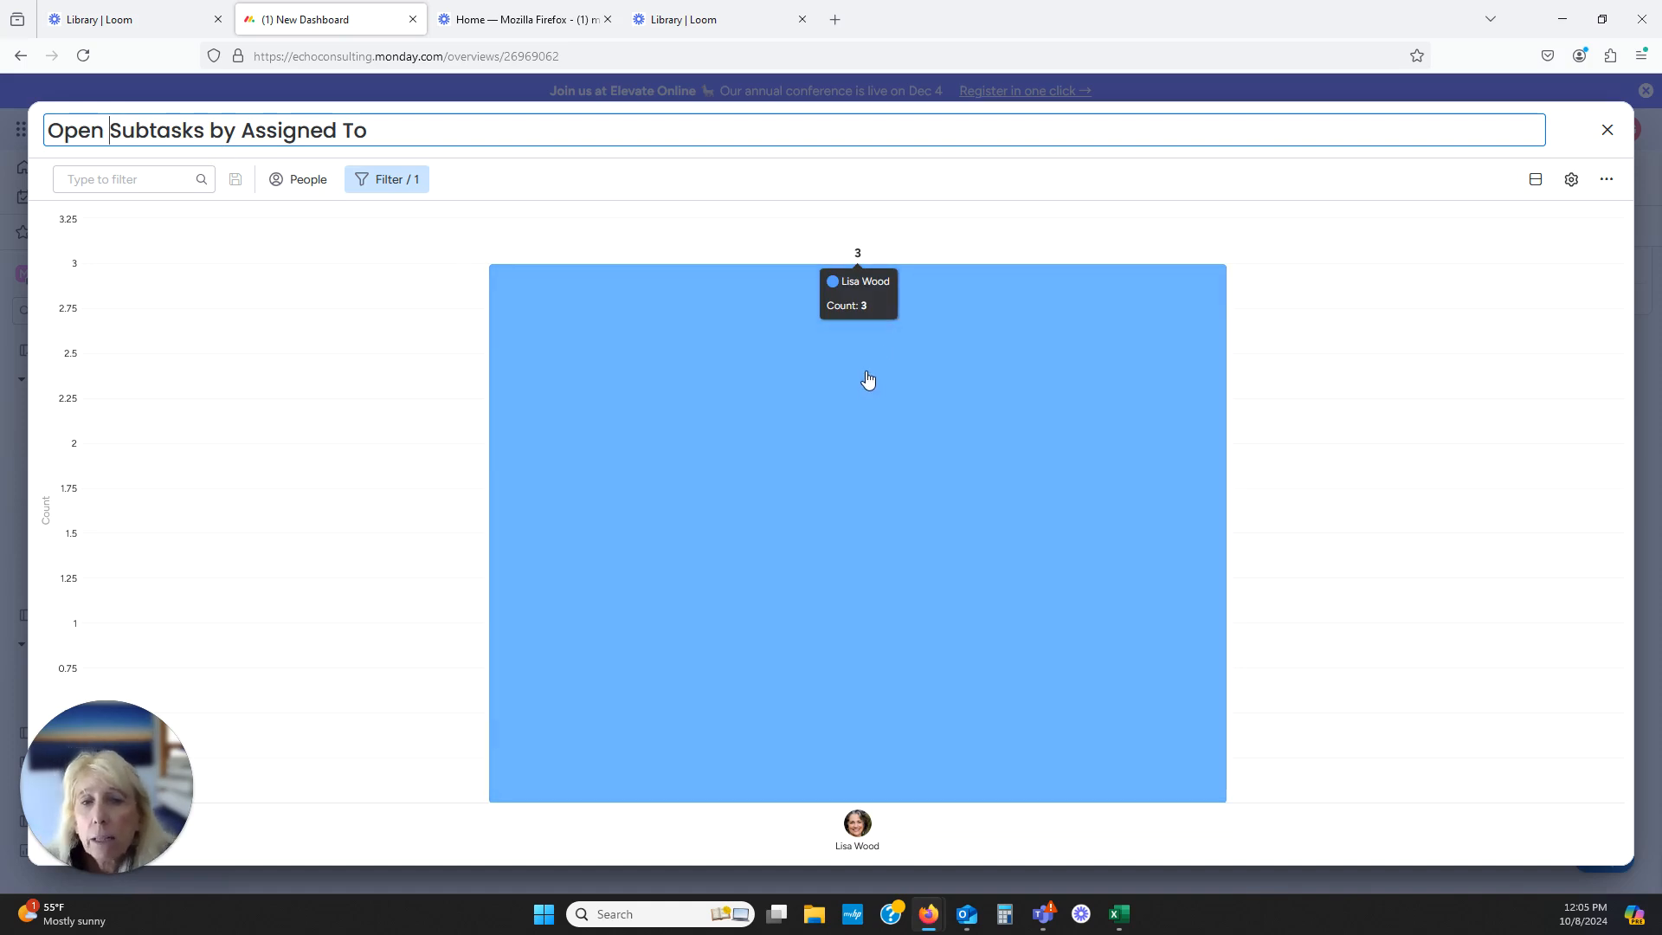
mouse_move(1360, 327)
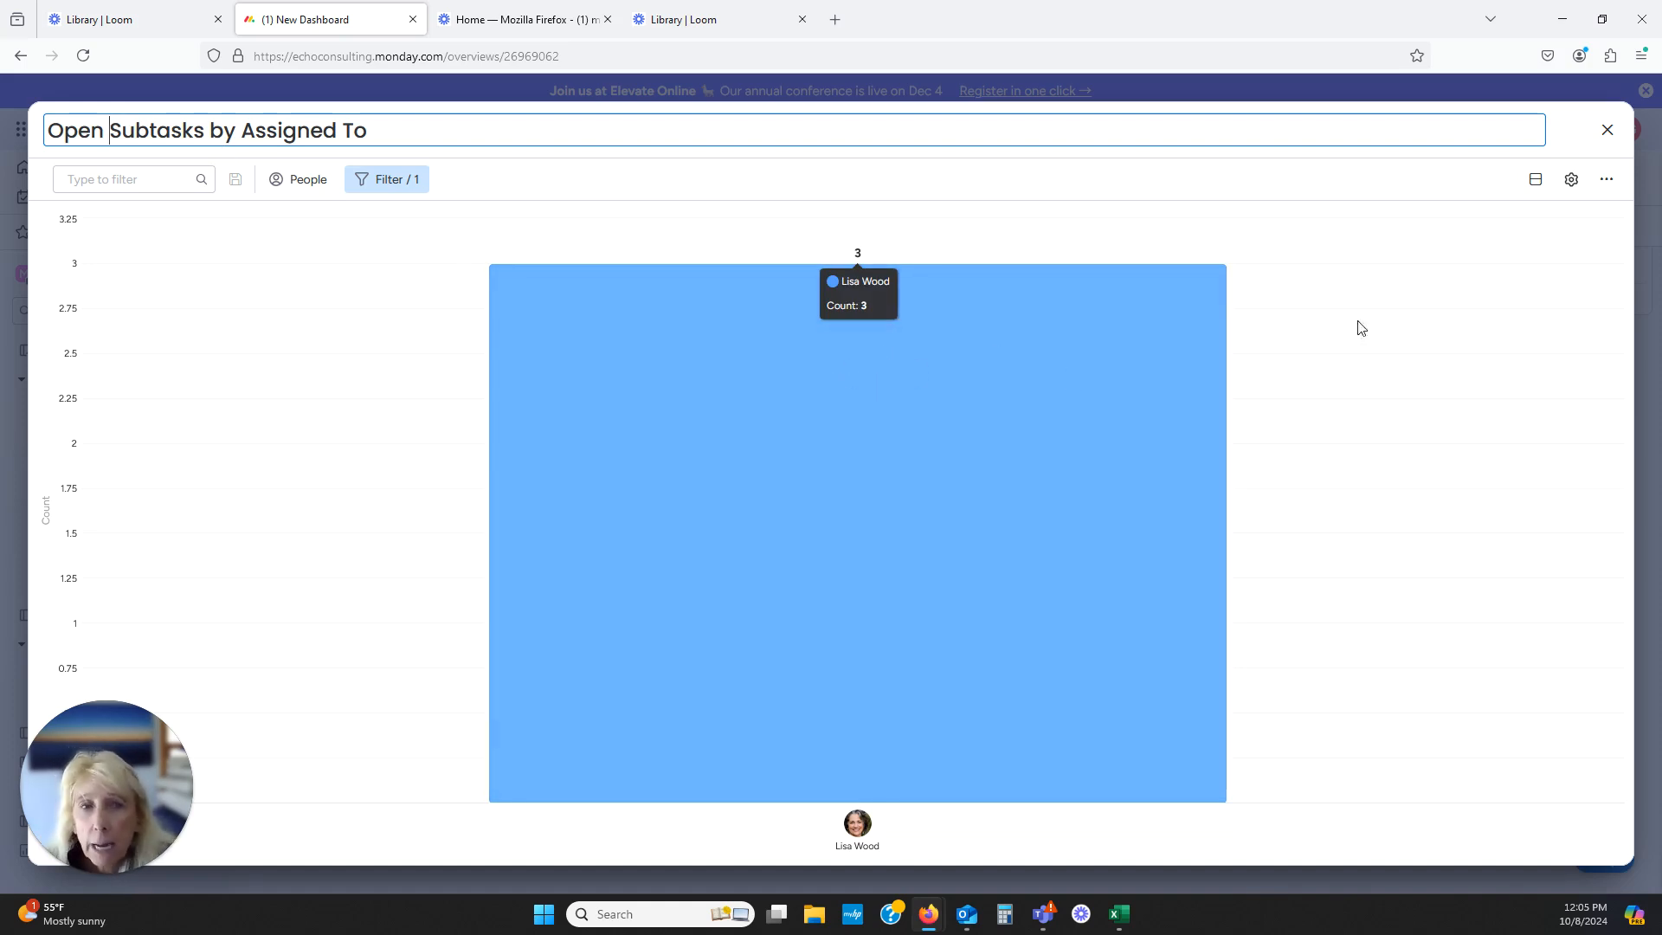
Exit full screen to New Dashboard, where the filtered chart shows 3, and open Add widget
left_click(1606, 129)
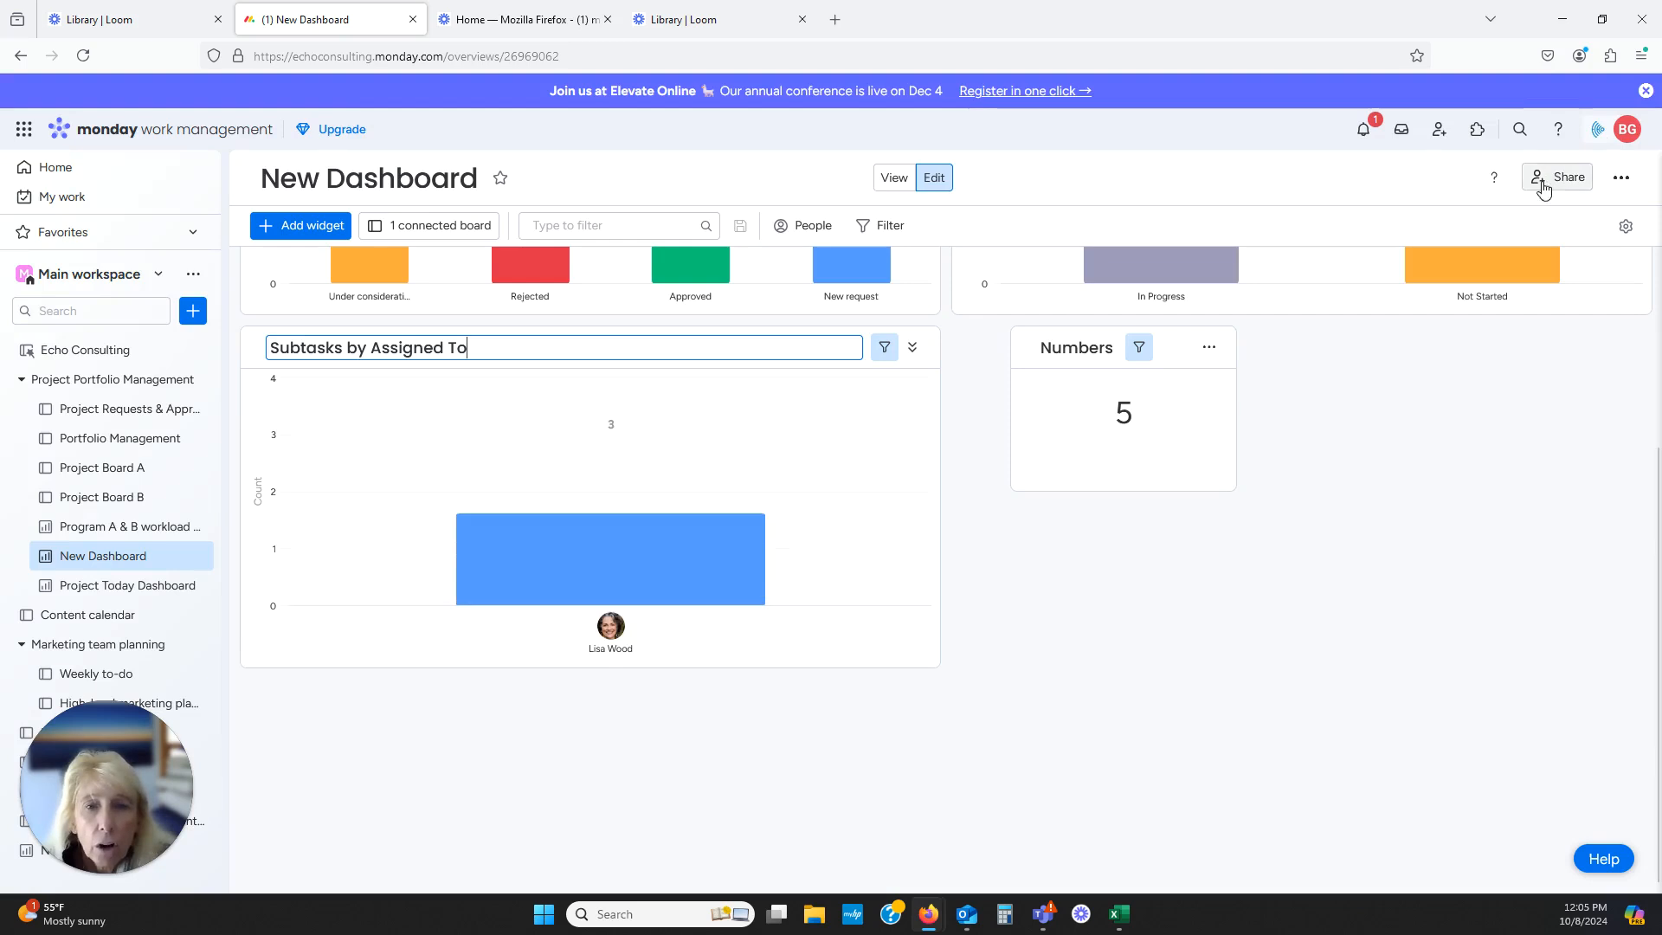
left_click(310, 226)
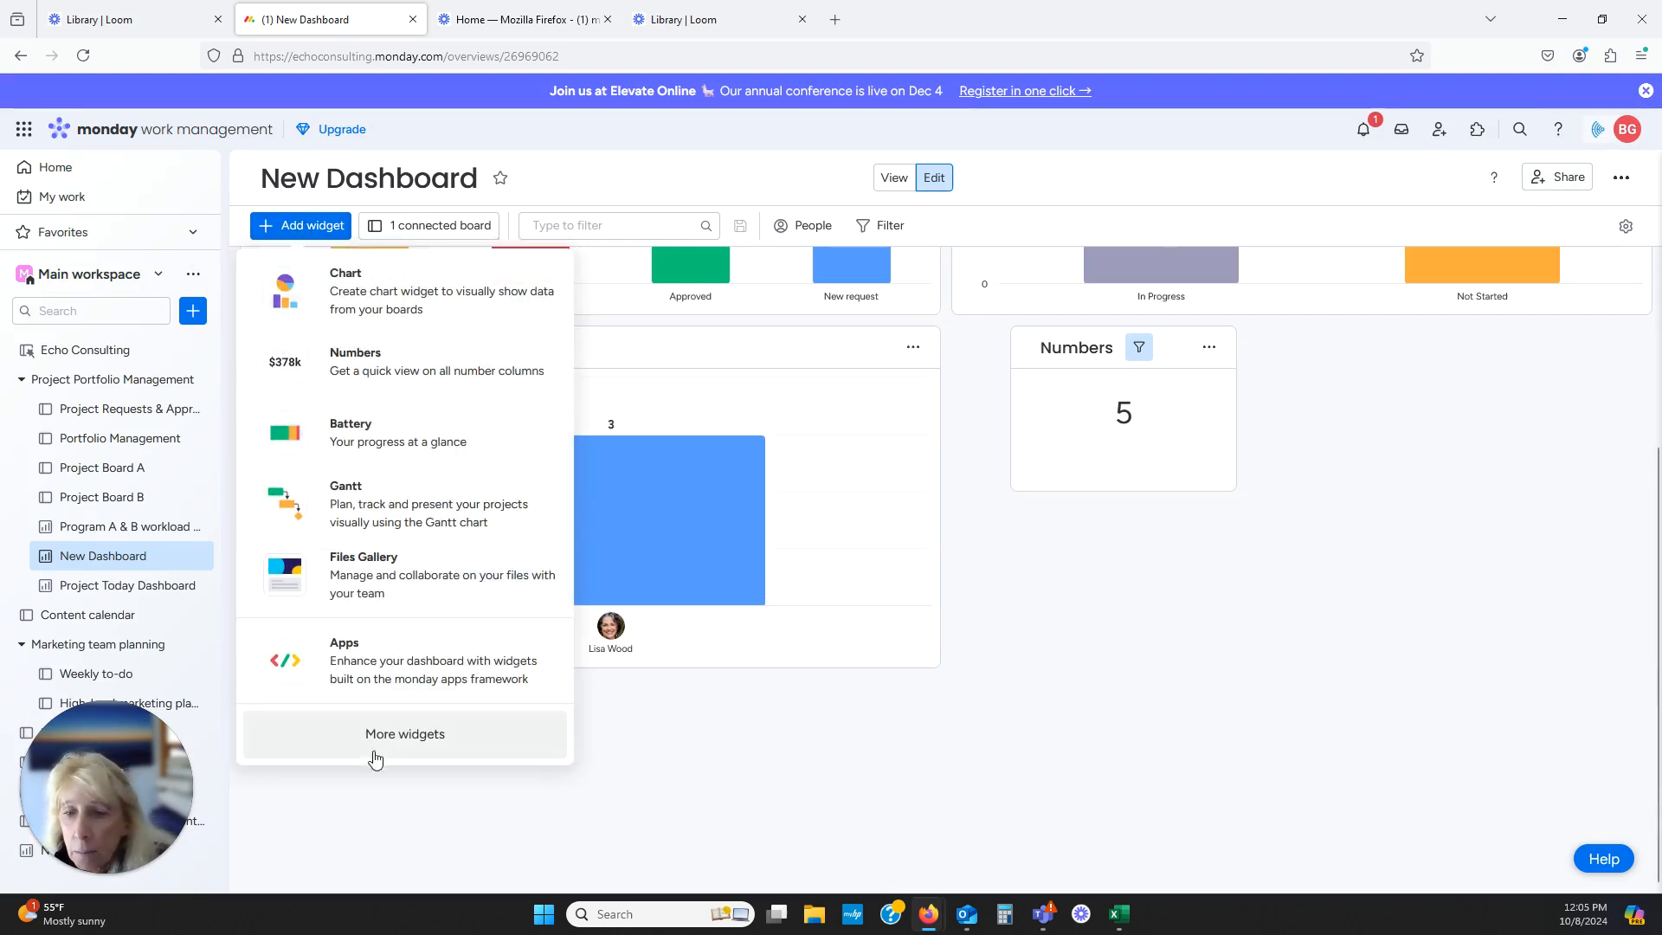
left_click(405, 733)
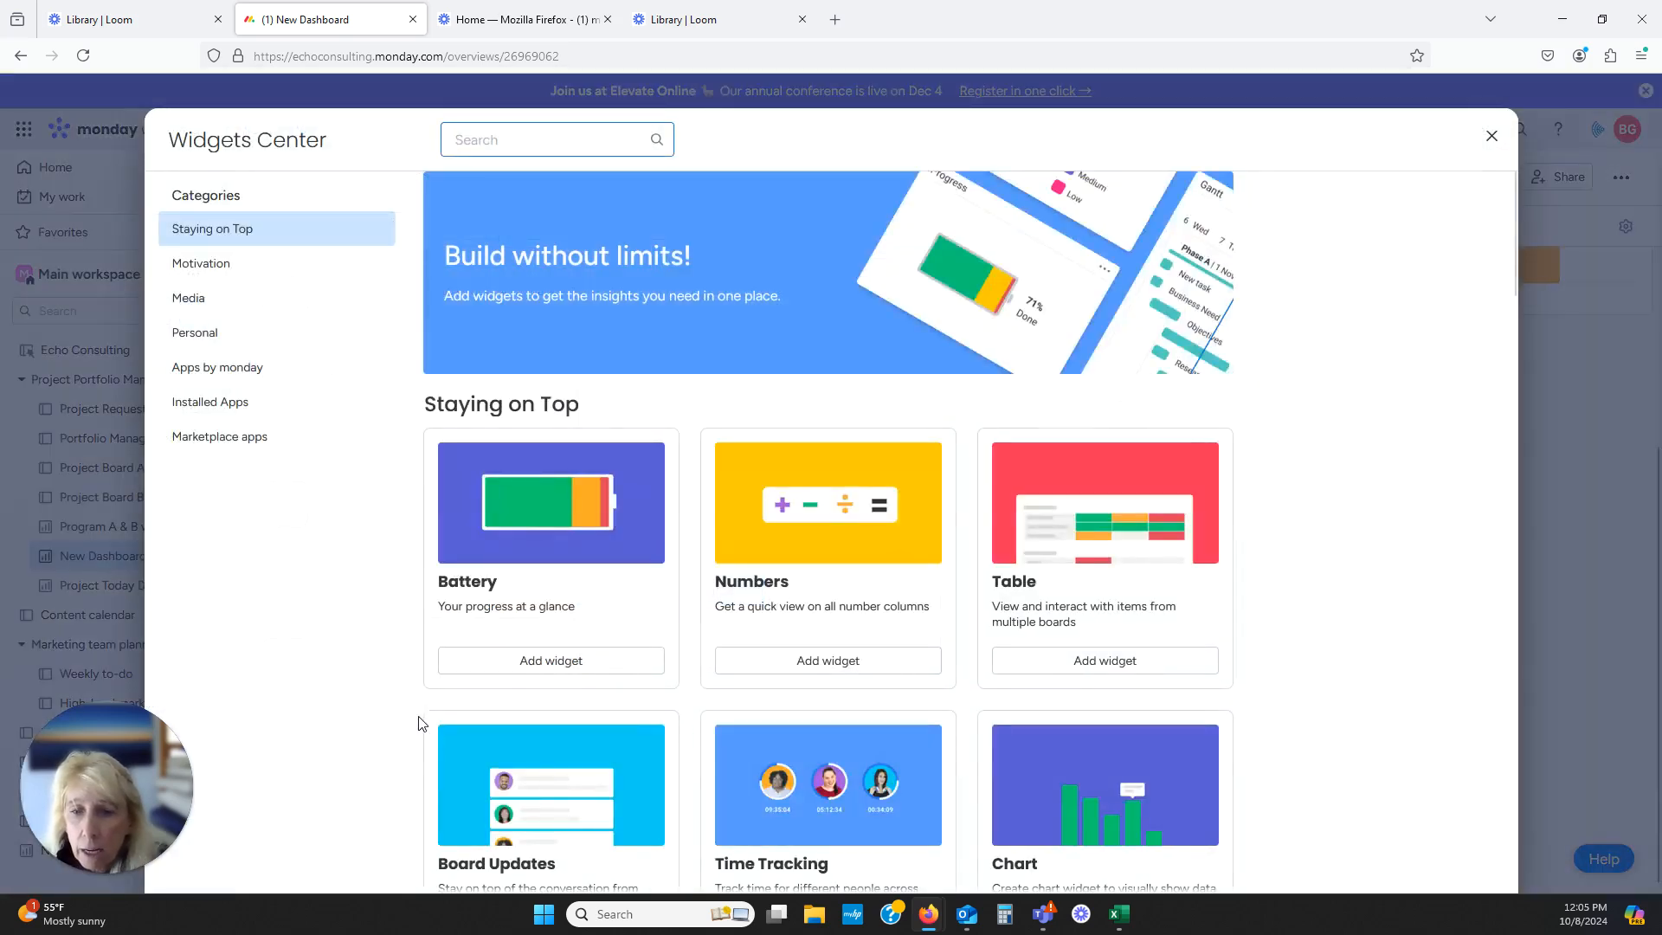
mouse_move(1526, 280)
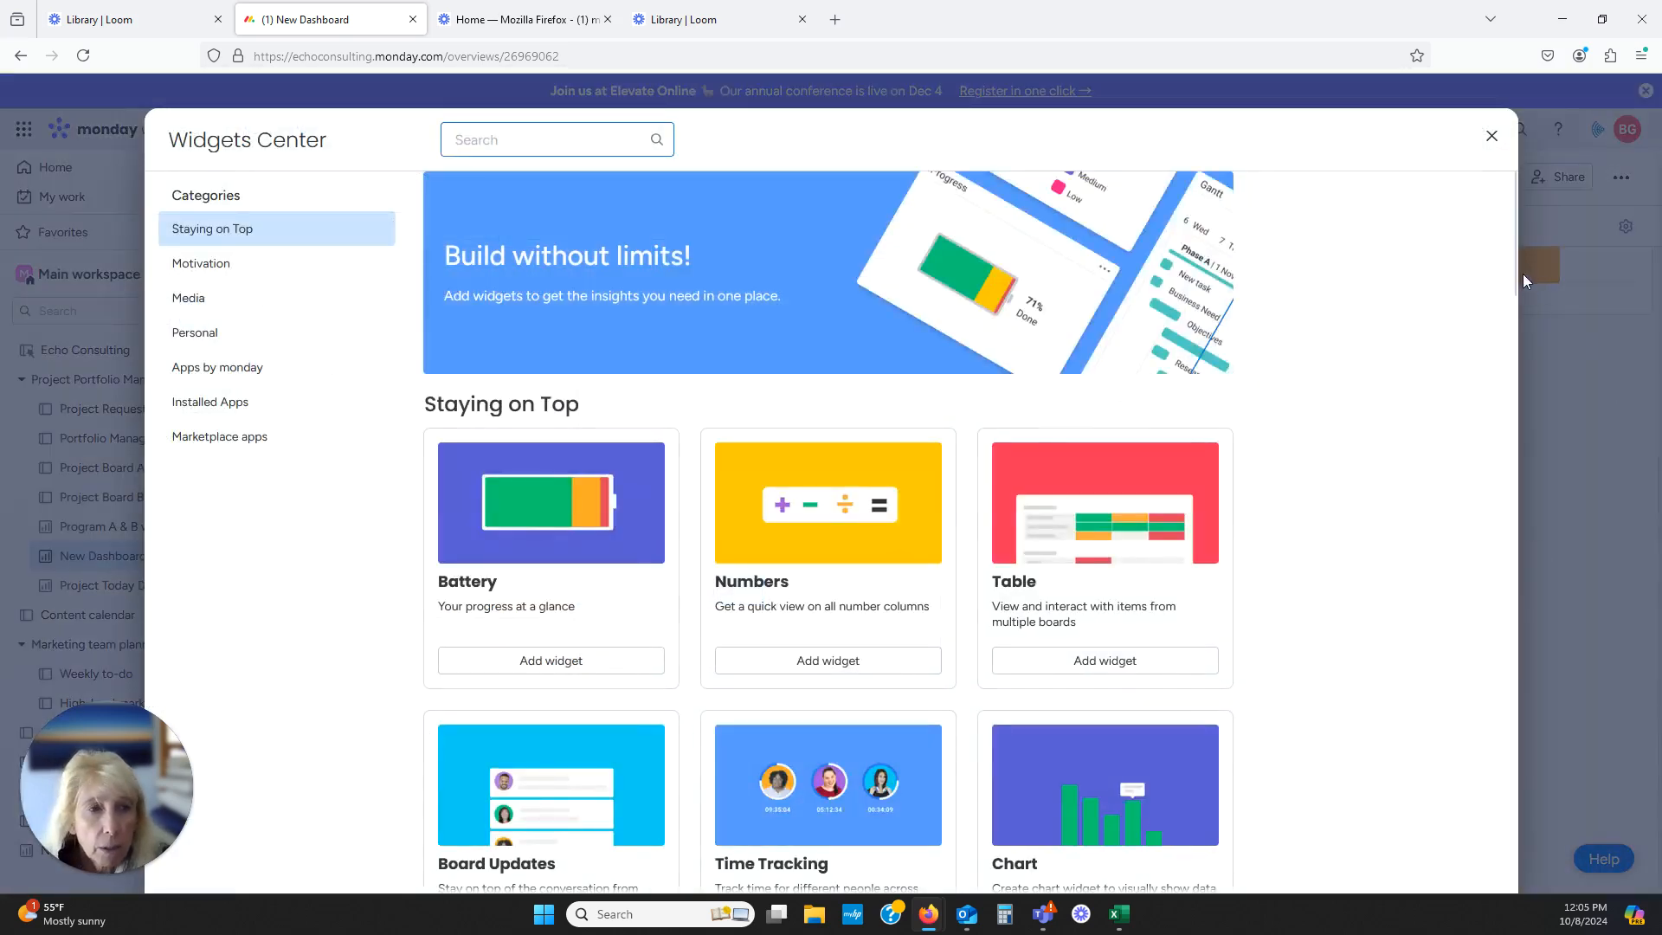
scroll("down", 3)
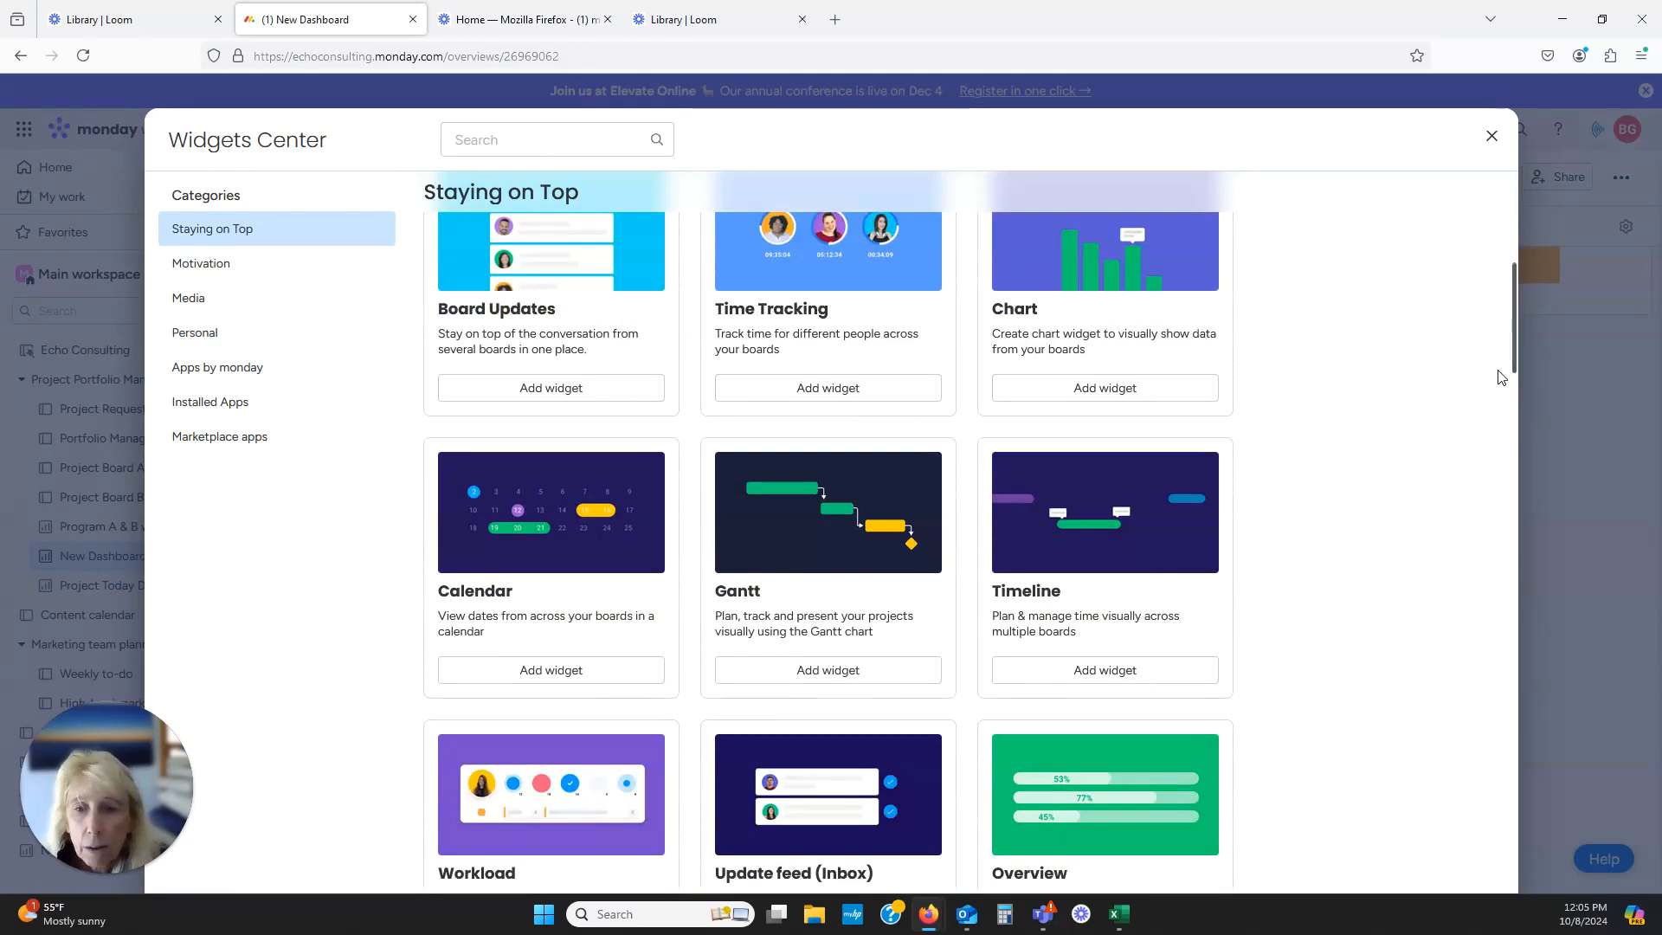
scroll("down", 3)
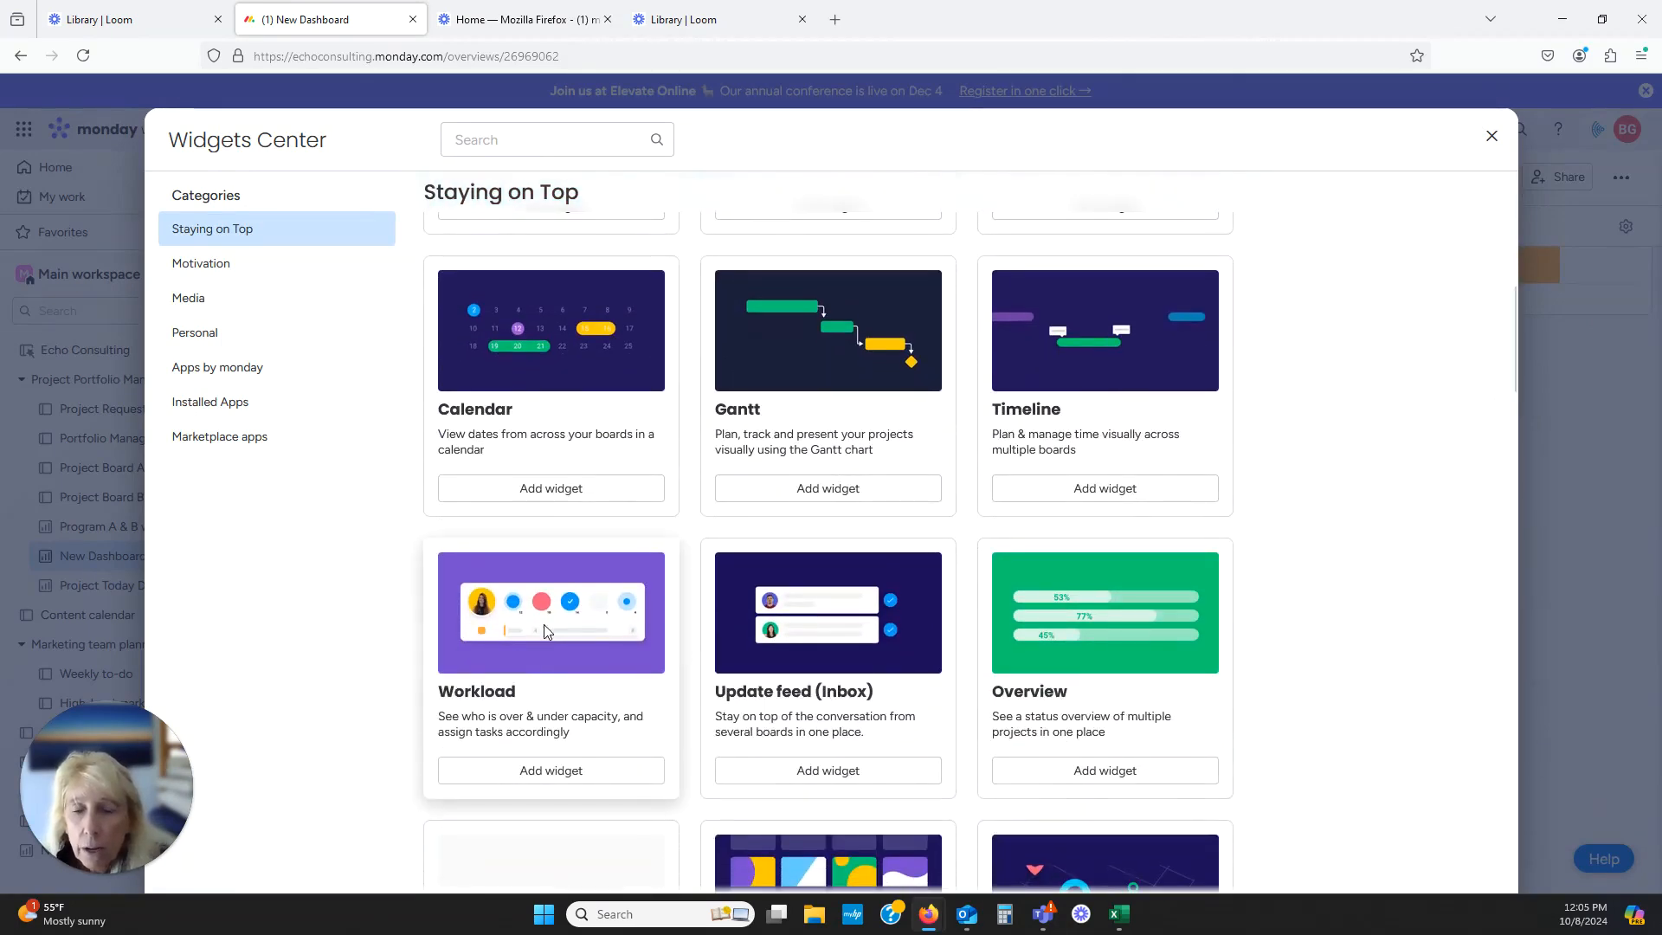
left_click(550, 769)
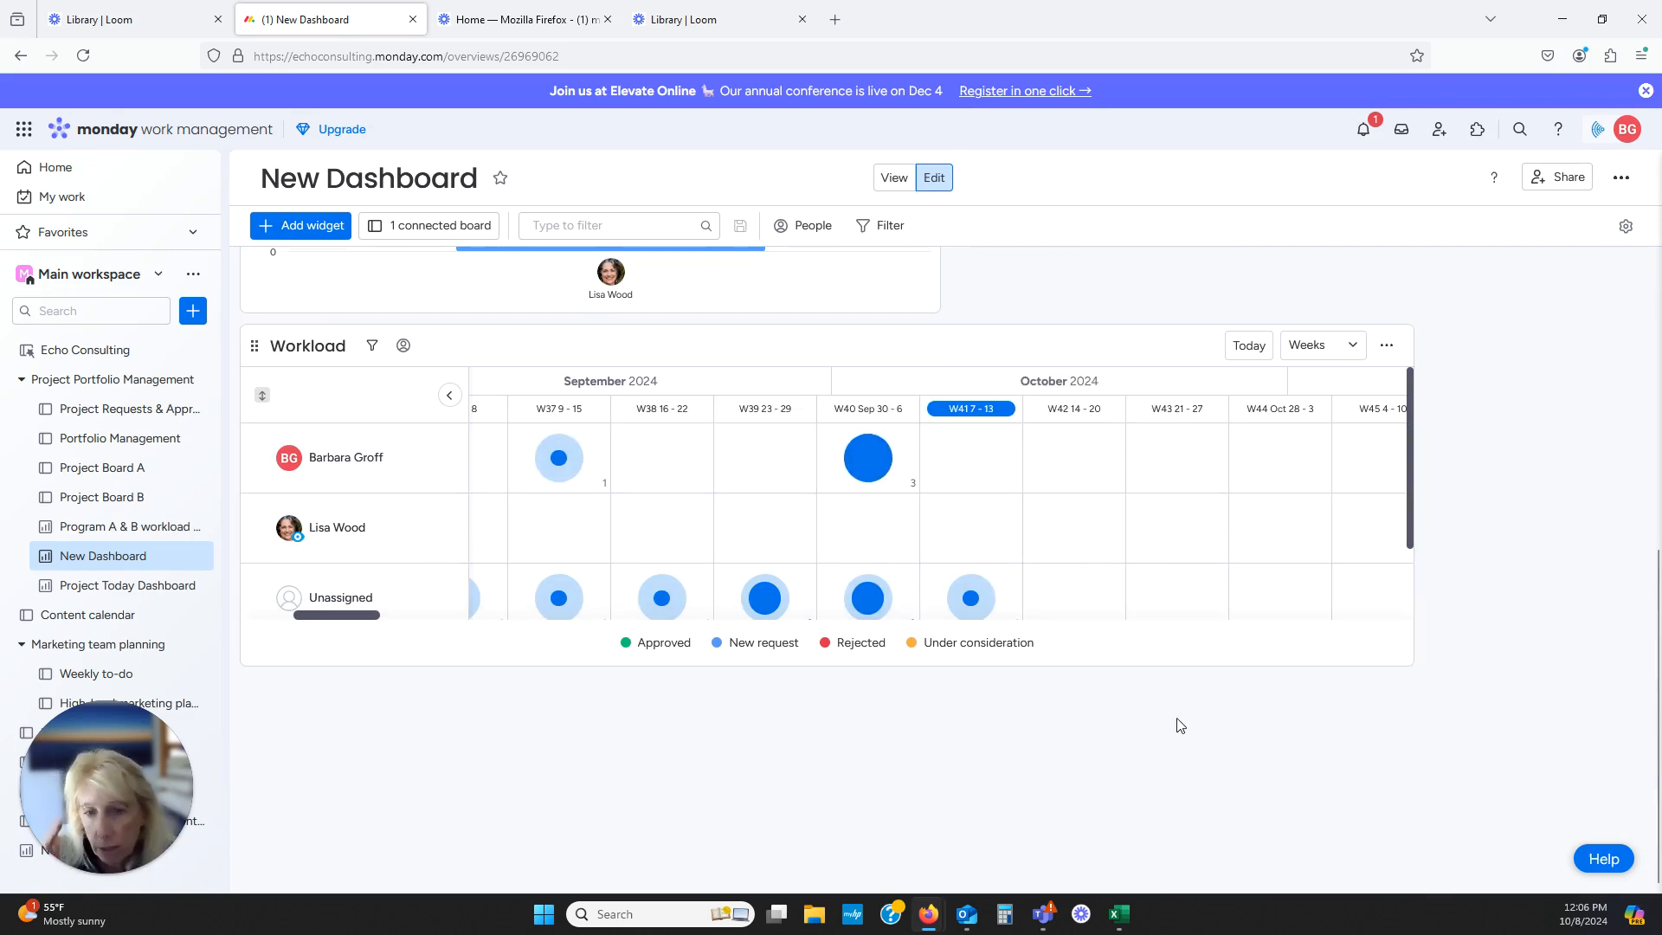
mouse_move(1165, 716)
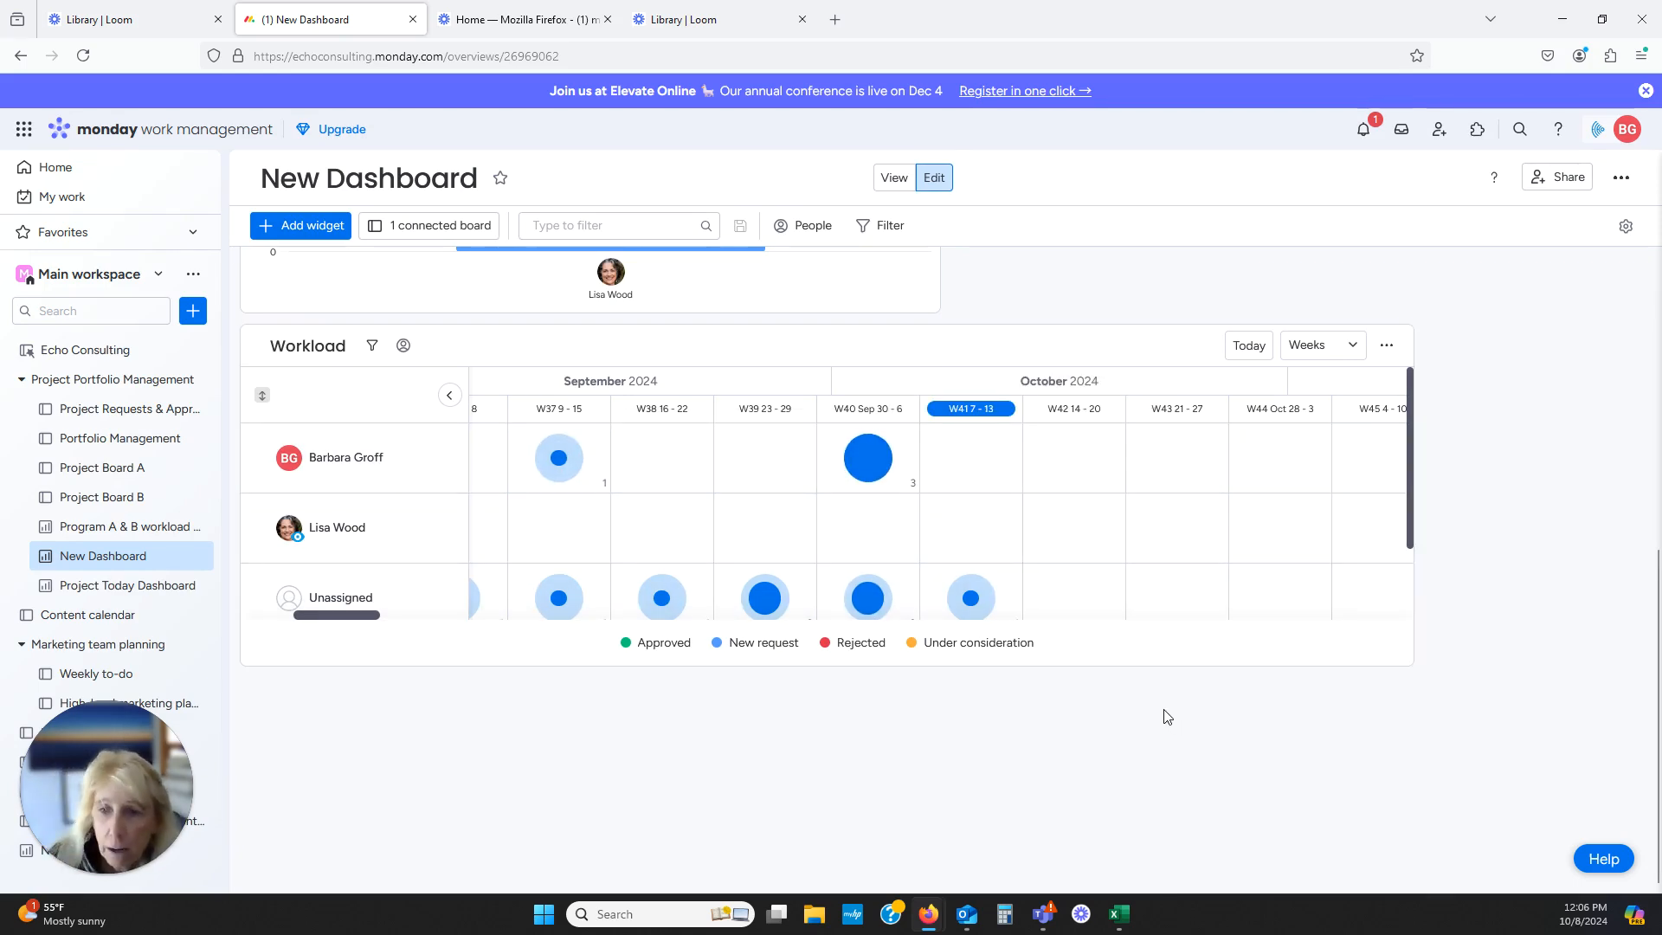
mouse_move(1195, 716)
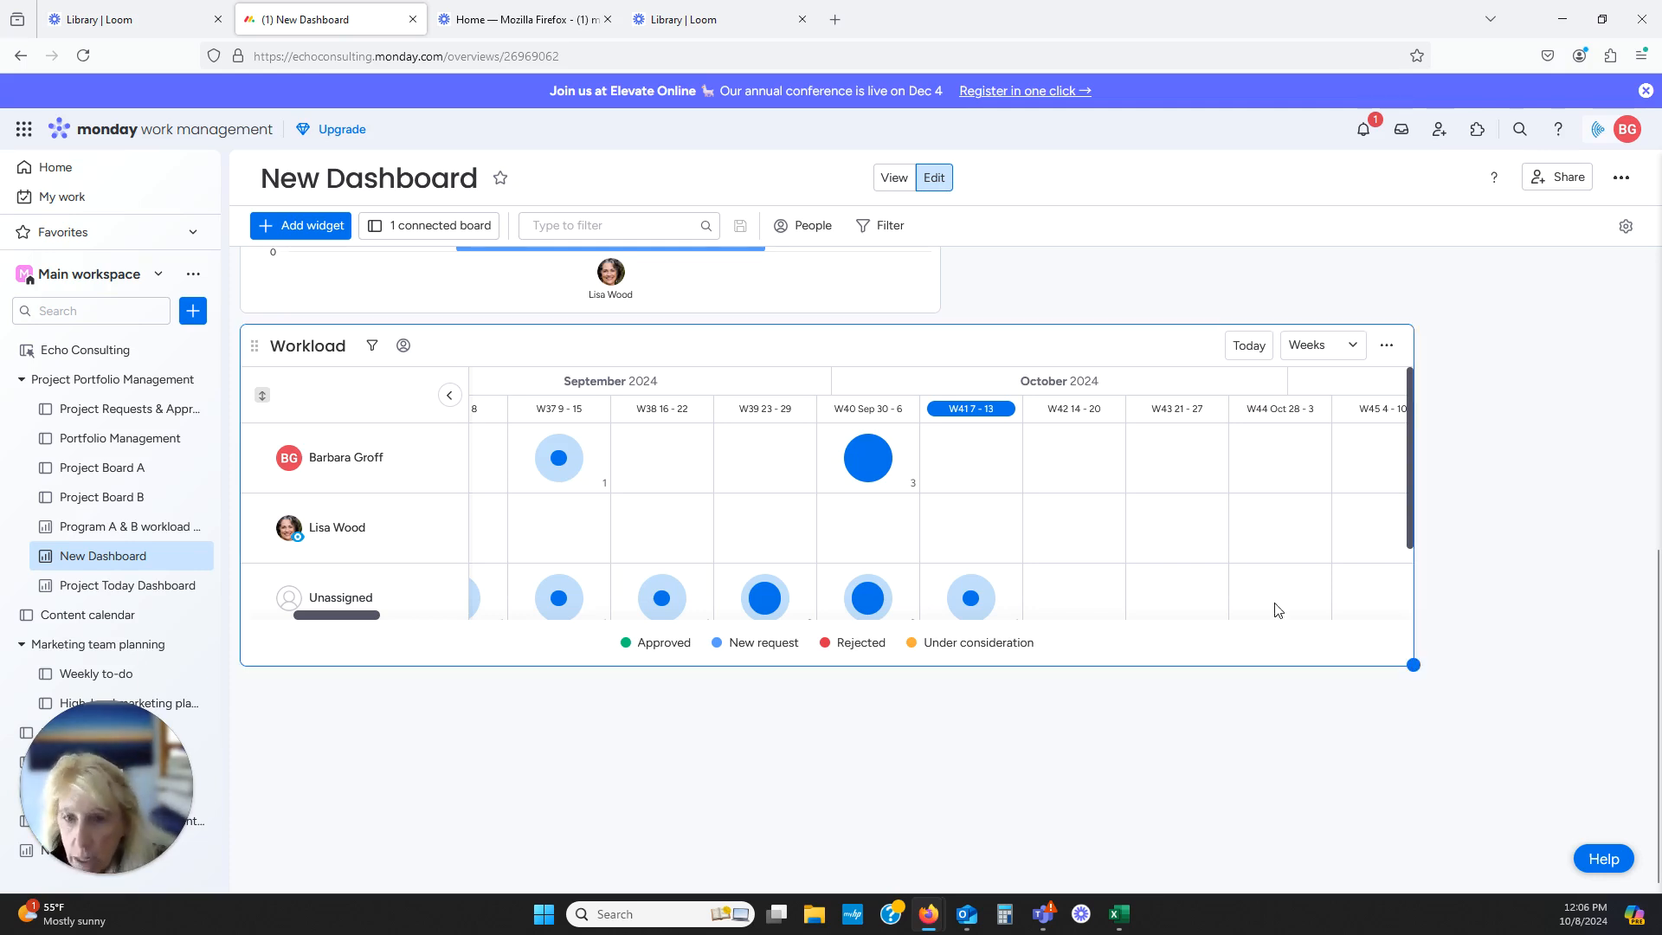
Open the Add widget dropdown listing the widget types available for the dashboard
left_click(311, 225)
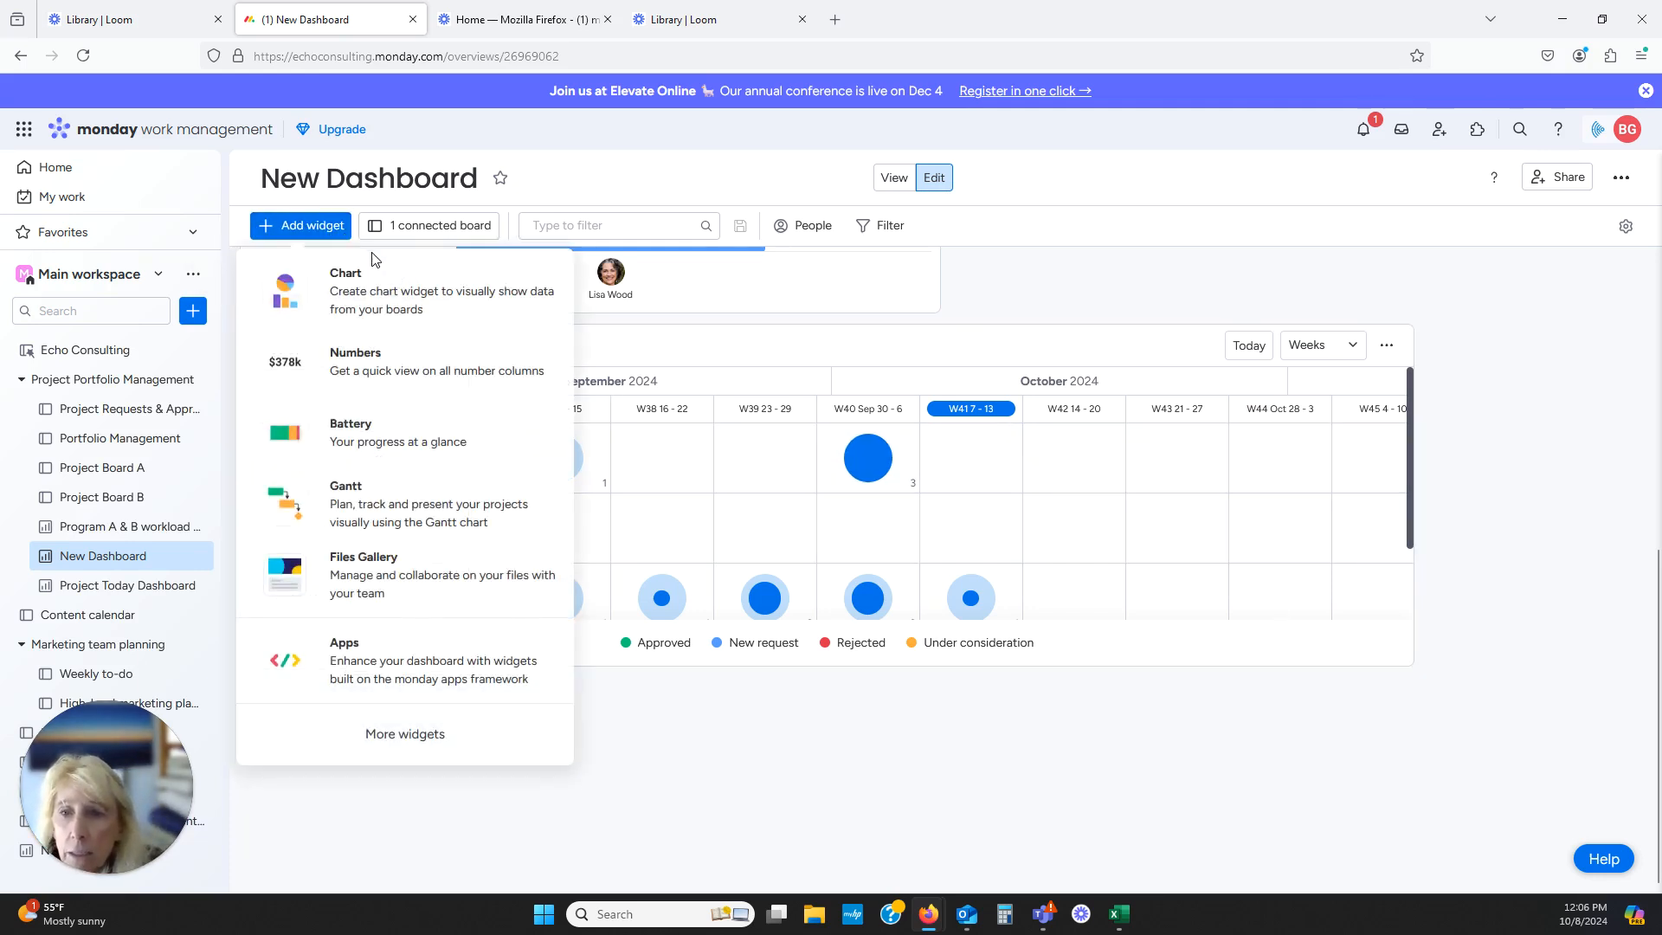
mouse_move(426, 733)
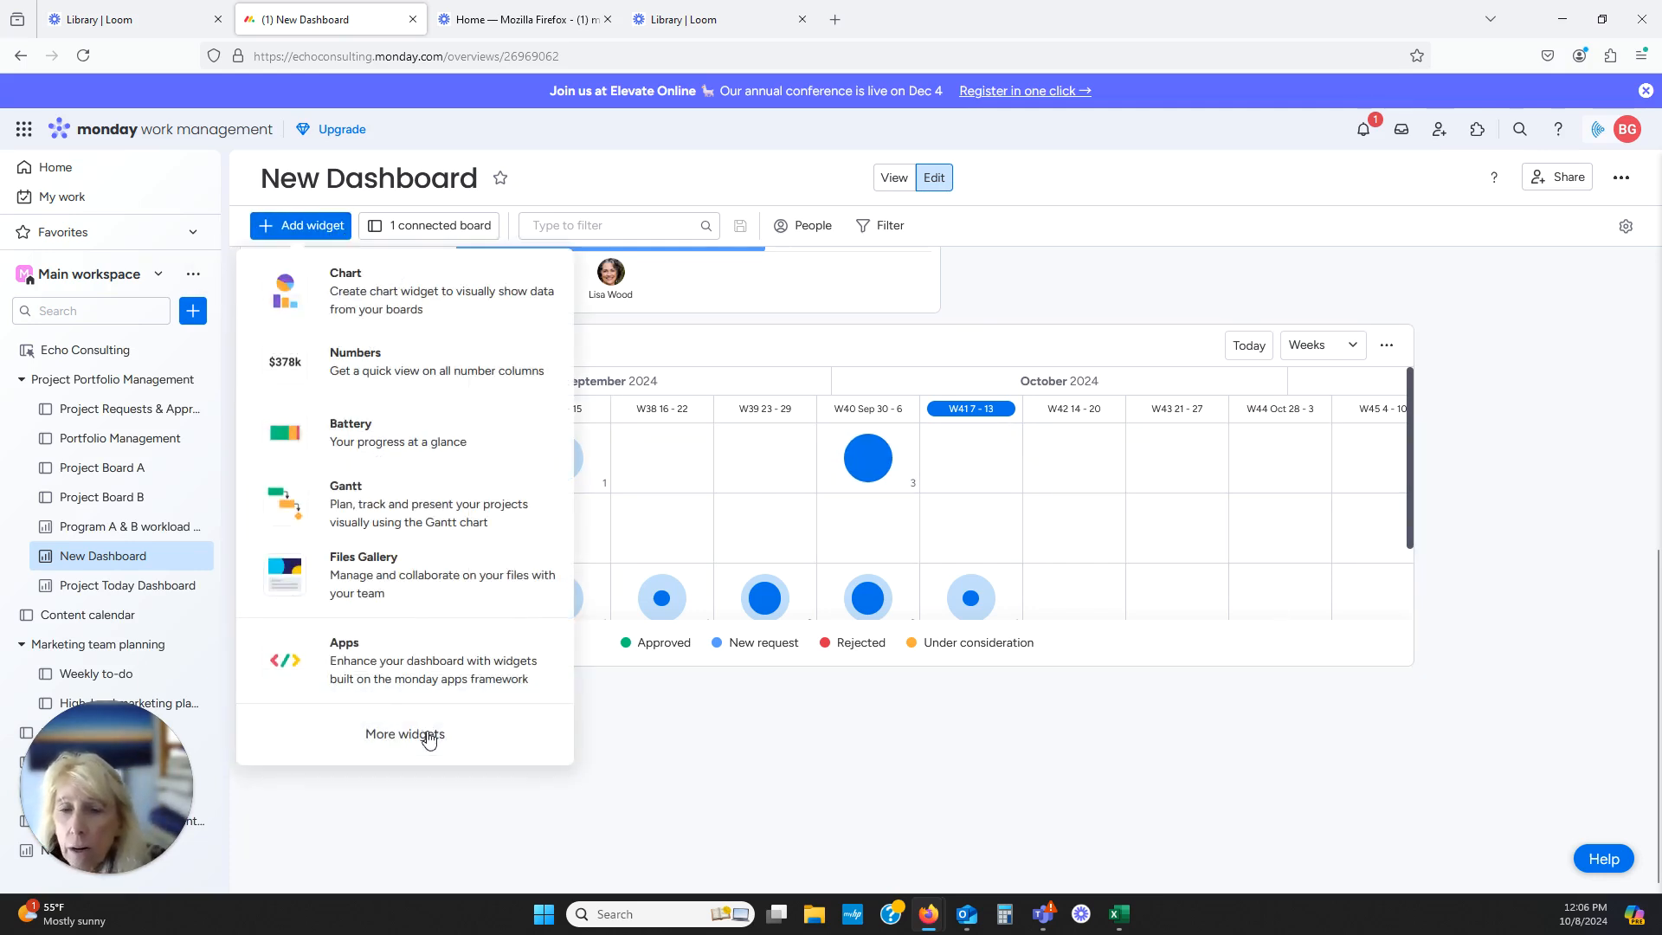
Add a Table widget of Project Requests & Approvals items, then browse its groups and a date cell
left_click(405, 733)
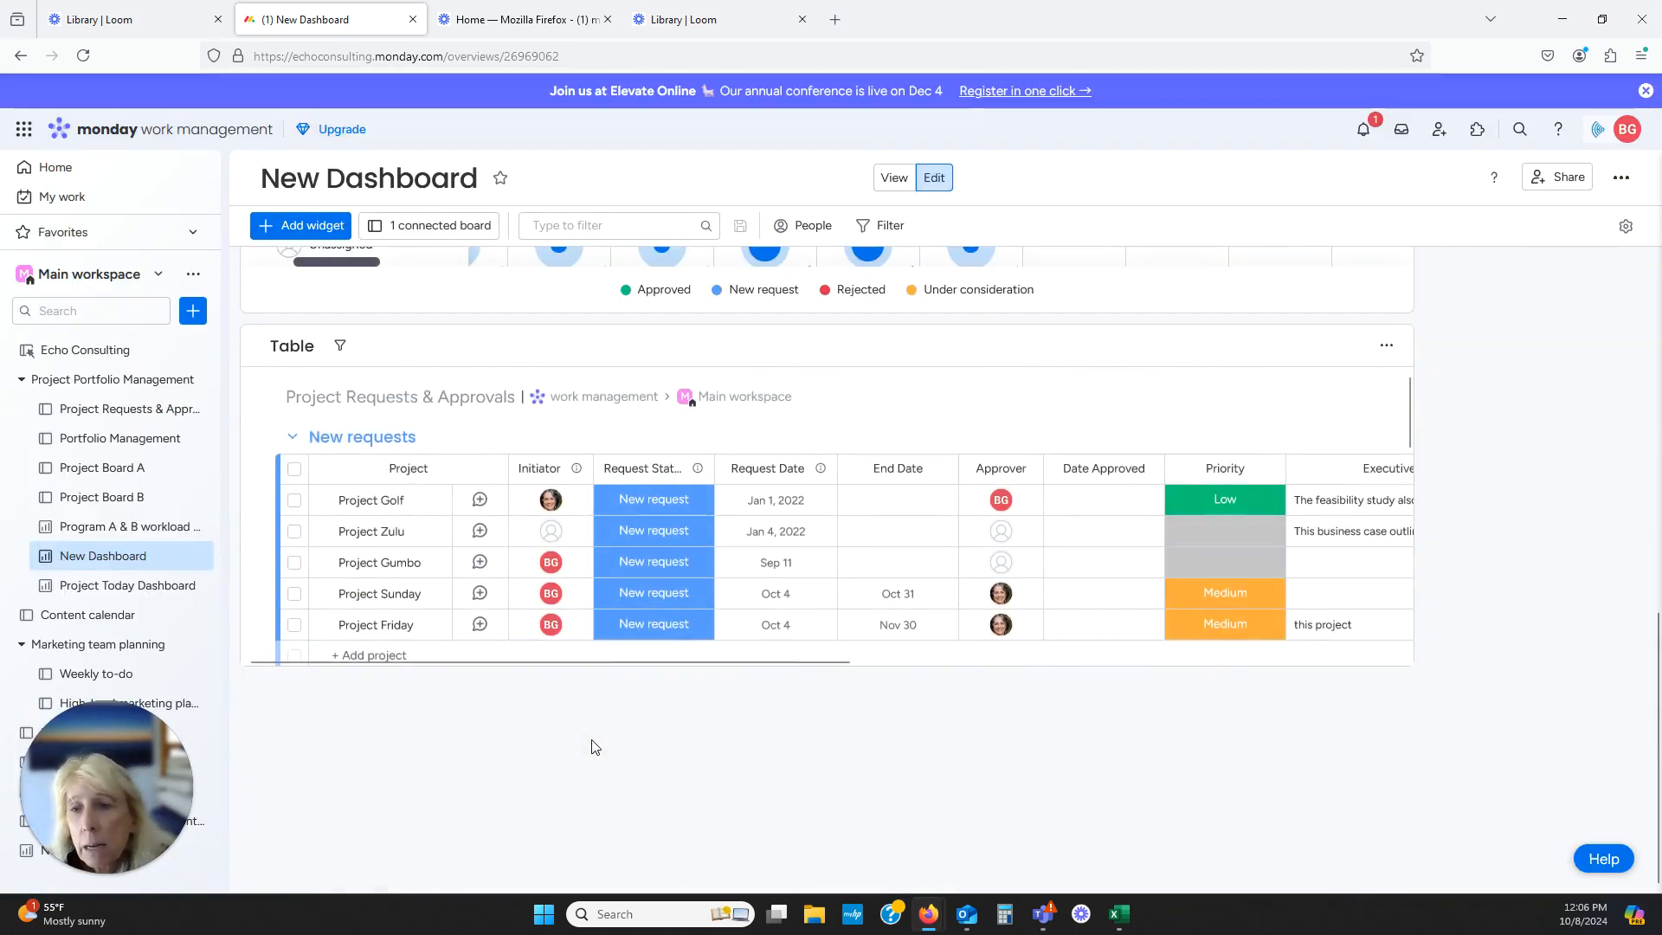
mouse_move(978, 828)
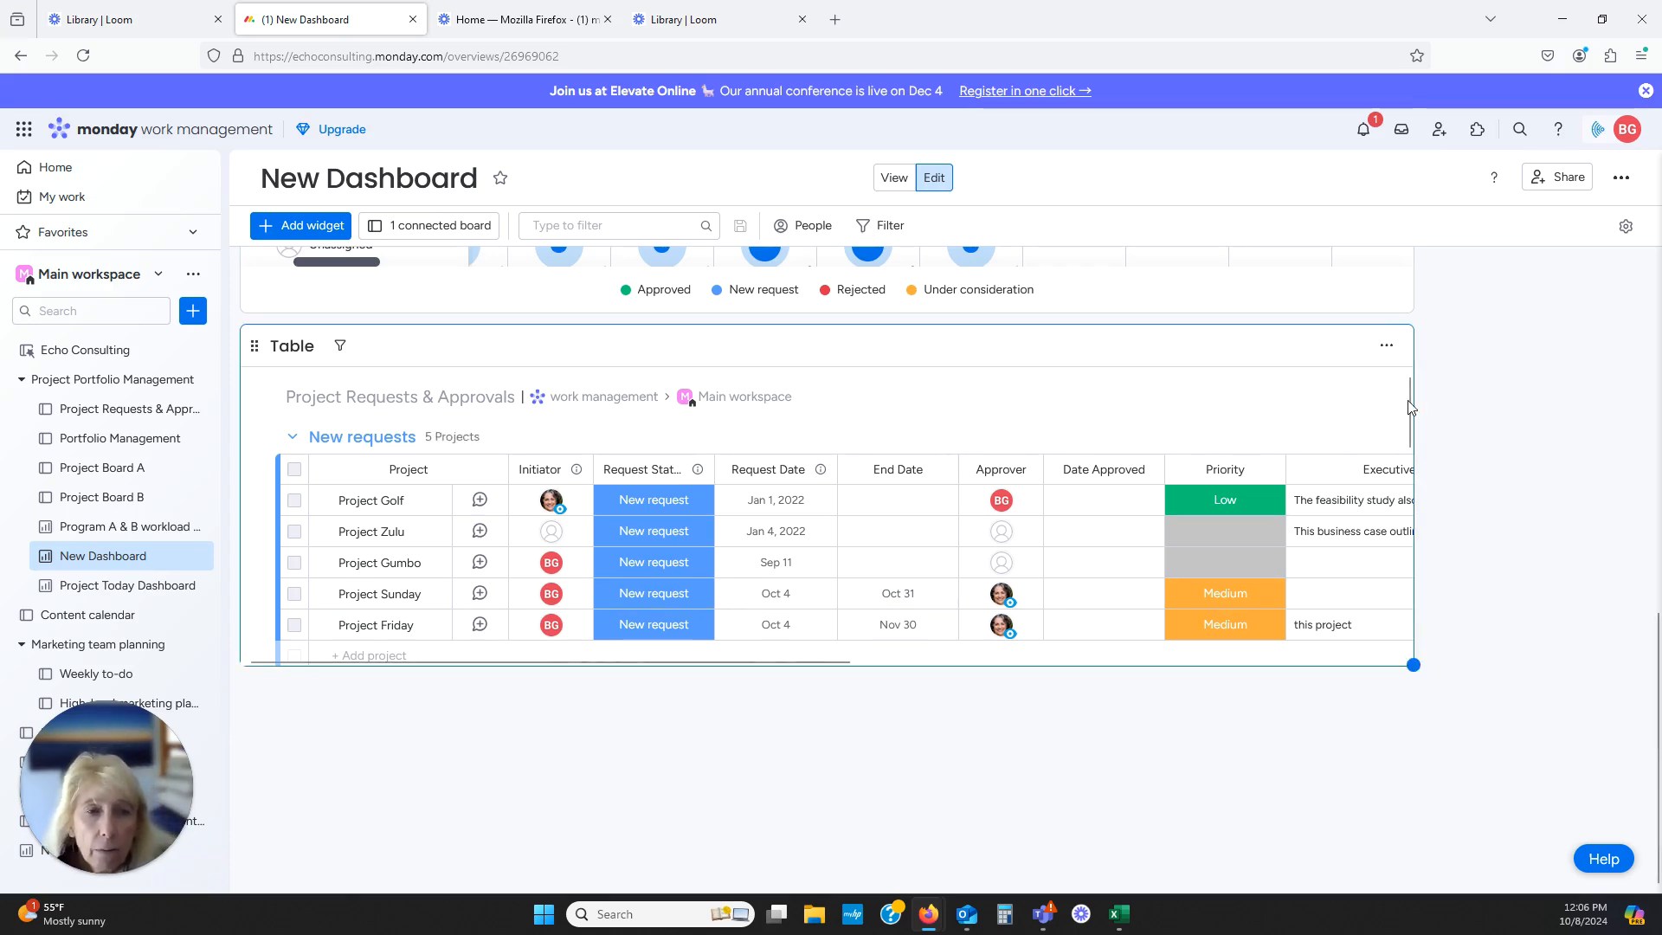
scroll("down", 3)
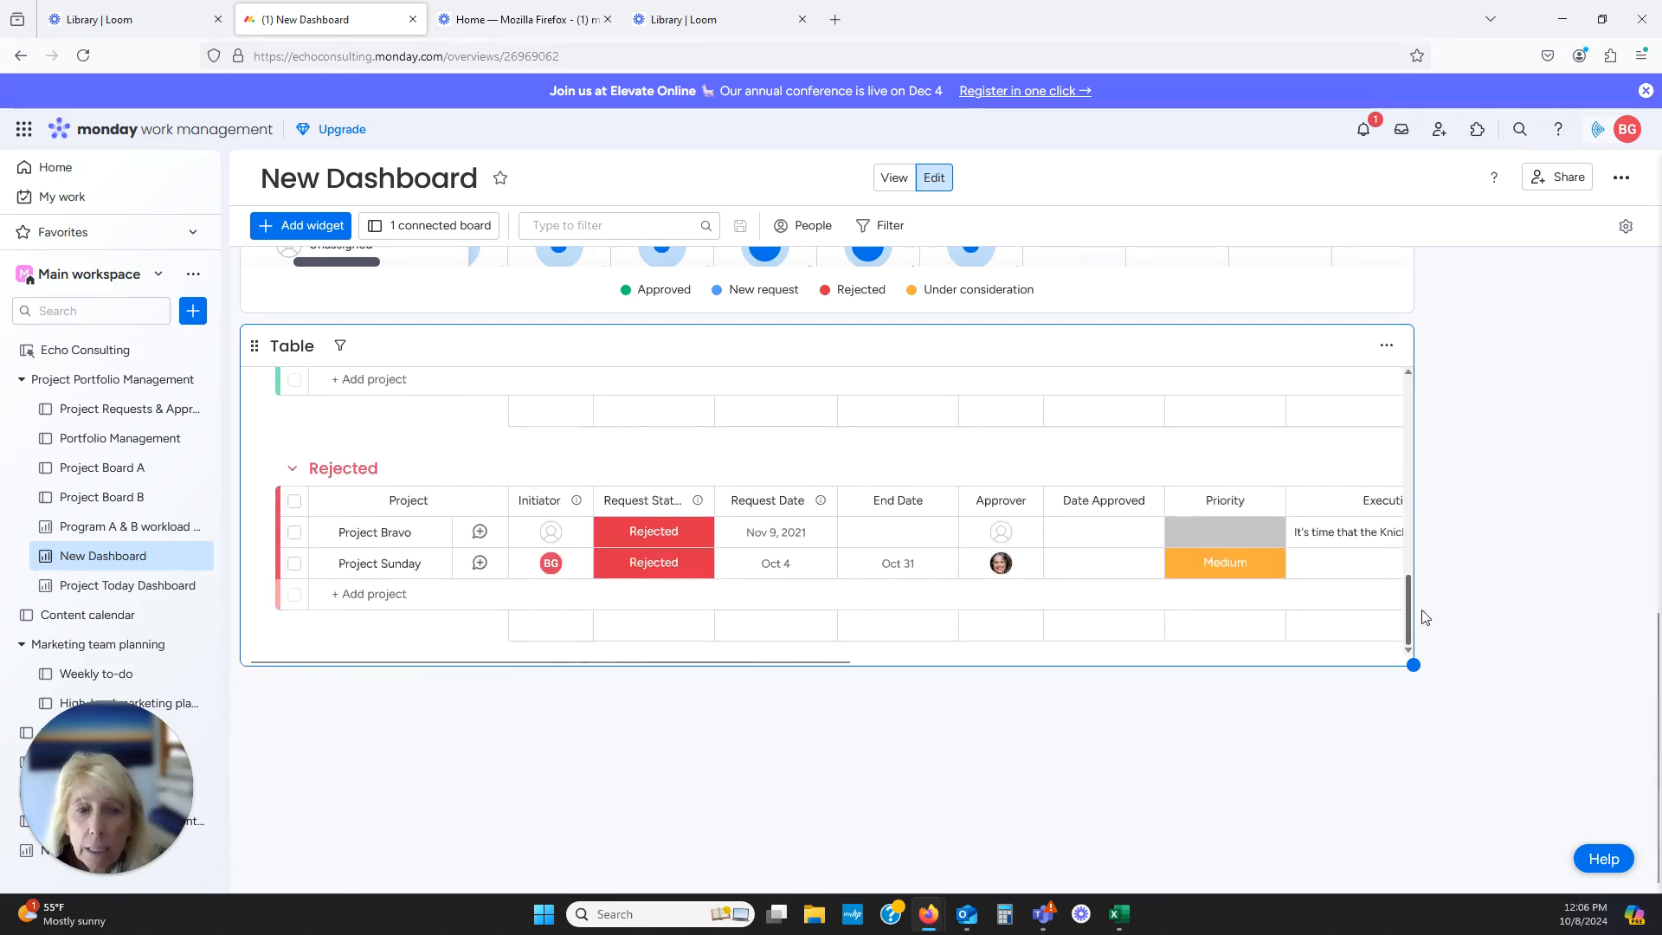
scroll("up", 3)
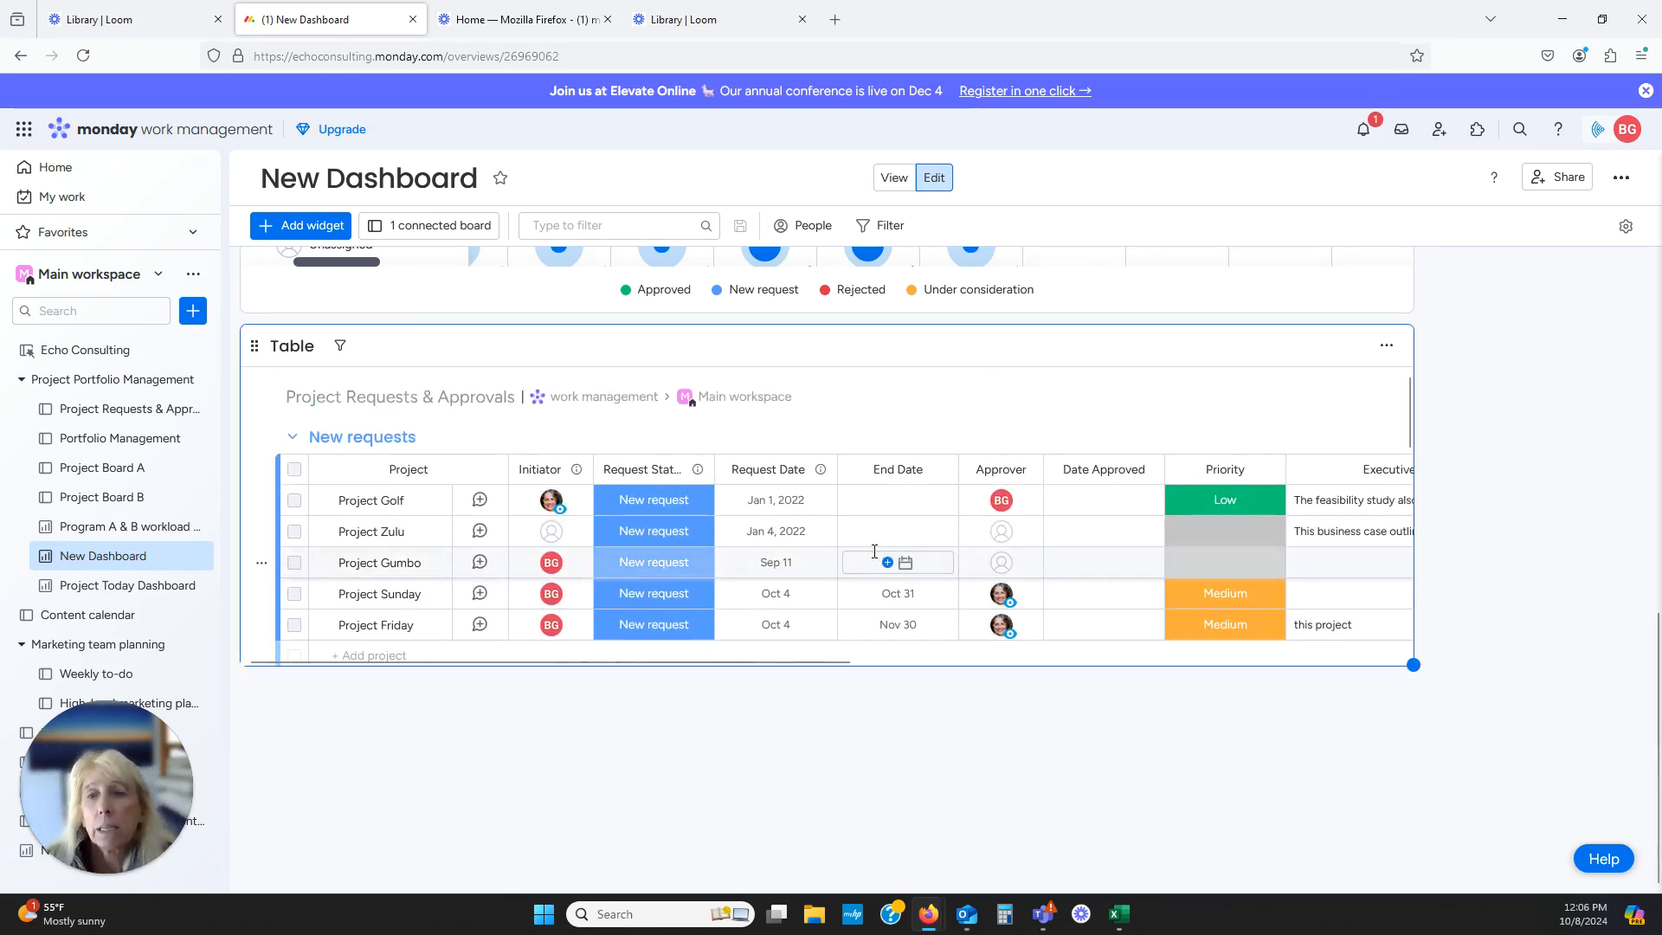
left_click(775, 530)
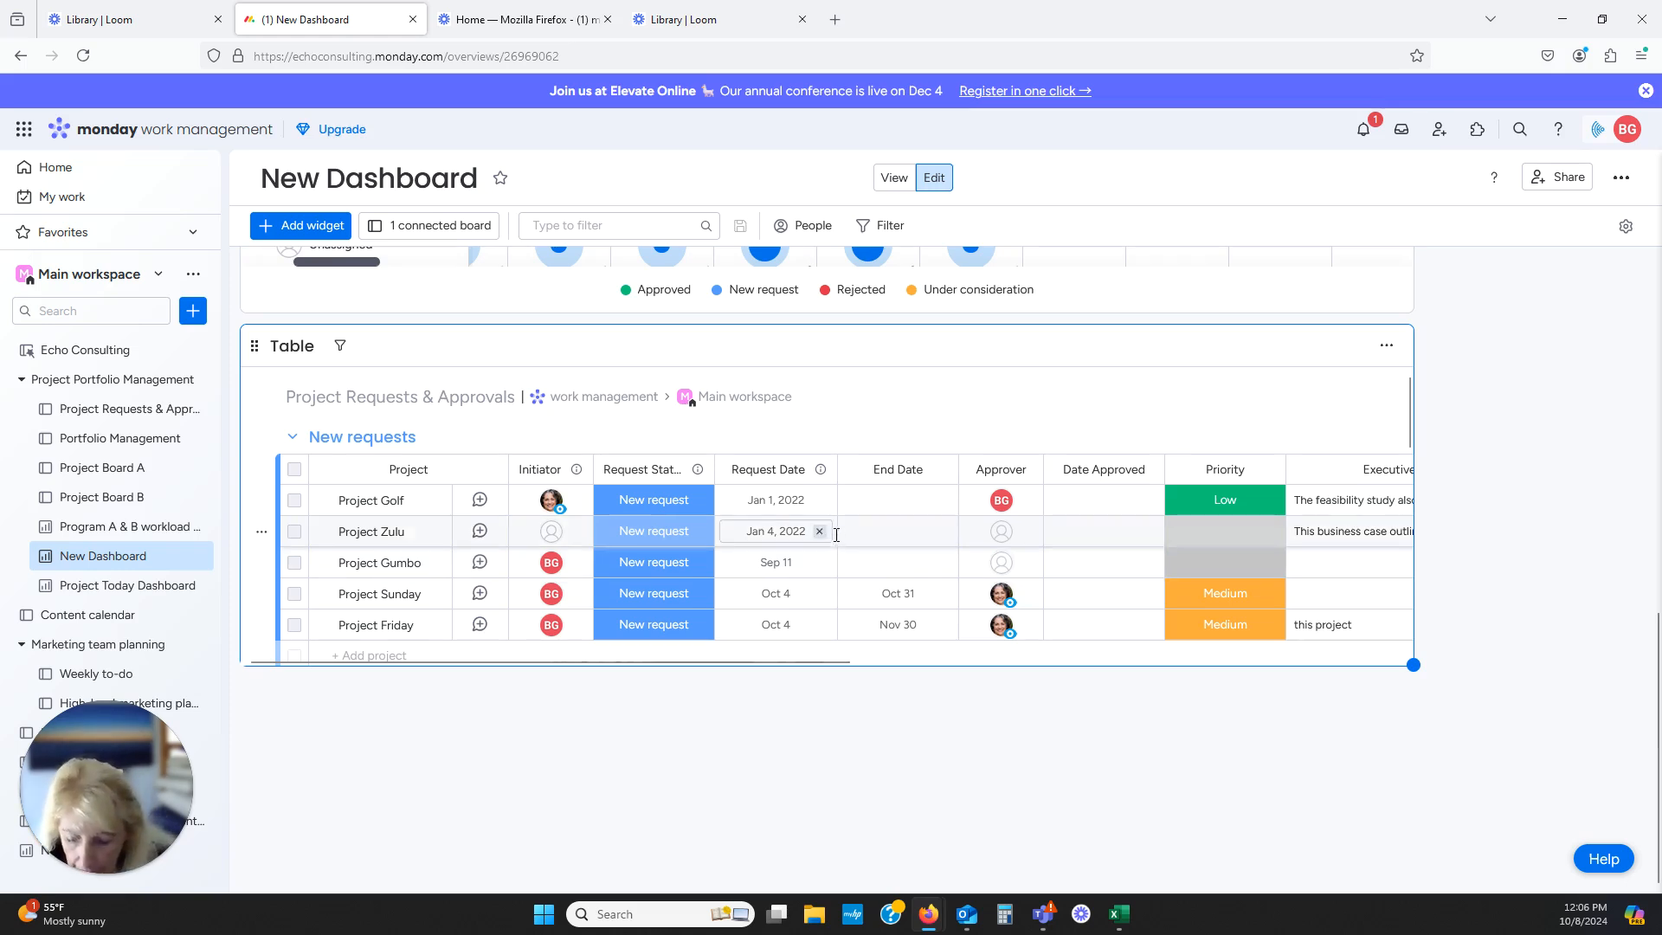
mouse_move(300, 226)
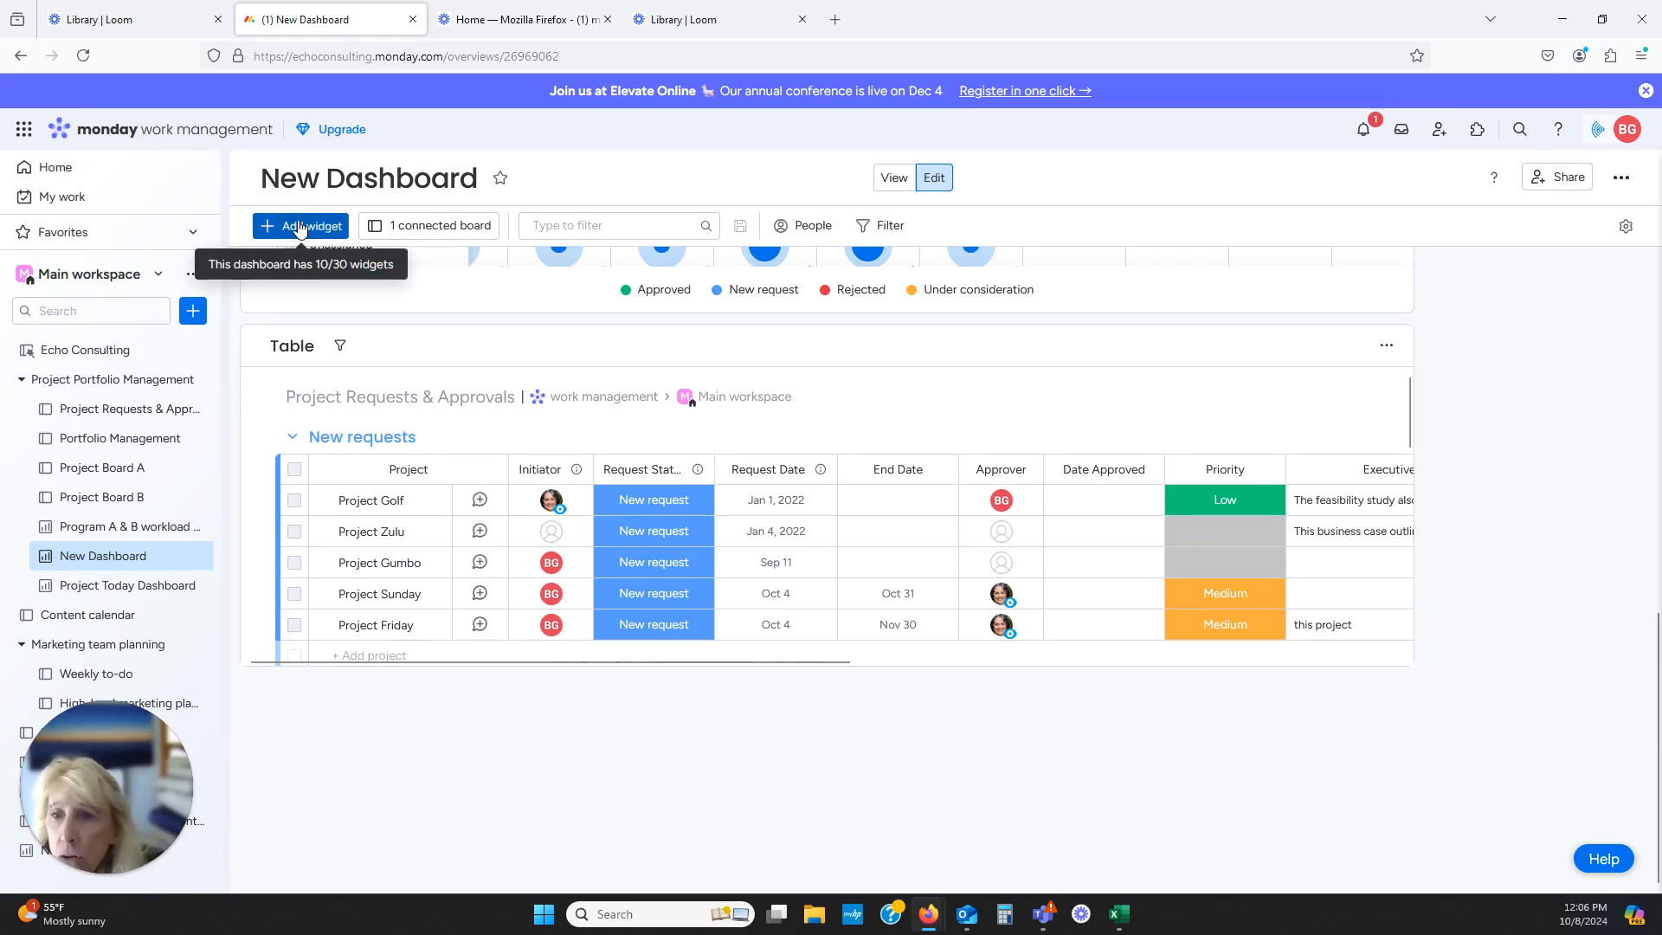
Search the Widgets Center for 'Goals' and add the Goals - Beta widget
left_click(300, 225)
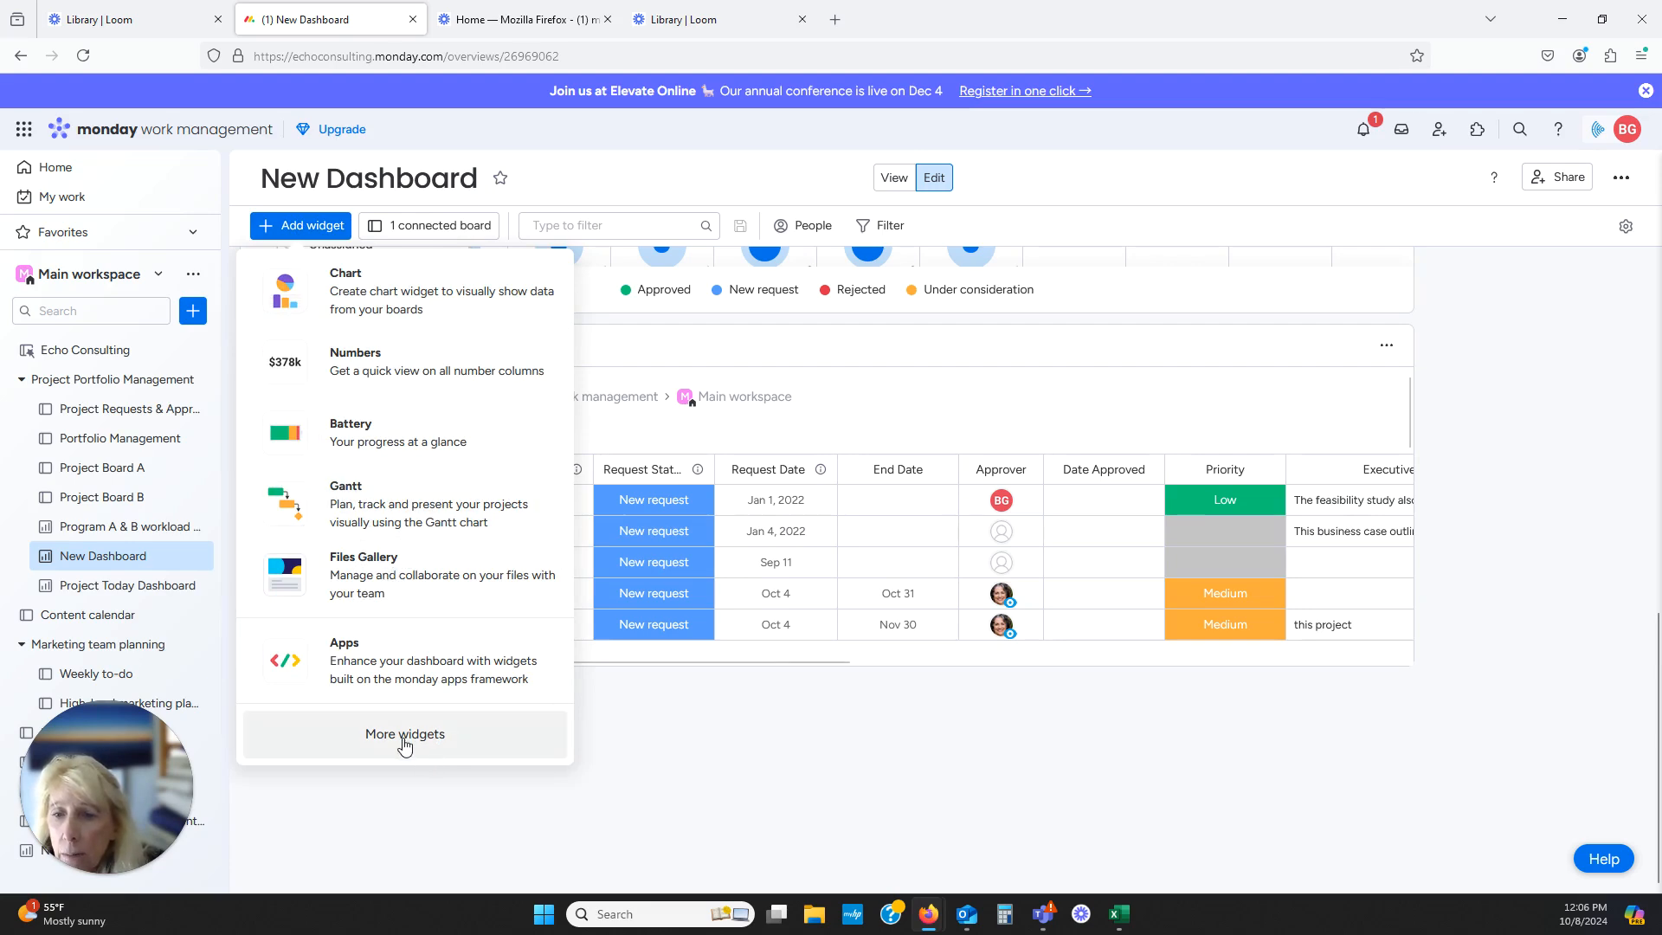
left_click(405, 733)
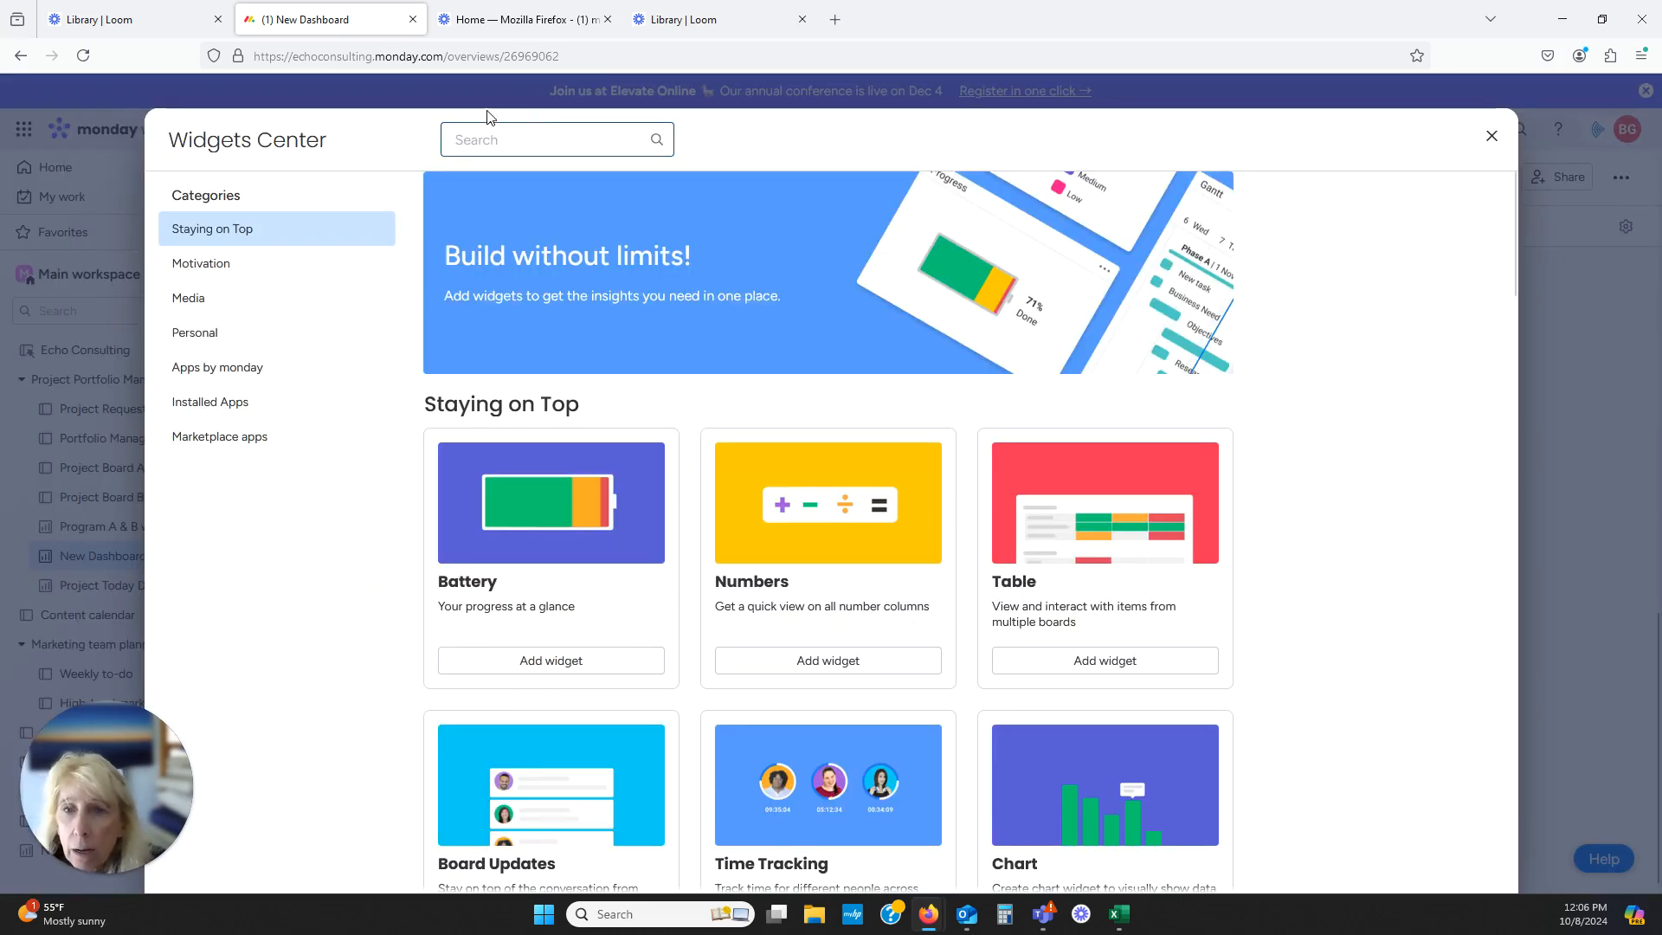
left_click(530, 139)
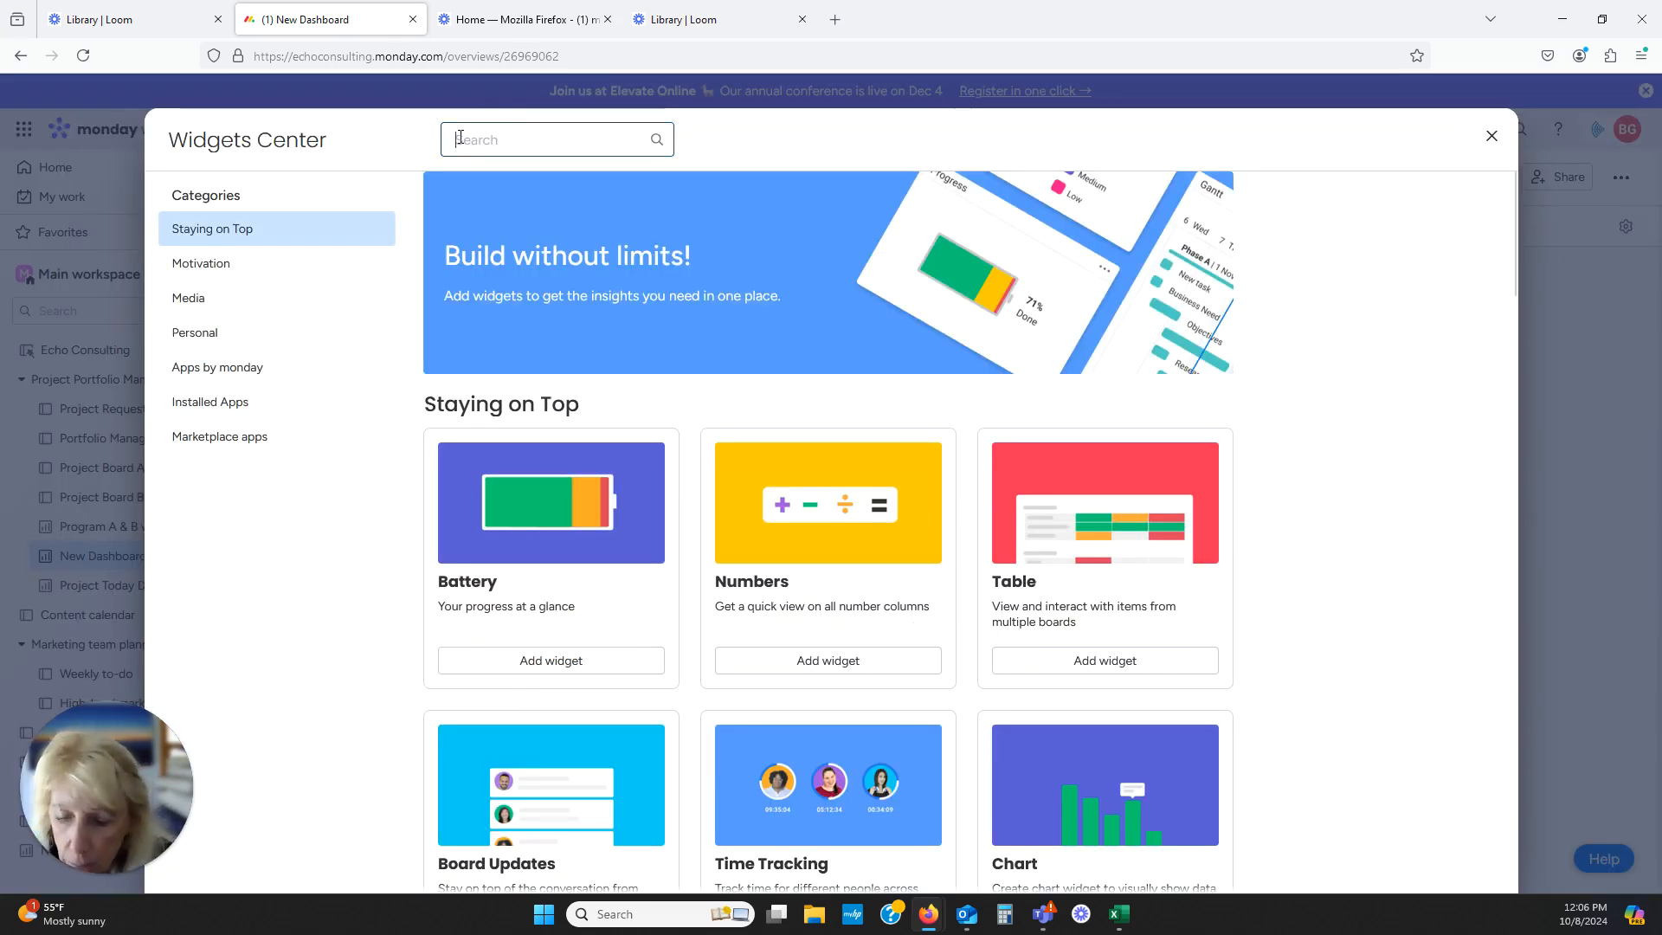
type("Go")
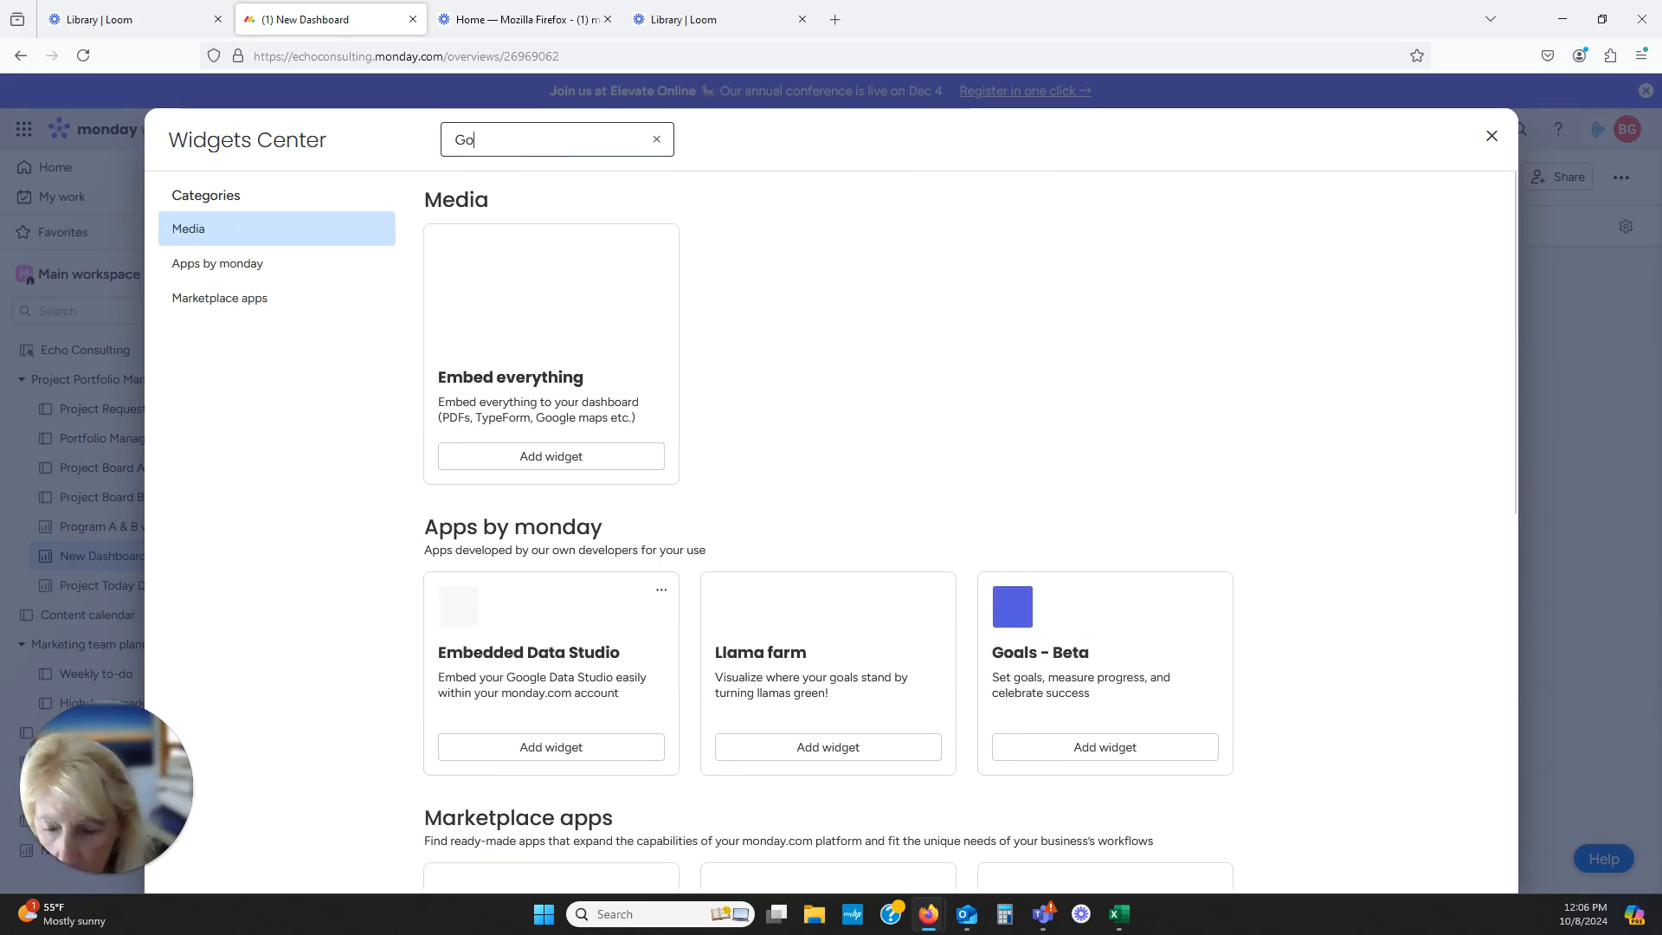
type("als")
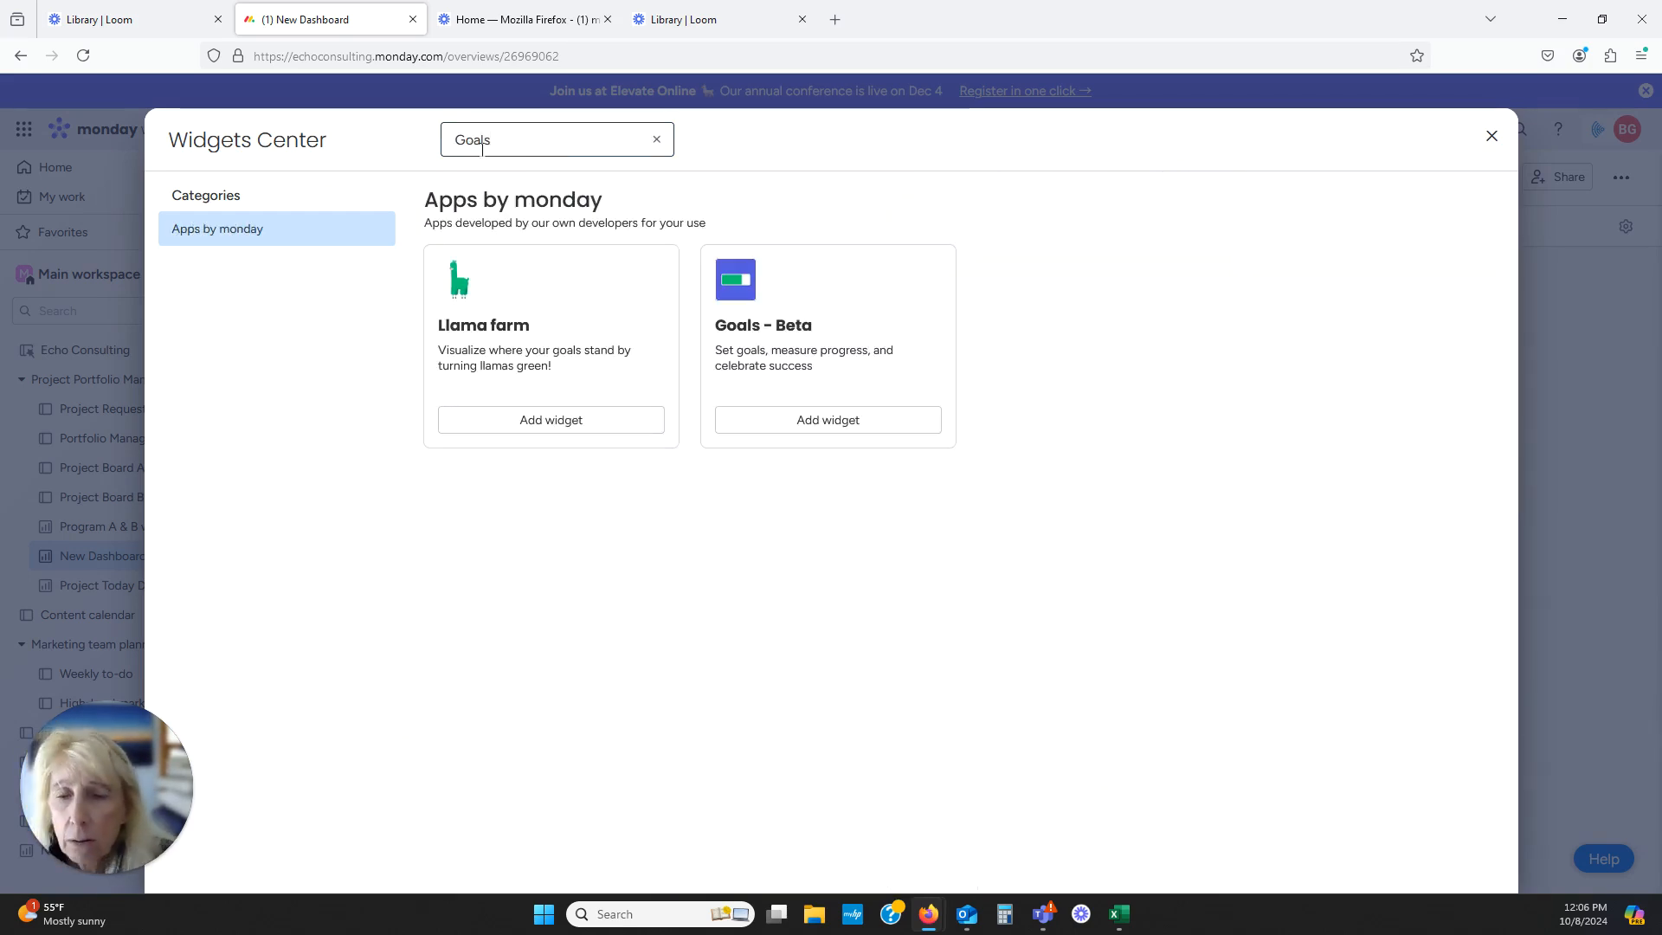
left_click(1491, 135)
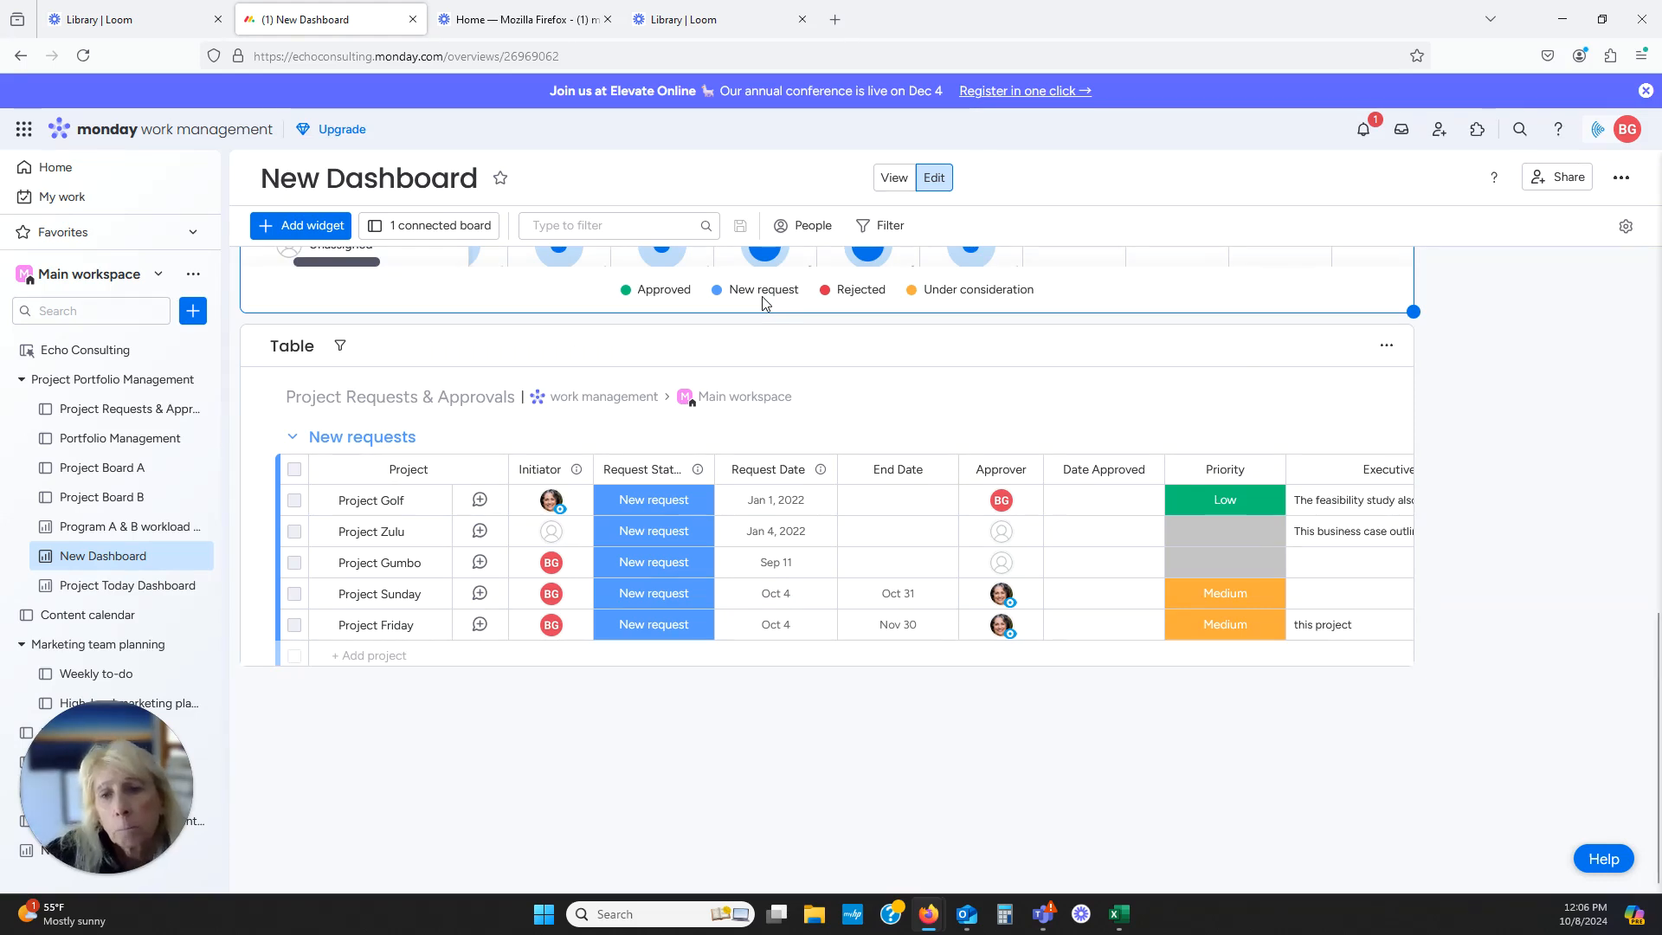
scroll("down", 3)
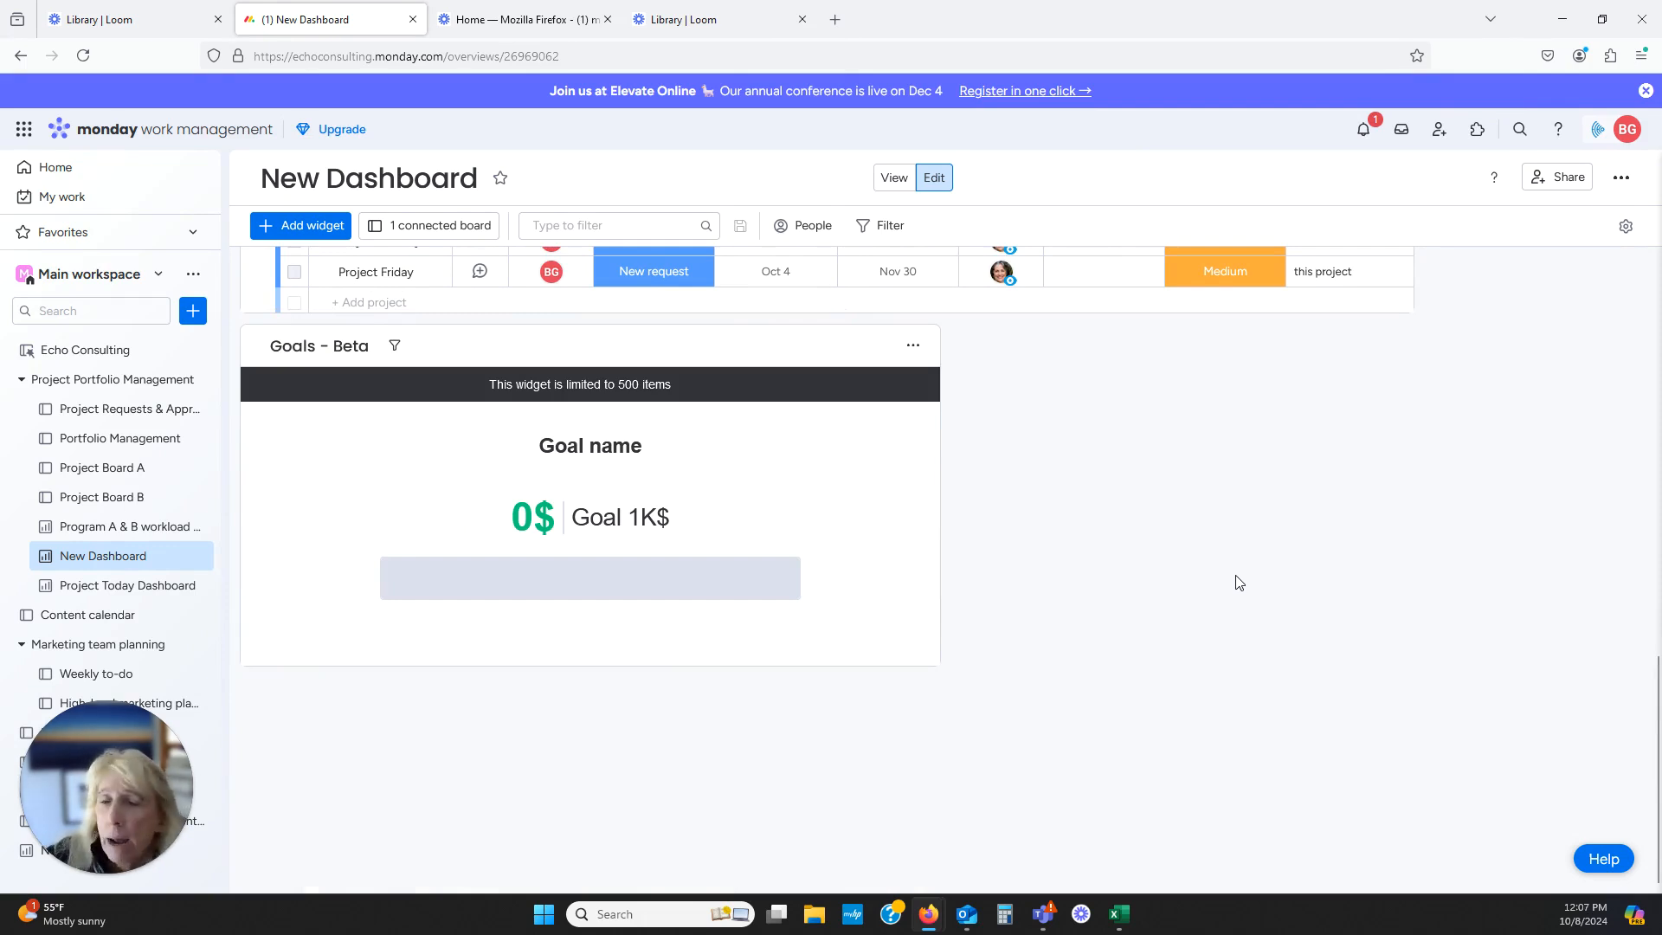
mouse_move(1231, 585)
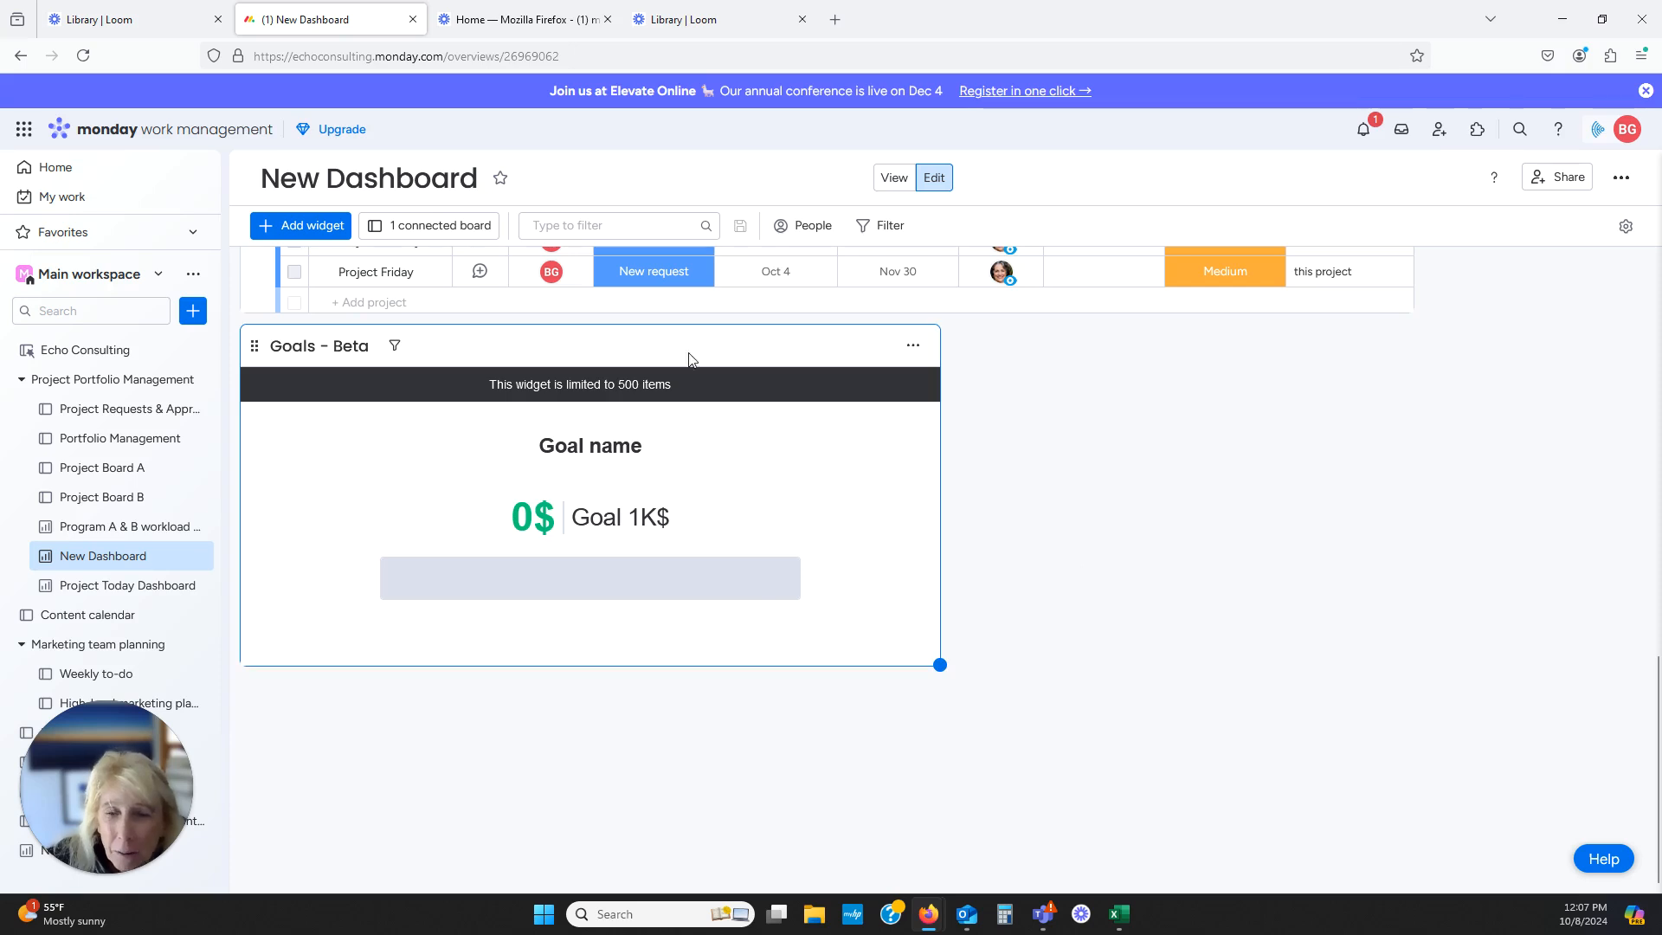
In the Goals widget settings, set the target to 10,000 and show it as a percentage
left_click(911, 346)
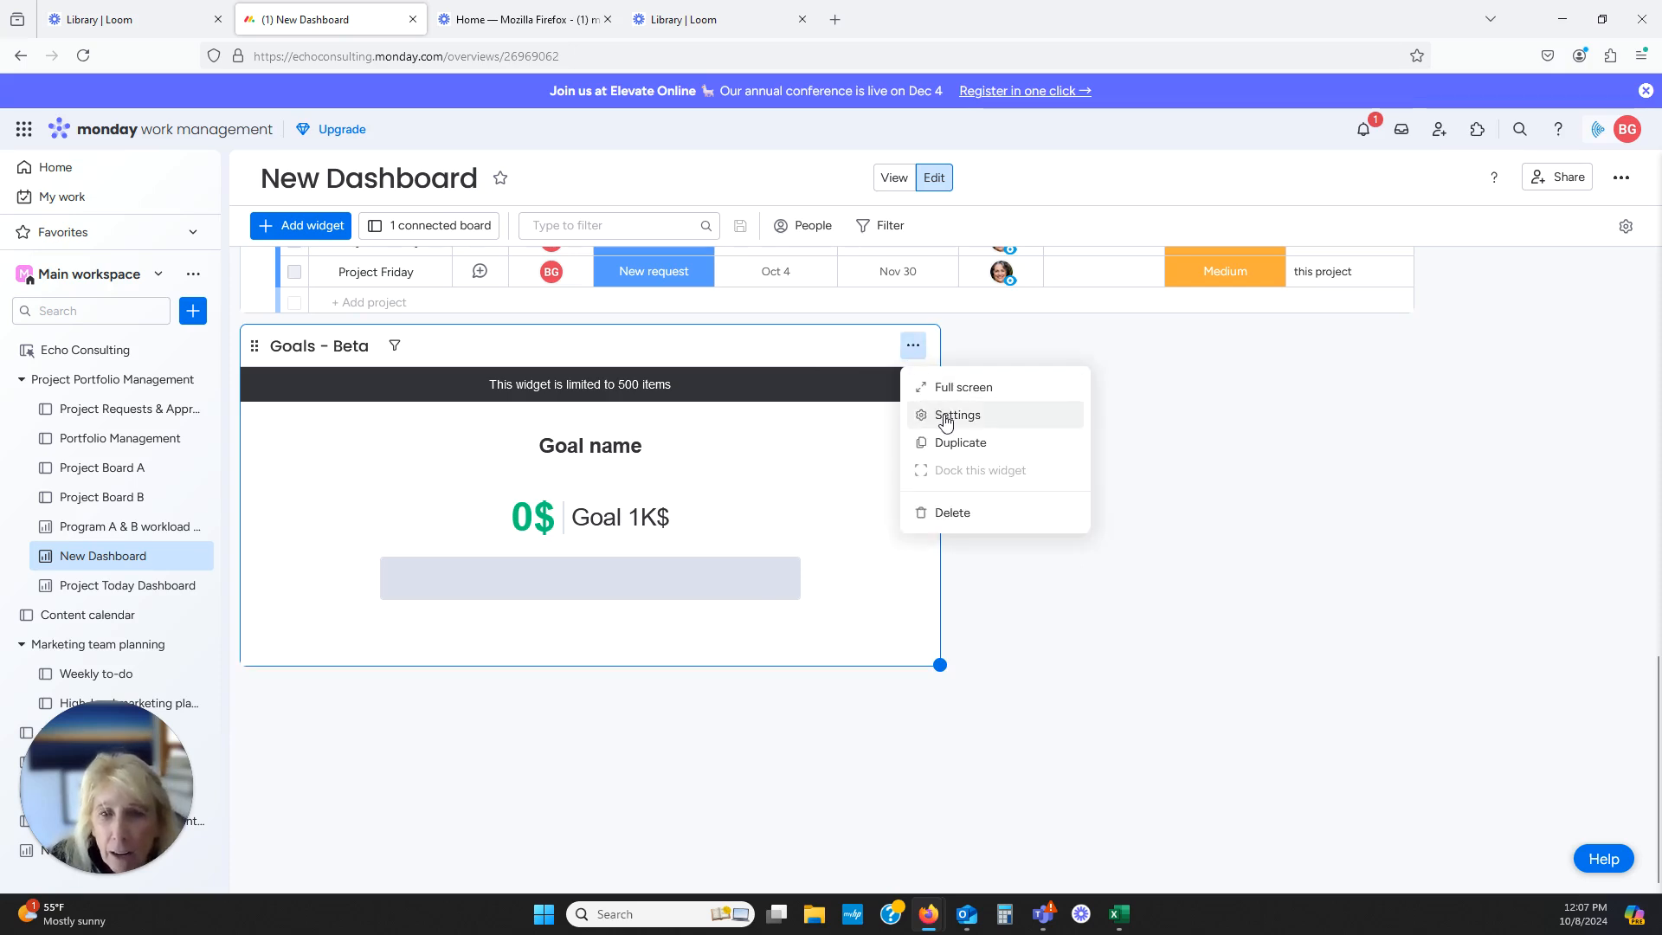
left_click(958, 414)
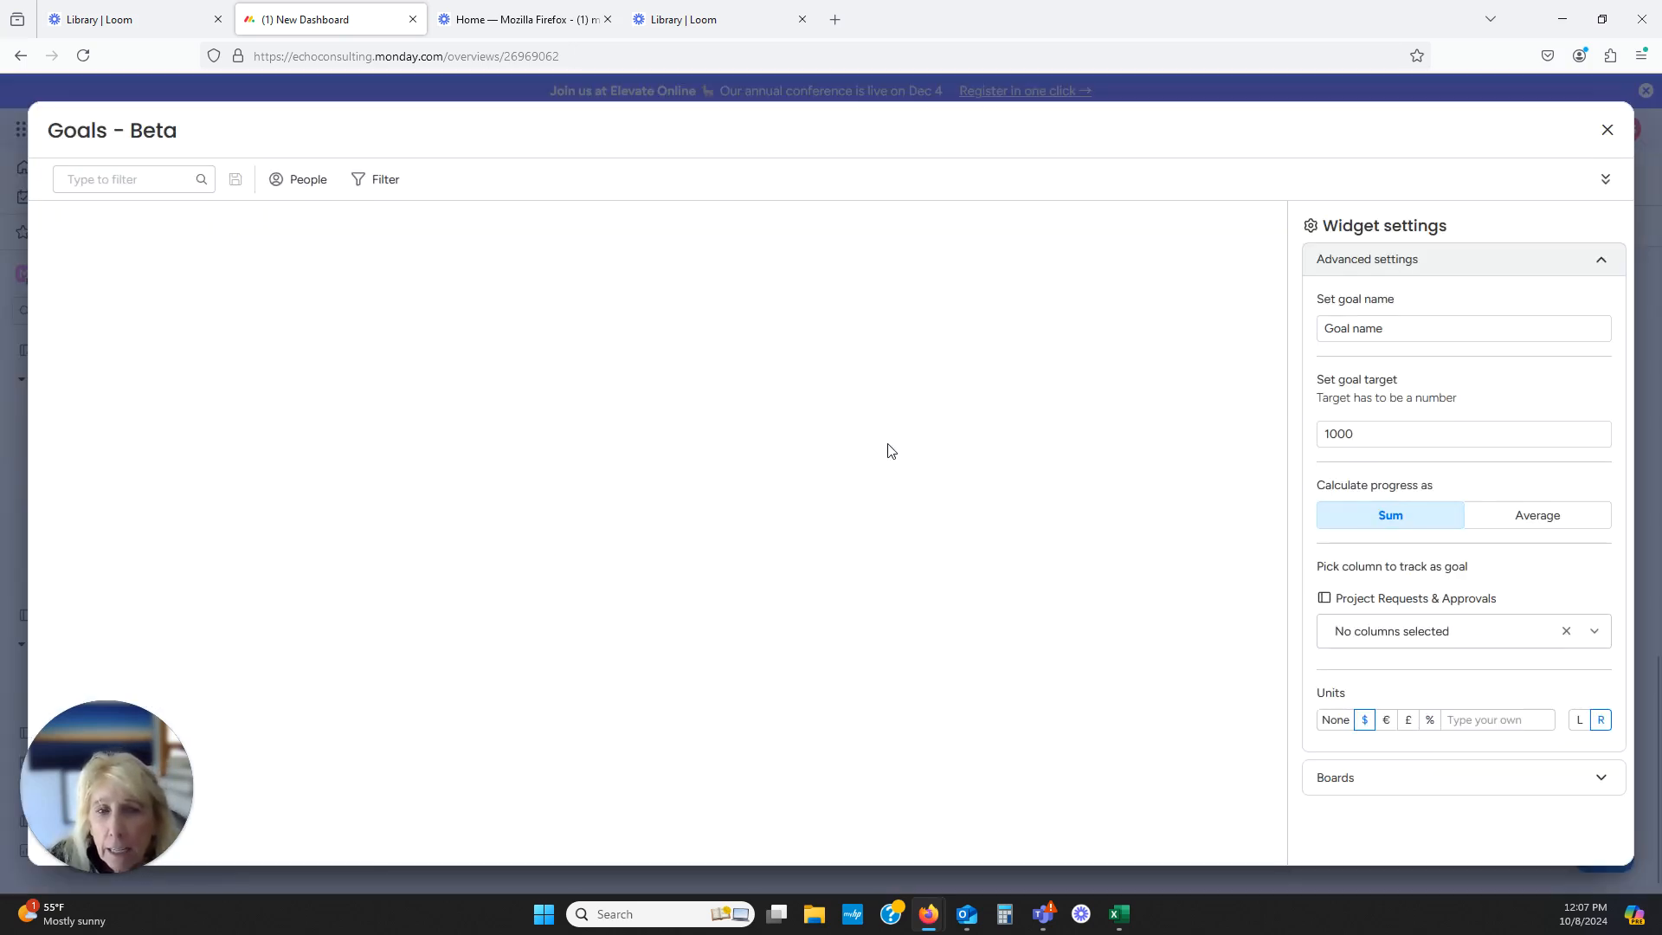
left_click(1462, 433)
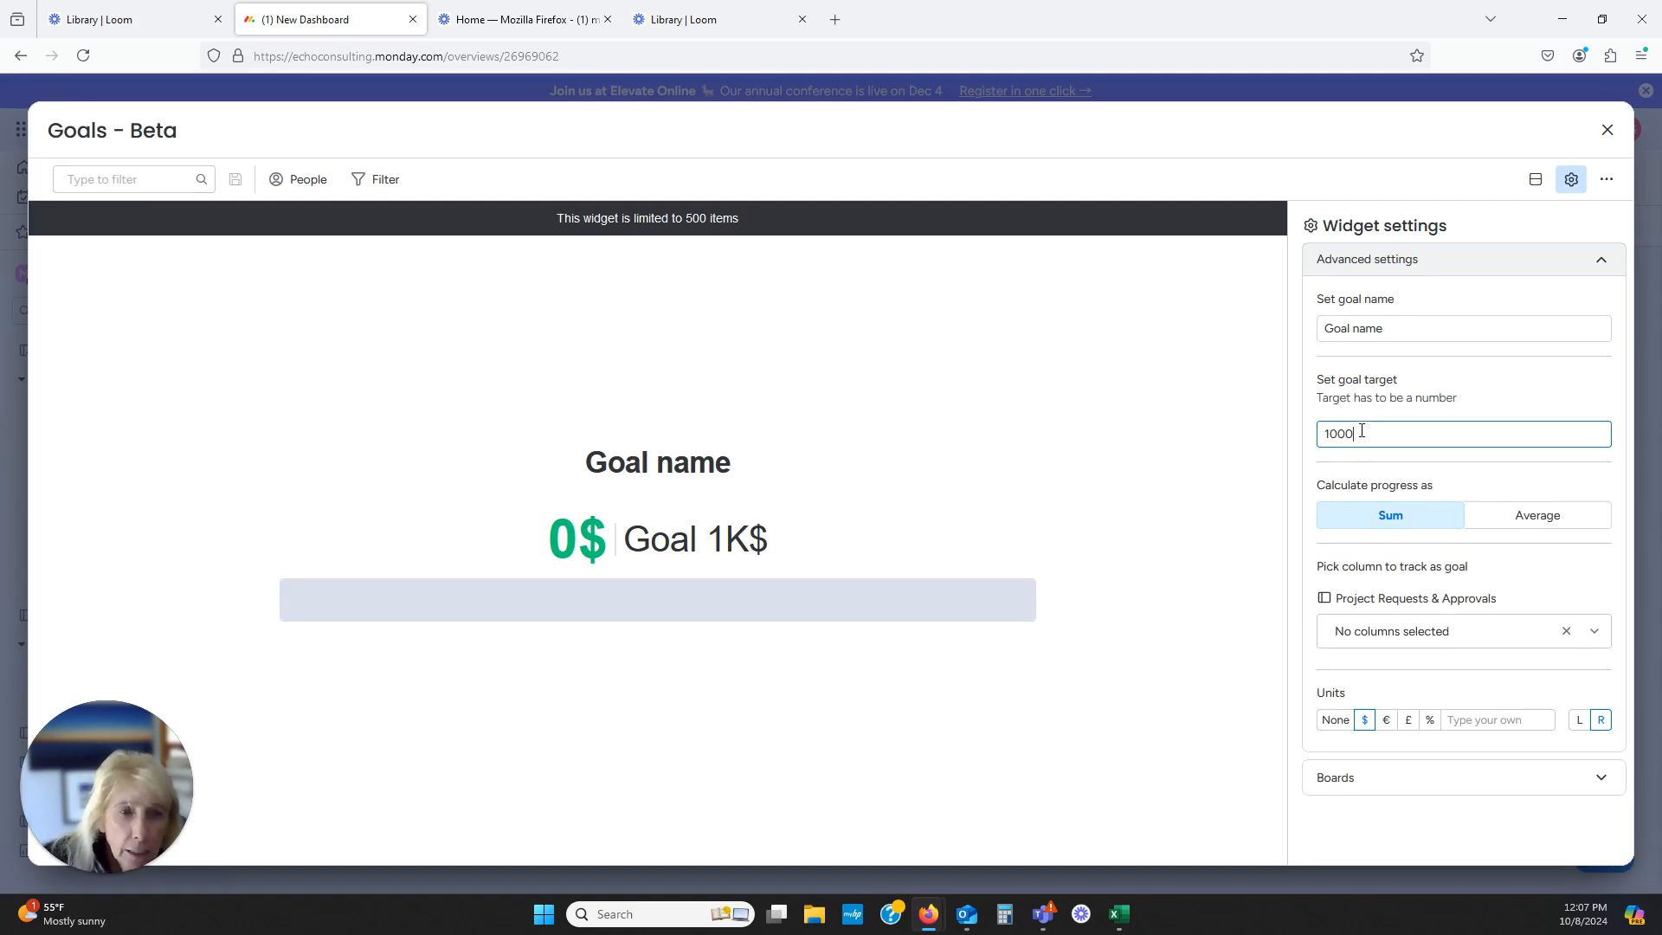
type("0")
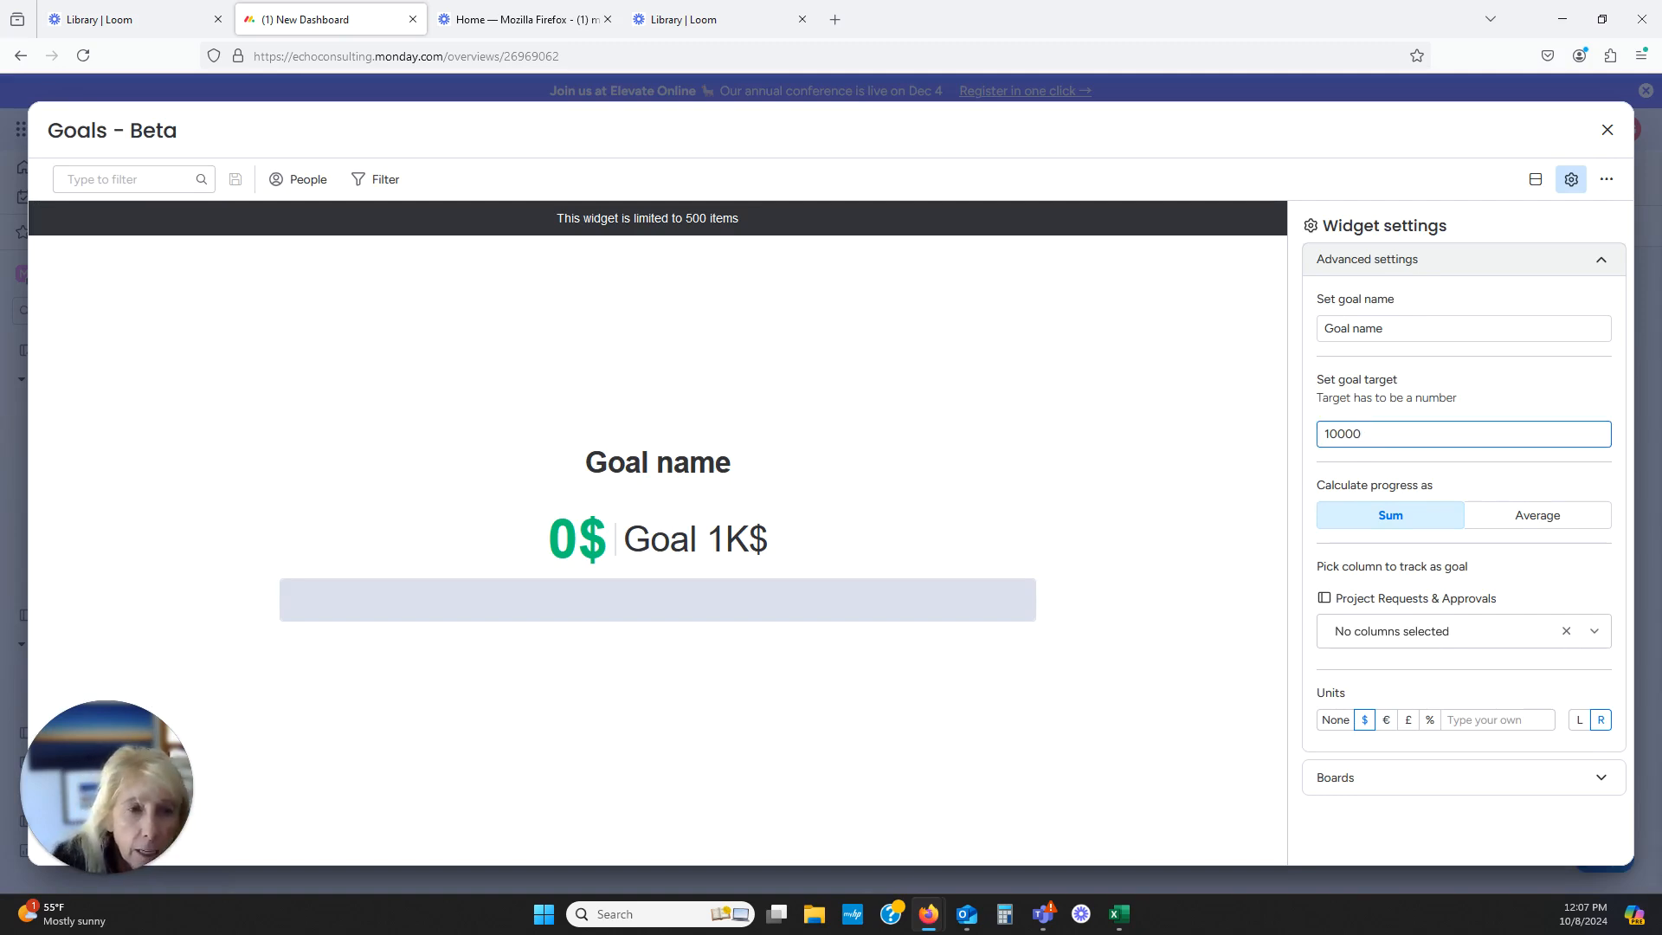
left_click(1388, 514)
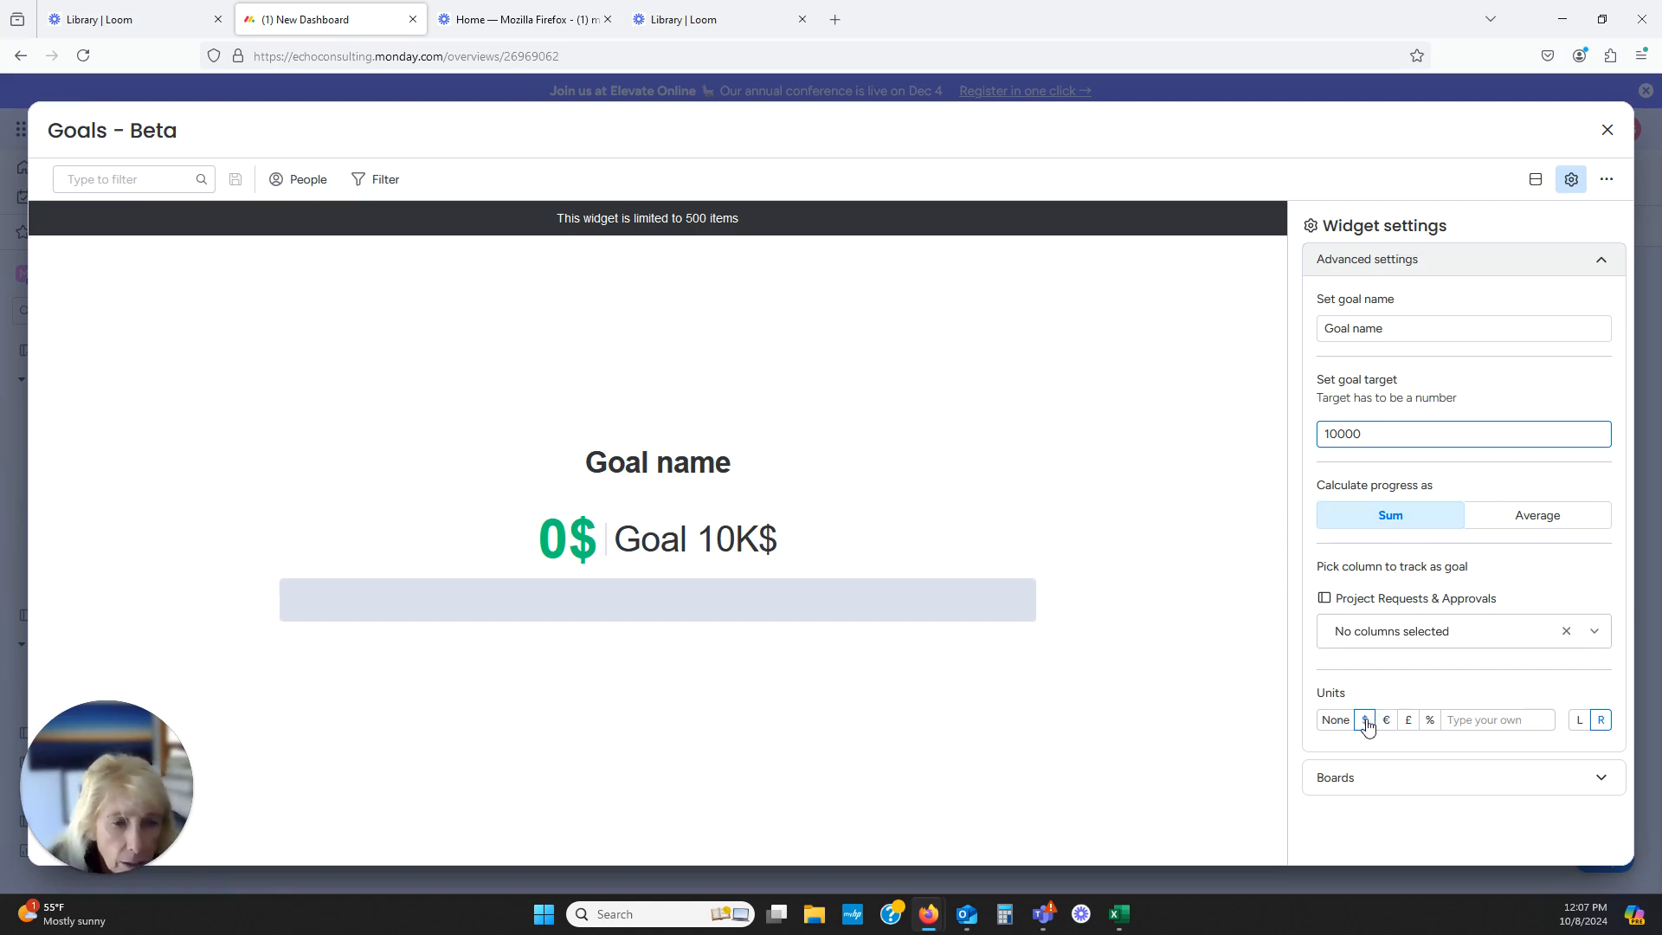
left_click(1428, 720)
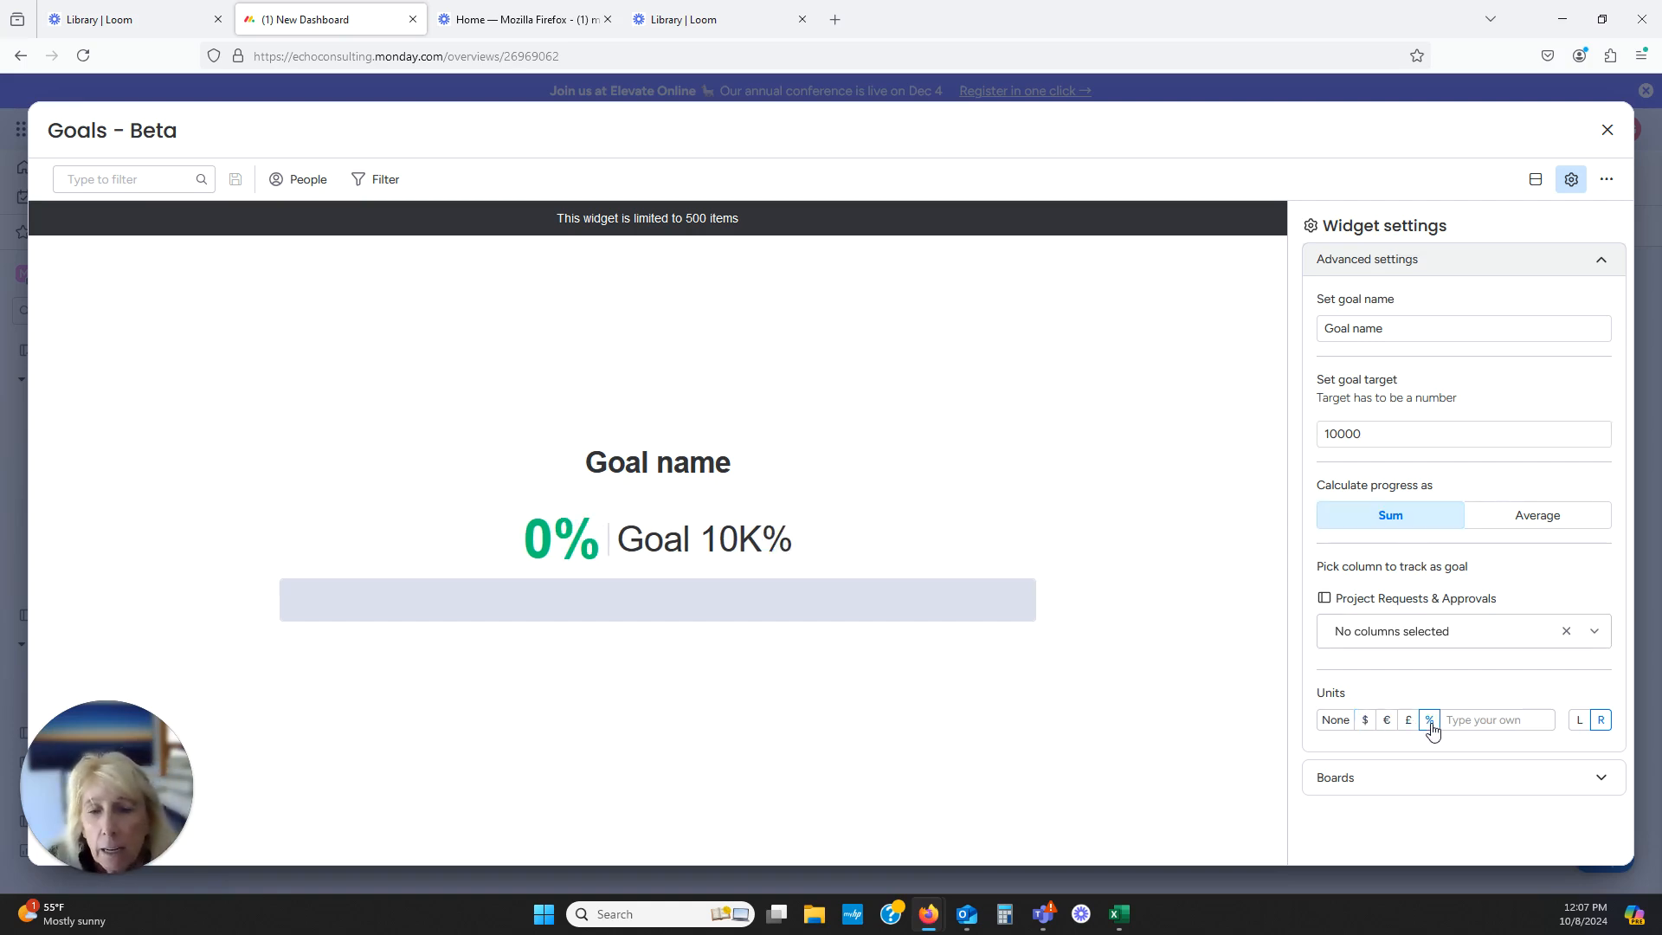
mouse_move(1012, 419)
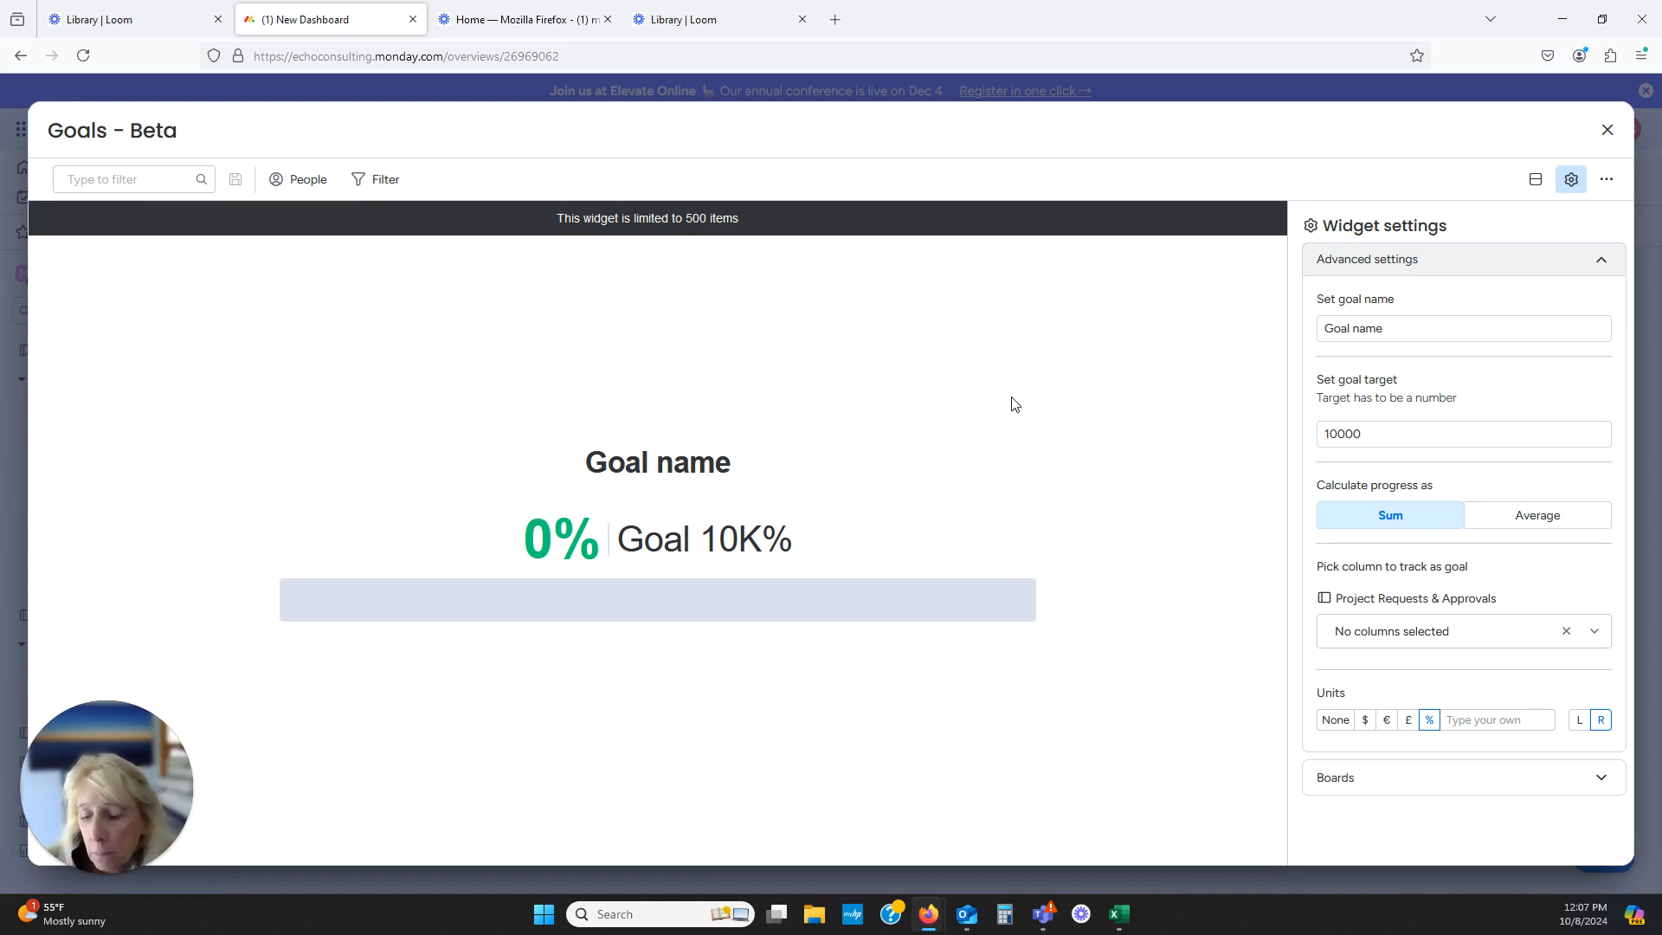
mouse_move(1033, 388)
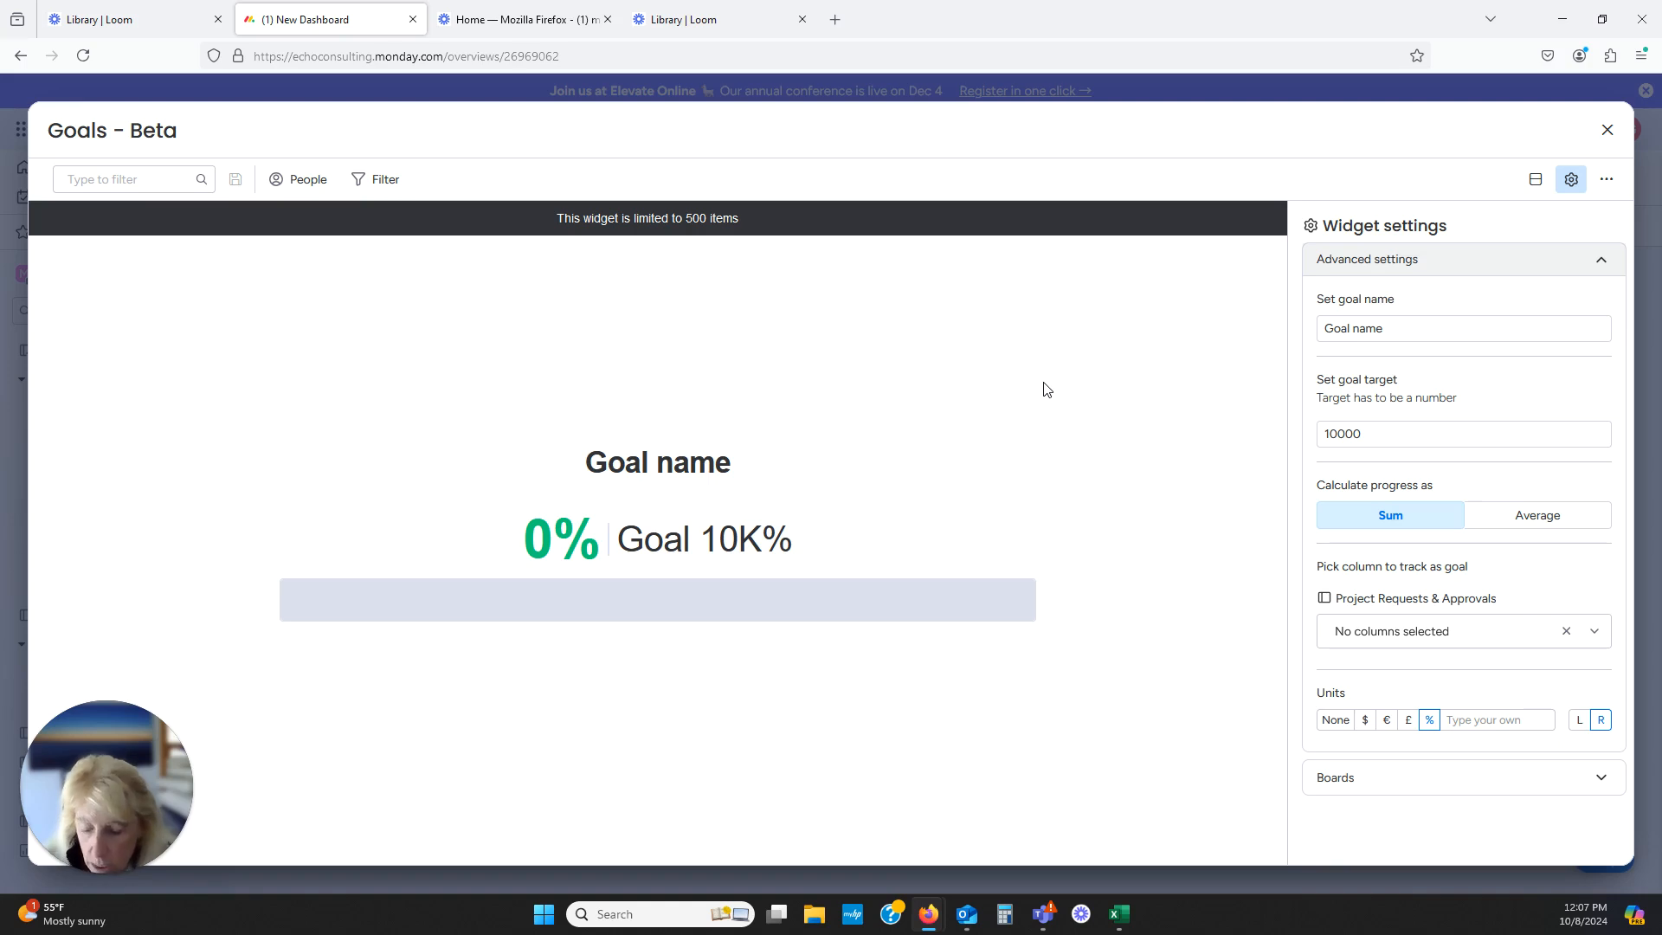
mouse_move(1606, 132)
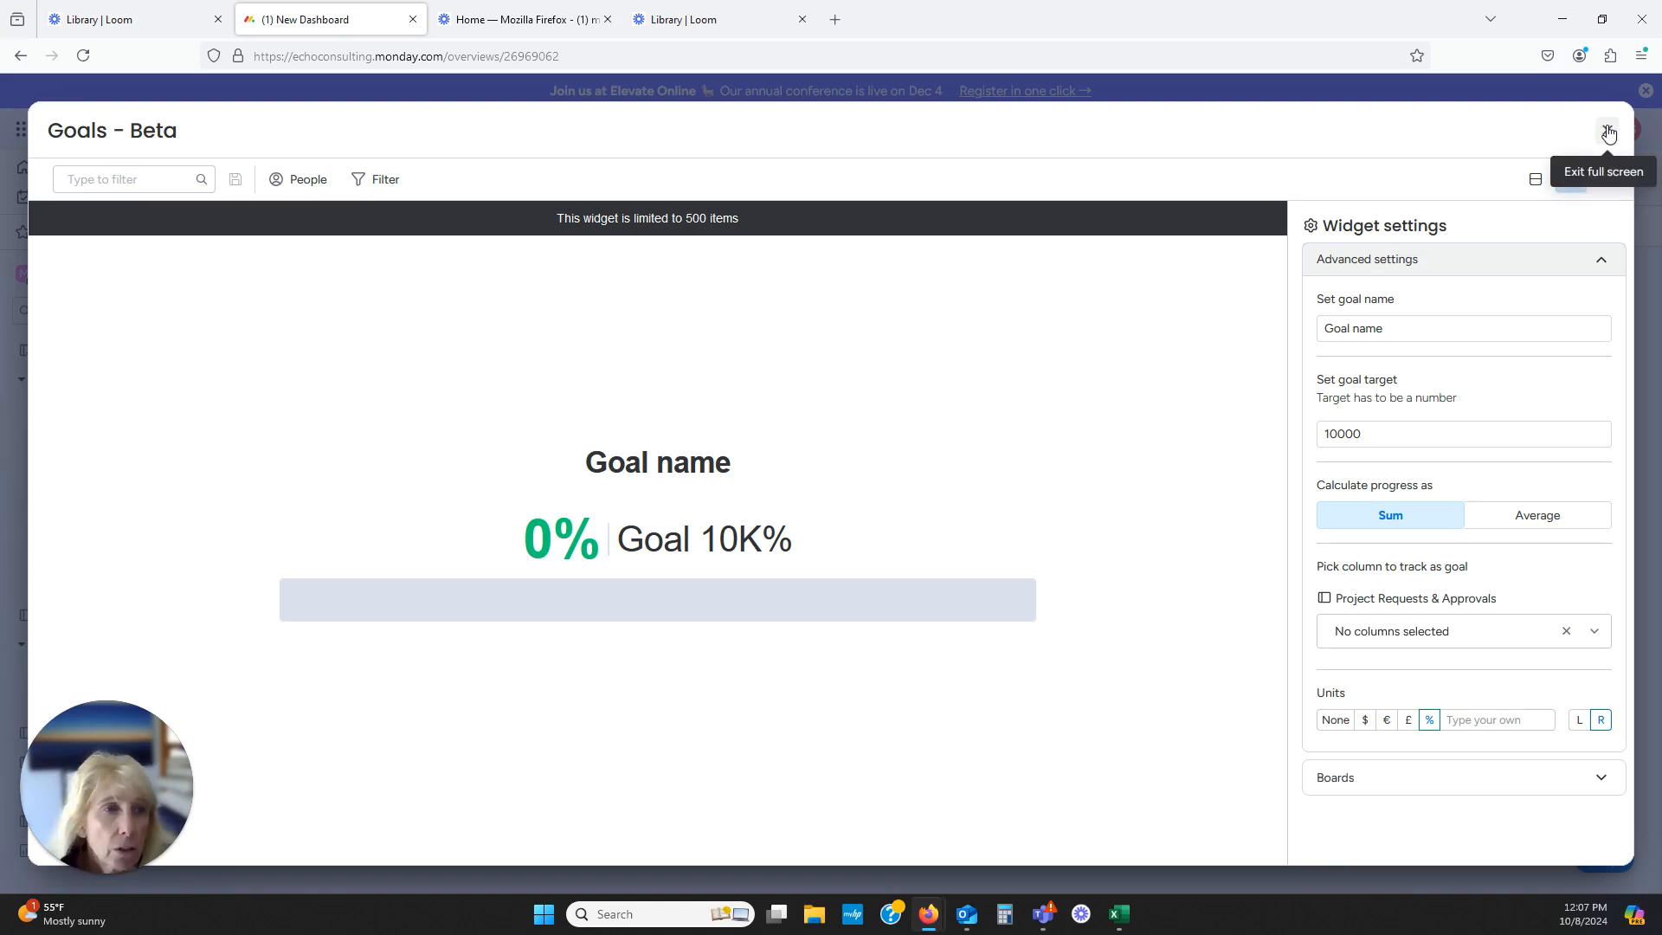
left_click(1608, 131)
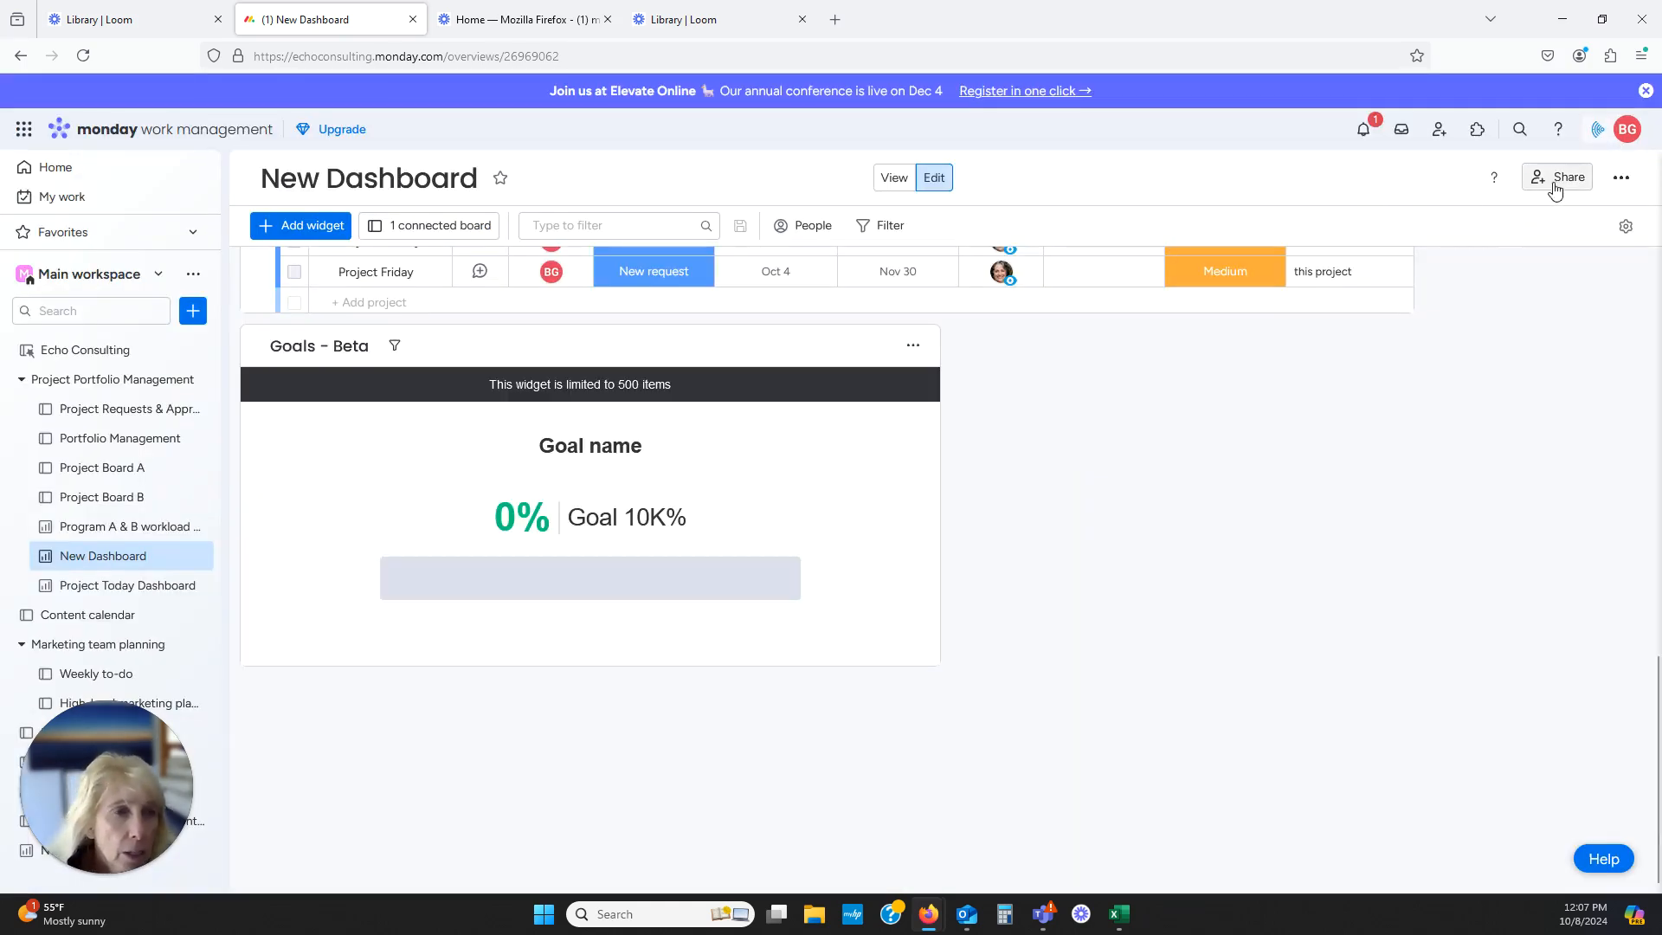
left_click(1564, 176)
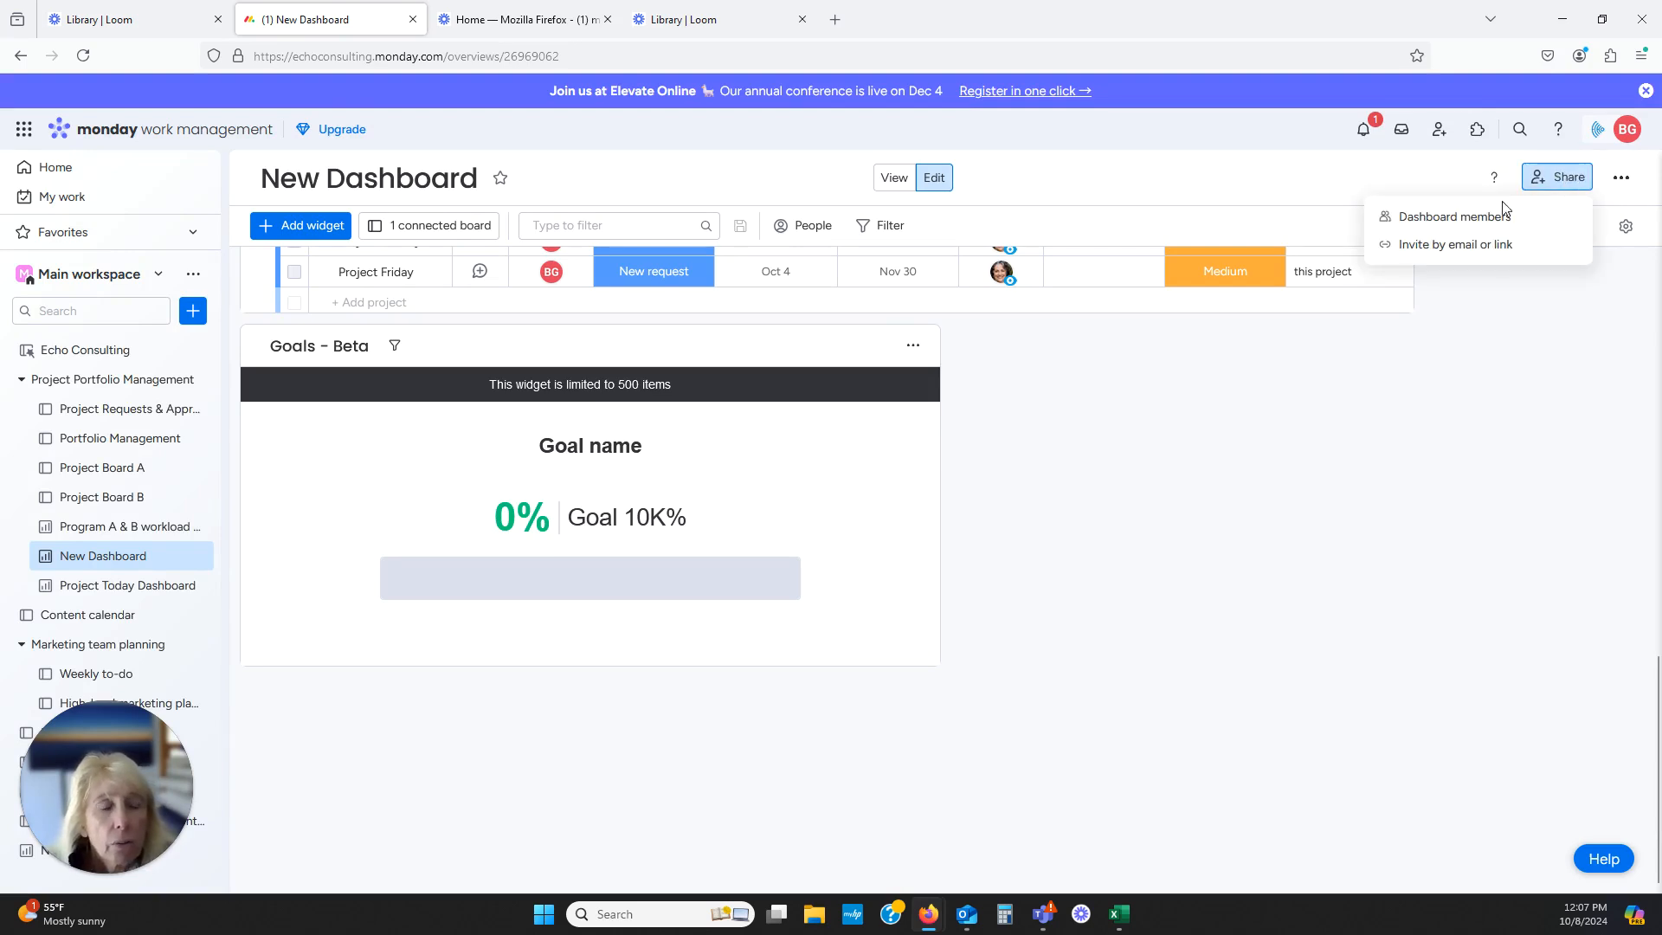
mouse_move(1477, 216)
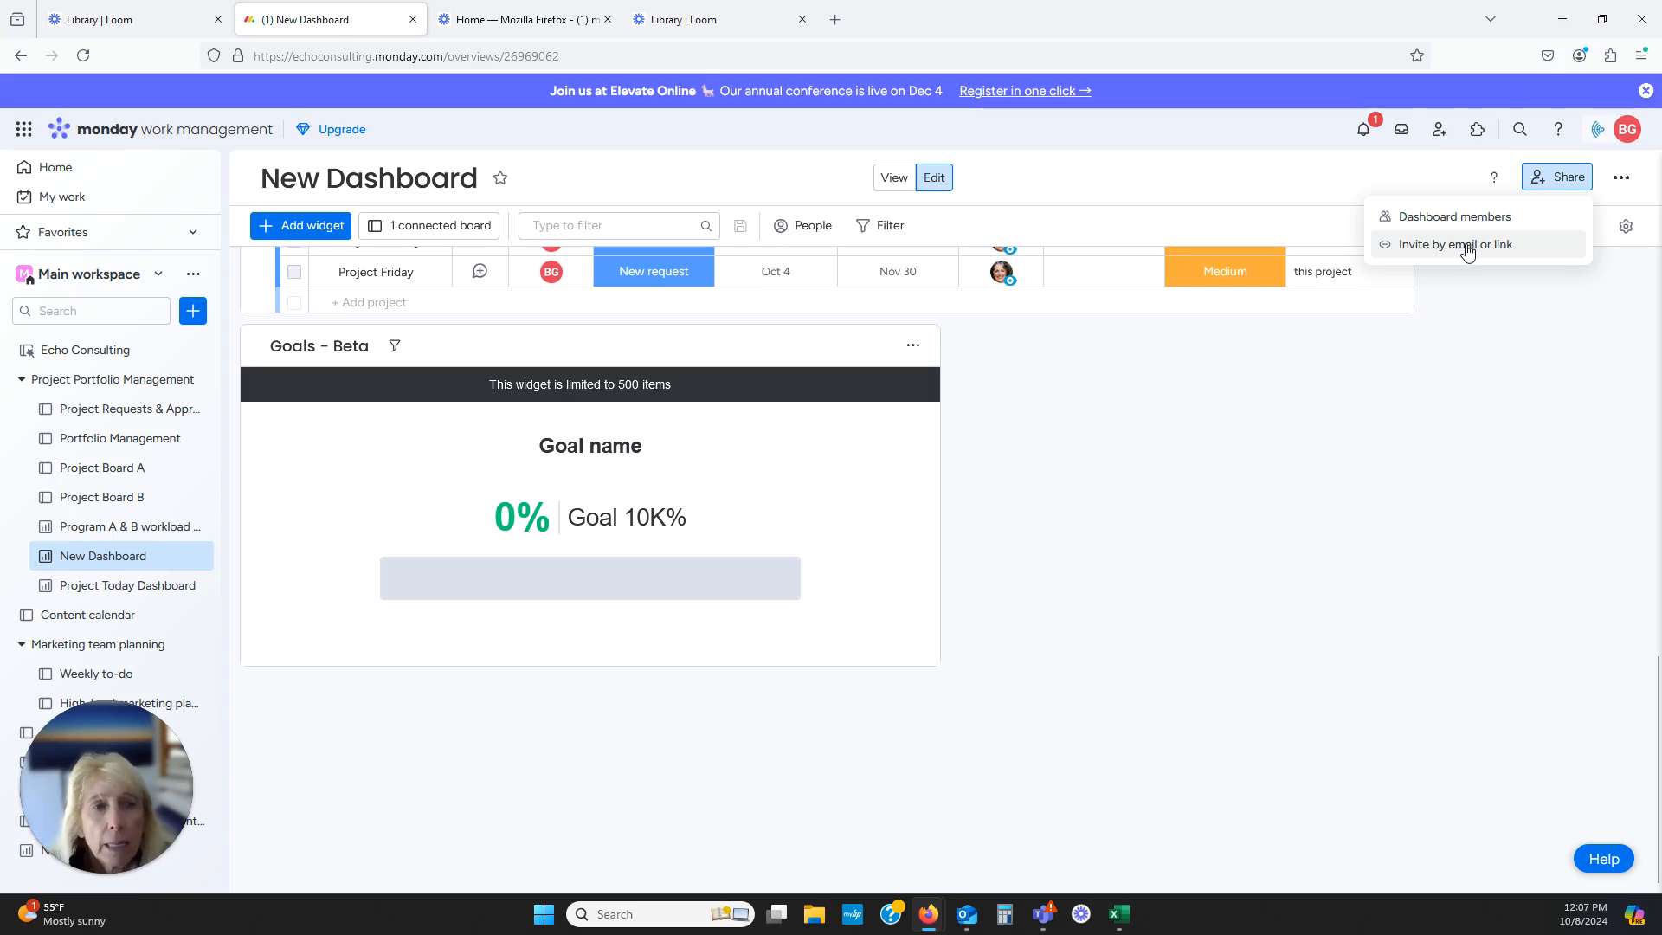
mouse_move(1453, 216)
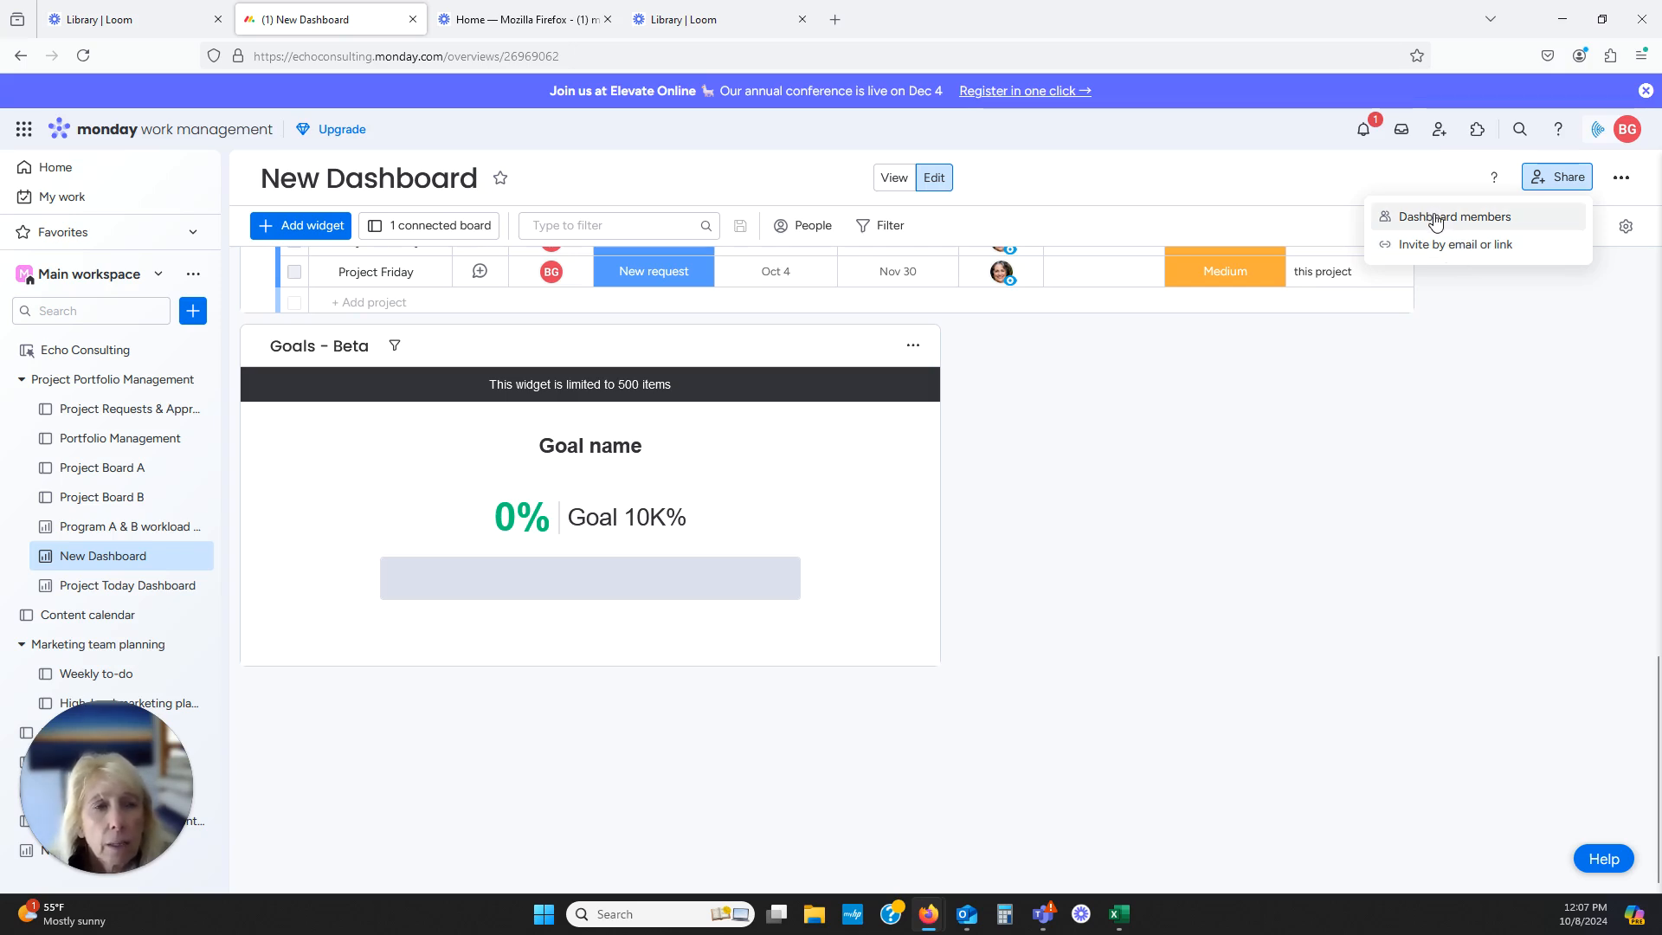
left_click(1453, 216)
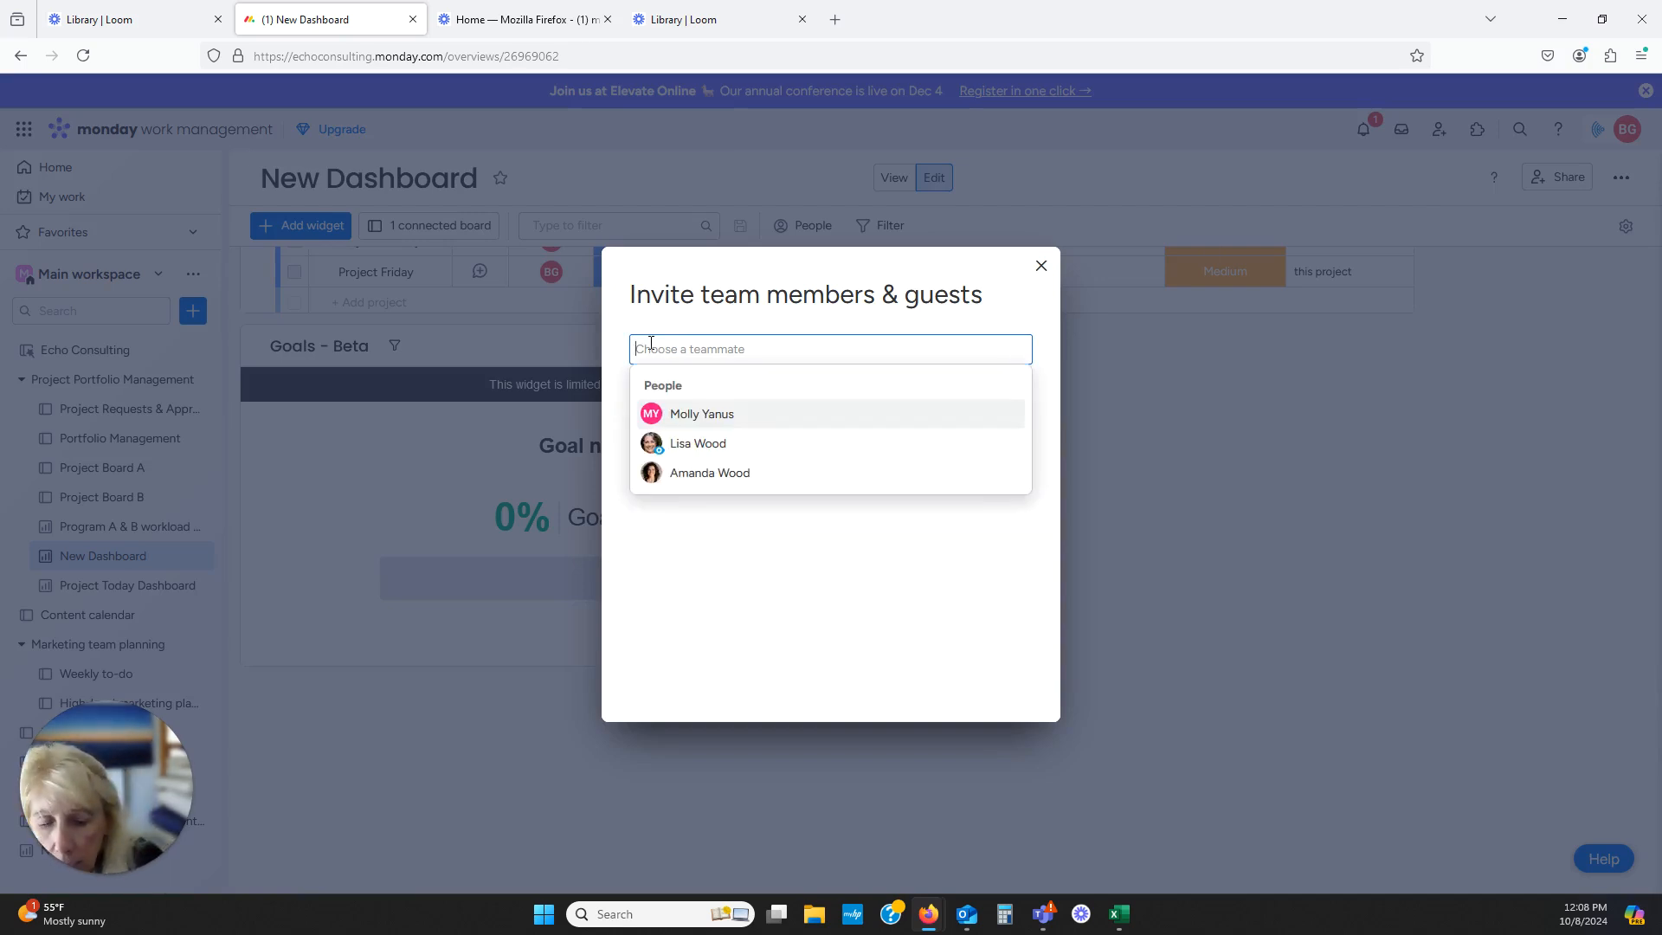
type("lisa Wood")
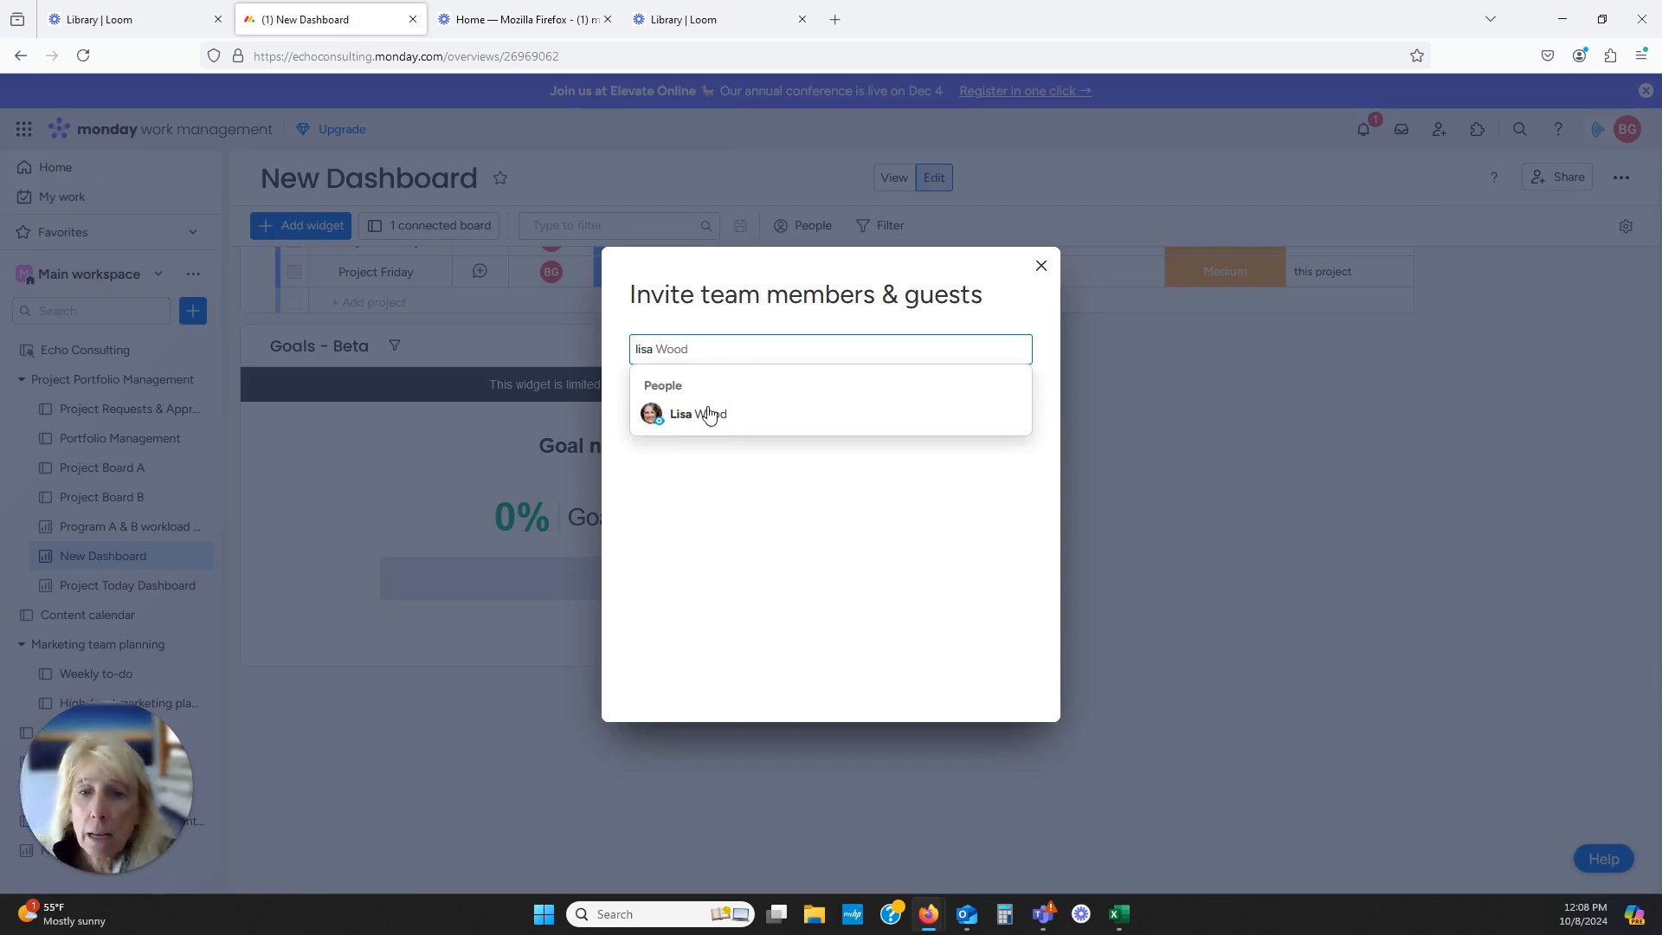
left_click(697, 413)
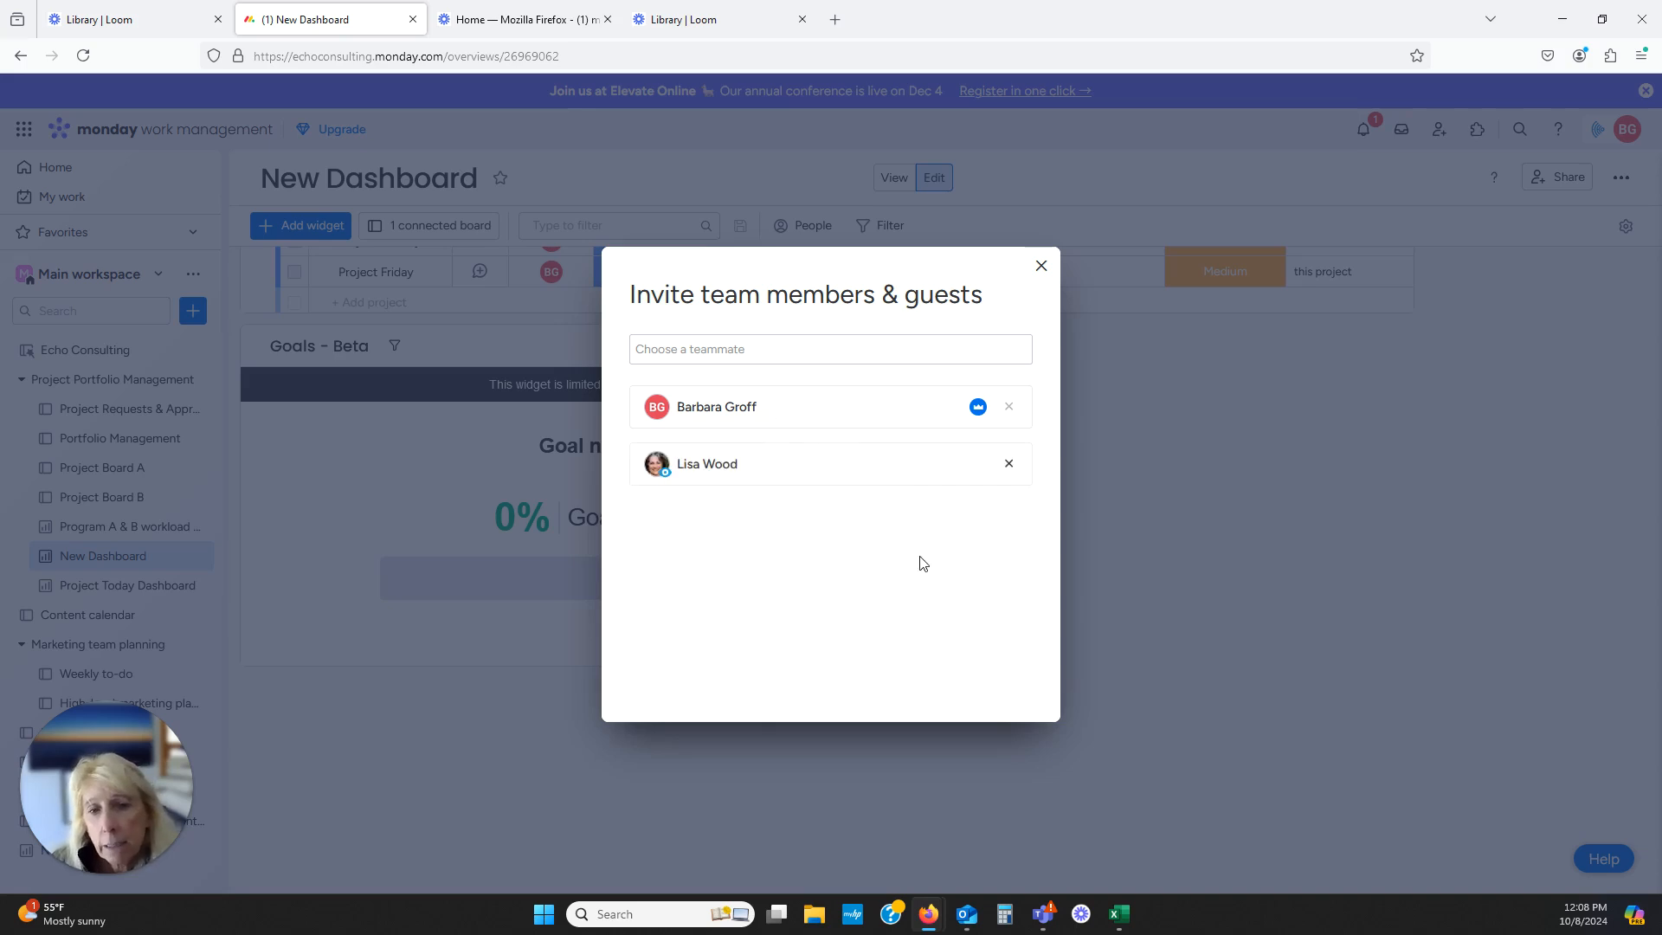
mouse_move(993, 406)
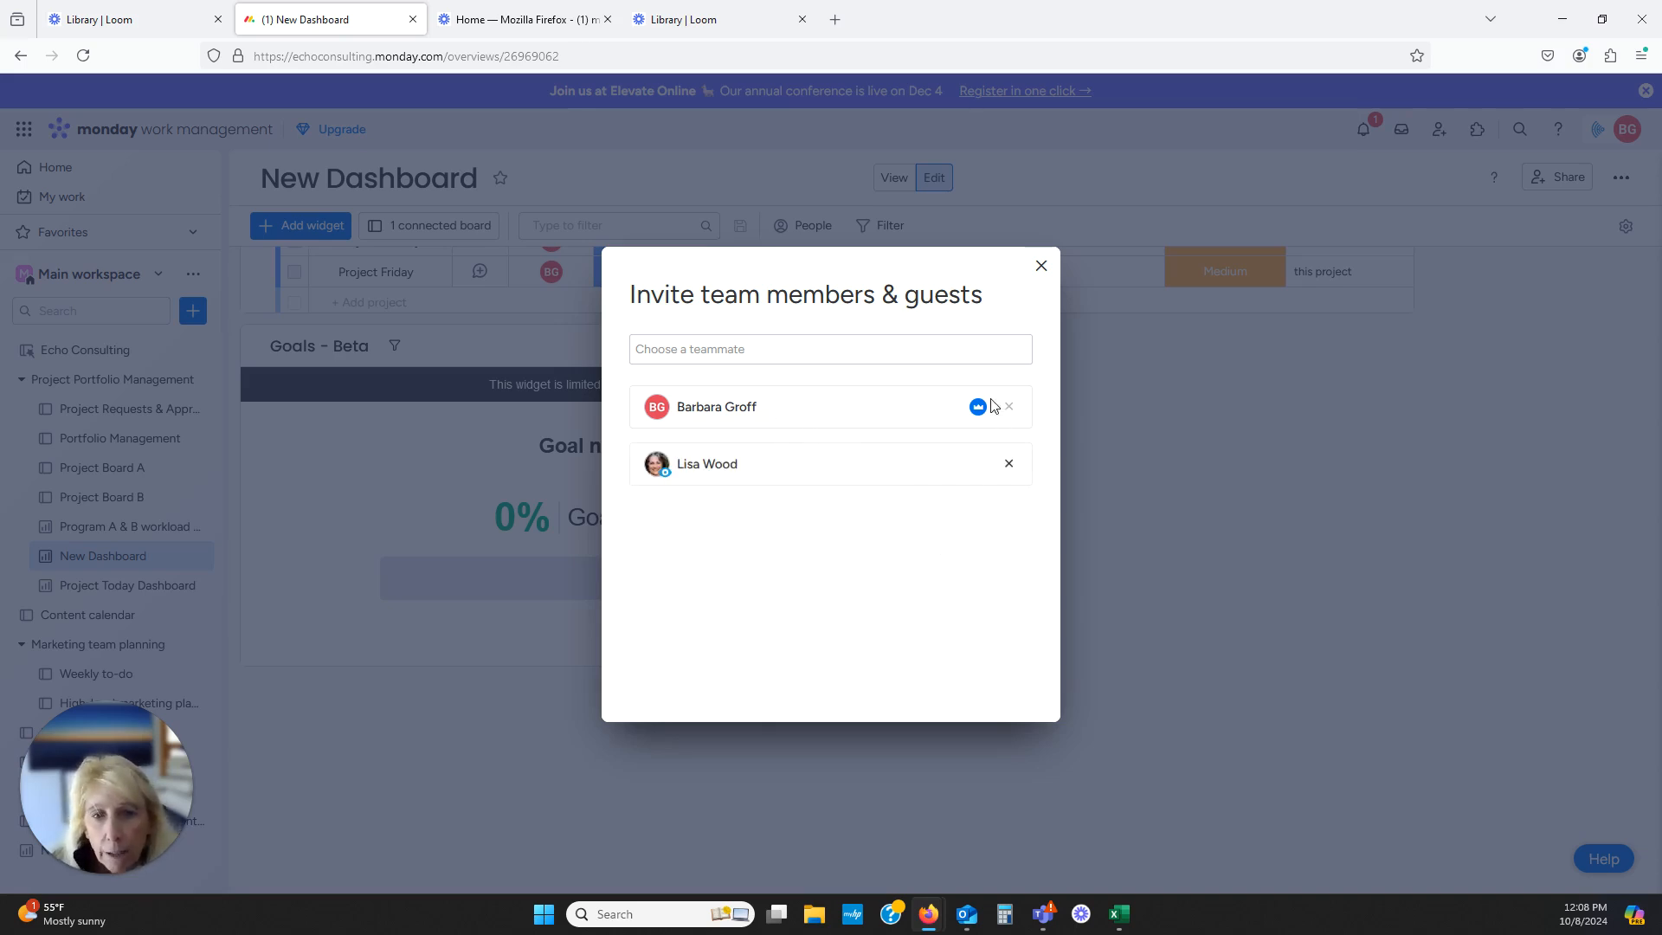
mouse_move(977, 475)
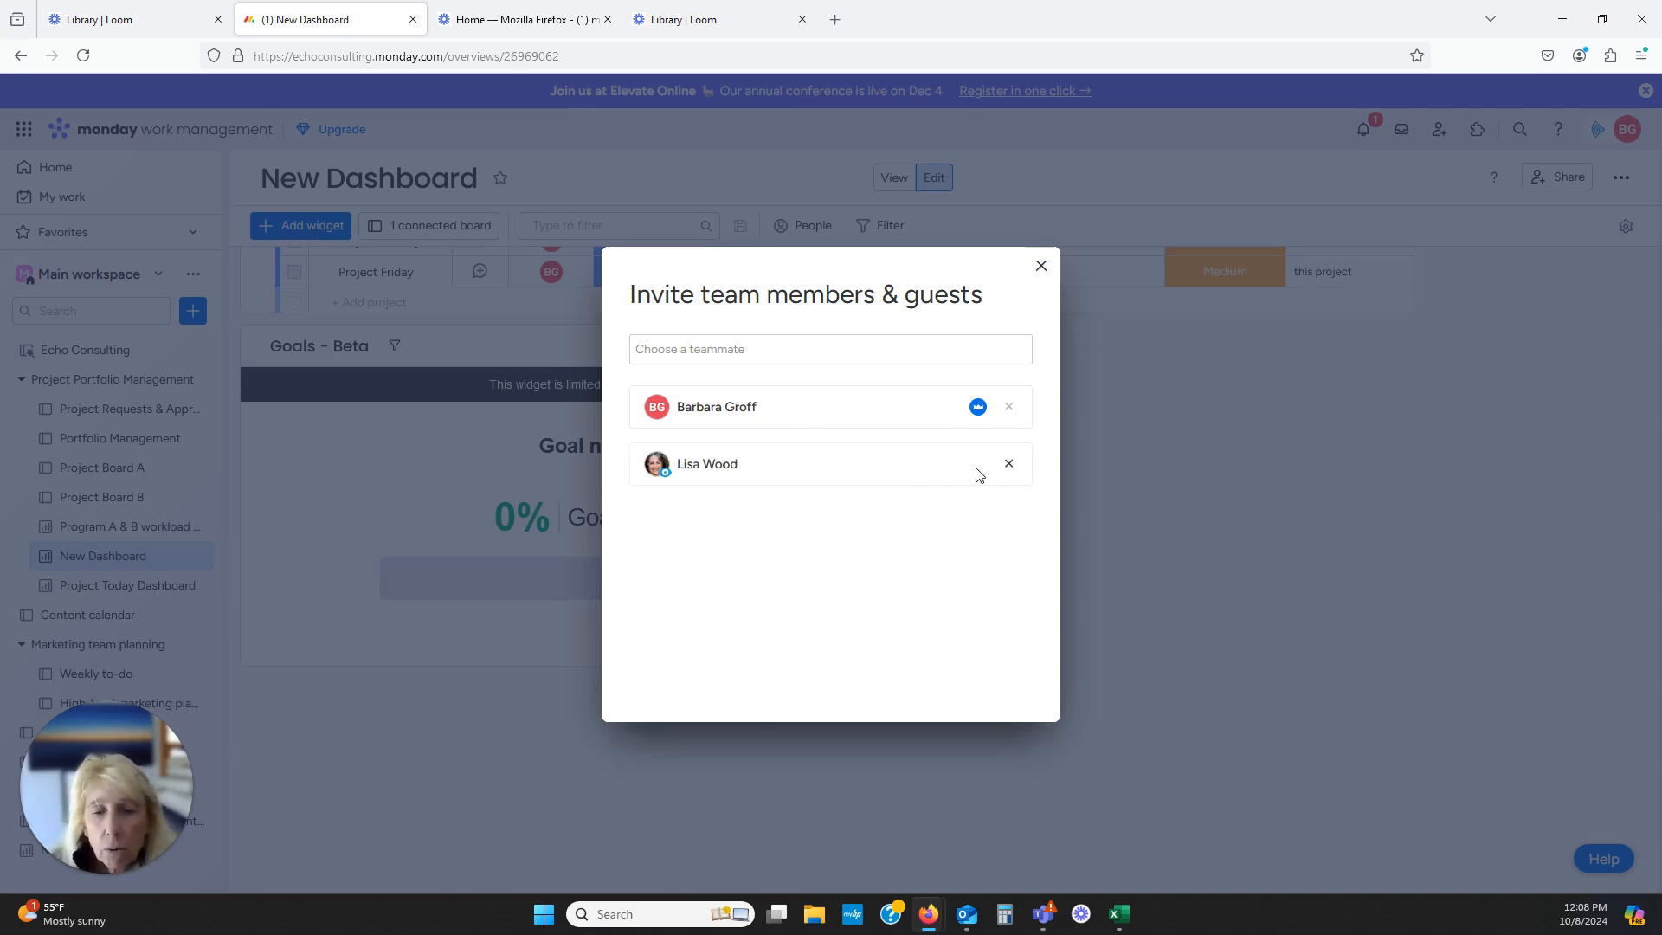
mouse_move(1024, 488)
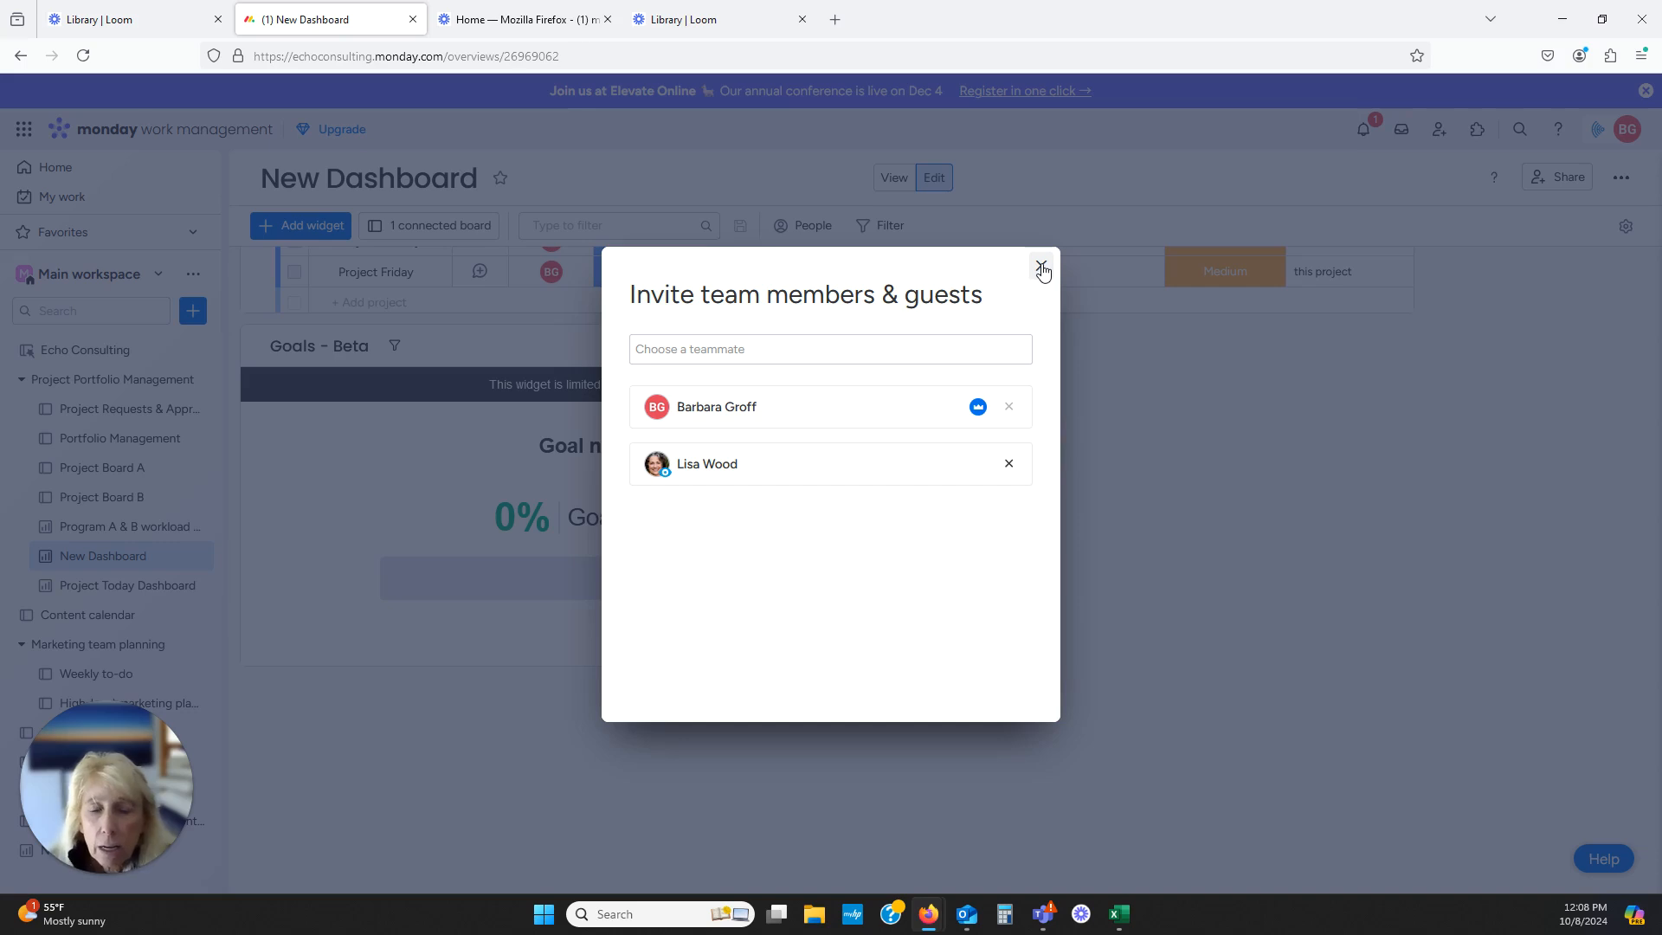
left_click(1042, 269)
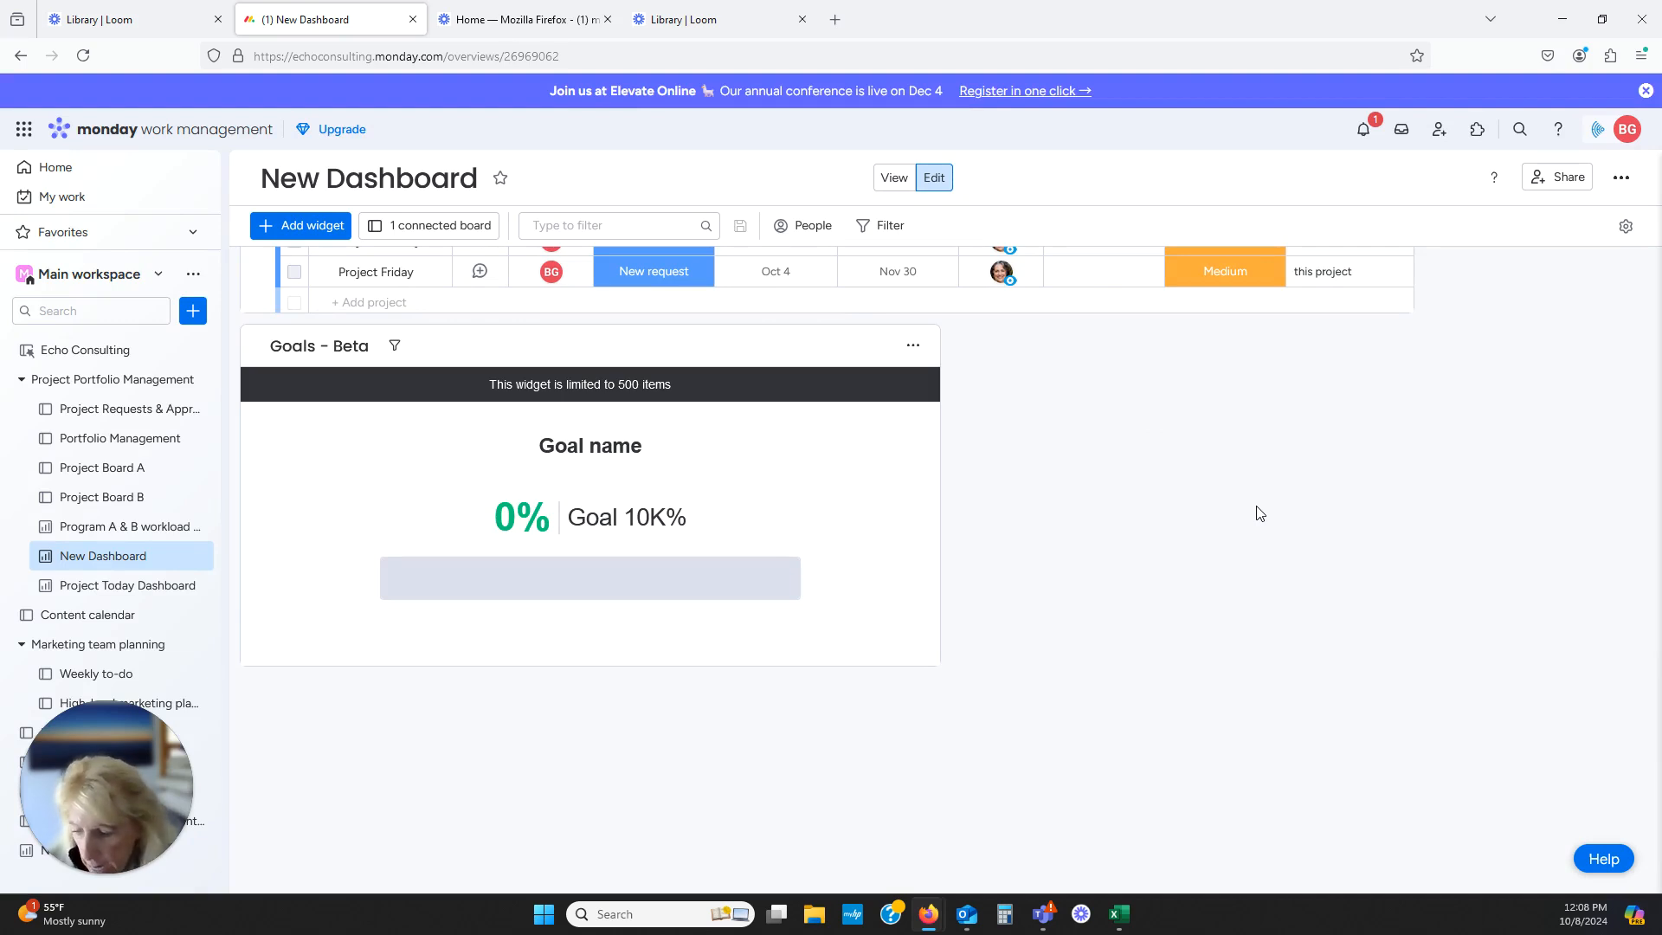
mouse_move(1252, 509)
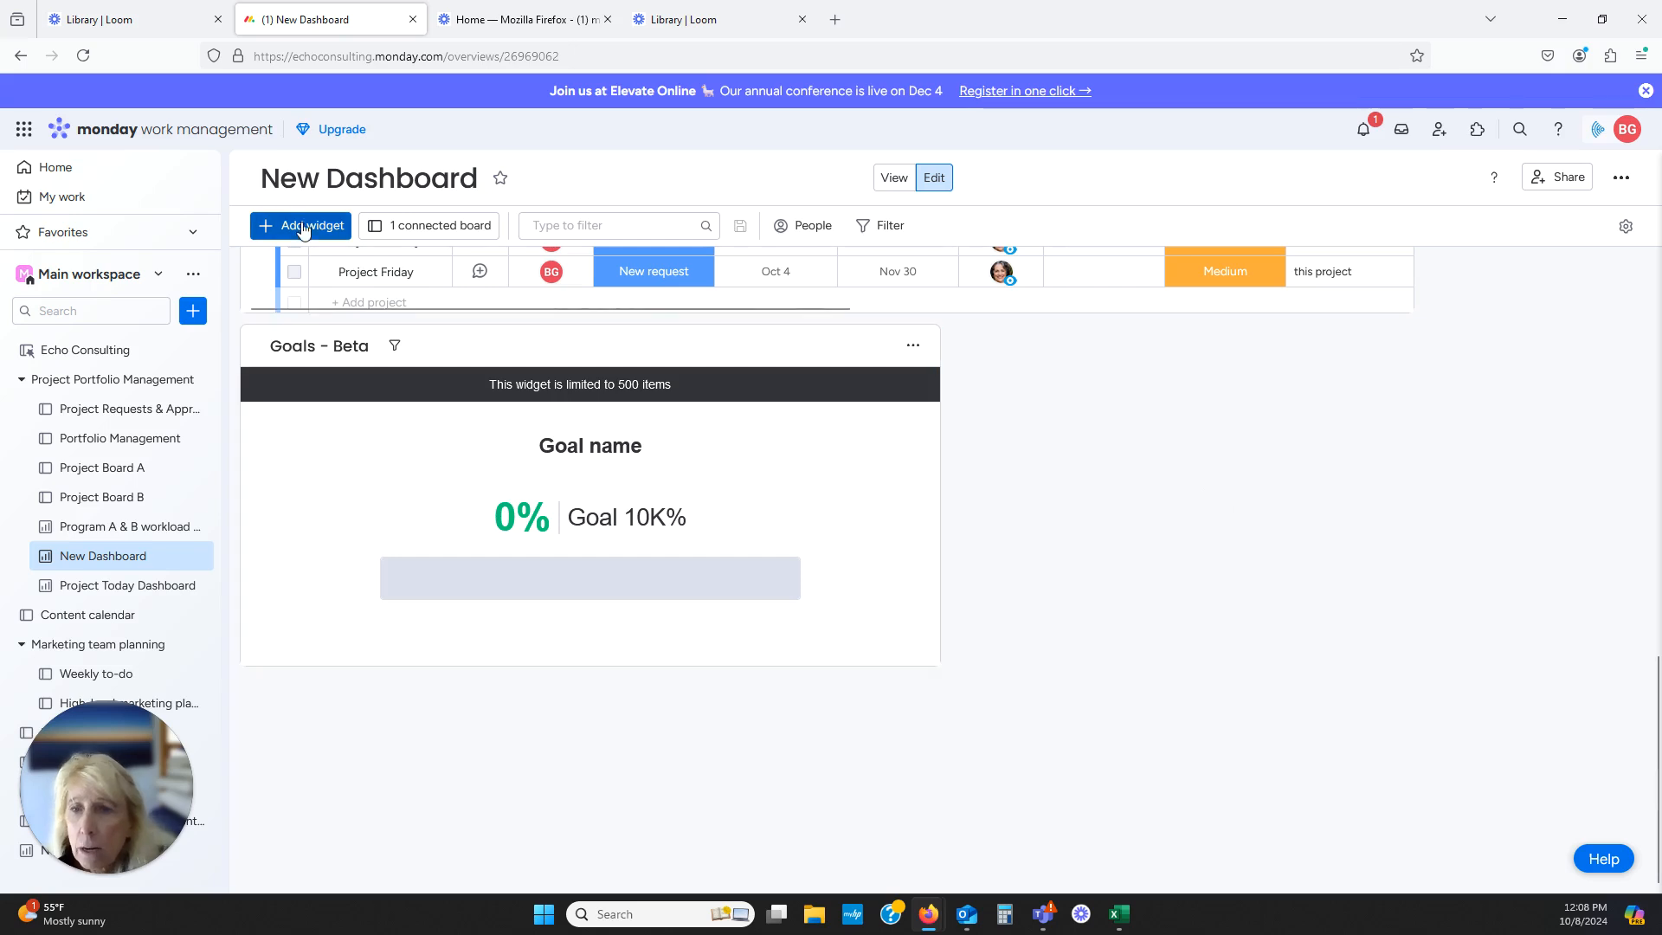
Dismiss the widget menu and drag the Goals - Beta widget among the count widgets
left_click(300, 225)
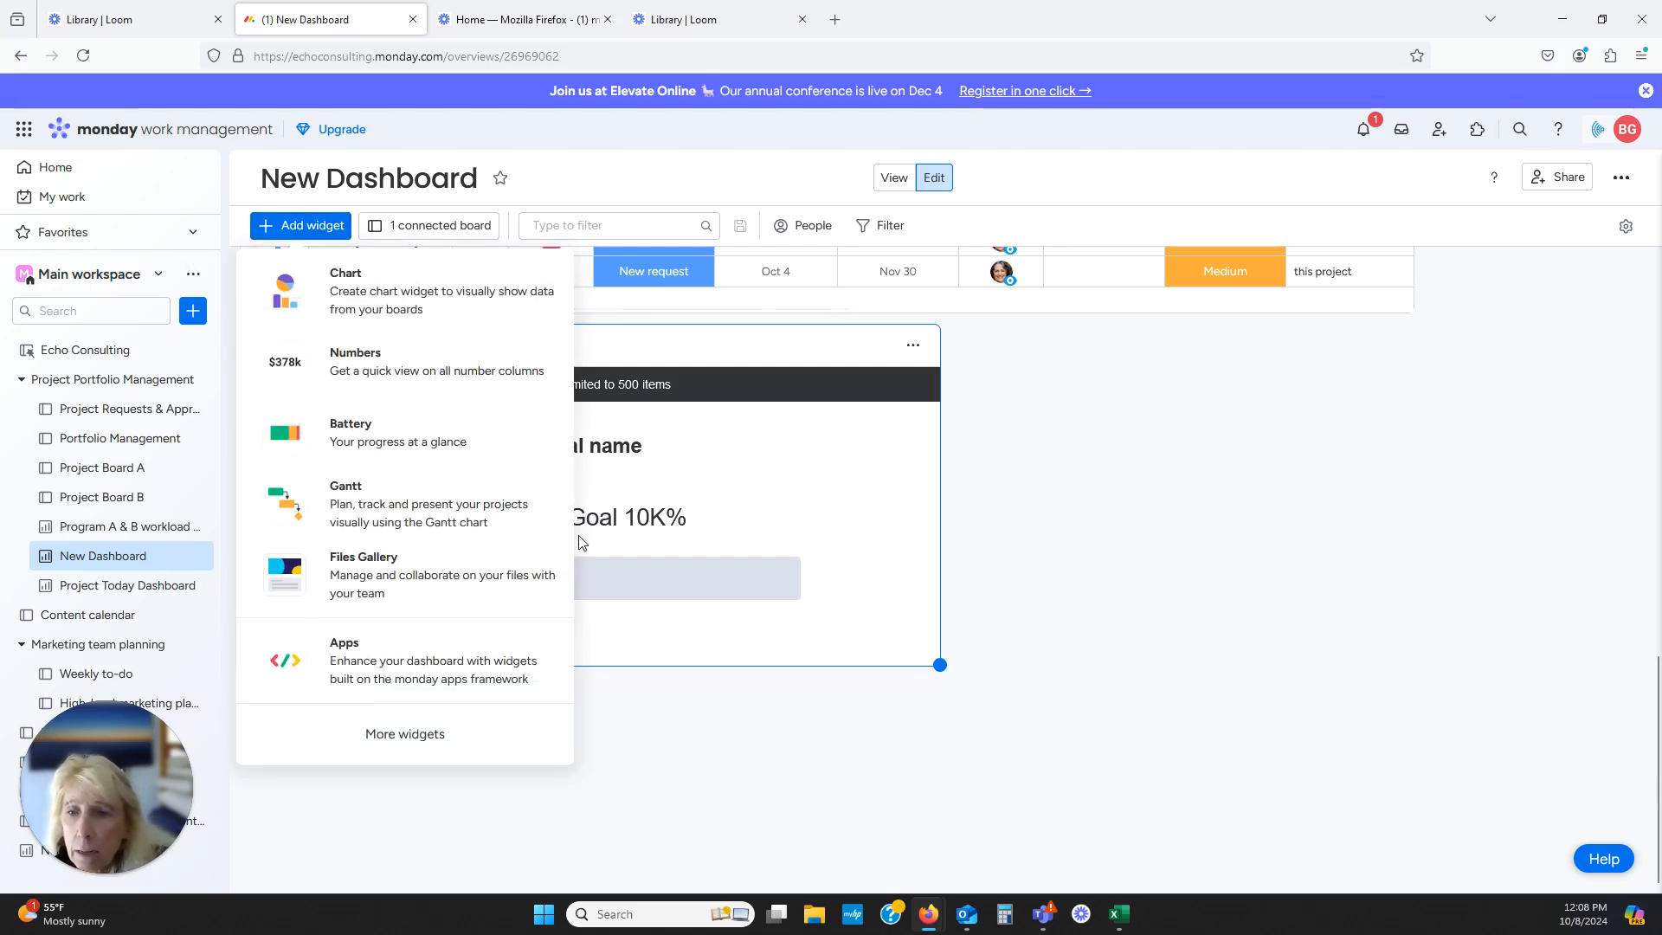
left_click(978, 608)
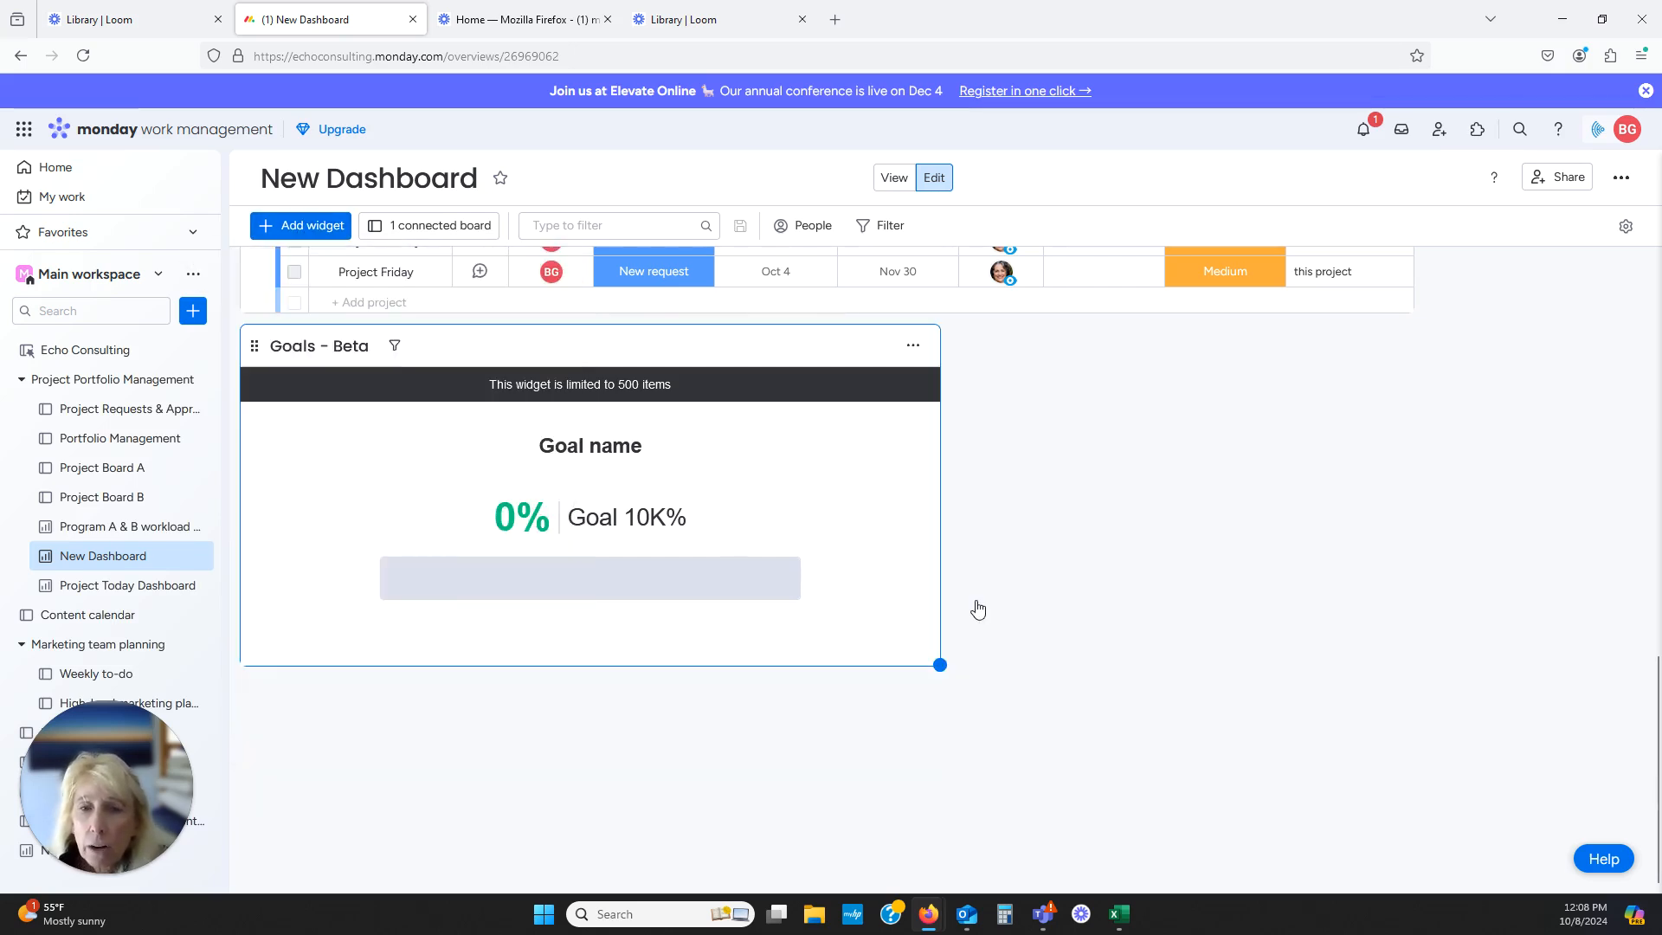
scroll("down", 3)
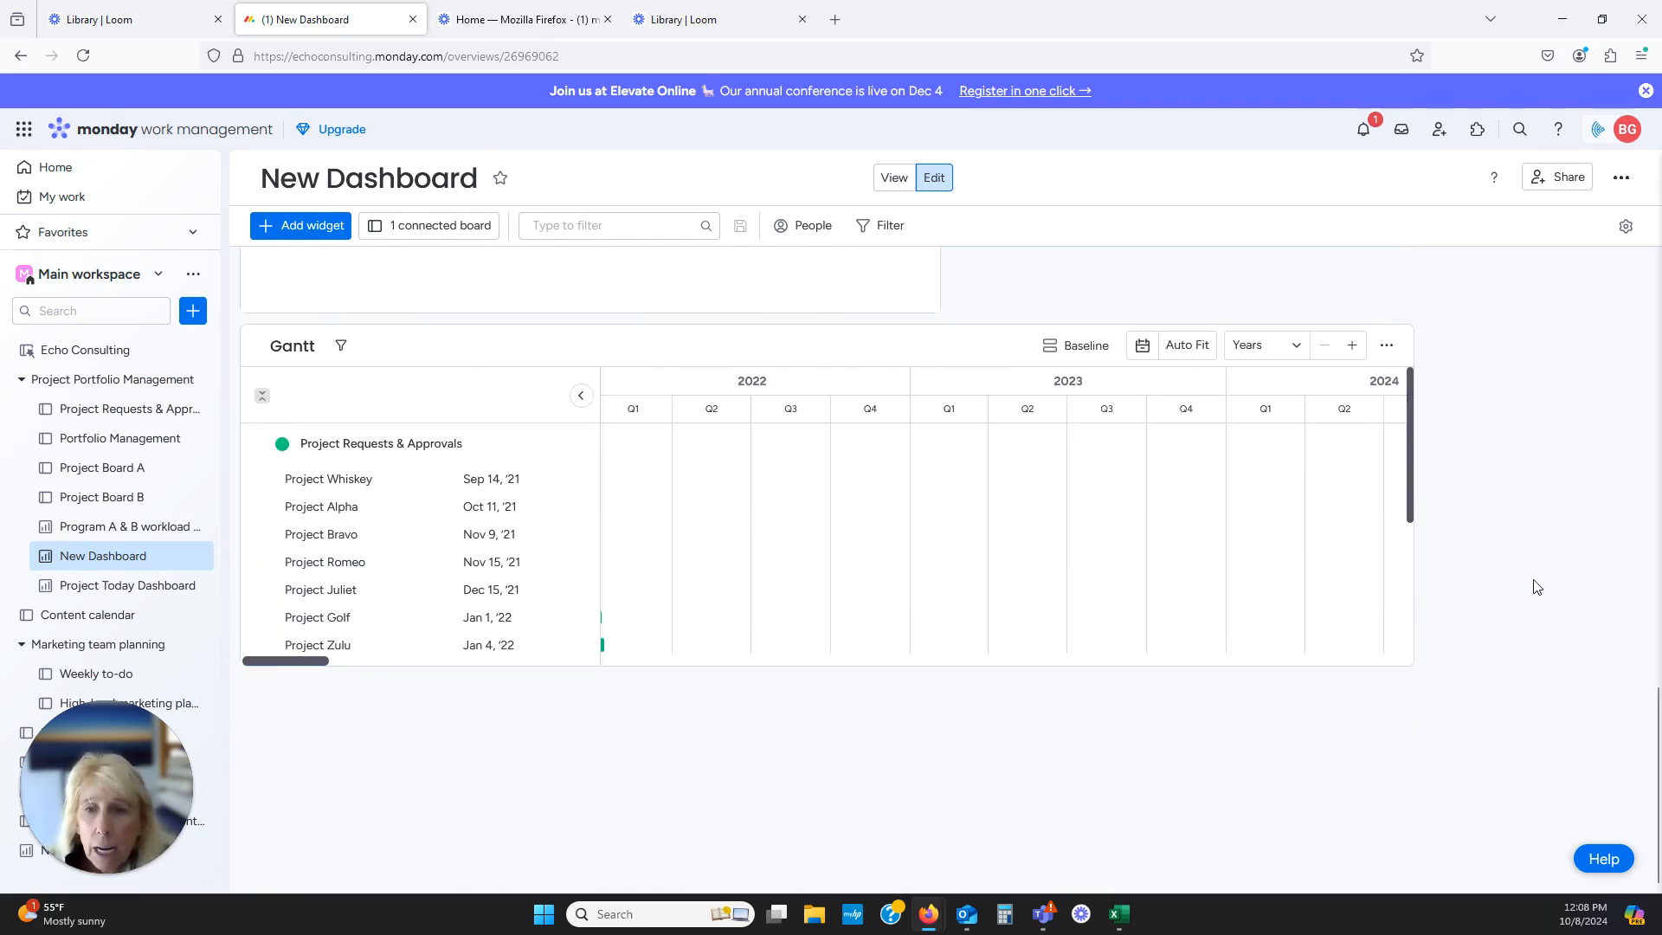
mouse_move(1280, 680)
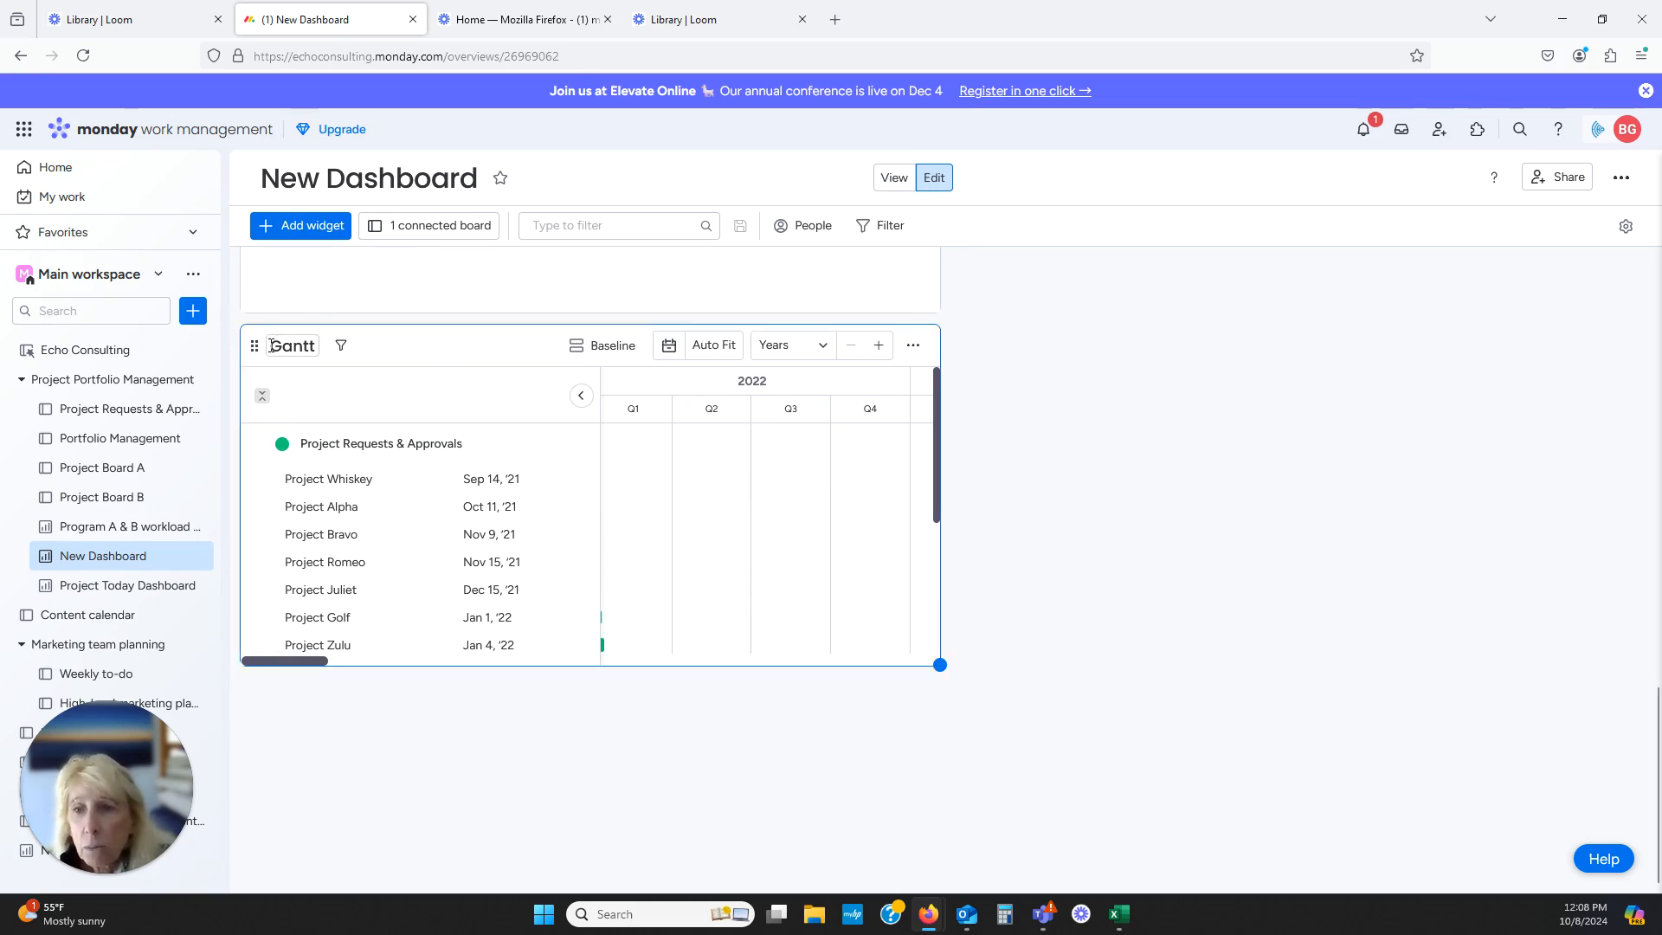
mouse_move(255, 345)
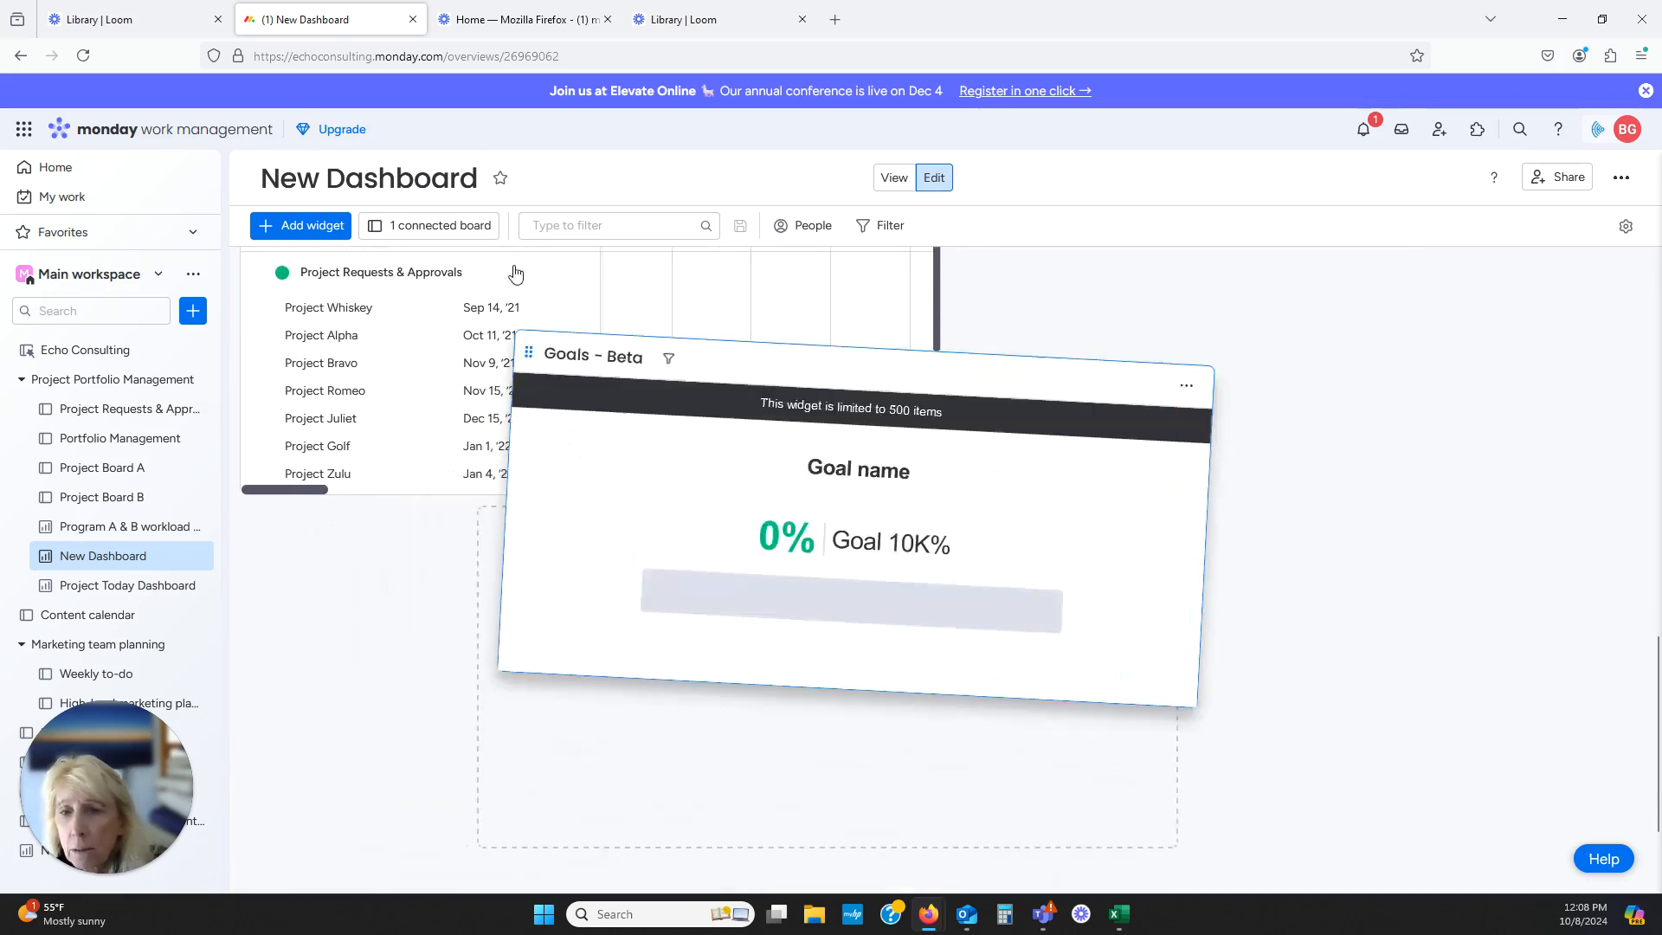
scroll("down", 3)
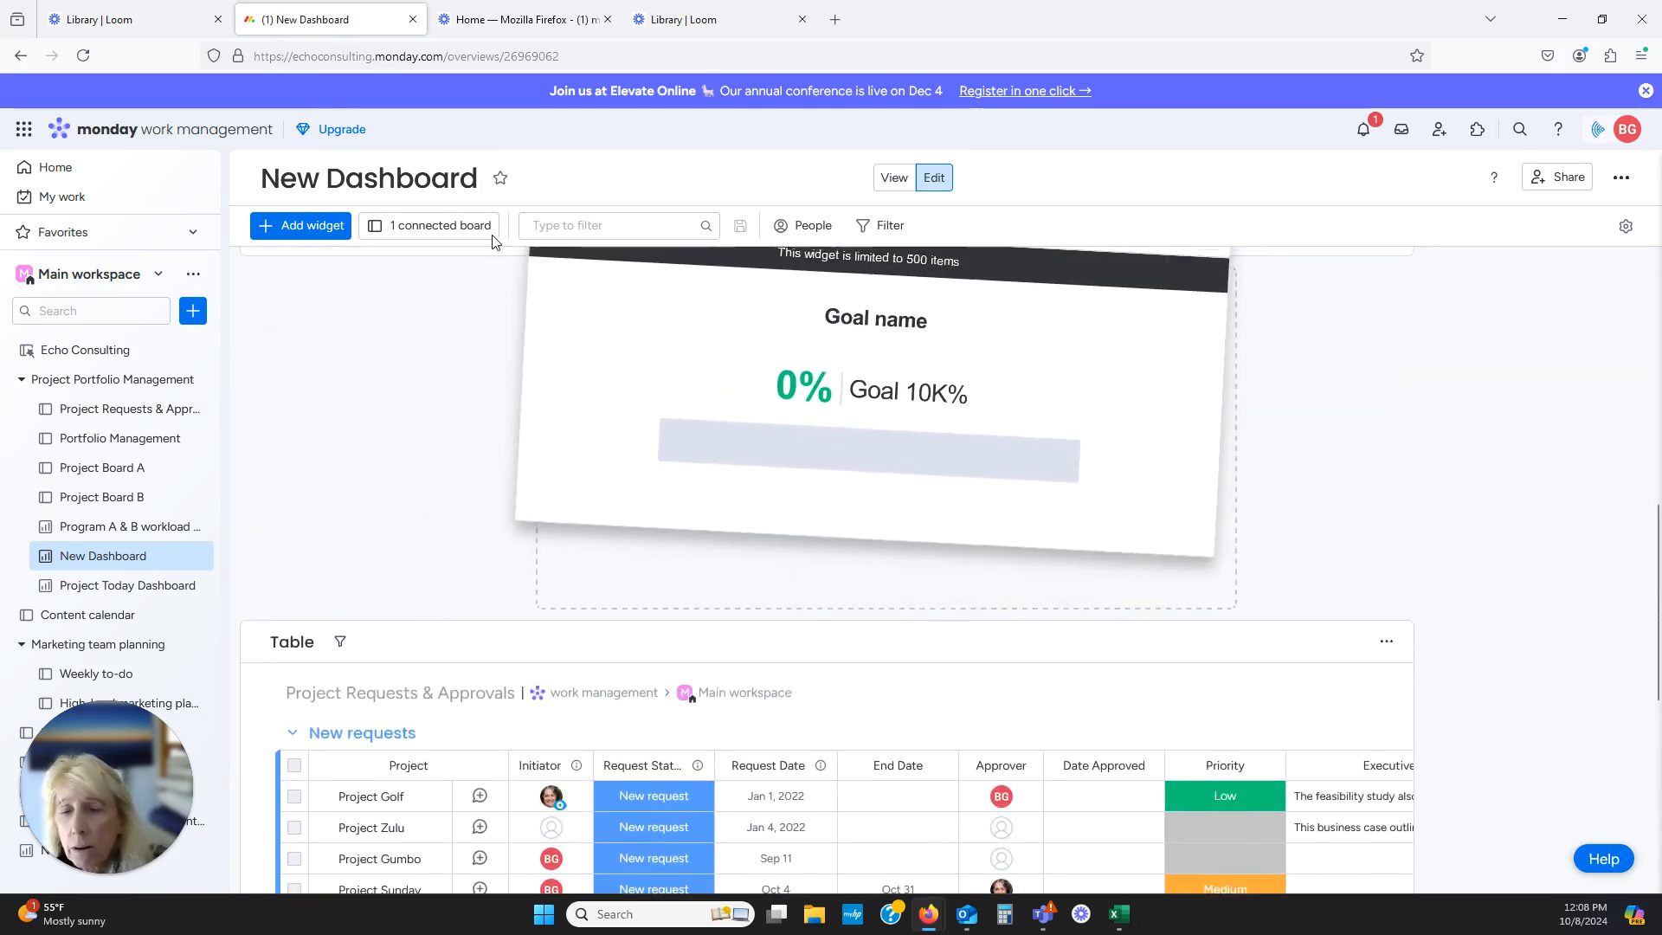
scroll("down", 3)
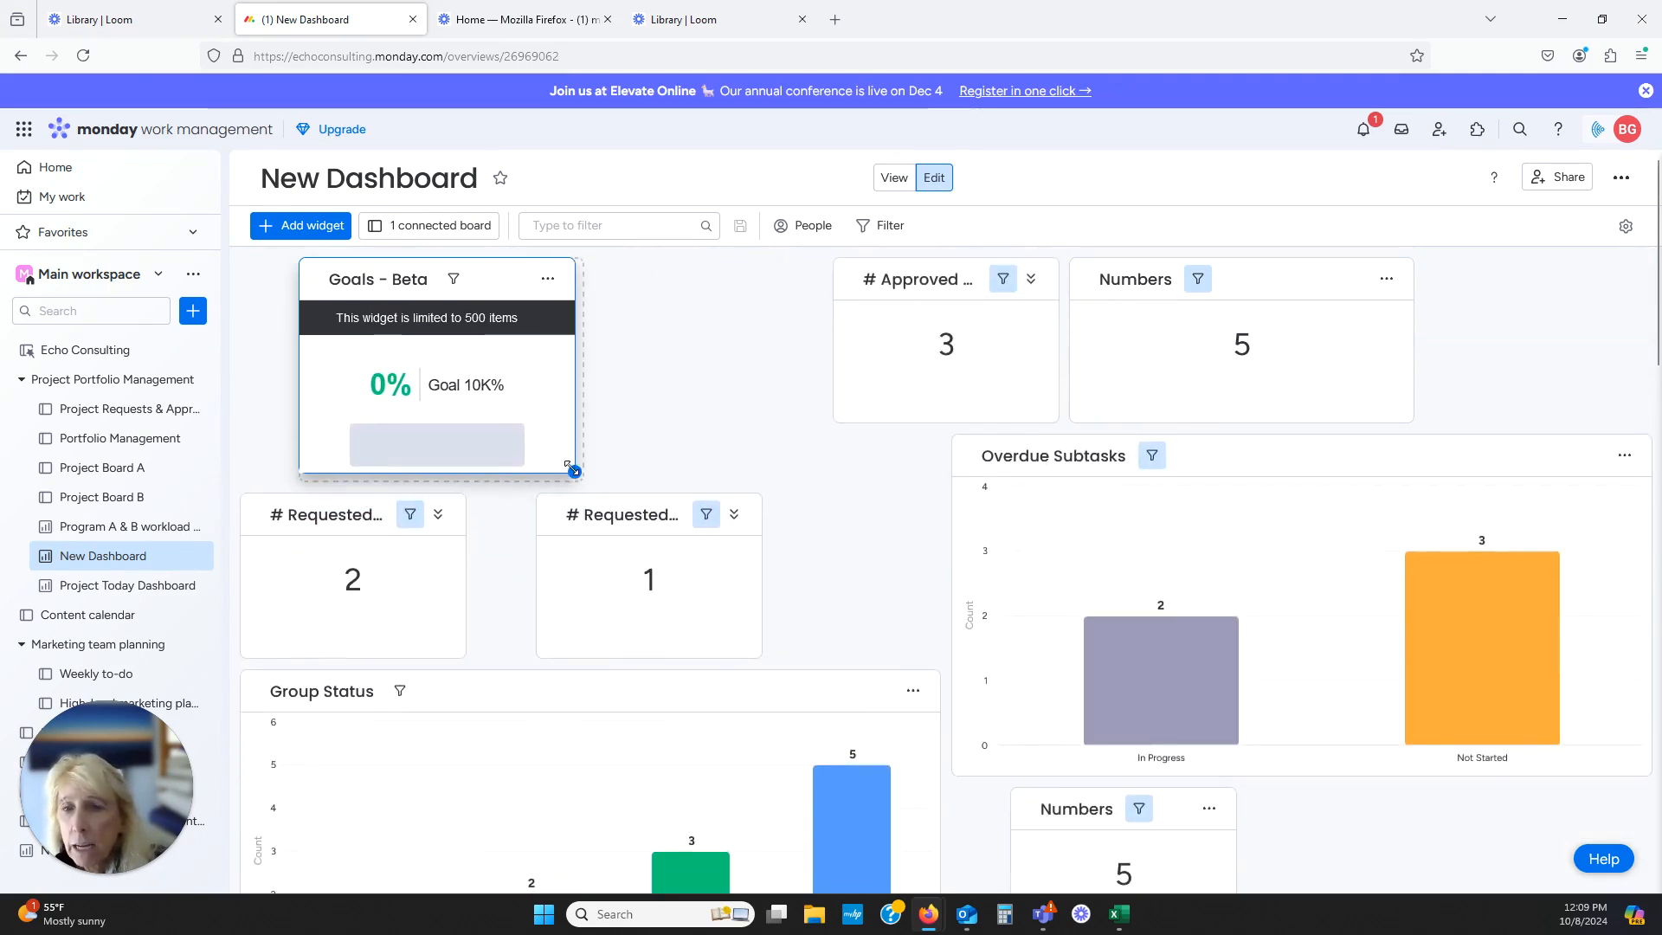
left_click(689, 448)
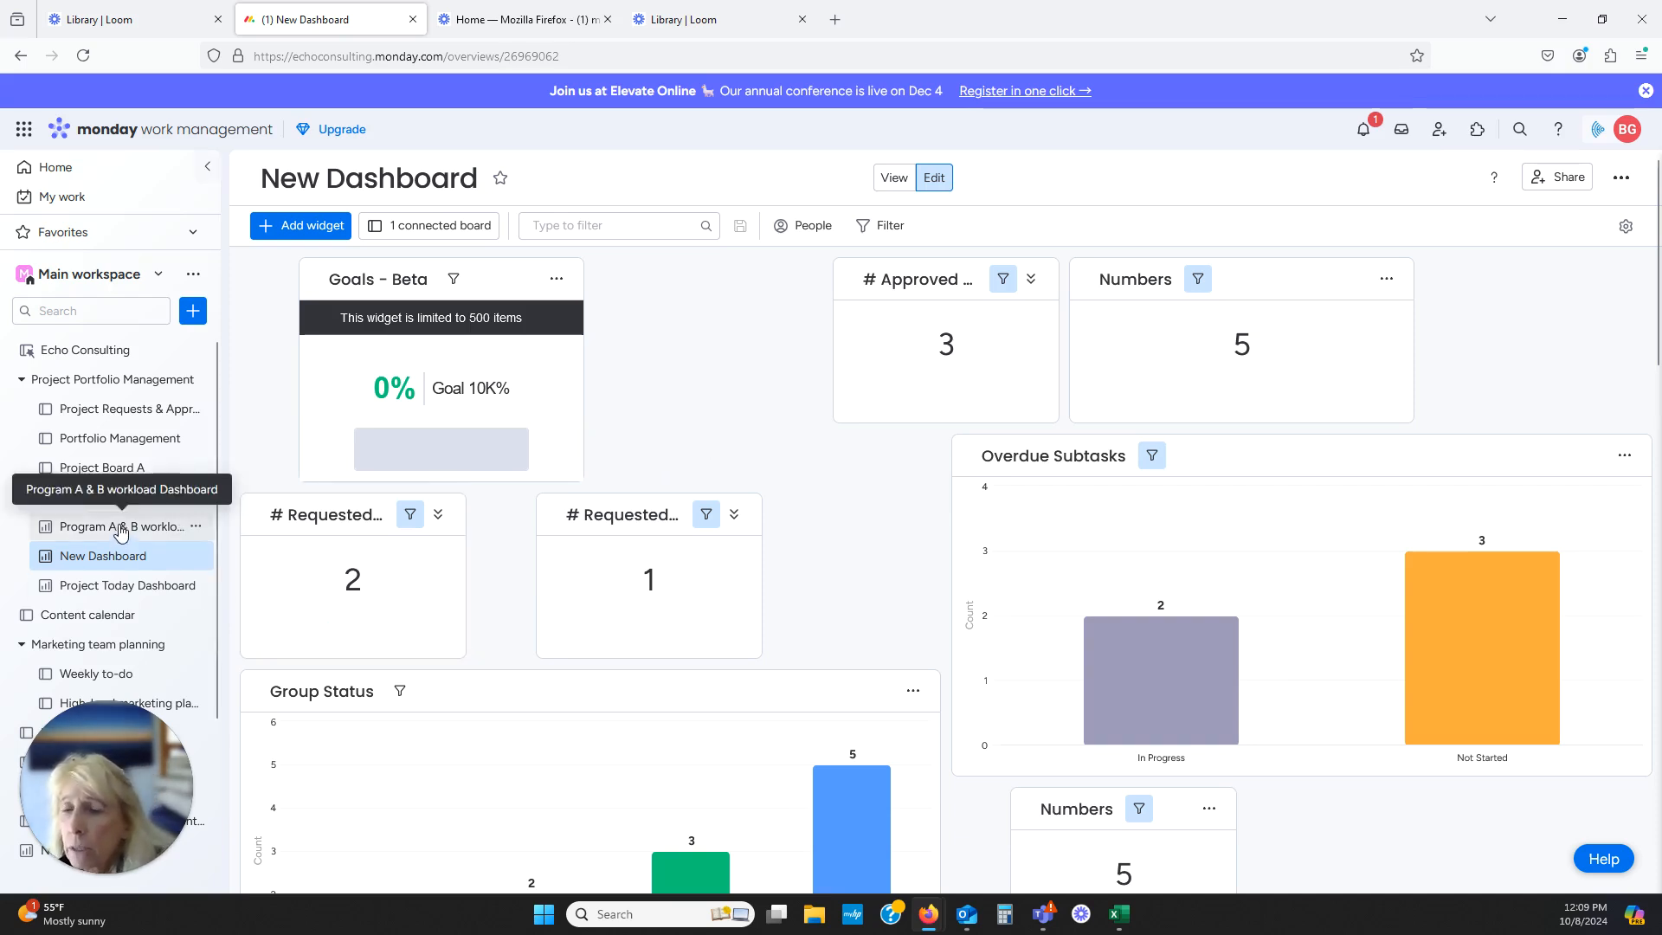
Open Program A & B workload Dashboard and confirm Project Board A and B are connected
left_click(119, 527)
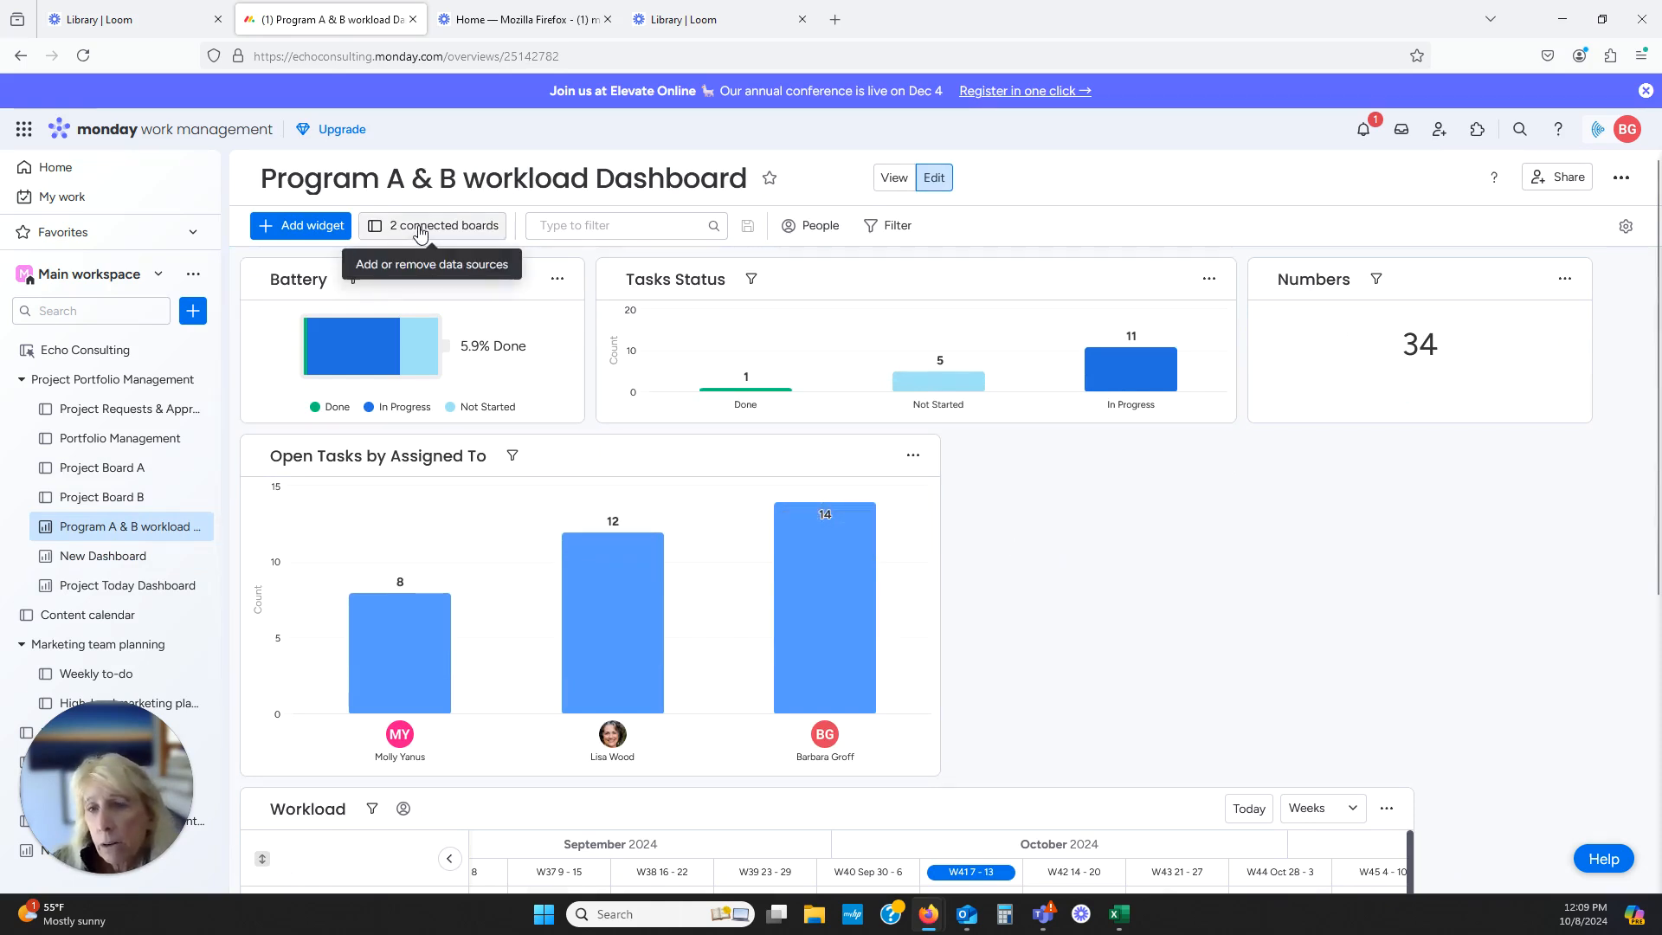
left_click(431, 225)
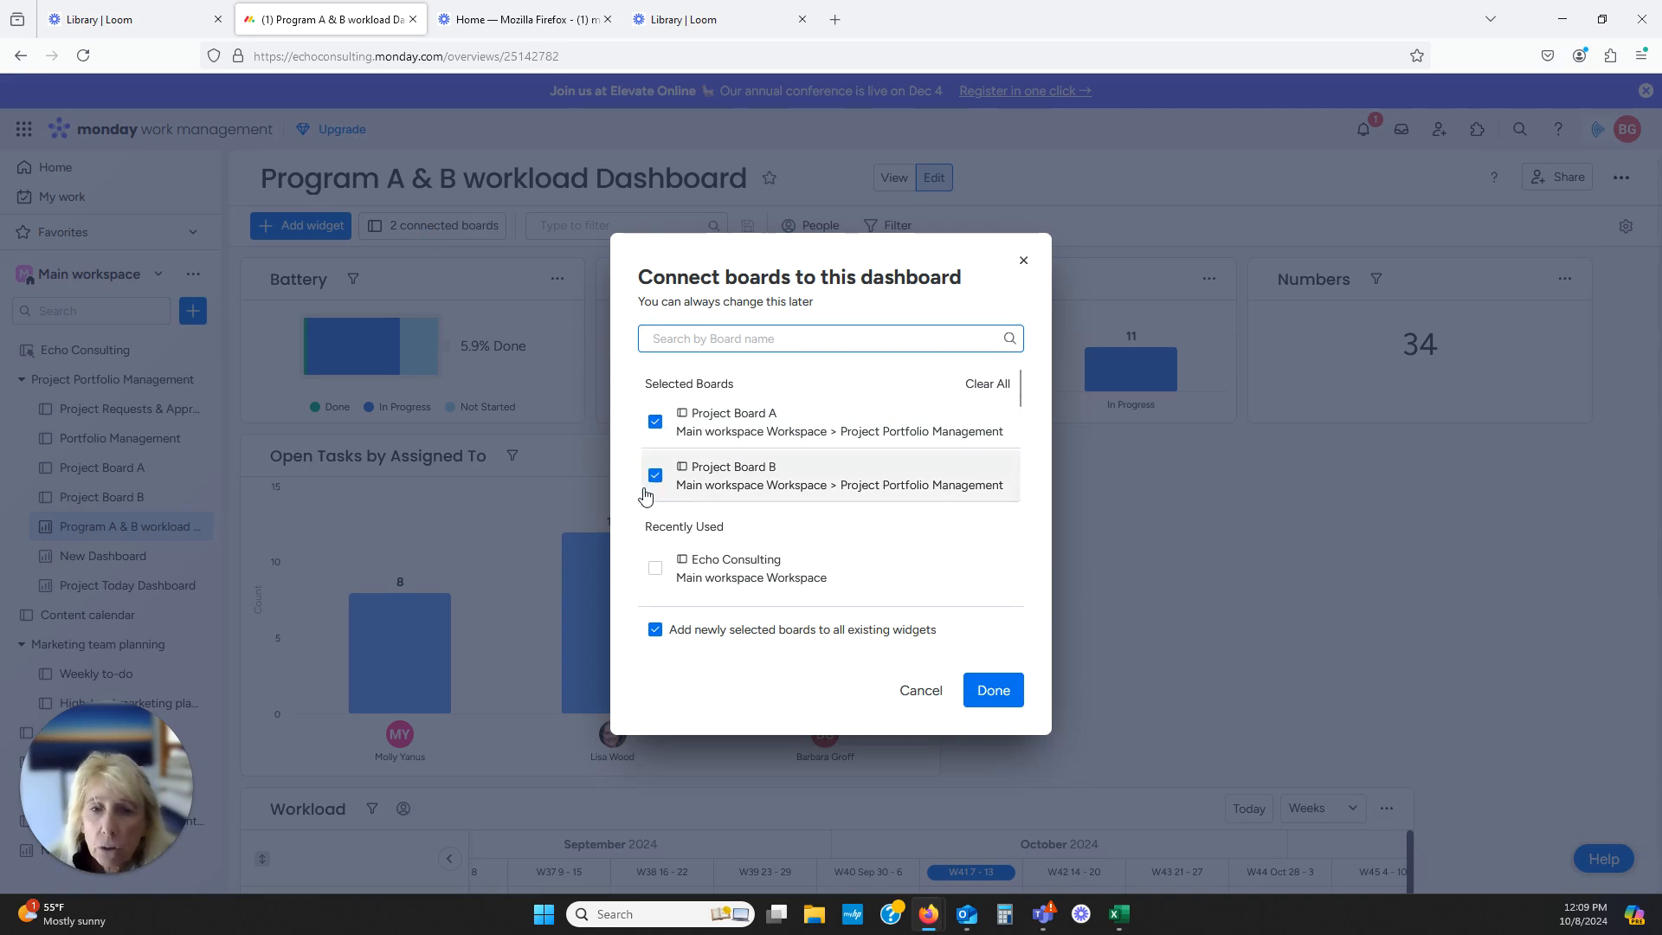
mouse_move(683, 444)
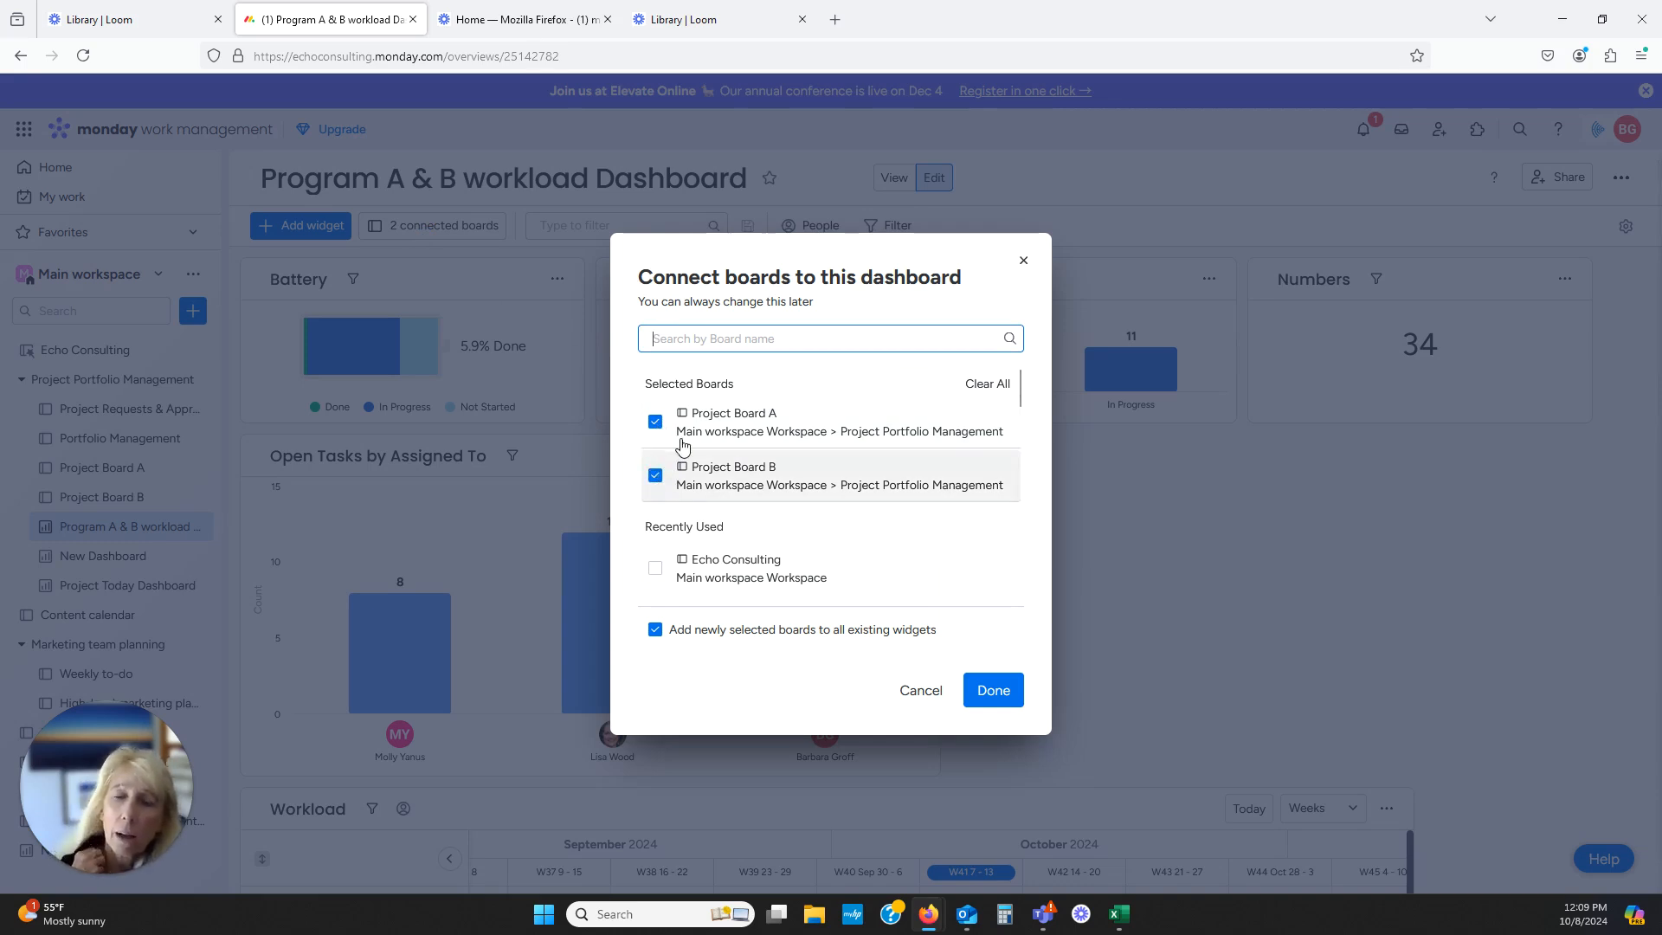
mouse_move(633, 560)
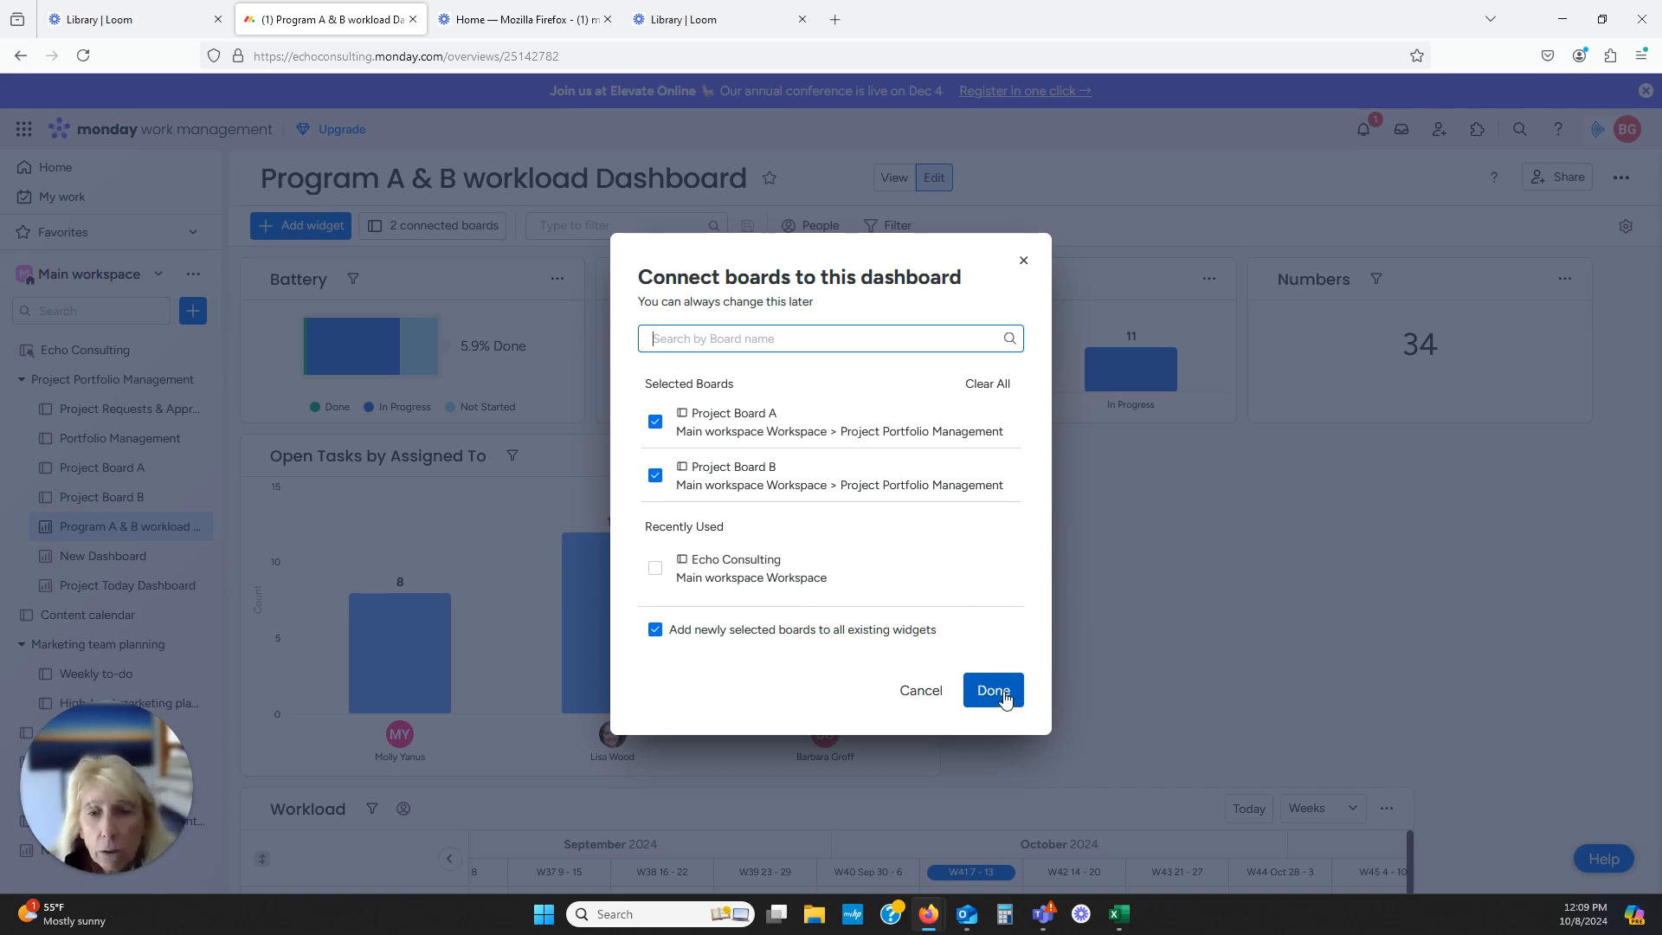
left_click(991, 689)
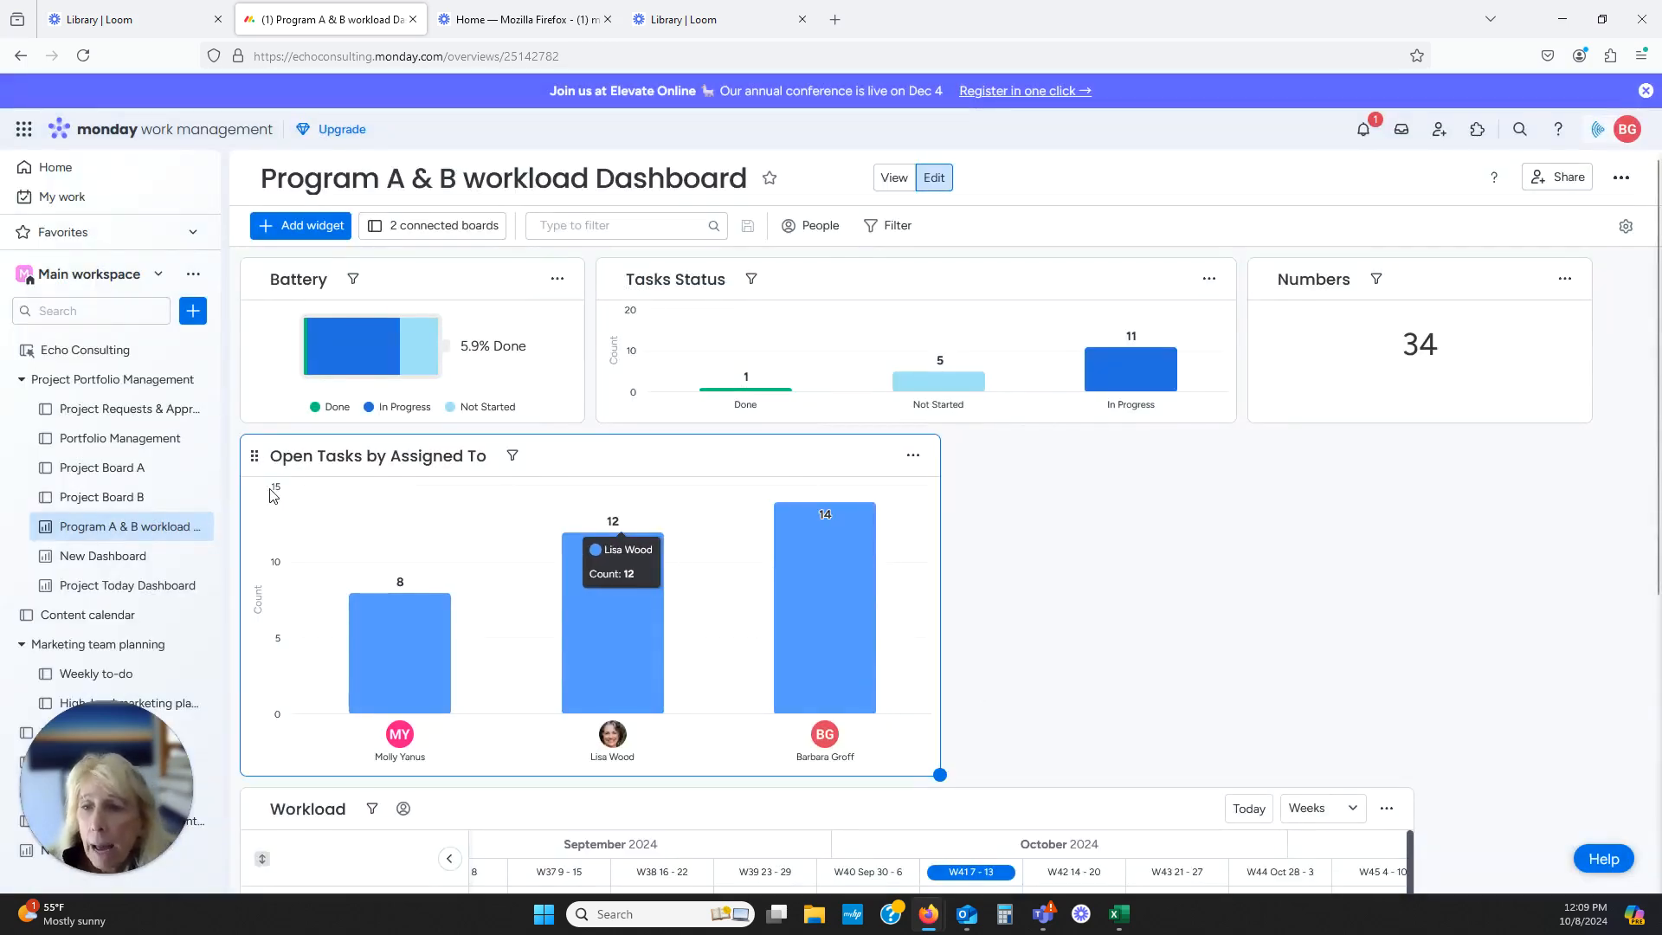
mouse_move(117, 477)
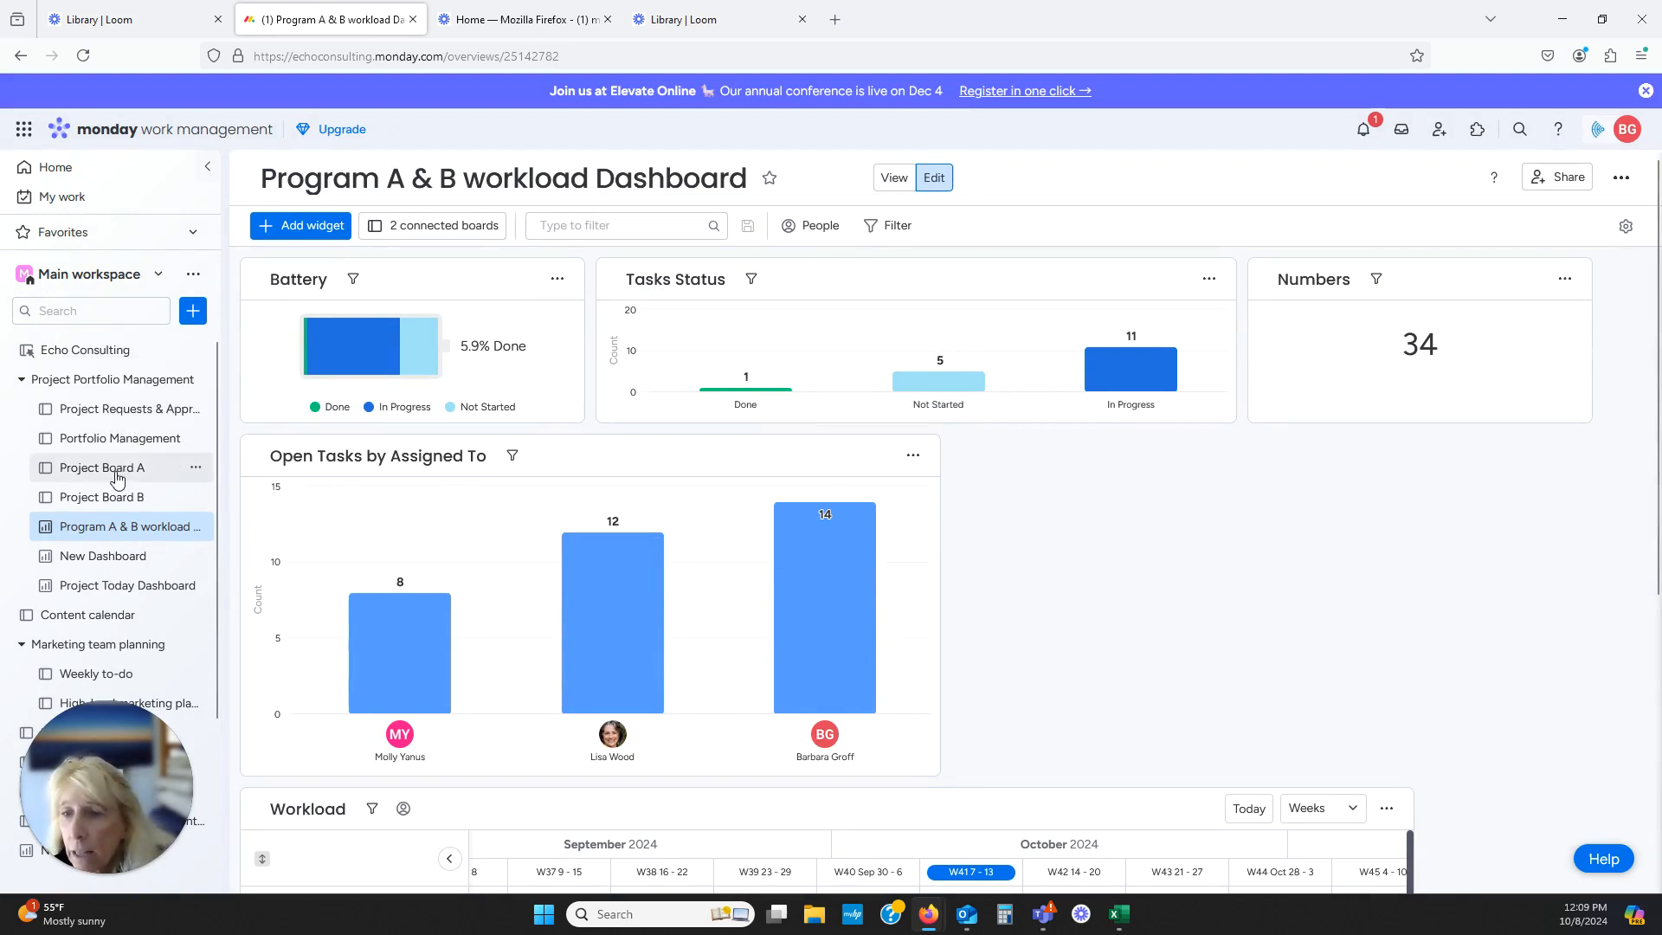
mouse_move(124, 525)
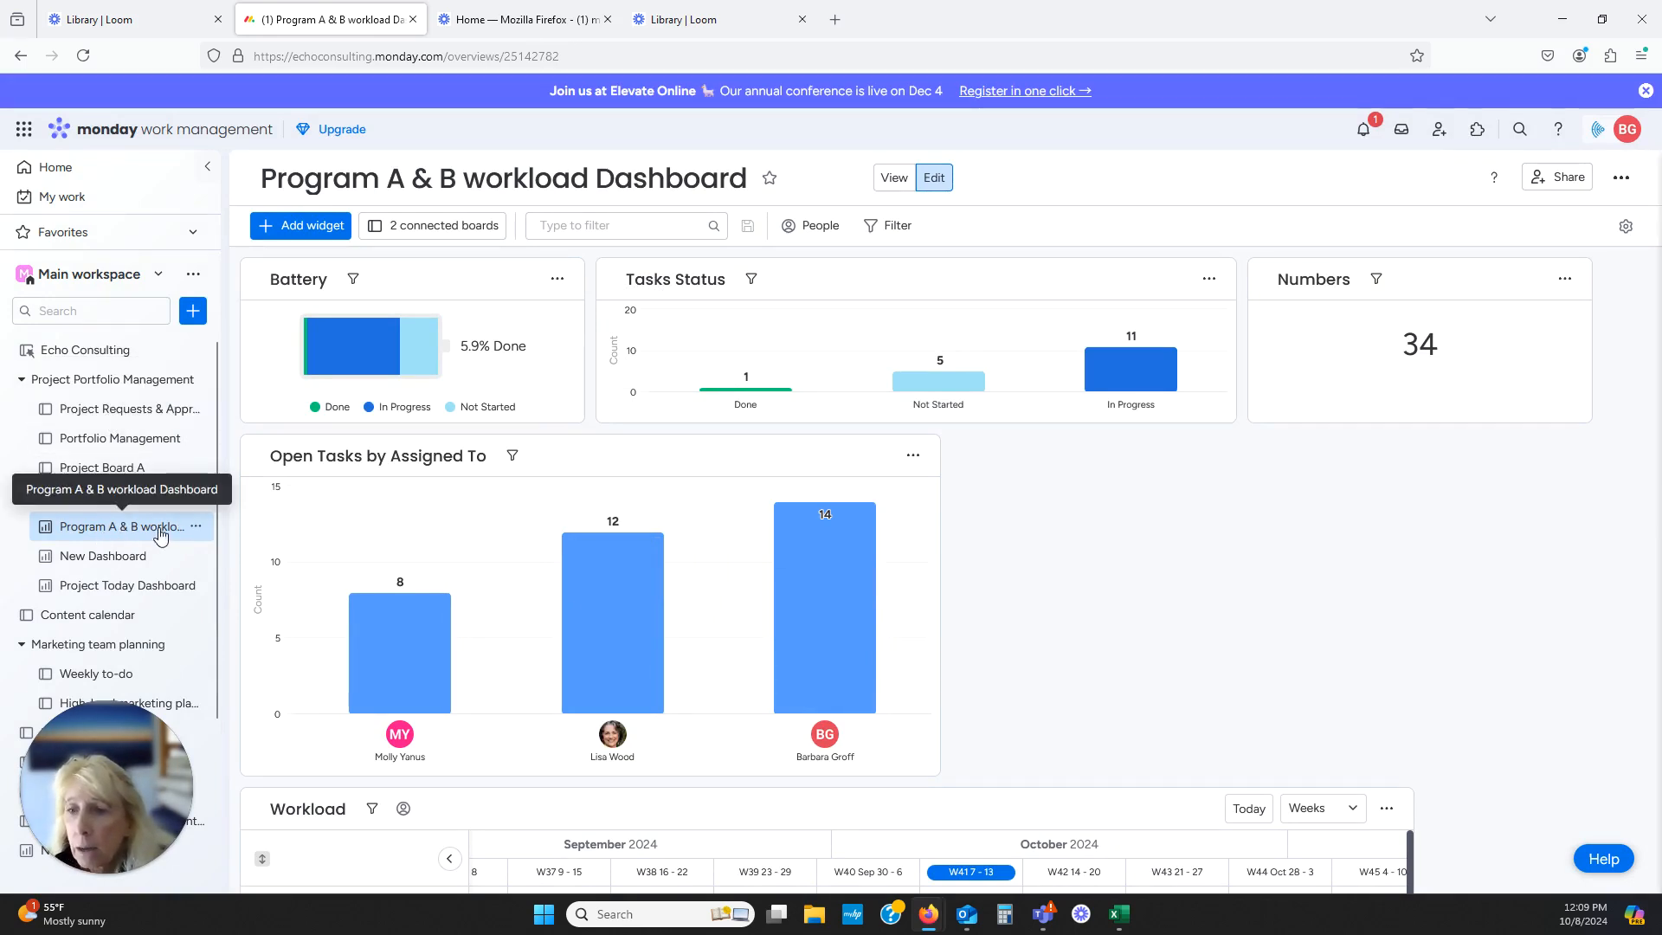
Open Project Board A, then Project Board B's Main Table with Planning and Execution groups
left_click(102, 467)
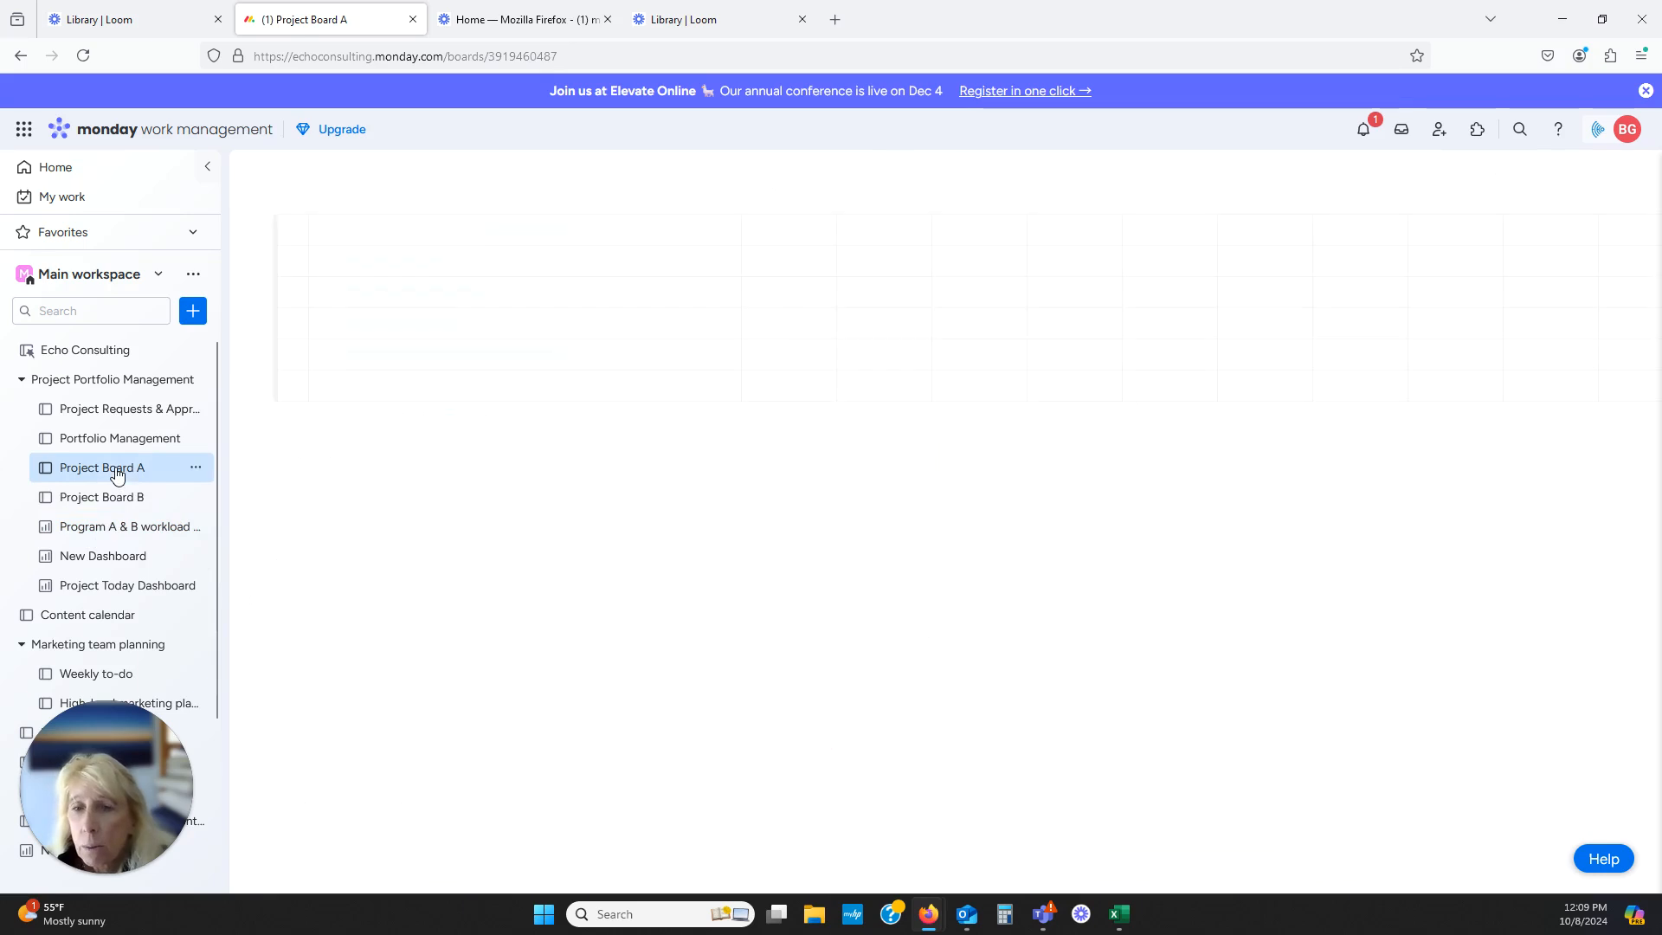
left_click(103, 467)
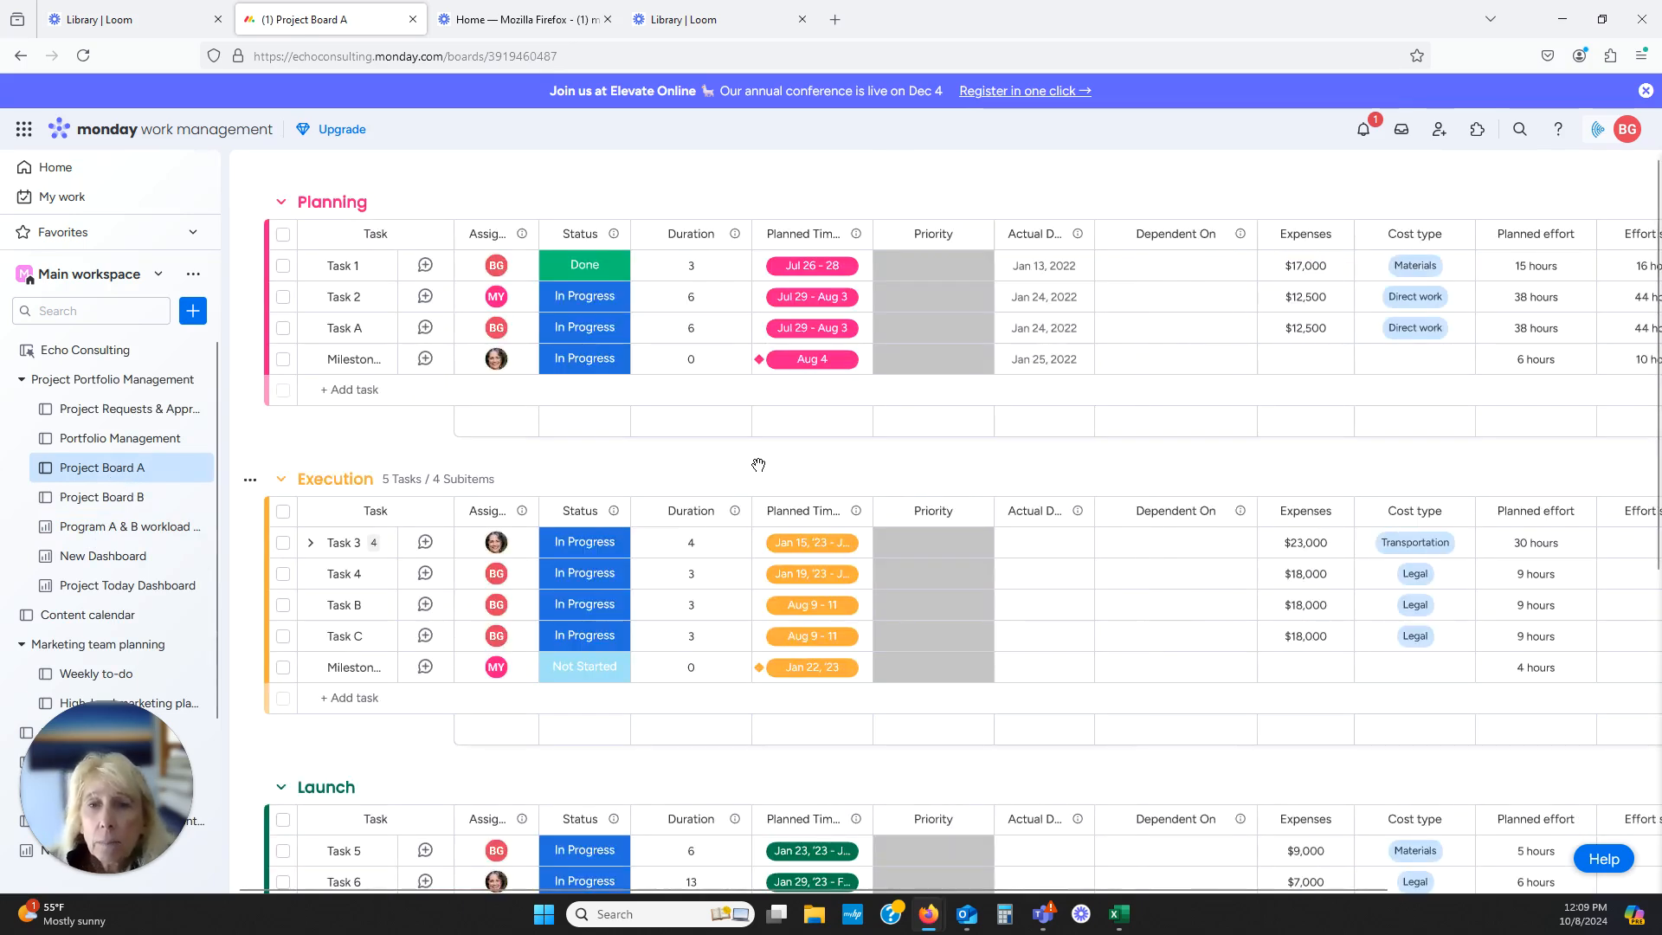
scroll("up", 3)
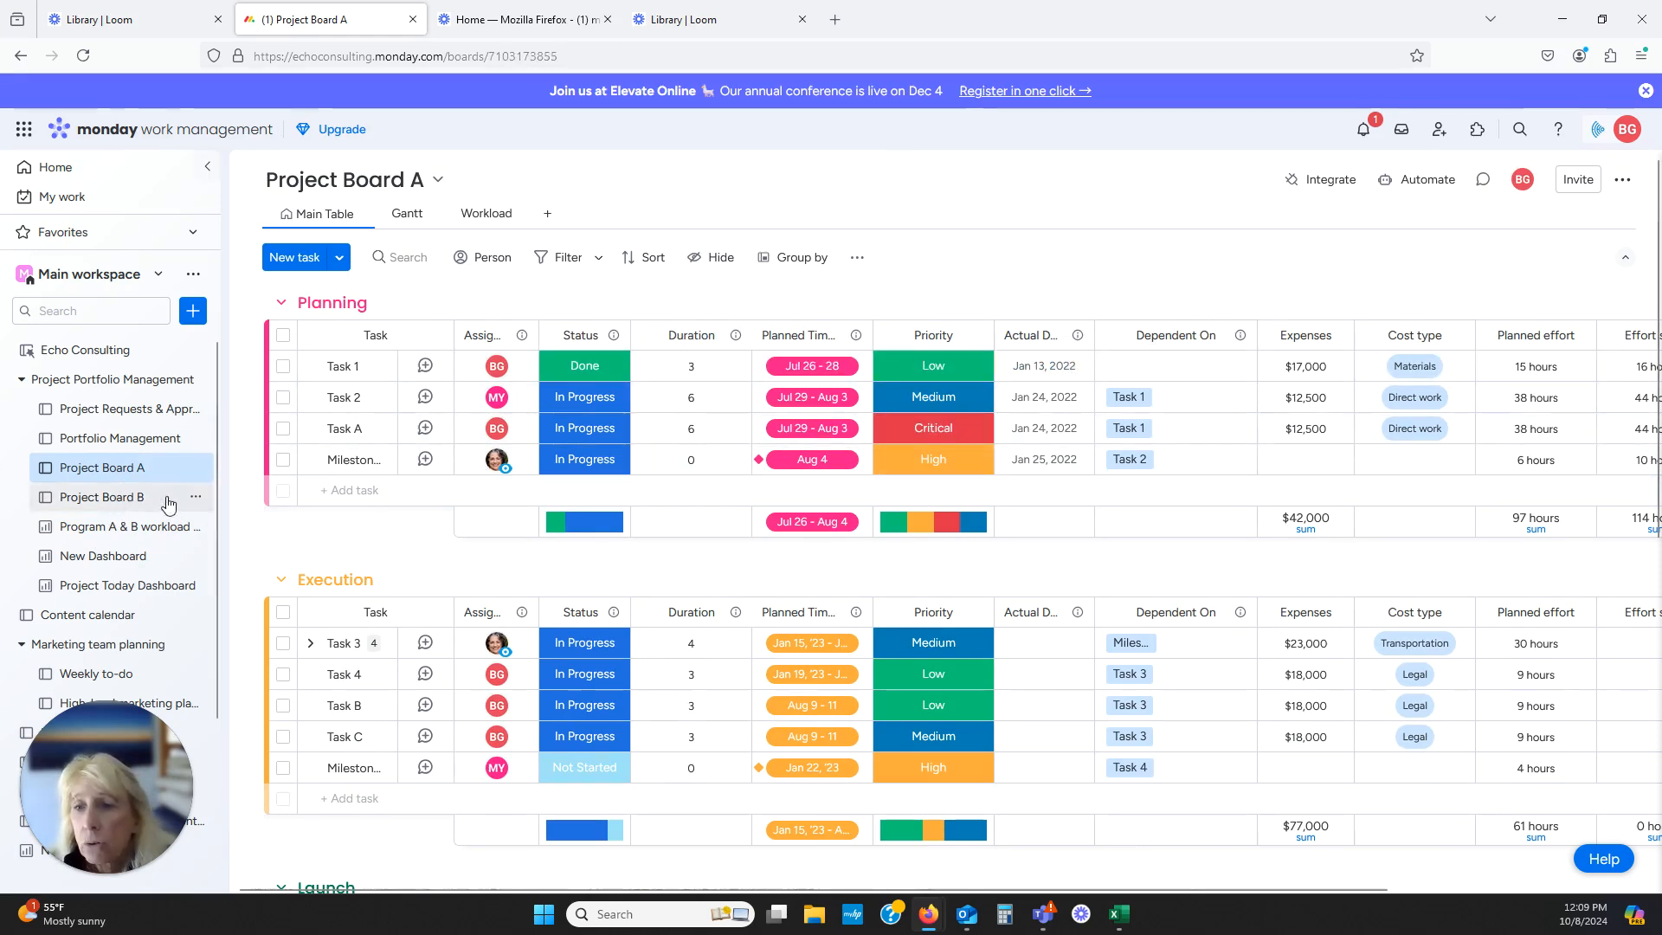
left_click(101, 496)
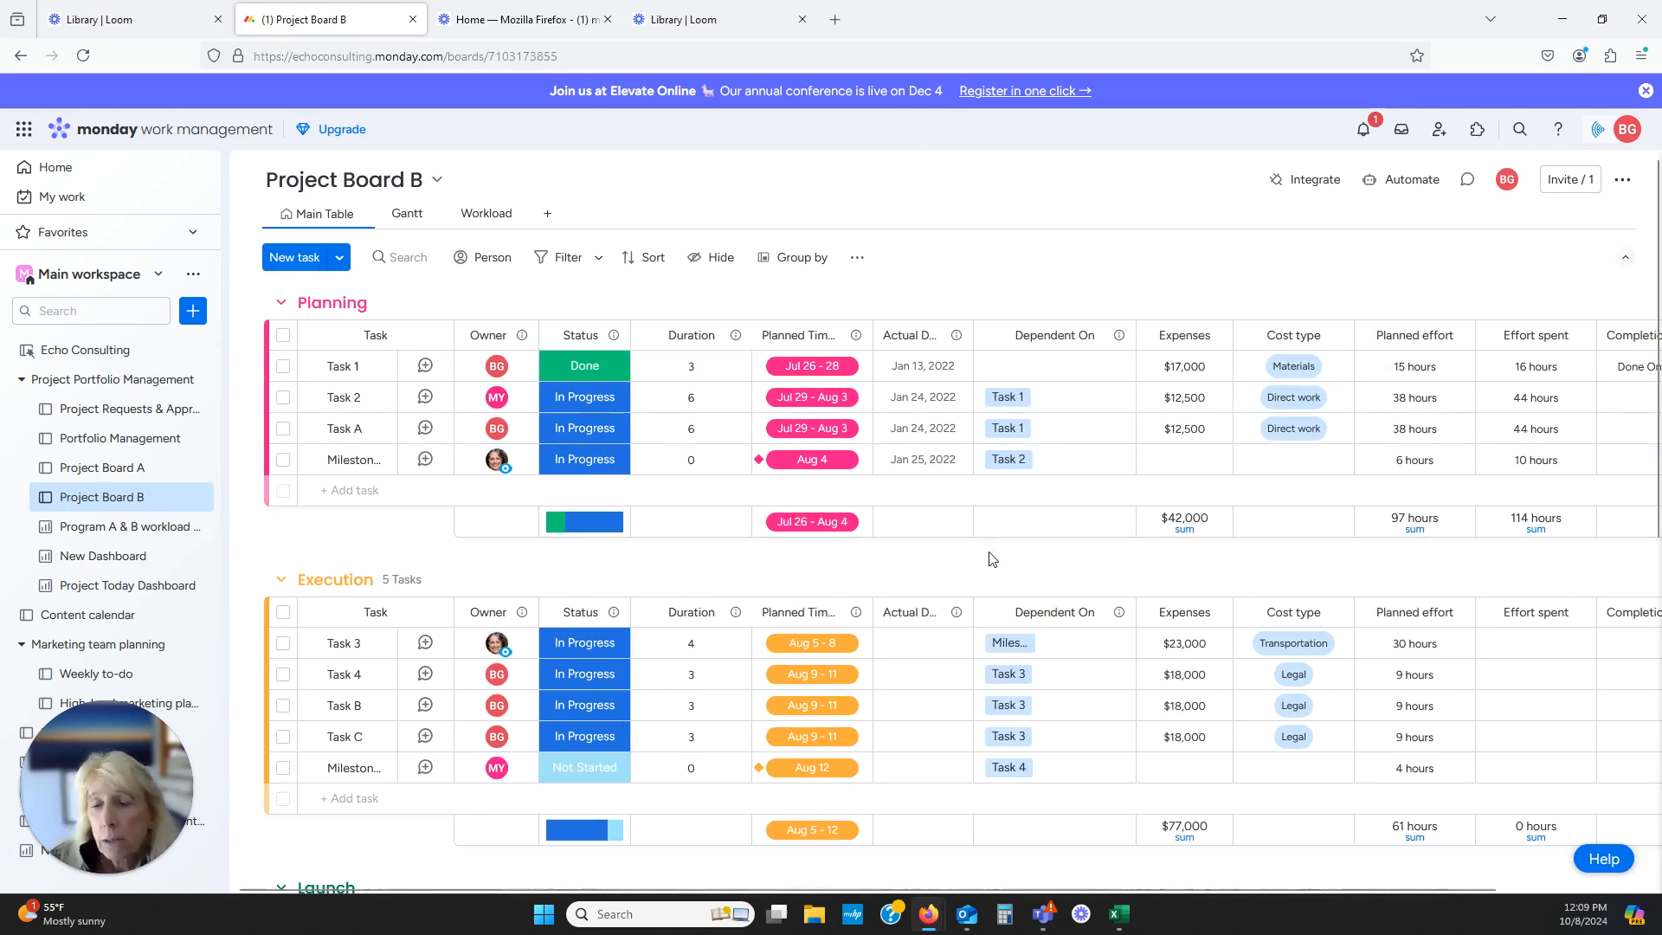
left_click(689, 365)
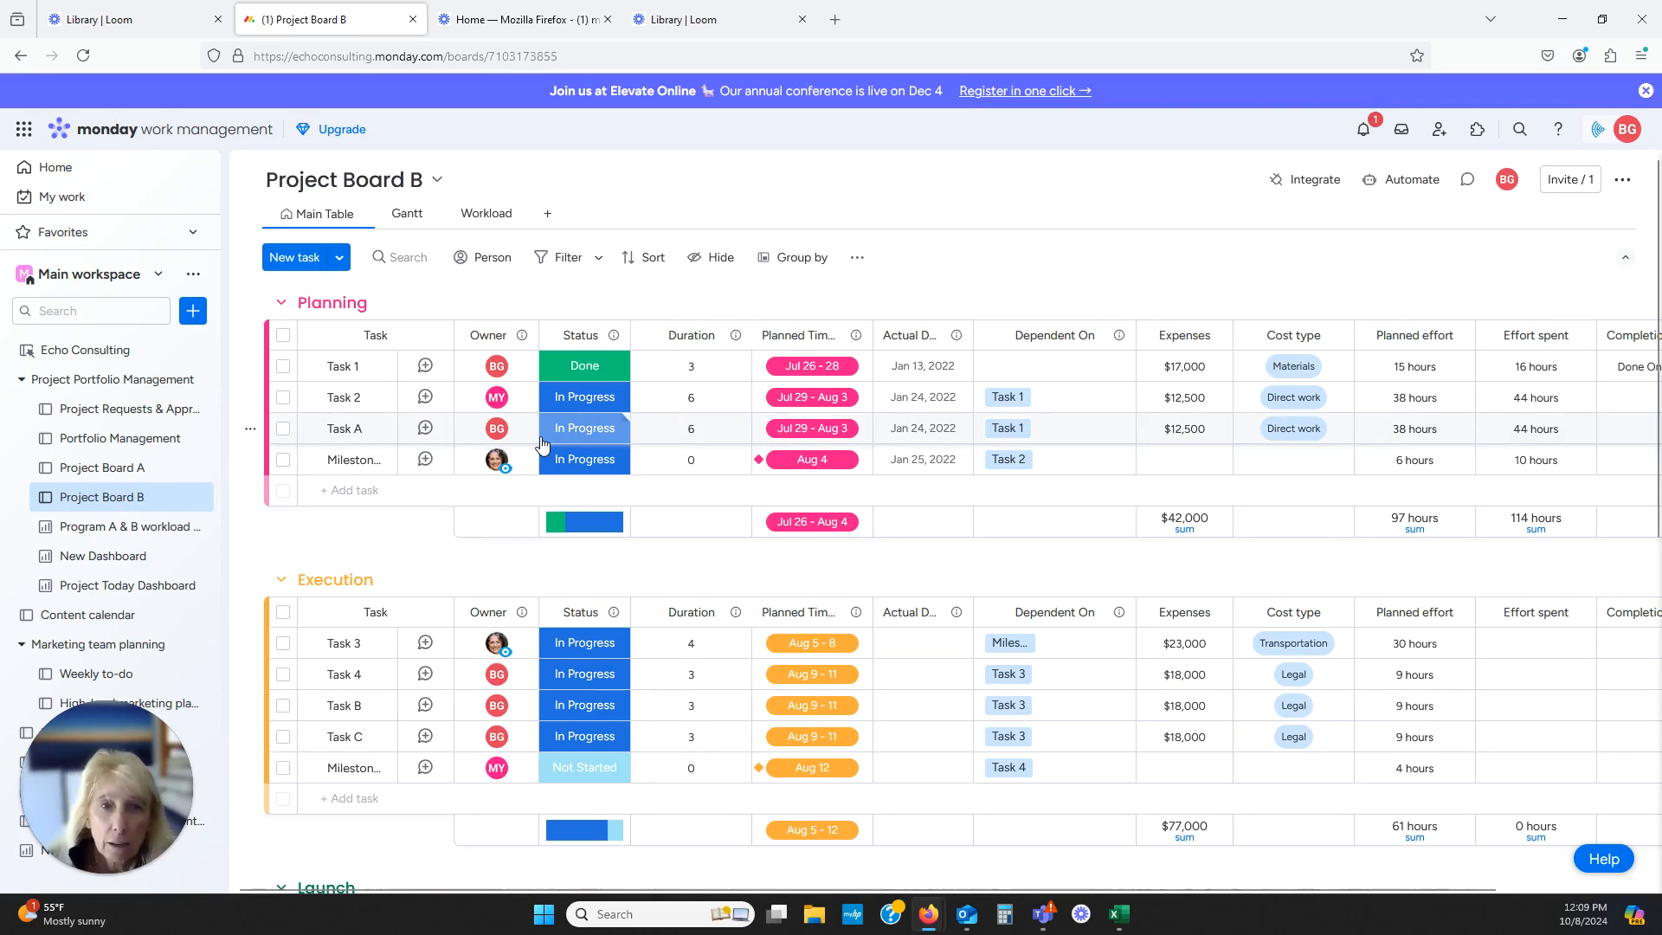
mouse_move(539, 428)
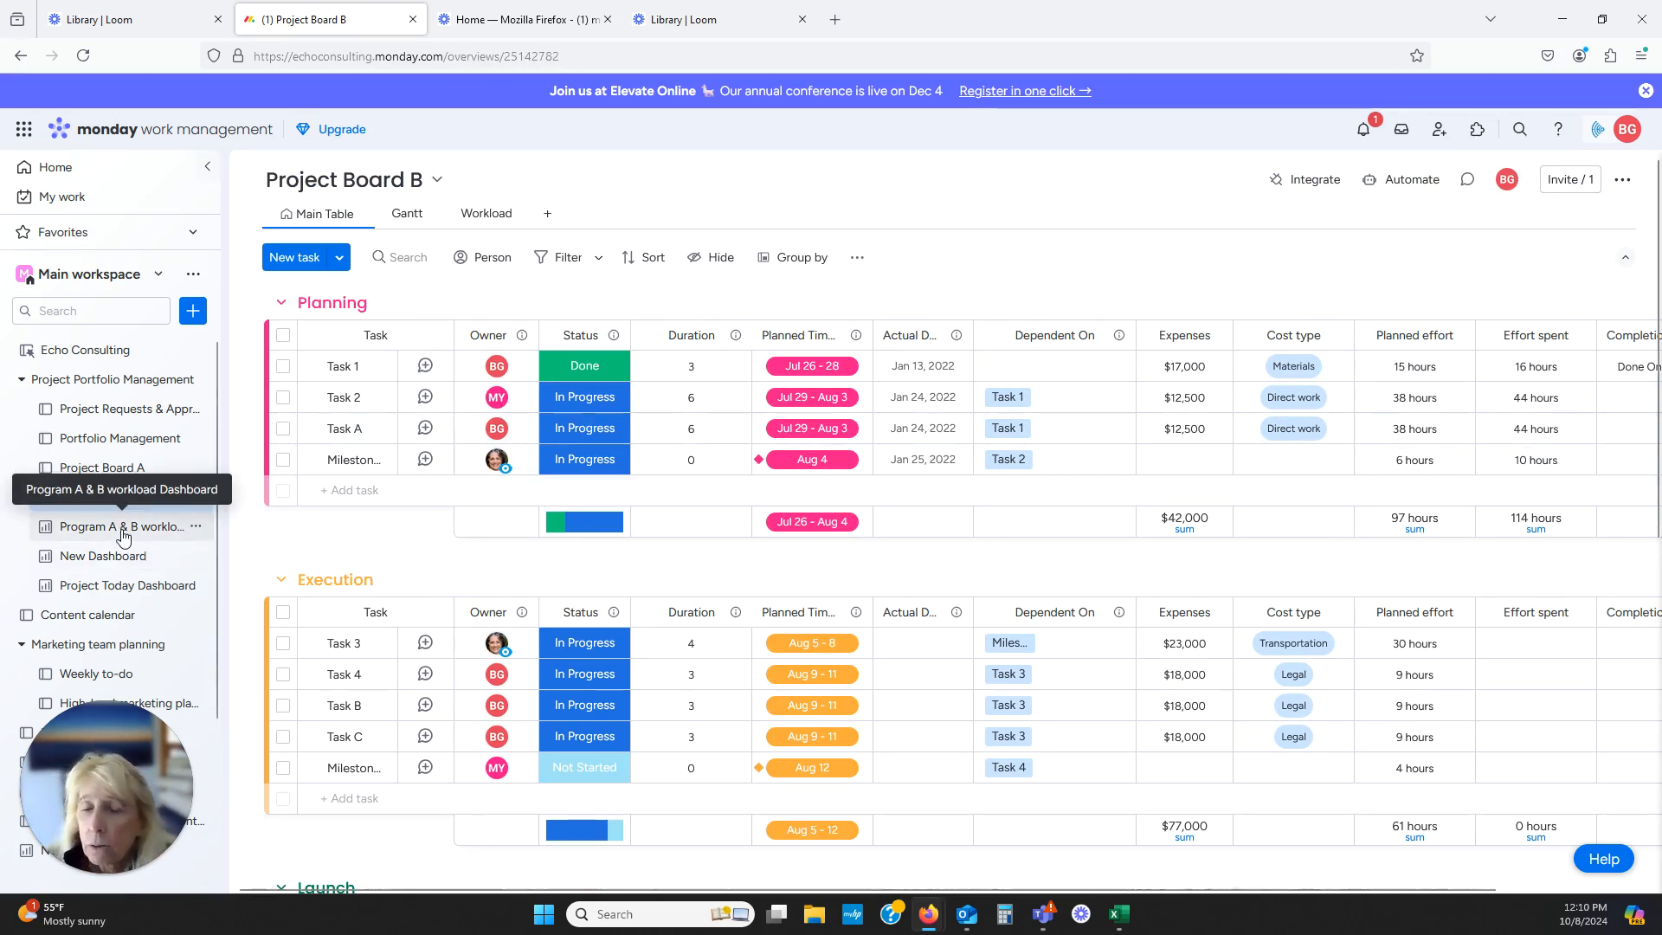
Reopen Program A & B workload Dashboard to review its open-tasks and workload widgets
left_click(122, 527)
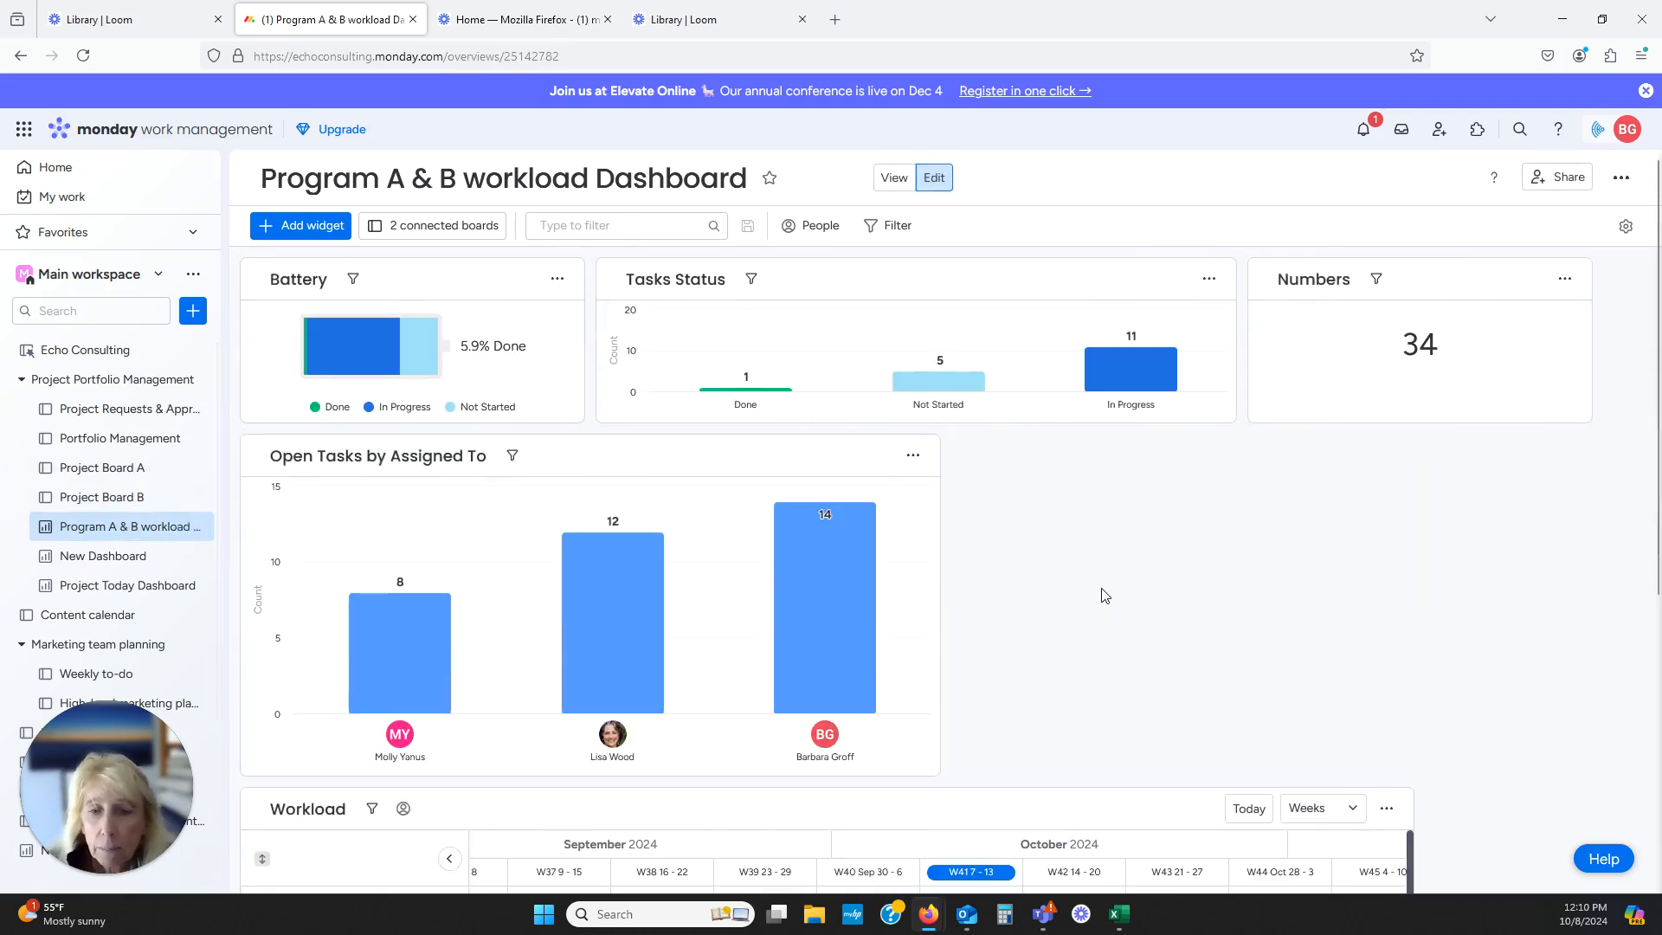
mouse_move(842, 708)
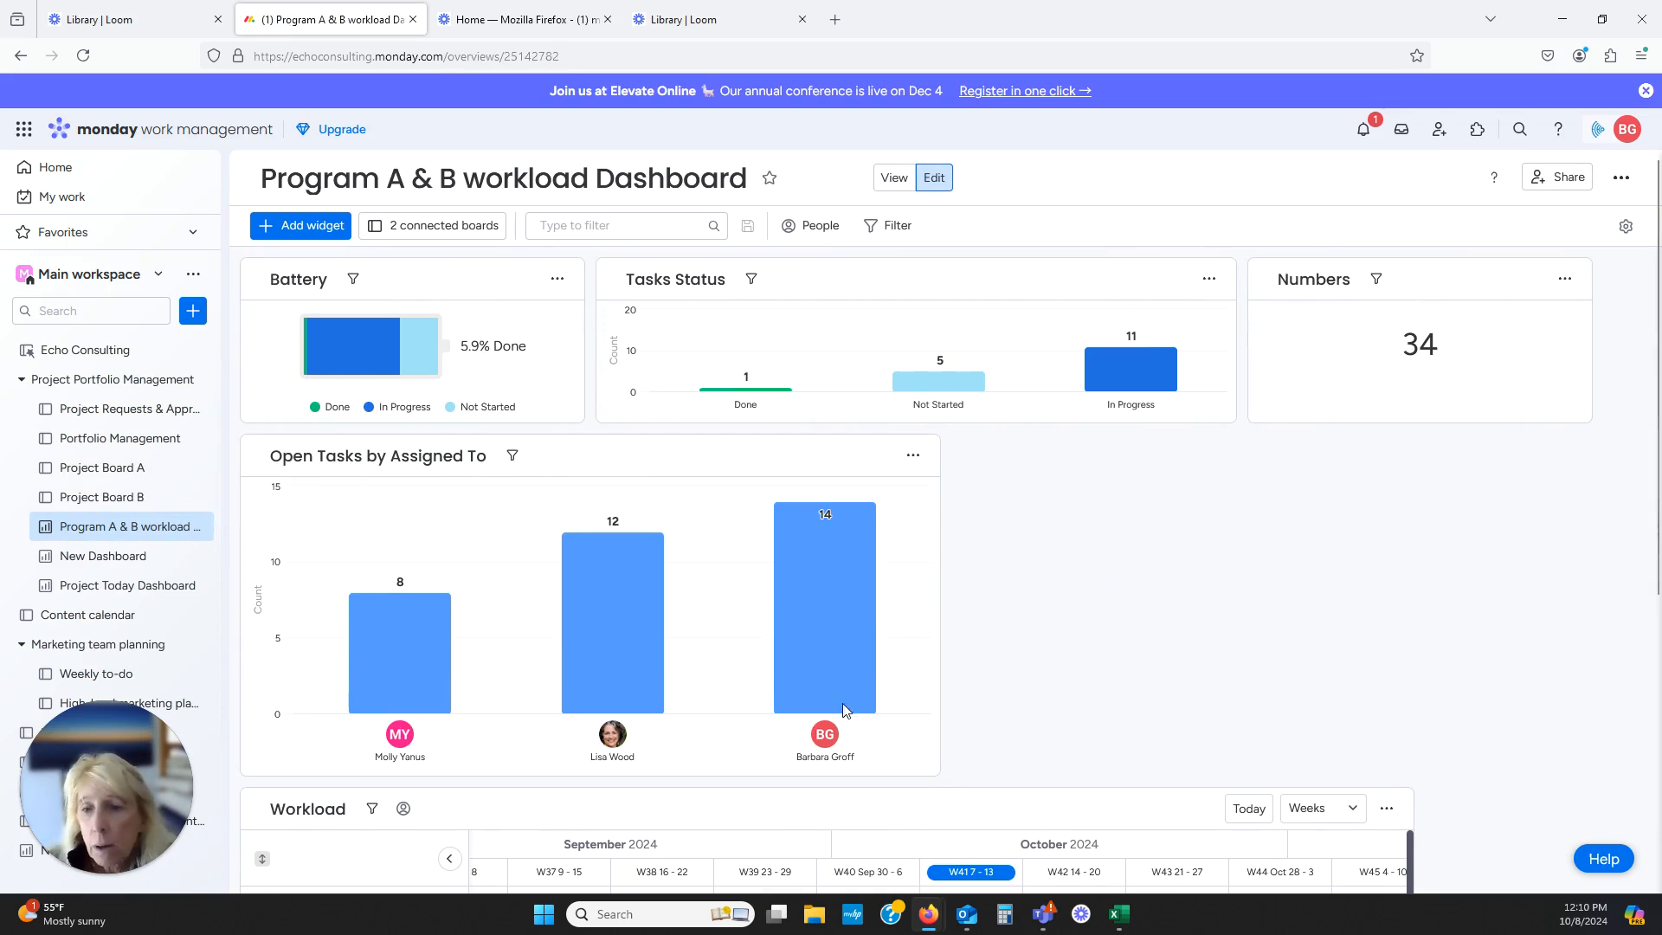
mouse_move(612, 561)
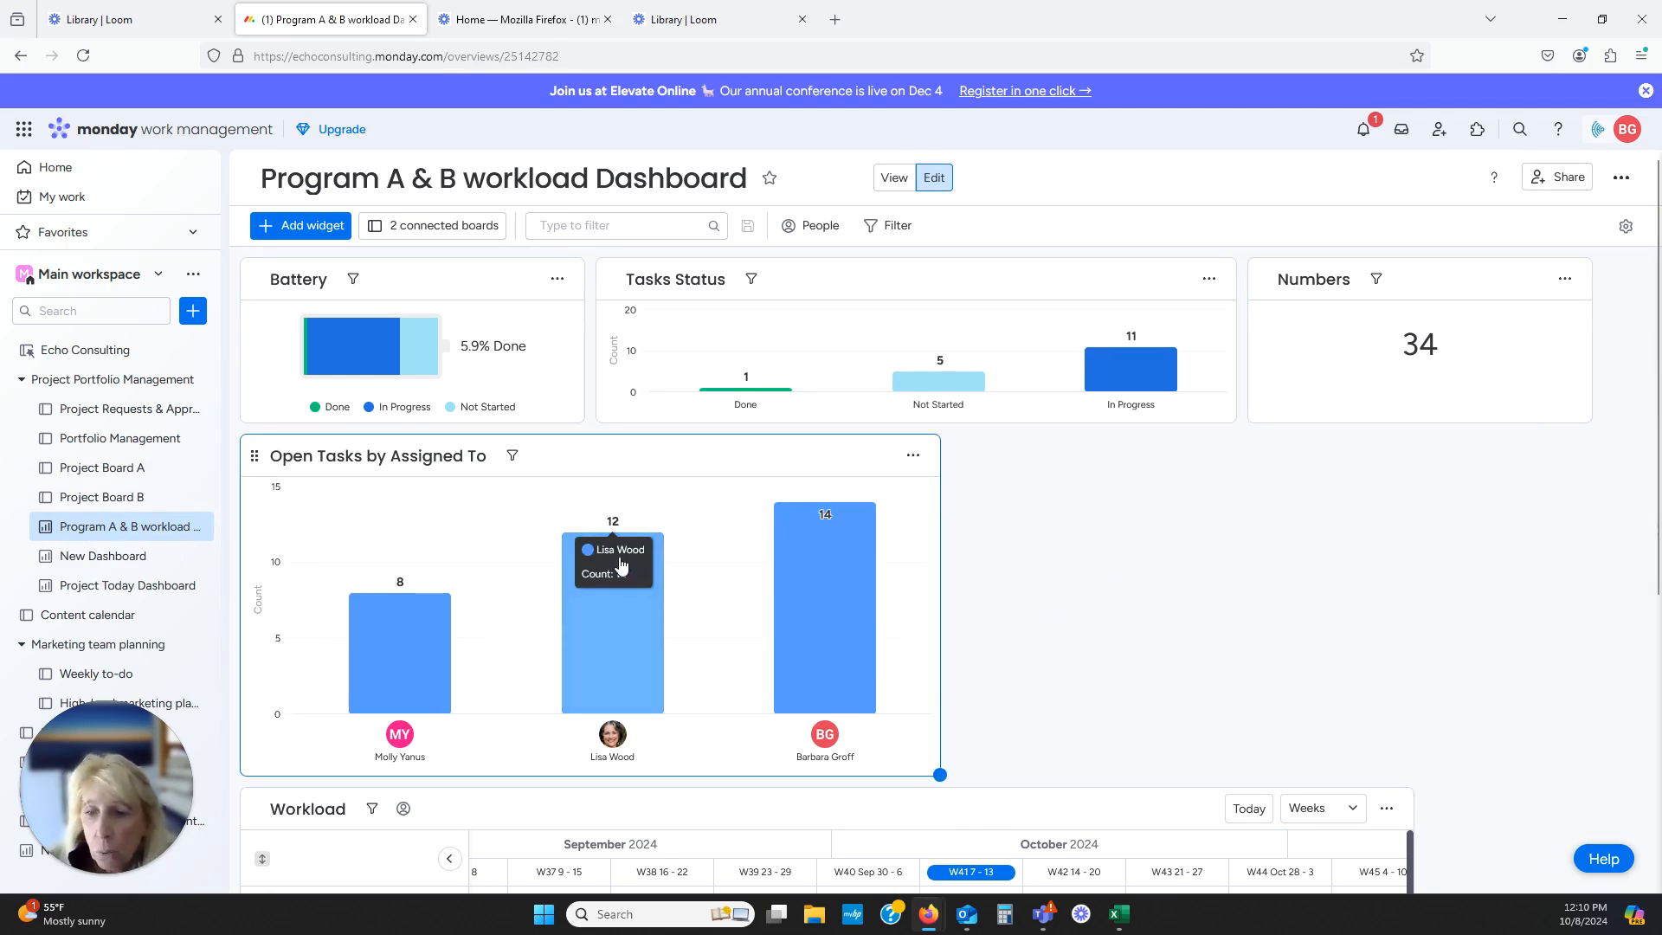
mouse_move(614, 650)
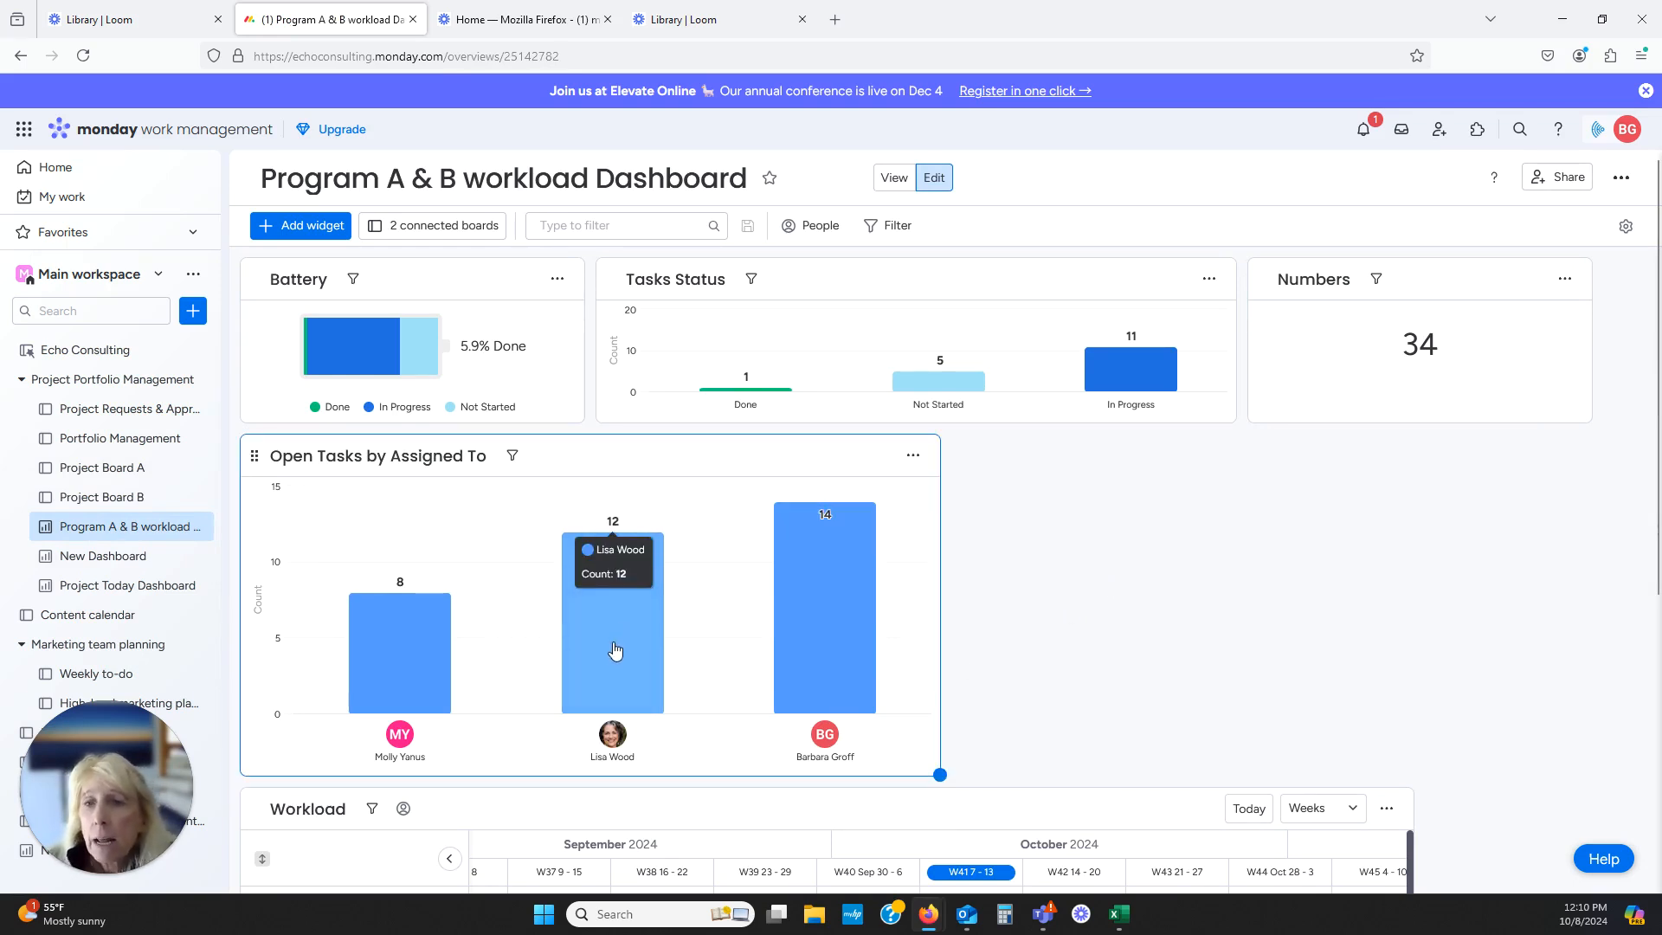
mouse_move(433, 225)
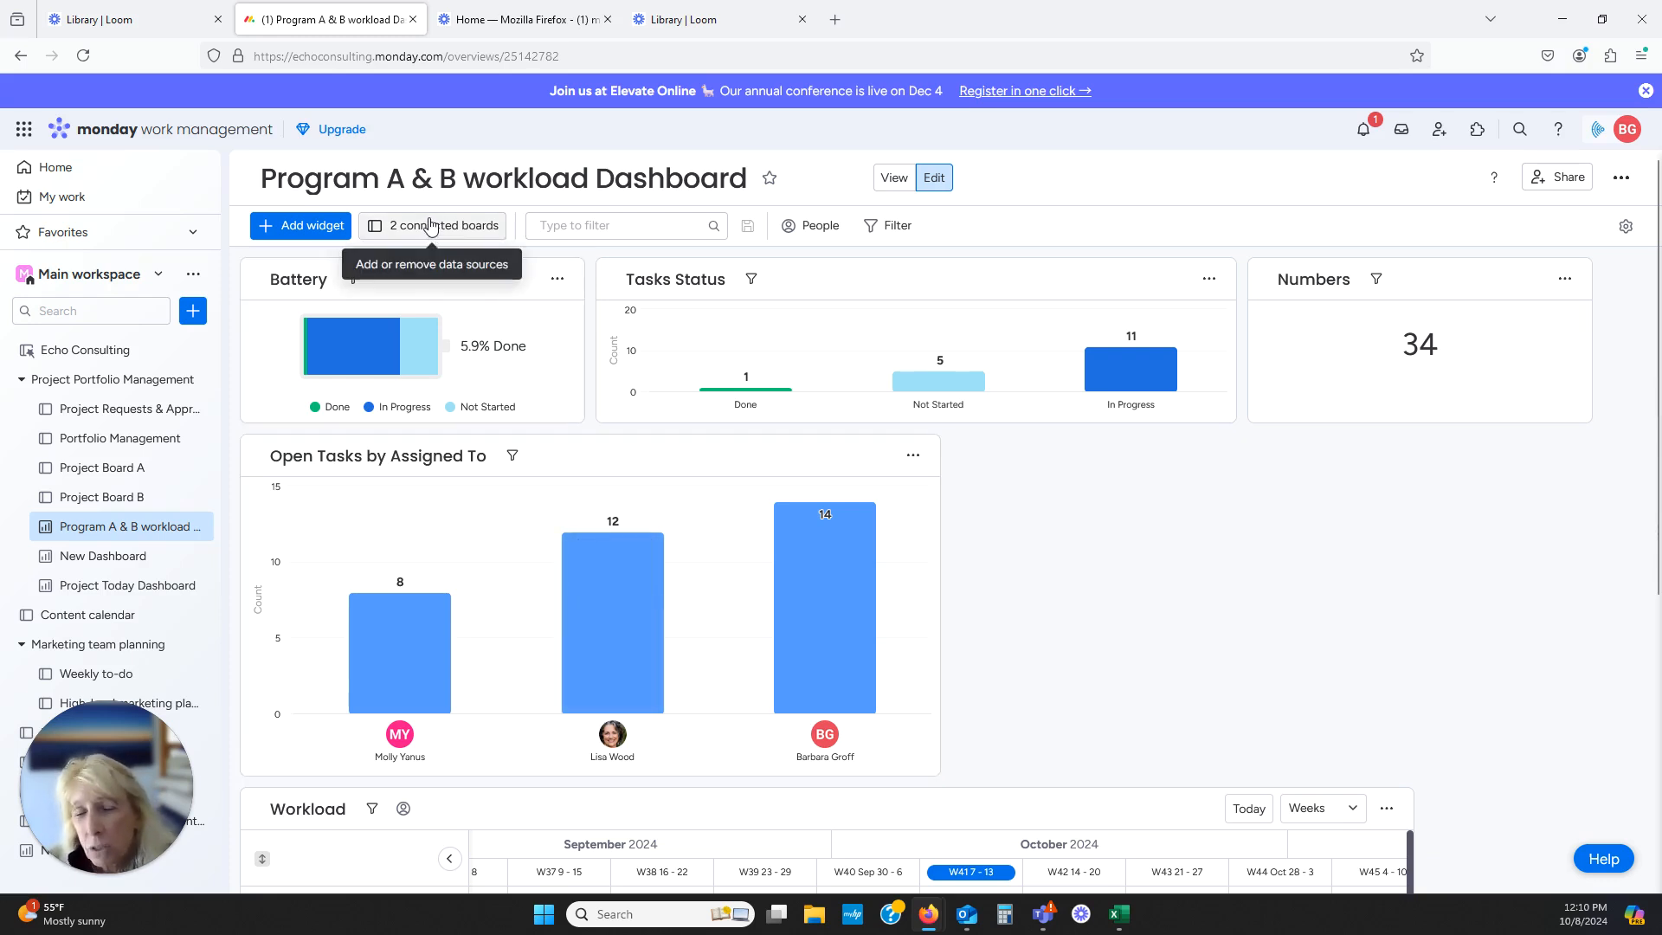
mouse_move(611, 614)
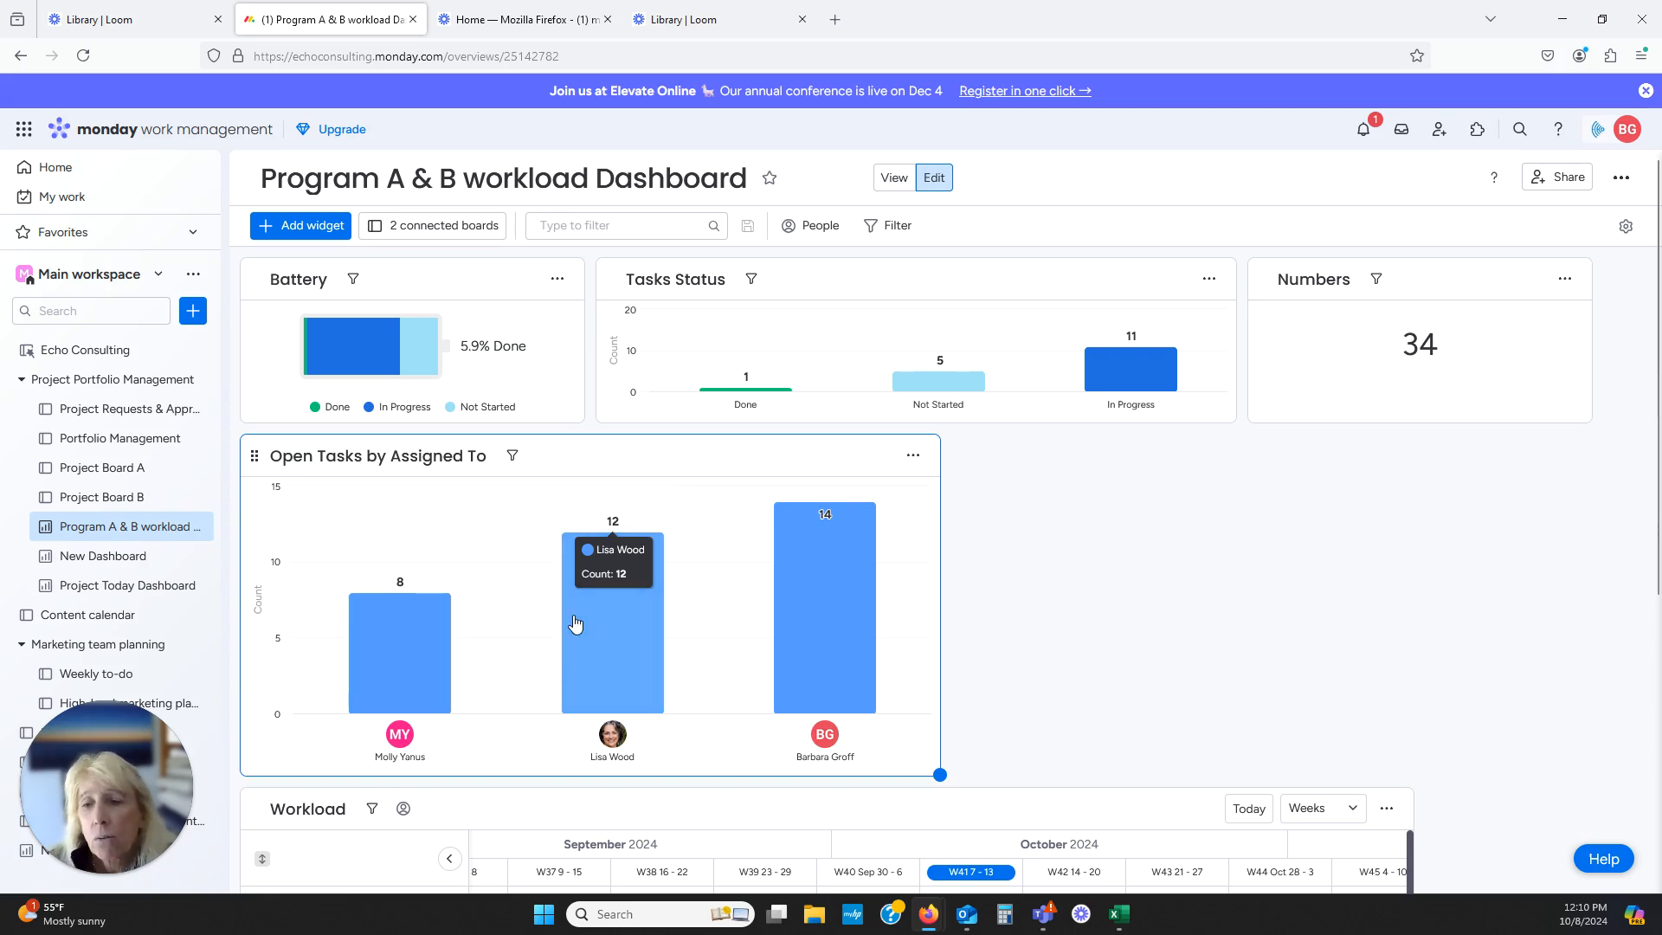
mouse_move(603, 702)
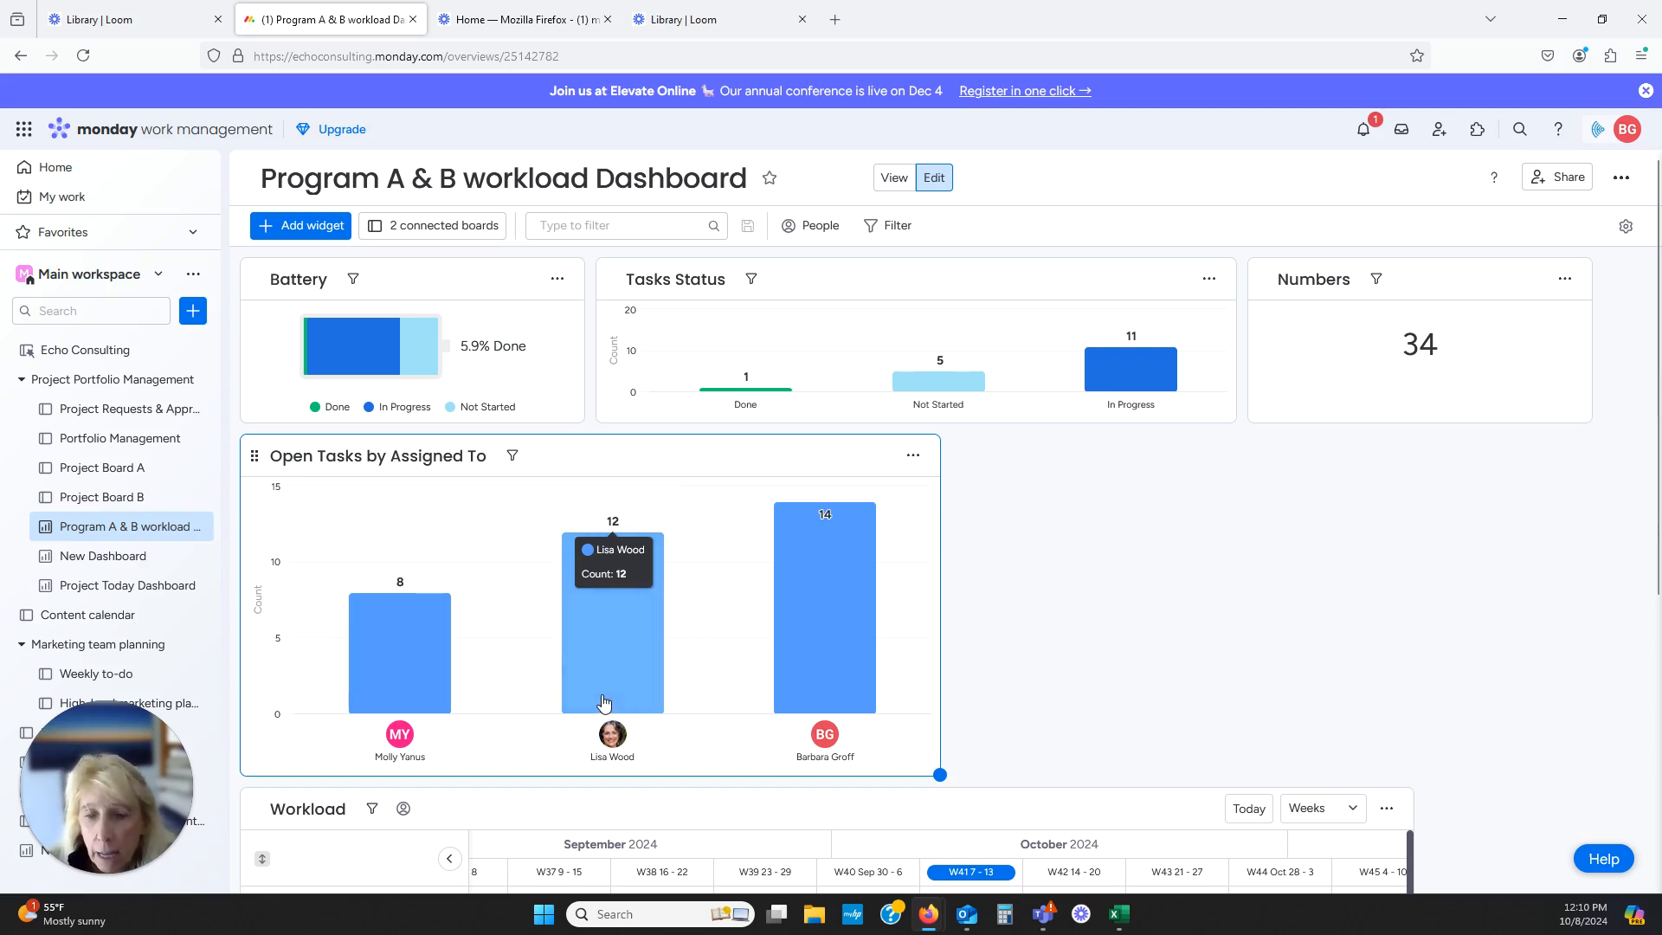
mouse_move(617, 683)
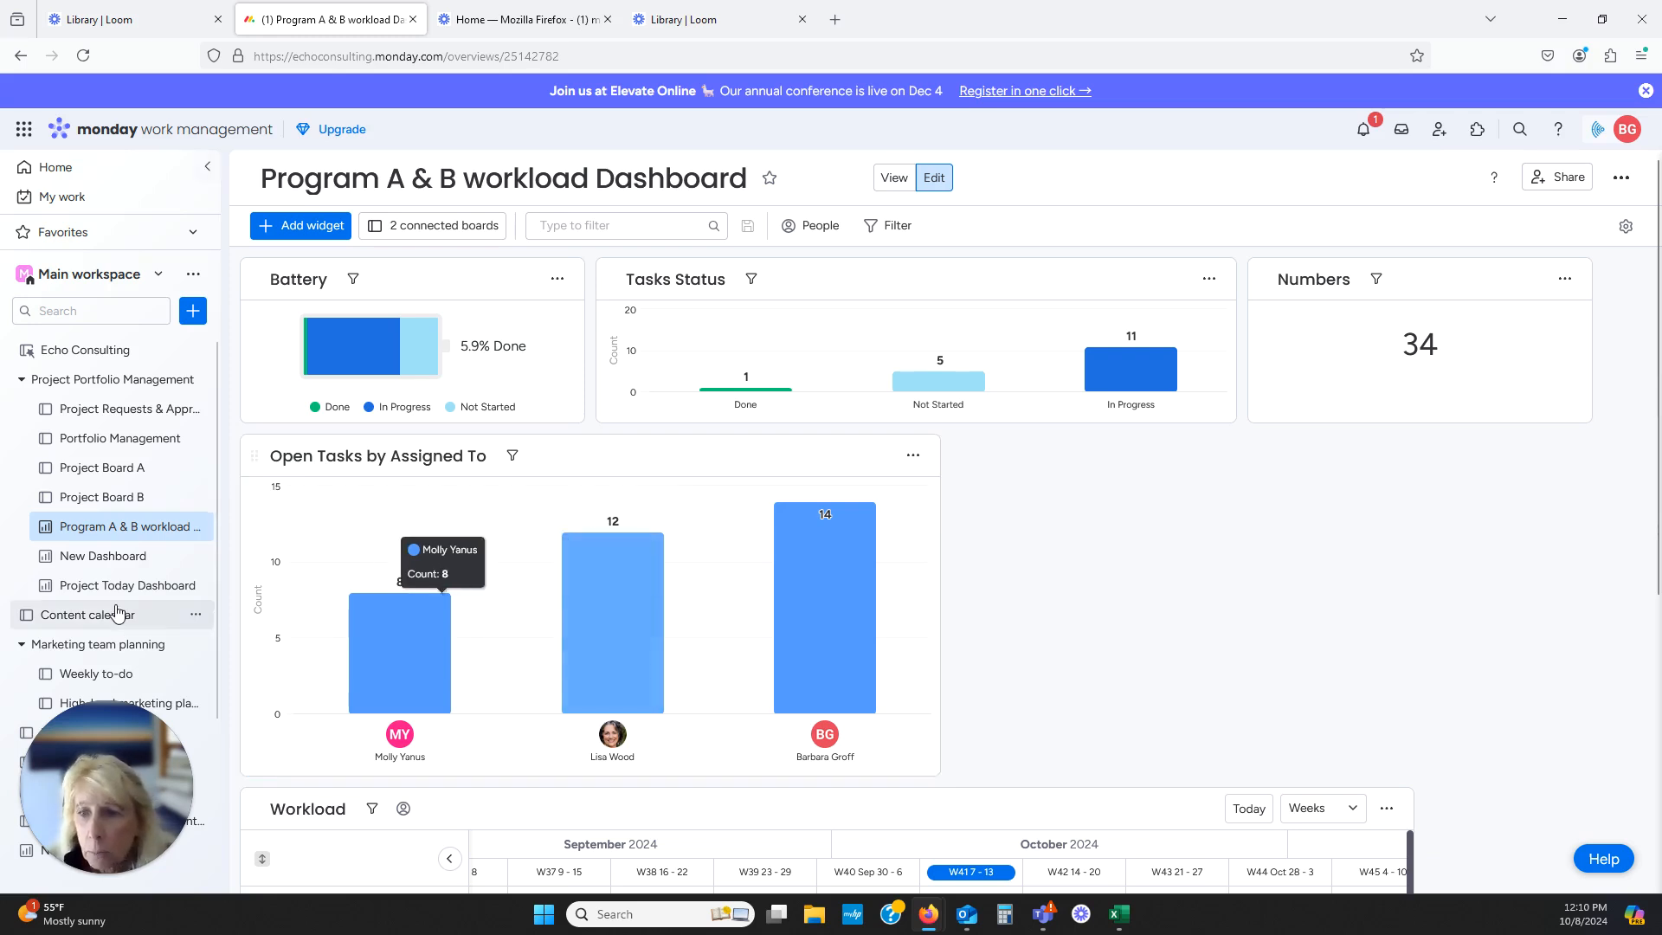
Open New Dashboard and retitle it 'Project Requests Dashboard'
left_click(100, 555)
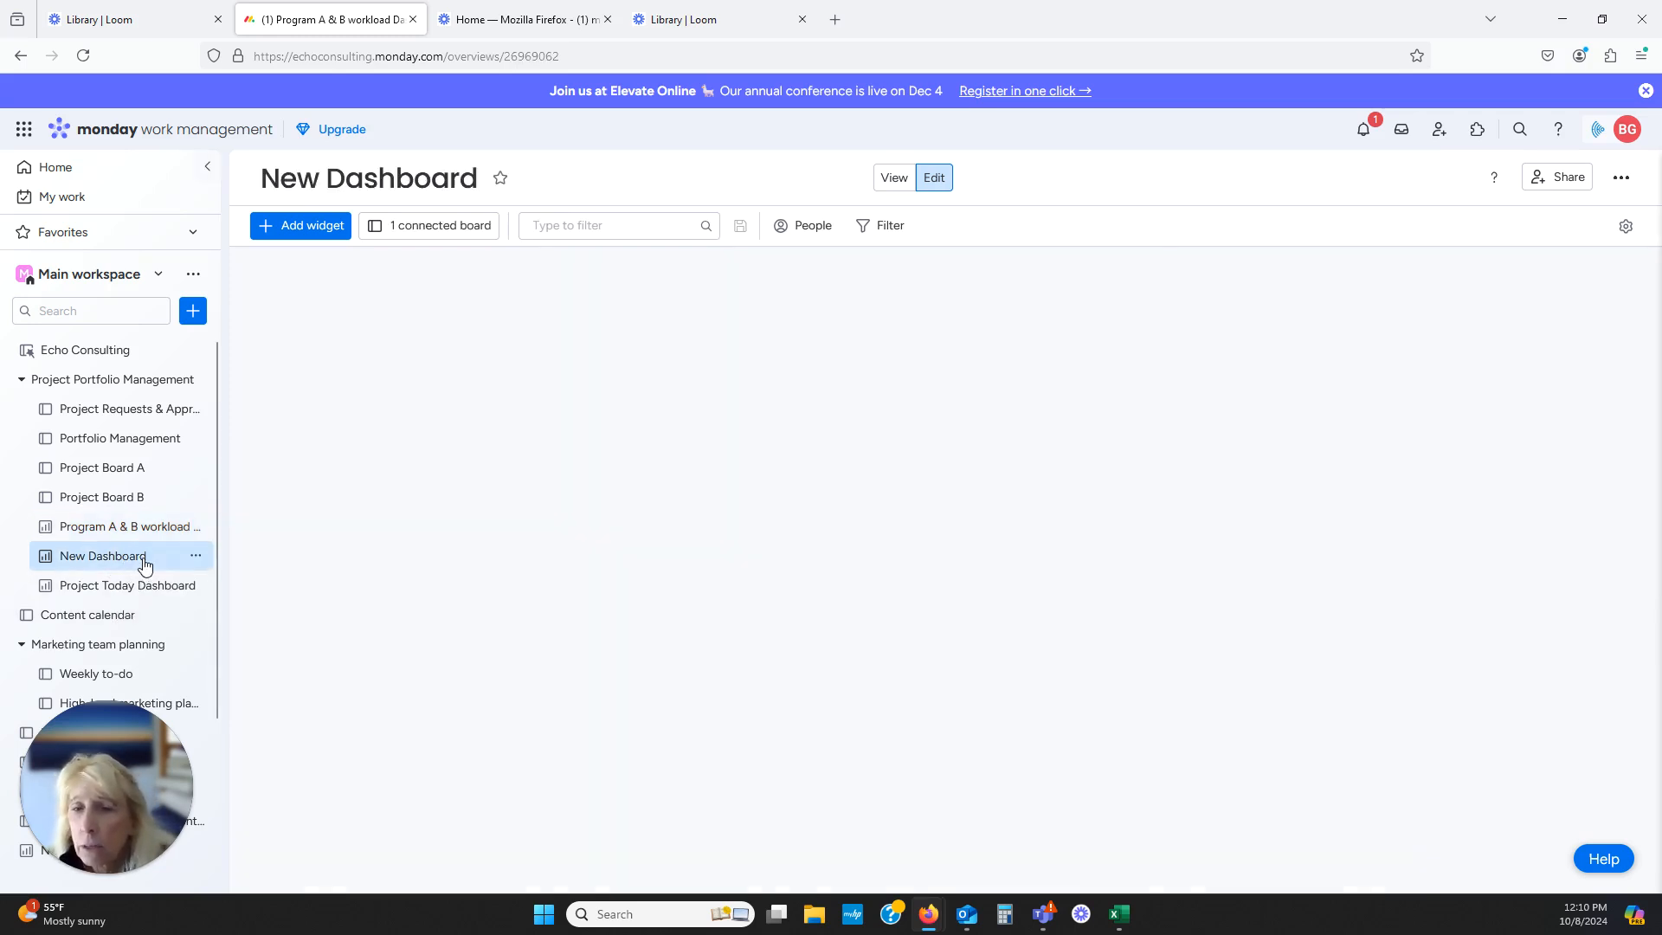
left_click(102, 556)
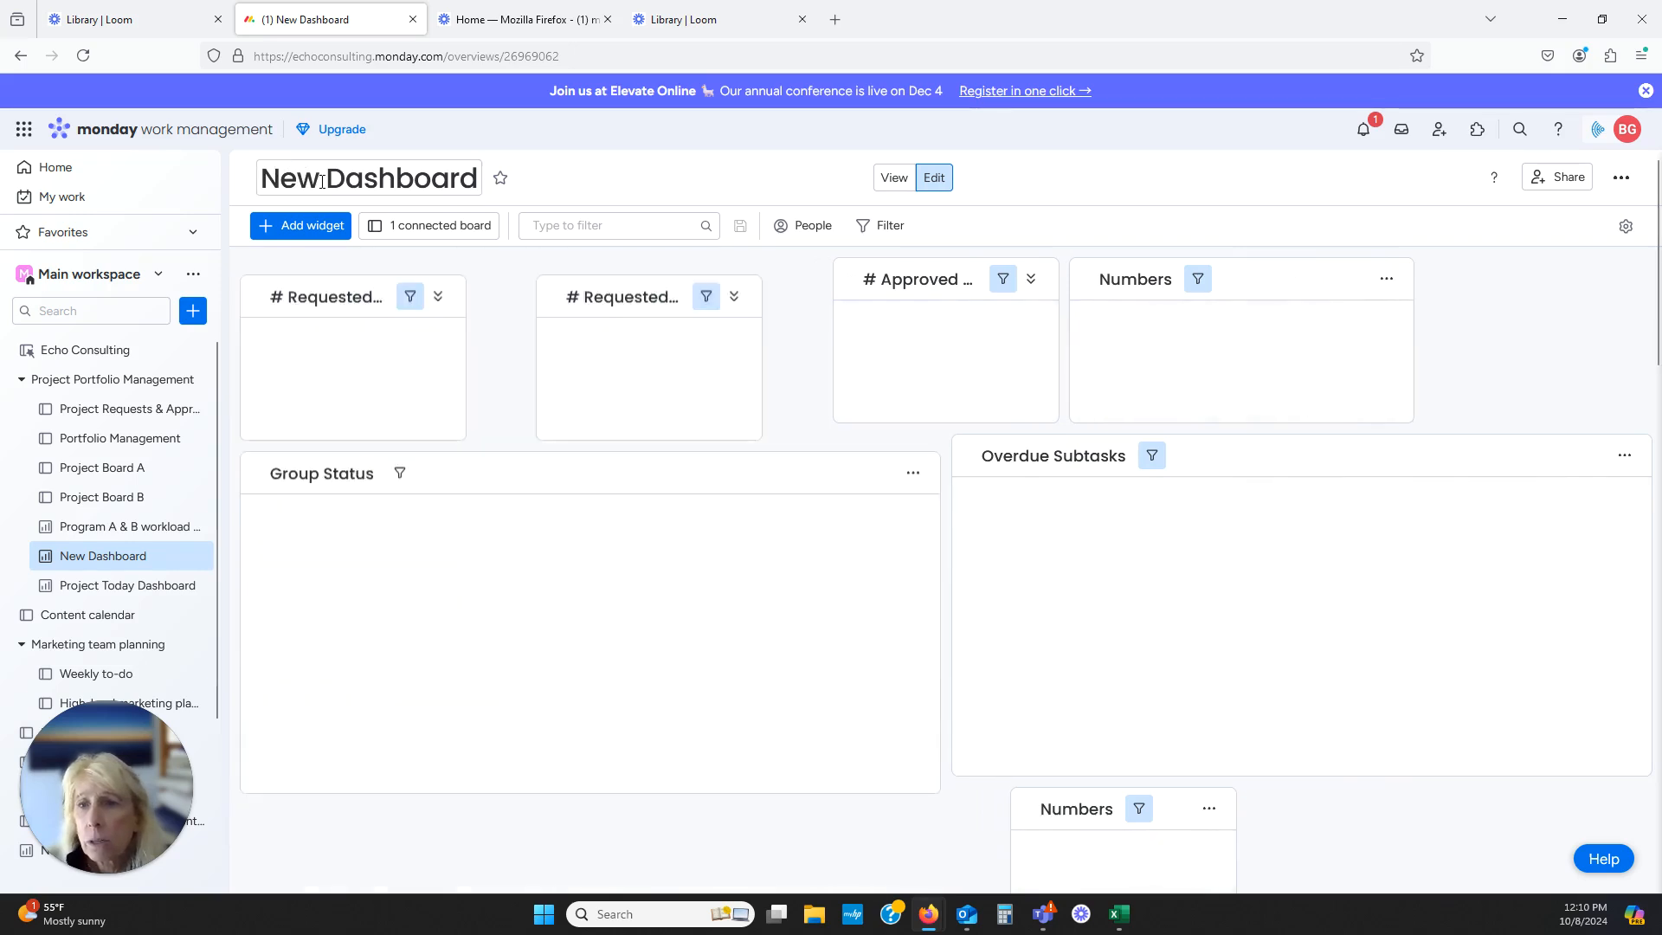
left_click(368, 177)
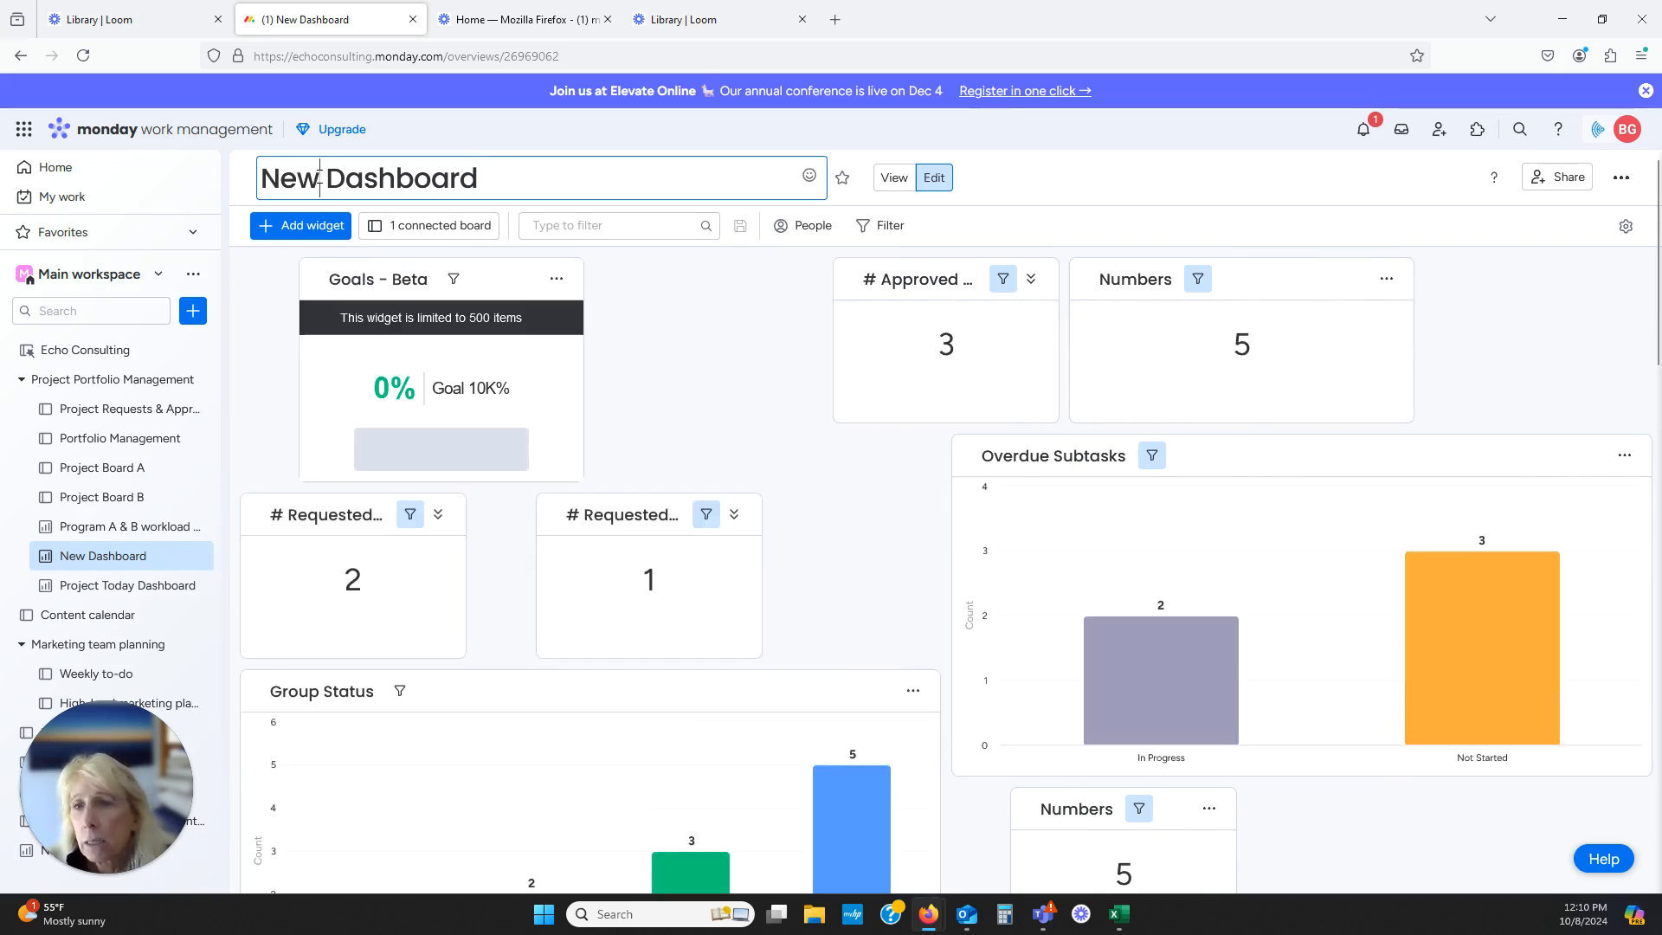
double_click(288, 178)
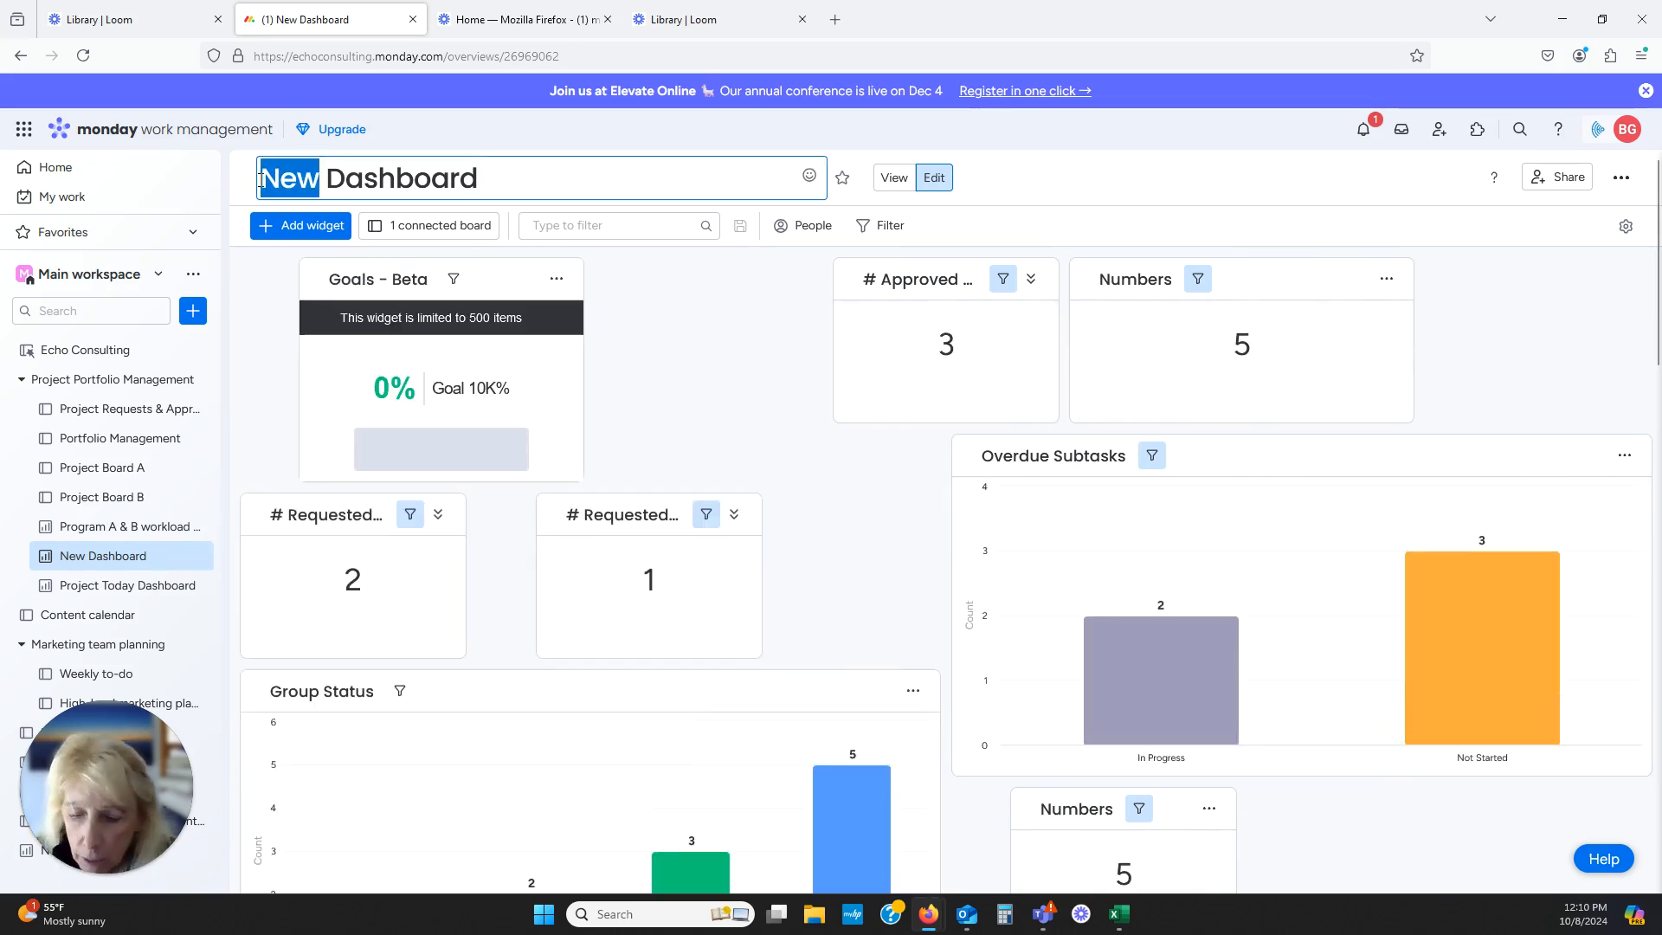
type("Projec")
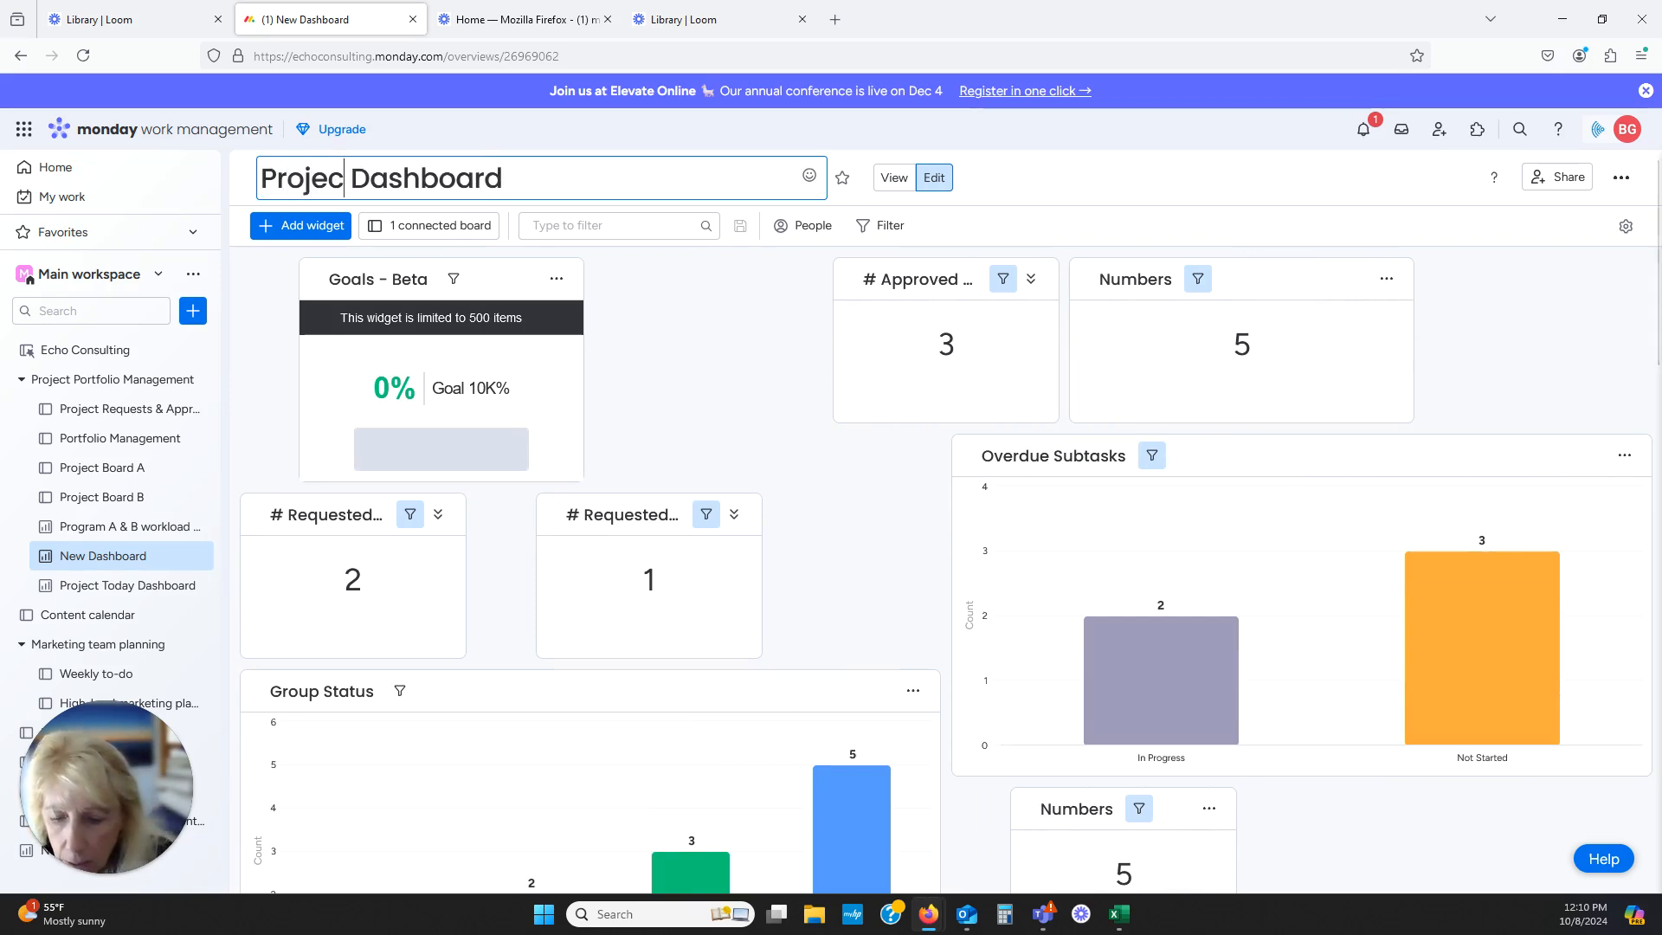
type("Requests")
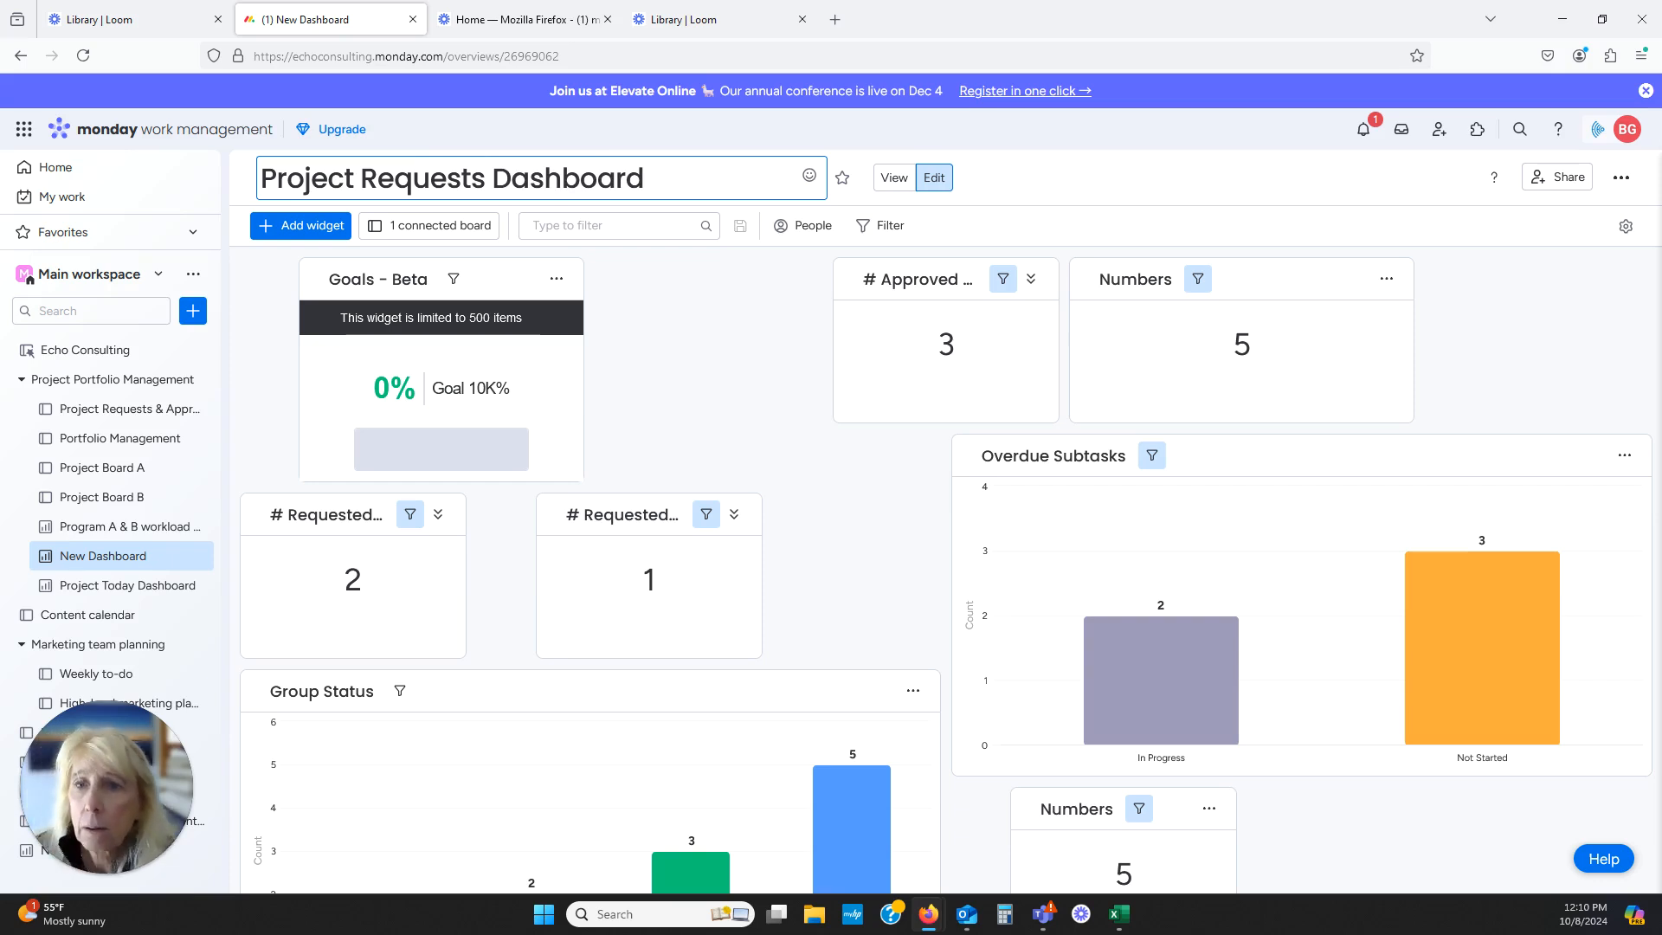
left_click(944, 360)
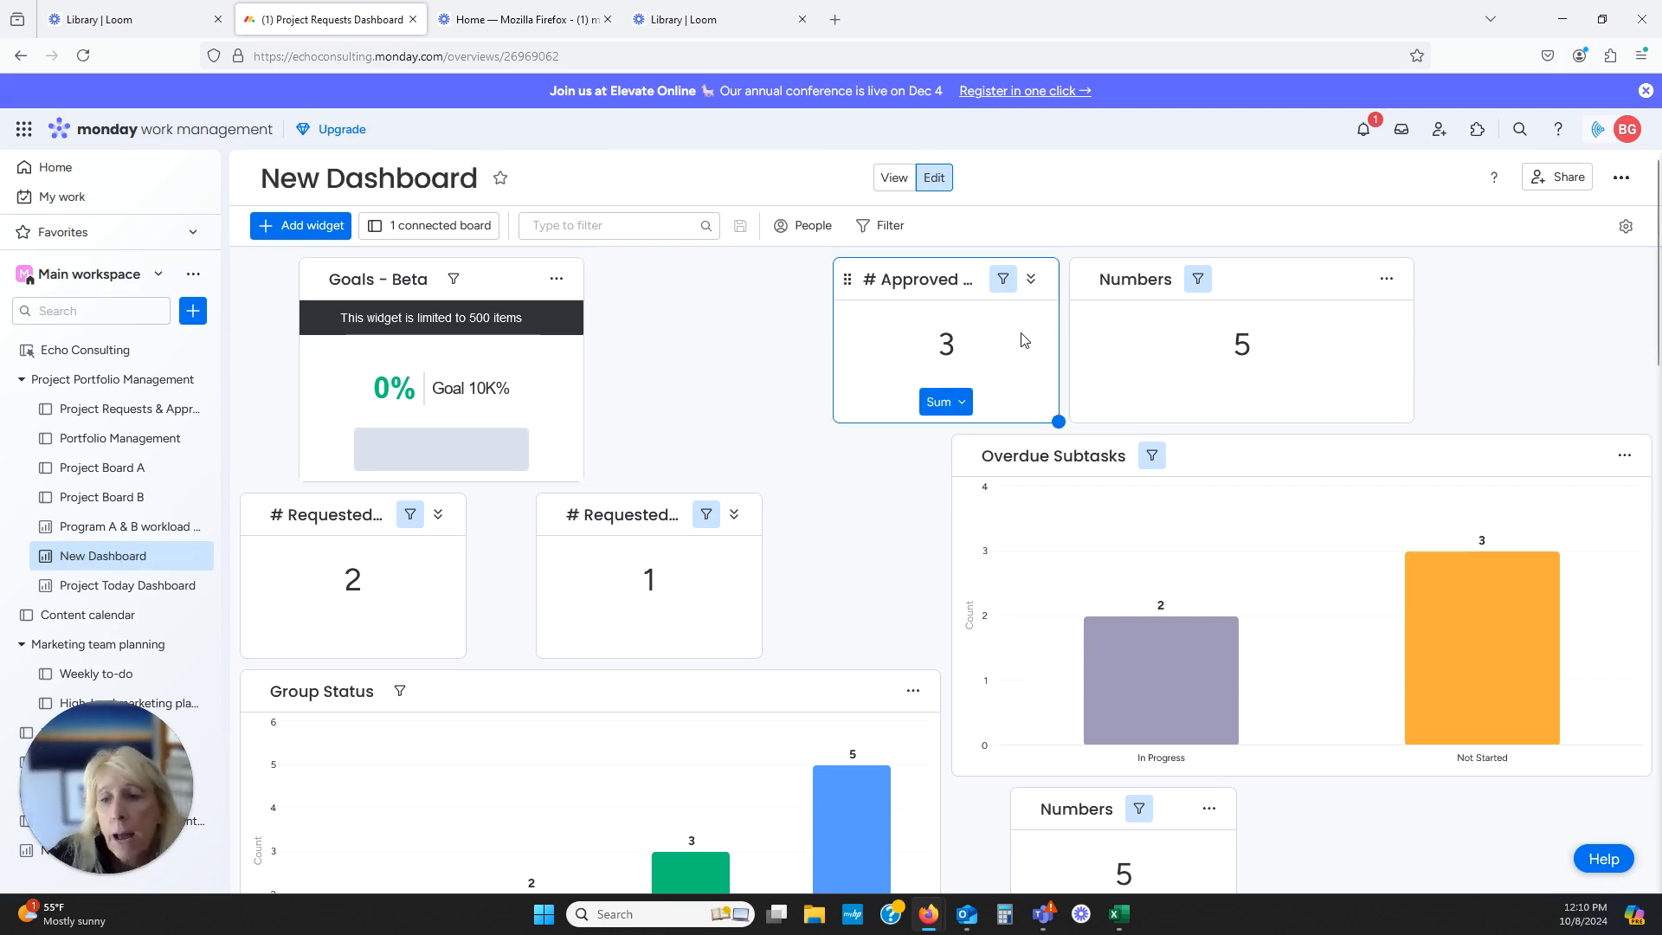
mouse_move(1033, 339)
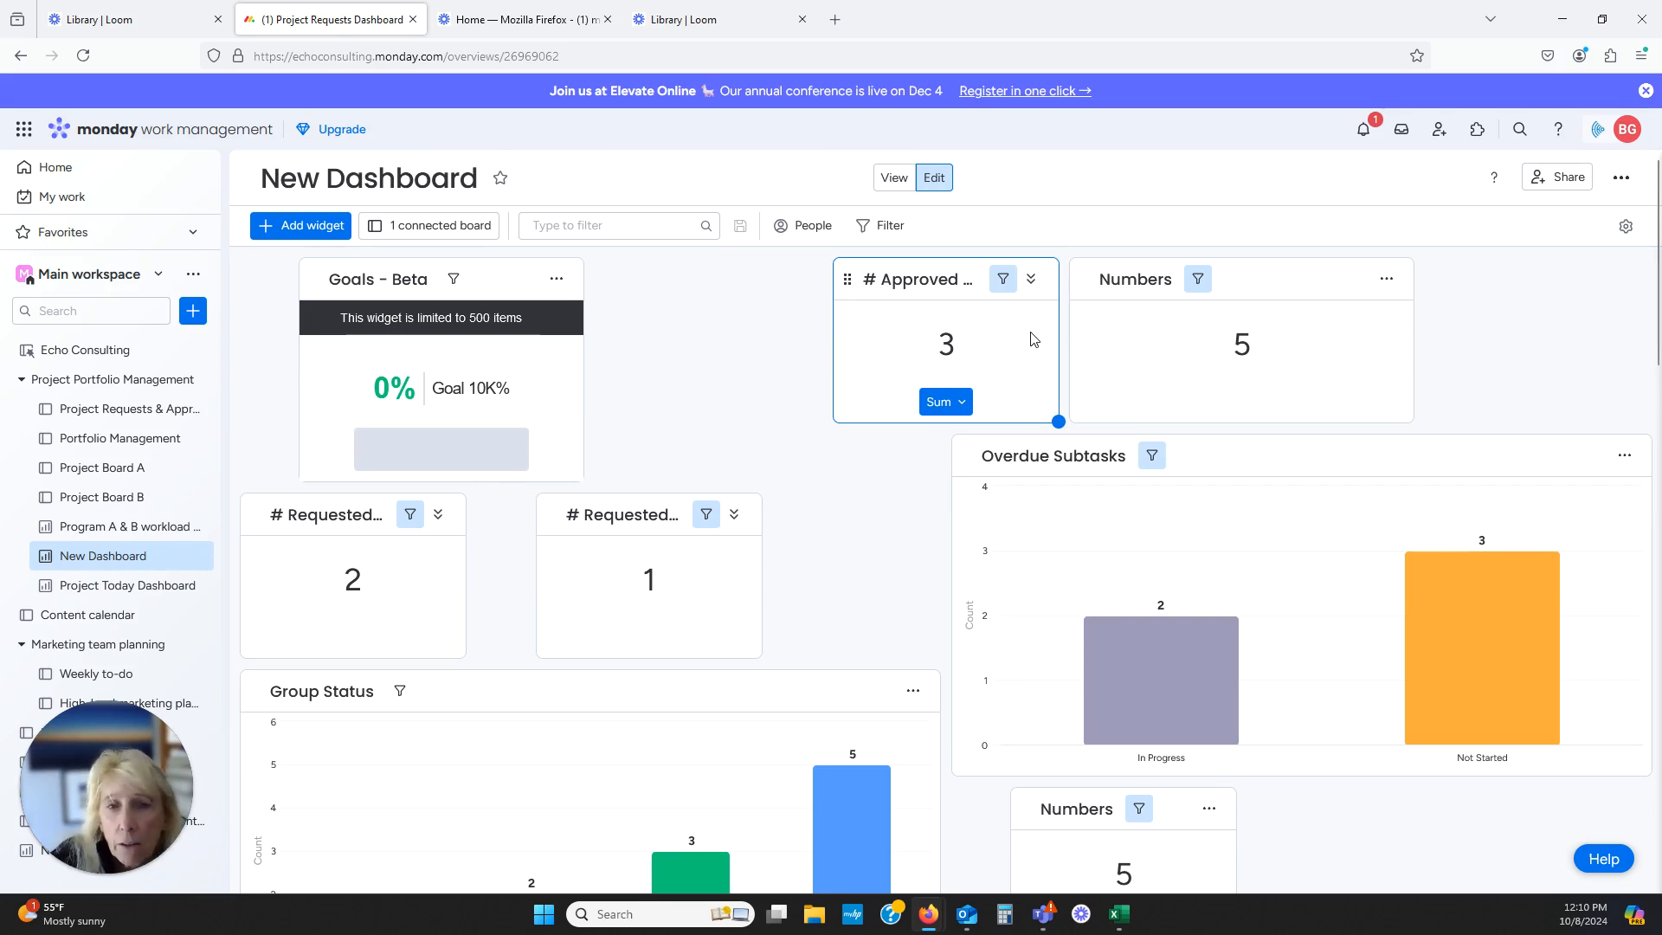
mouse_move(918, 279)
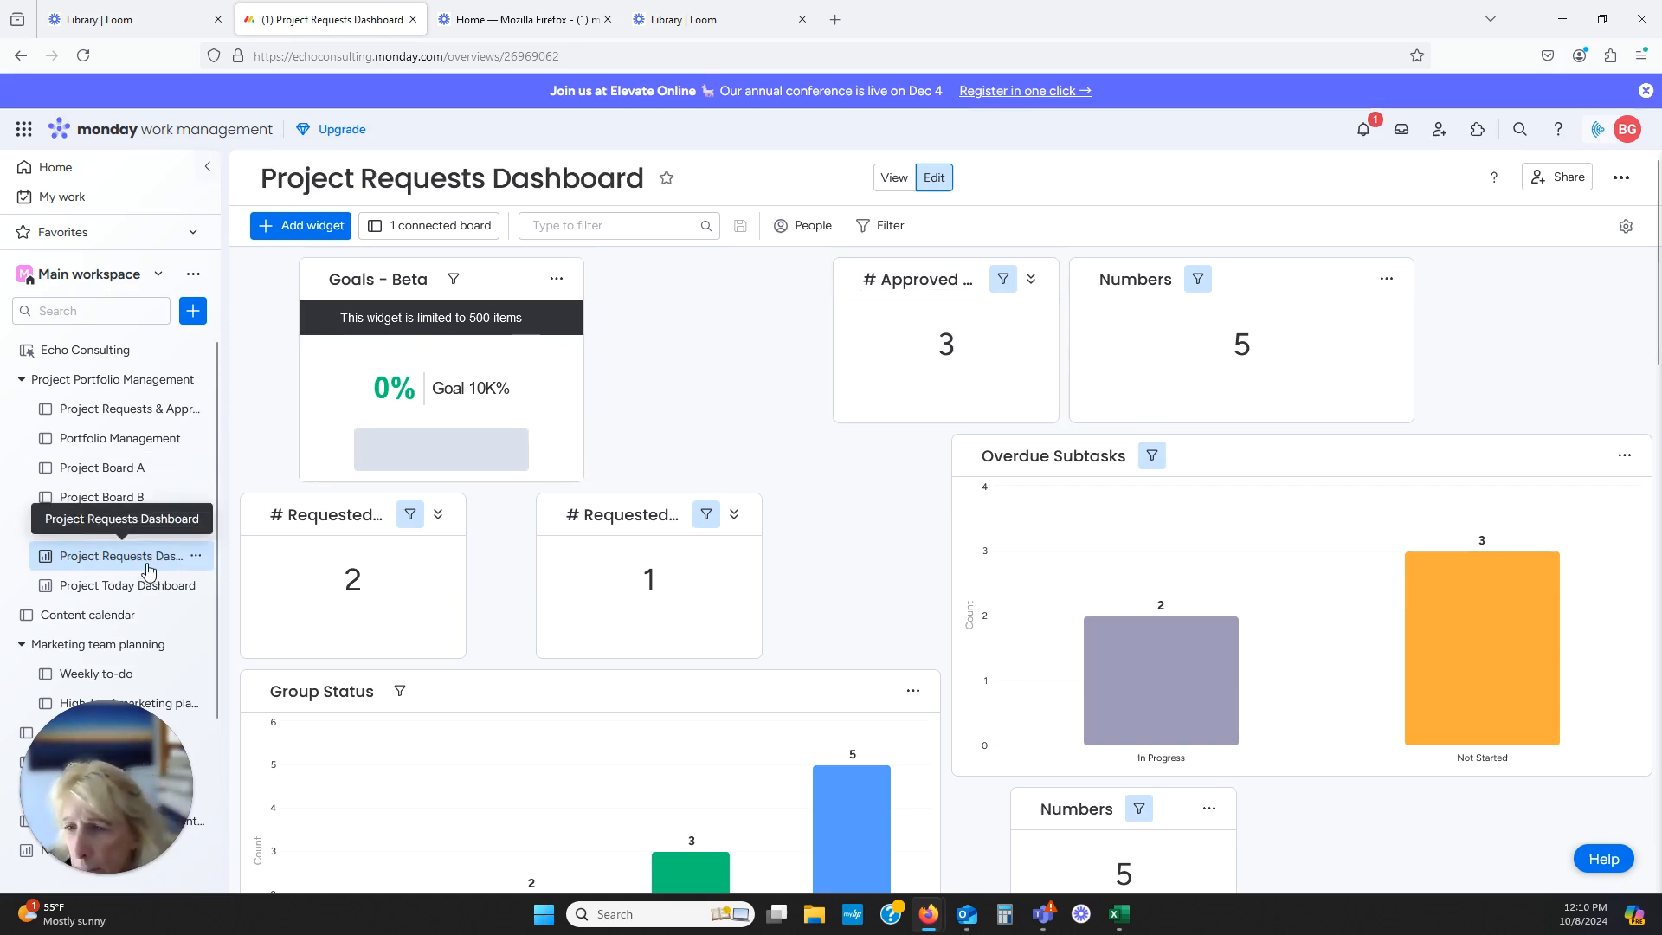
mouse_move(119, 407)
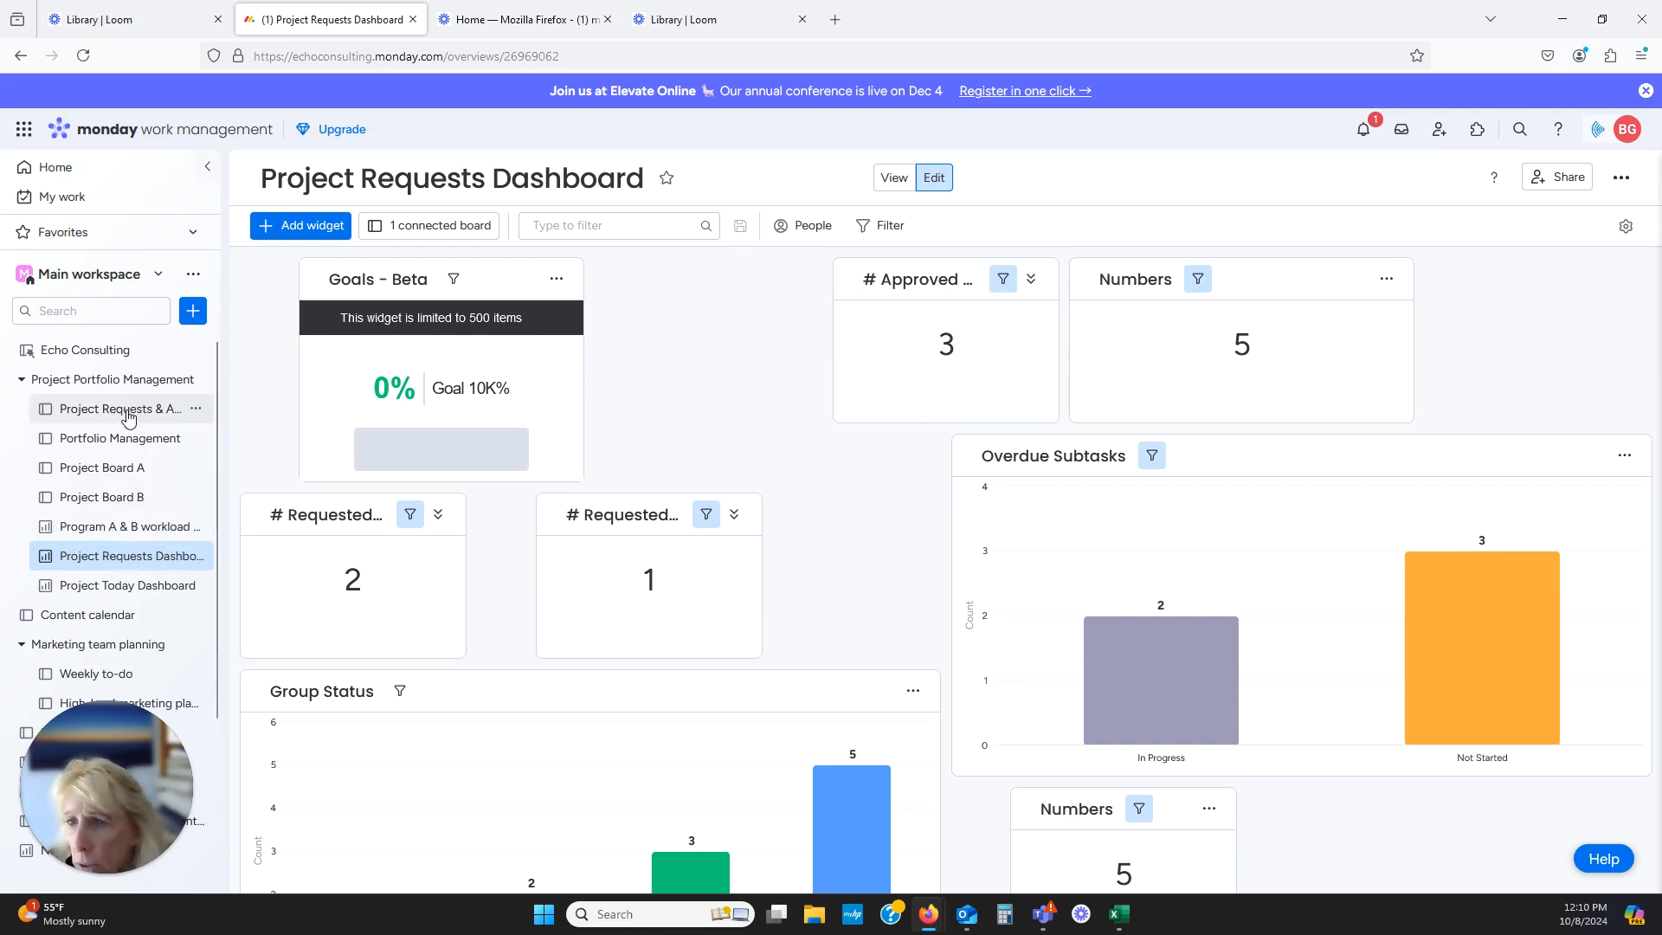
Open the Project Requests & Approvals board and collapse its New requests group to view Approved projects
left_click(120, 408)
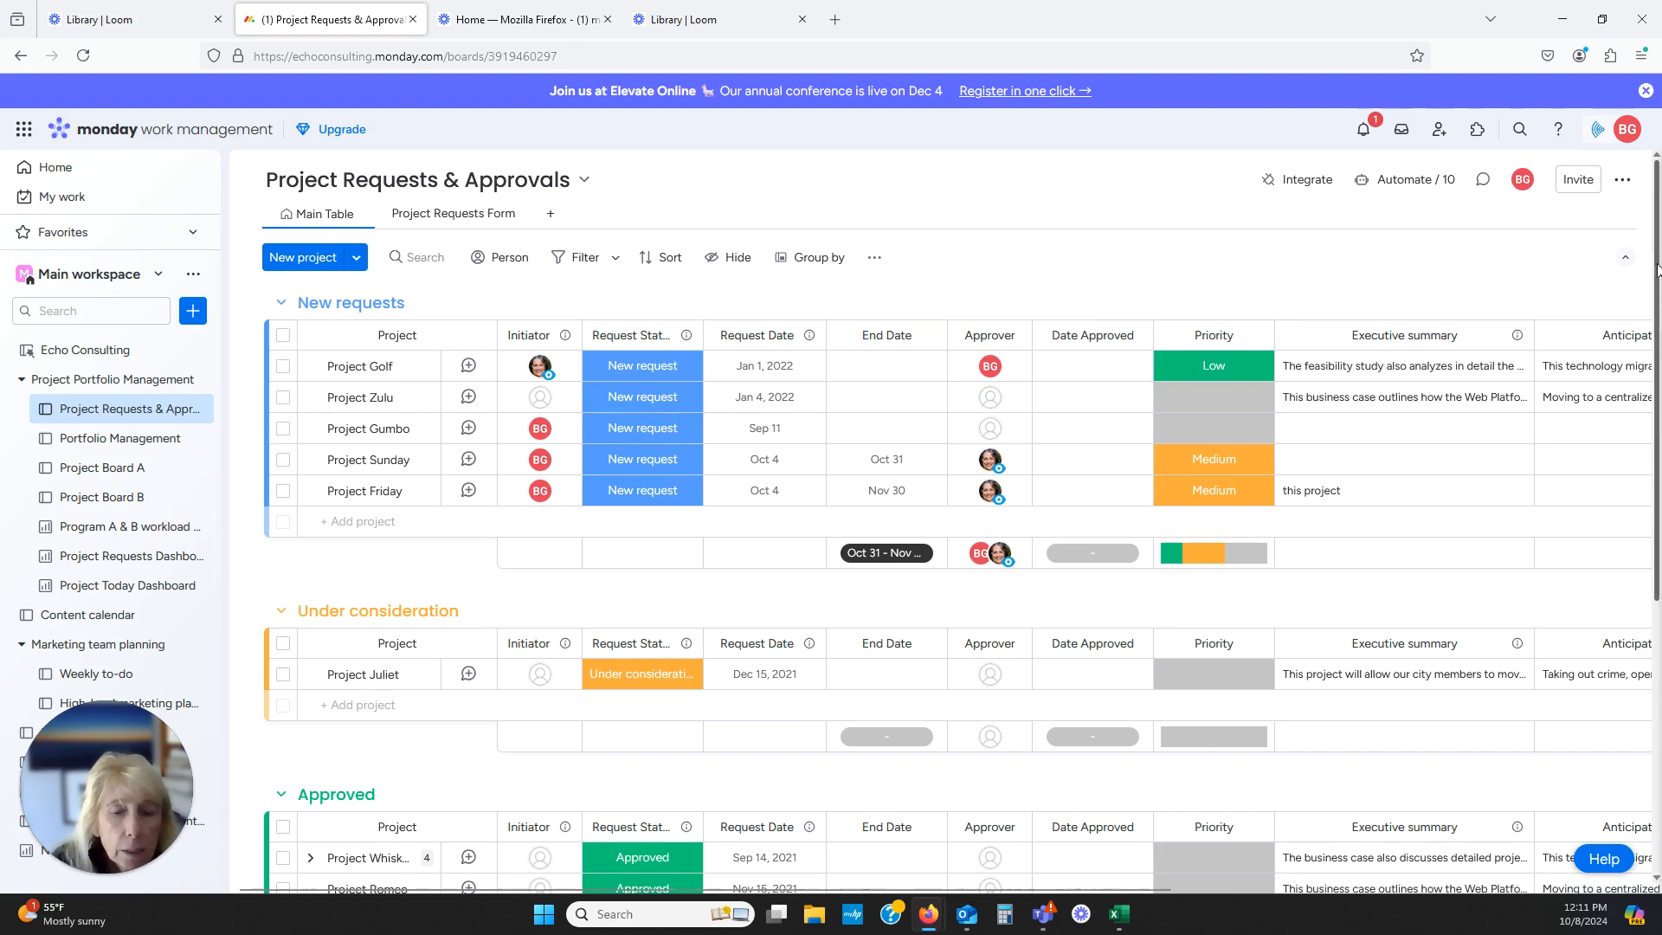
left_click(280, 302)
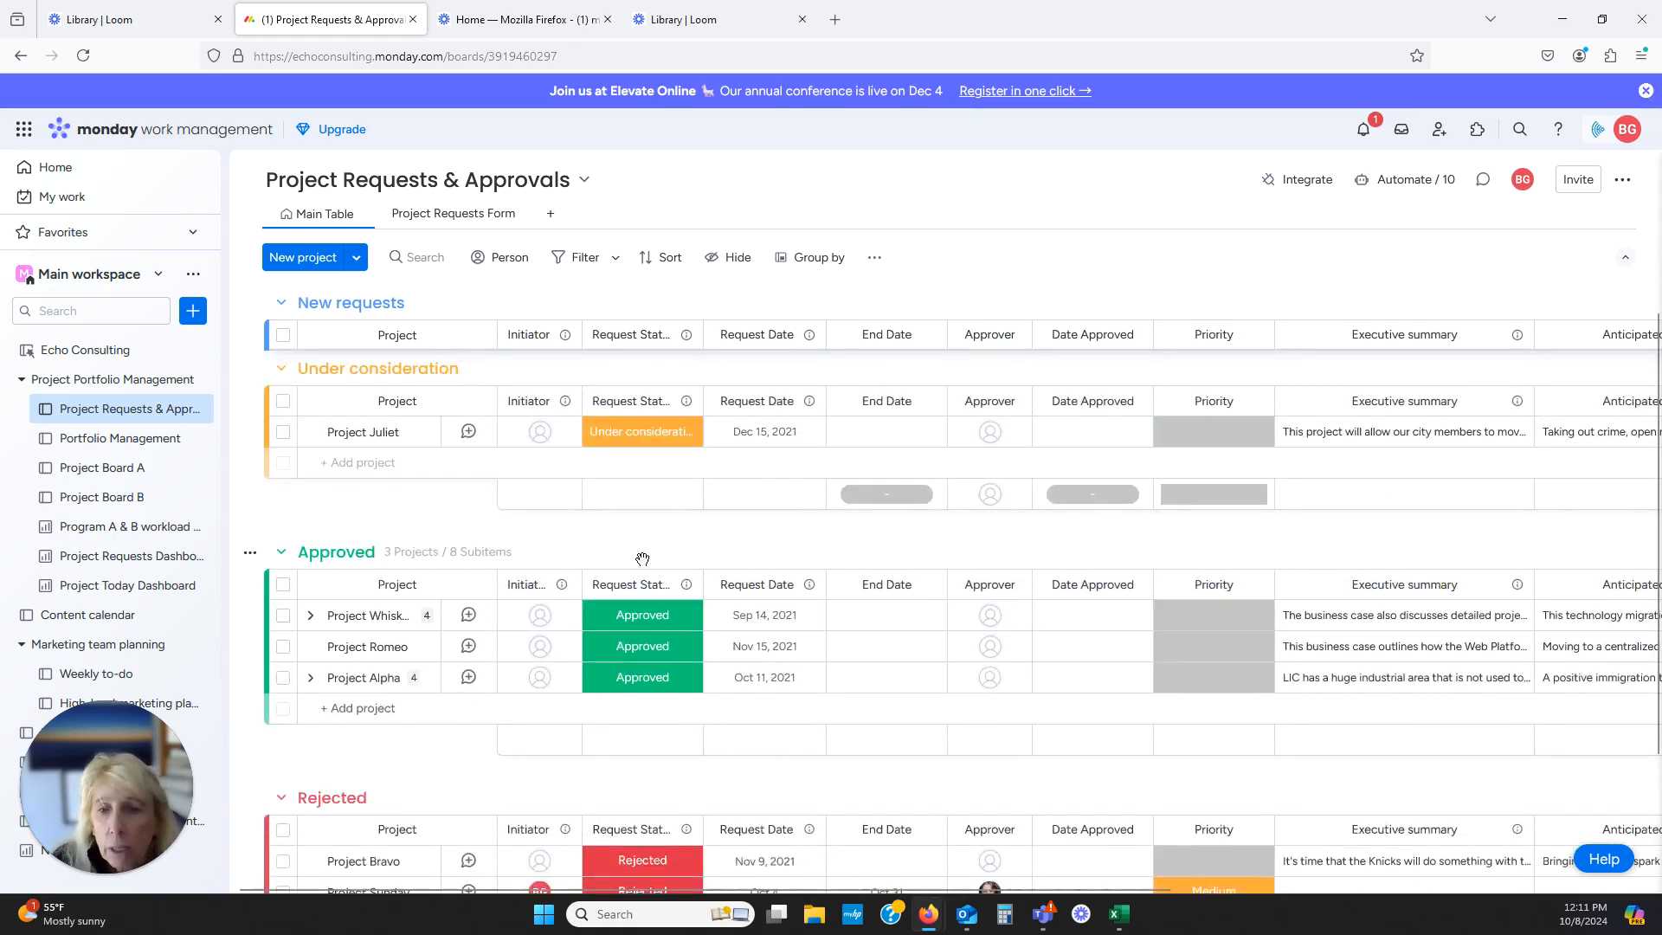
left_click(763, 646)
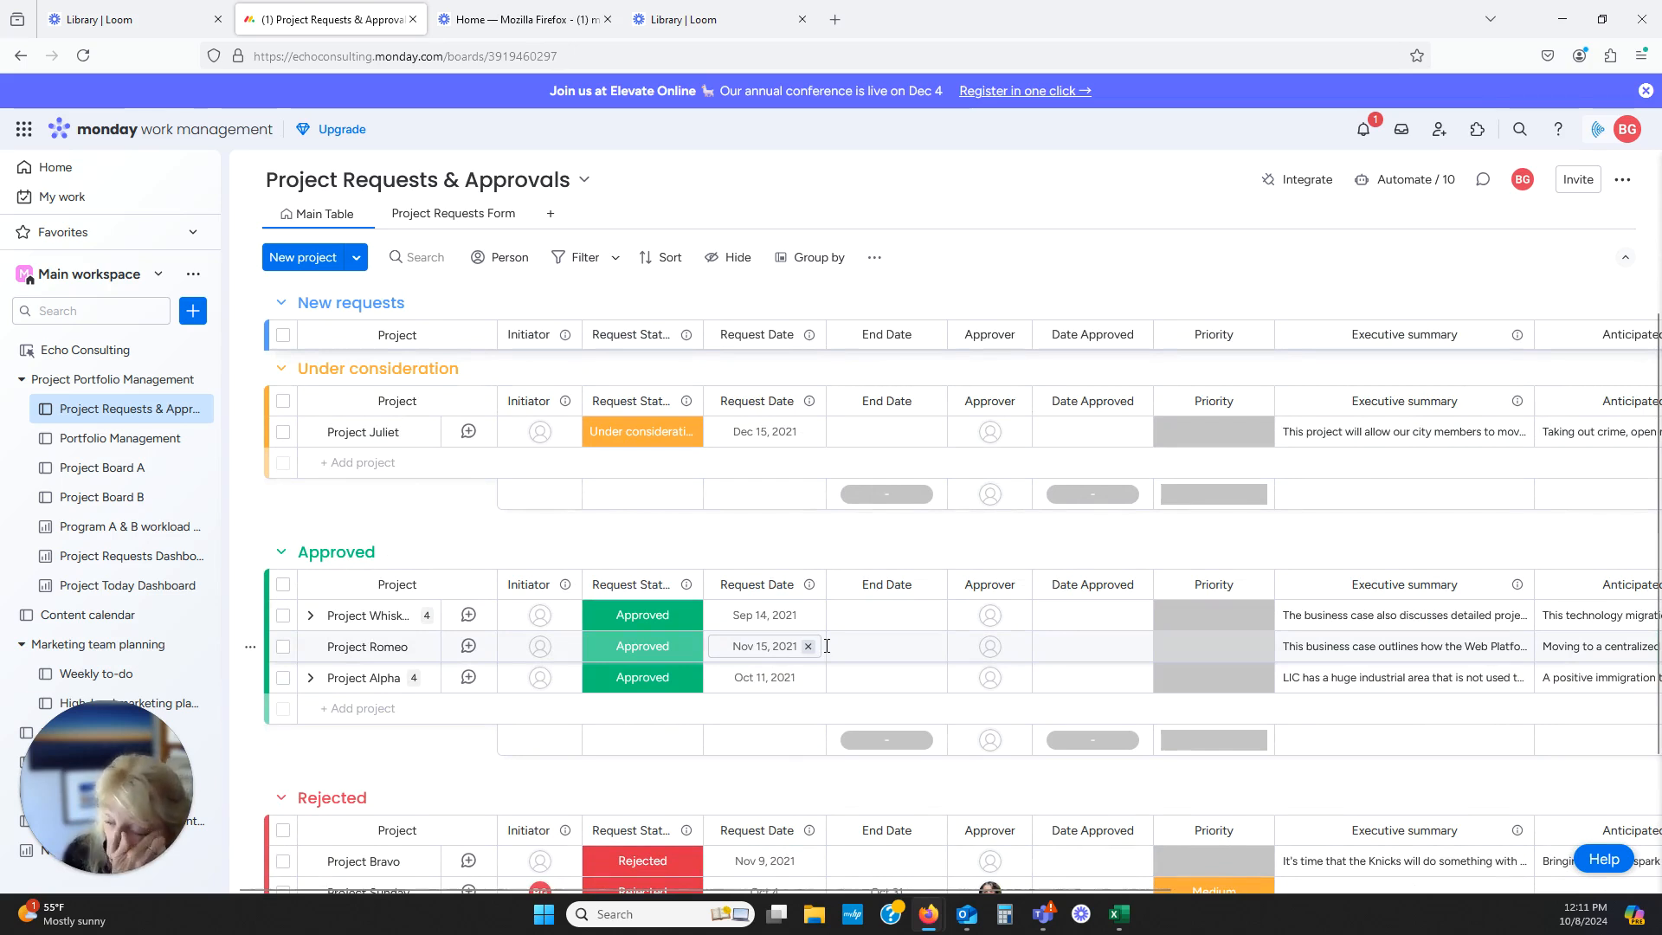
mouse_move(823, 643)
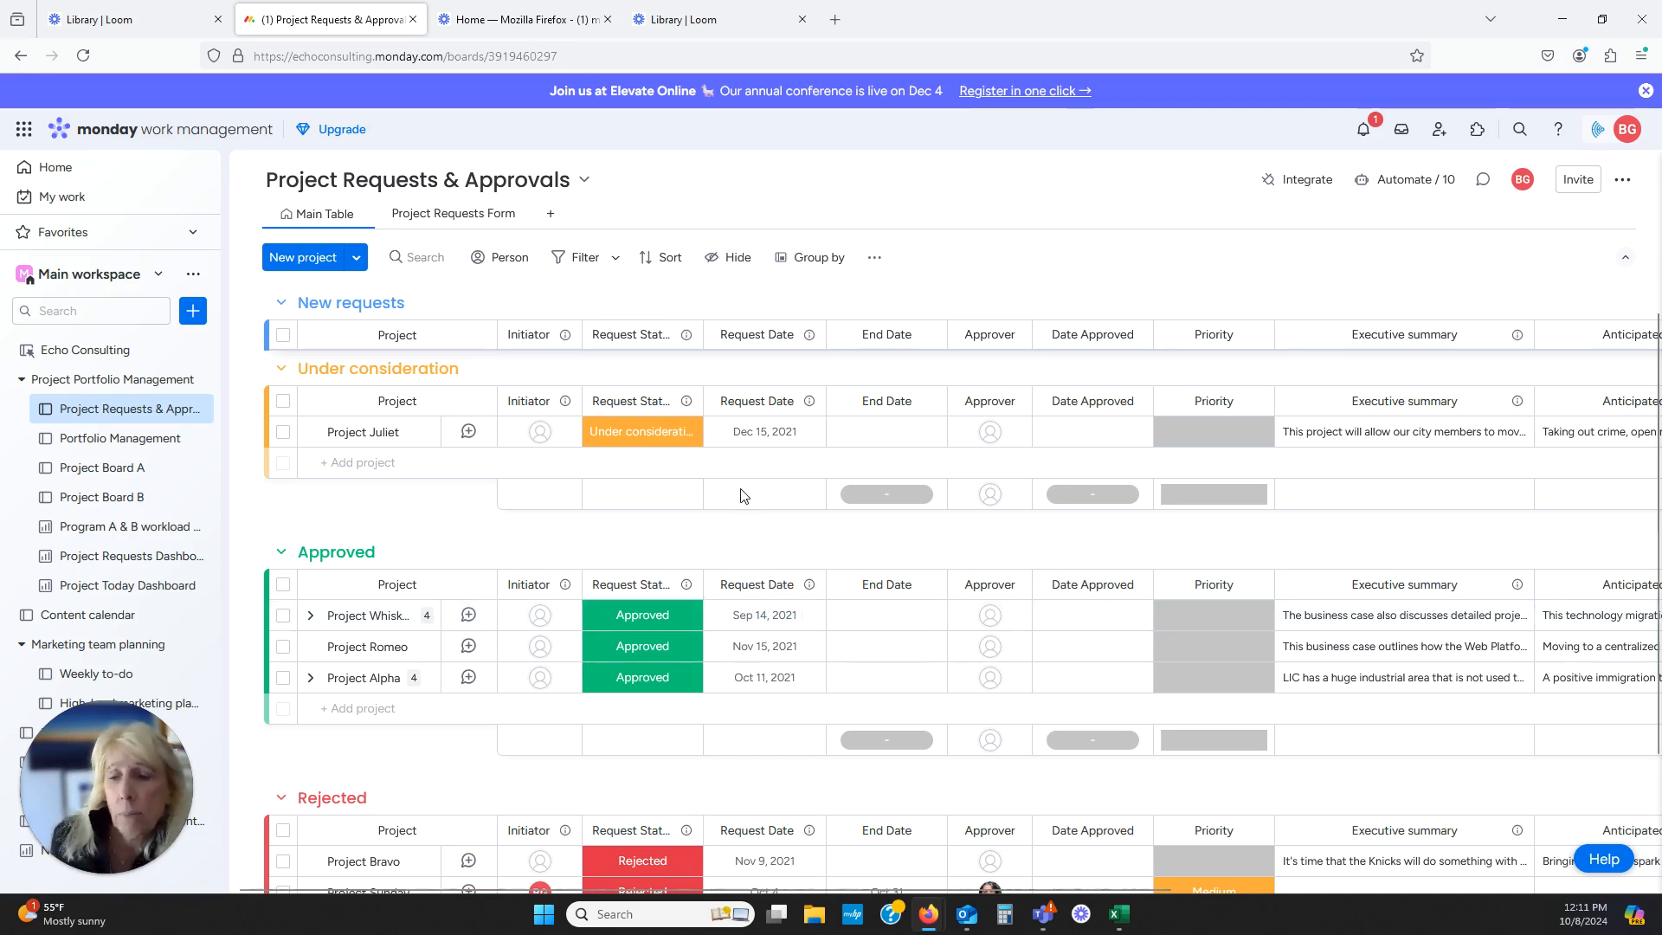
mouse_move(736, 488)
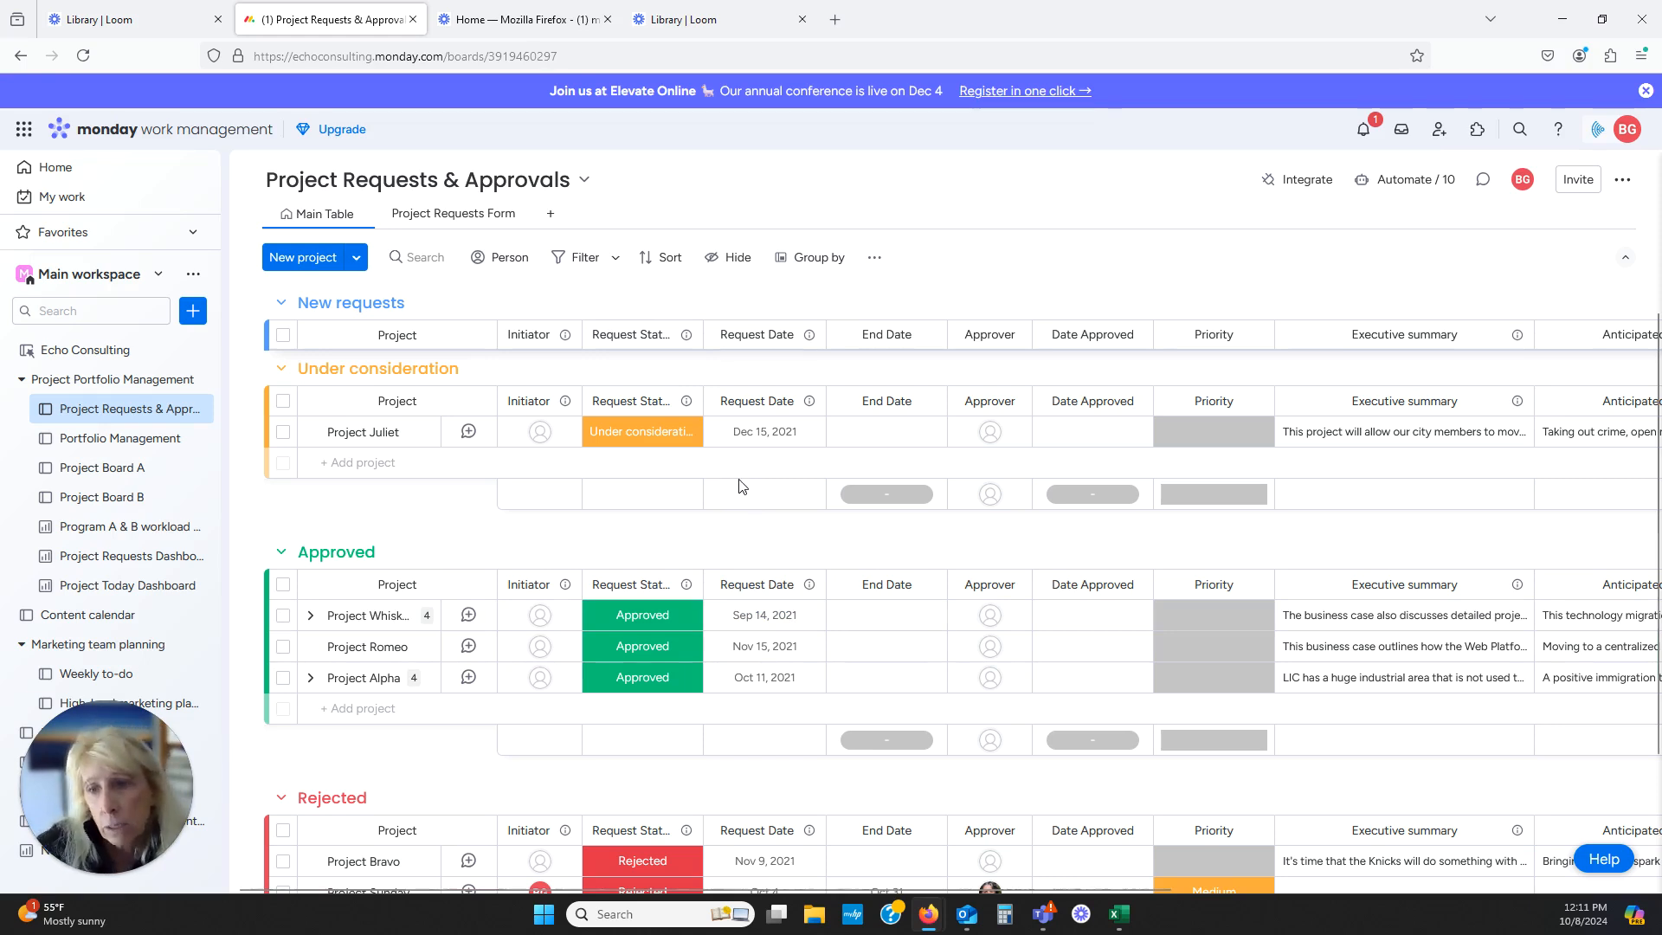
mouse_move(1077, 288)
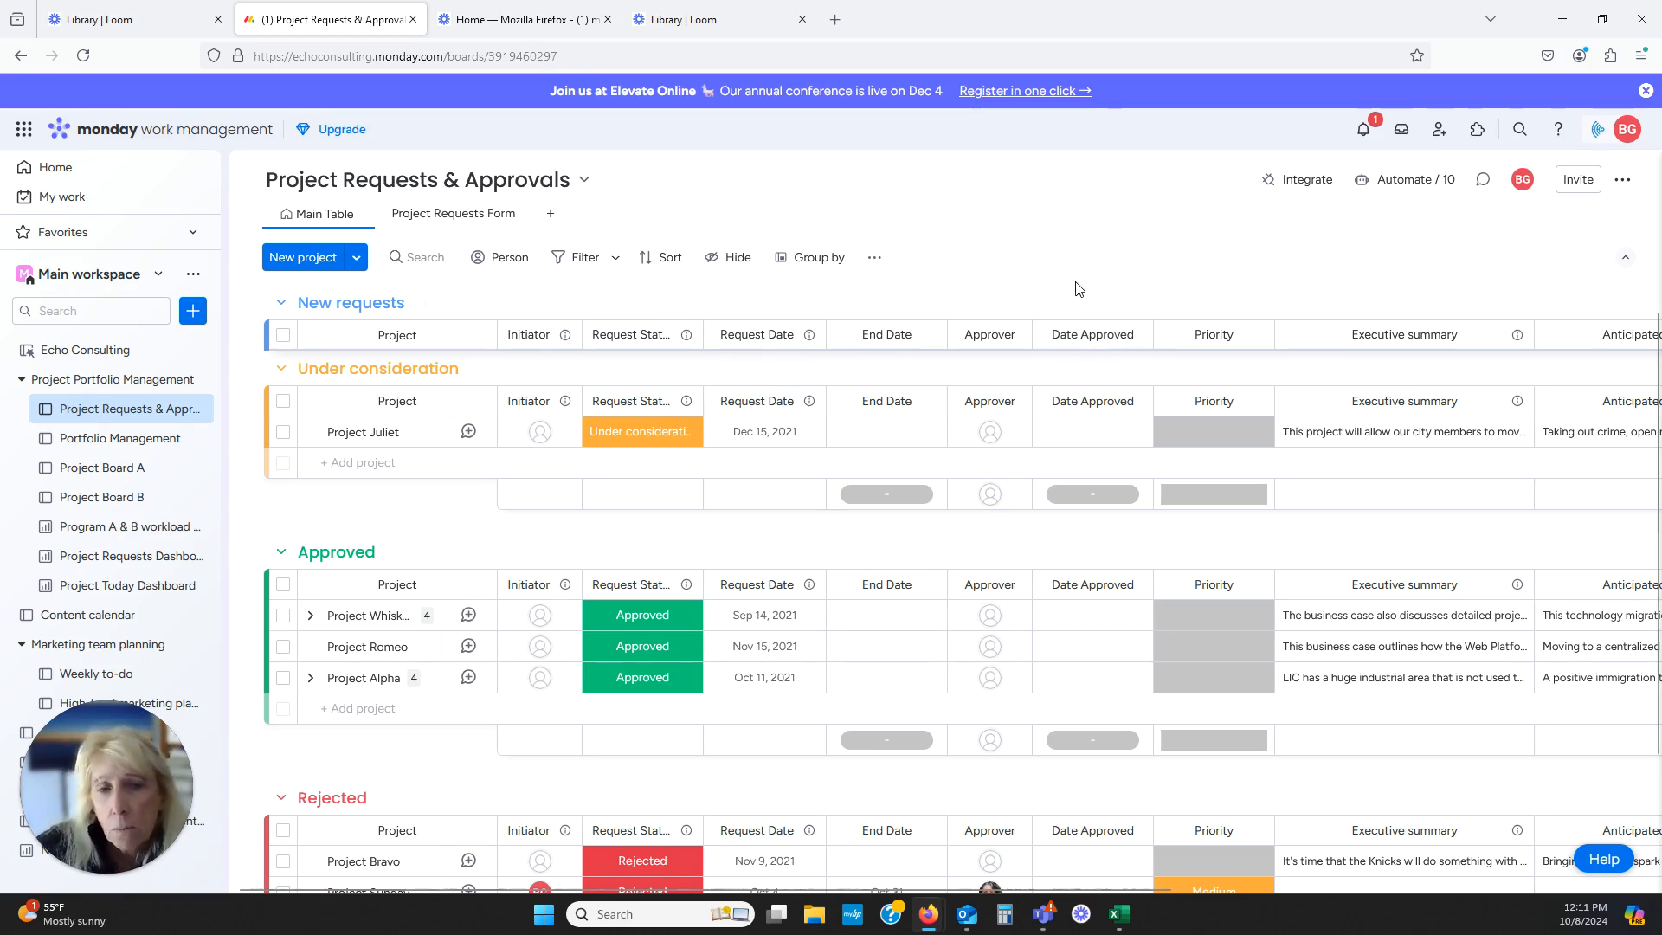